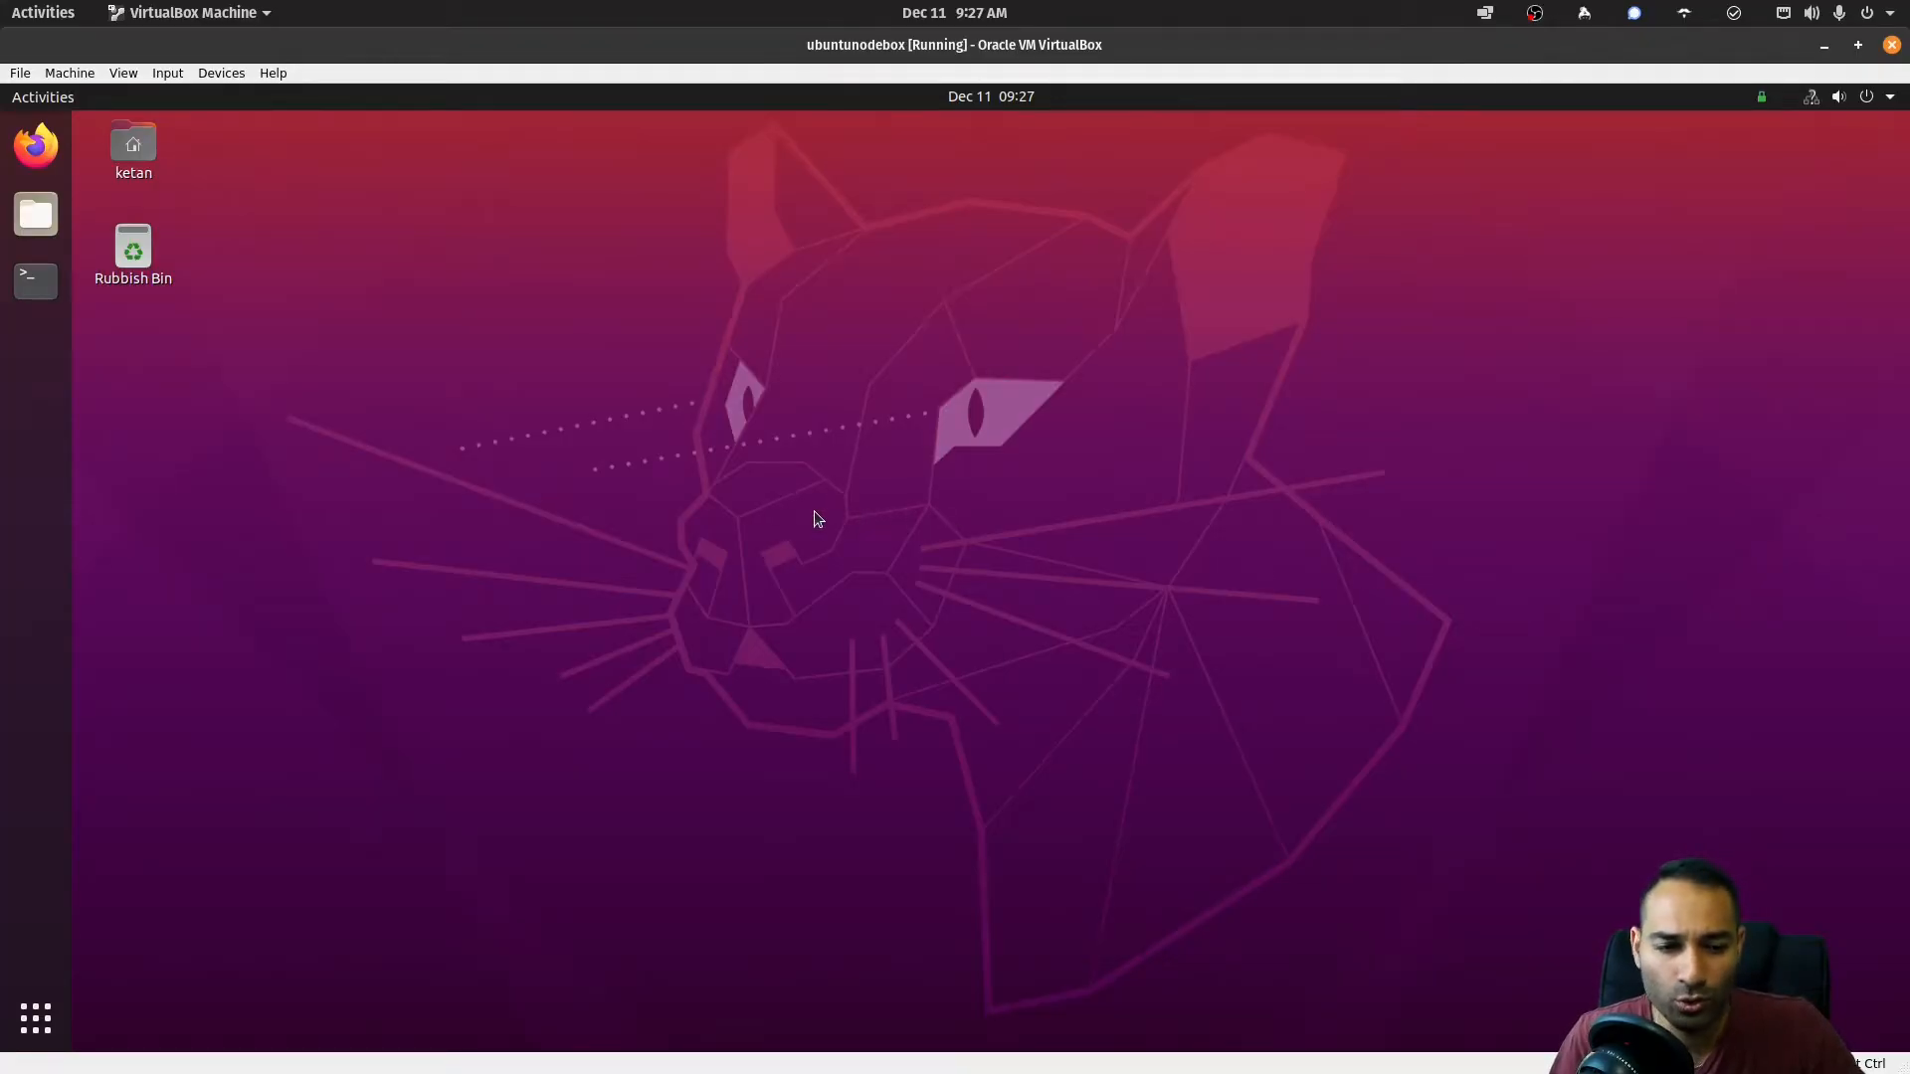
mouse_move(793, 499)
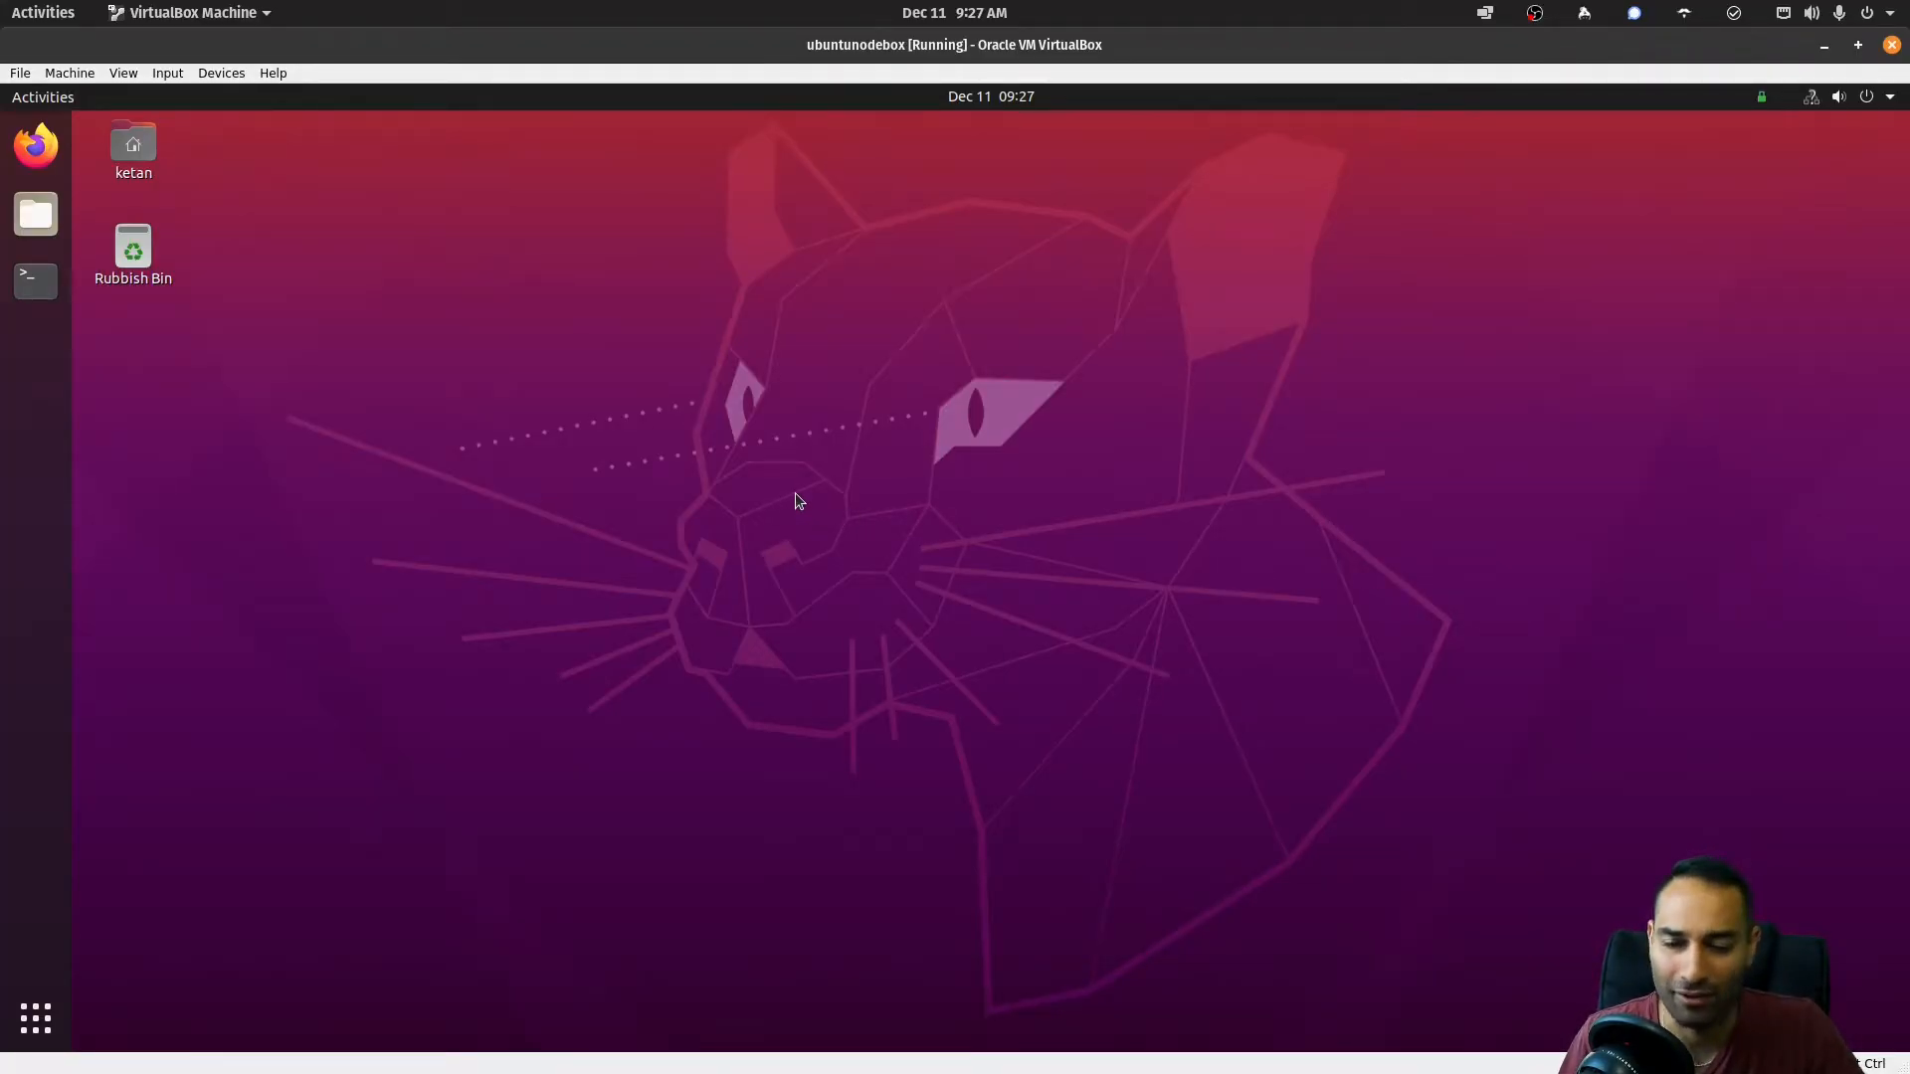
mouse_move(62, 161)
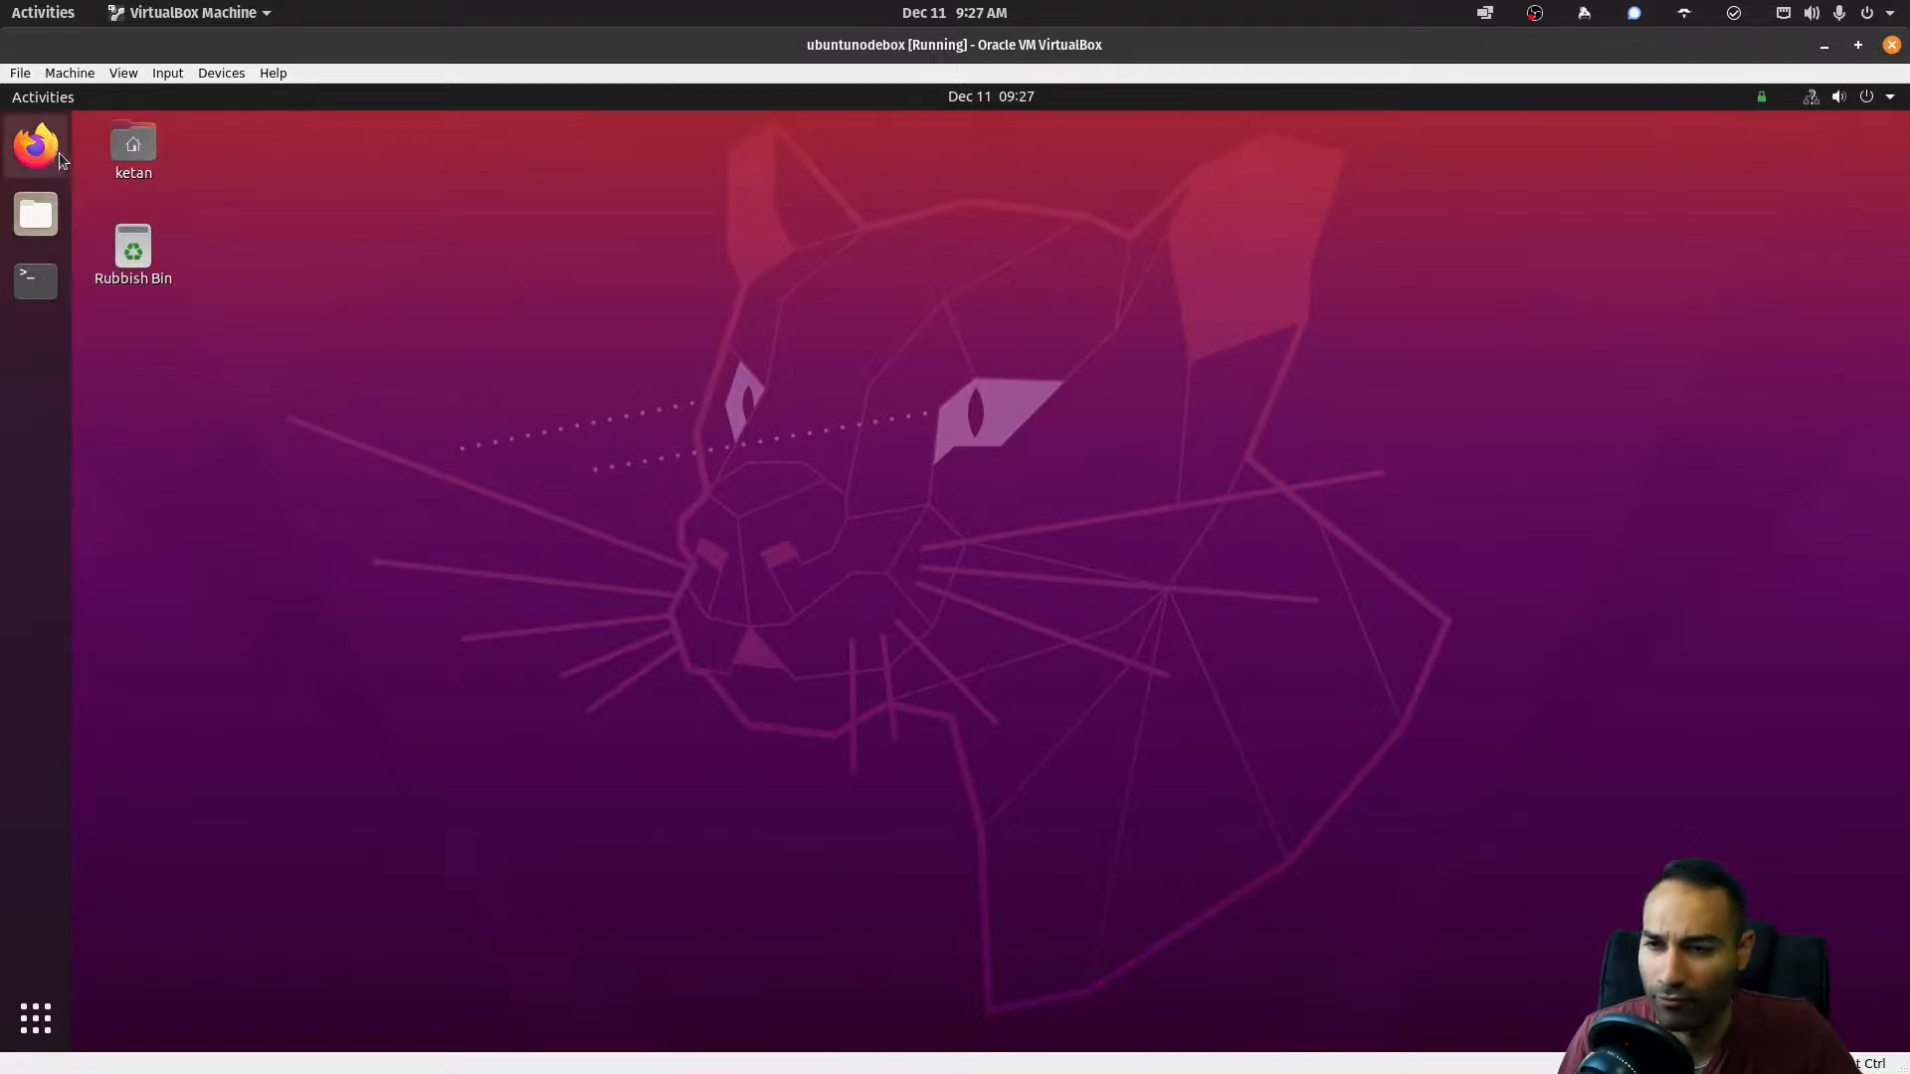
Step: Launch Firefox, open the freedomnode.com BTCPayServer manual-install guide, and scroll to Install Dependencies
left_click(37, 146)
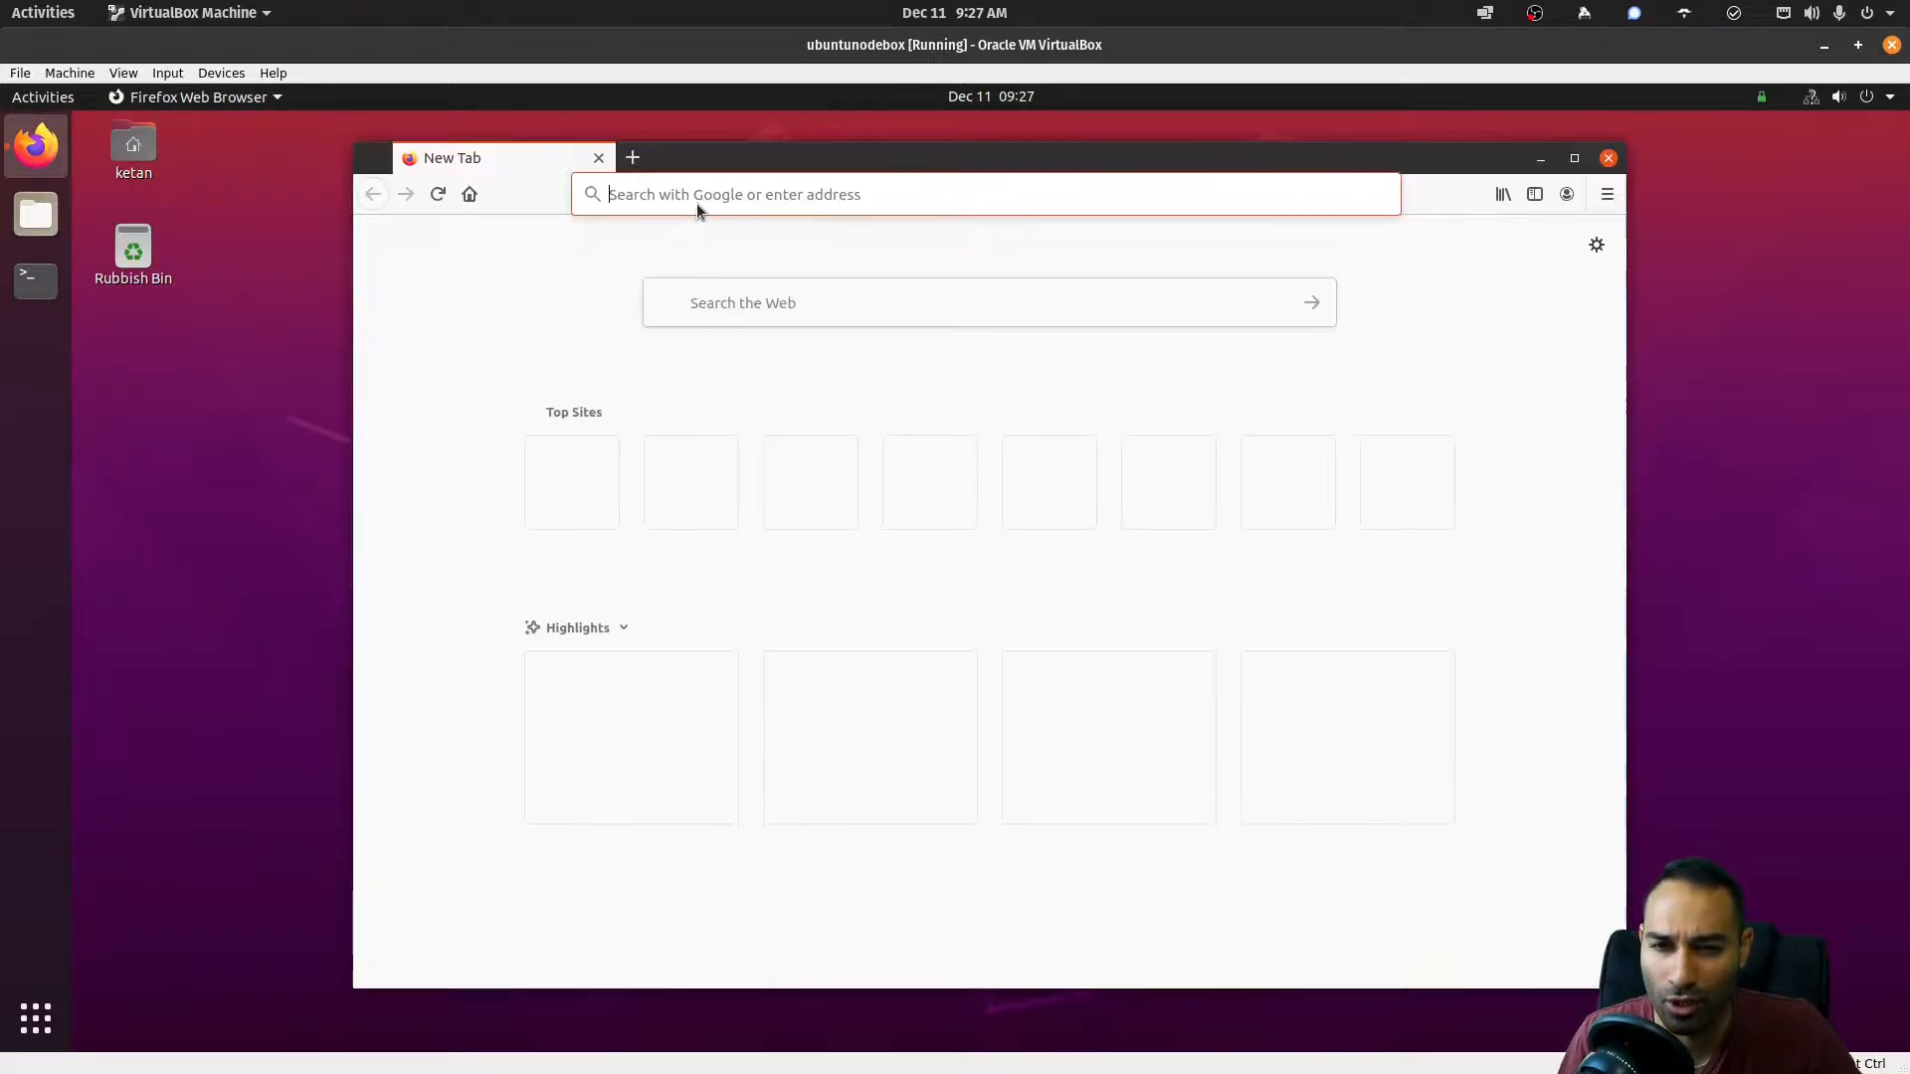
type("freen")
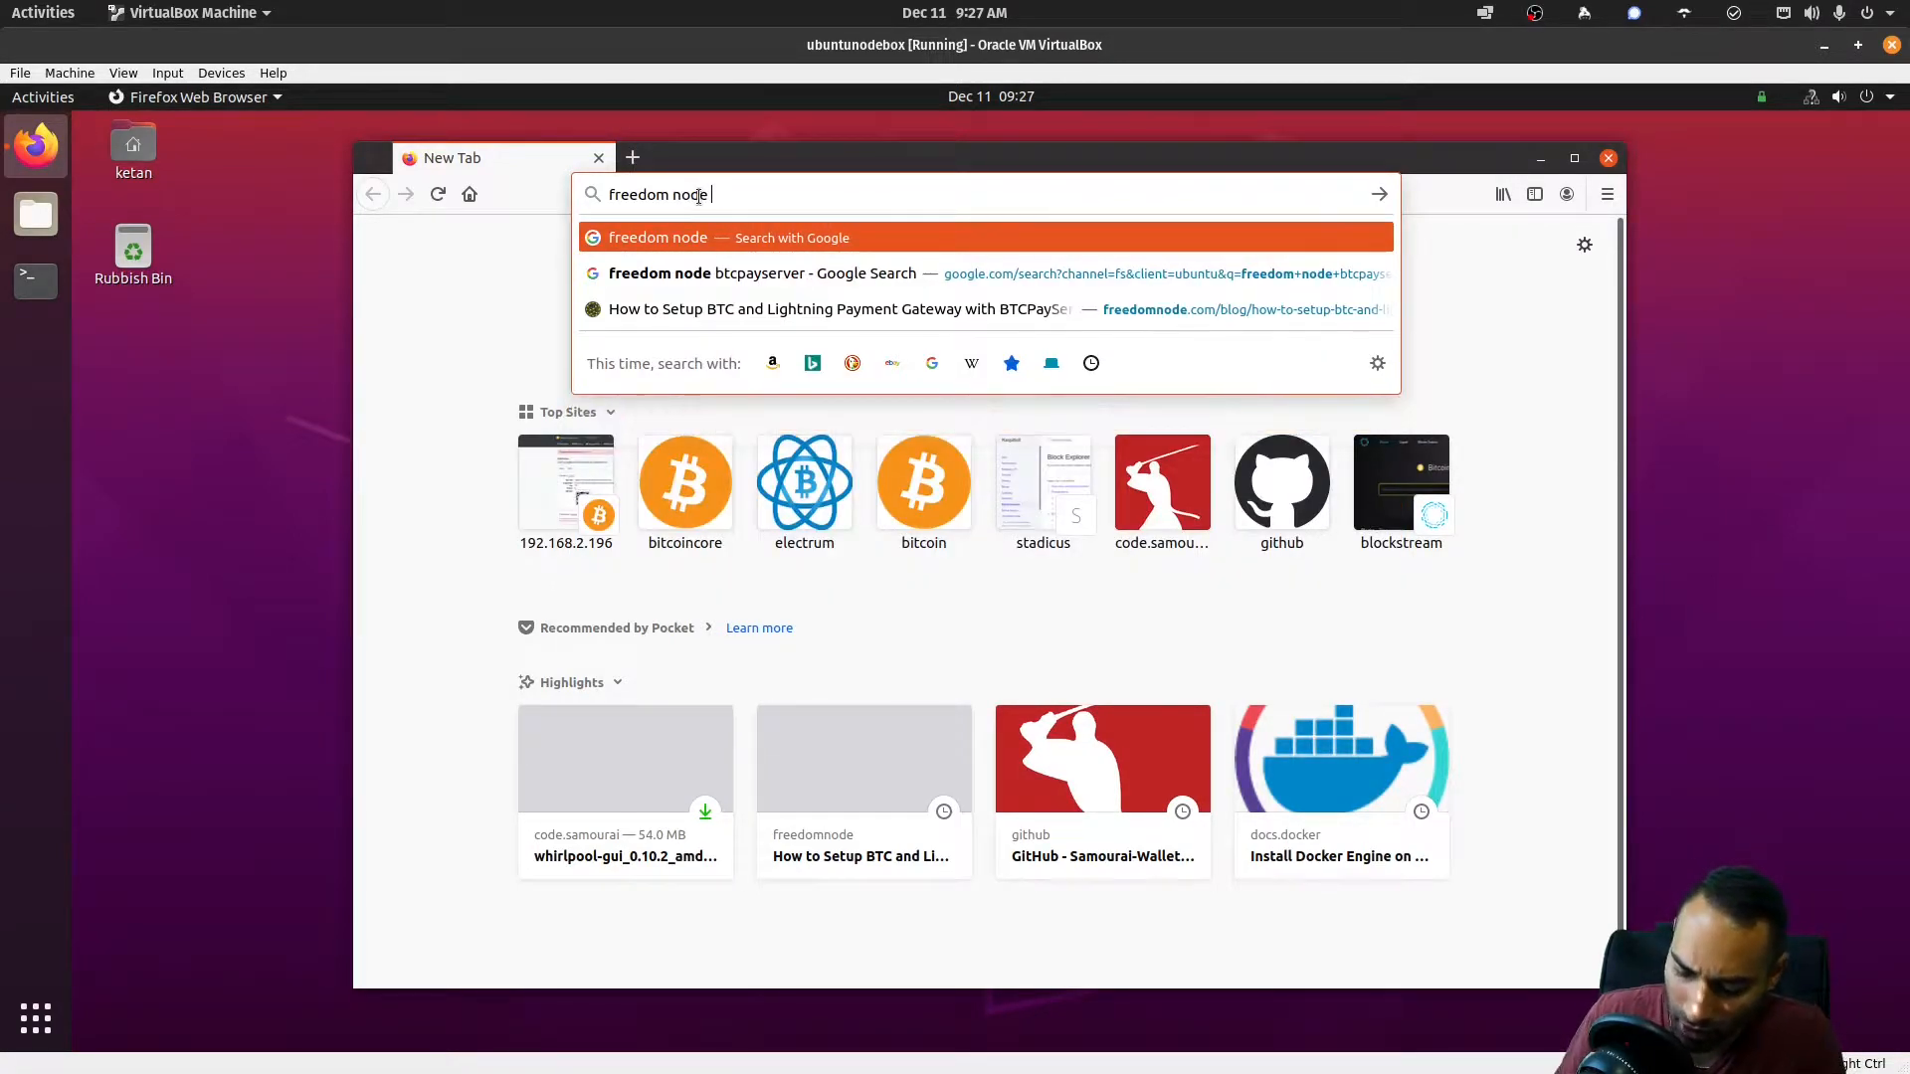
left_click(761, 274)
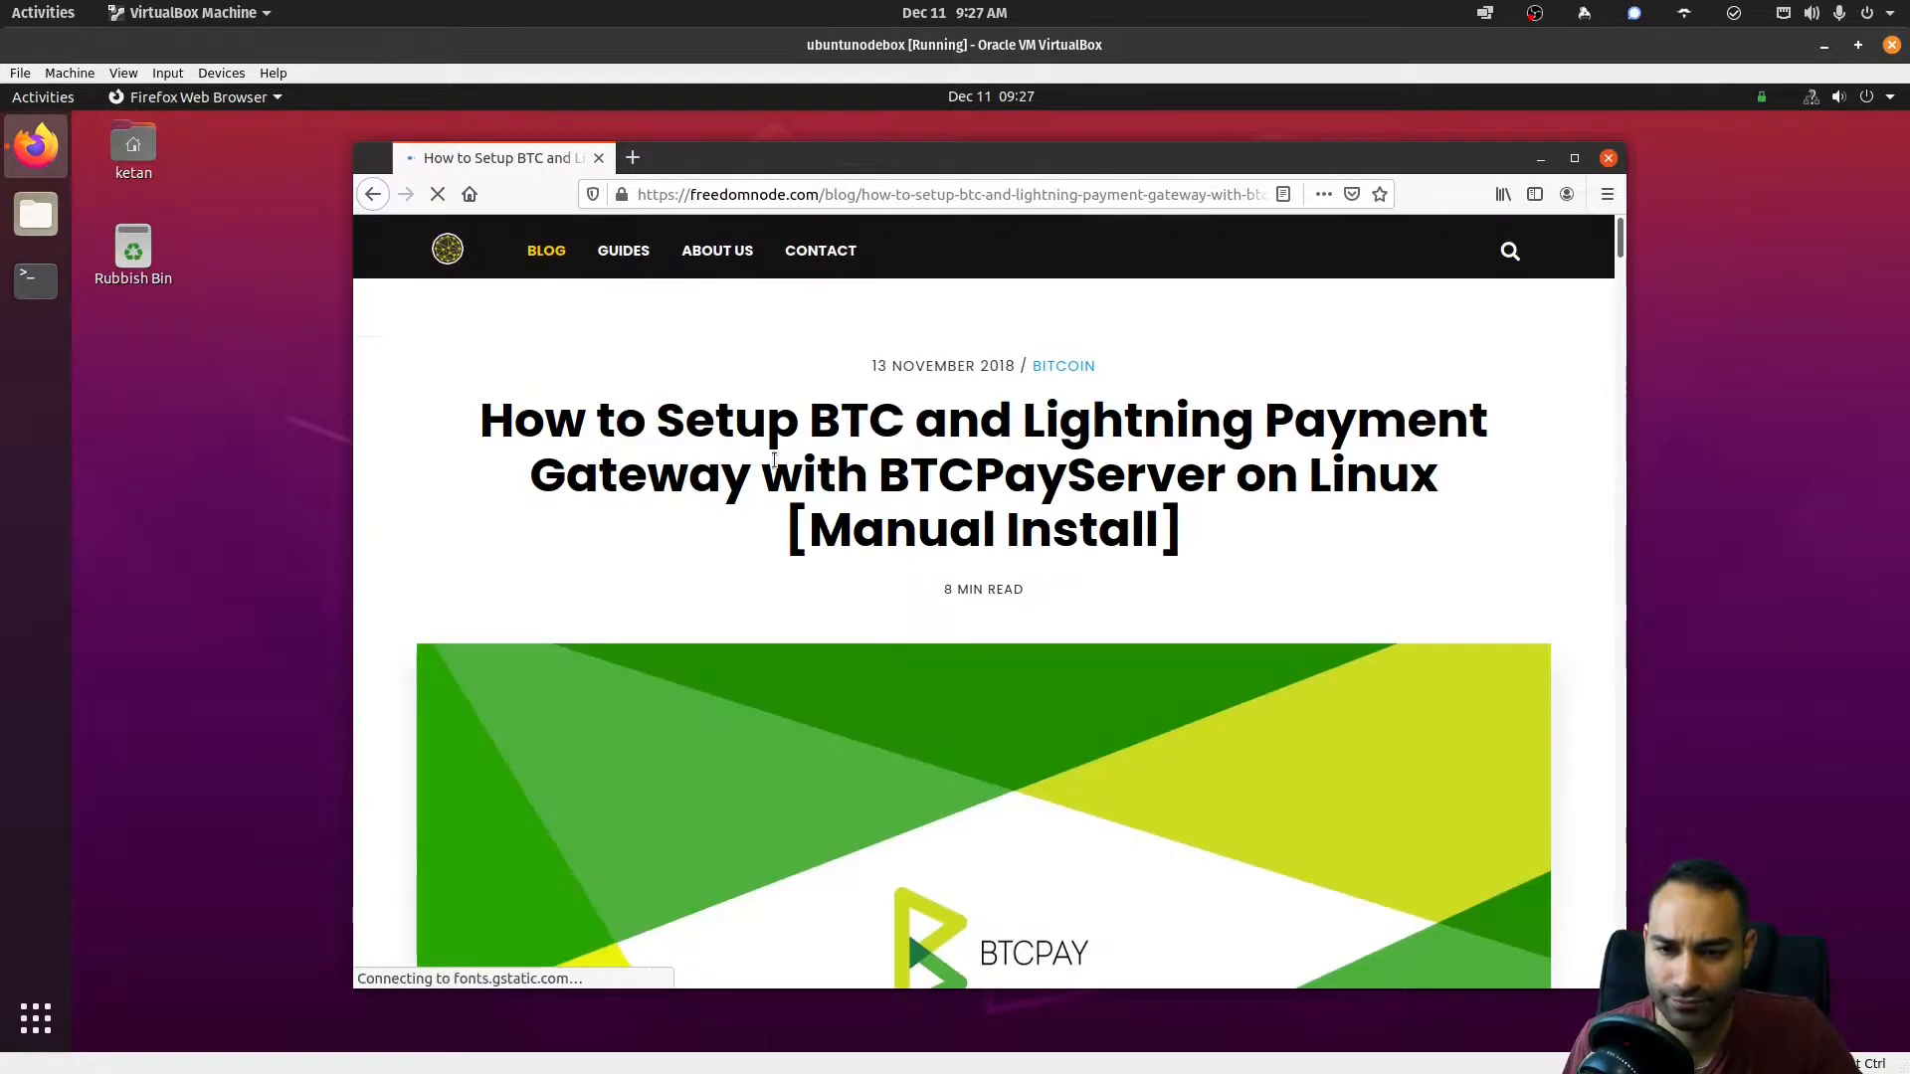
scroll("down", 3)
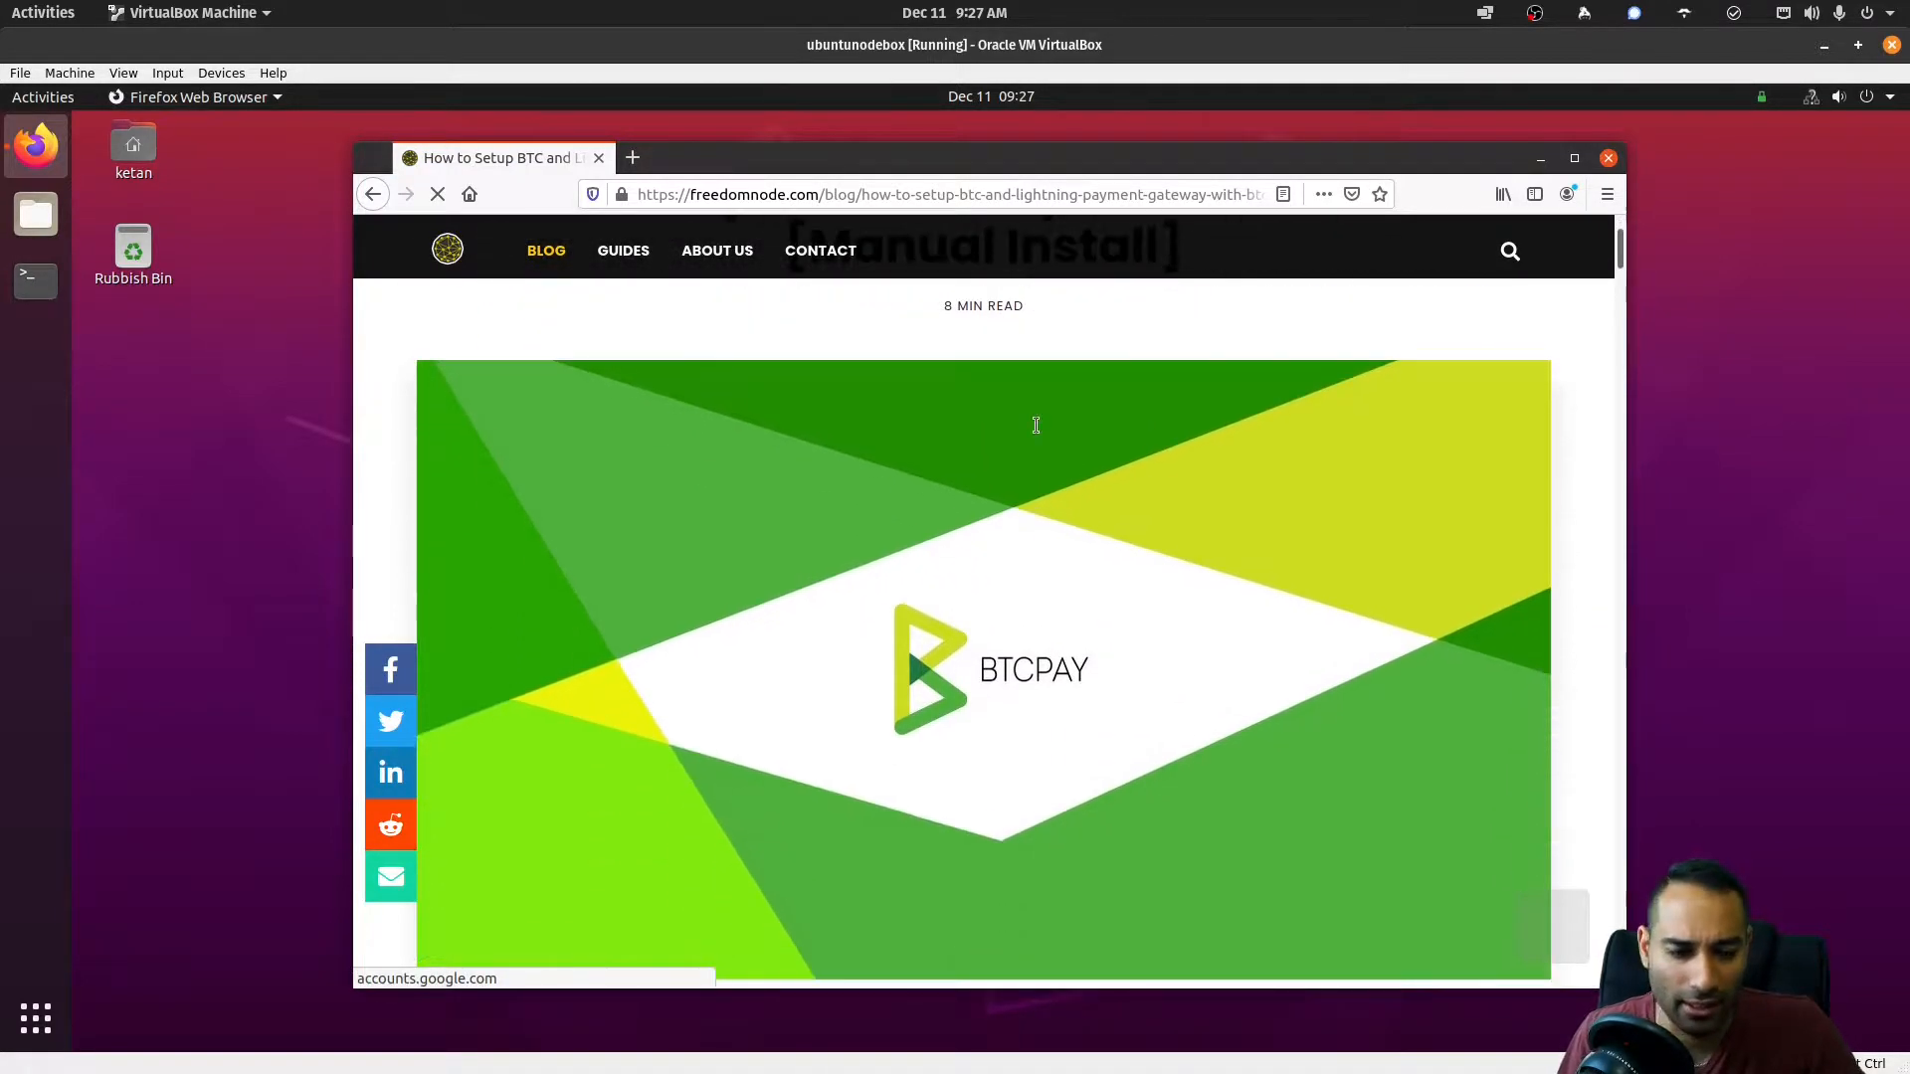
scroll("down", 3)
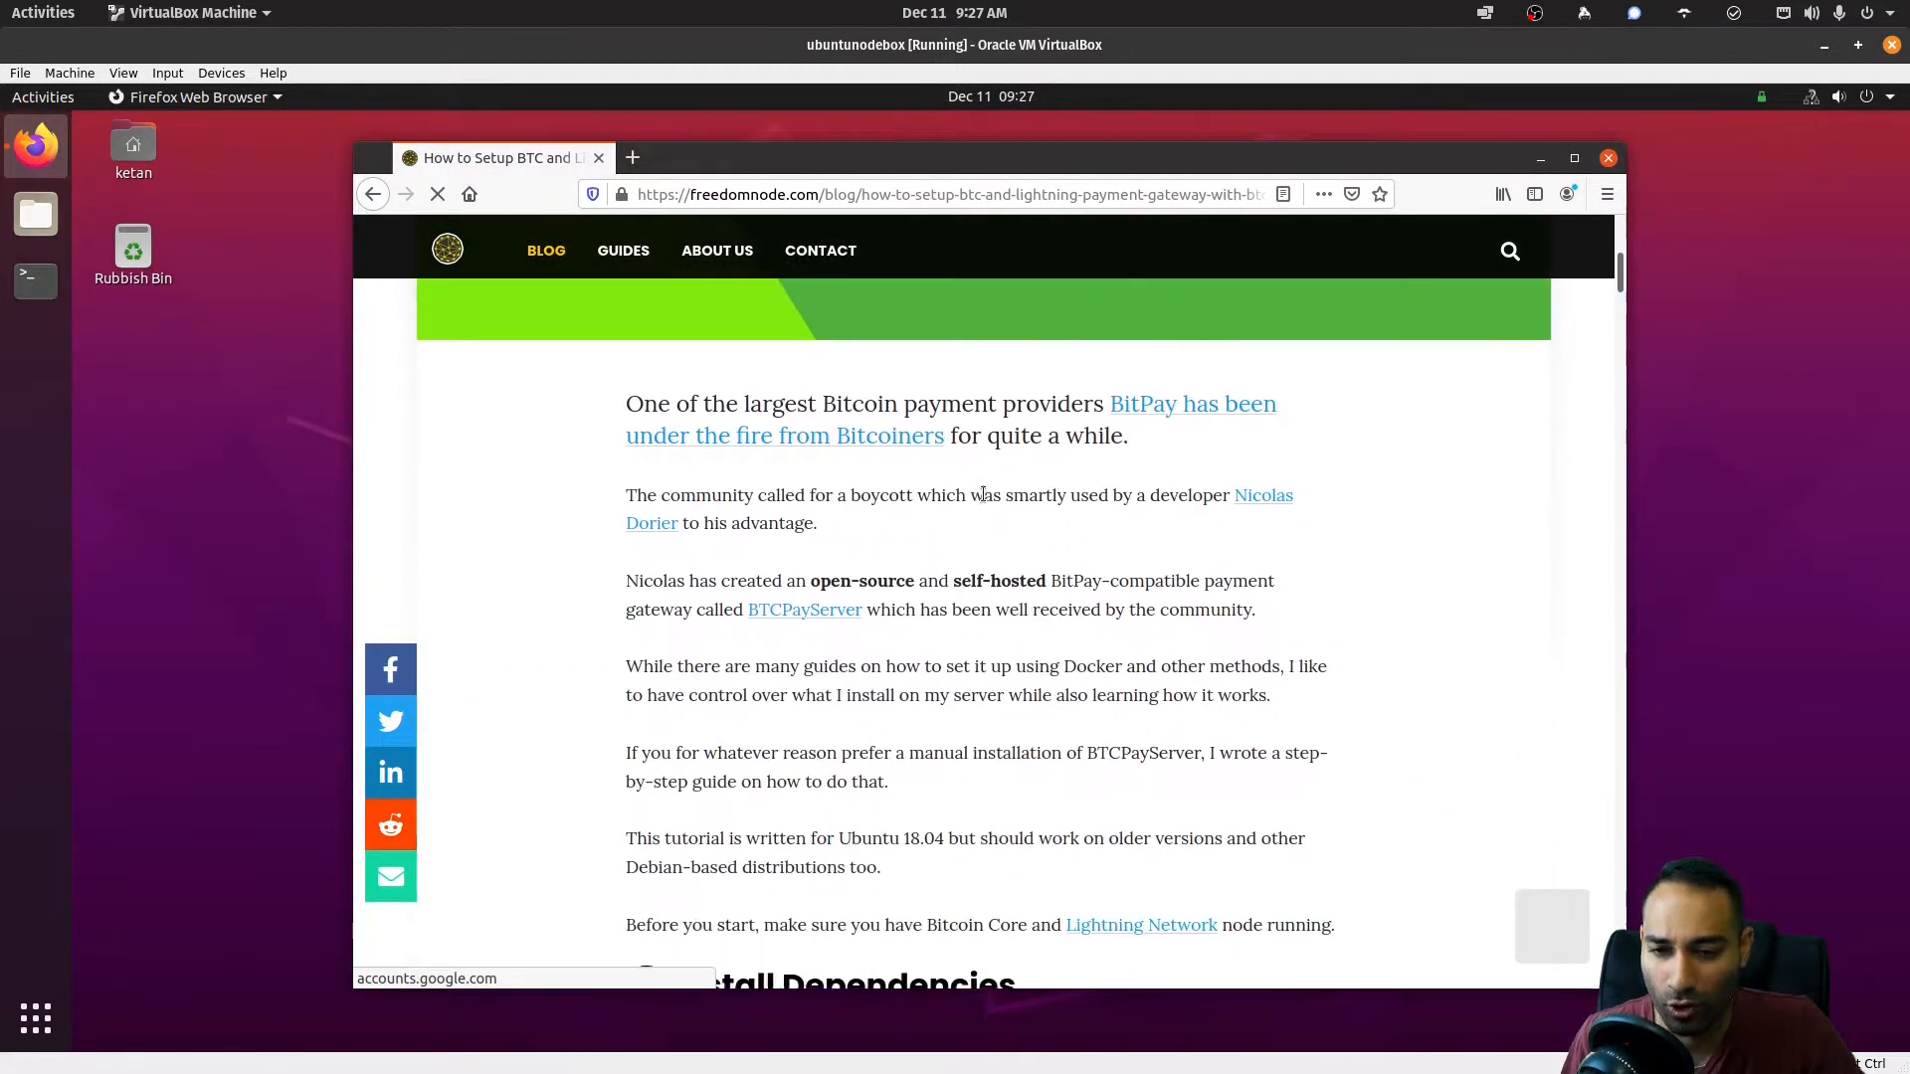
scroll("down", 3)
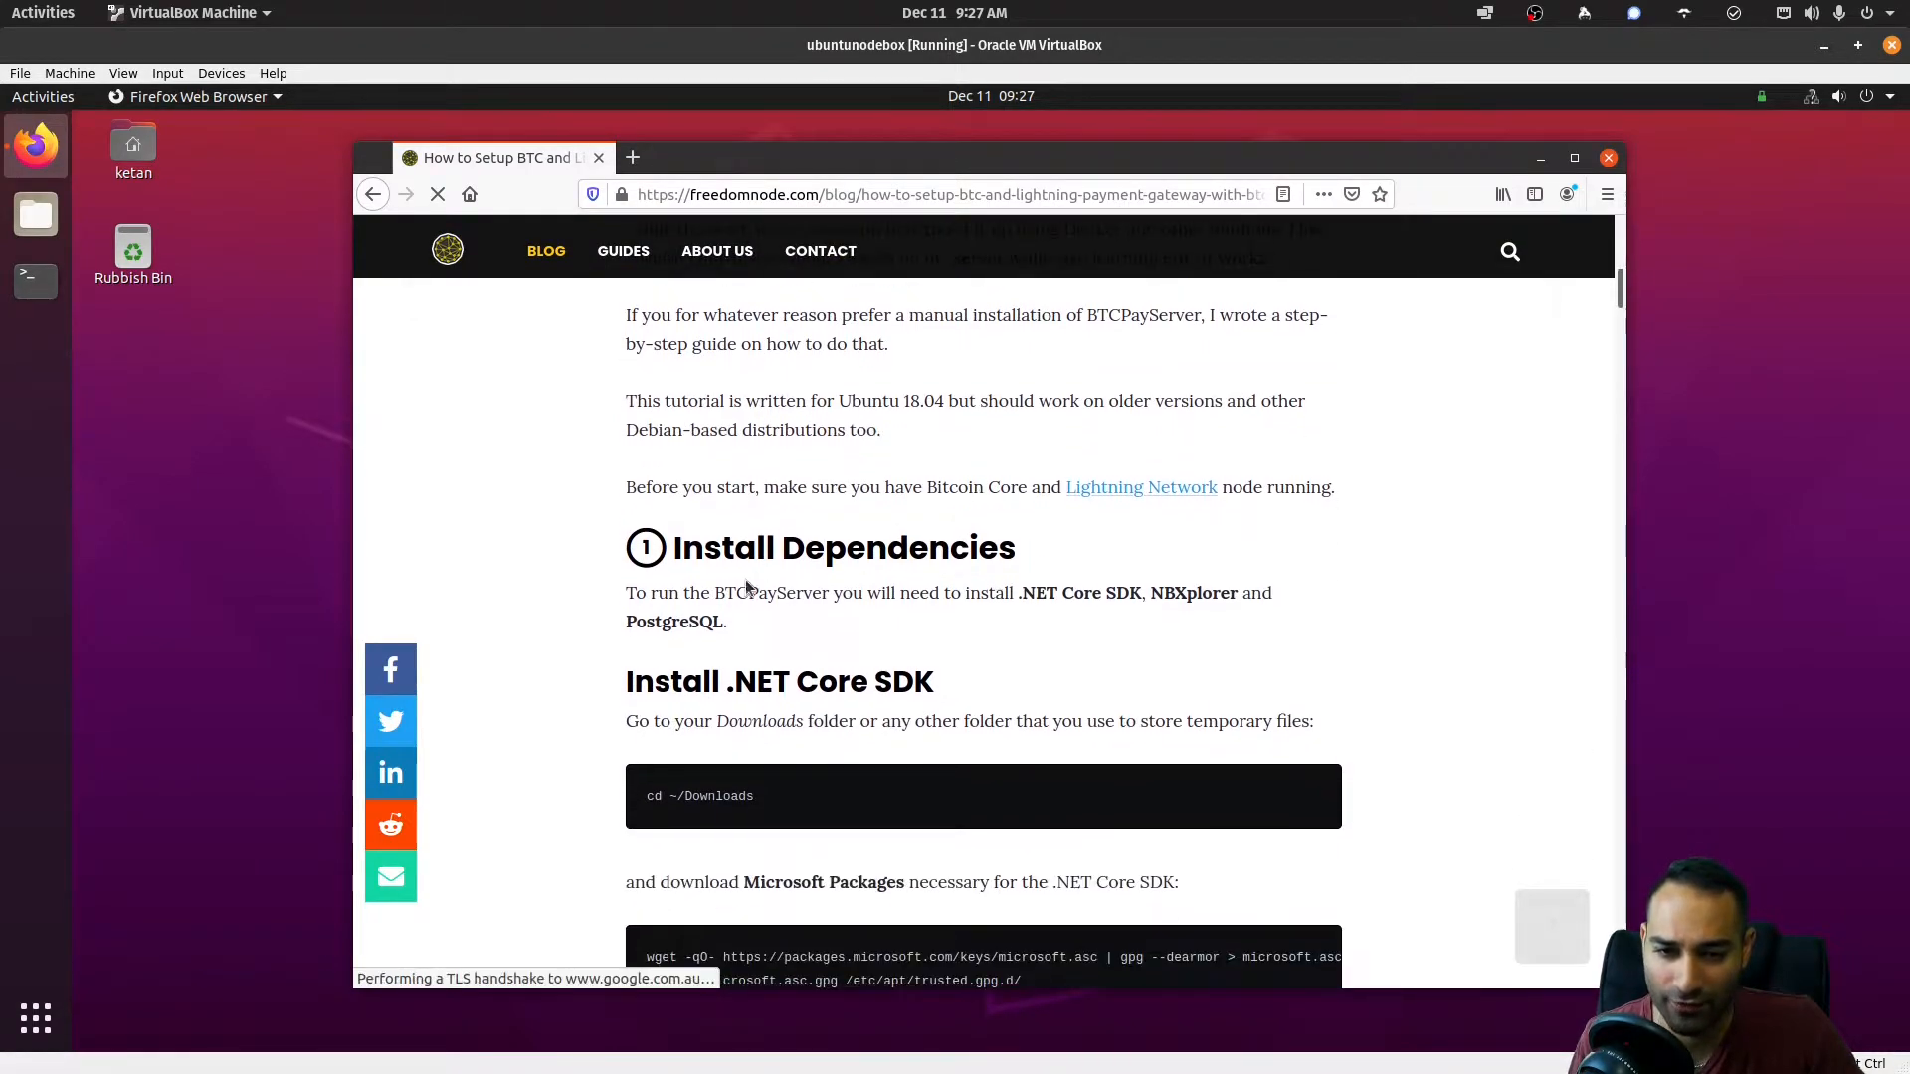
scroll("down", 3)
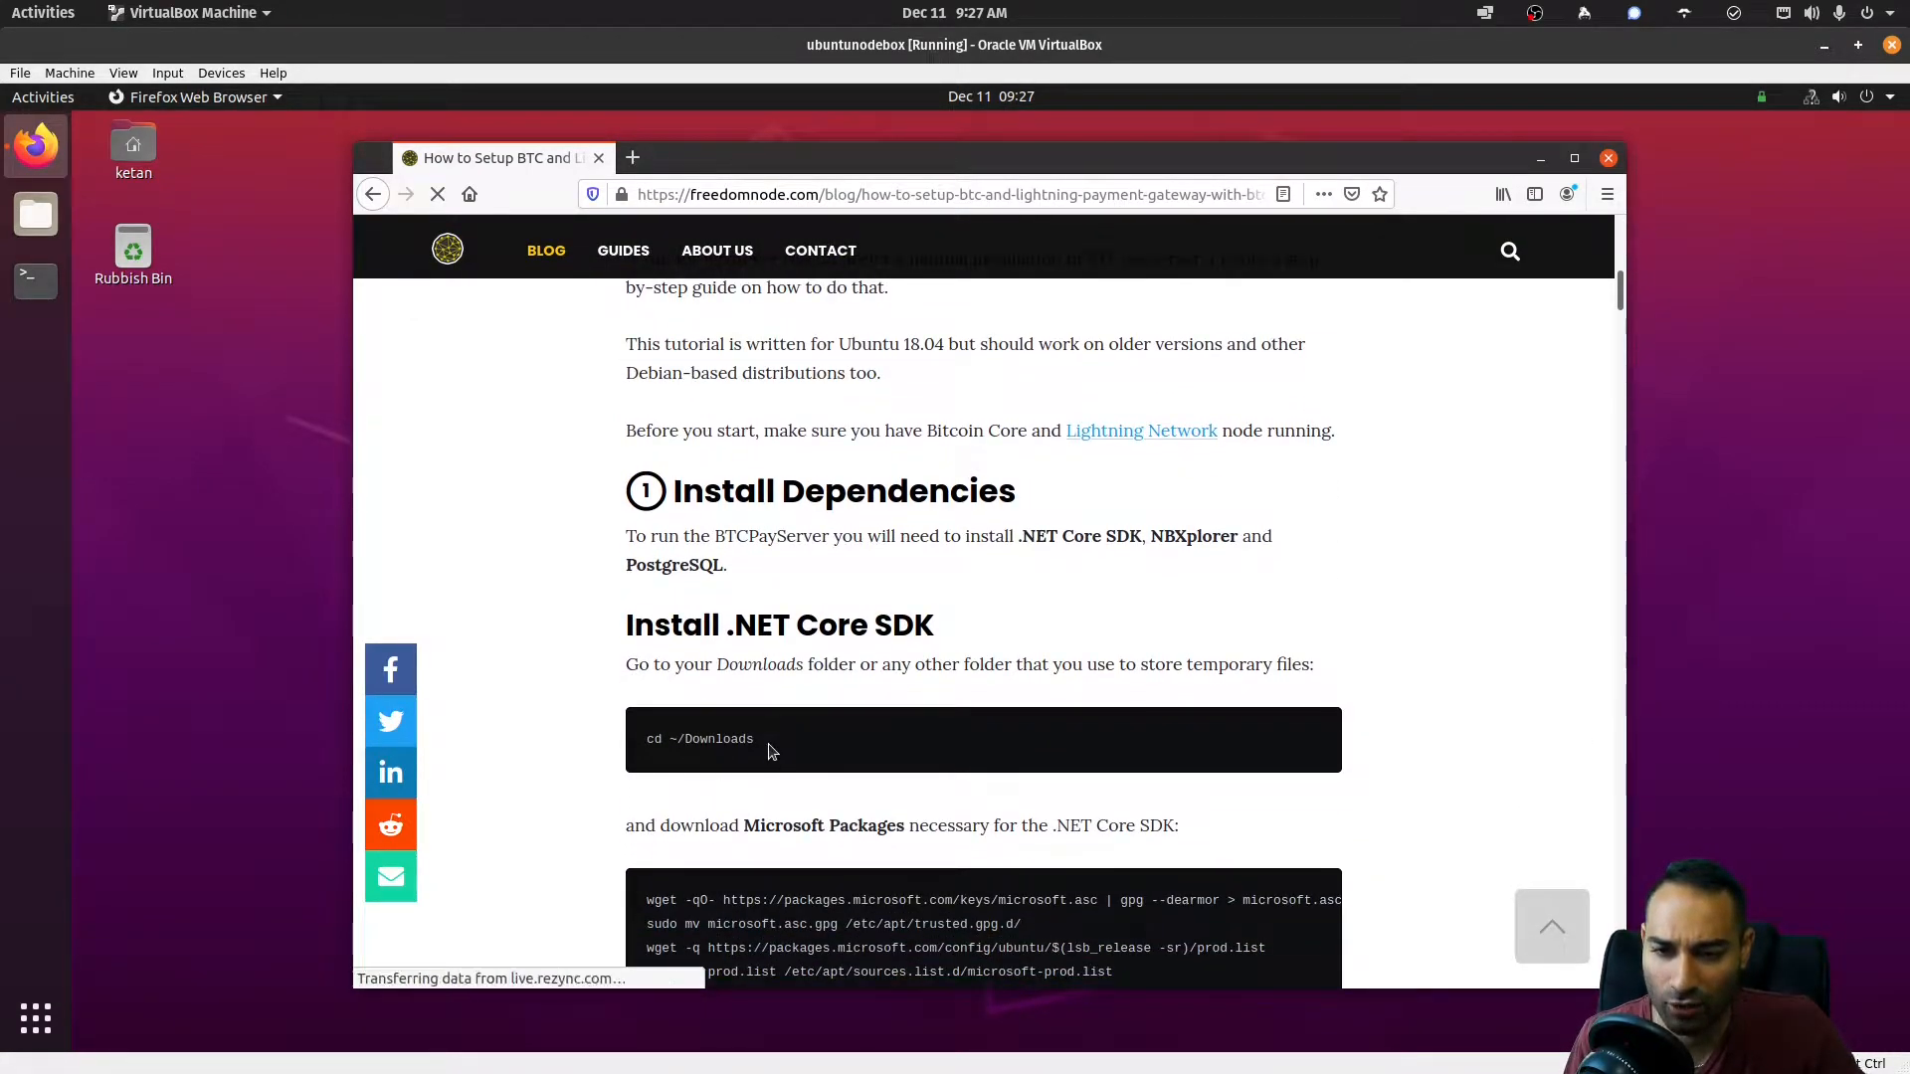
Step: From ~/Downloads, fetch microsoft.asc.gpg and prod.list and move them into apt's directories
right_click(699, 739)
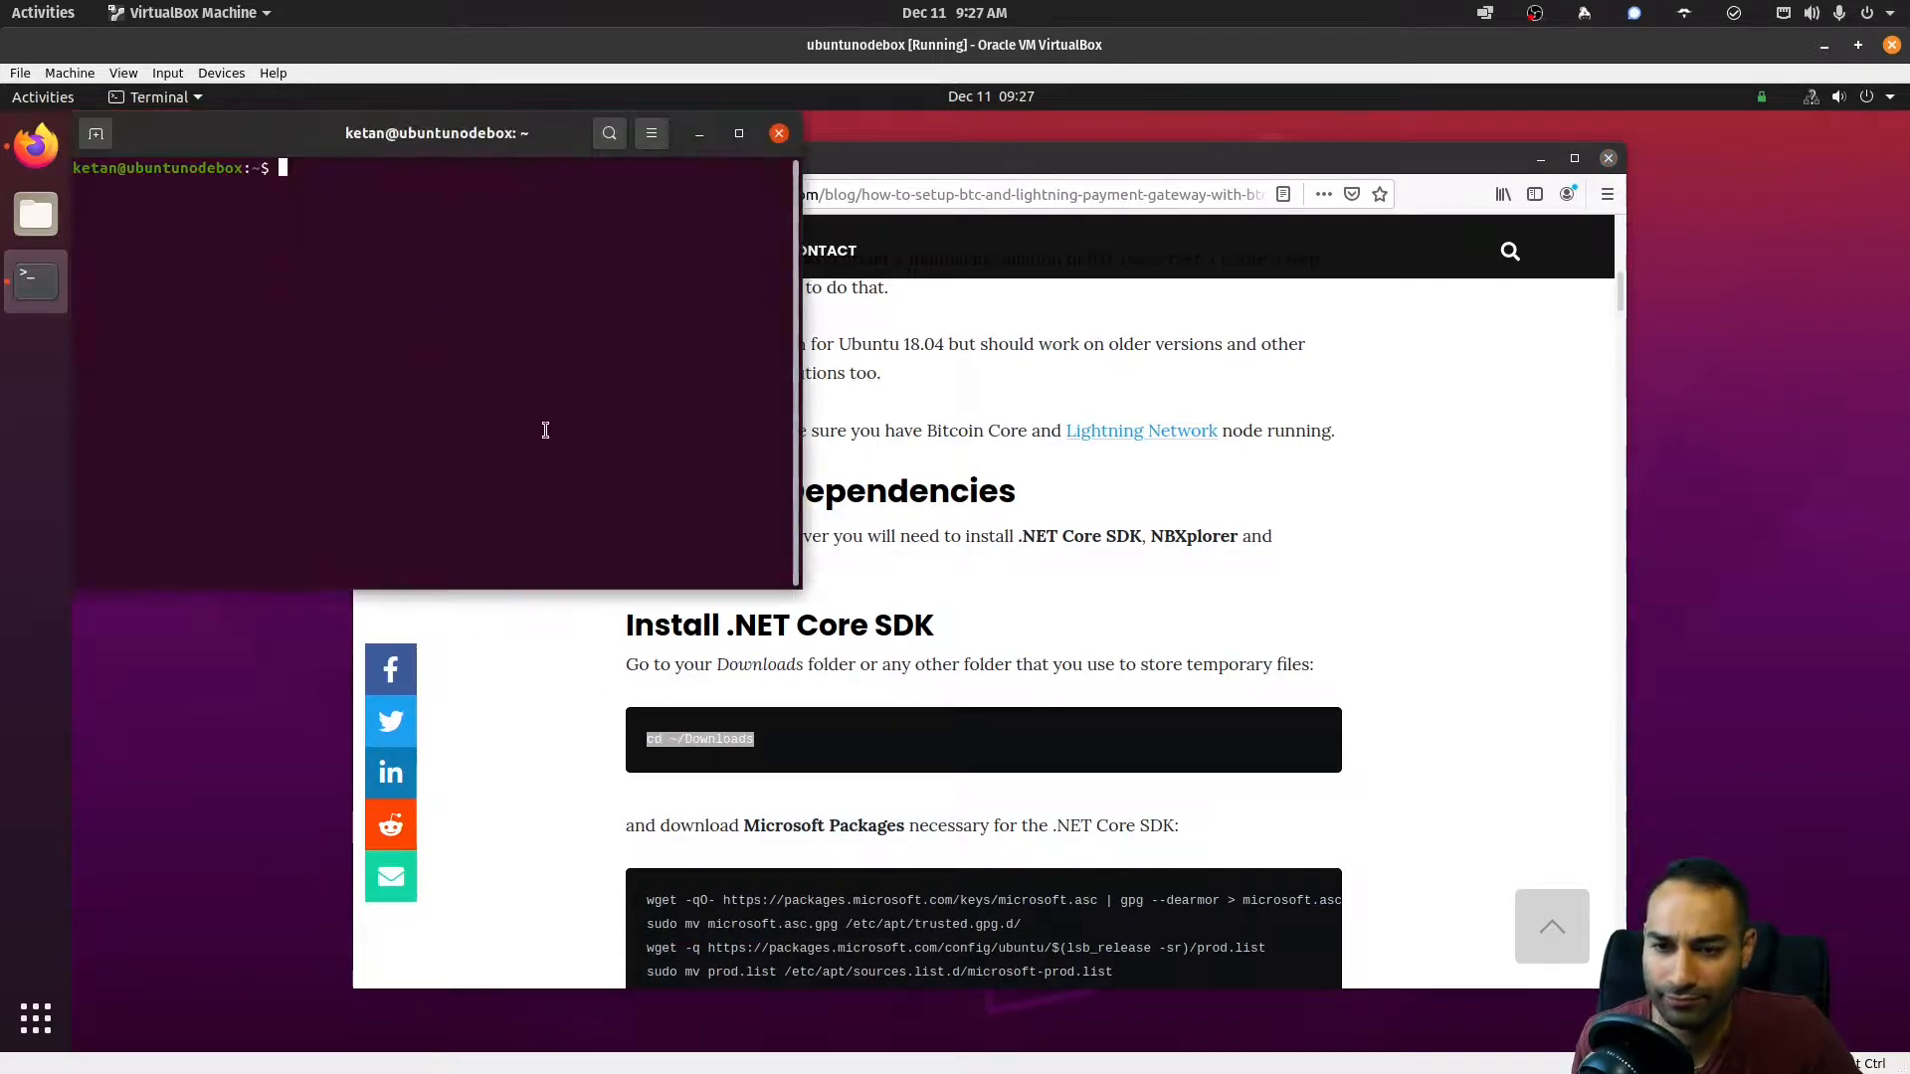
type("cd ~/Downloads")
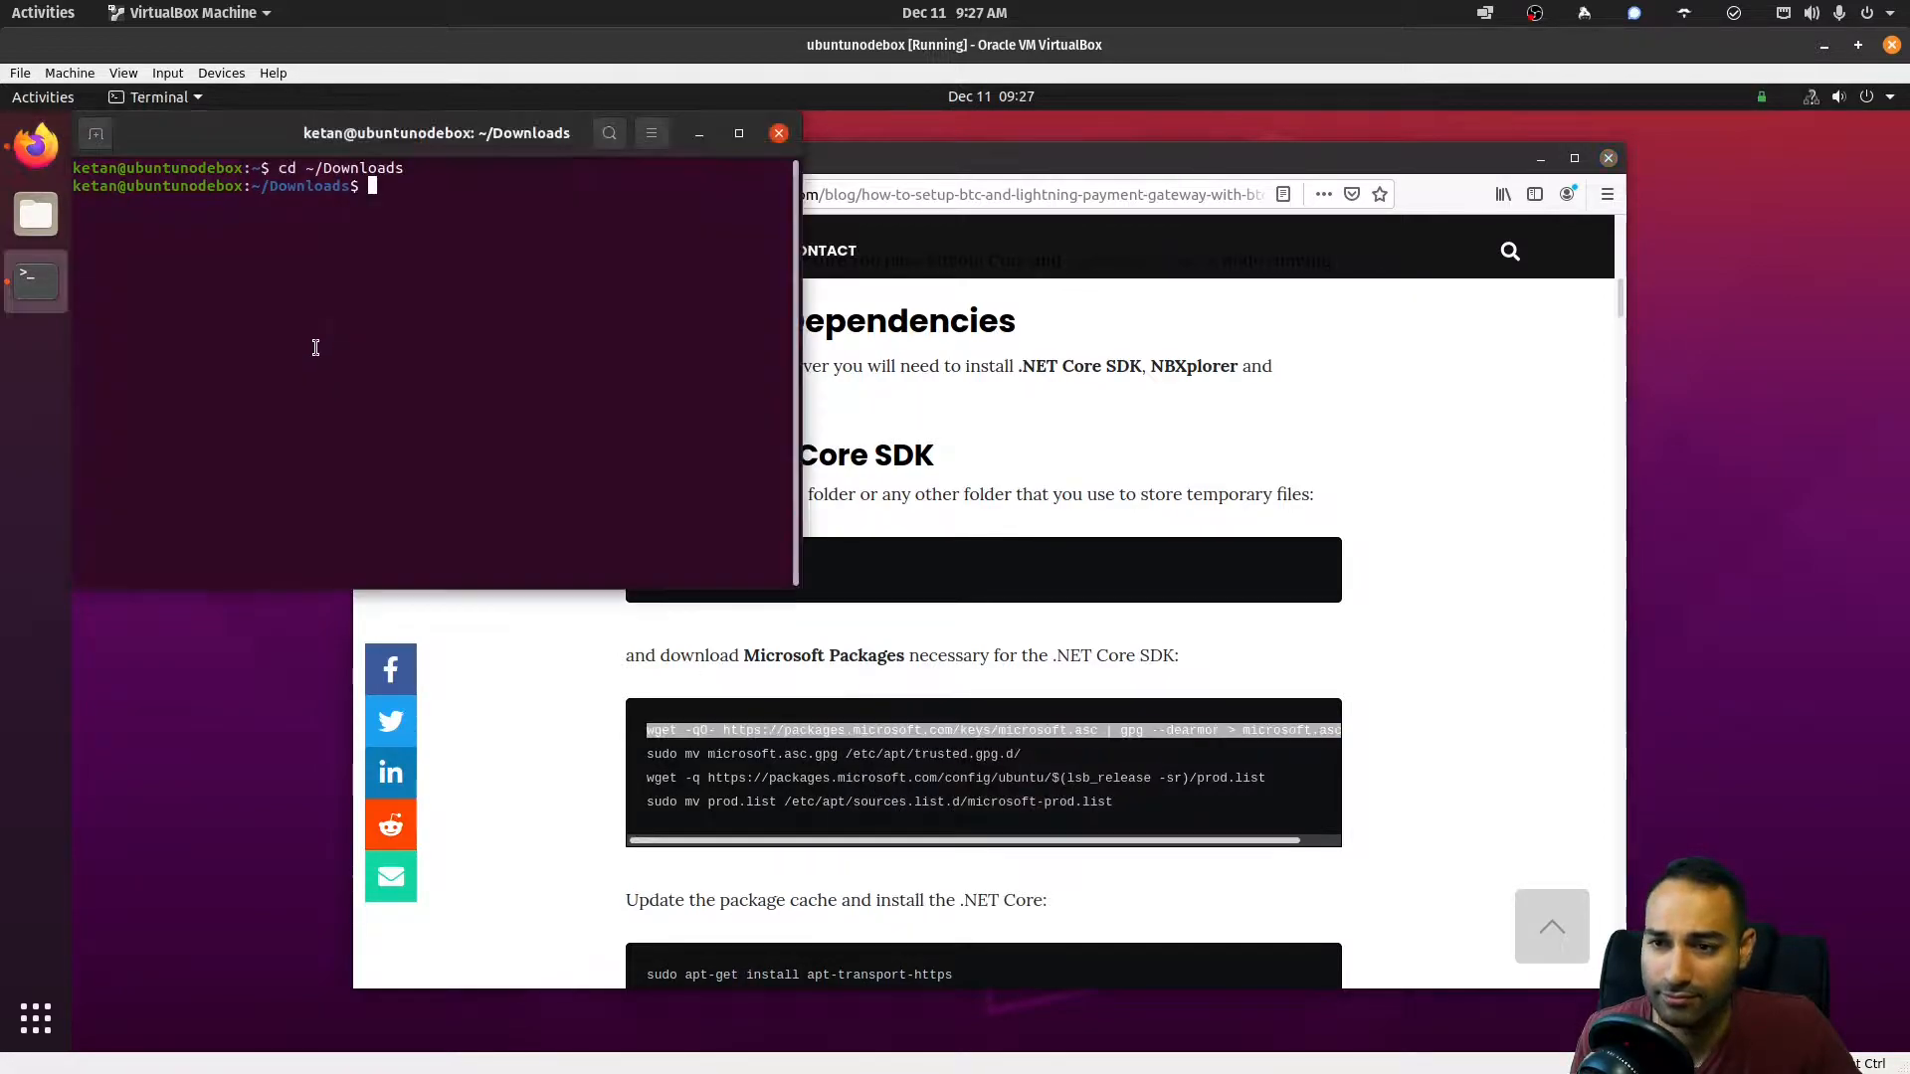
type("wget -qO- https://packages.microsoft.com/keys/microsoft.asc | gpg --dearmor > microsoft.asc.gpg")
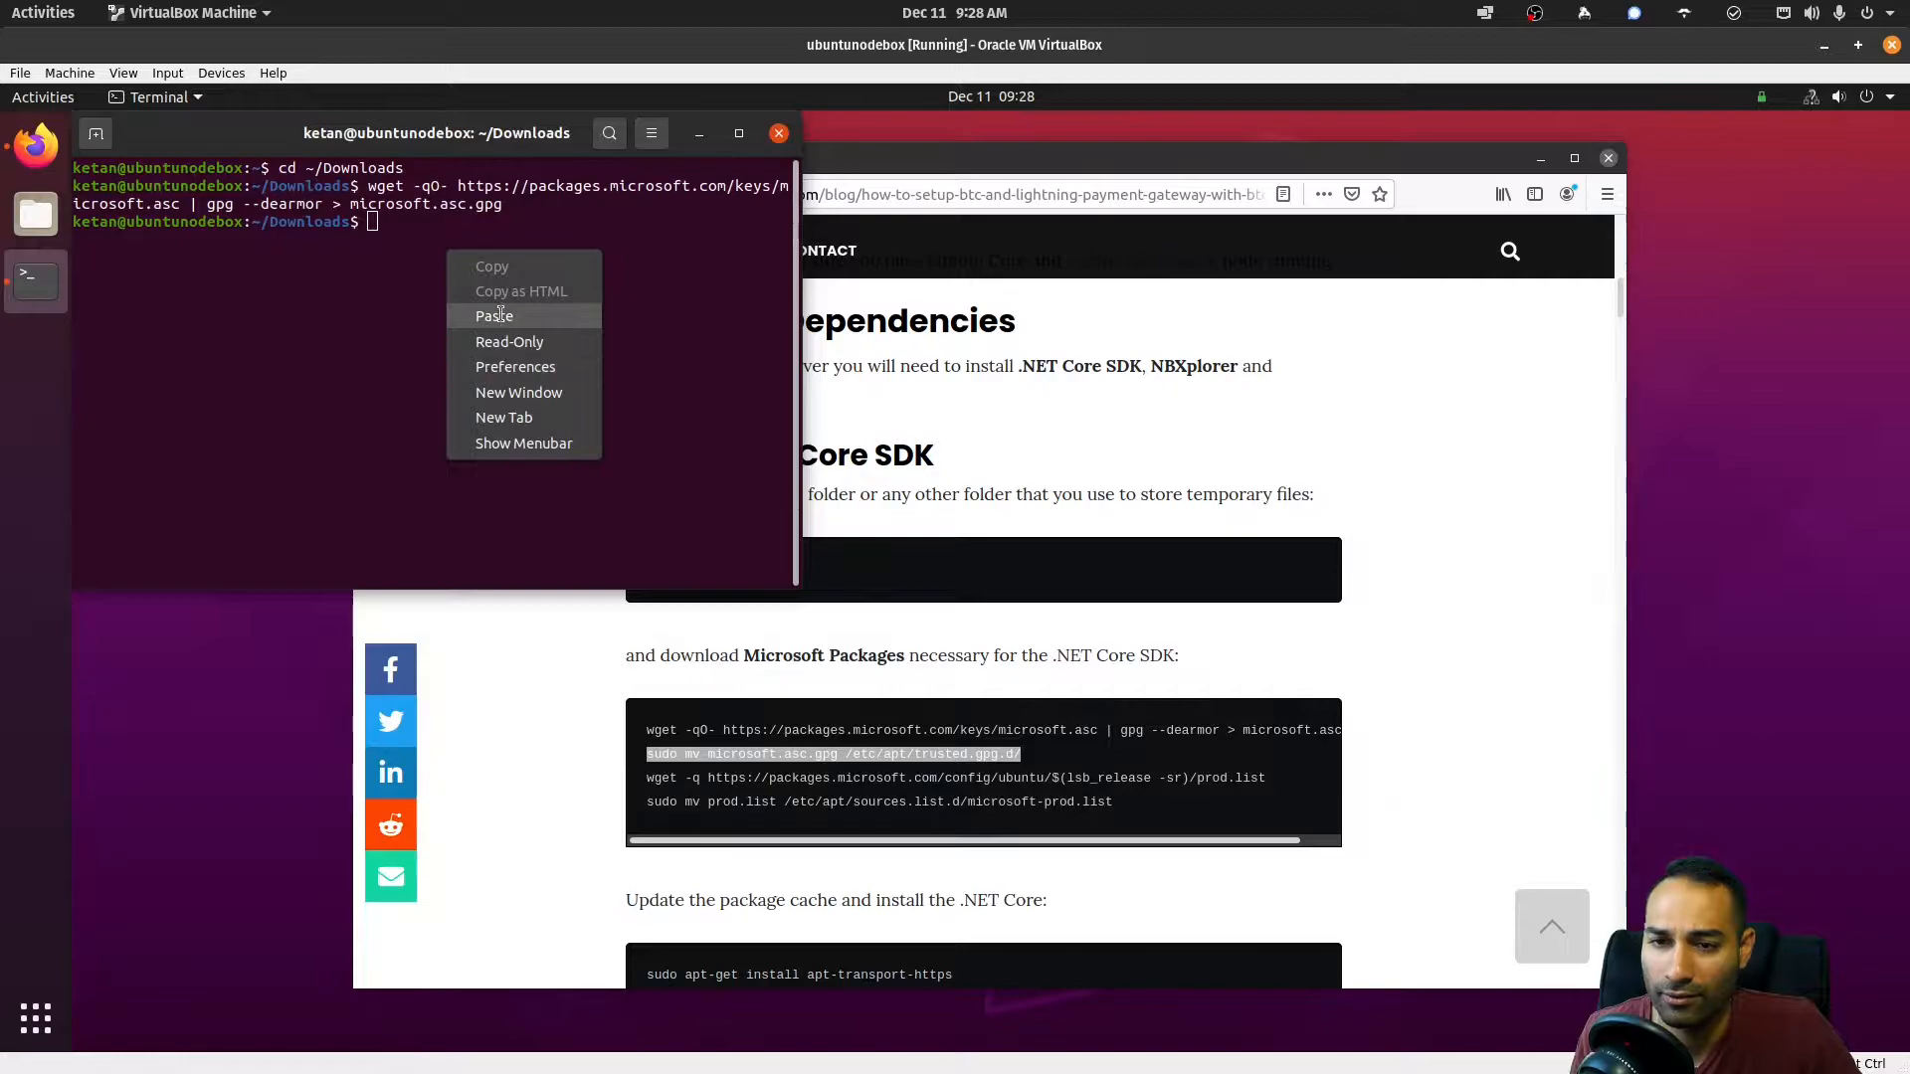
left_click(495, 315)
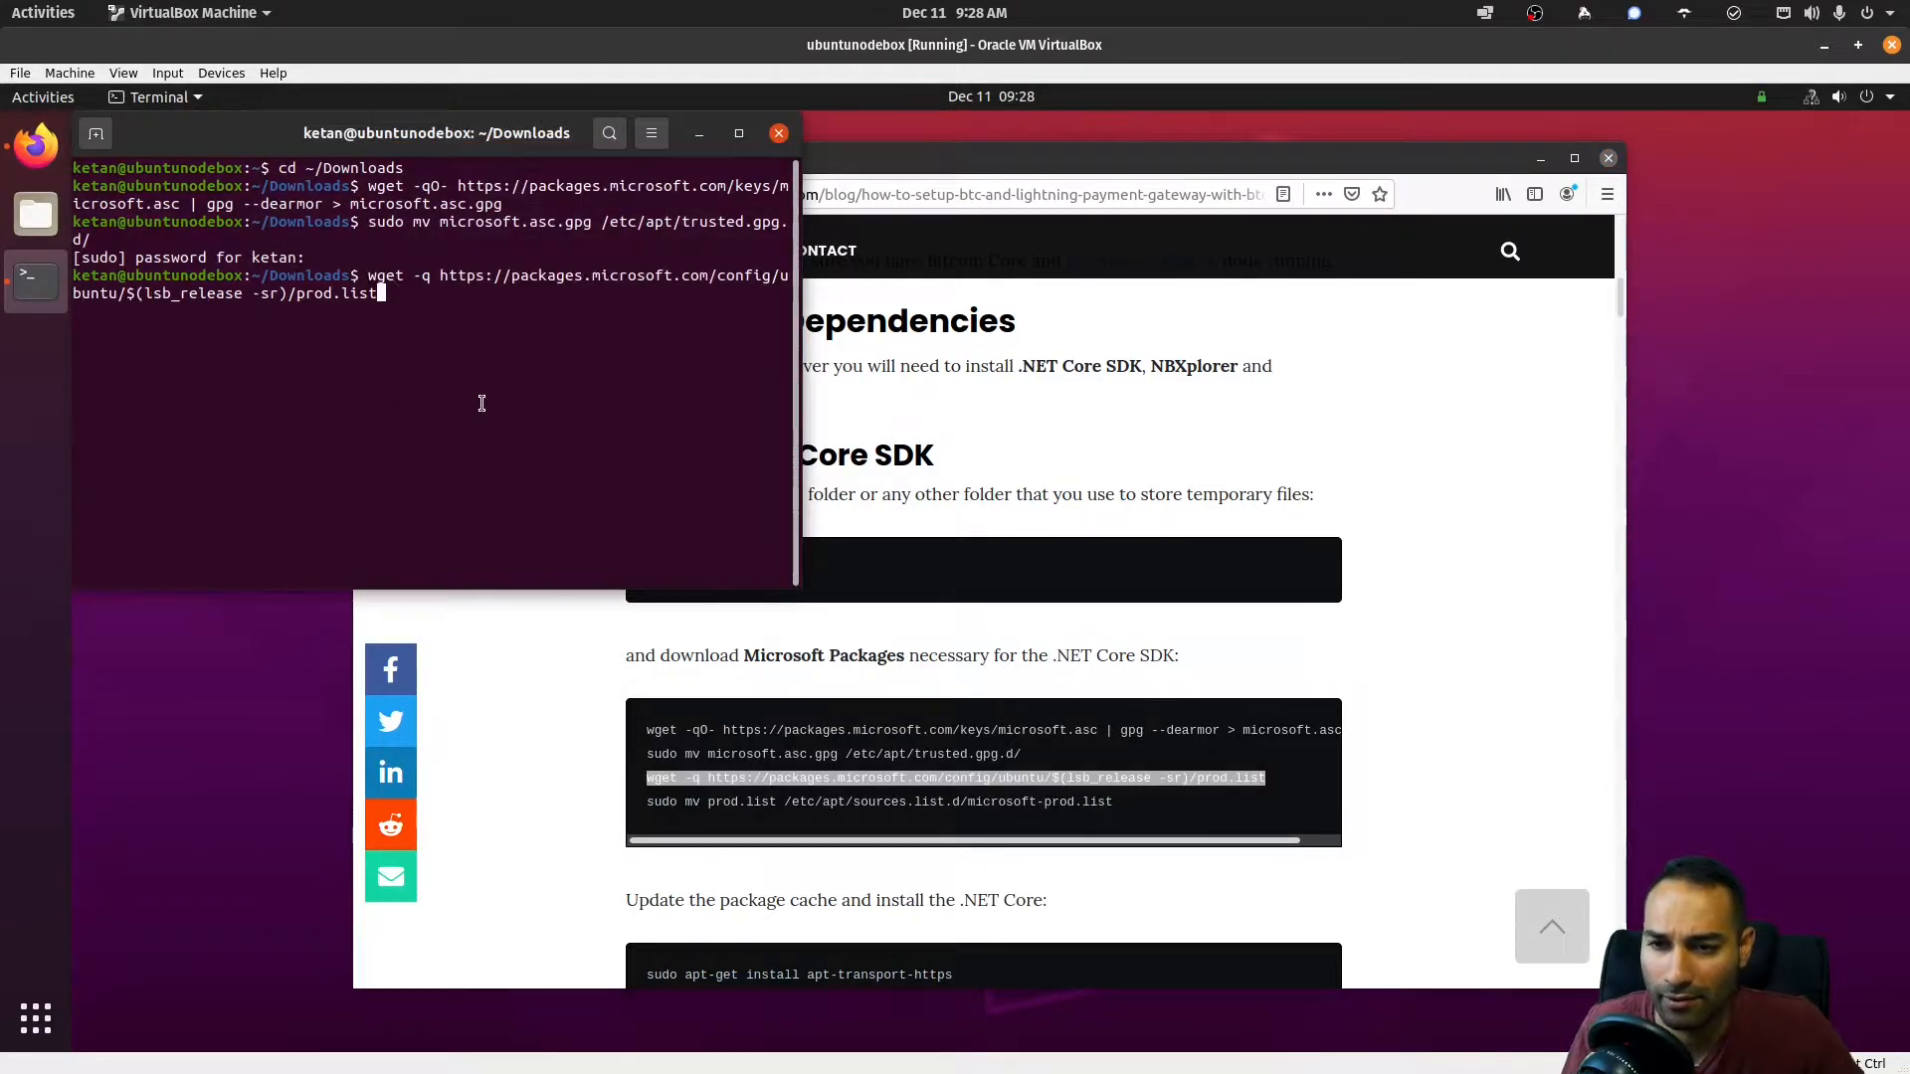
key("Return")
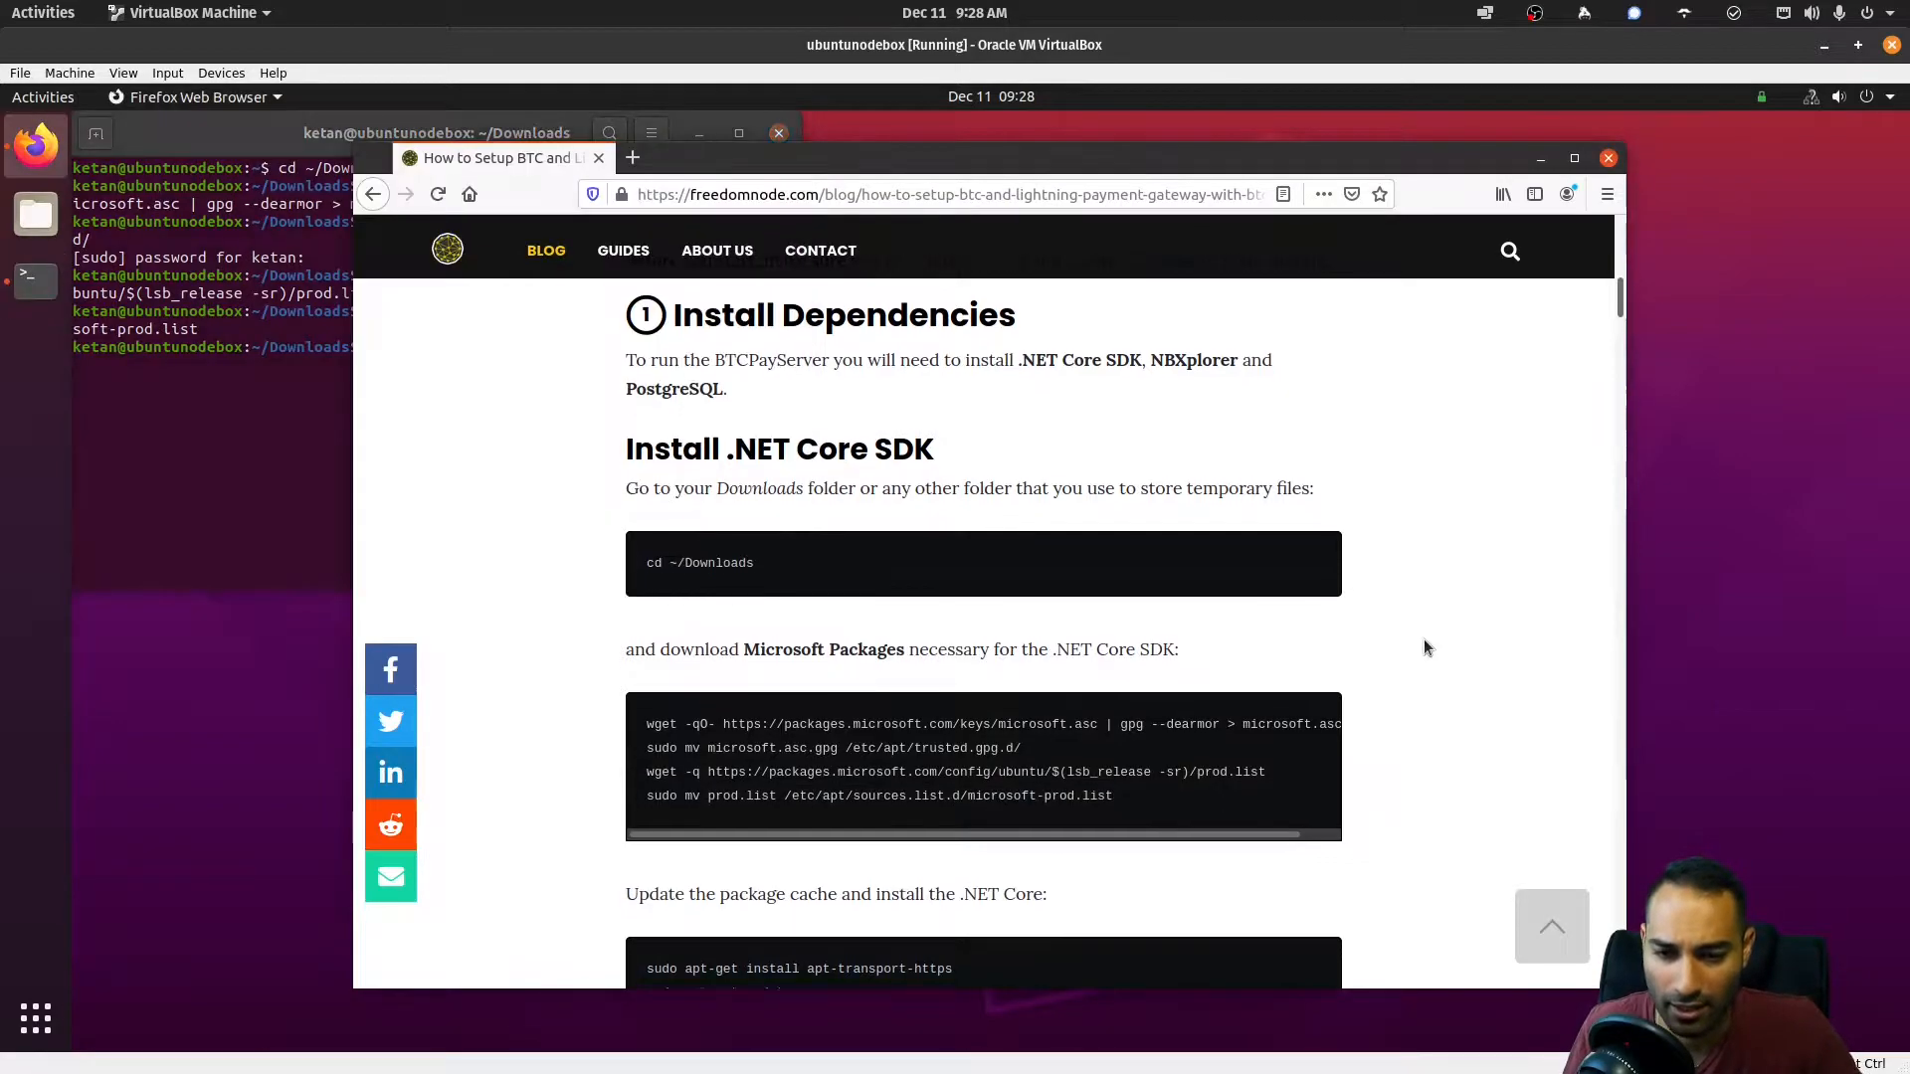
Step: Install apt-transport-https, run apt-get update, and install dotnet-sdk-3.1
scroll("down", 3)
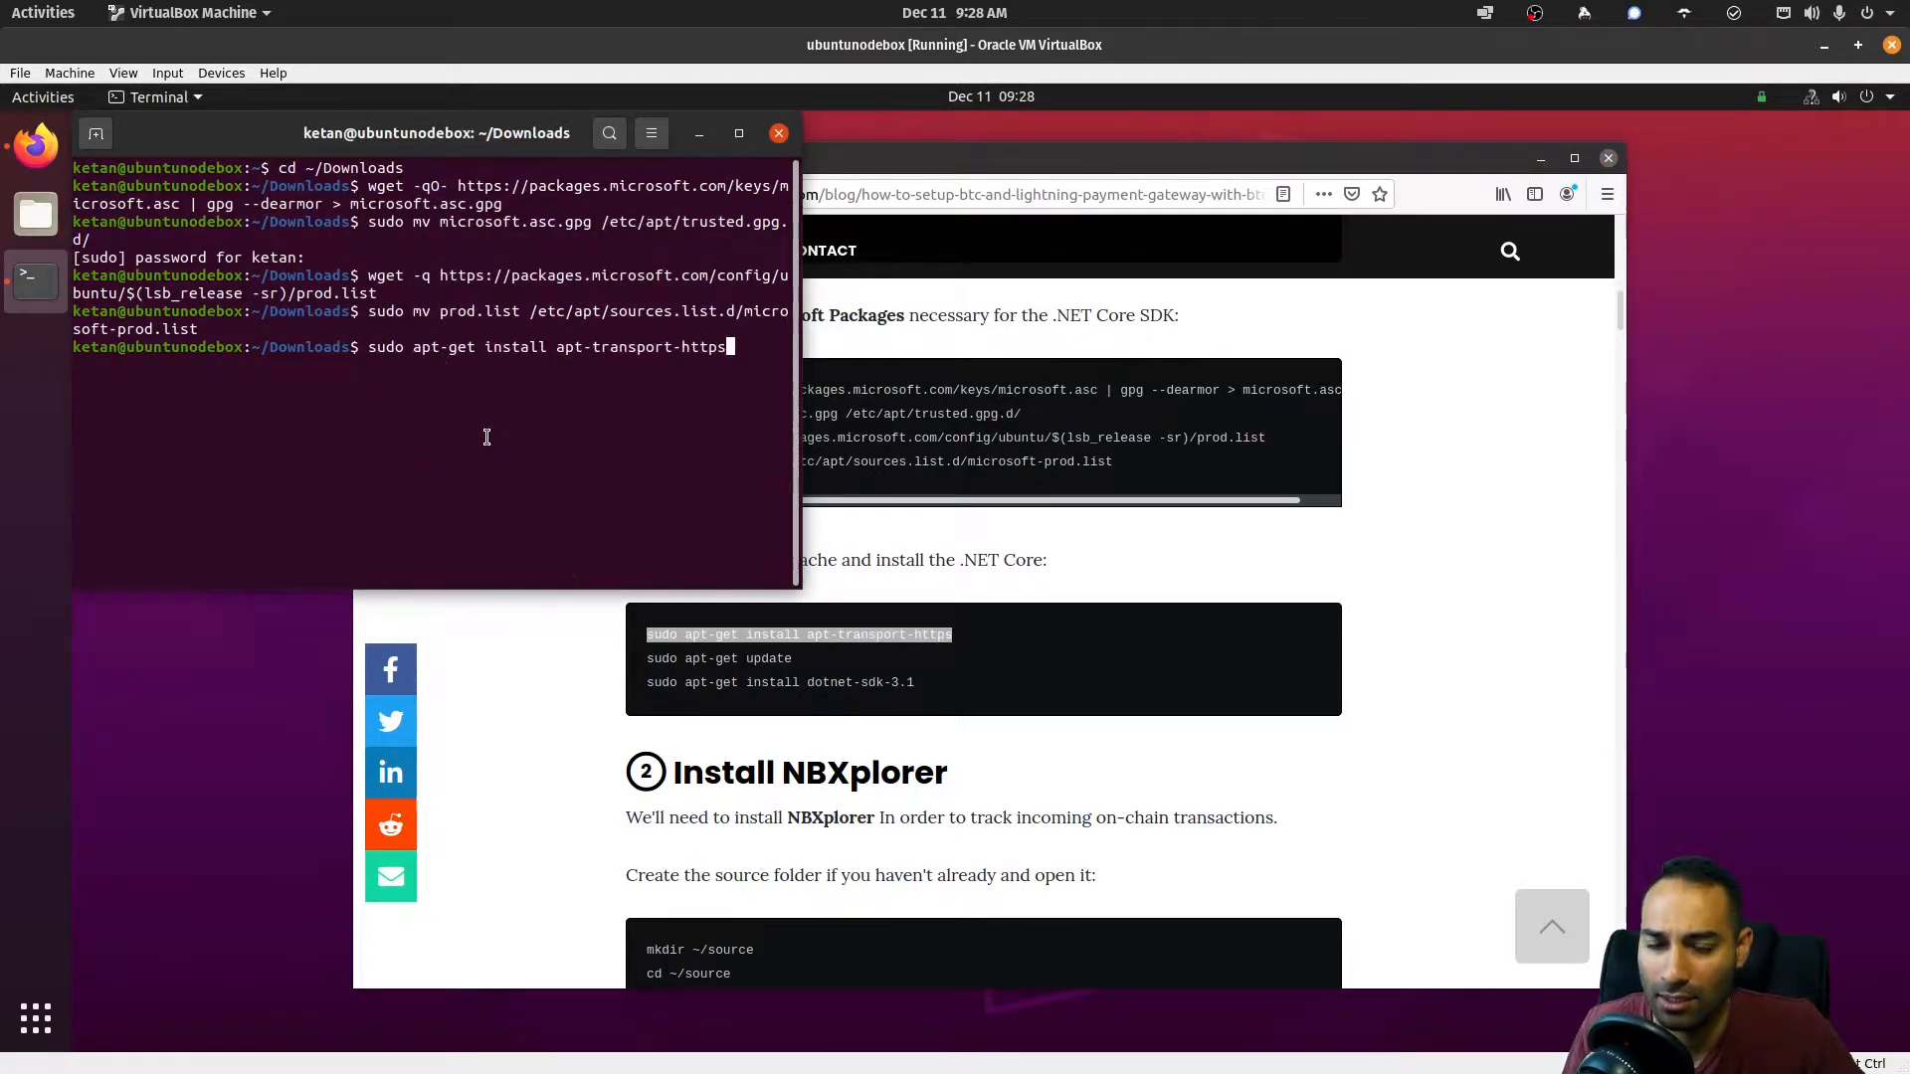
key("Return")
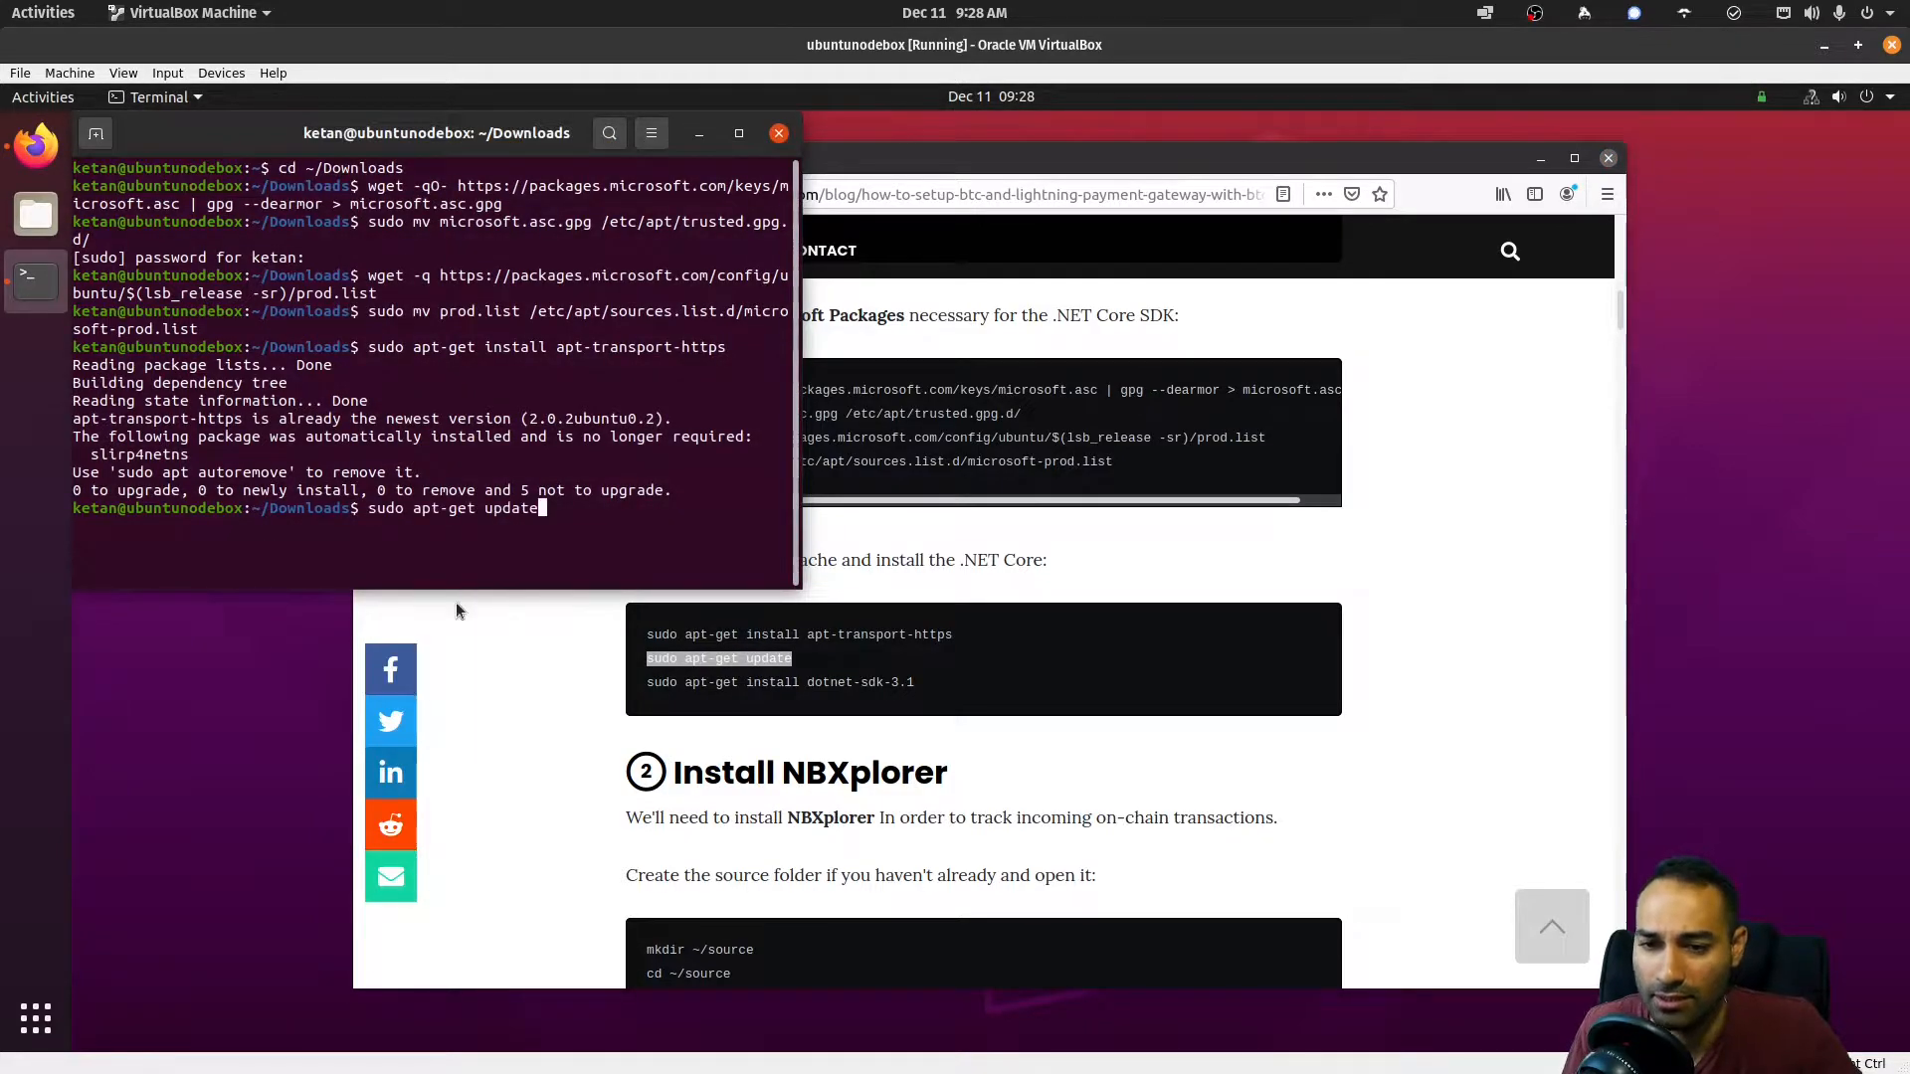
key("Return")
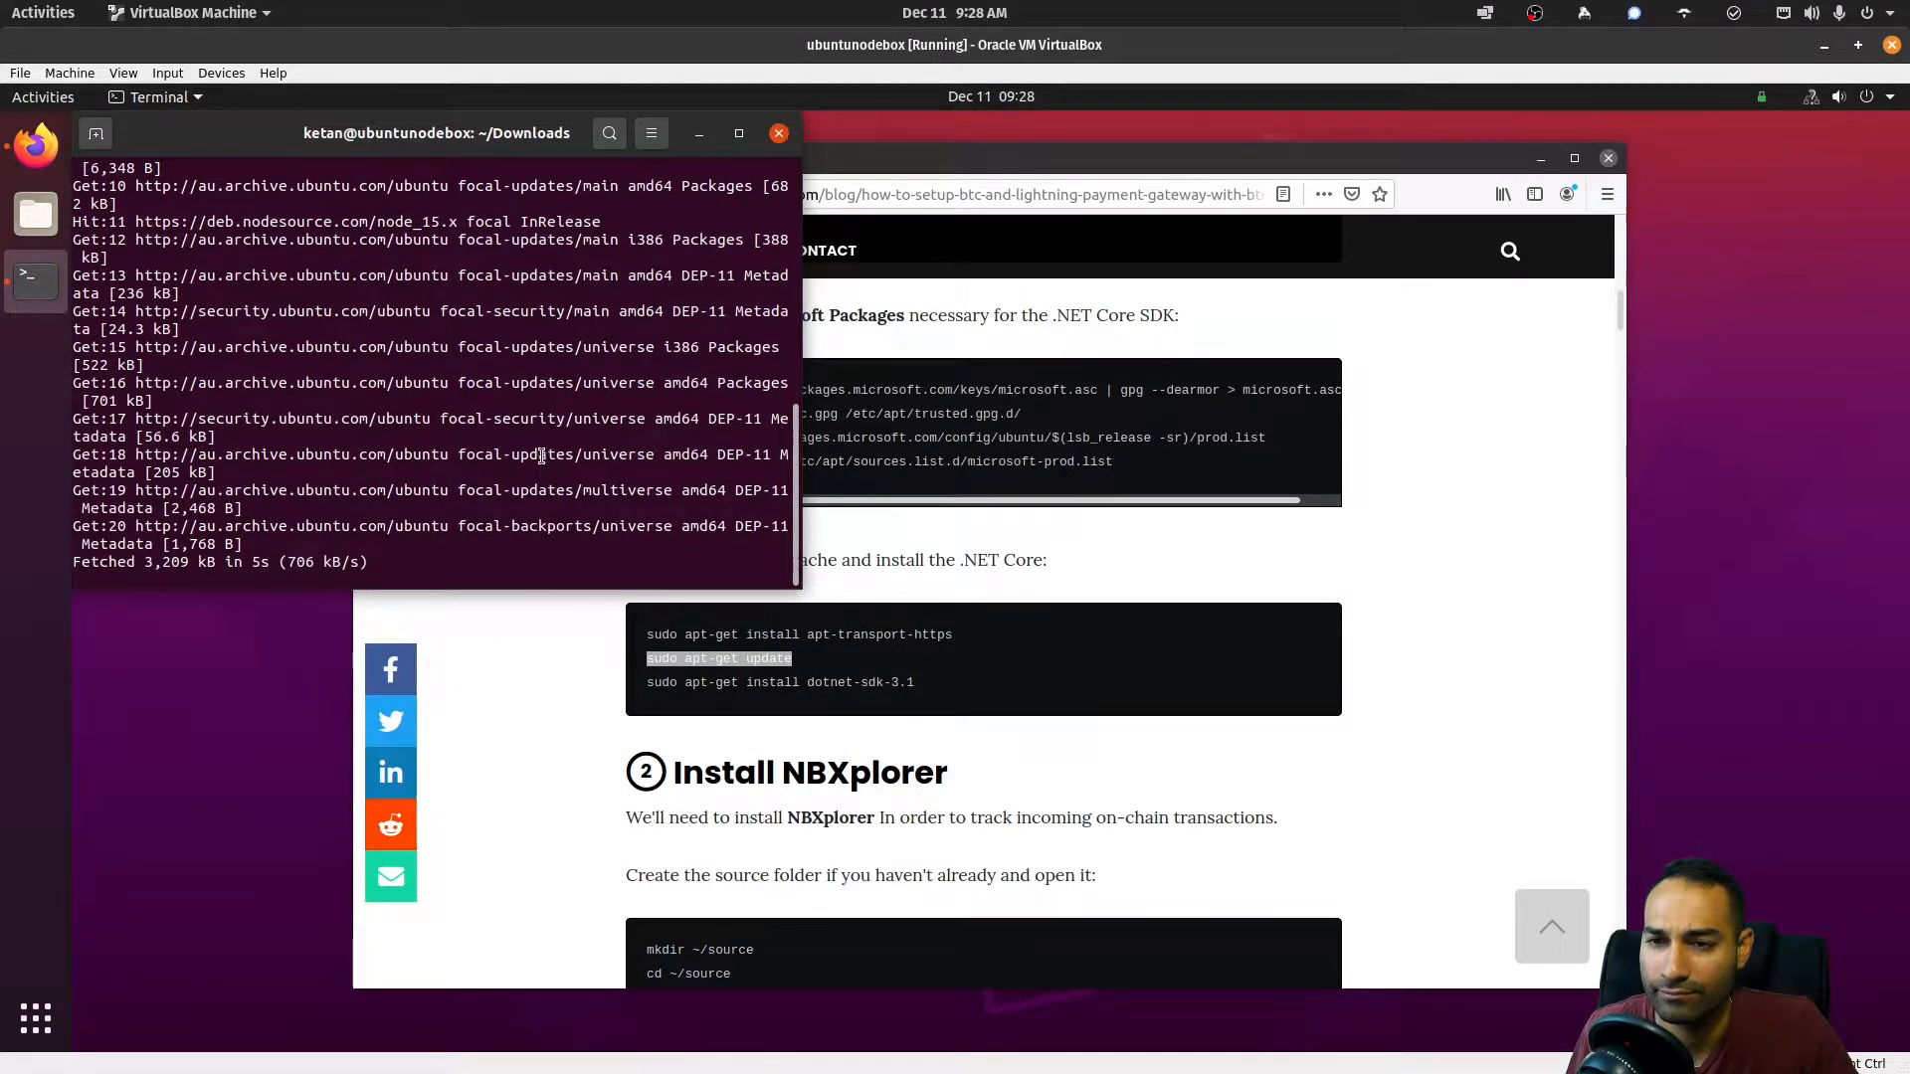
mouse_move(574, 436)
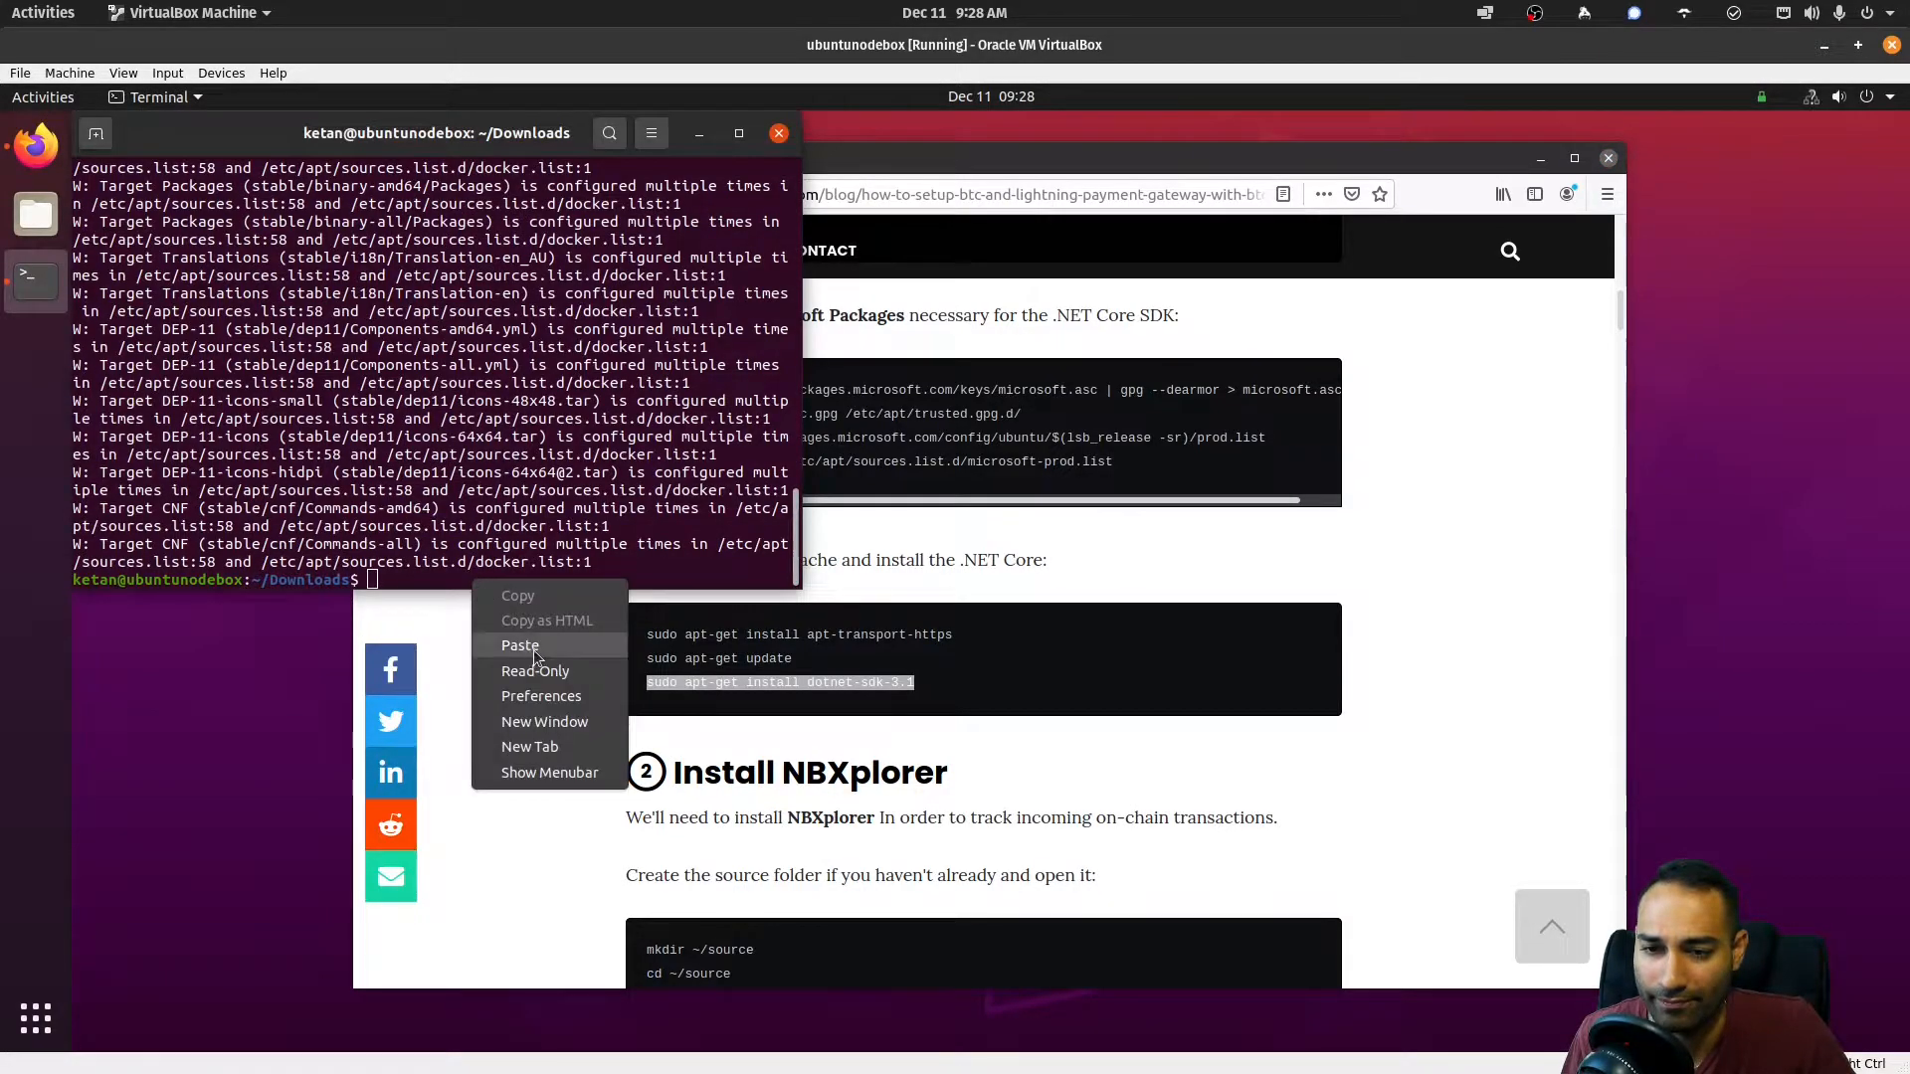
left_click(520, 646)
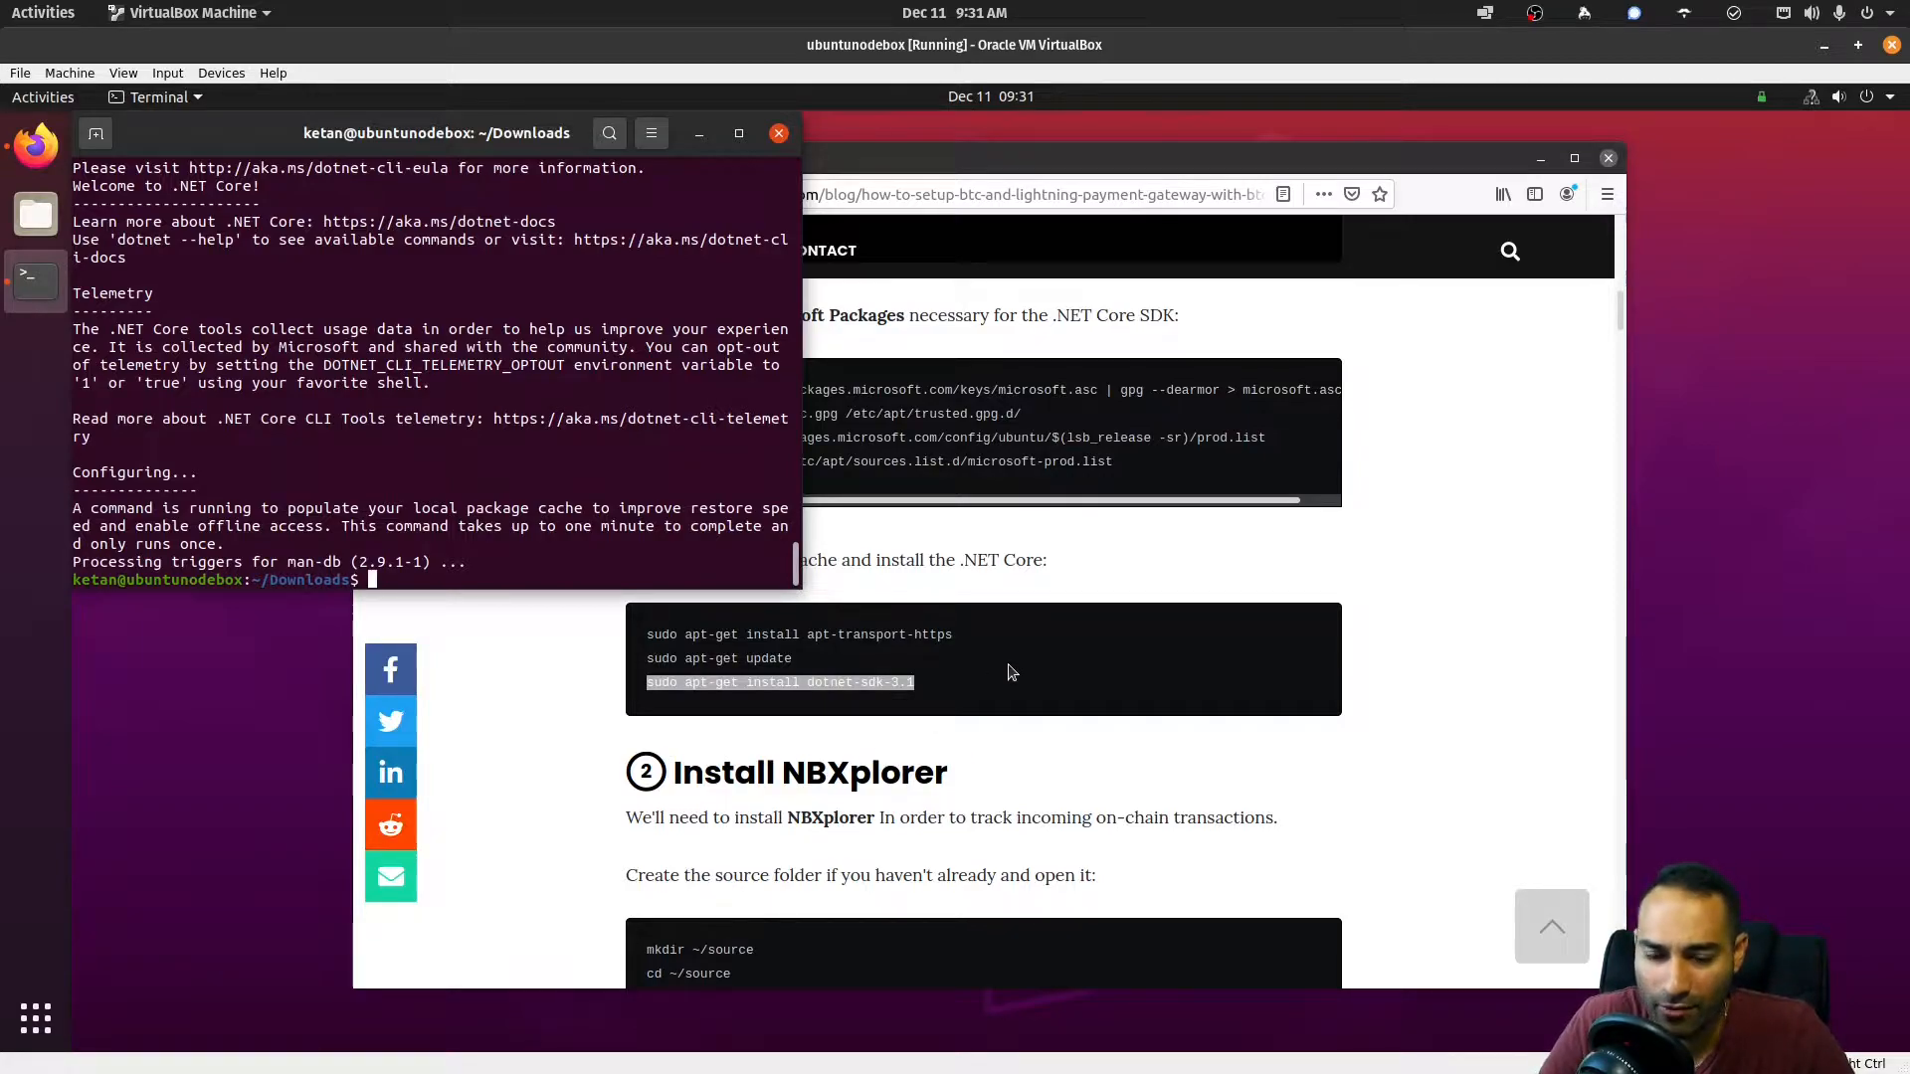
mouse_move(917, 804)
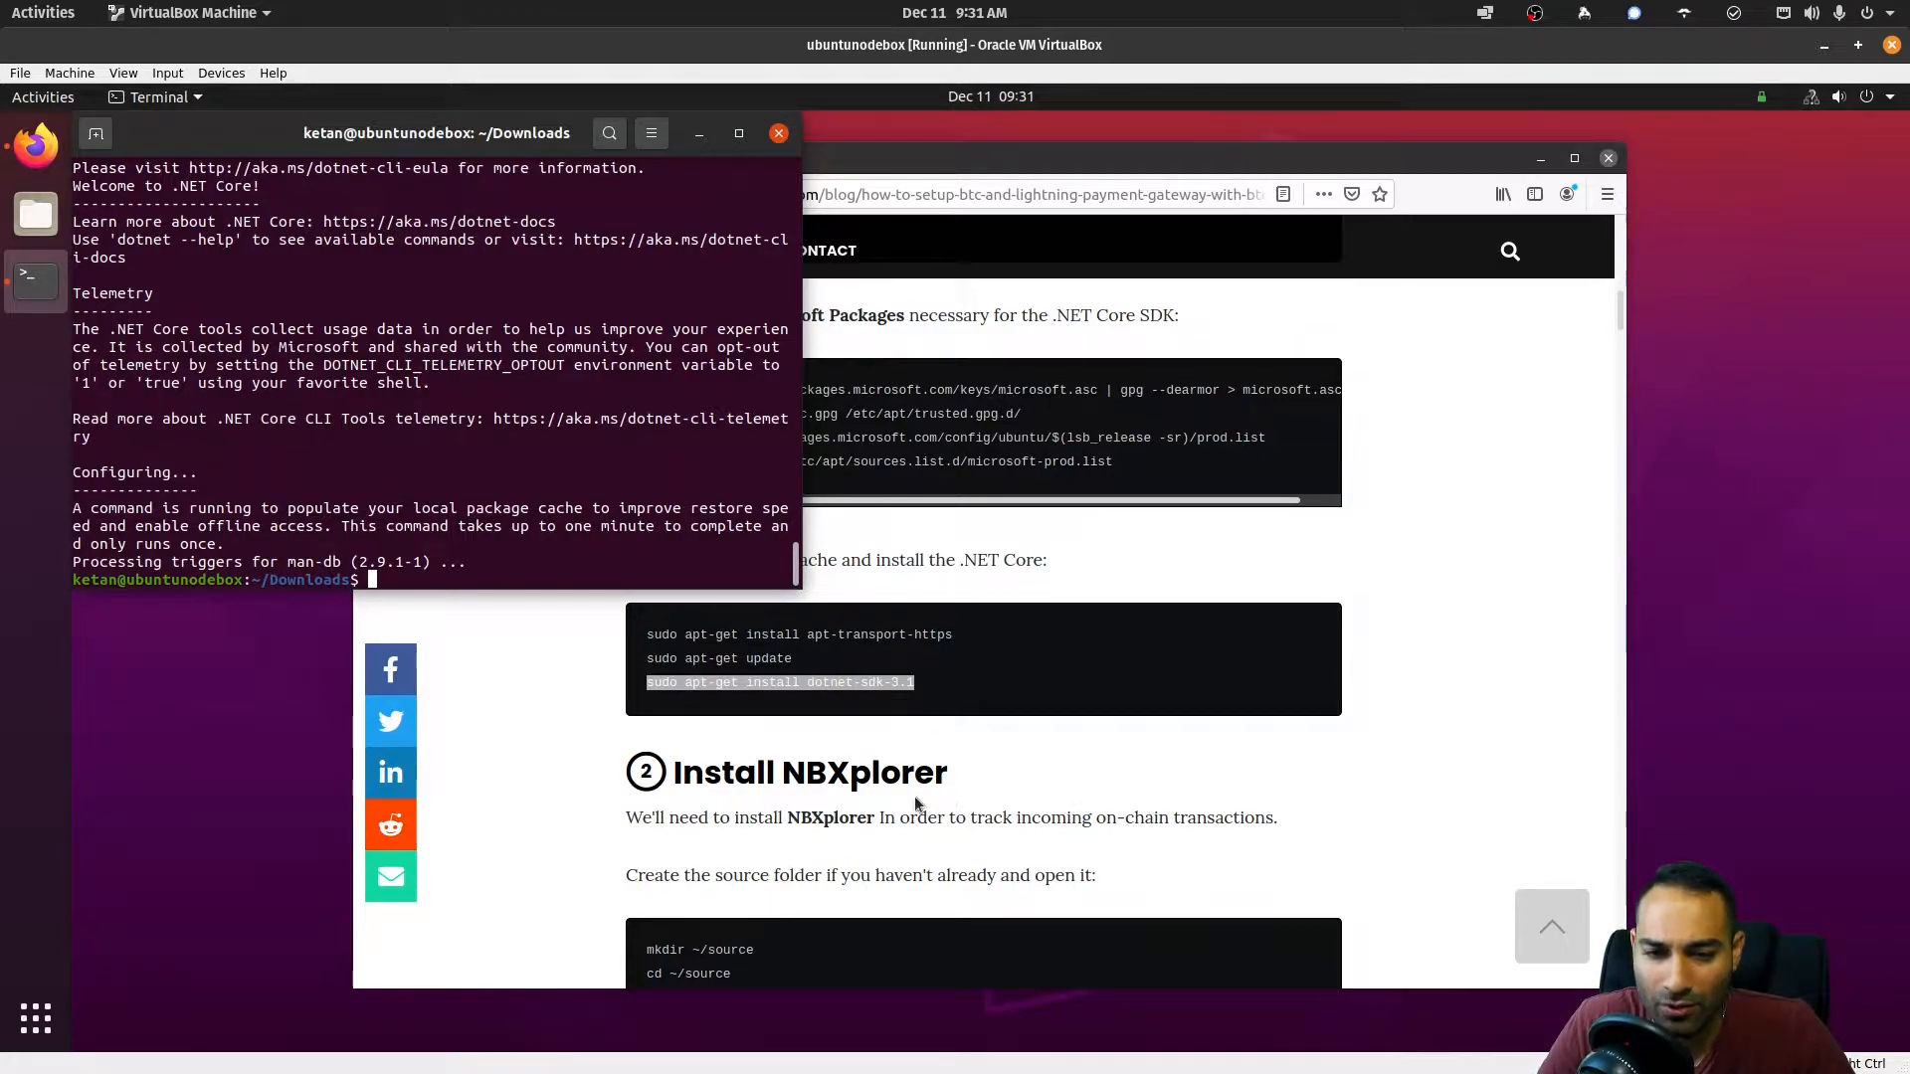
mouse_move(937, 821)
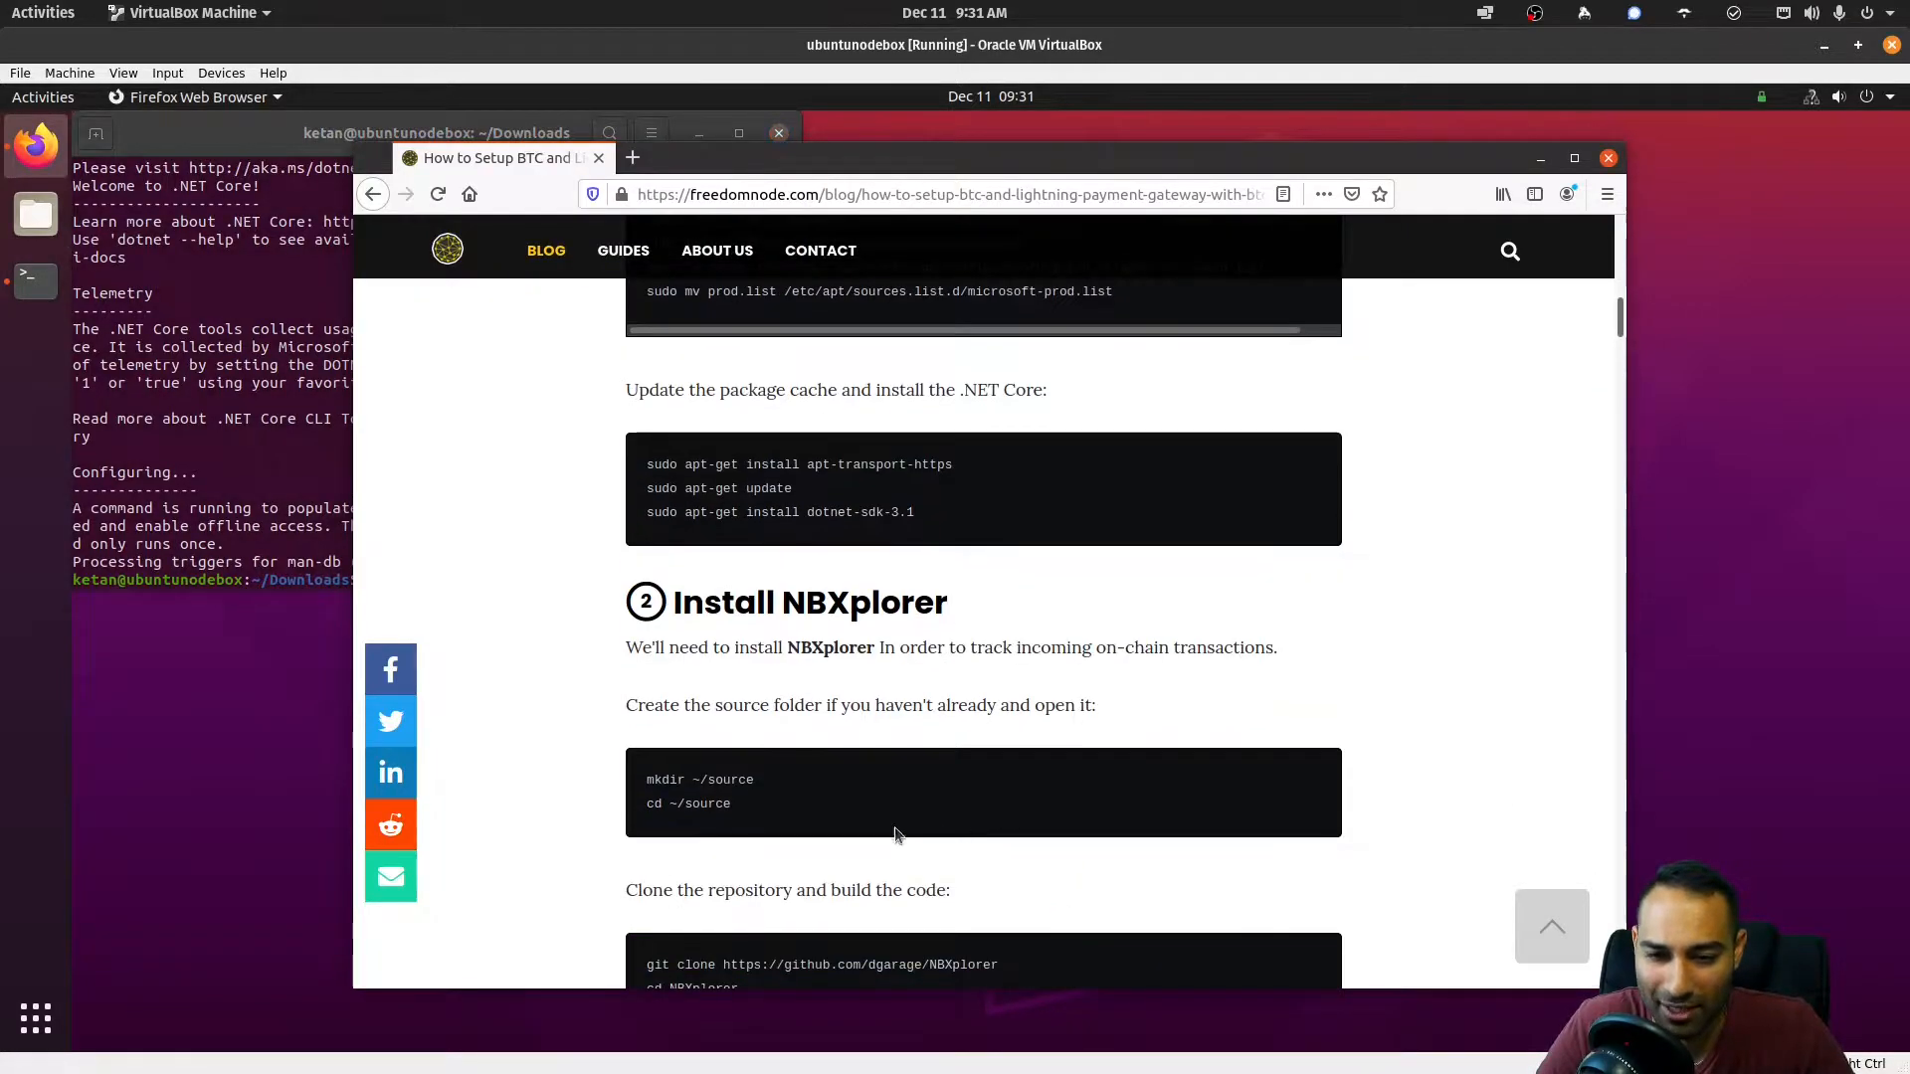
Step: Clone github.com/dgarage/NBXplorer into home, cd into NBXplorer, and paste ./build.sh
scroll("down", 3)
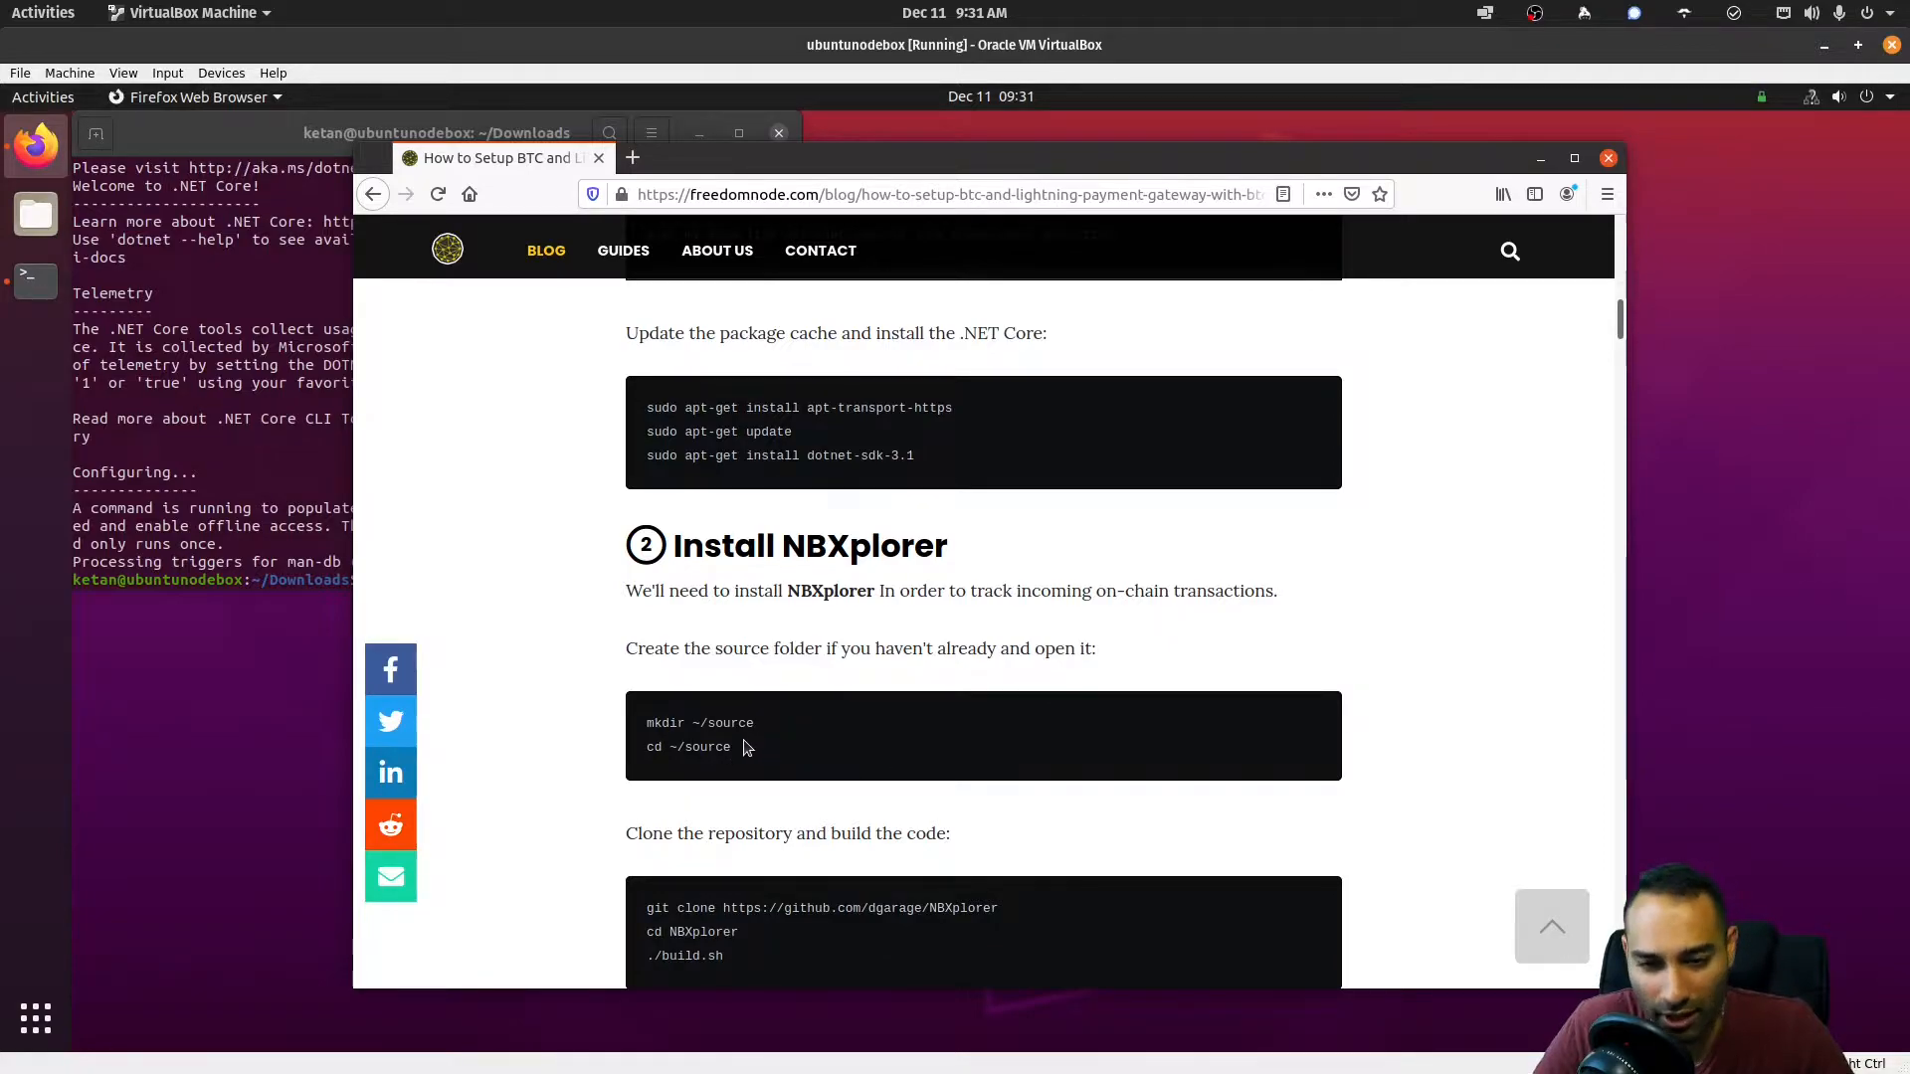
scroll("down", 3)
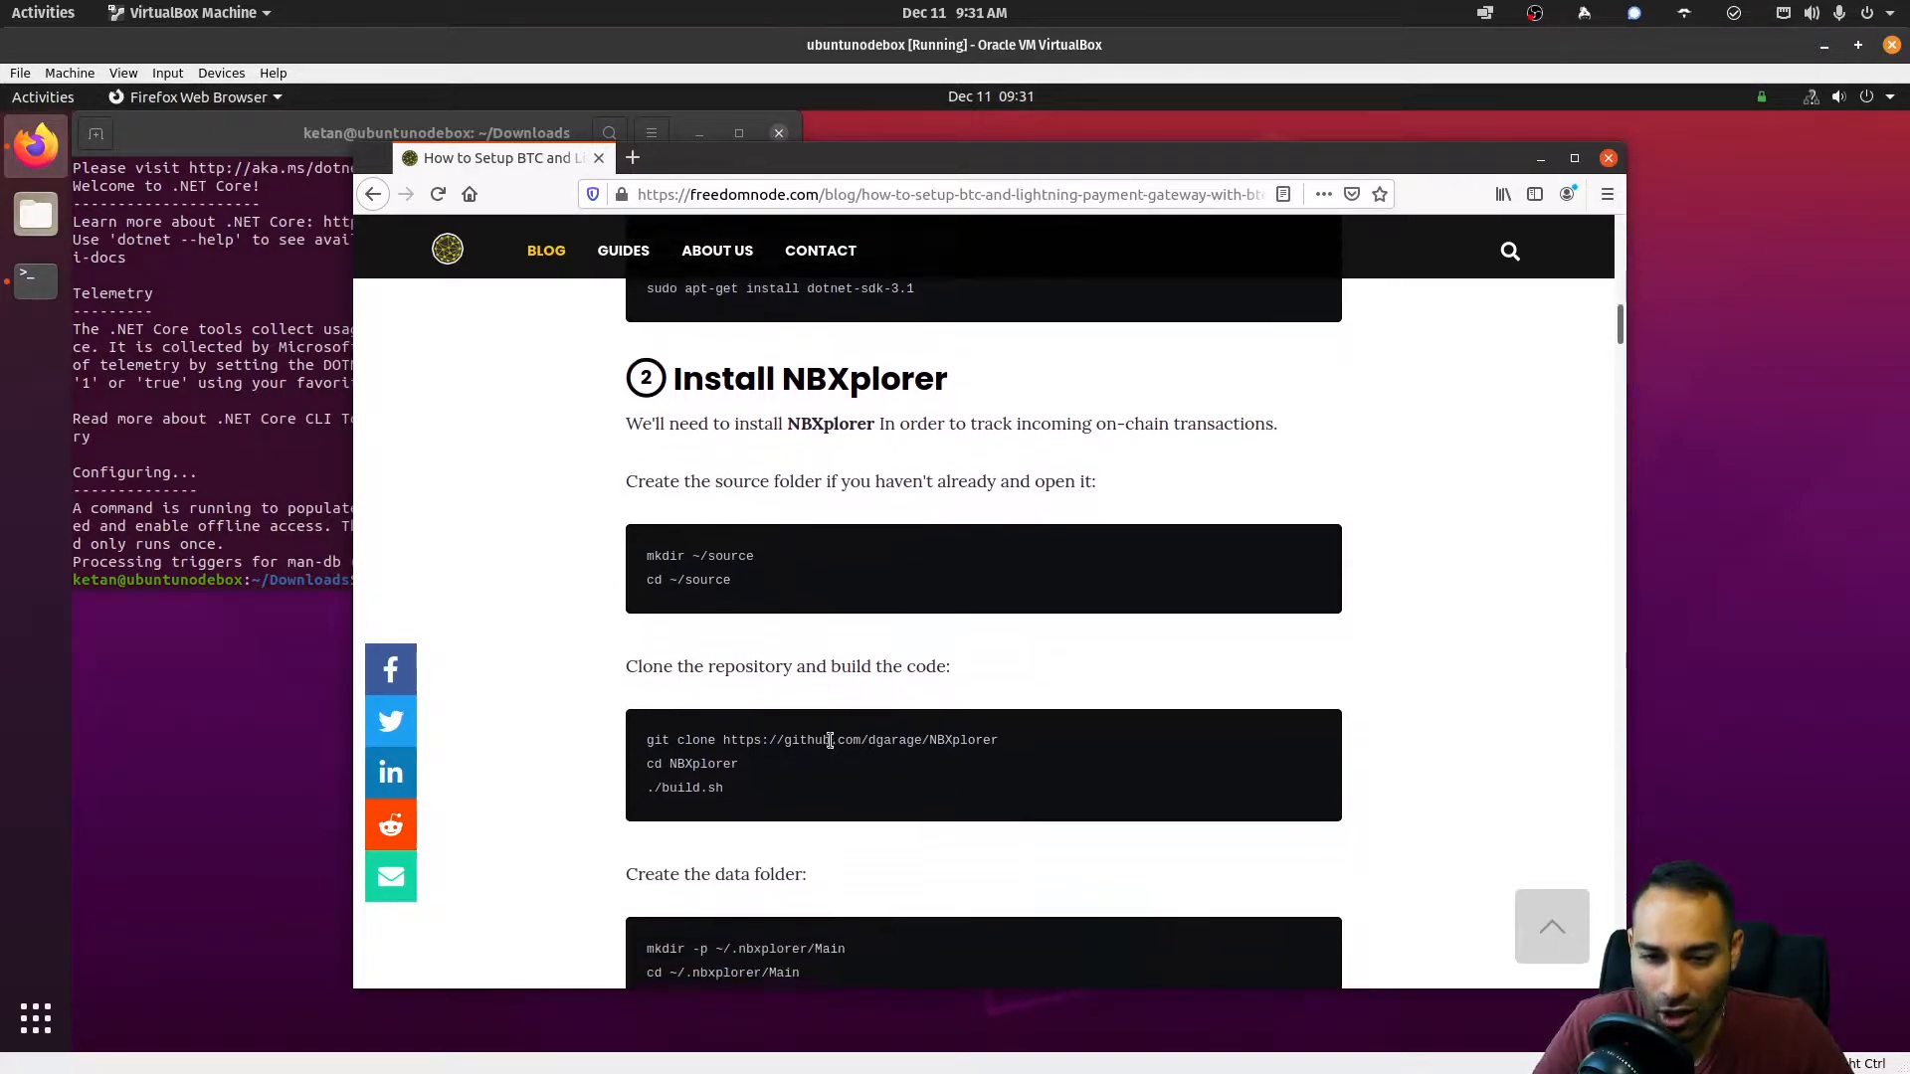
left_click(35, 277)
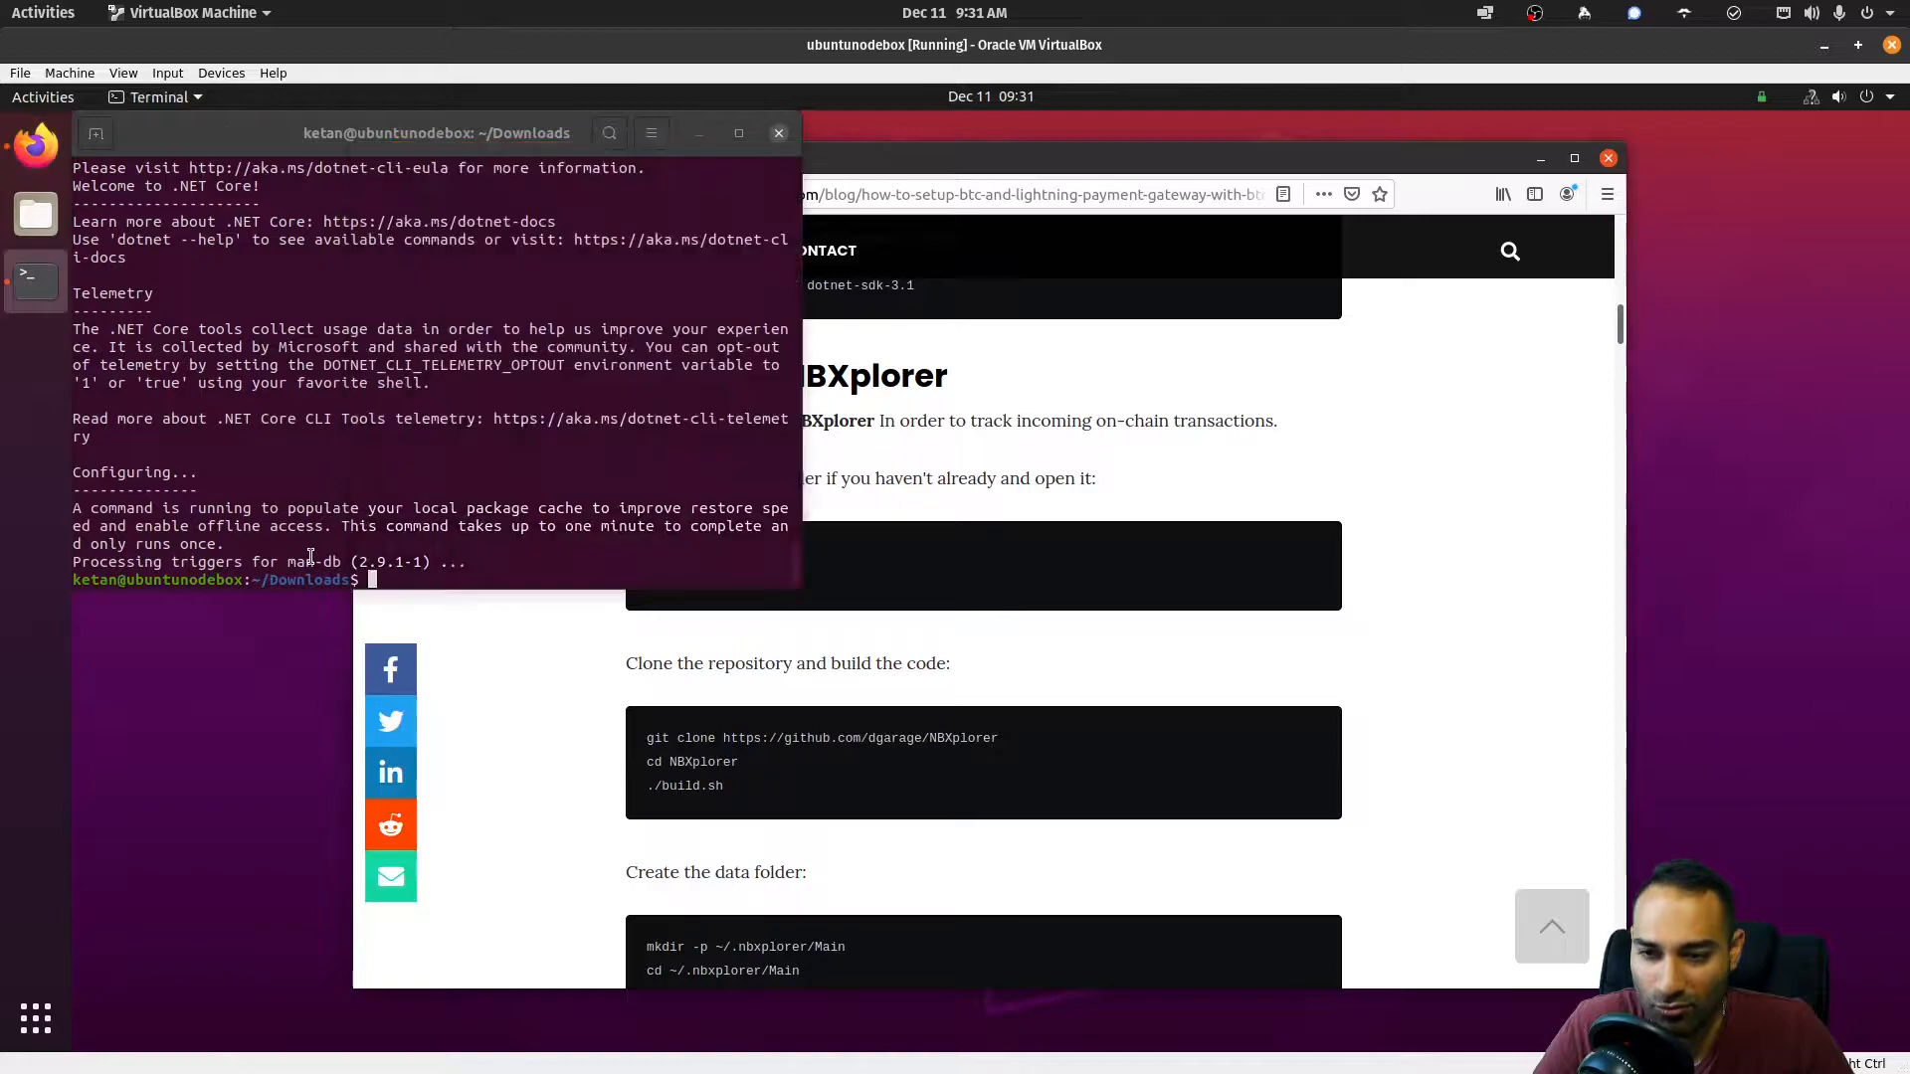
type("cd ..")
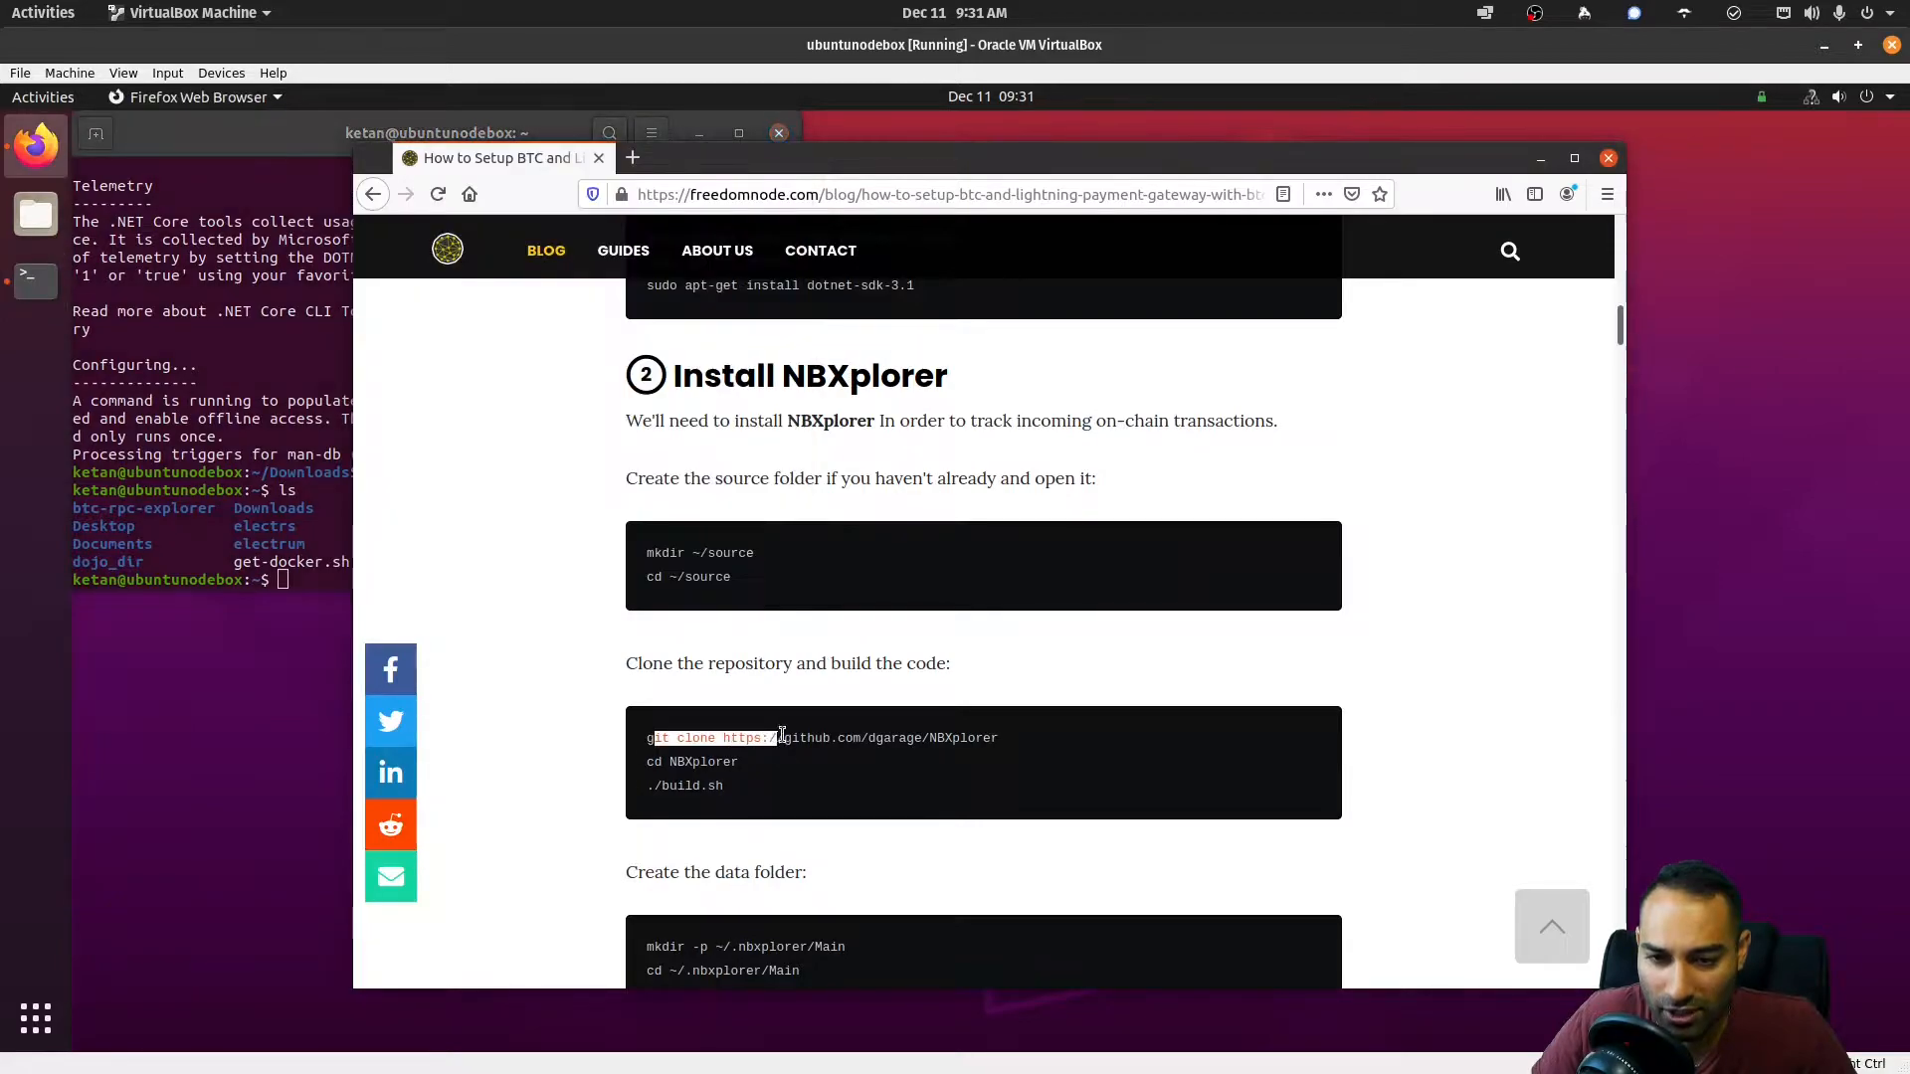
right_click(782, 738)
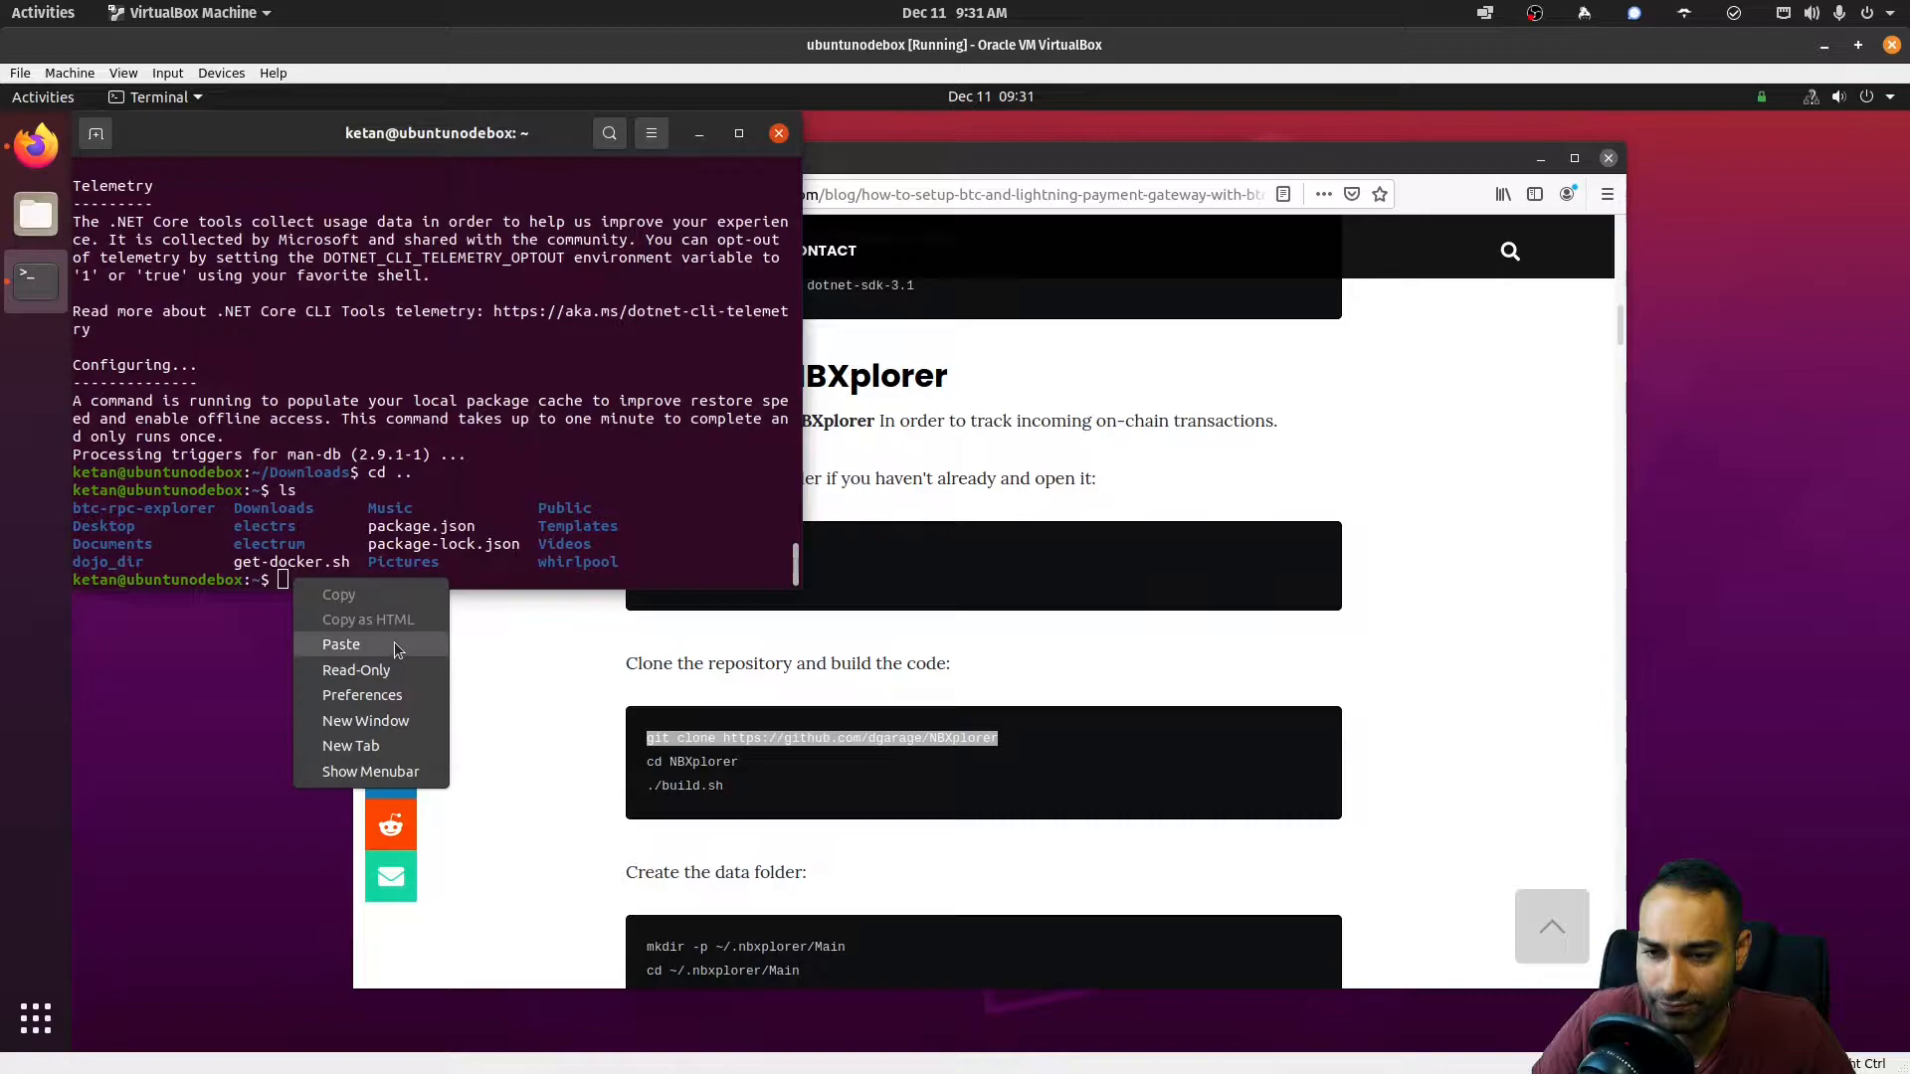
left_click(342, 643)
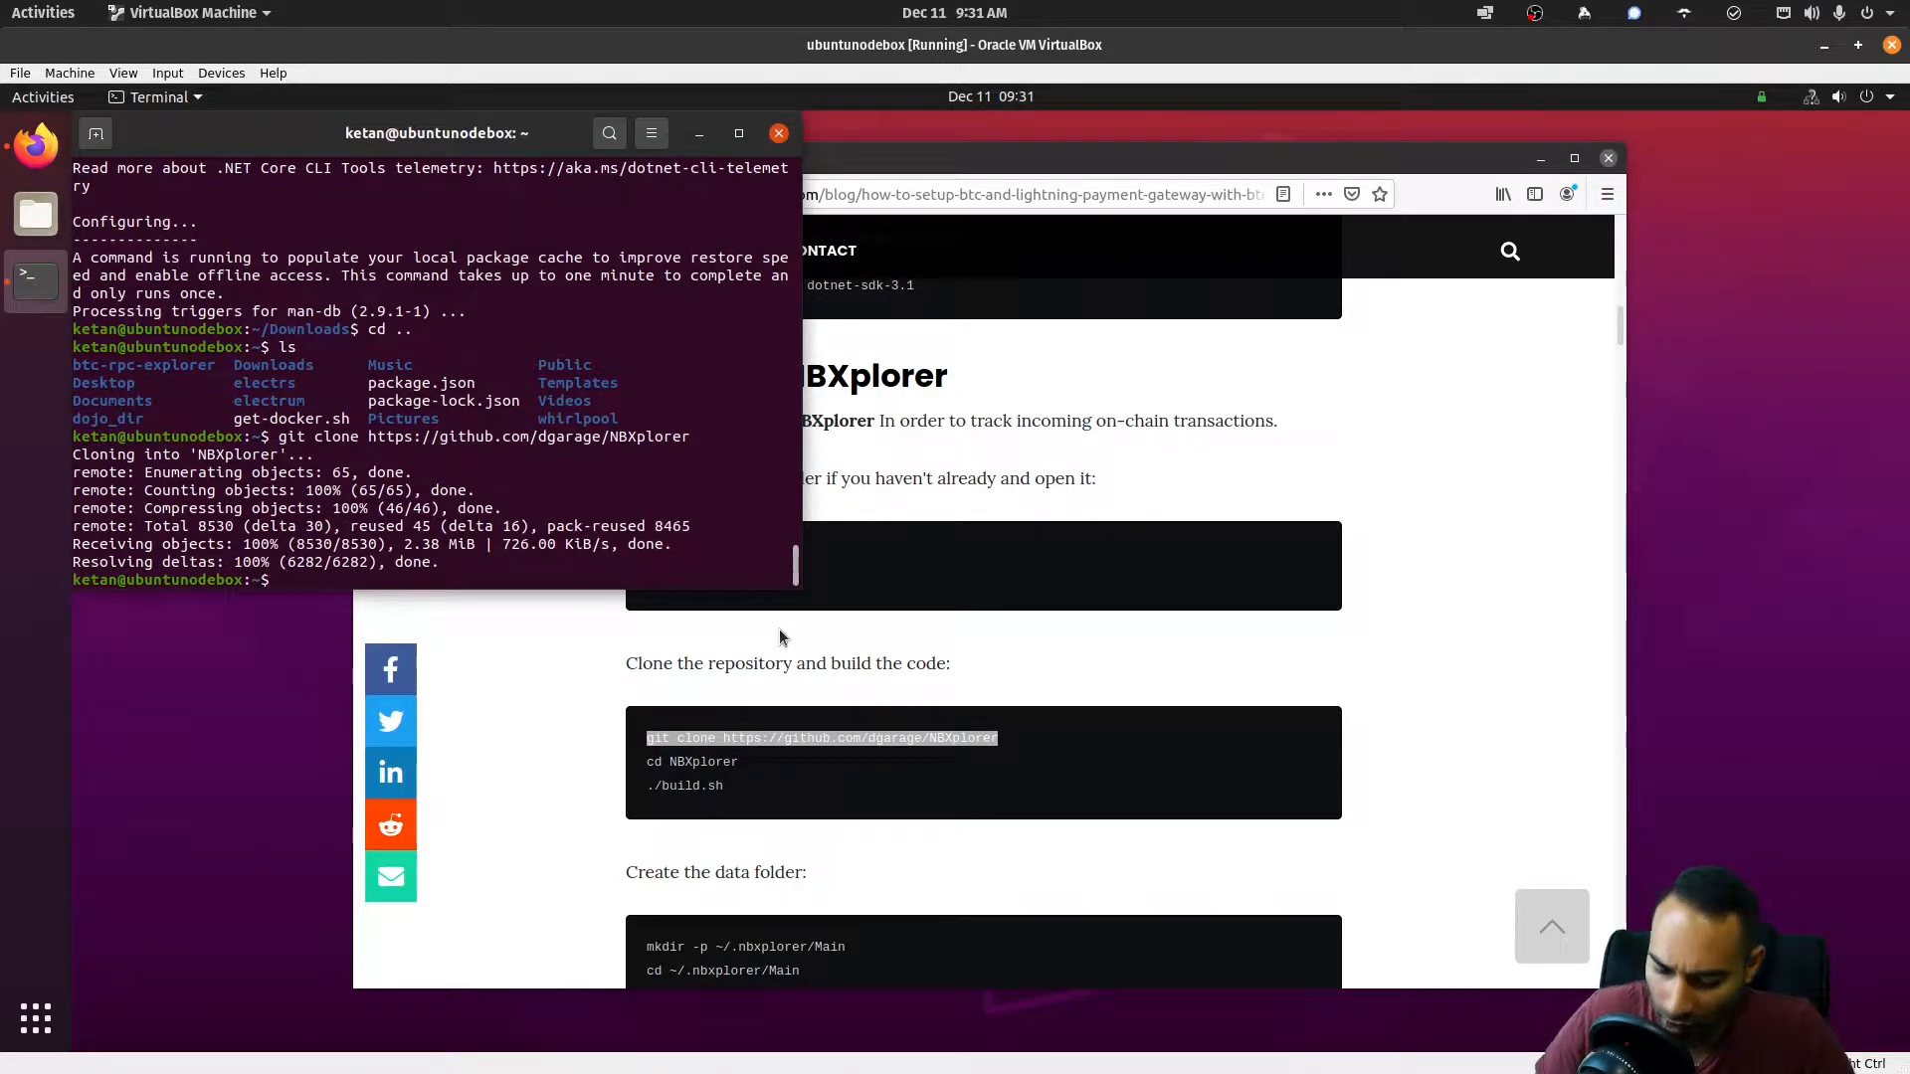
type("cd NBXplorer/")
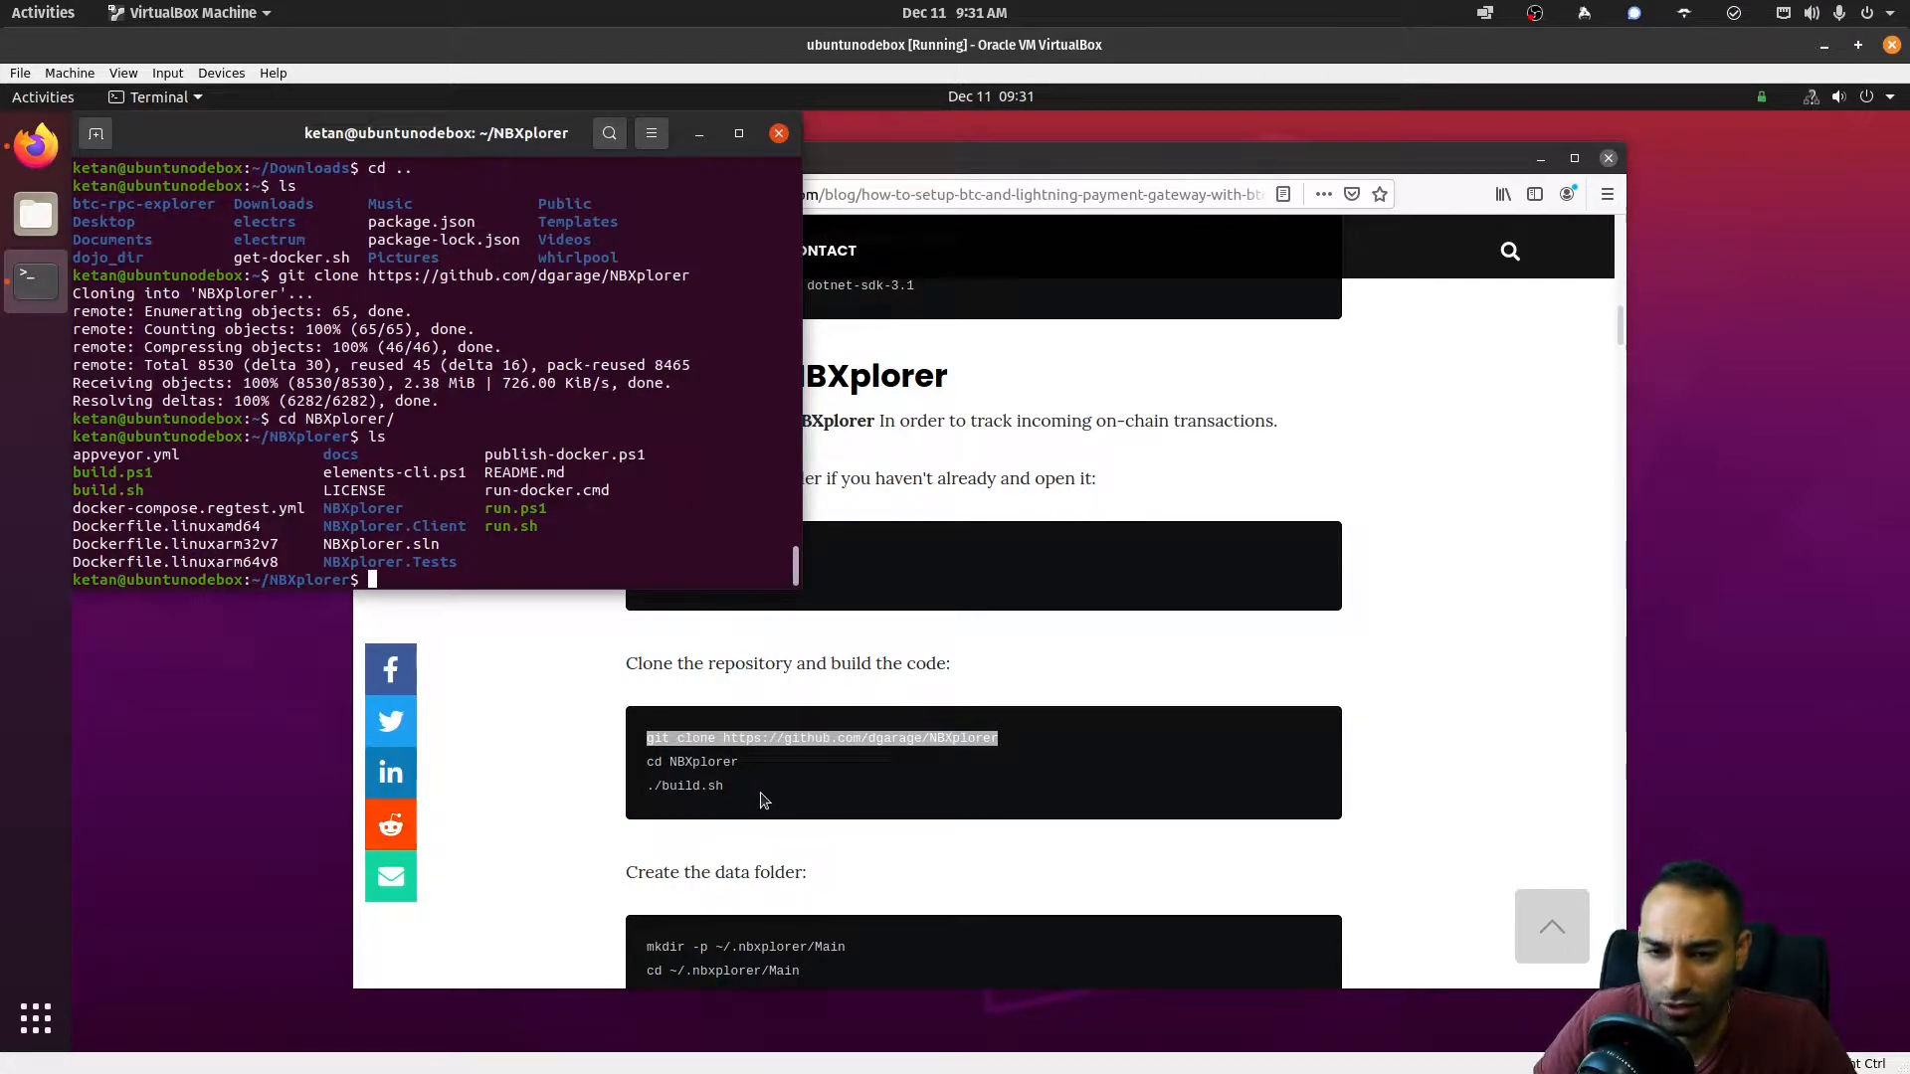
right_click(684, 786)
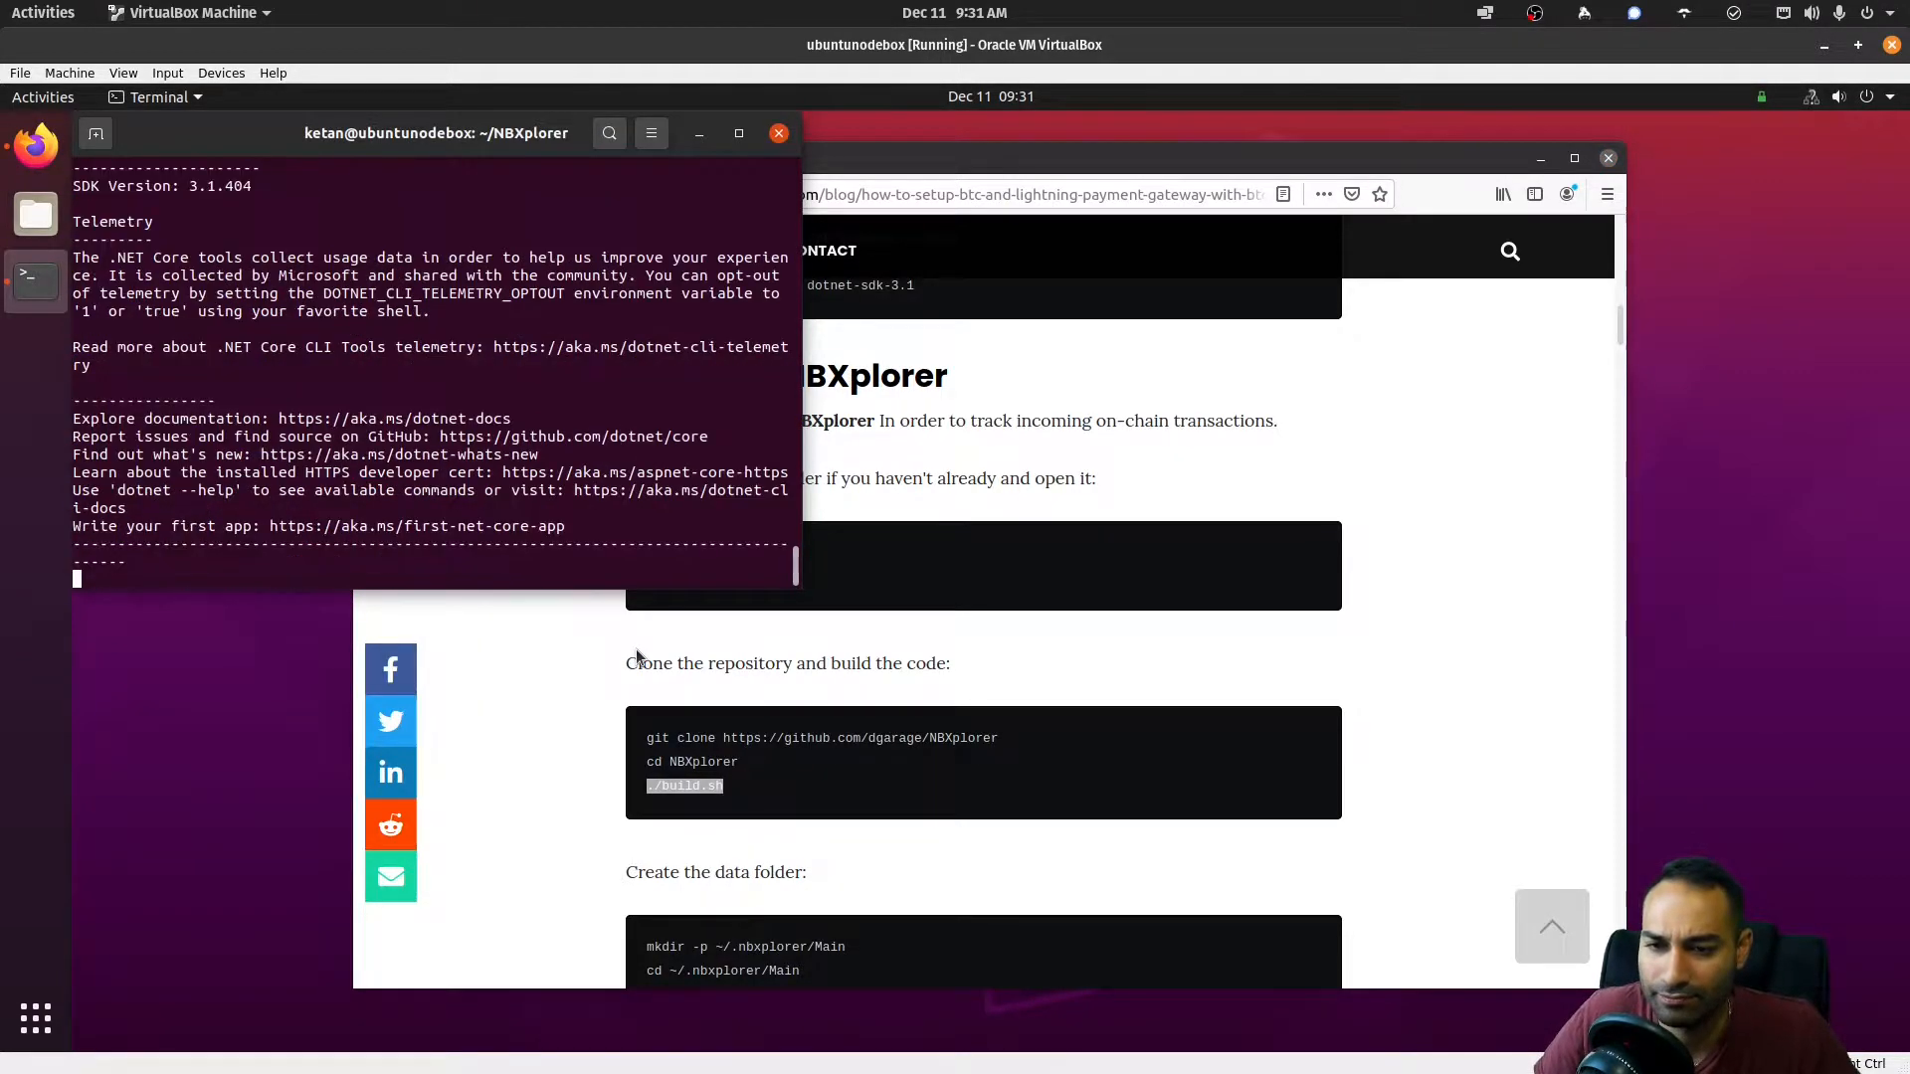
Step: Run ./build.sh until it completes with 0 errors, then cd back home
key("Return")
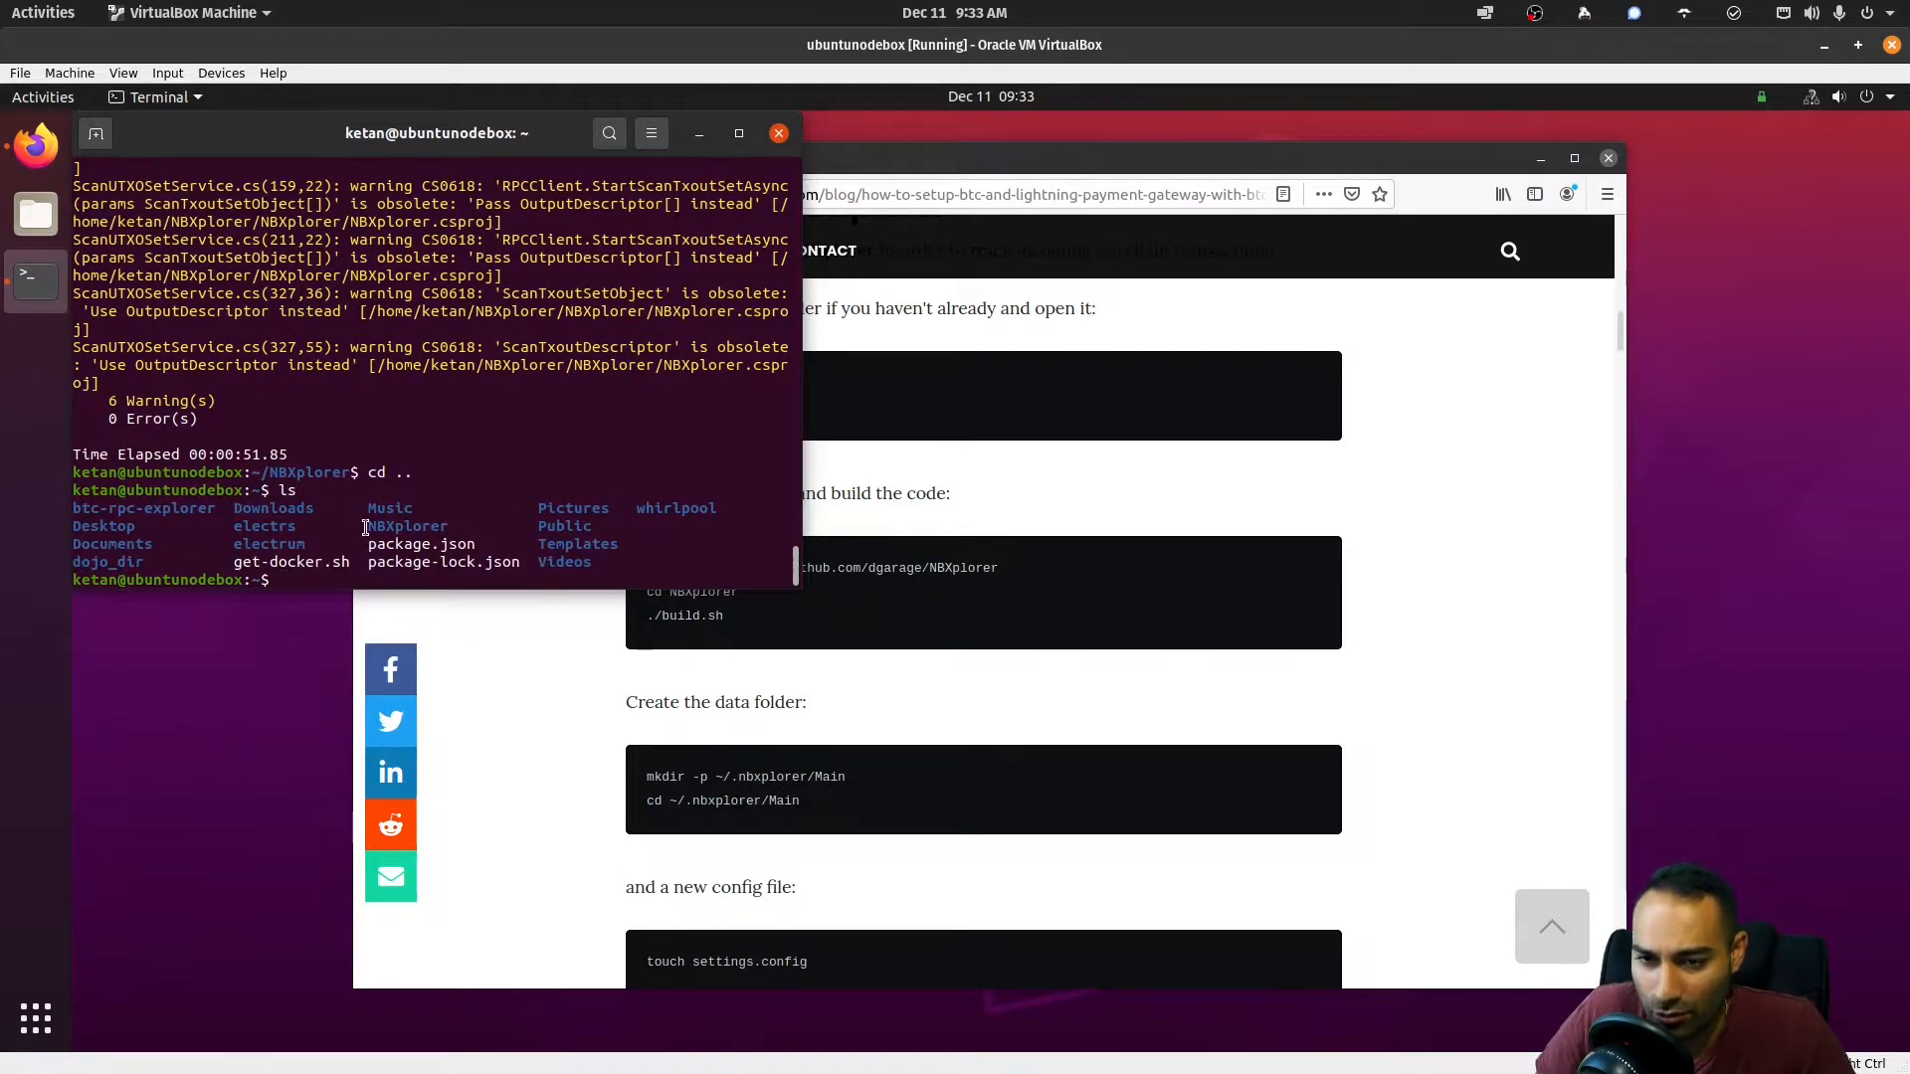
double_click(407, 525)
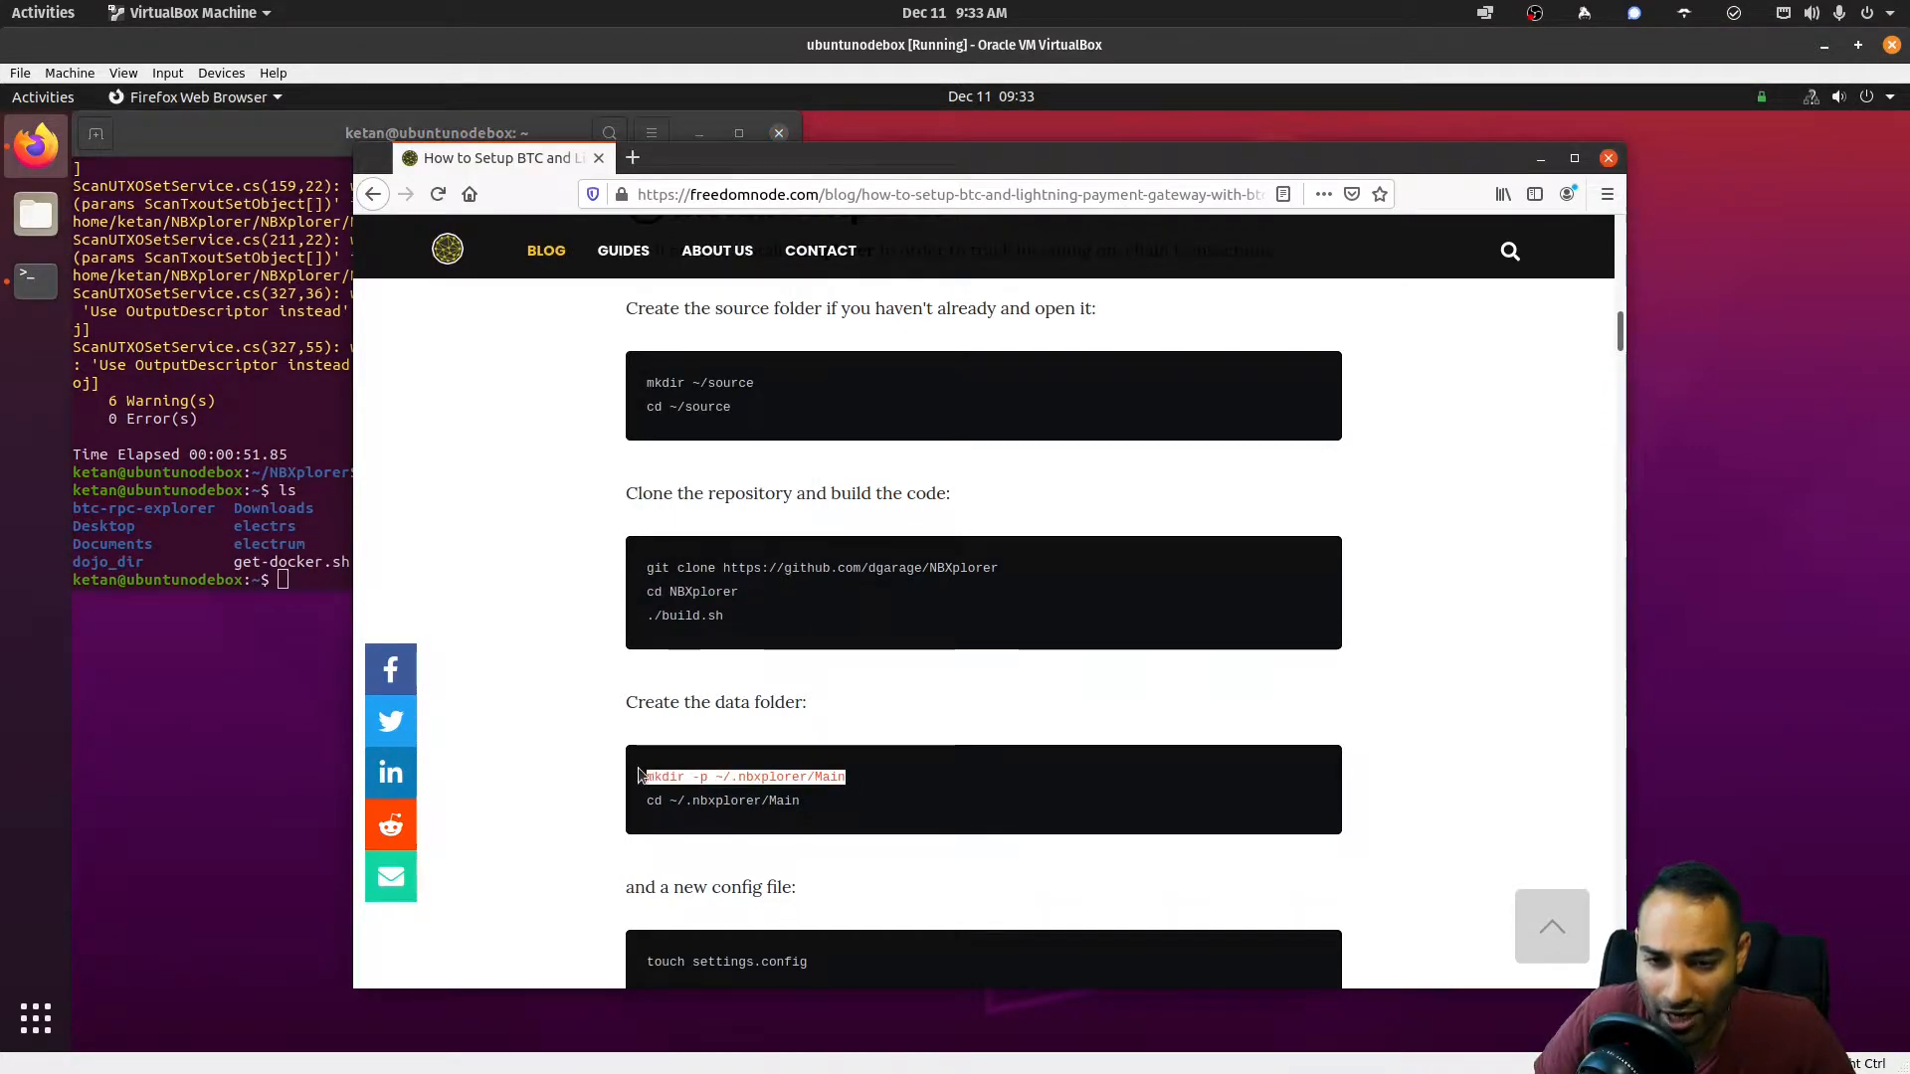
Step: Make ~/.nbxplorer/Main, cd into it, and create and open settings.config in nano
right_click(299, 580)
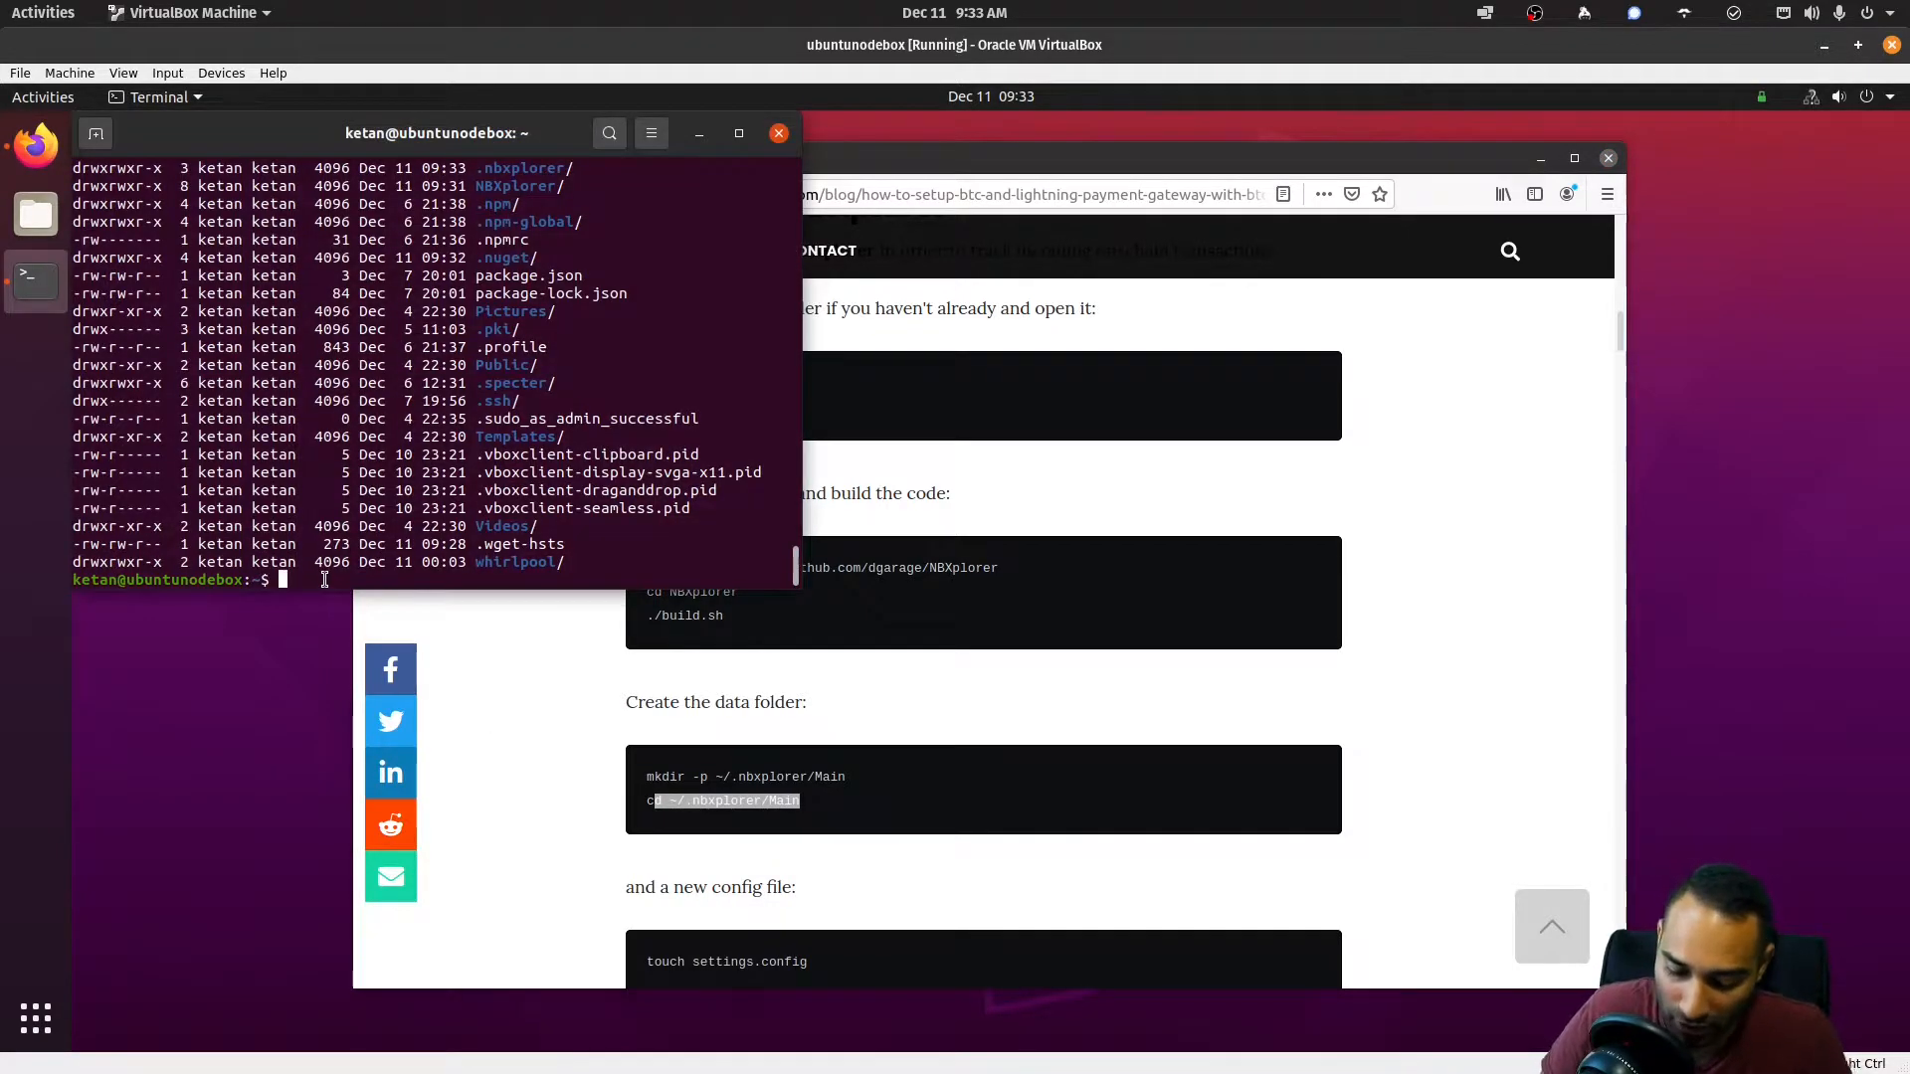
type("cd .nbxplorer/")
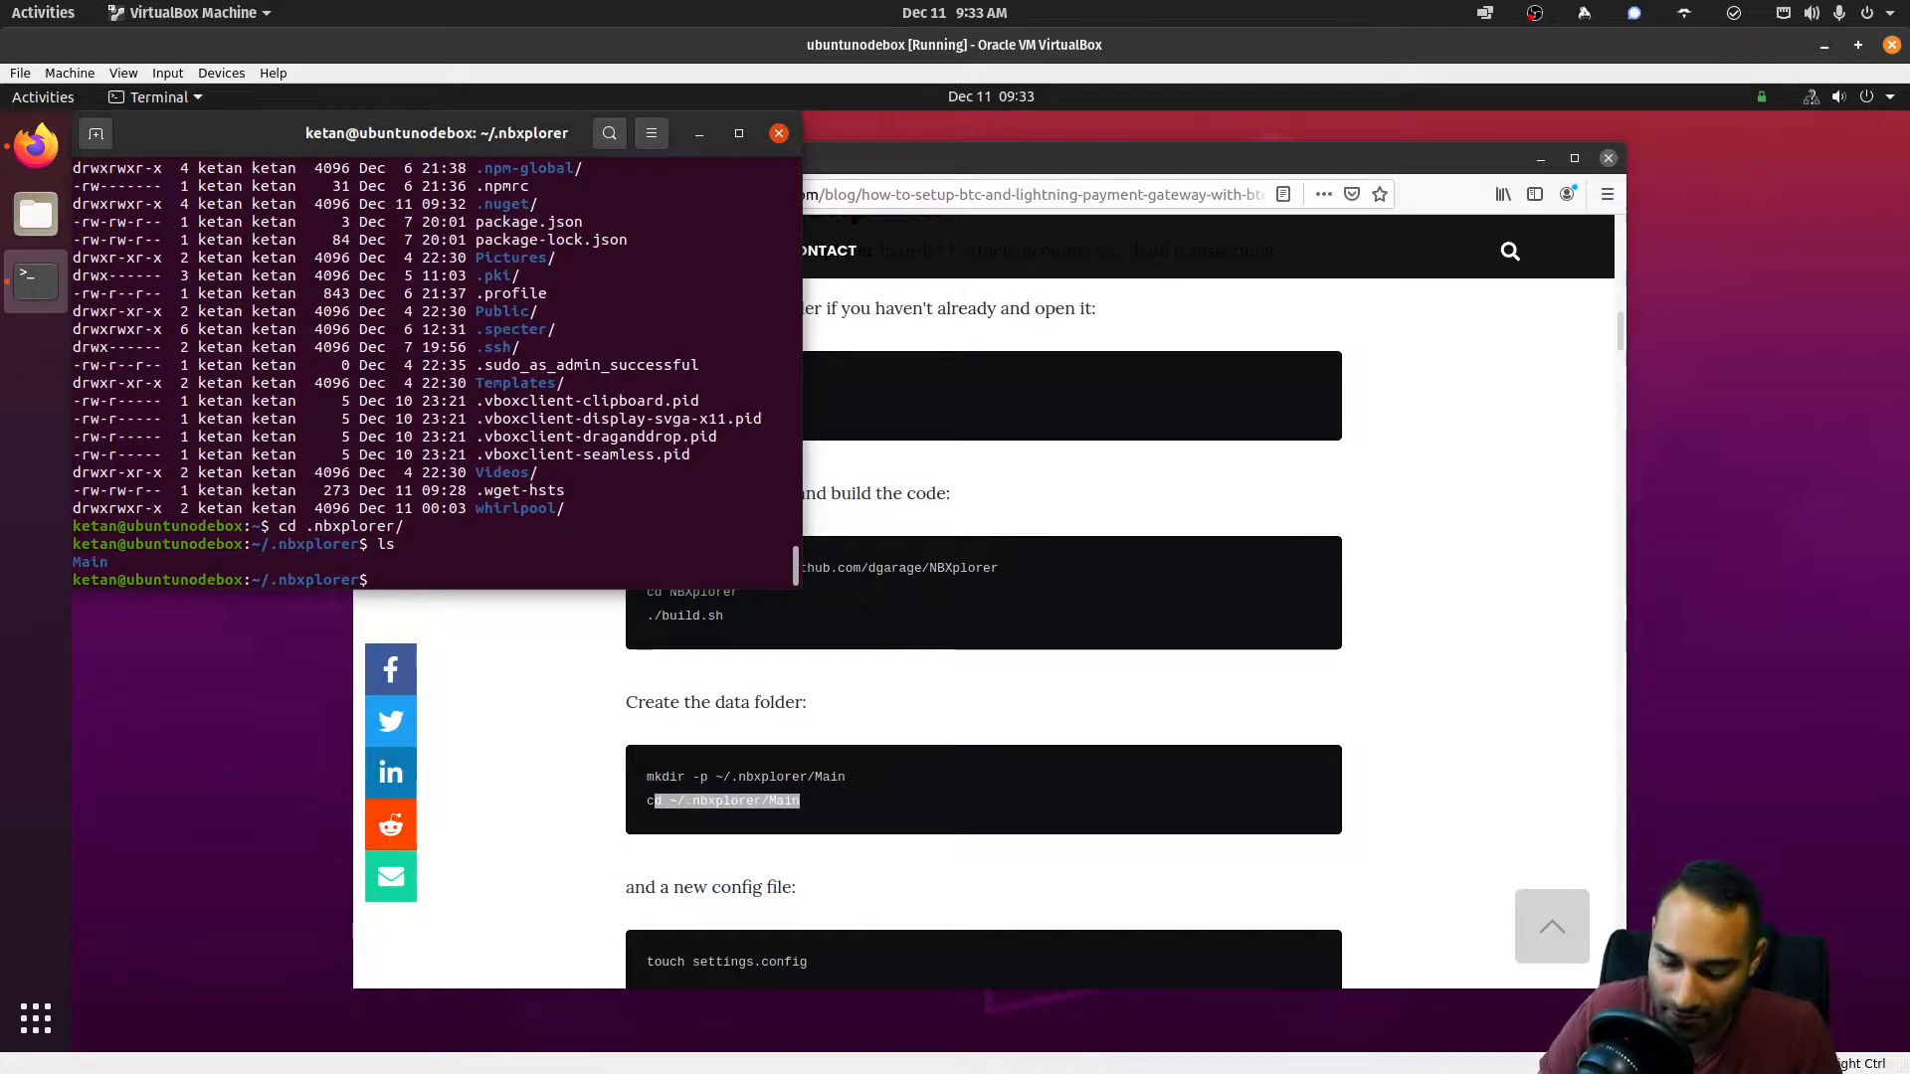
type("cd")
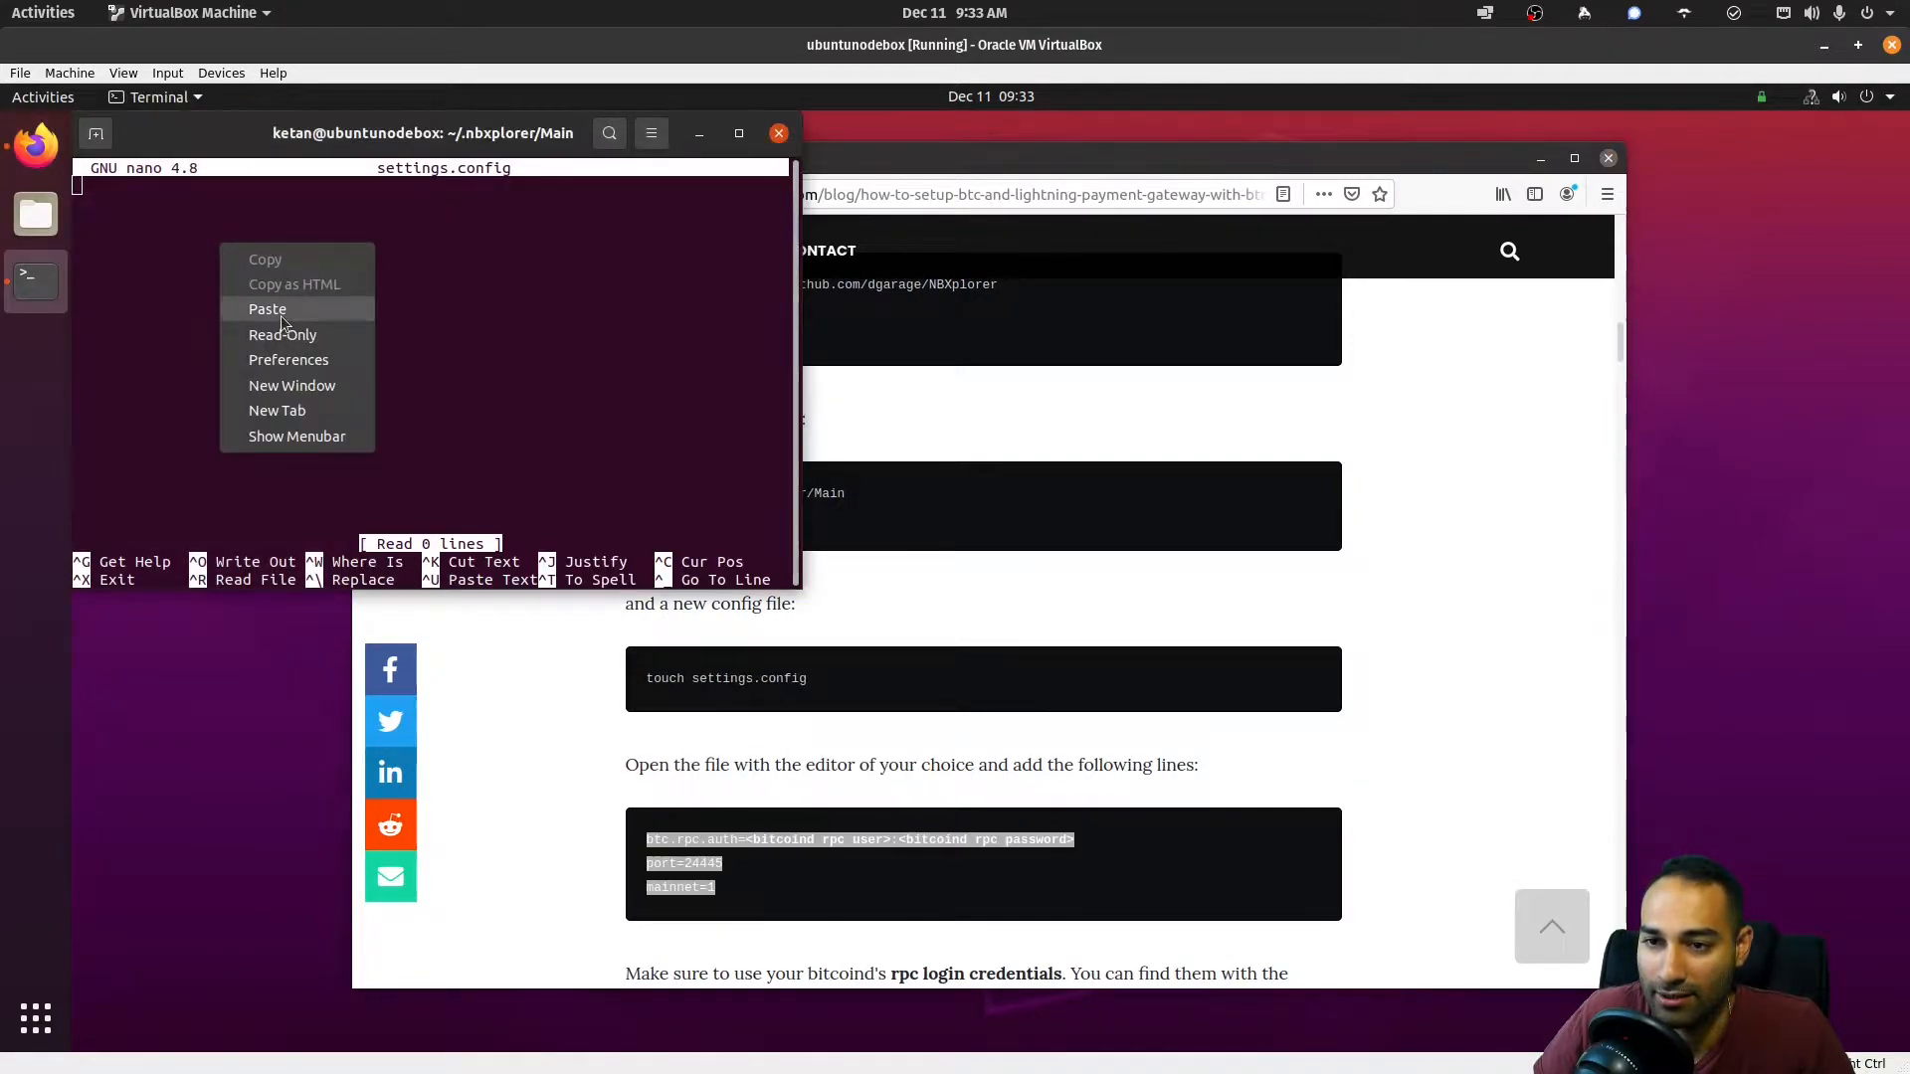
left_click(267, 309)
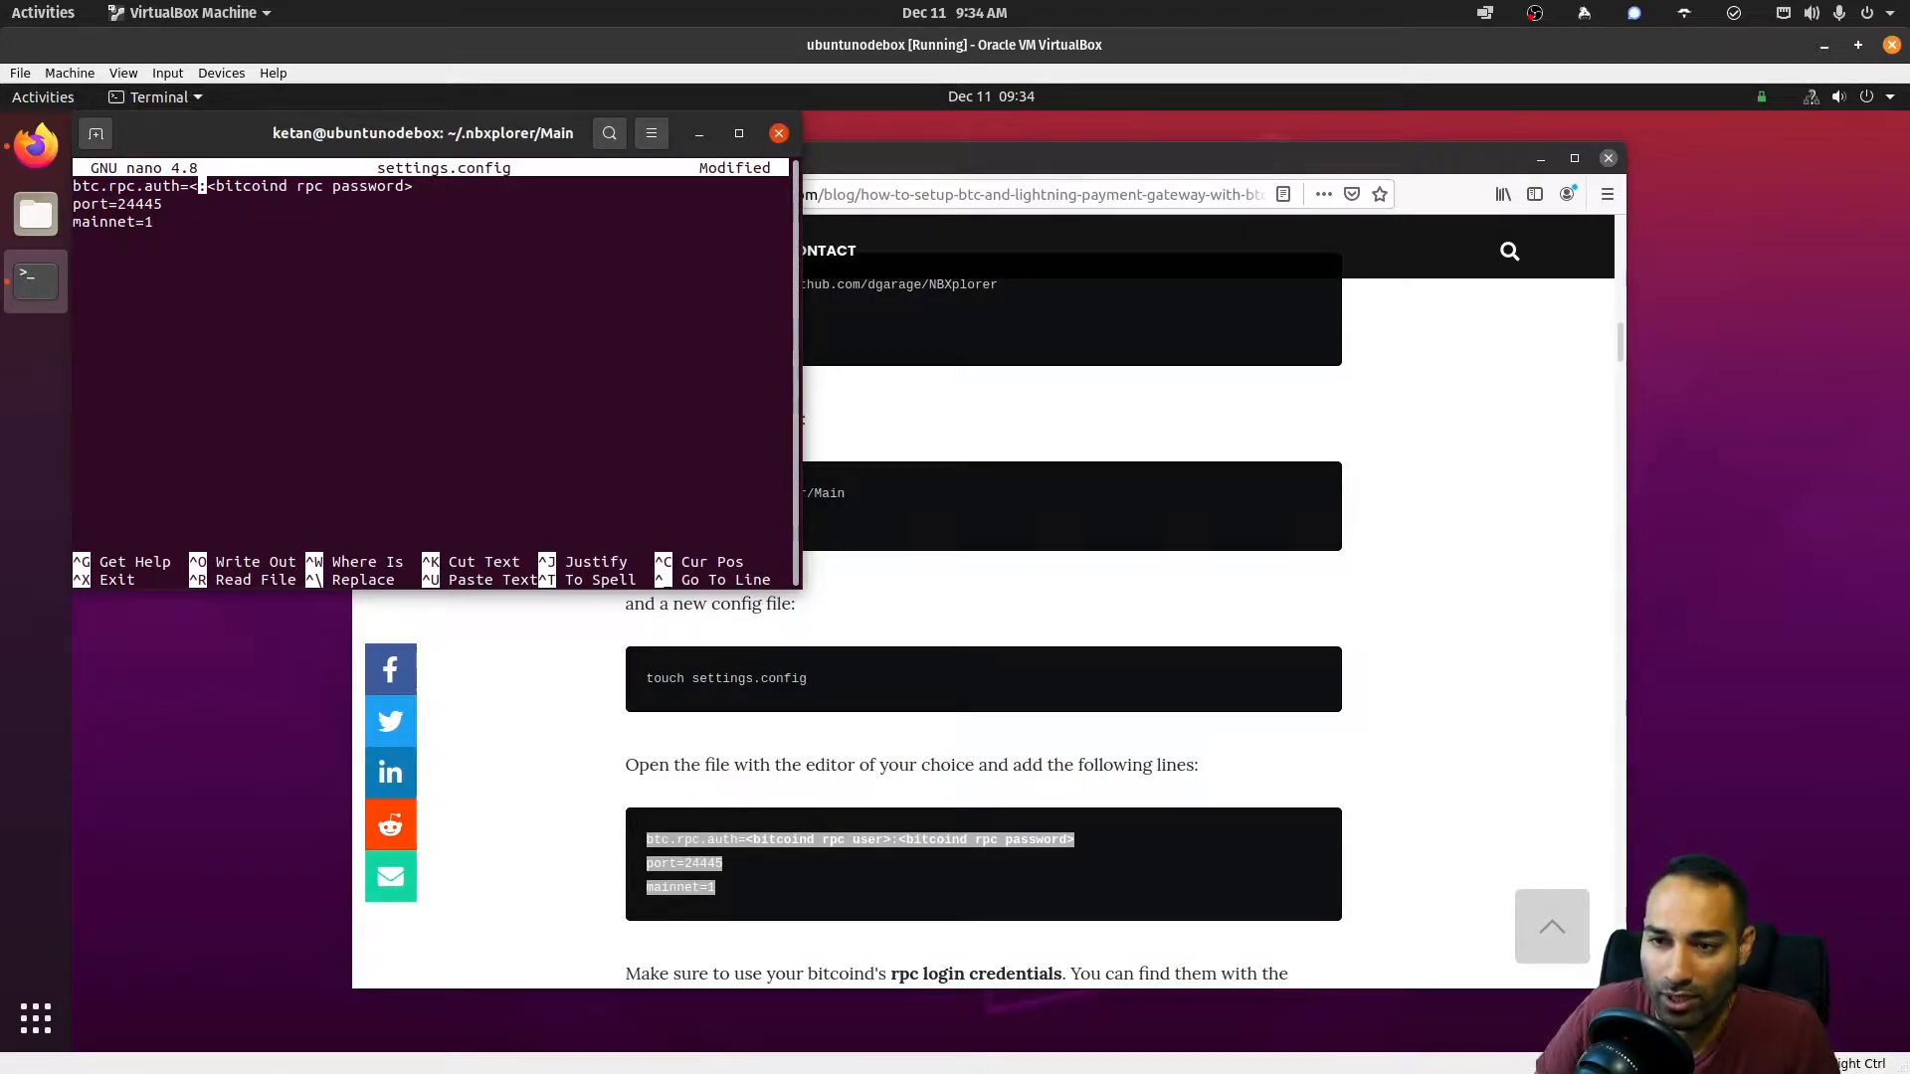
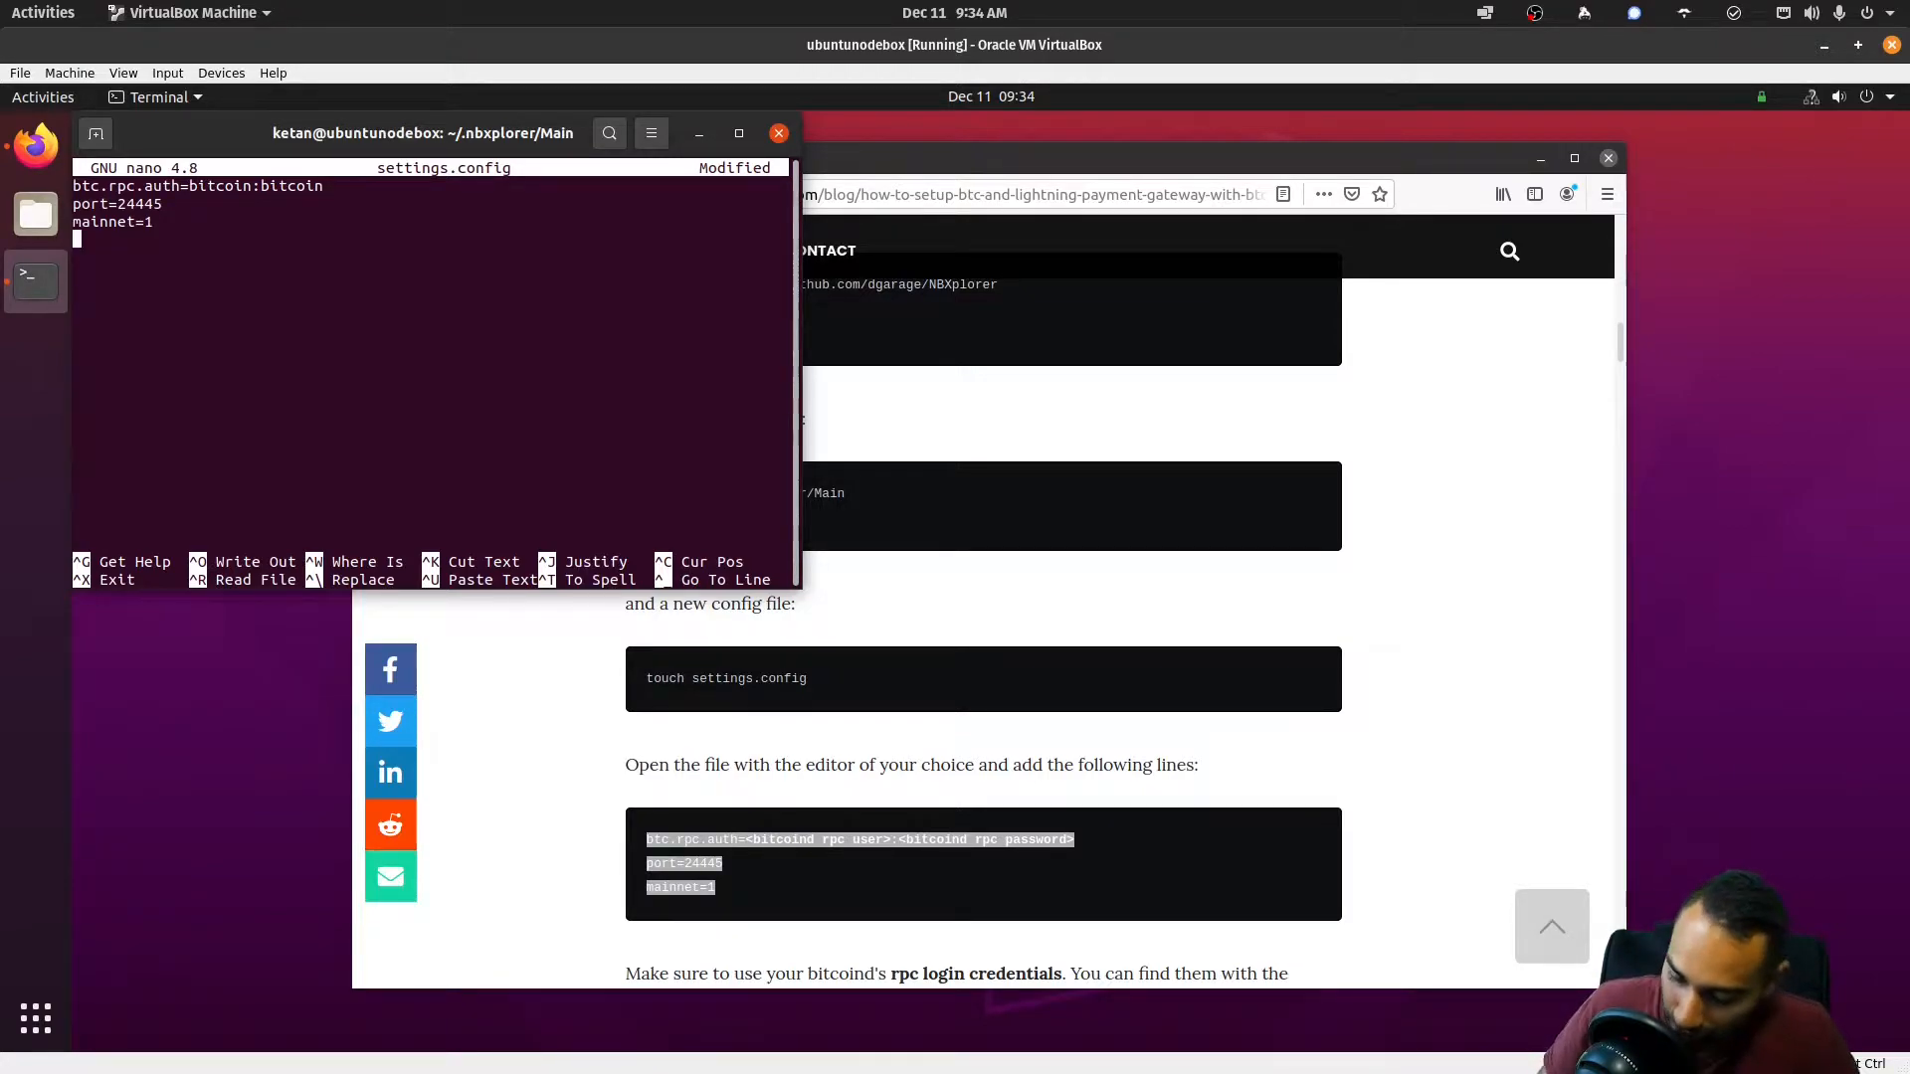
key("ctrl+x")
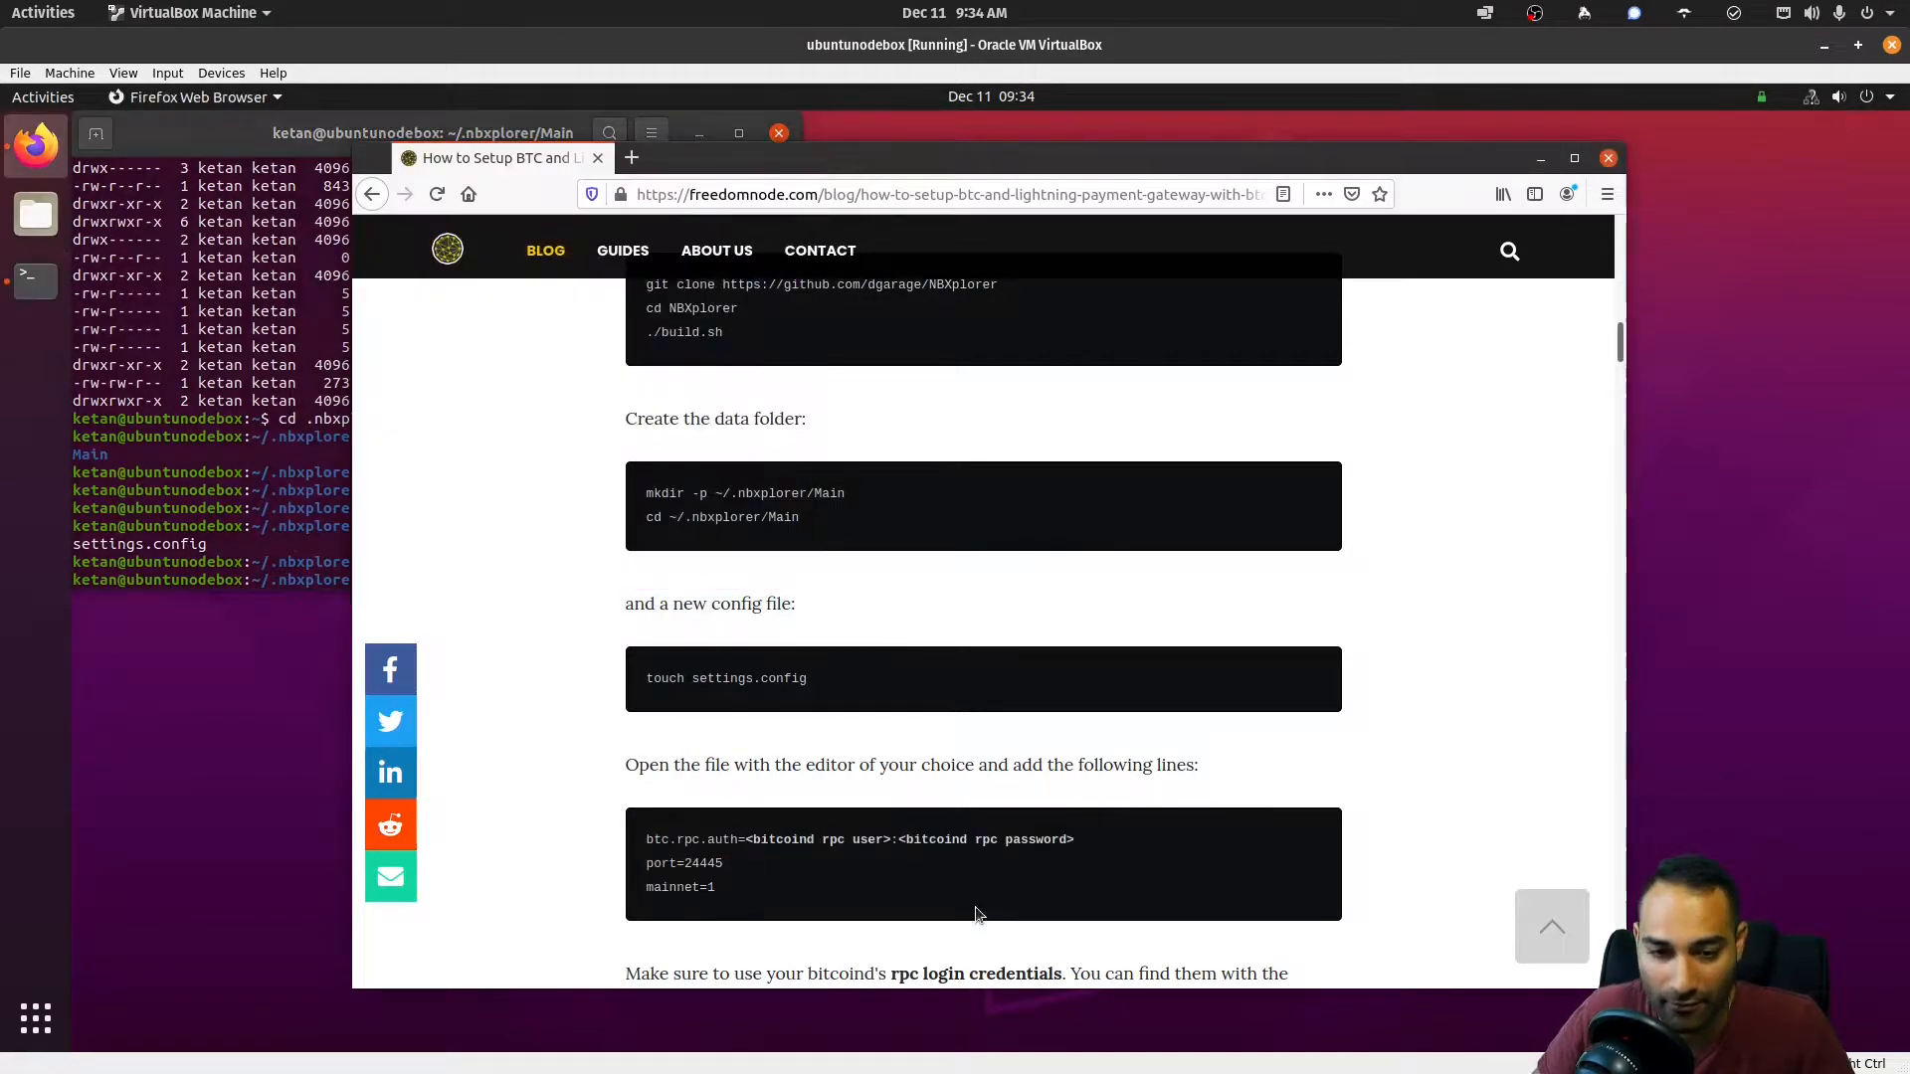
scroll("down", 3)
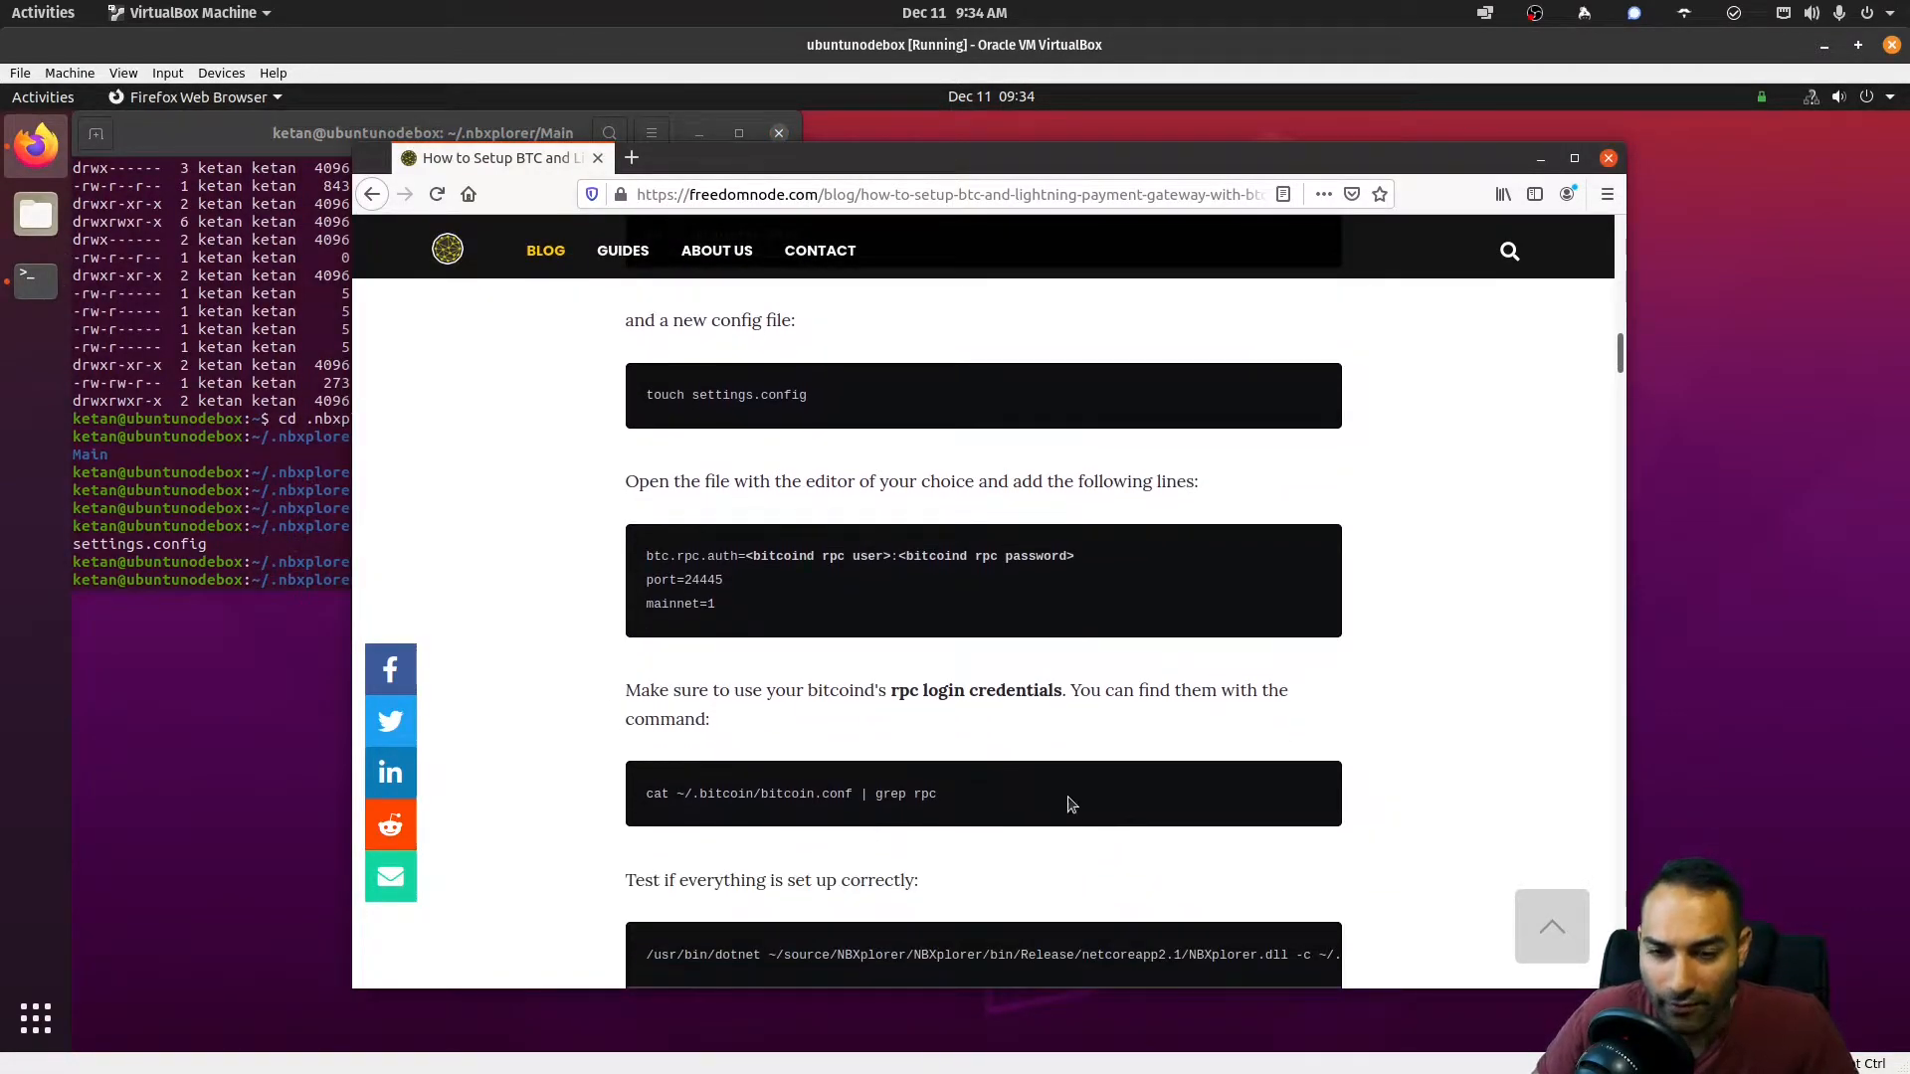
scroll("down", 3)
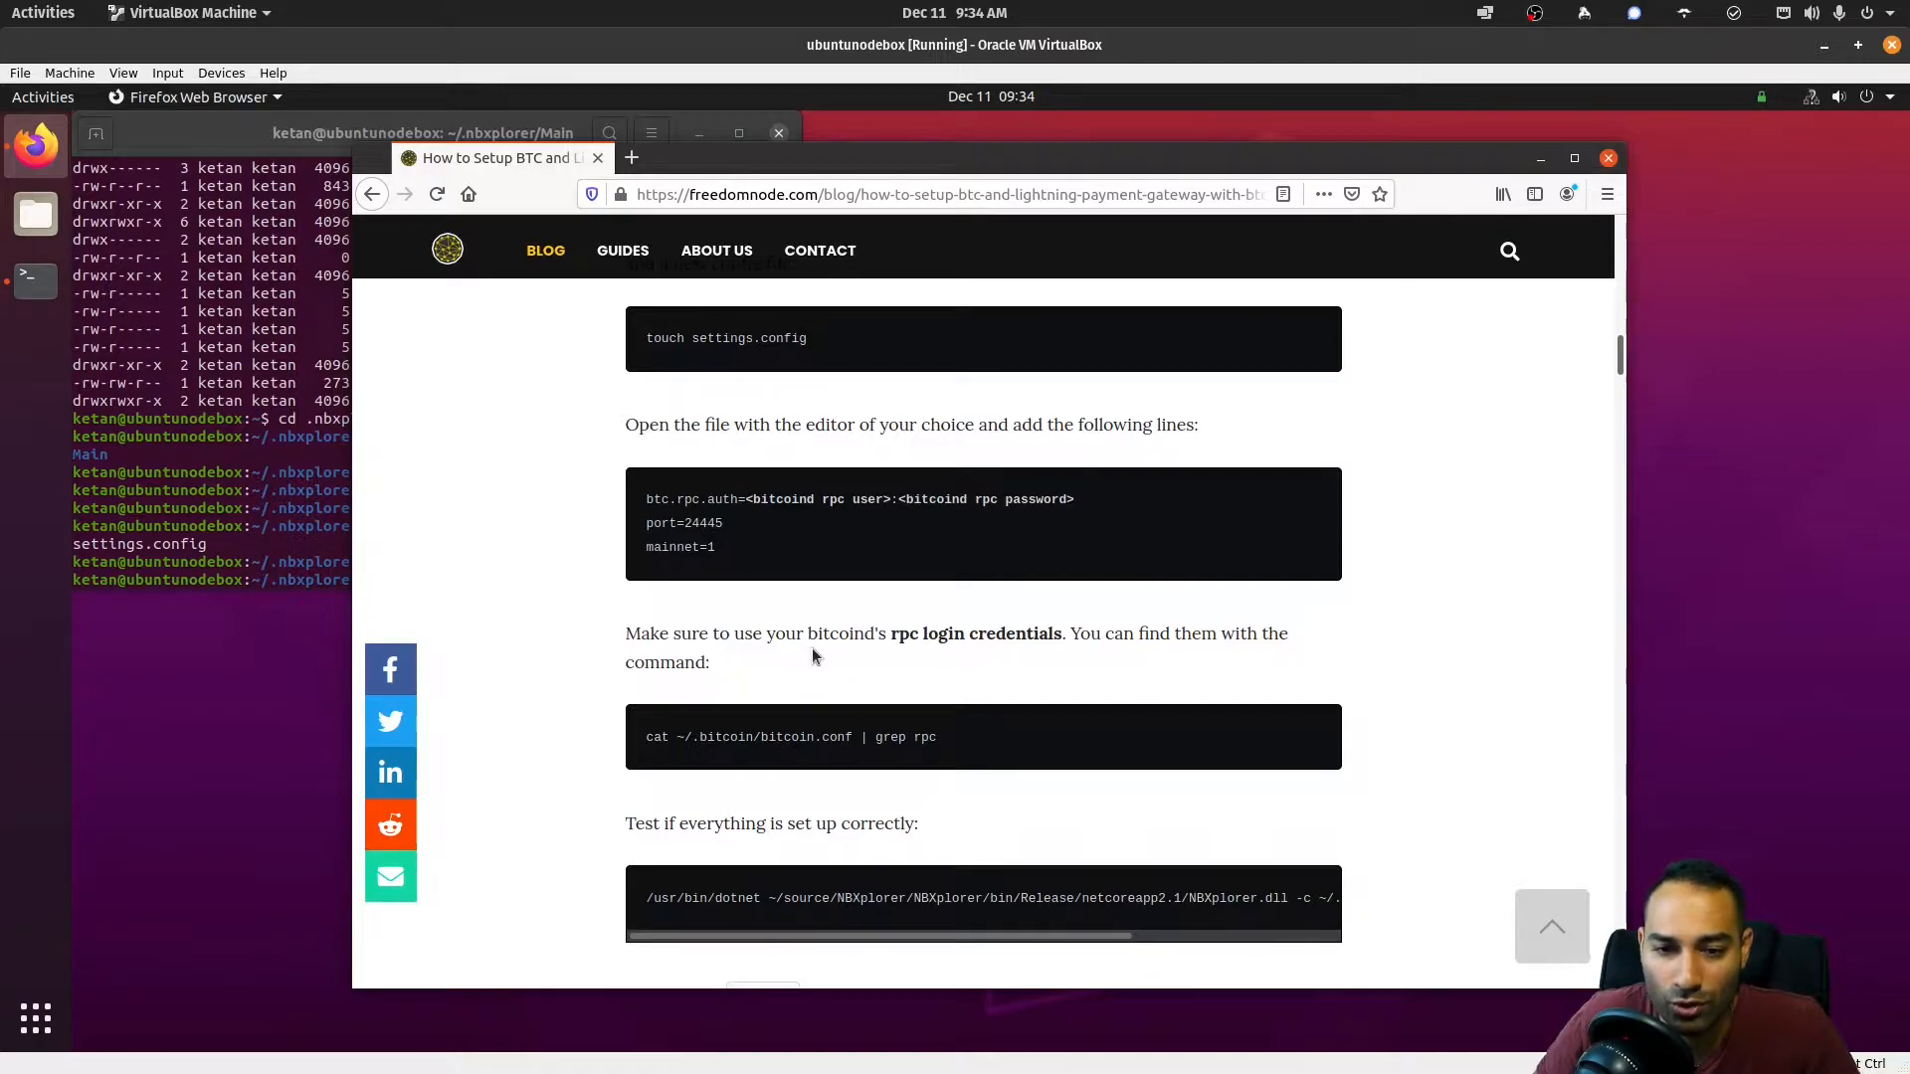
mouse_move(1154, 670)
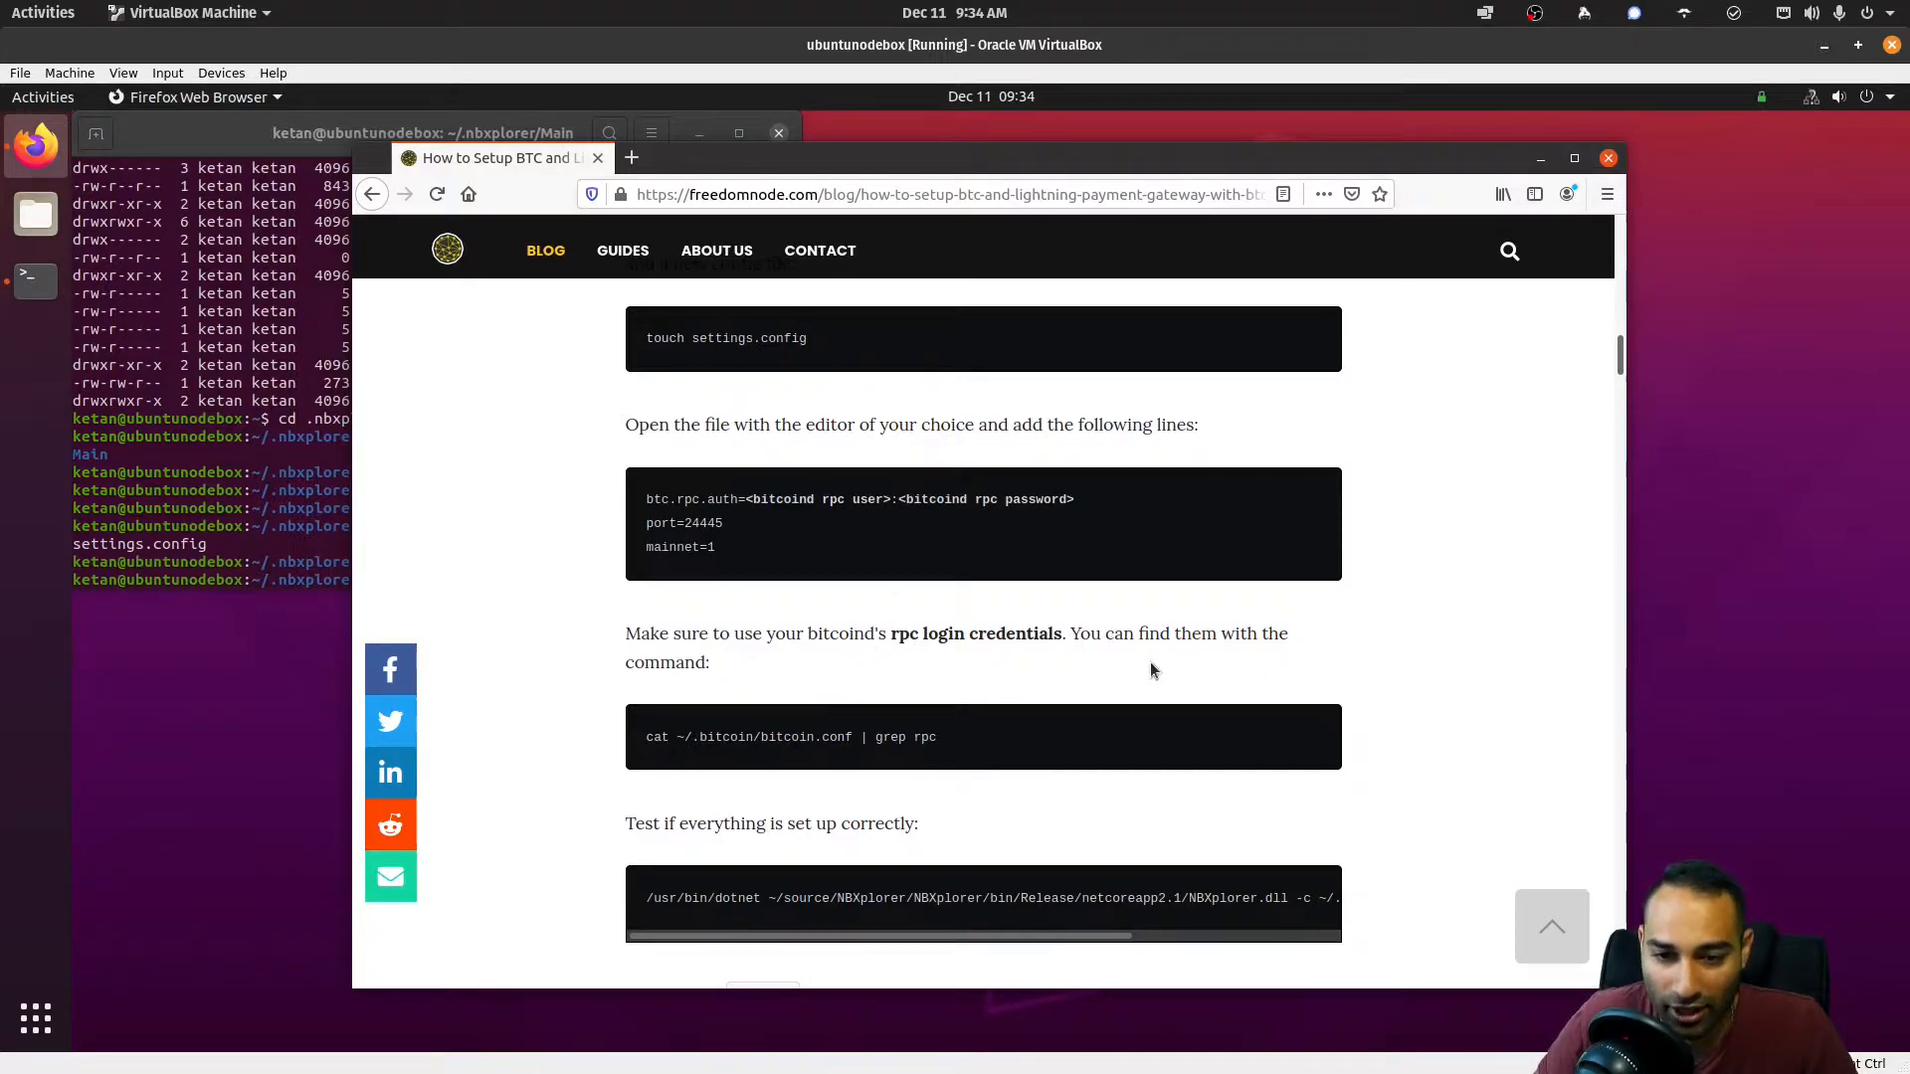
Step: Copy the dotnet NBXplorer test-run command from 'Test if everything is set up correctly'
scroll("down", 3)
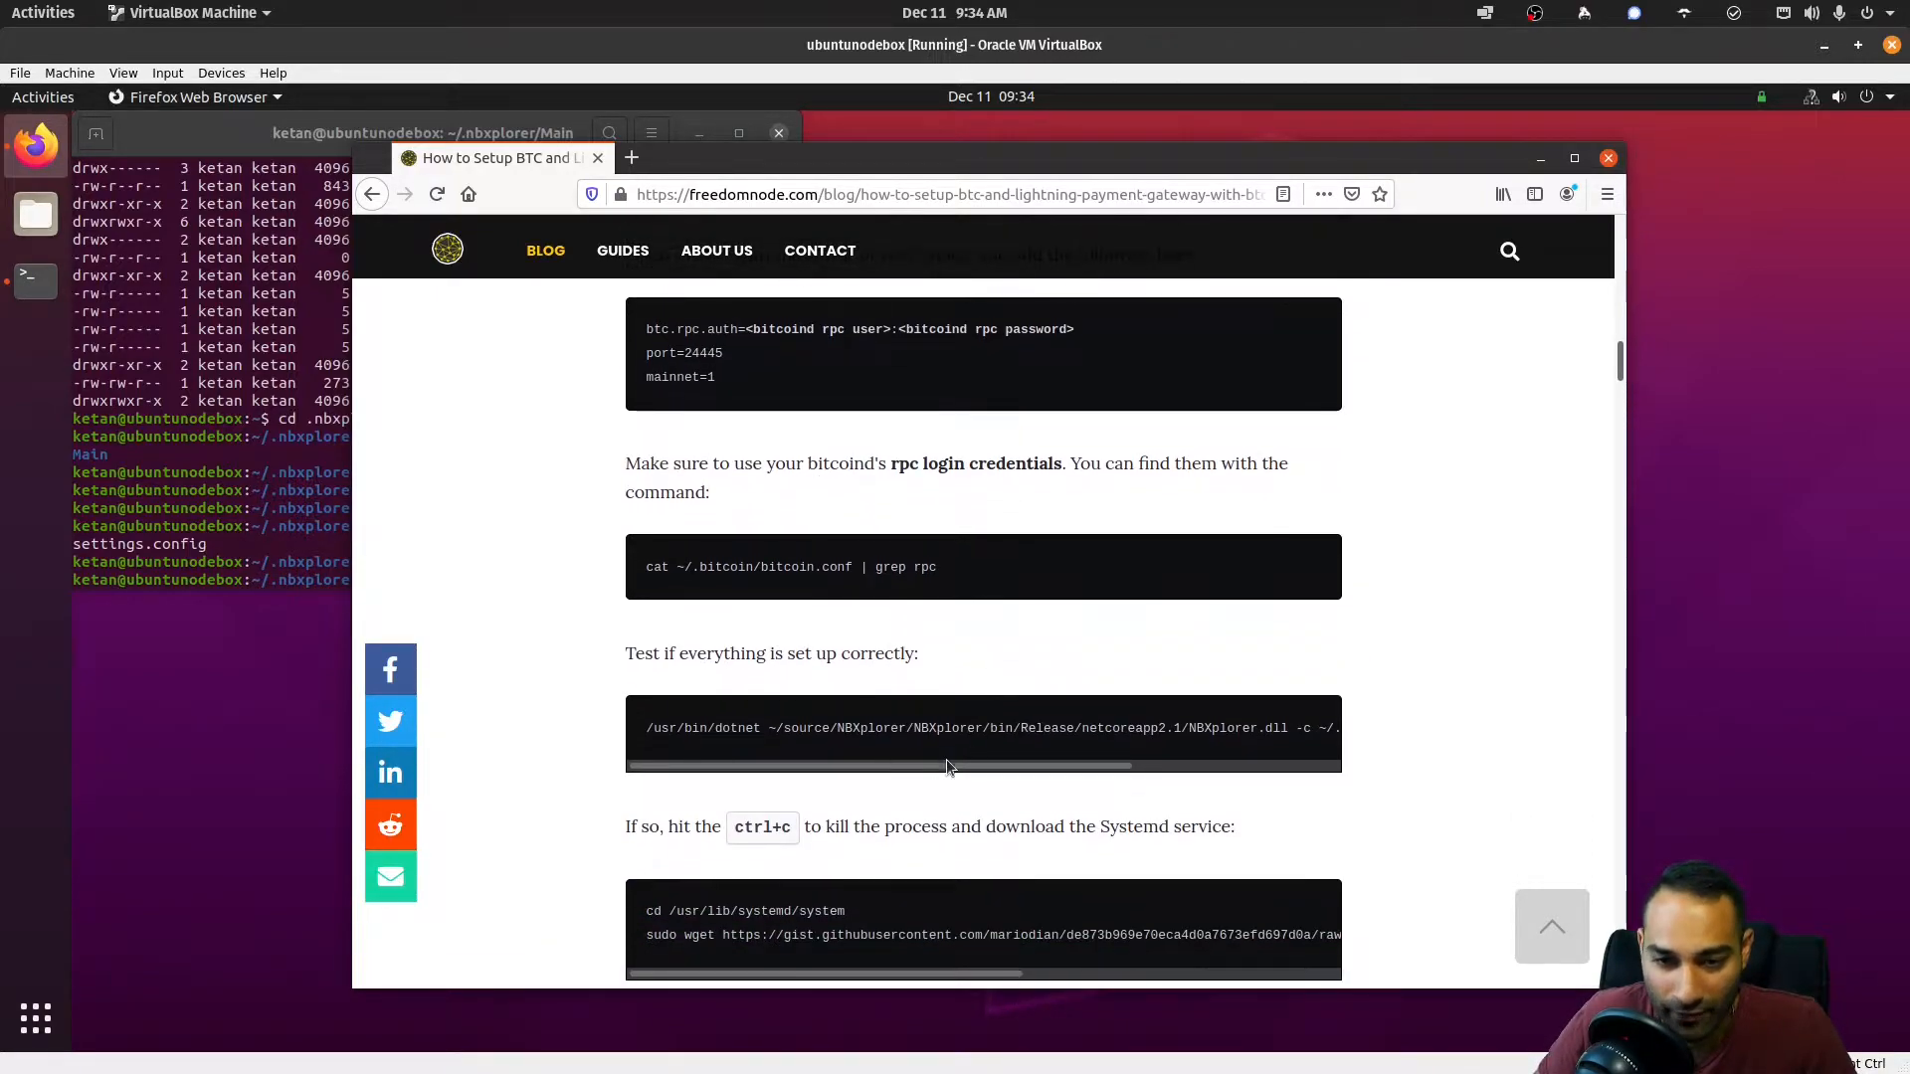
scroll("down", 3)
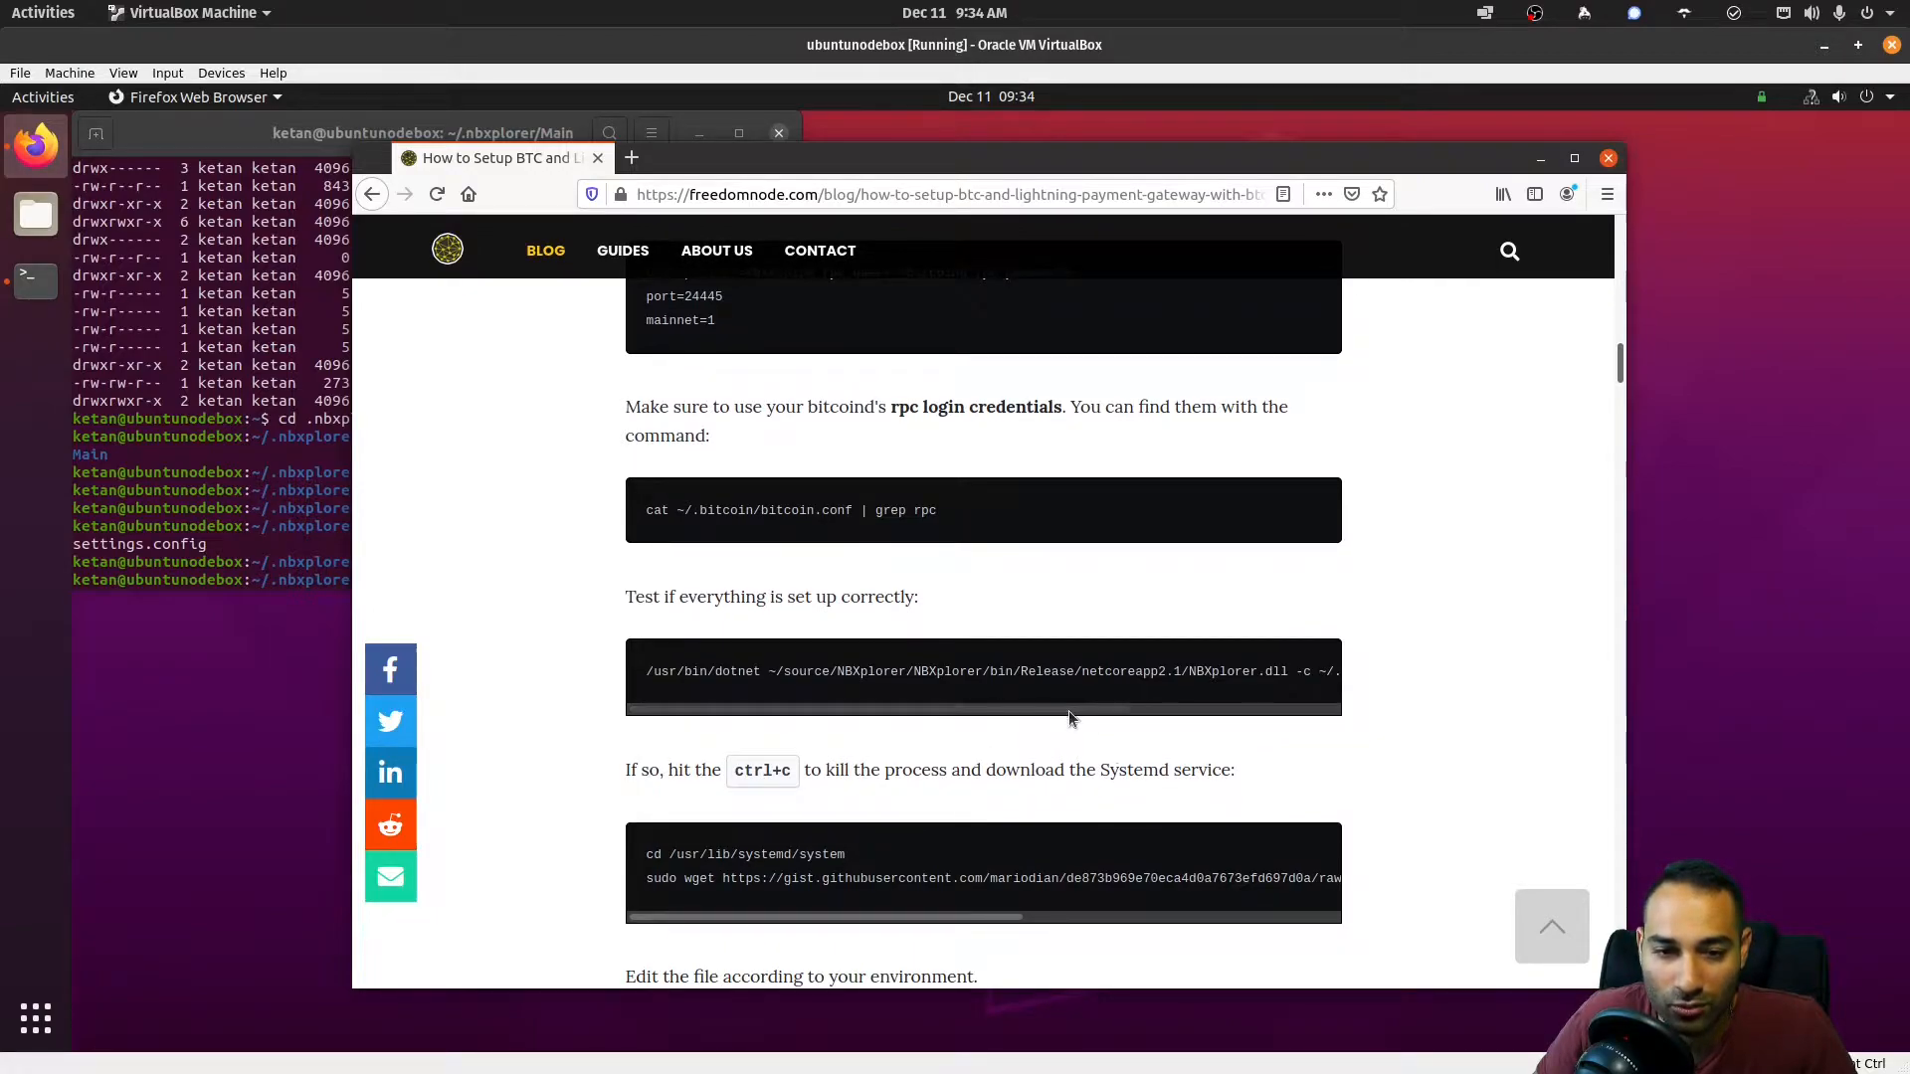
left_click_drag(1065, 710, 1139, 710)
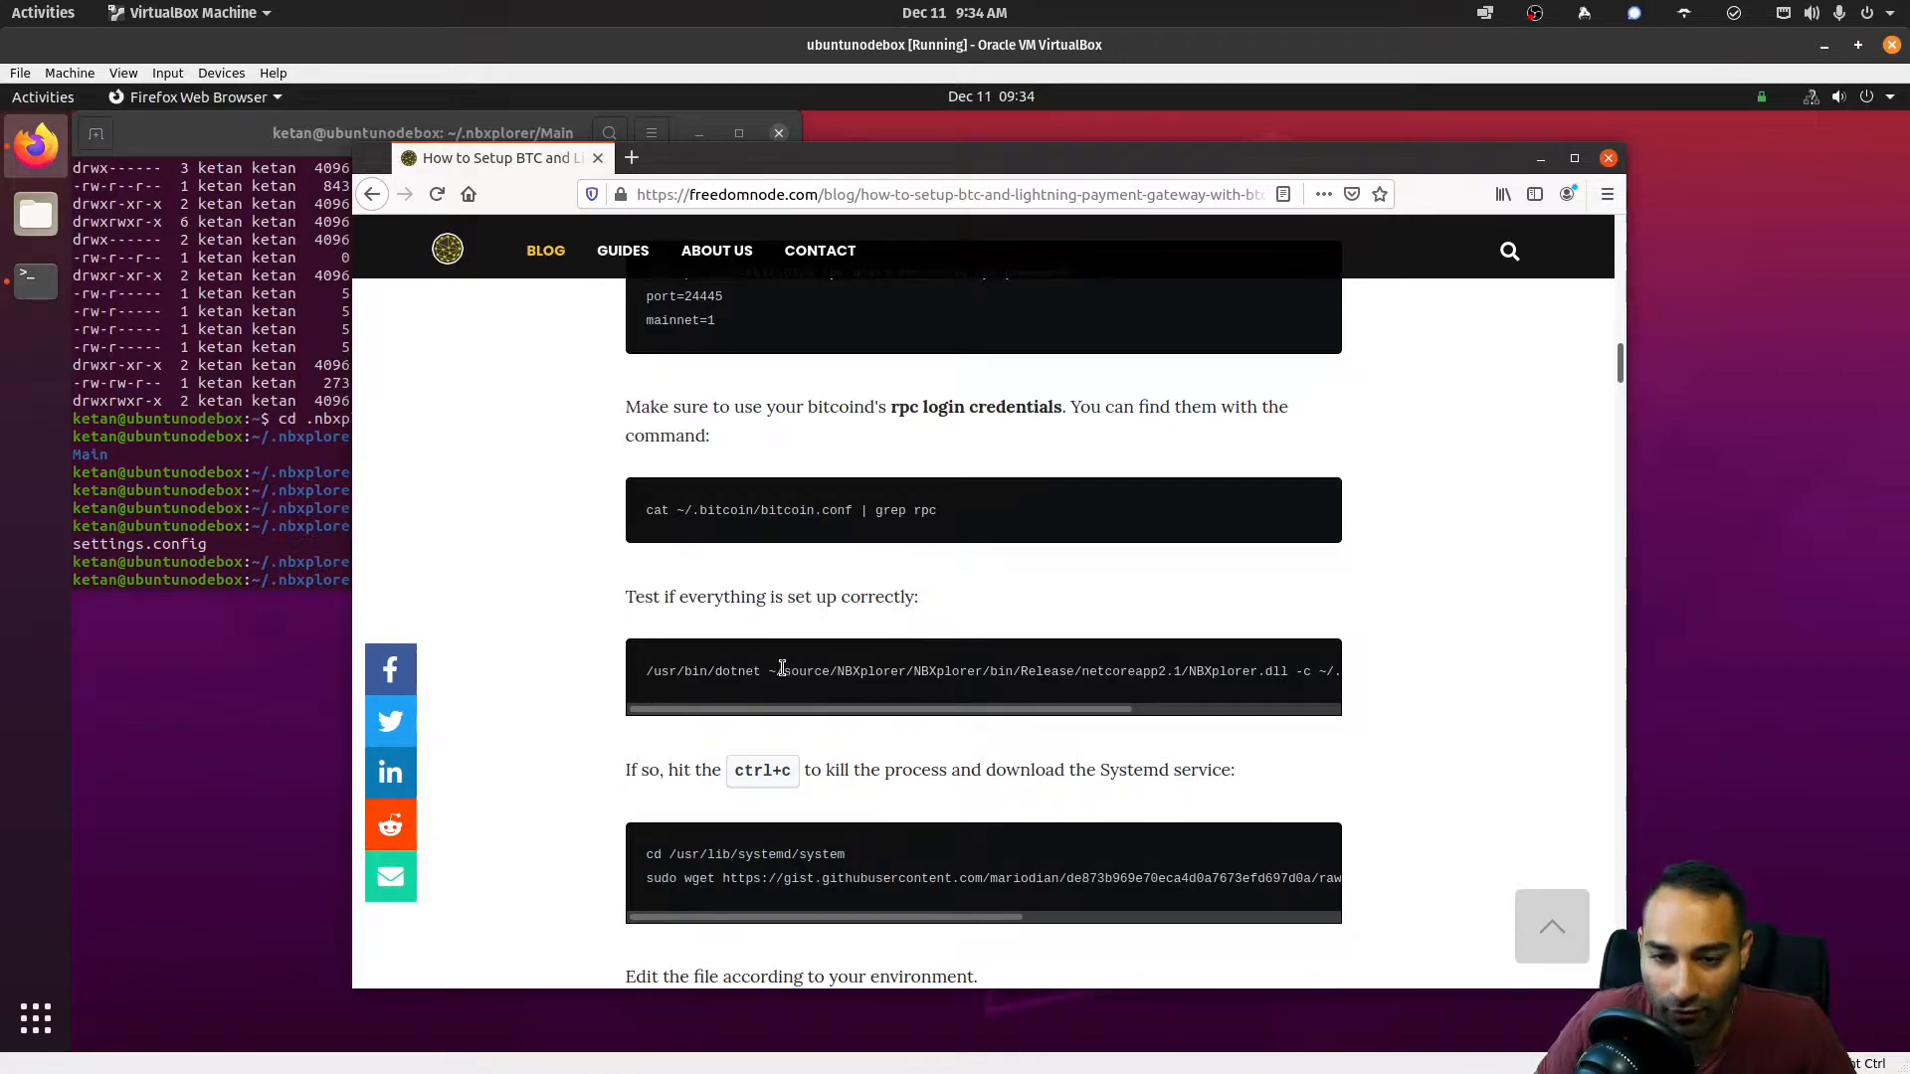
mouse_move(884, 739)
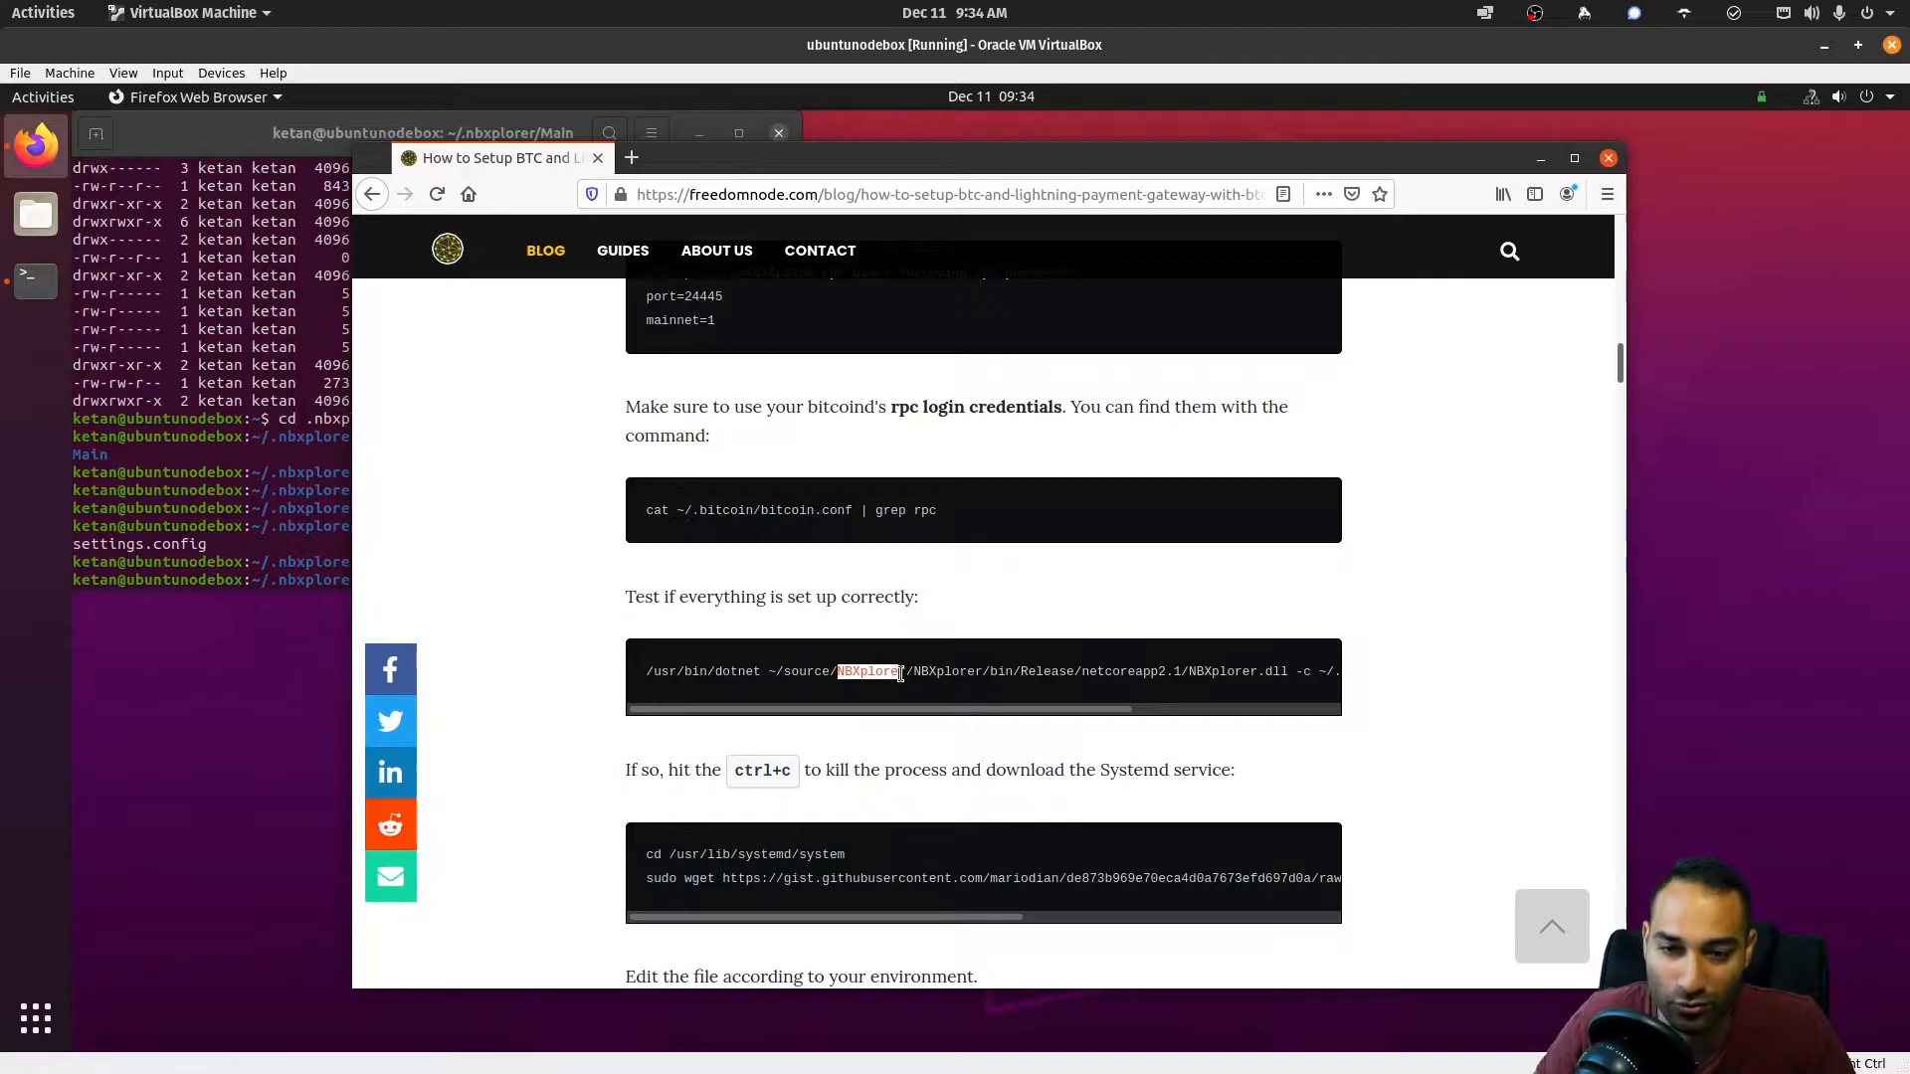
right_click(870, 671)
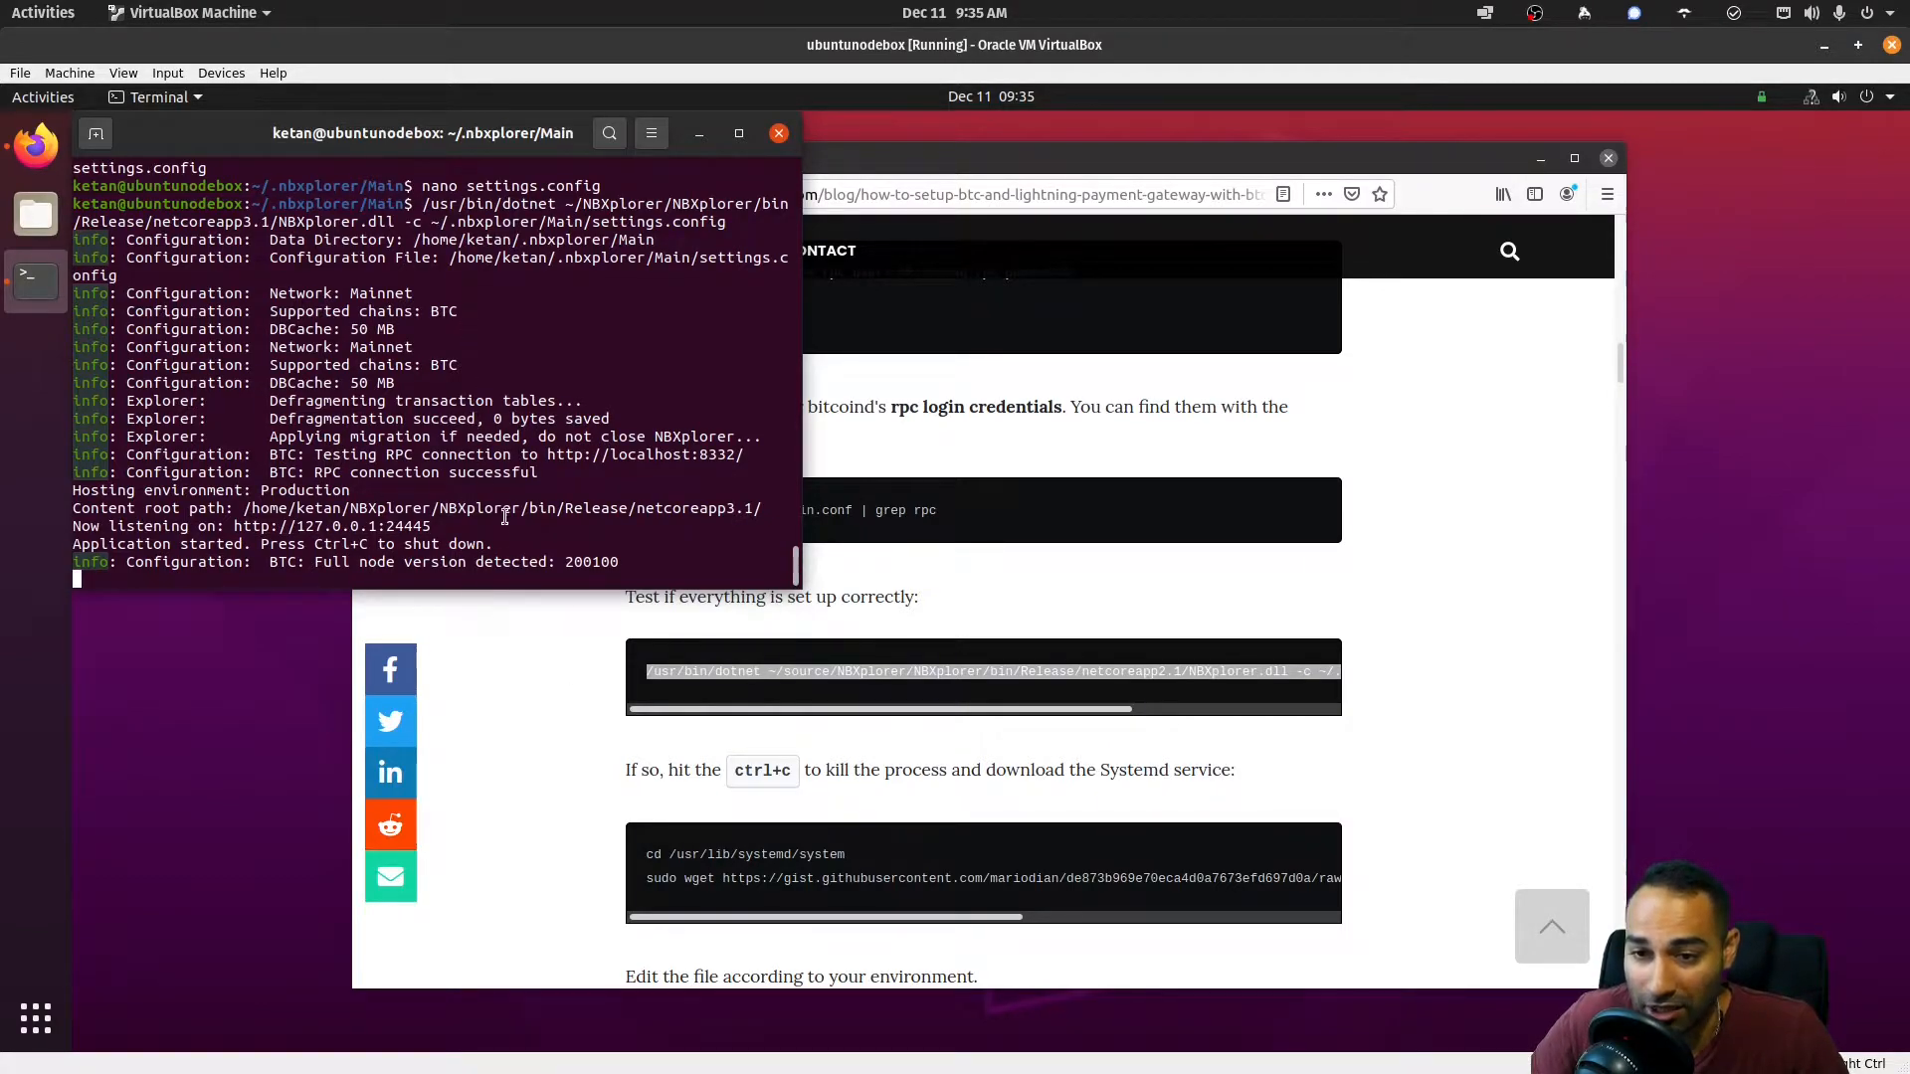
mouse_move(1480, 626)
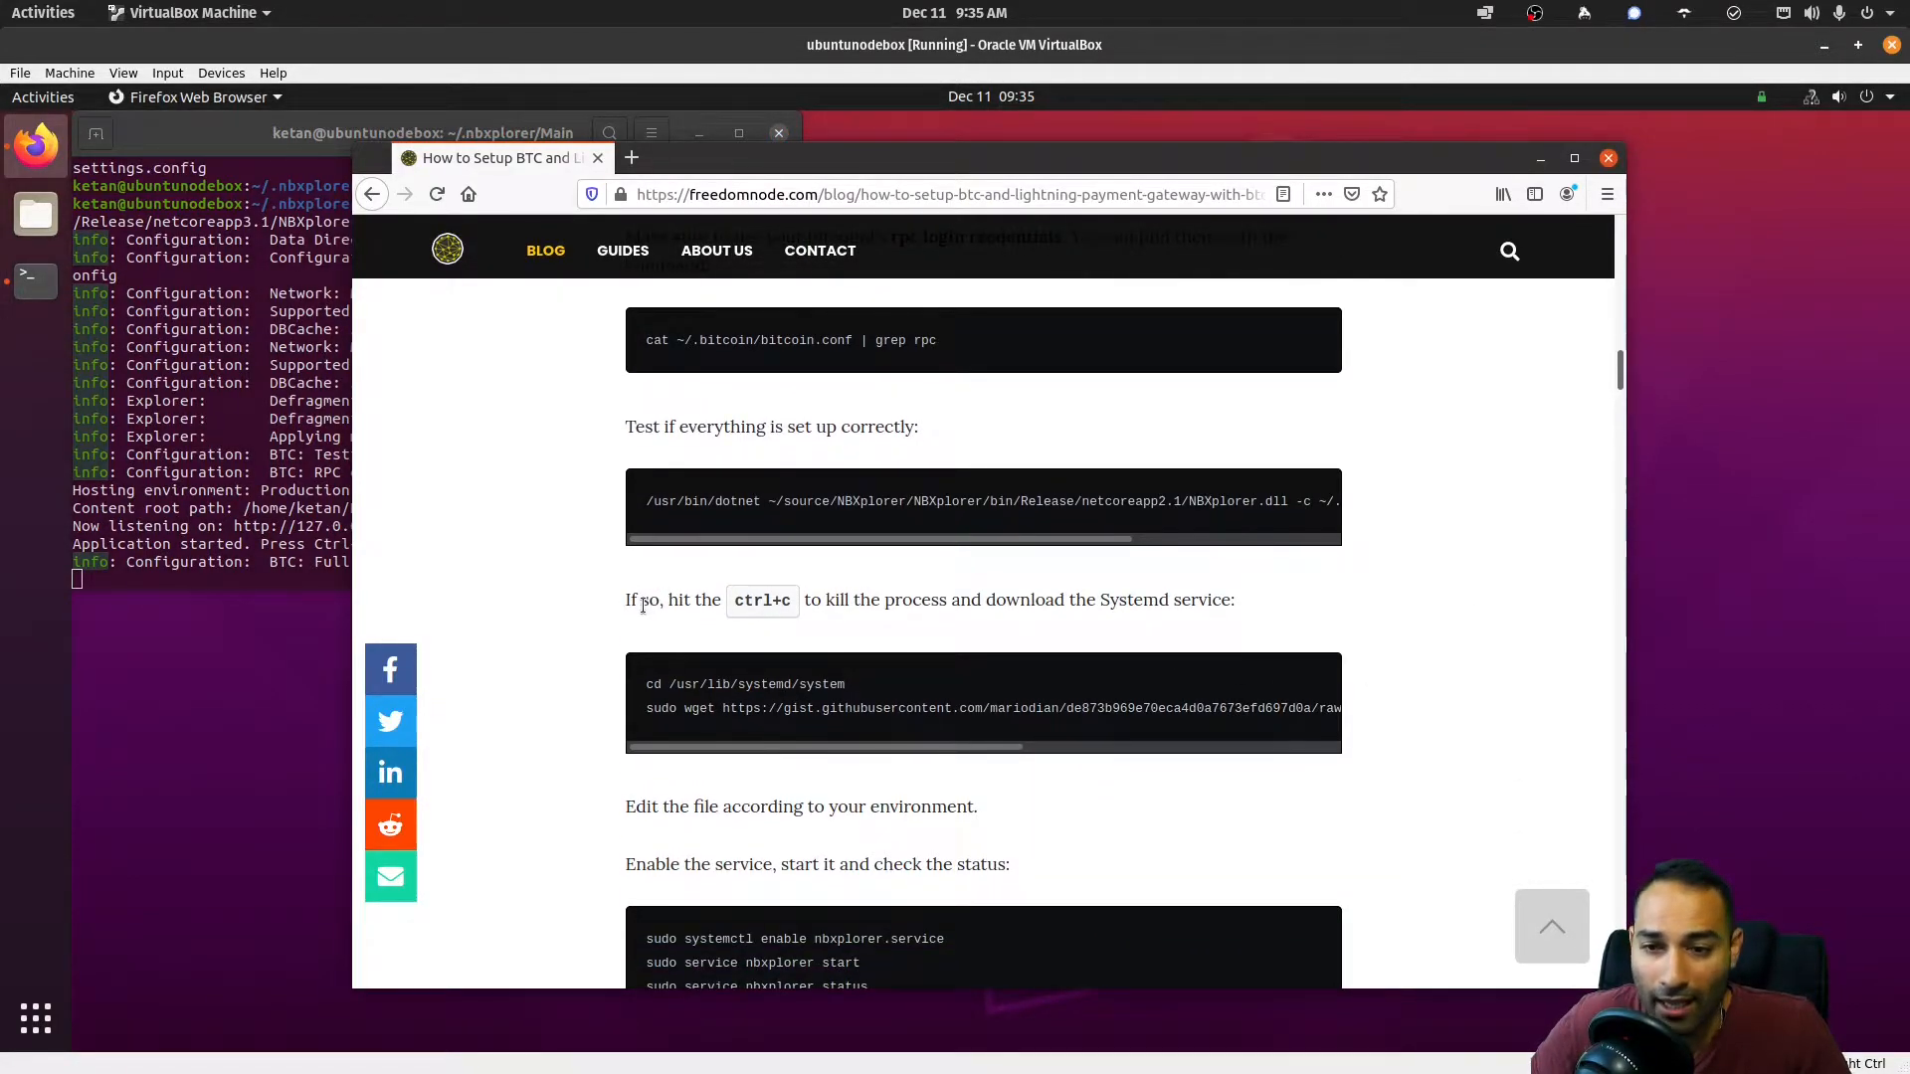
mouse_move(793, 590)
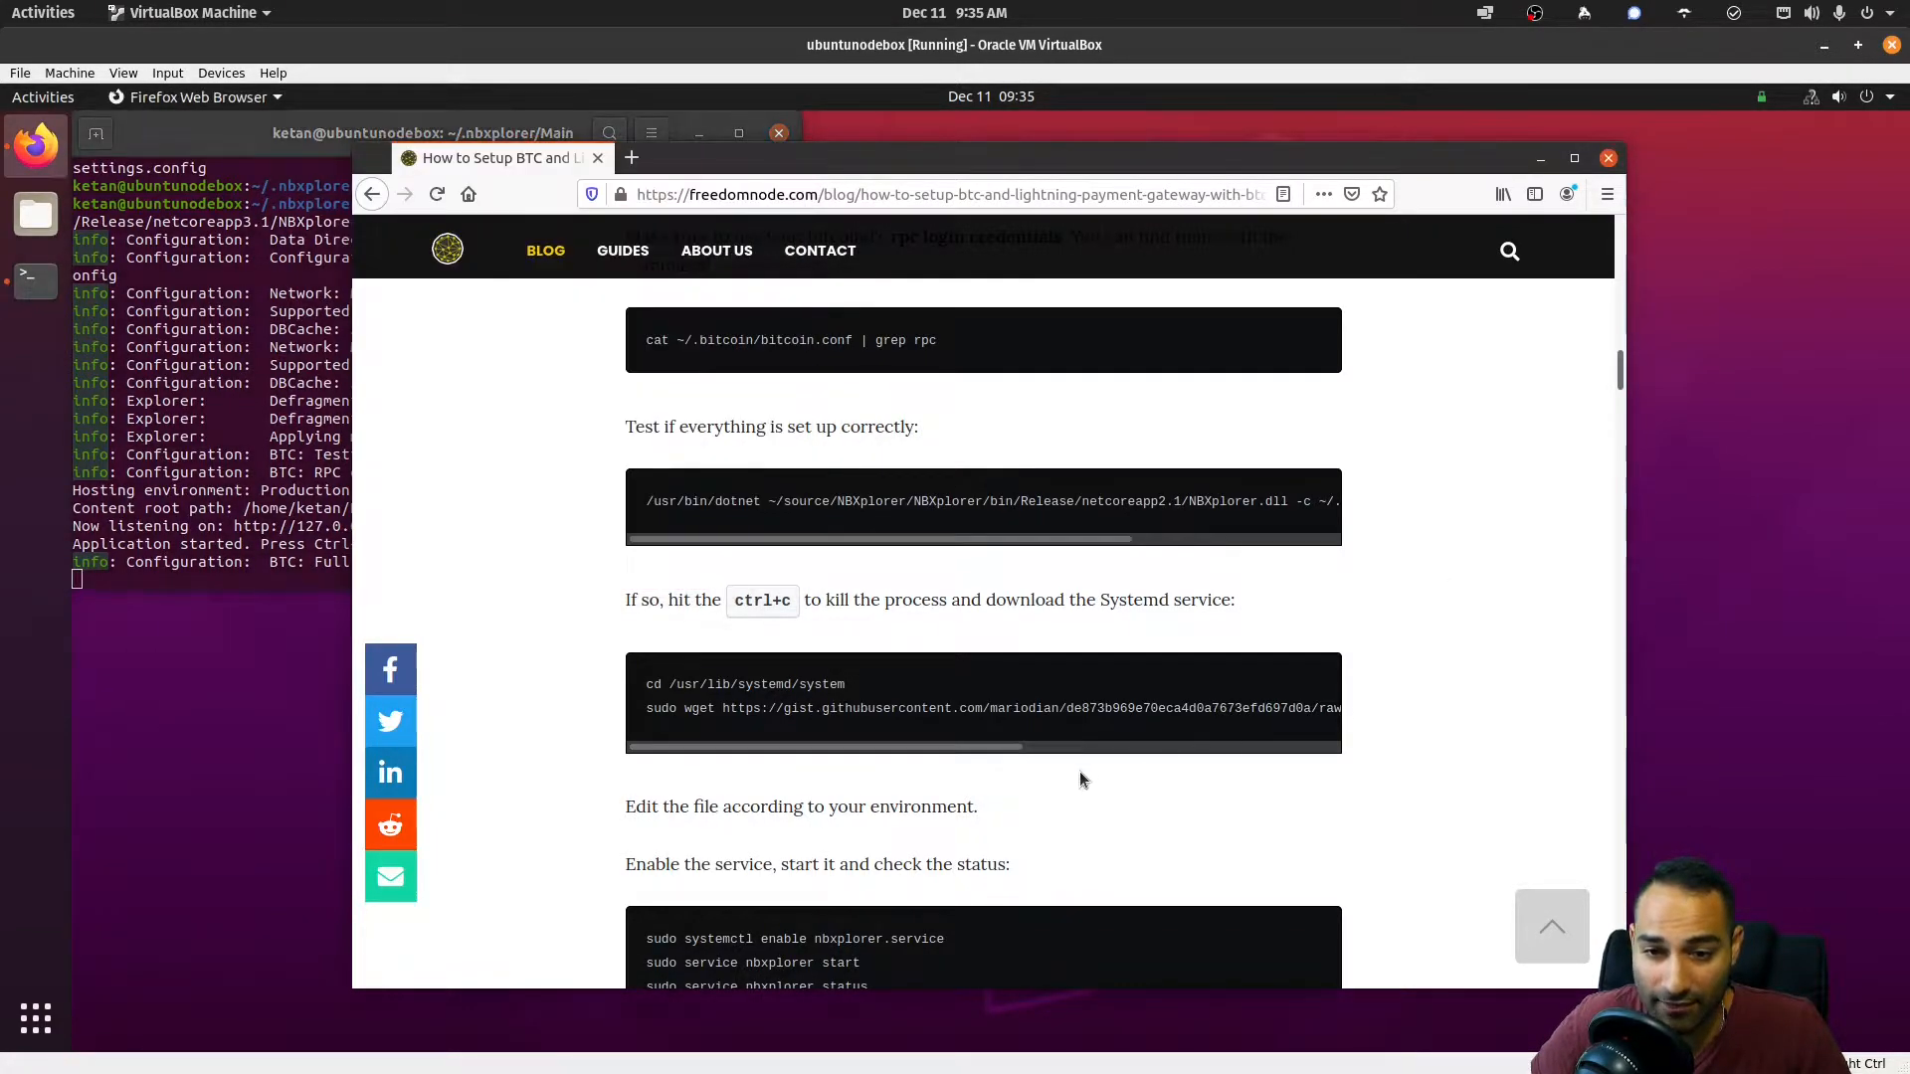
mouse_move(851, 758)
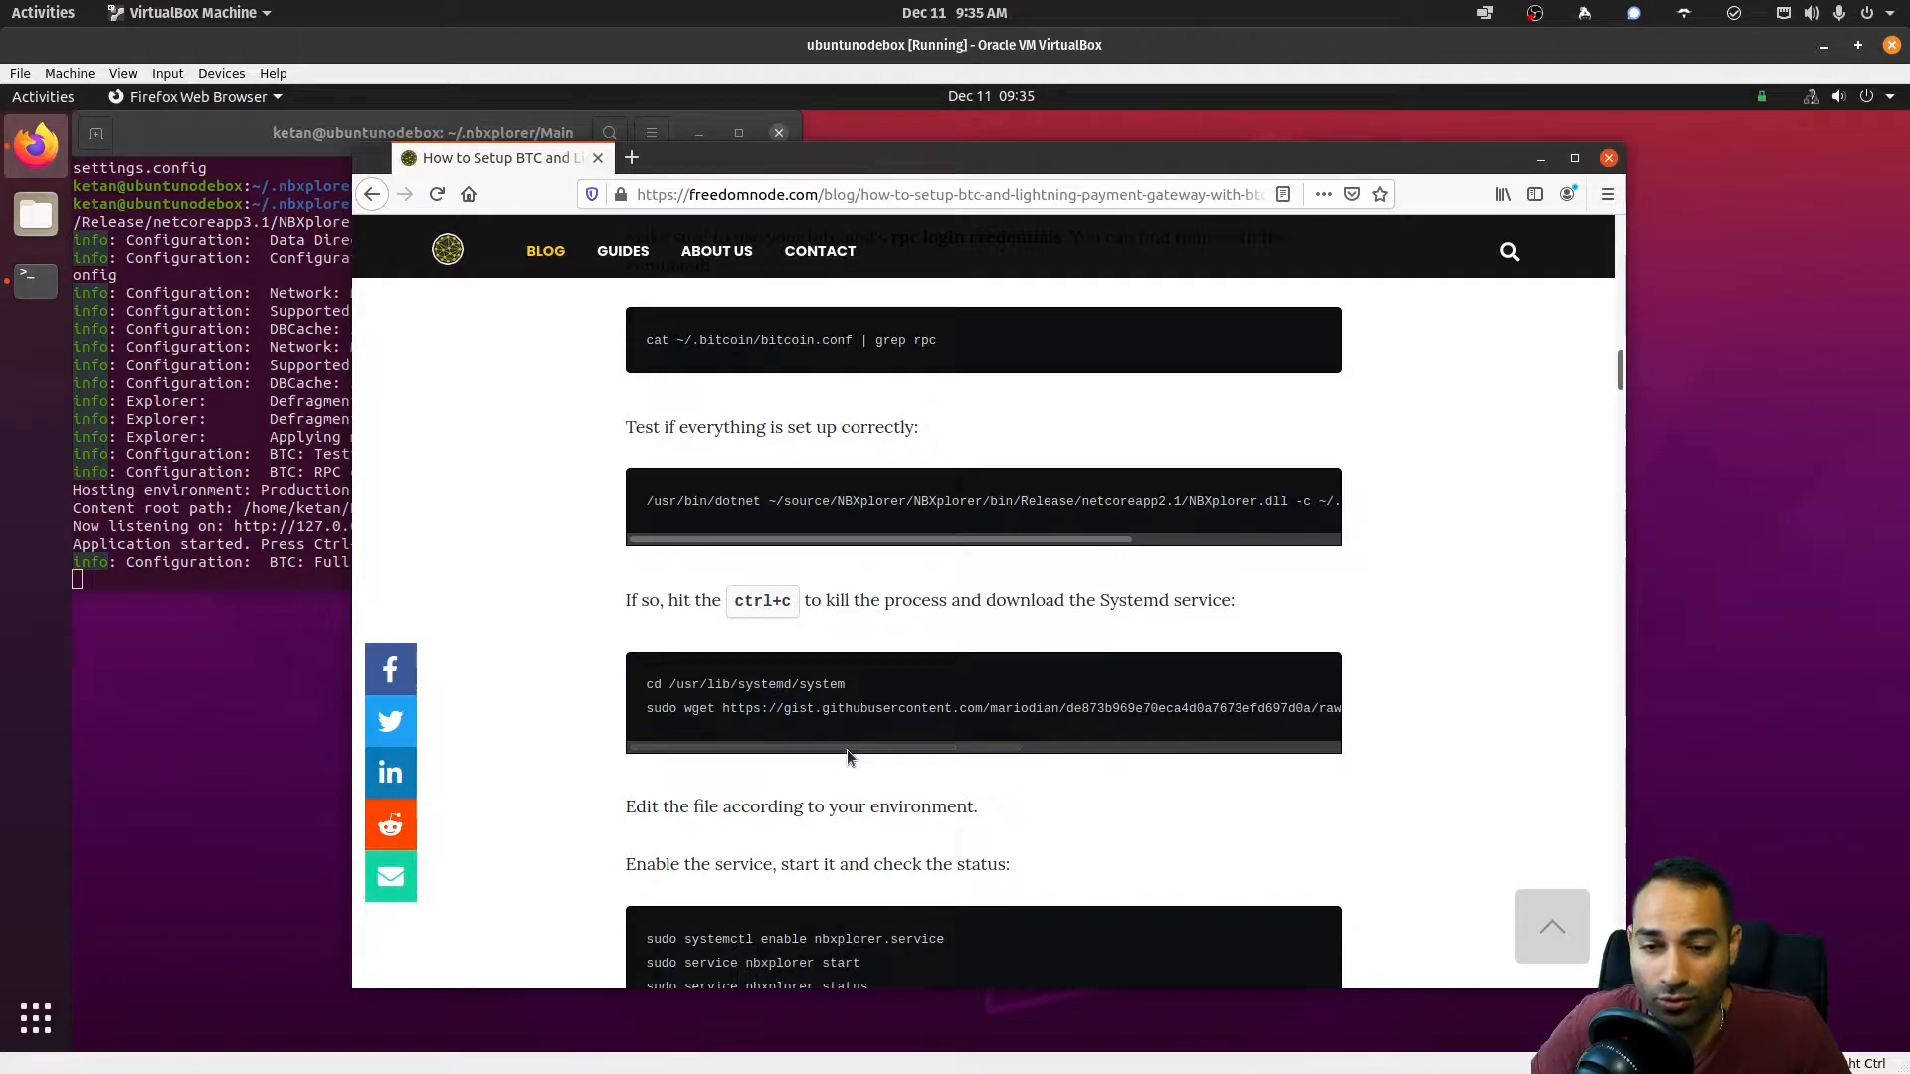
Step: Run NBXplorer.dll with settings.config, changing netcoreapp2.1 to netcoreapp3.1 in the path
left_click_drag(852, 745, 1231, 745)
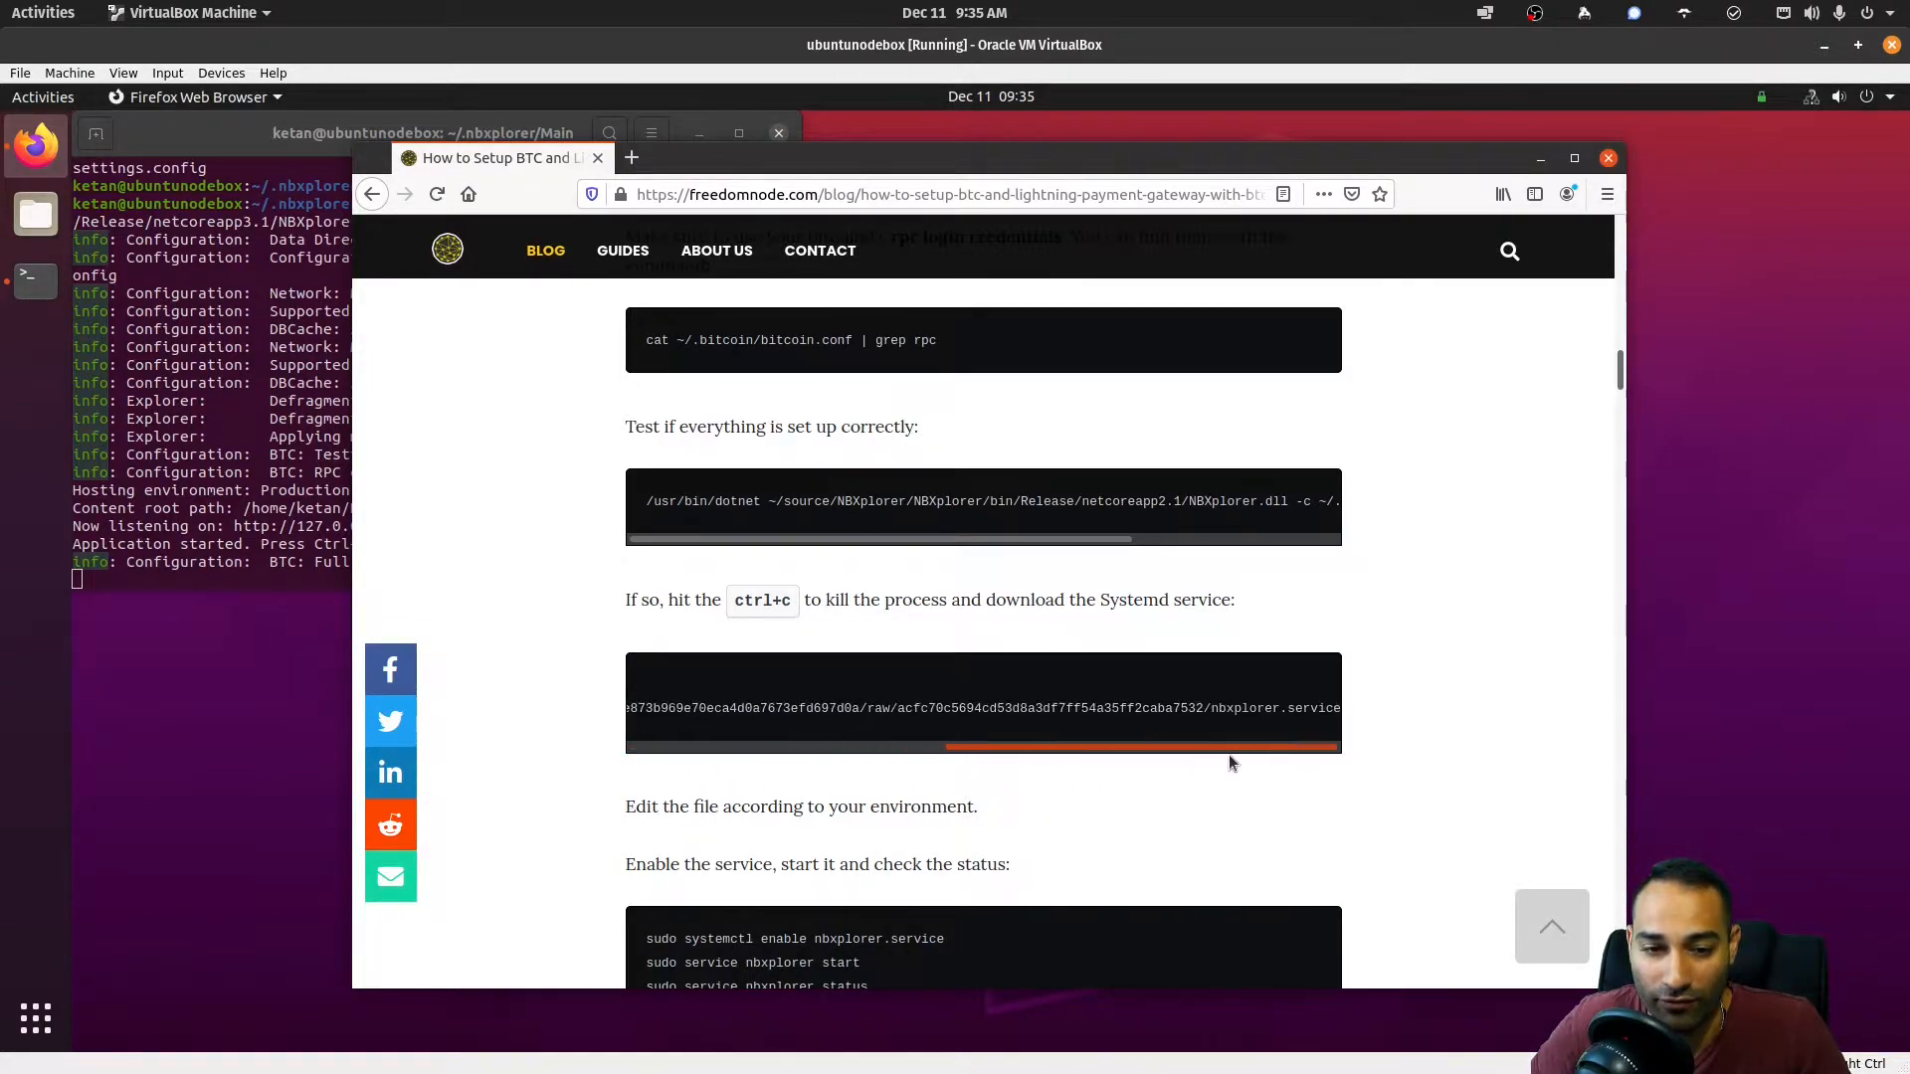
left_click_drag(1230, 747, 1145, 747)
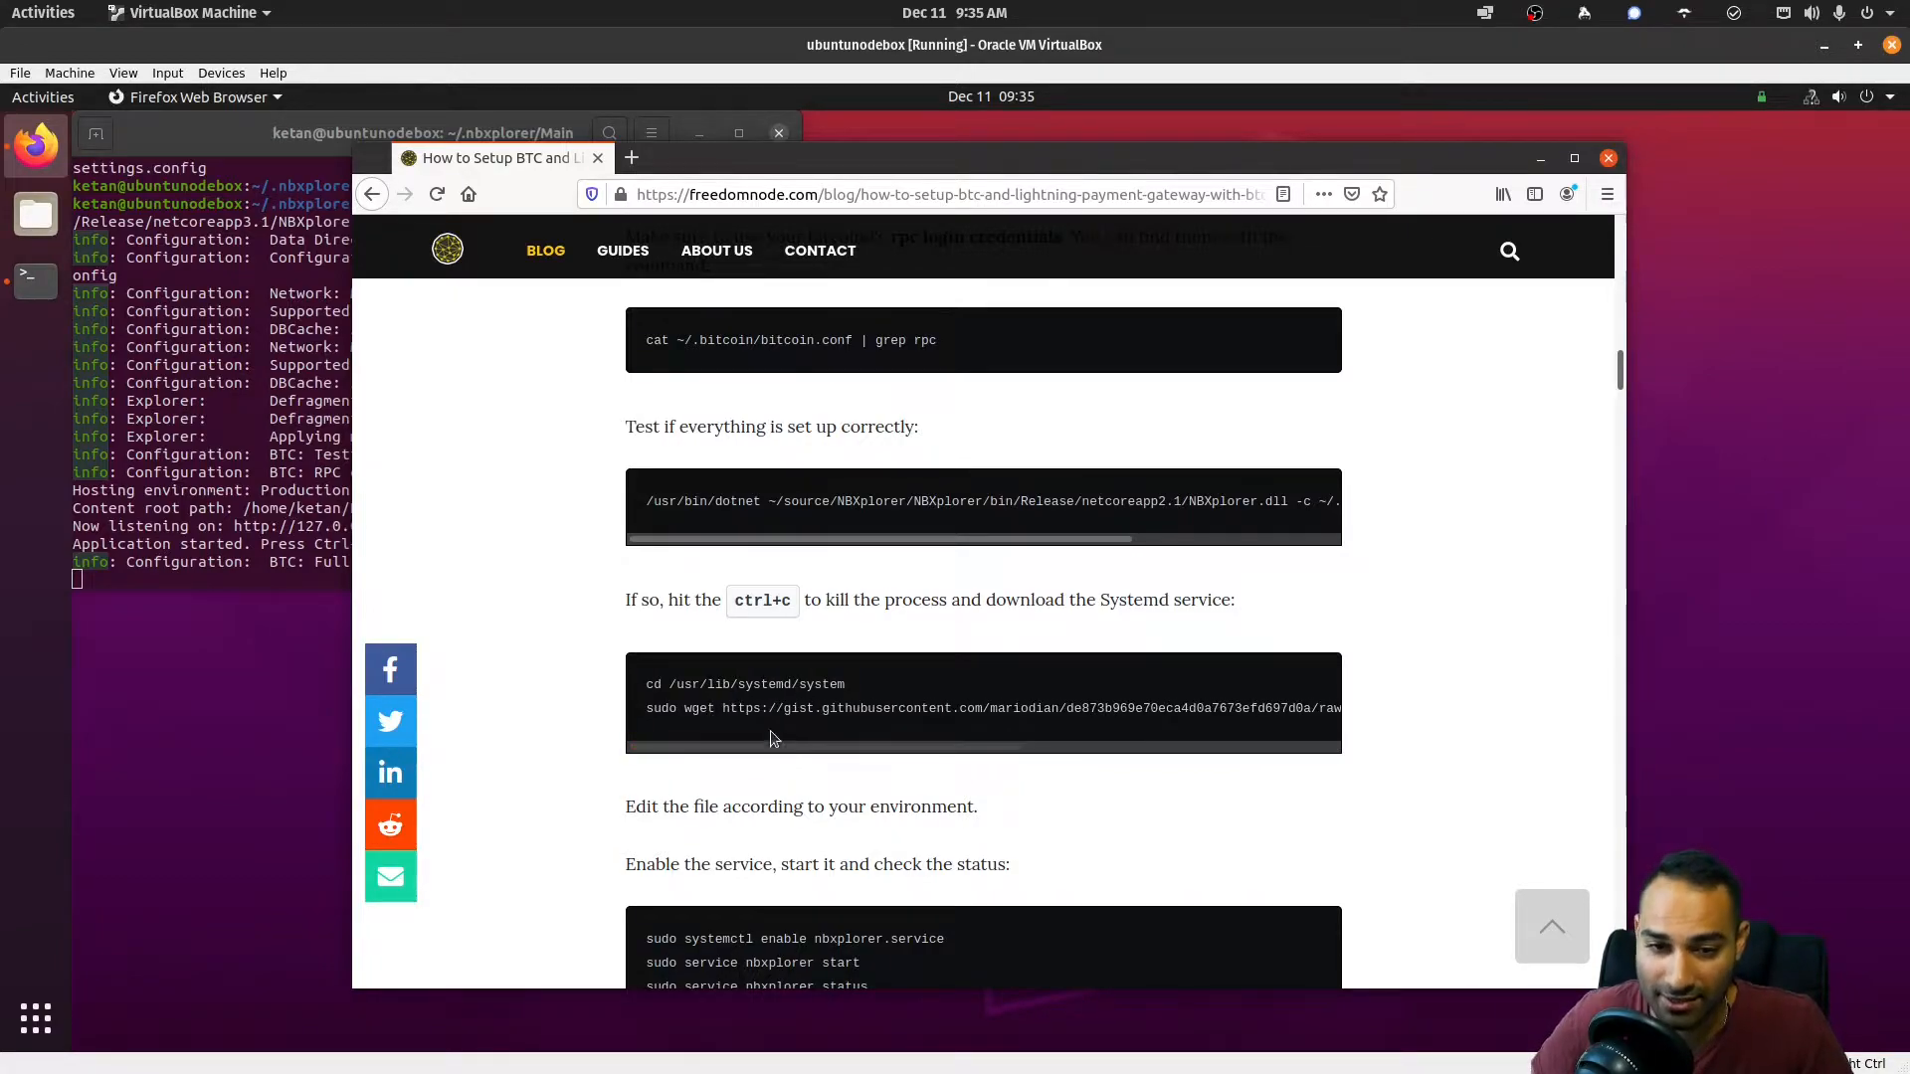
mouse_move(446, 633)
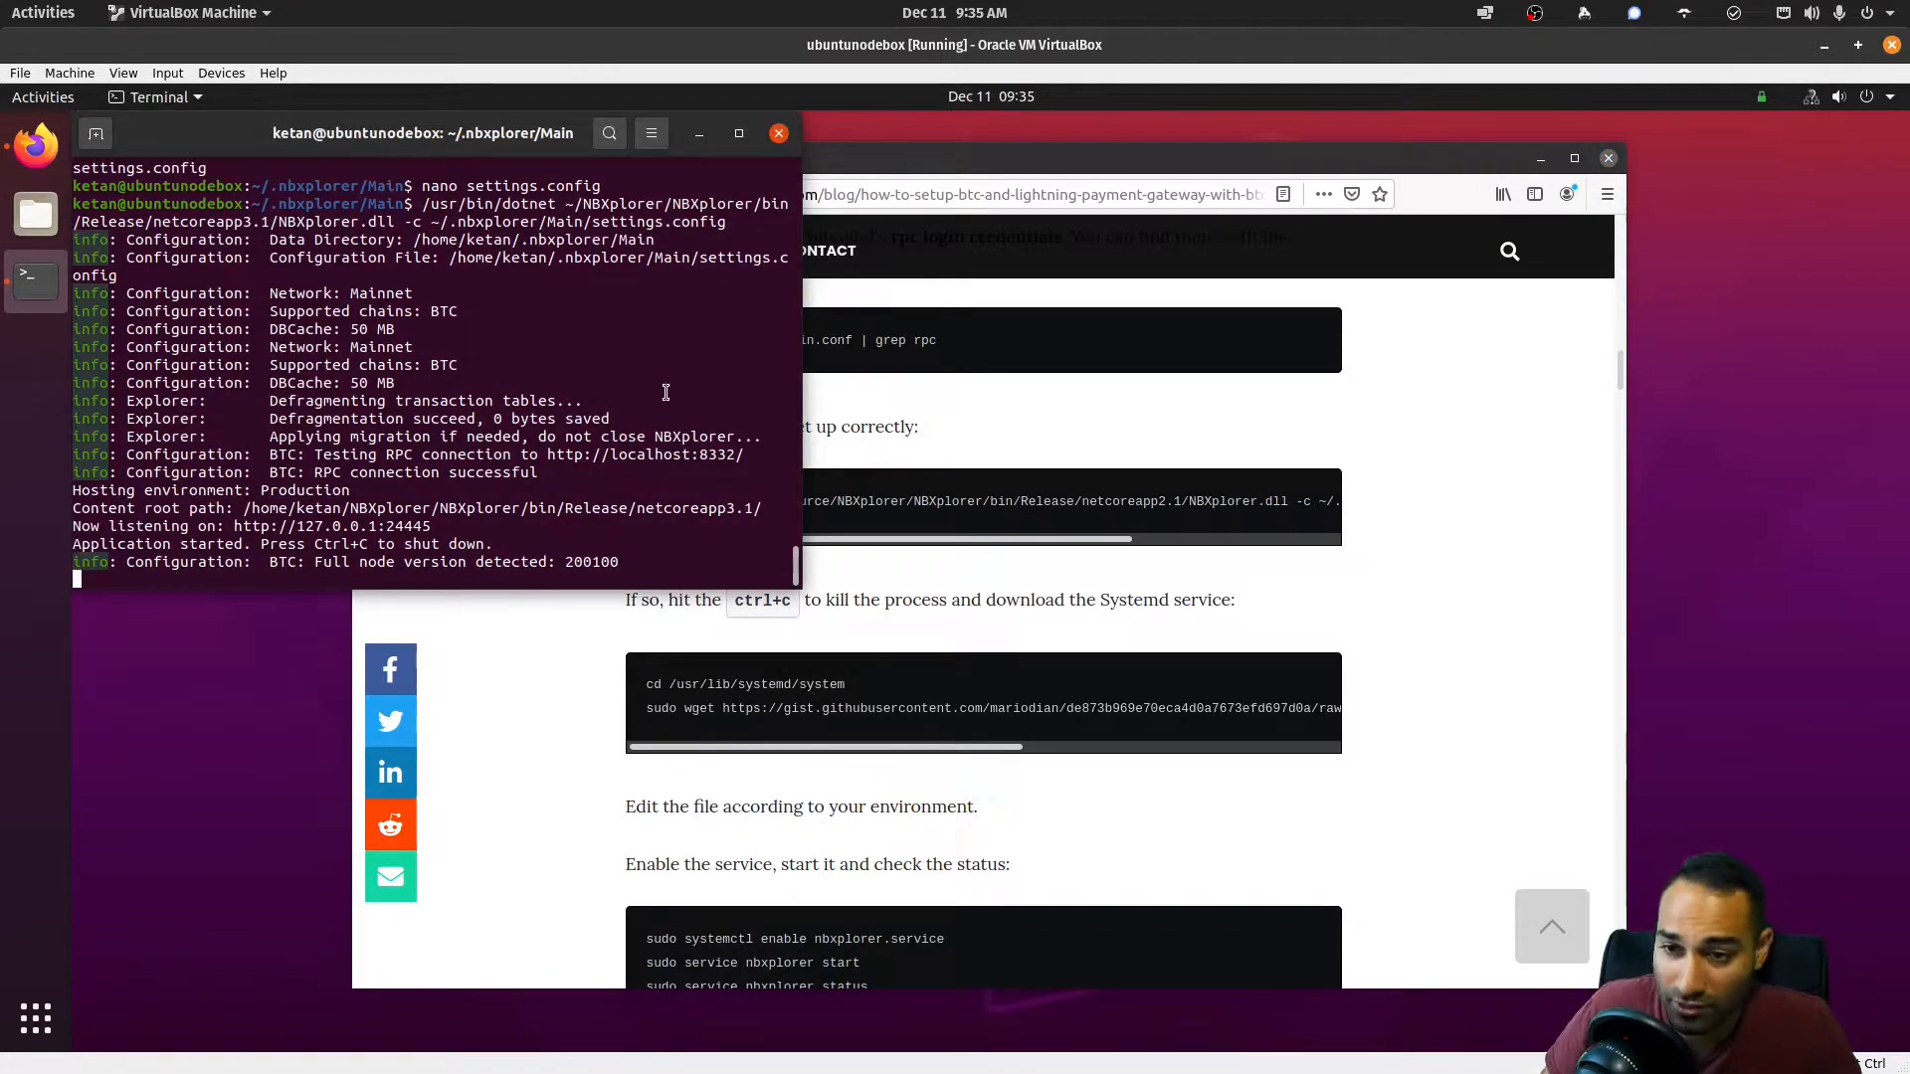
Step: Stop NBXplorer, then sudo wget nbxplorer.service from the gist into /etc/systemd/system
key("ctrl+c")
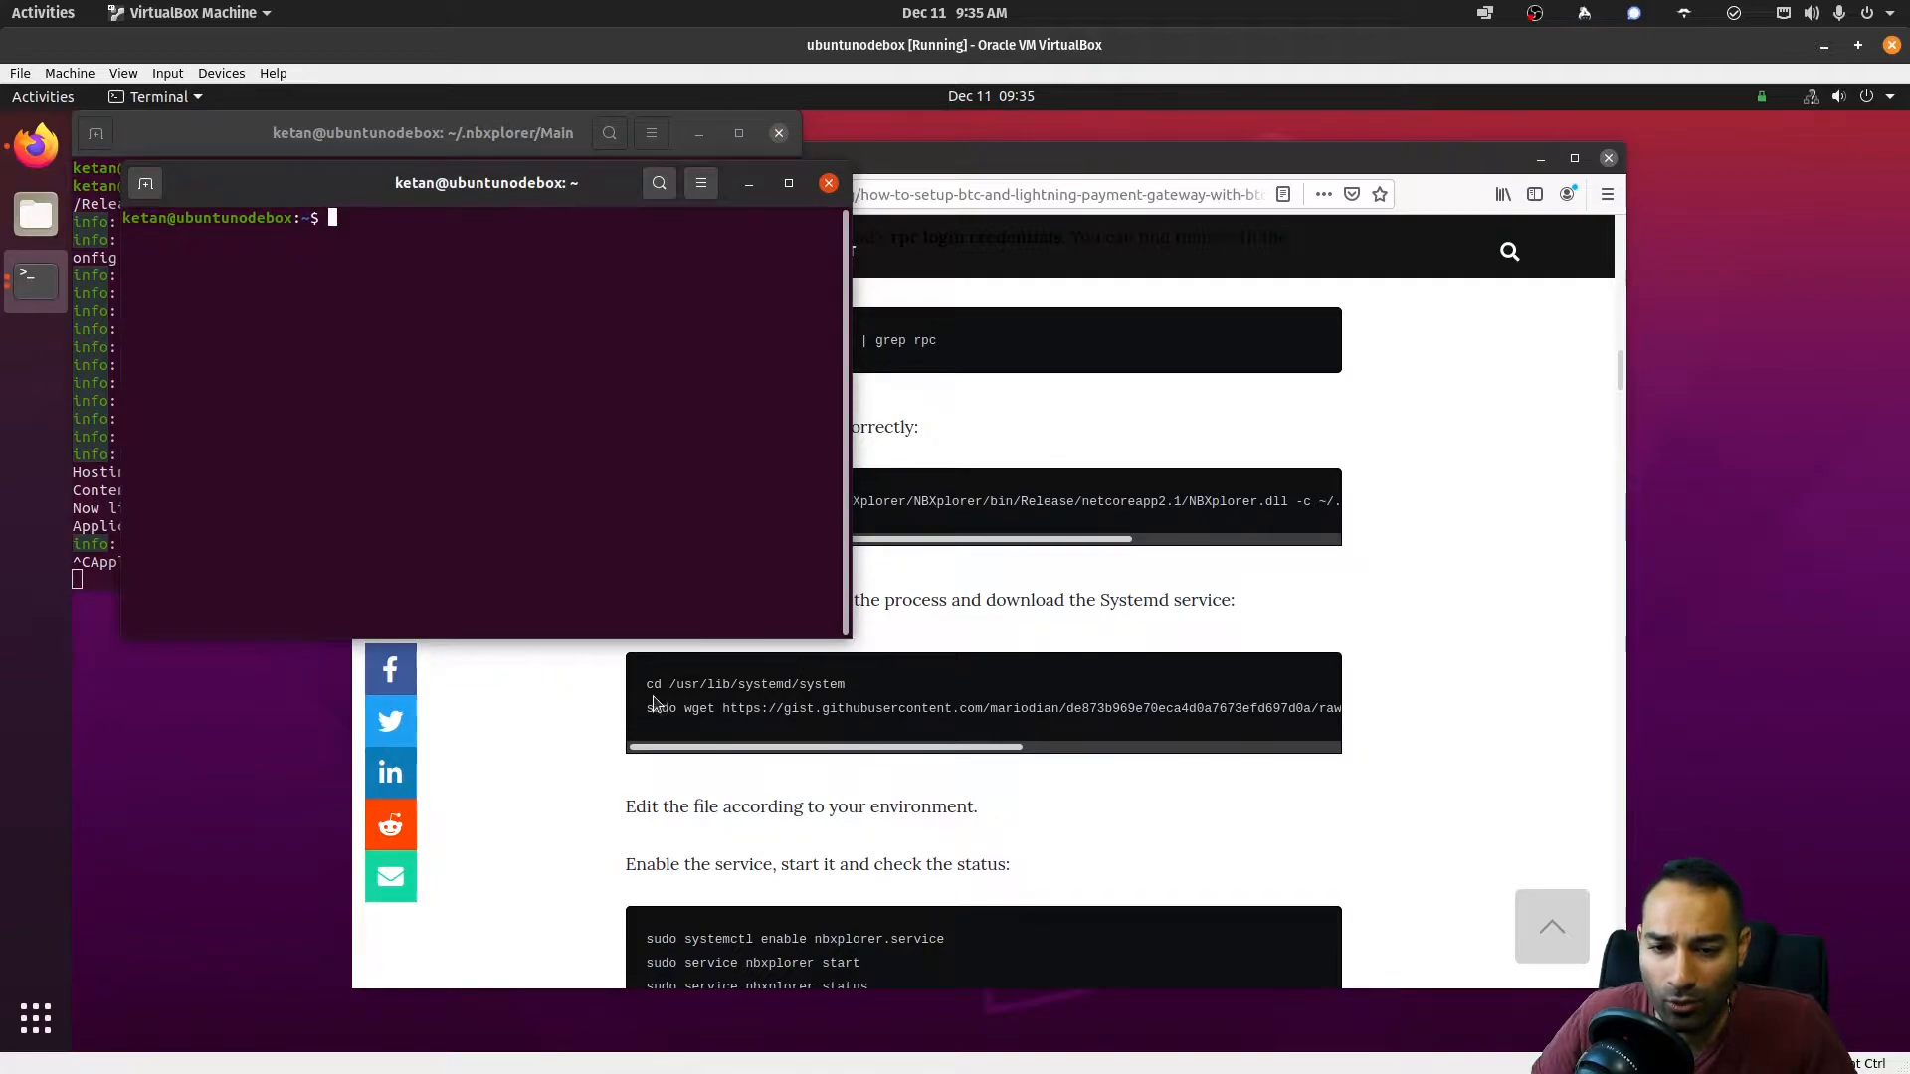
type("cd /")
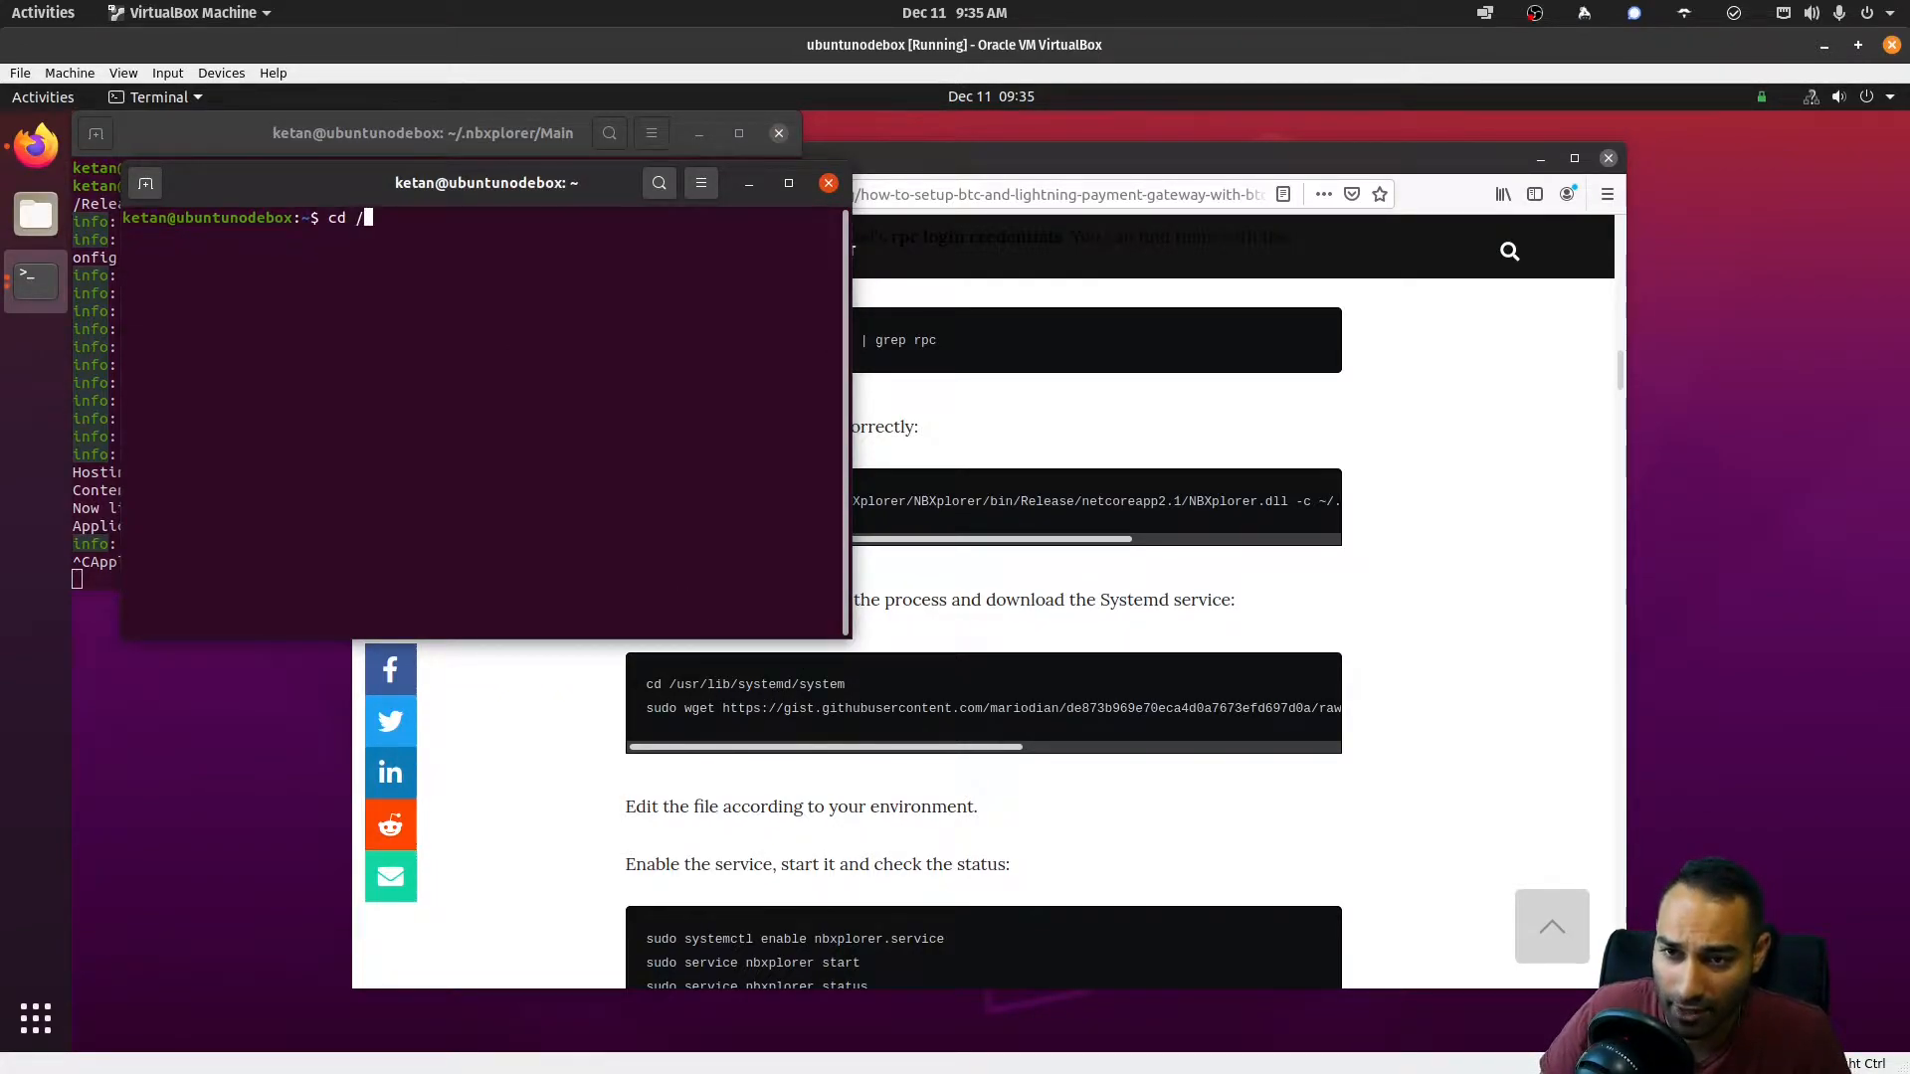
type("etc/systemd/system/")
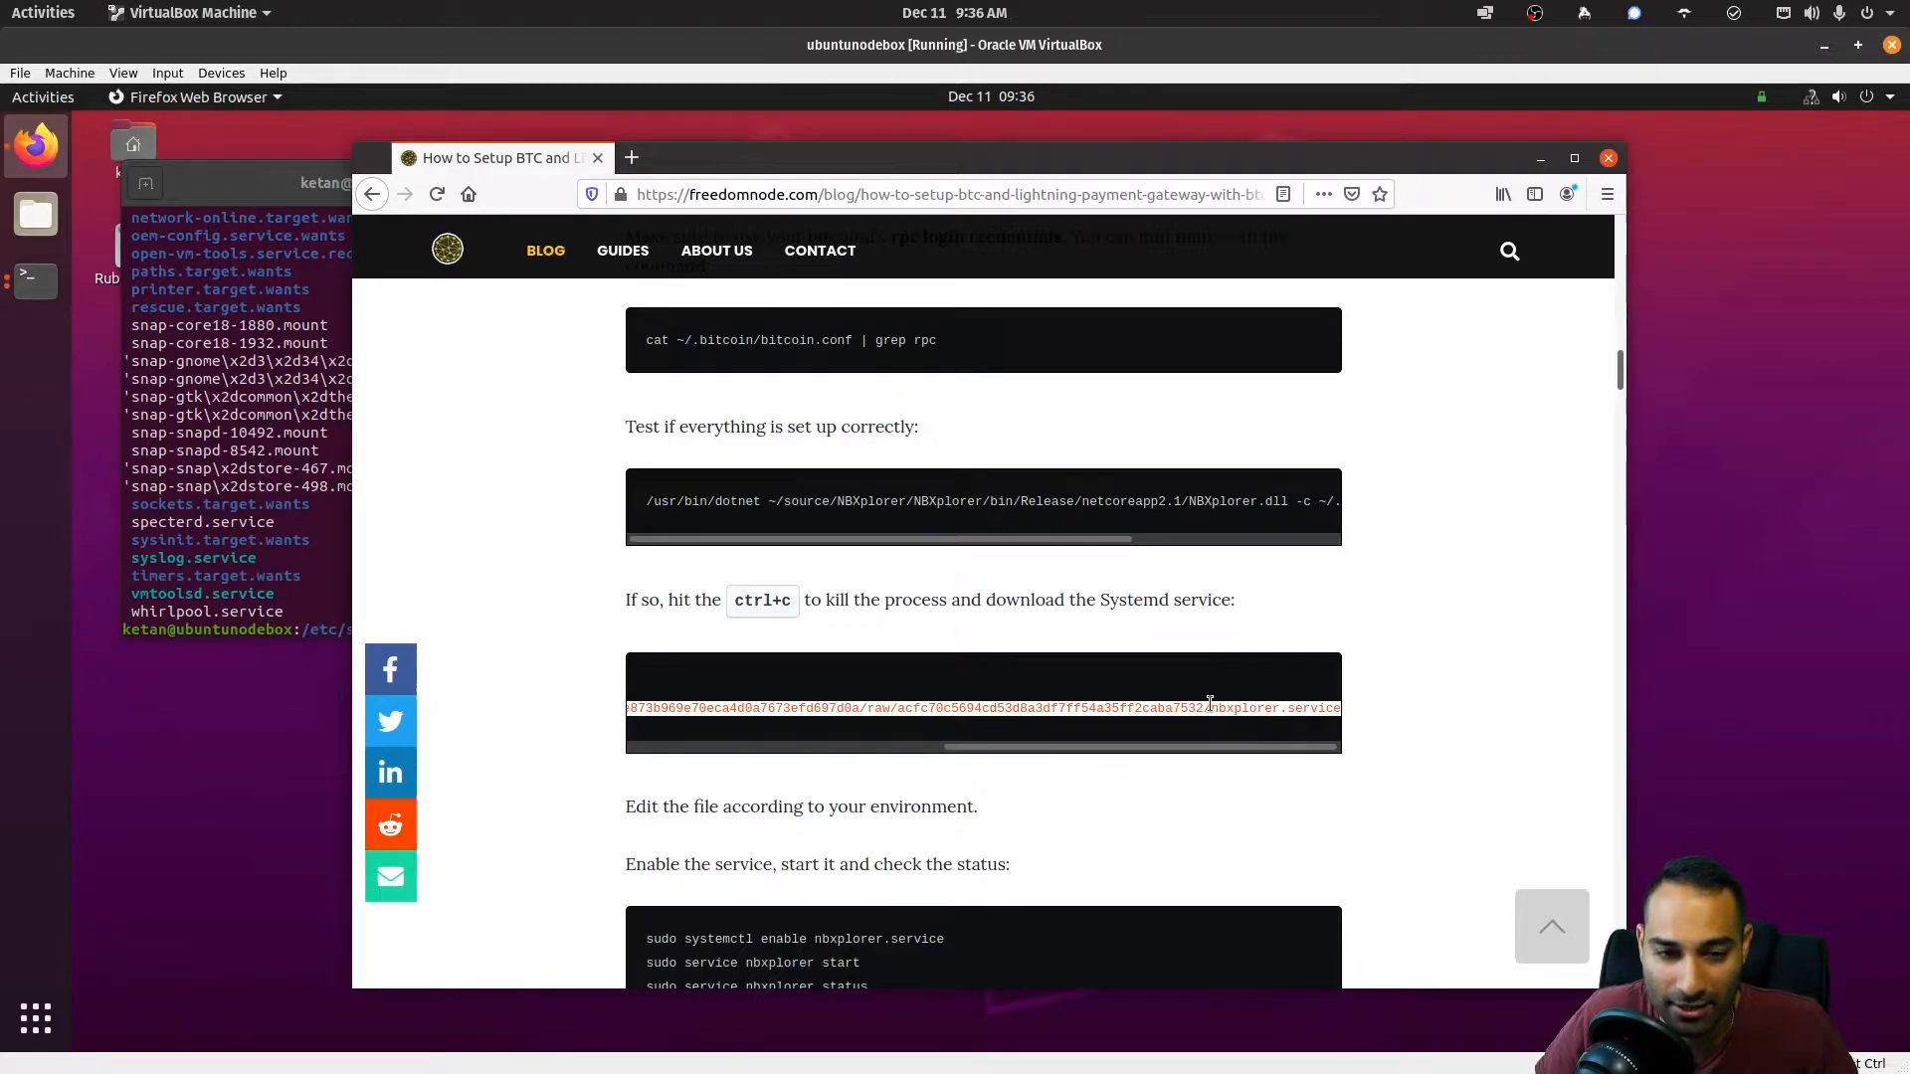
mouse_move(294, 606)
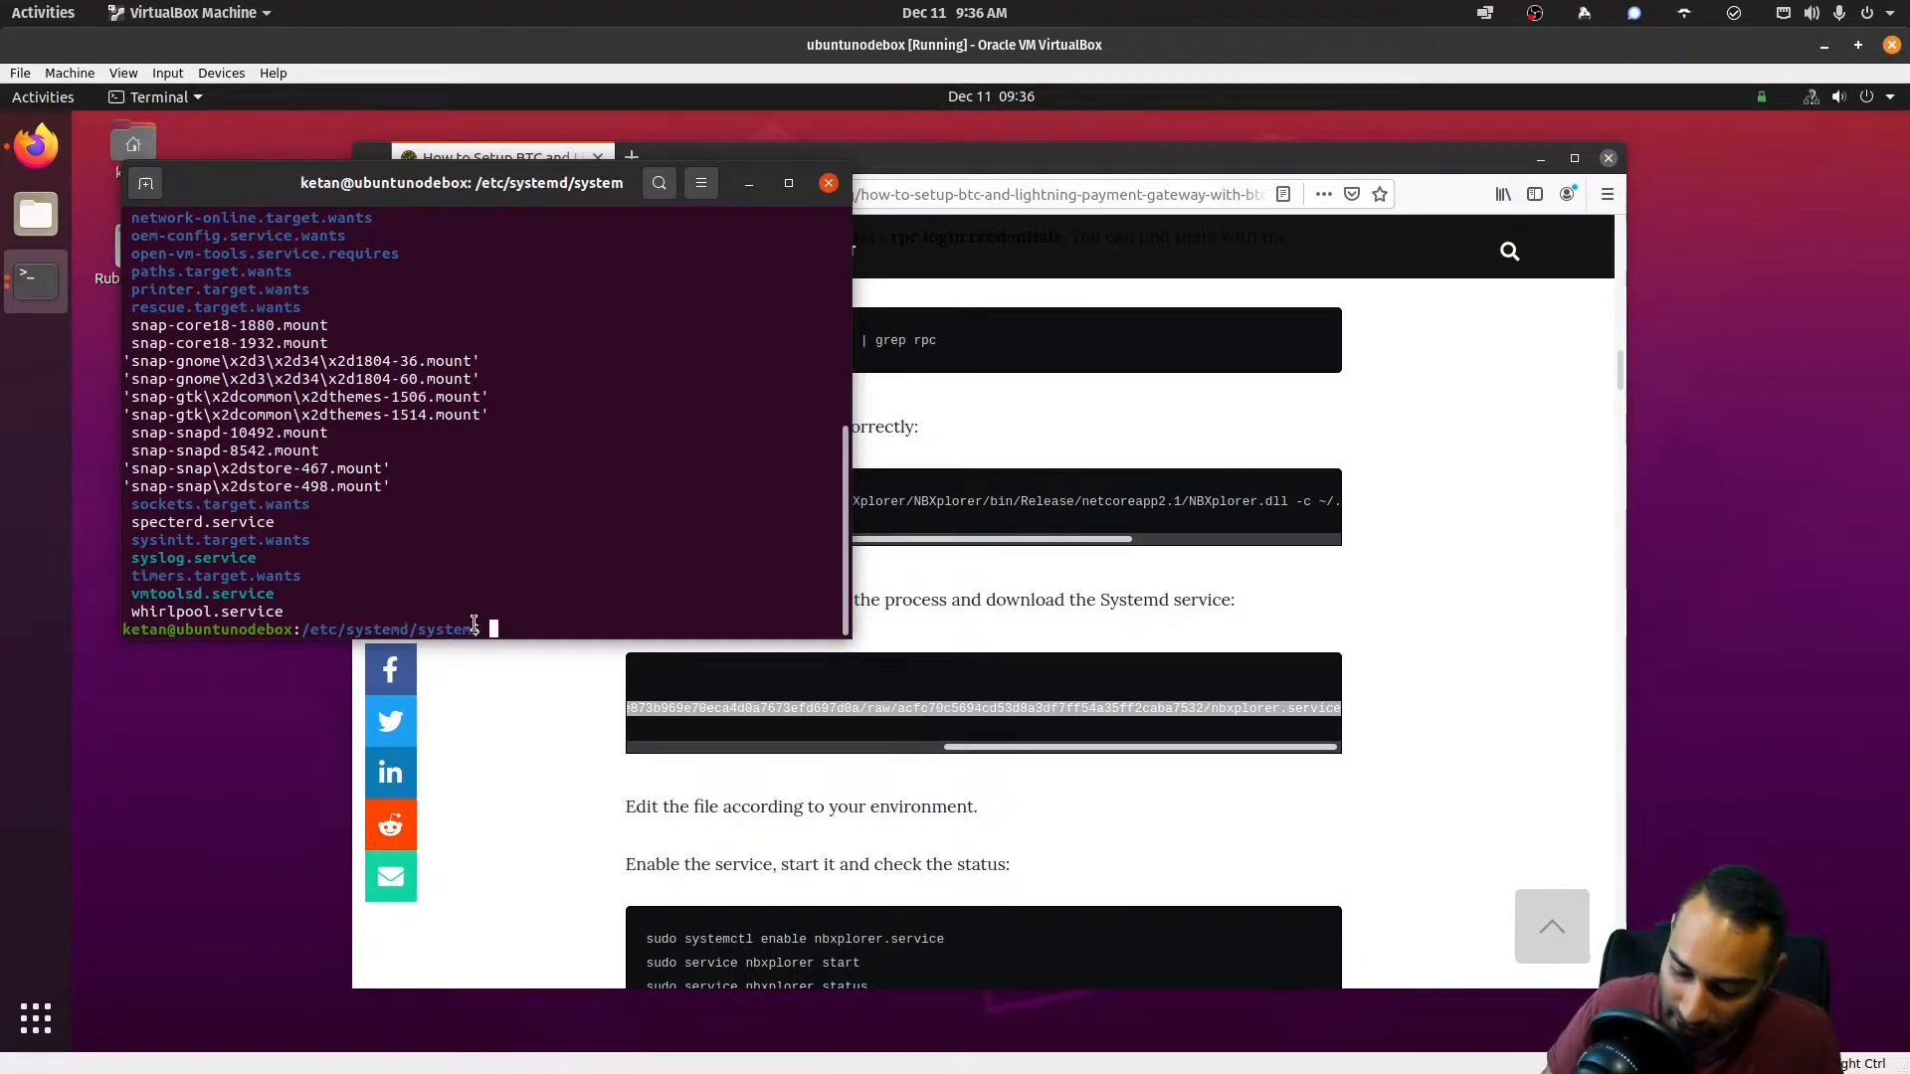
type("sudo wget https://gist.githubusercontent.com/marlodian/de873b969e70eca4d0a7673efd697d0a/raw/acfc70c5694cd53d8a3df7ff54a35ff2caba7532/nbxplorer.service")
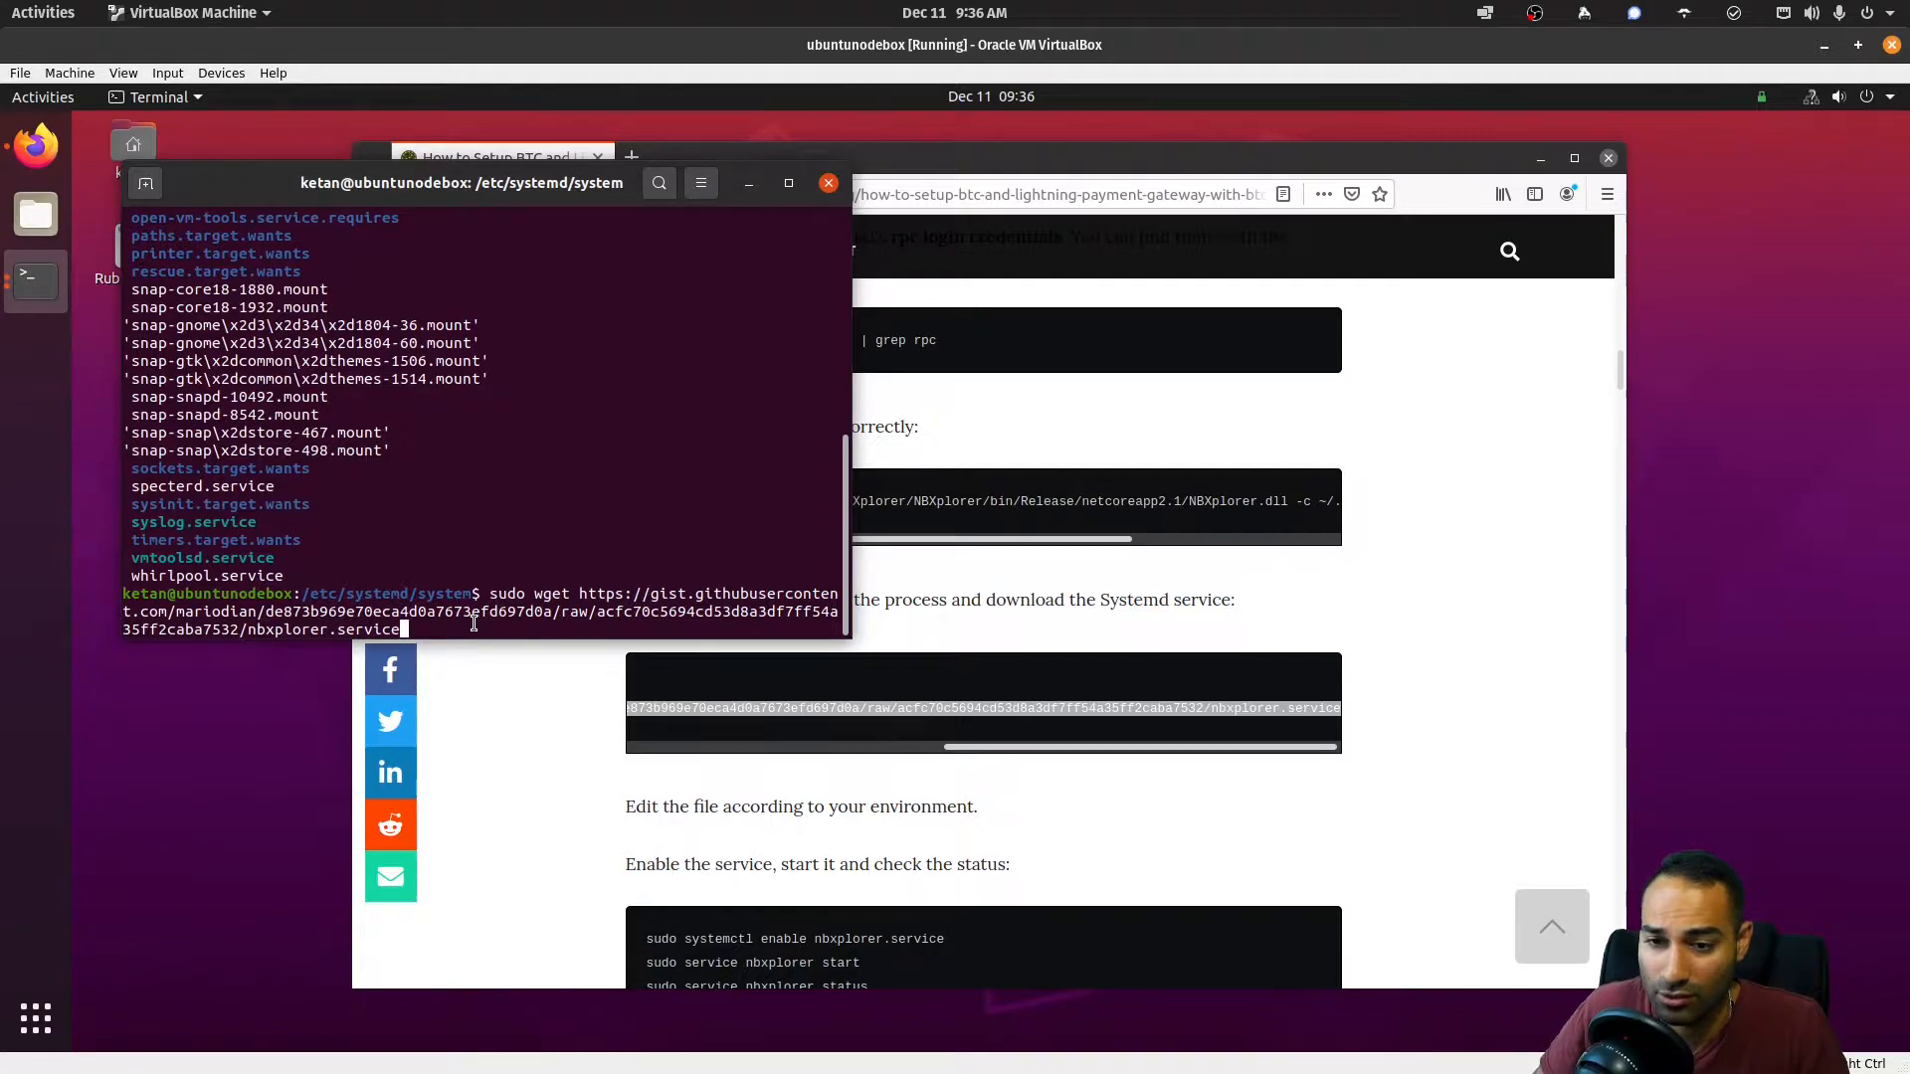
key("Return")
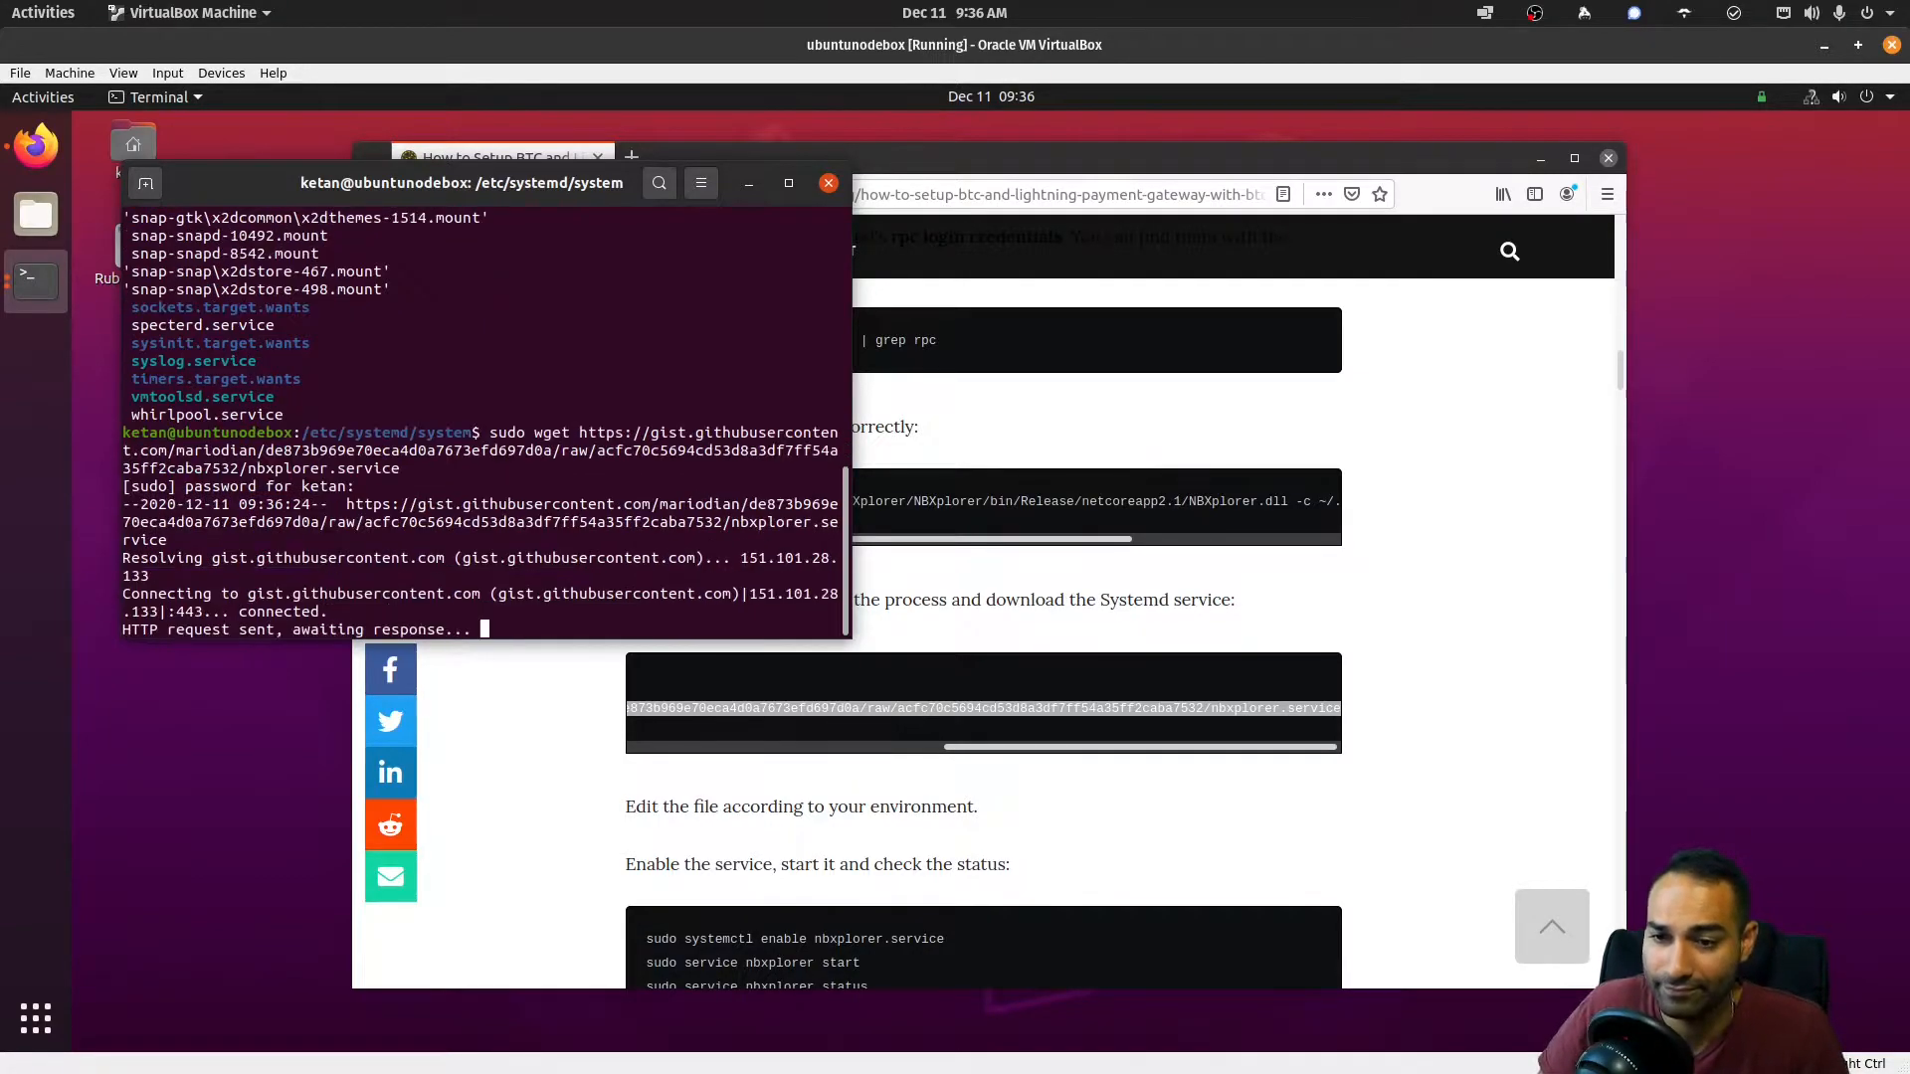
type("nan")
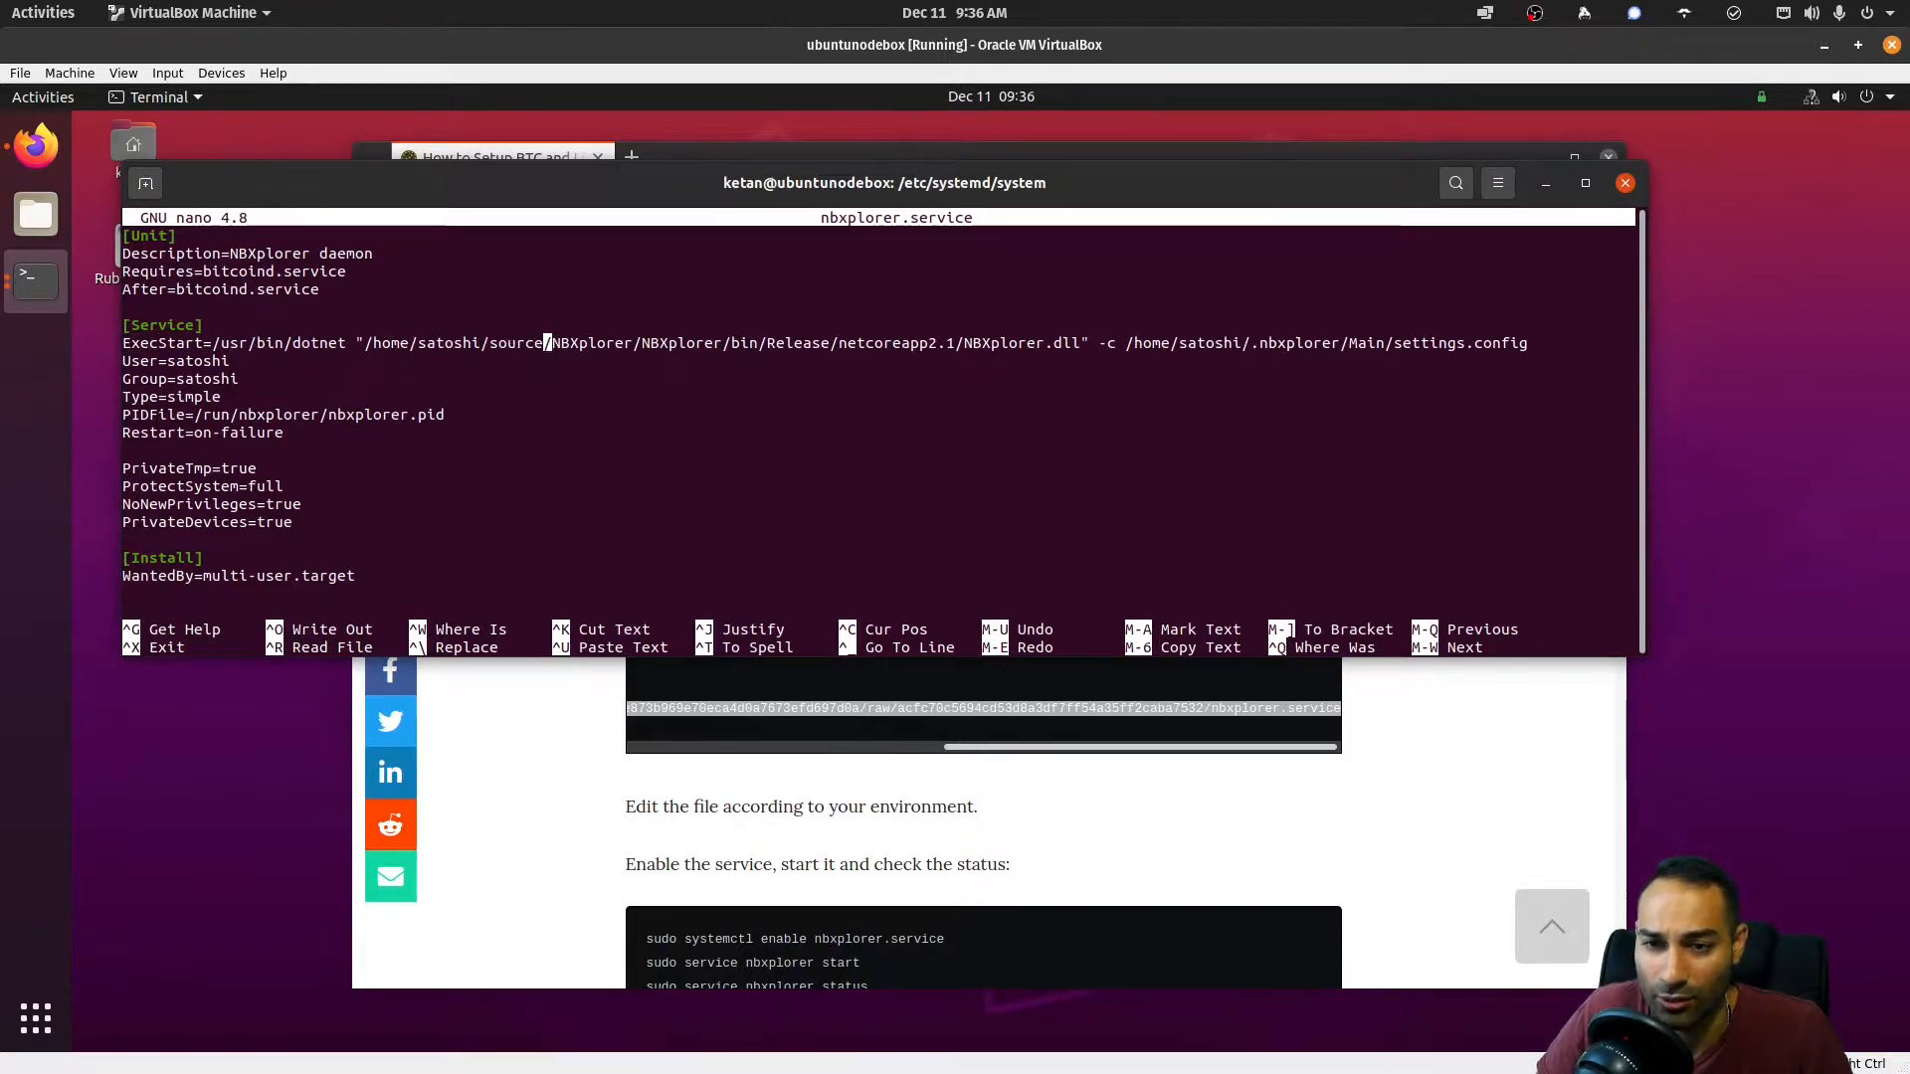
Step: Point nbxplorer.service paths to /home/ketan netcoreapp3.1 and set User and Group to ketan
key("BackSpace")
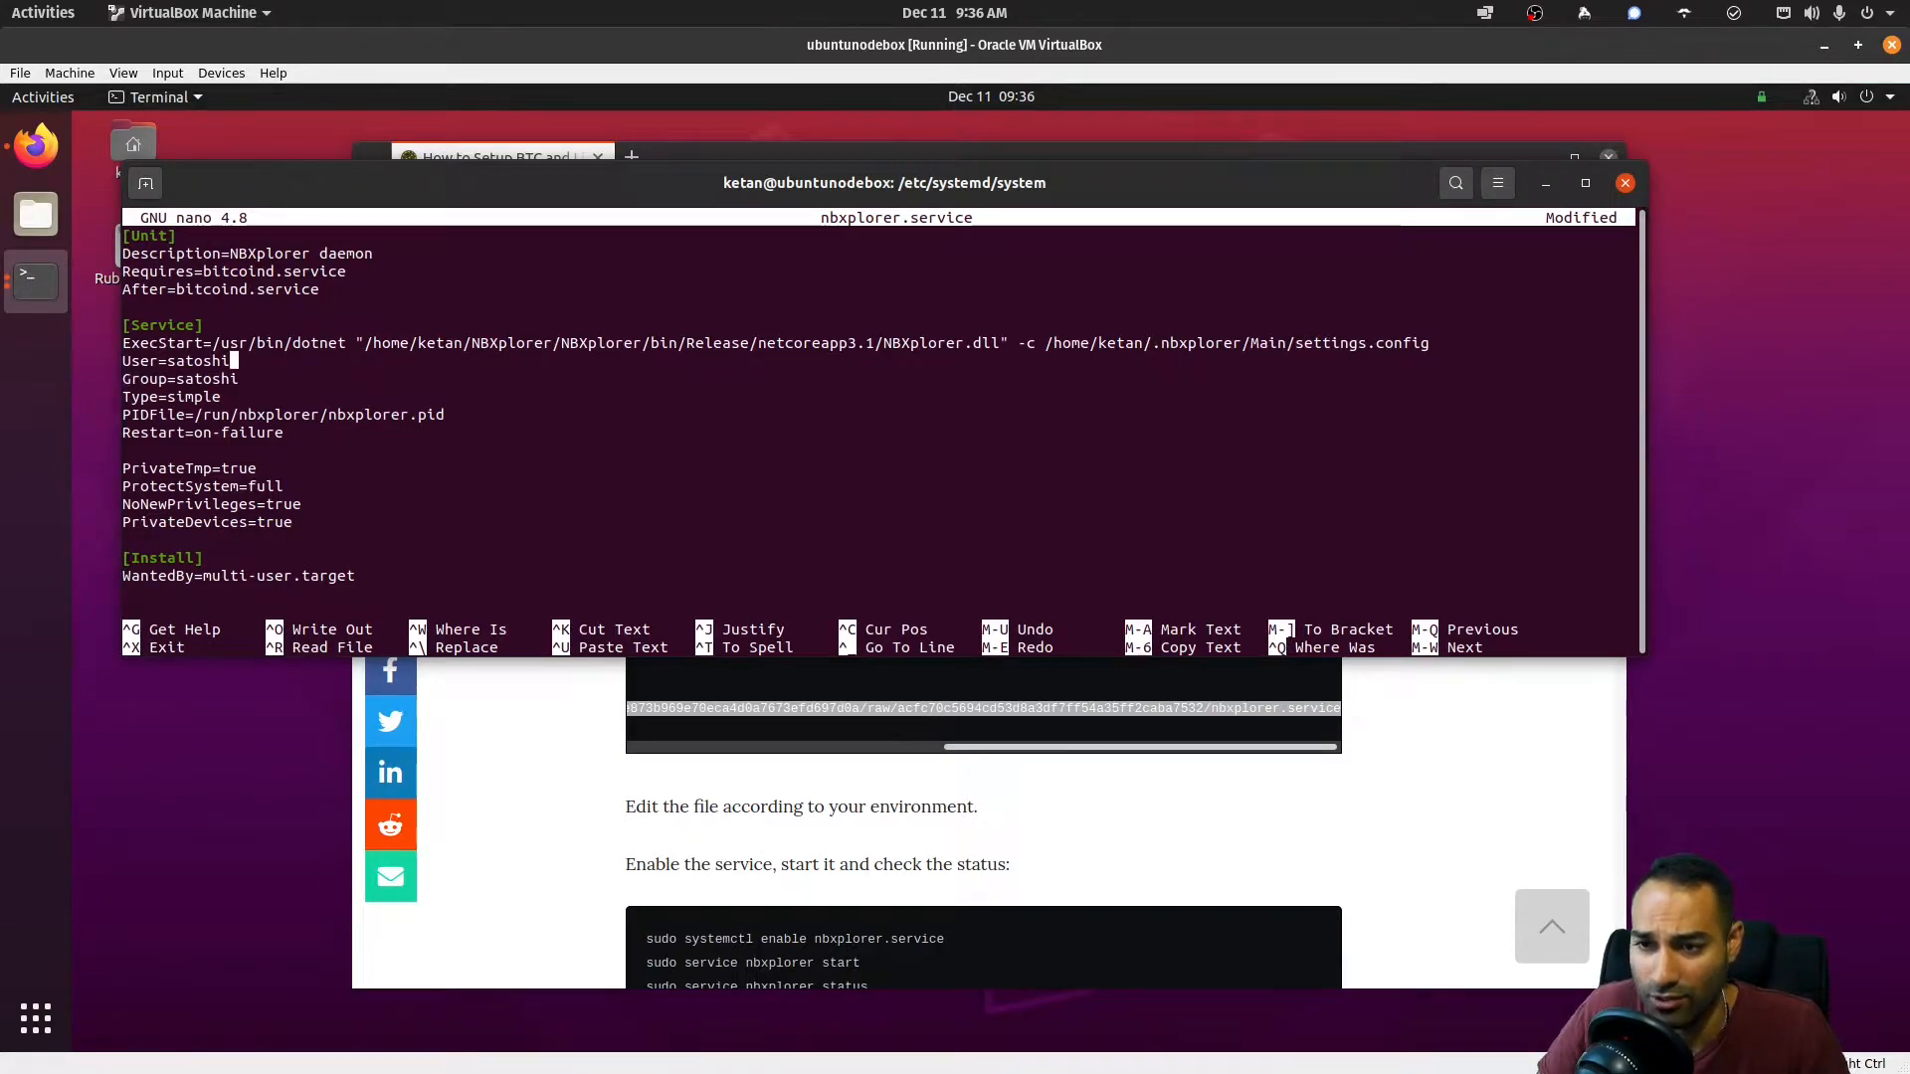
type("ketan")
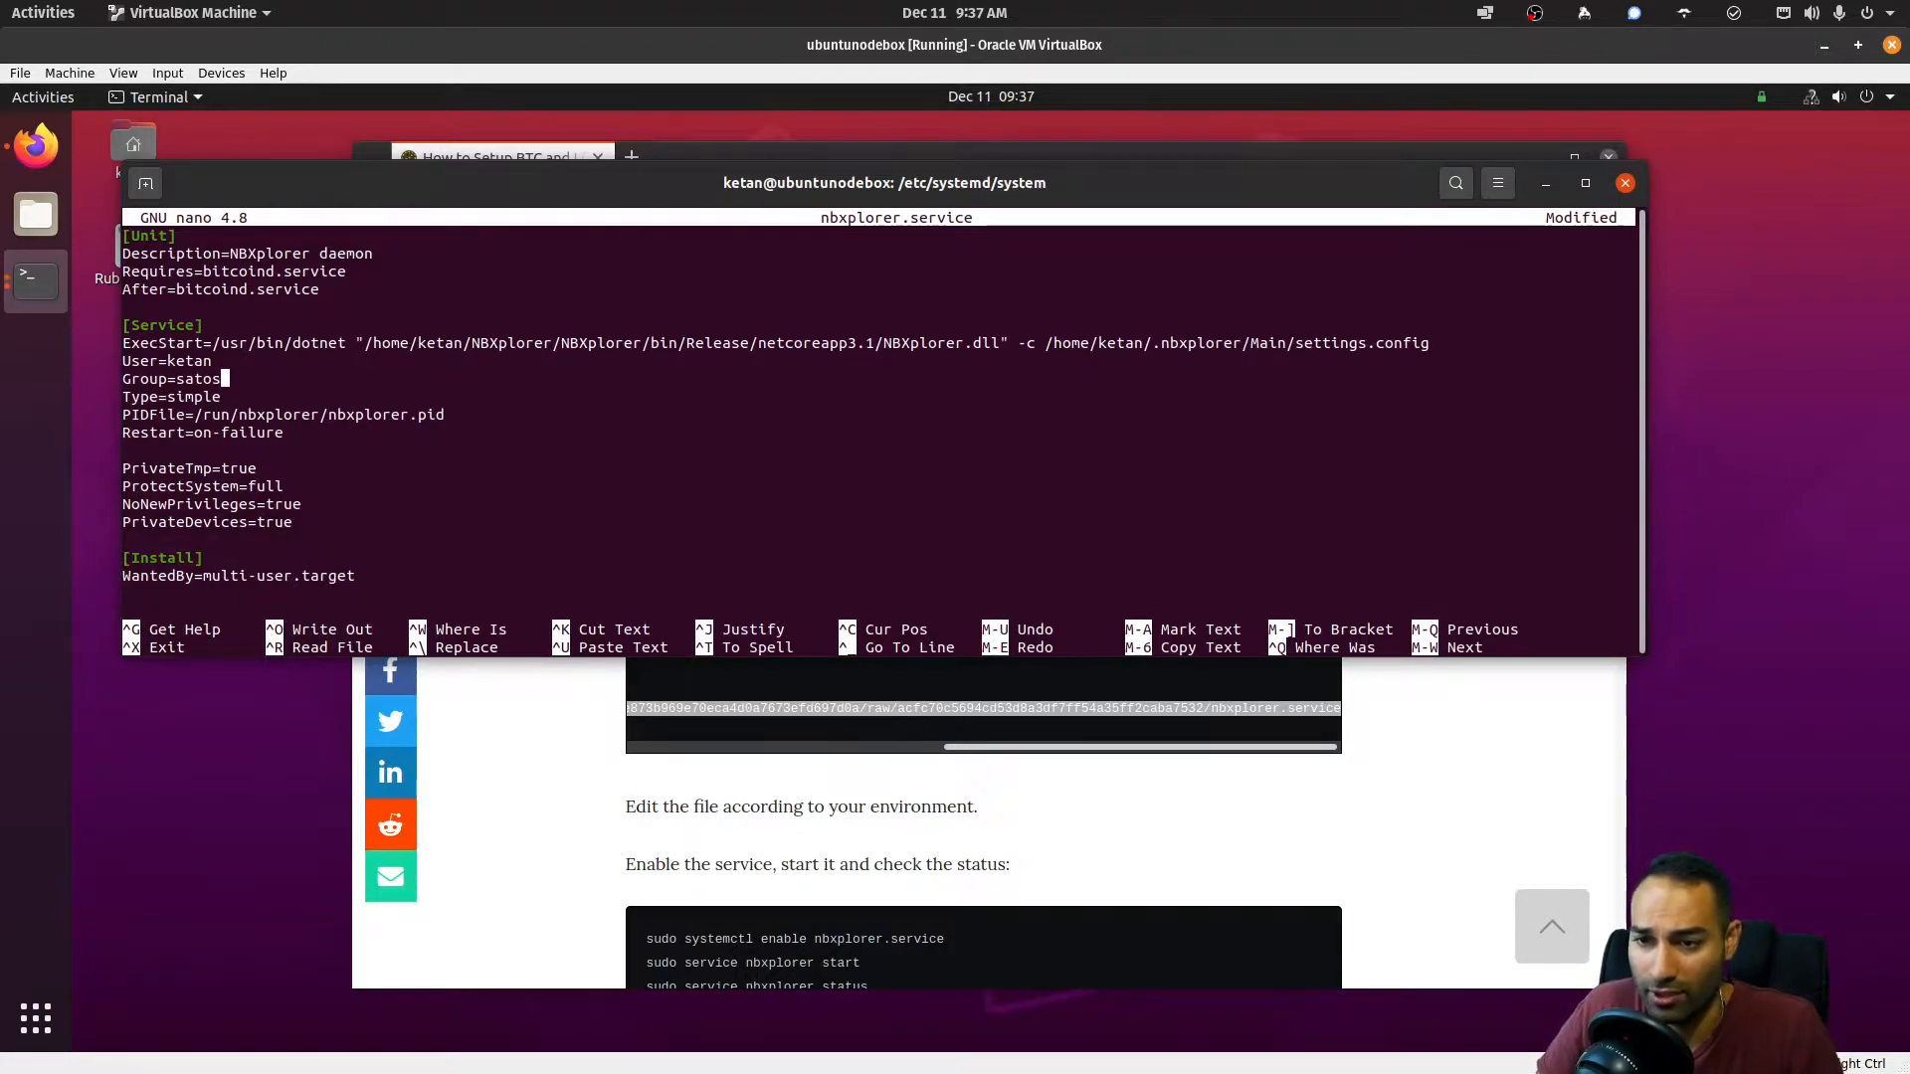
type("ketan")
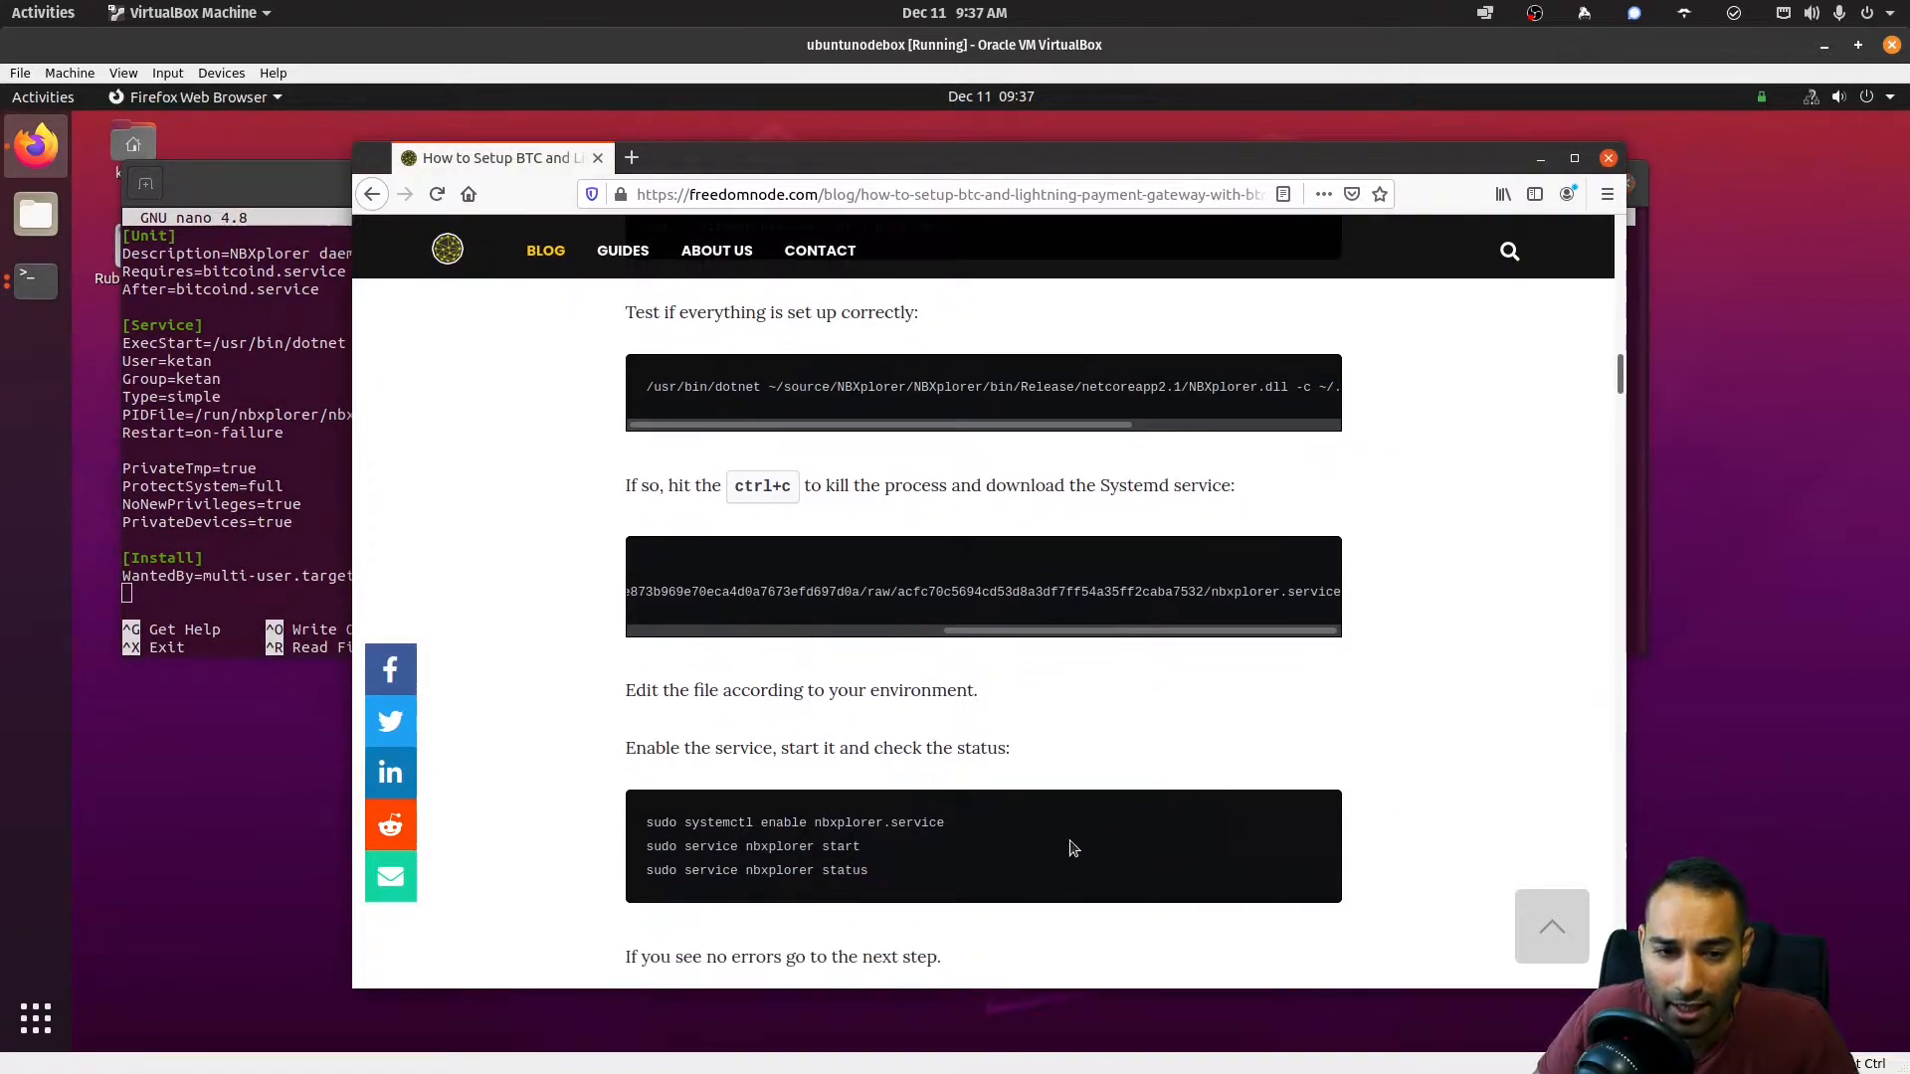
right_click(808, 769)
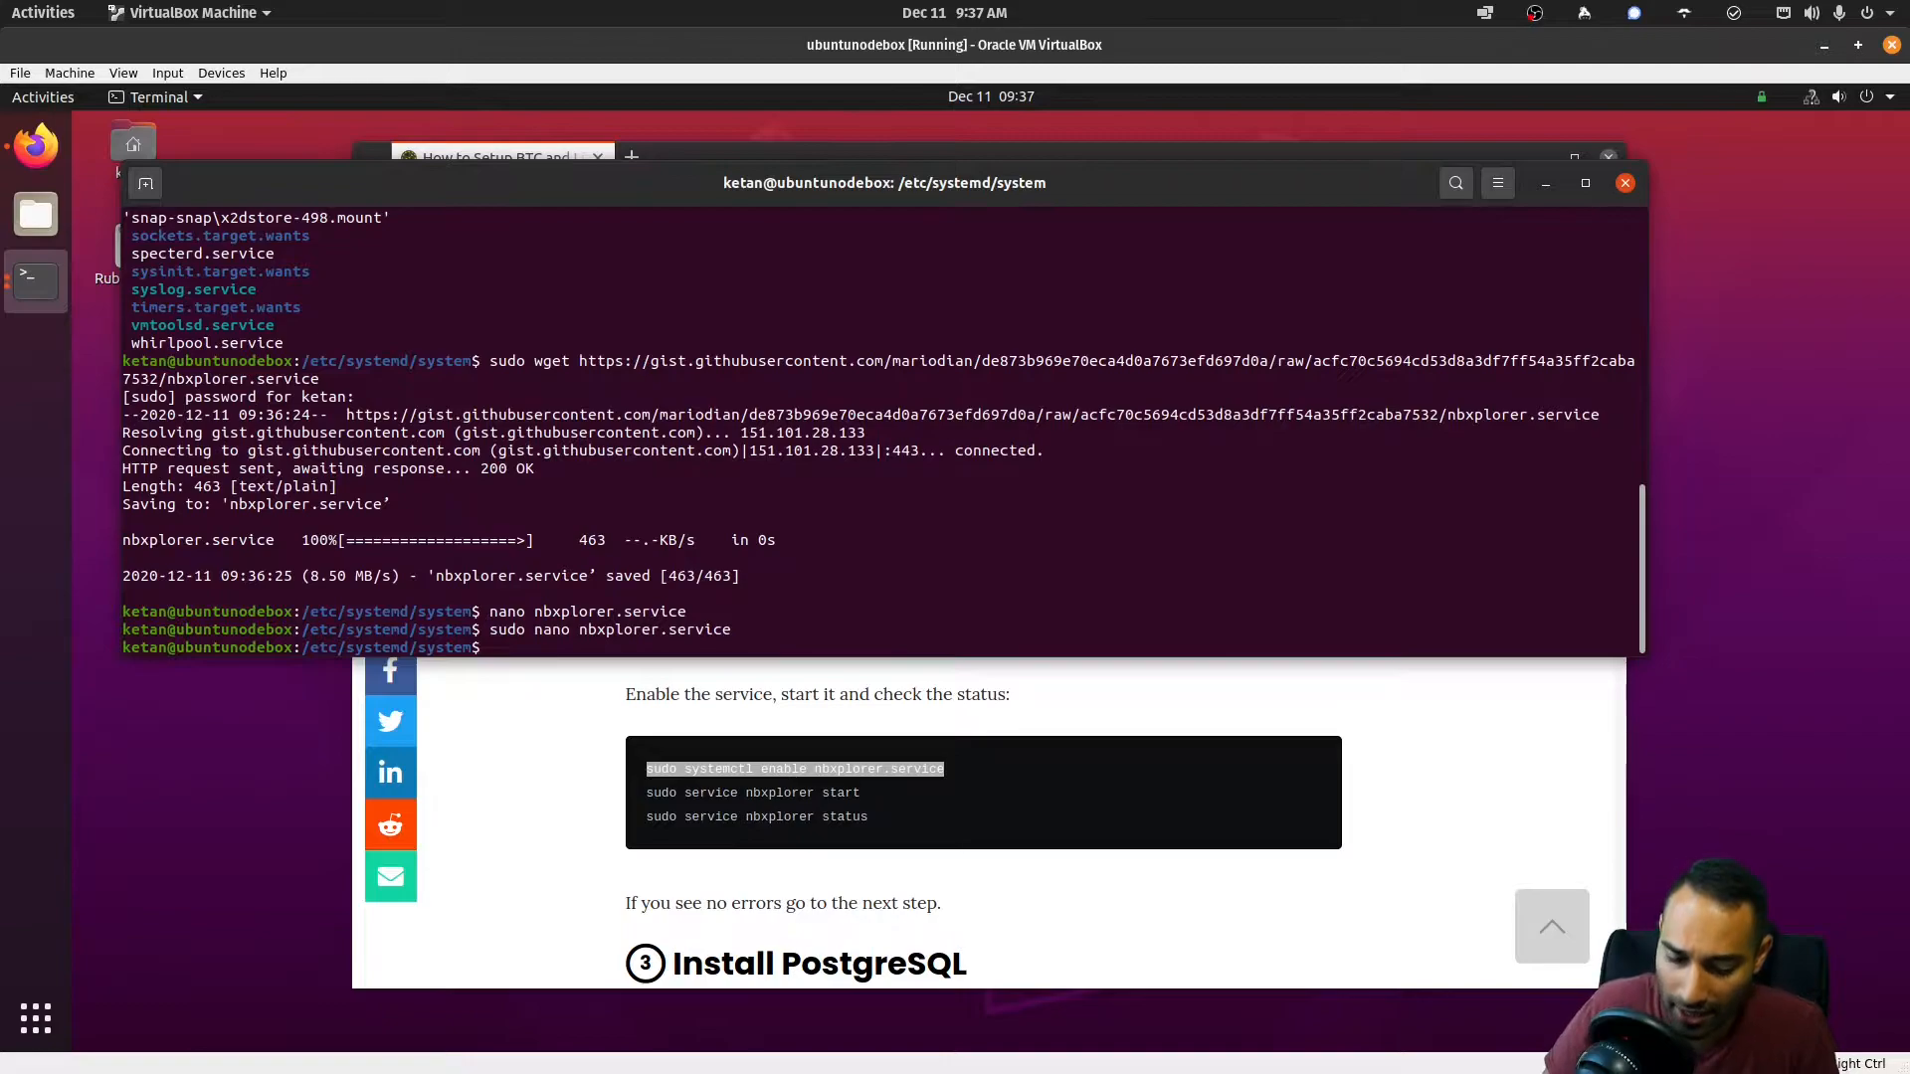
Step: Enable and start nbxplorer.service with systemctl, then confirm it is active (running)
type("sudo systemctl enable nbxplorer.service")
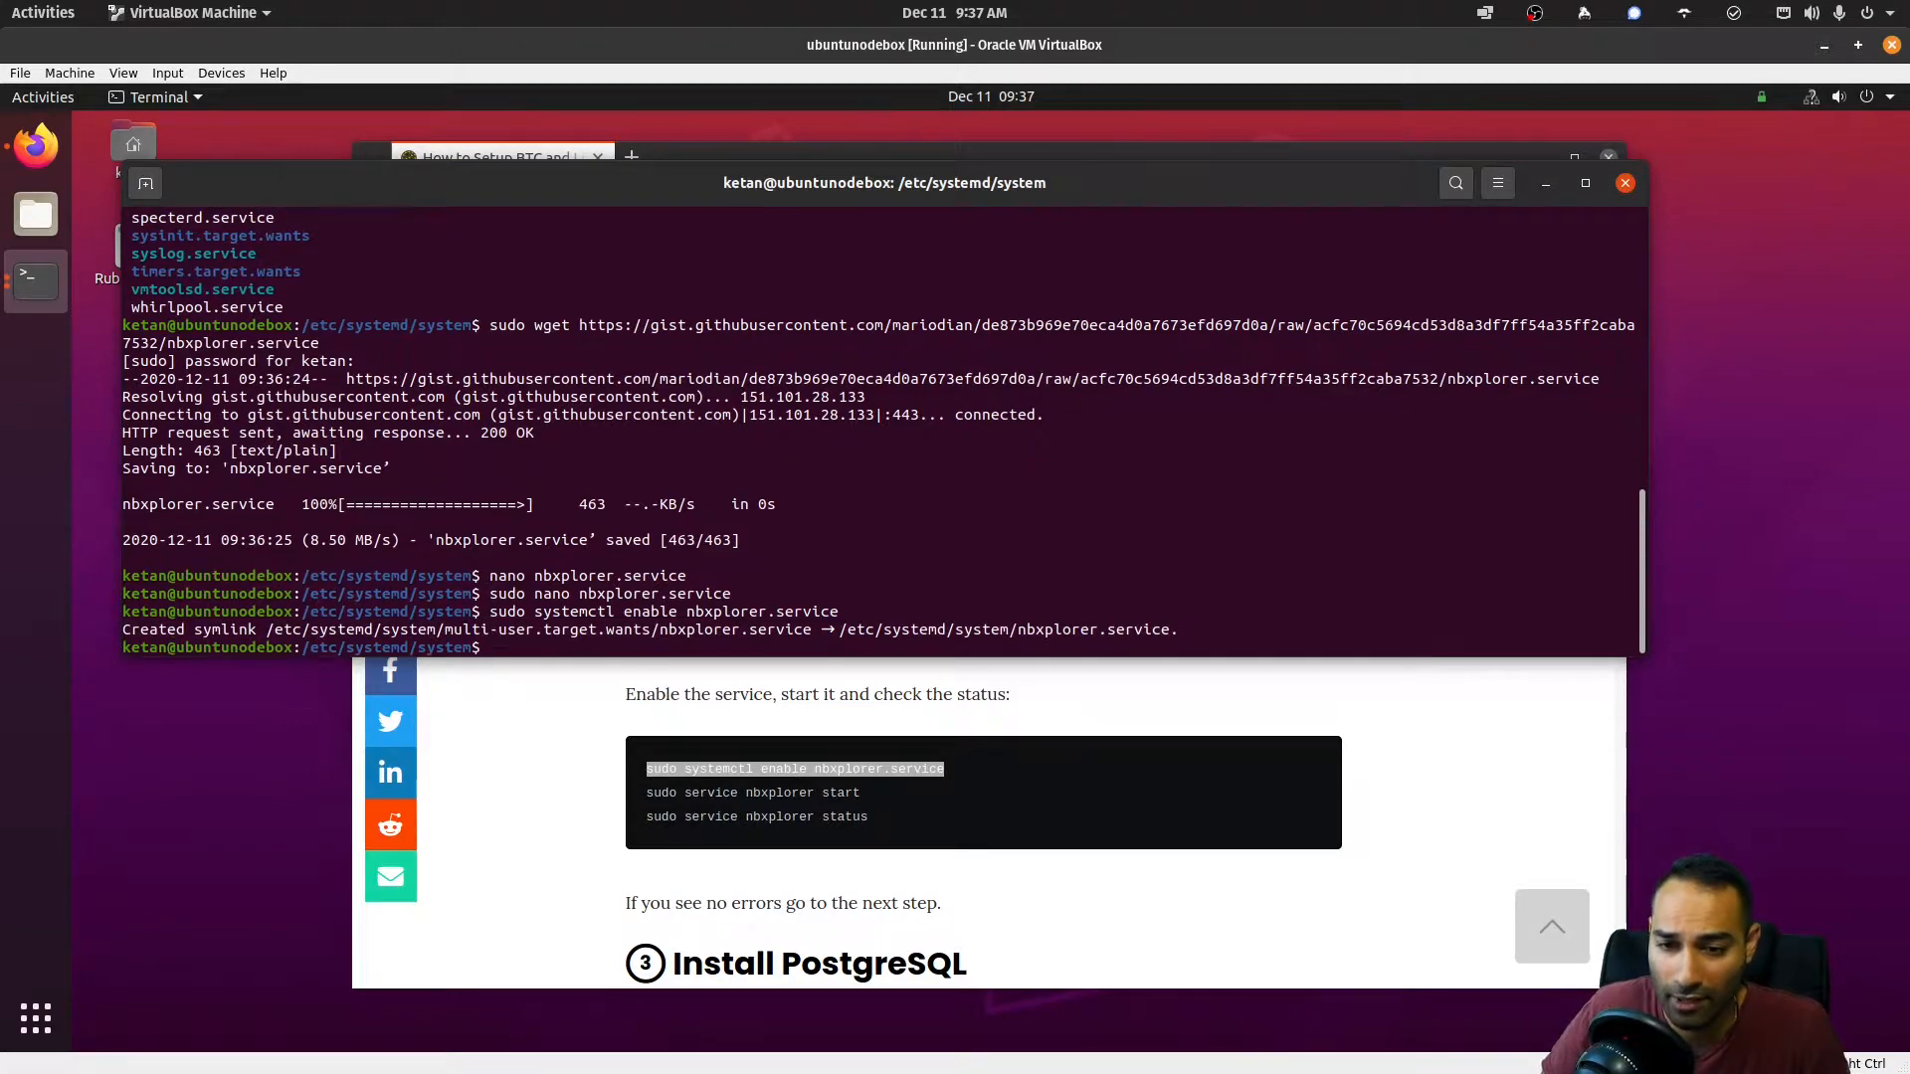
type("sudo systemctl star")
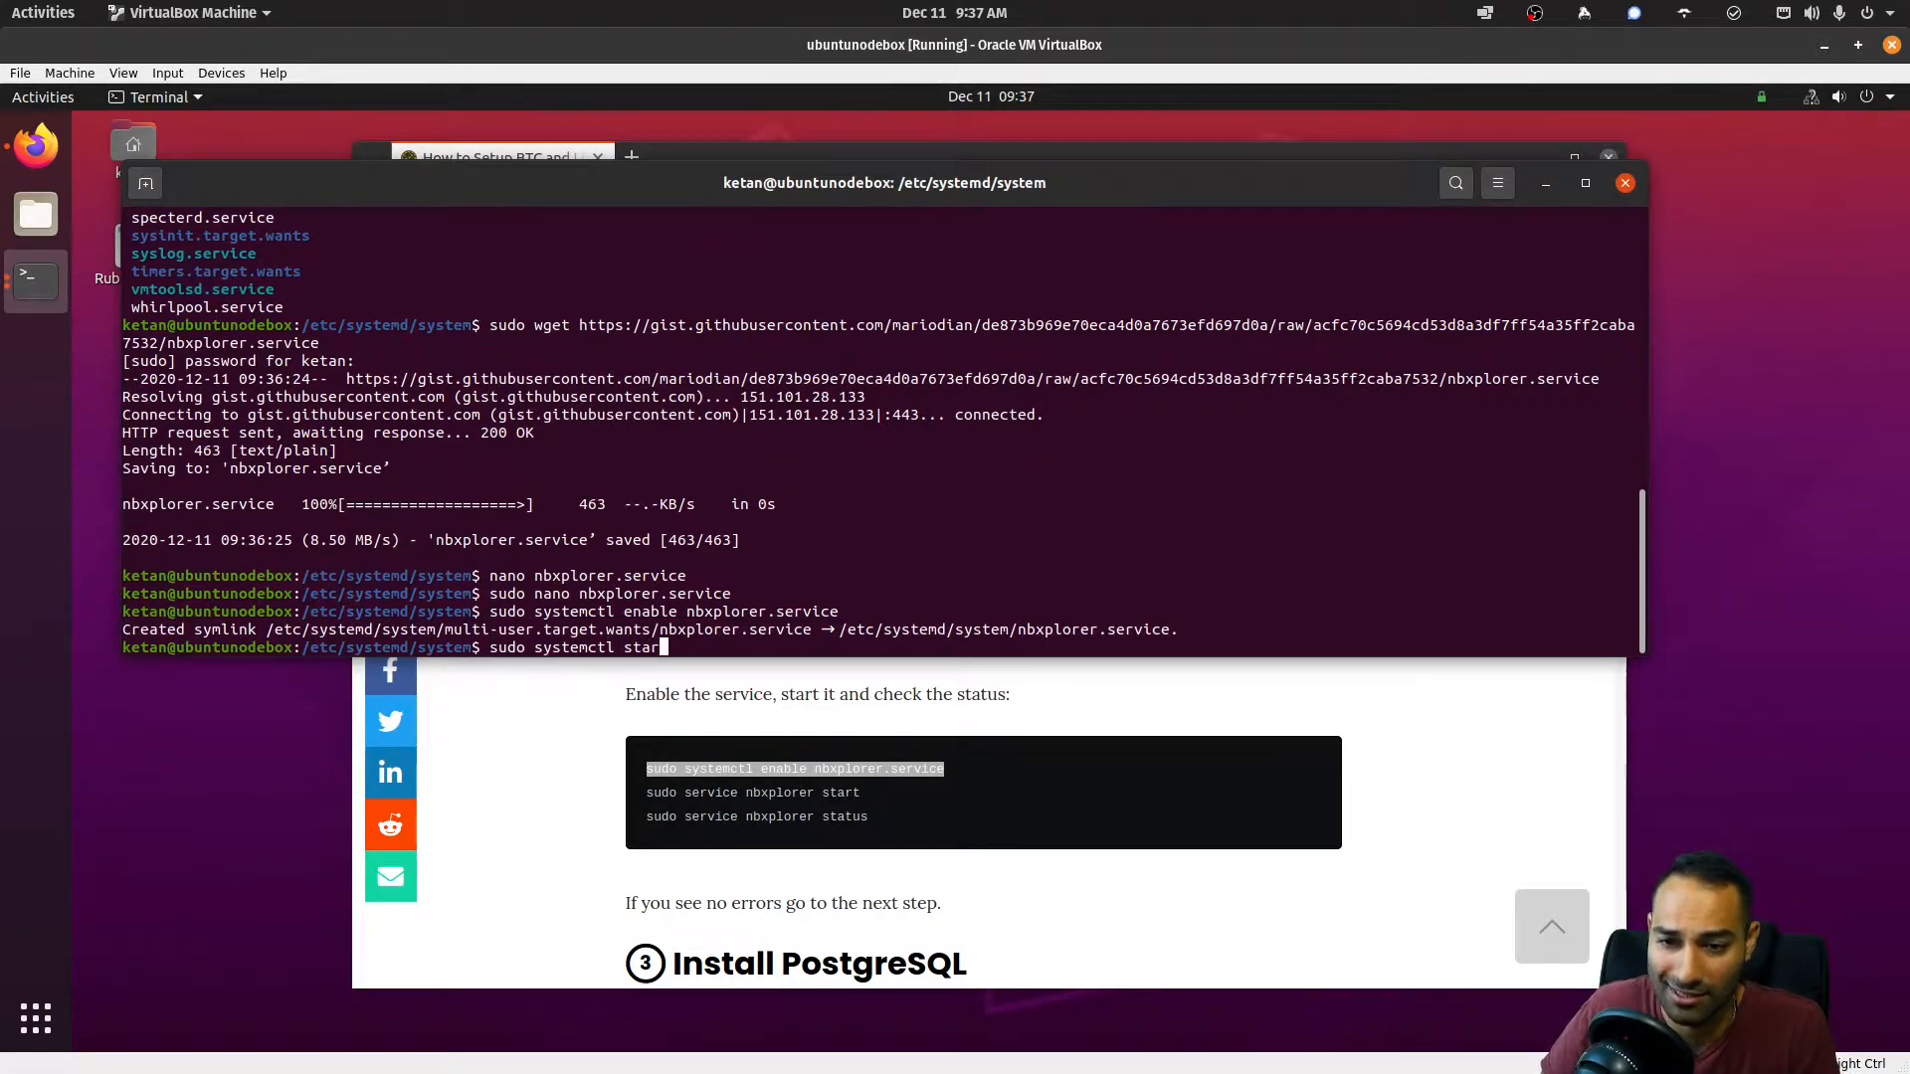
type("nbxplorer.service")
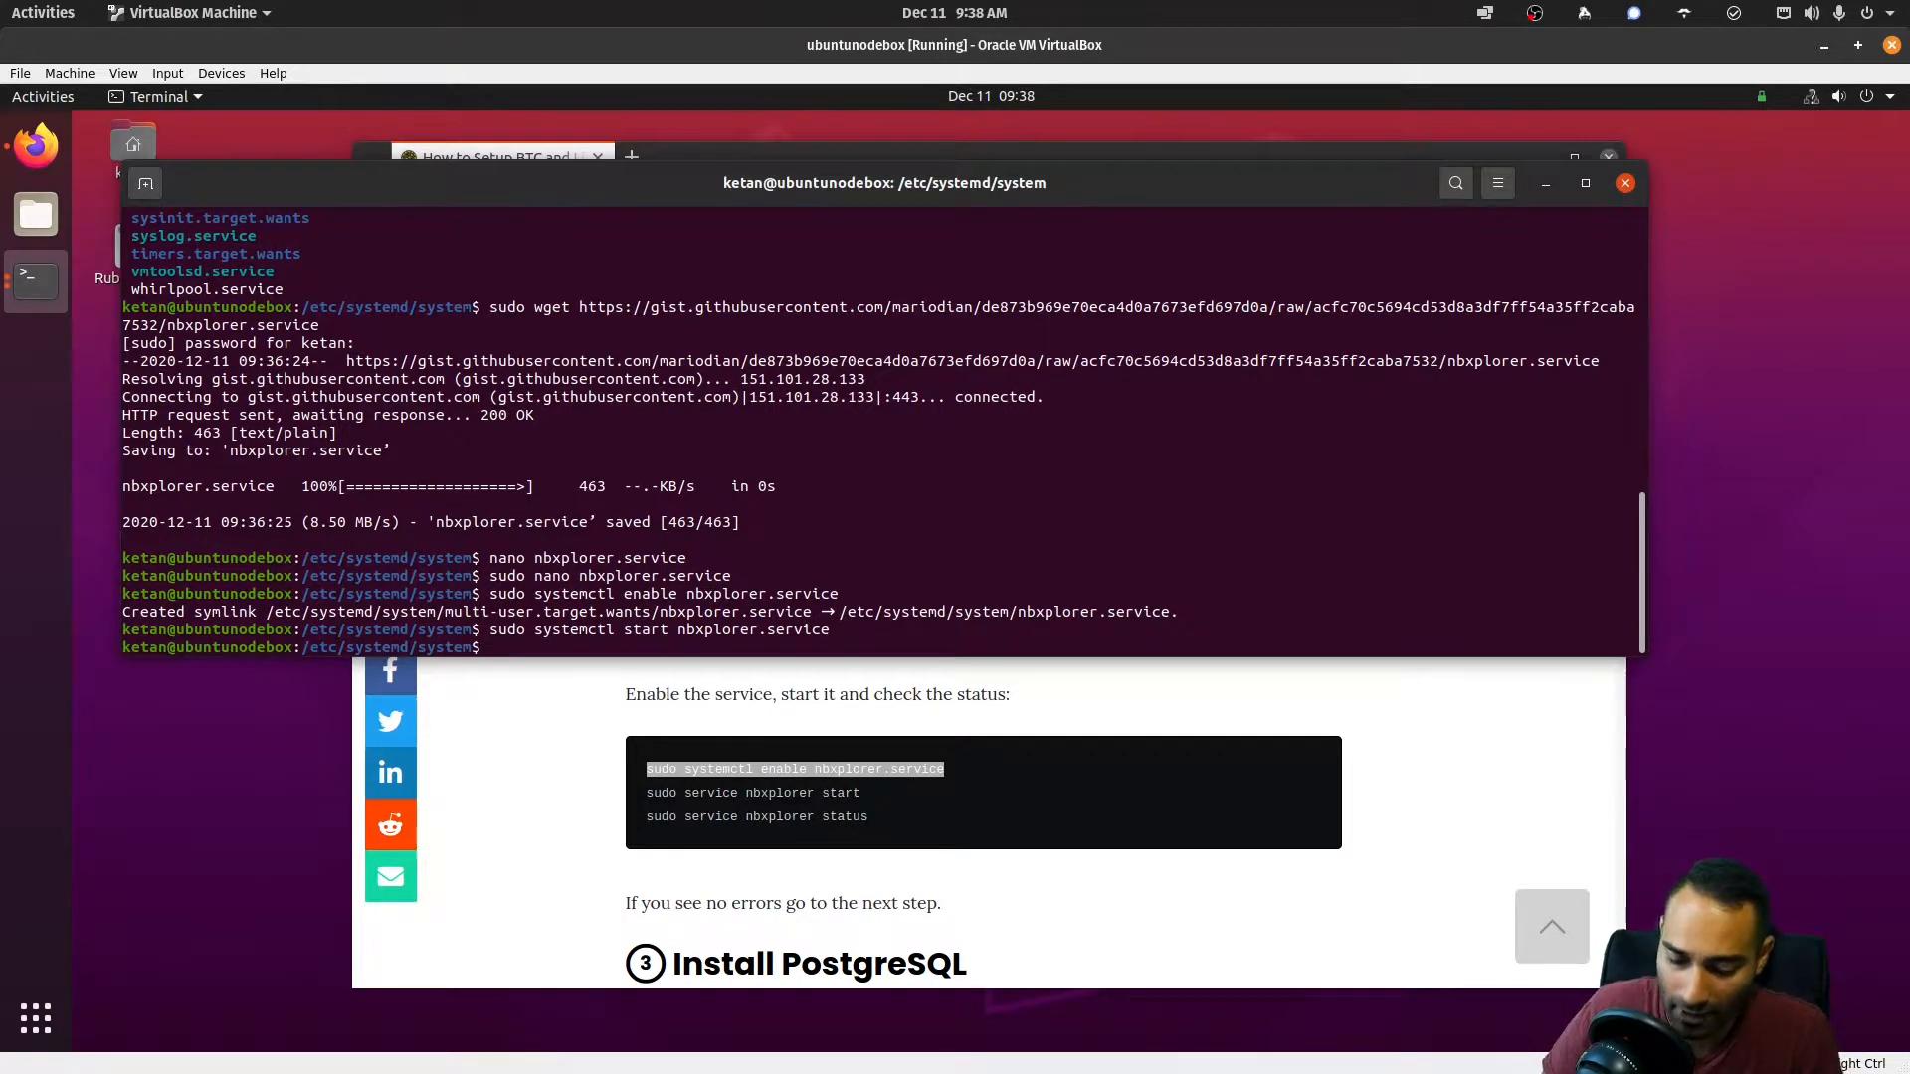
type("sudo systemctl start nbxplorer.service")
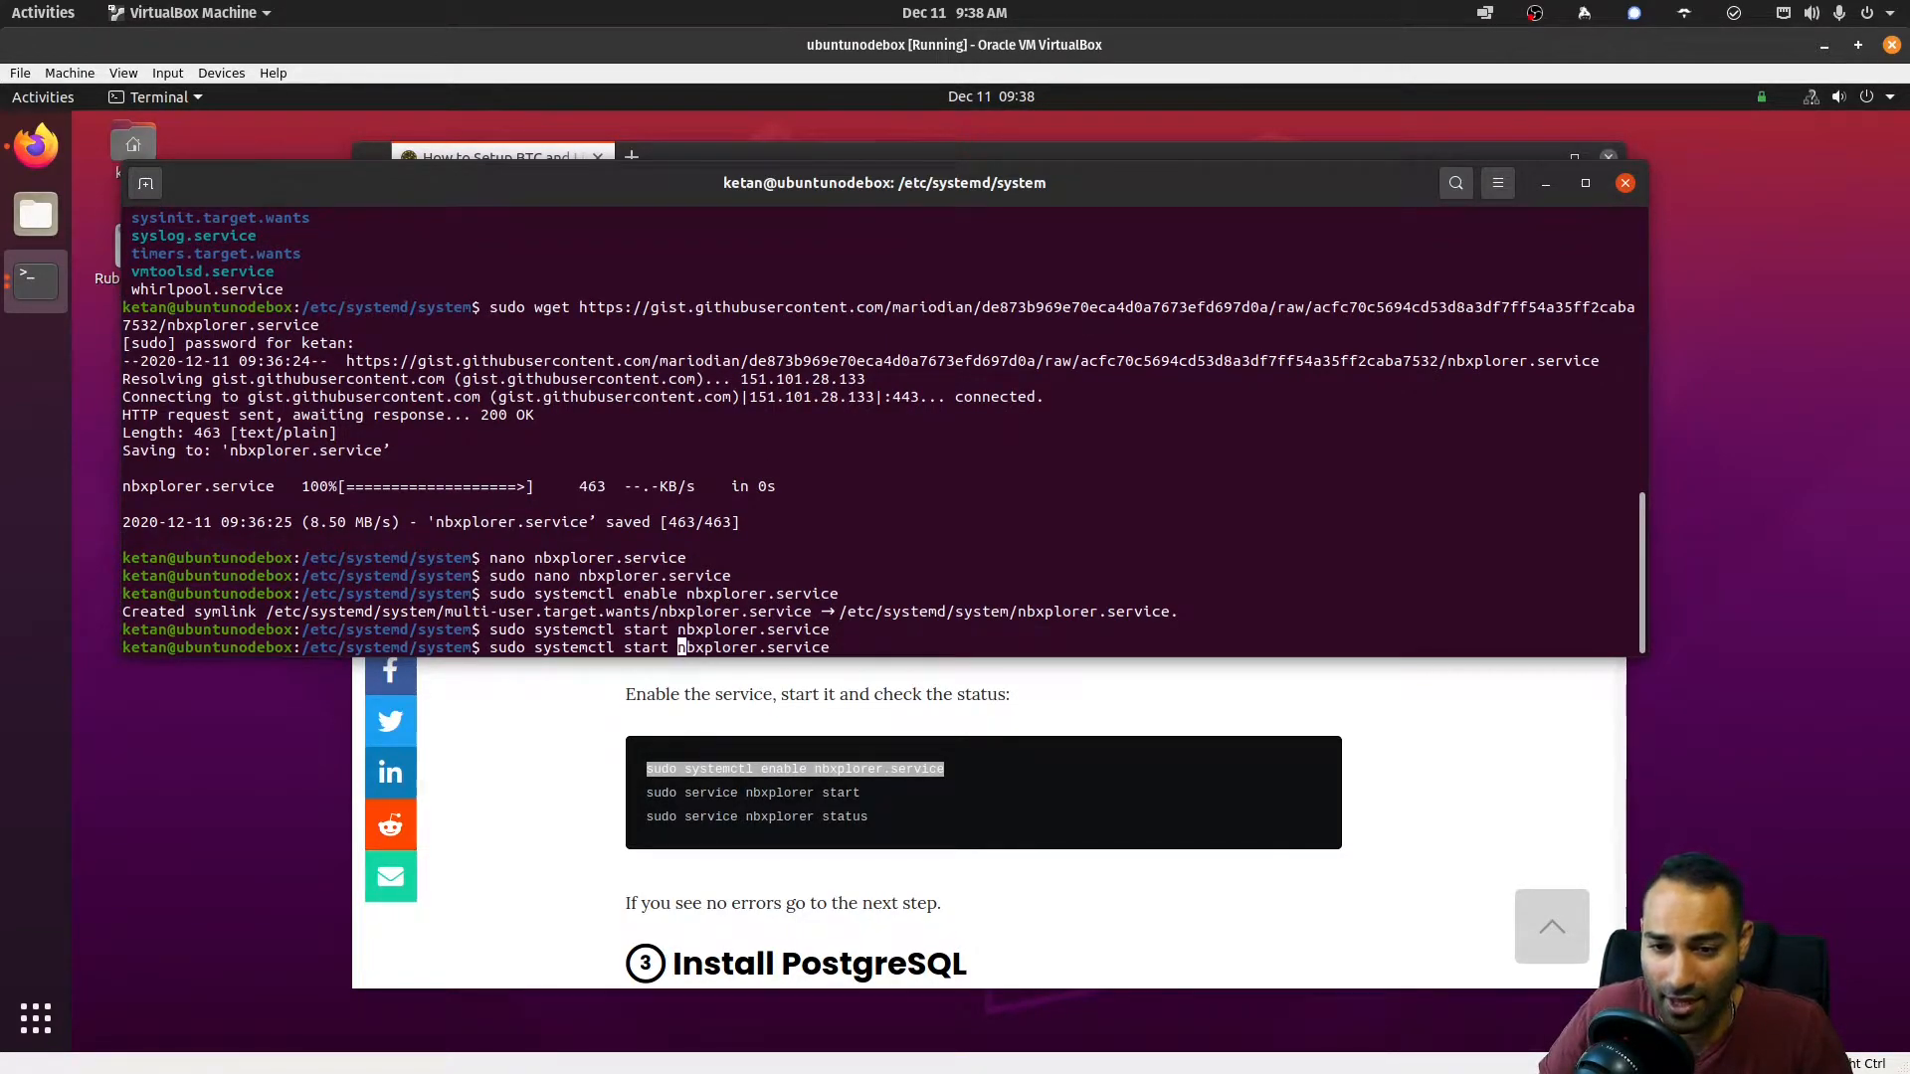
key("Return")
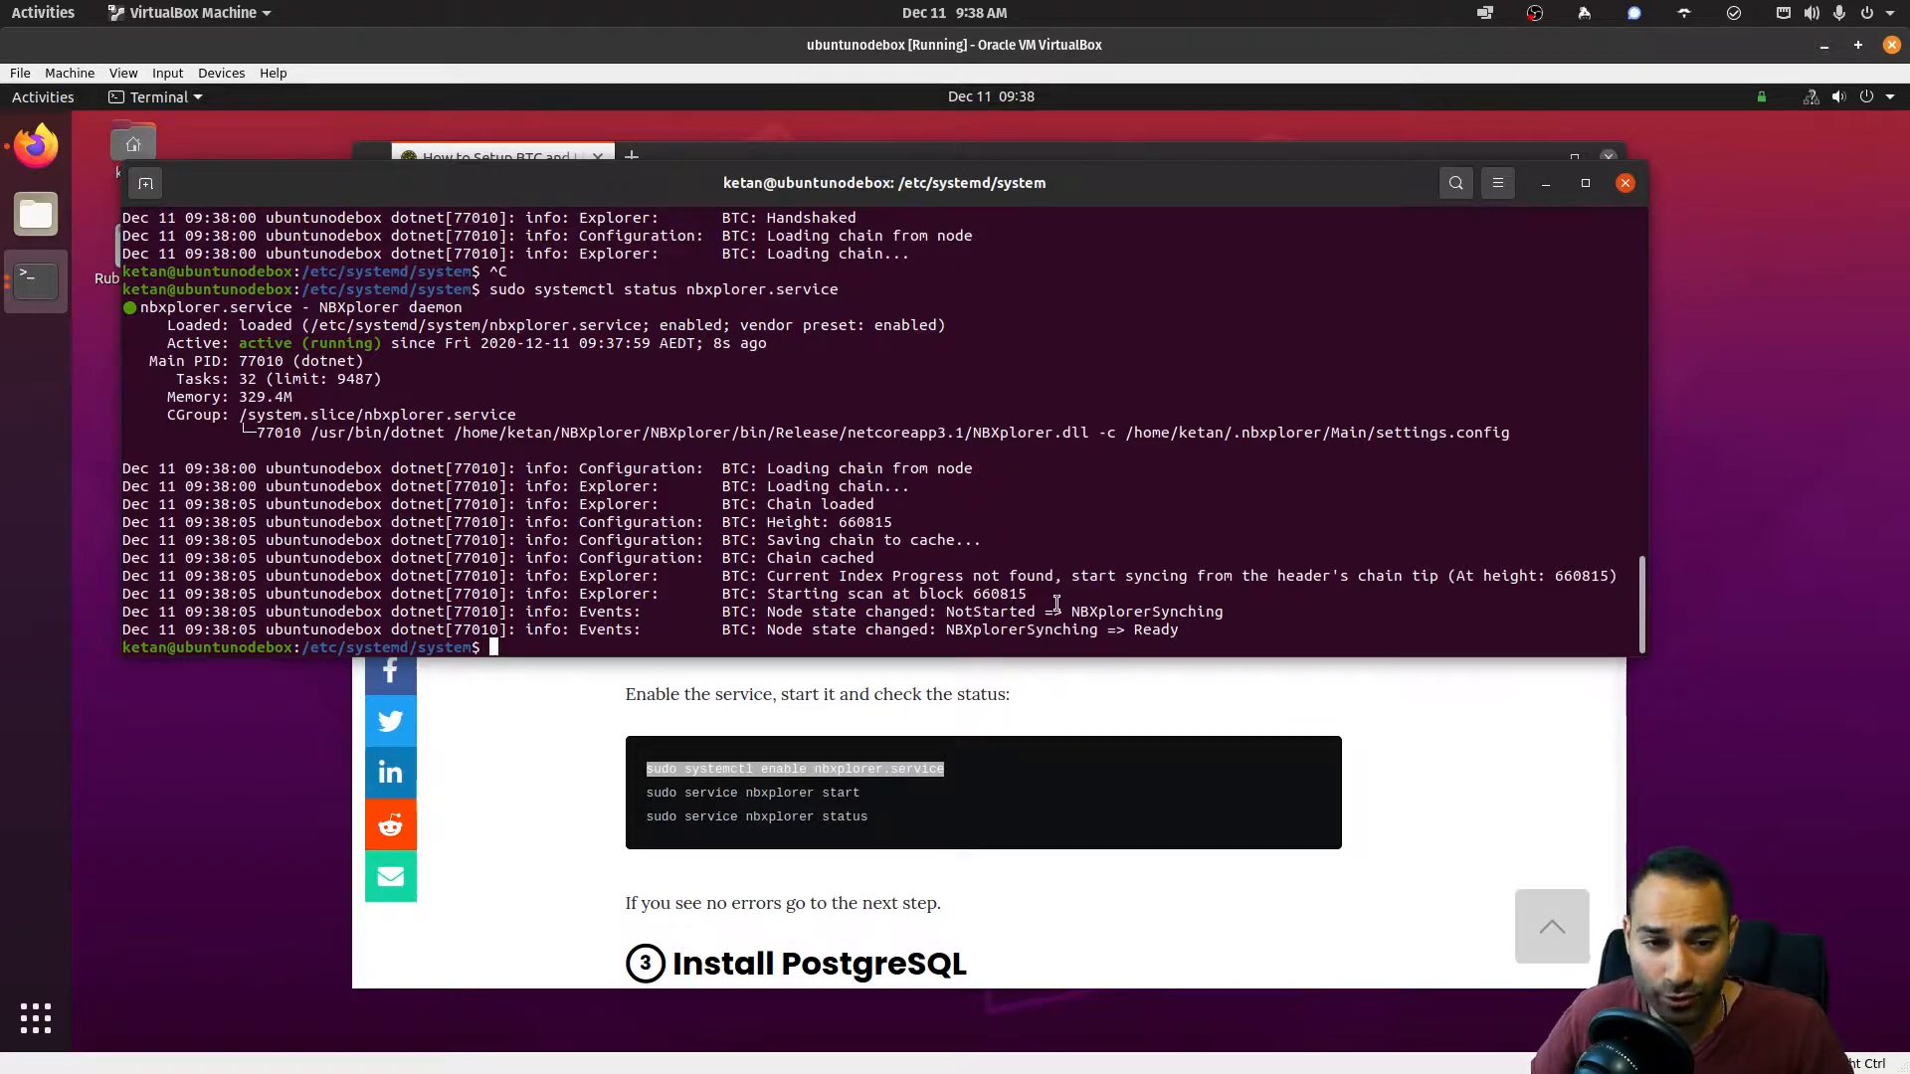
Step: Install postgresql and postgresql-contrib with apt from the home folder
left_click(499, 157)
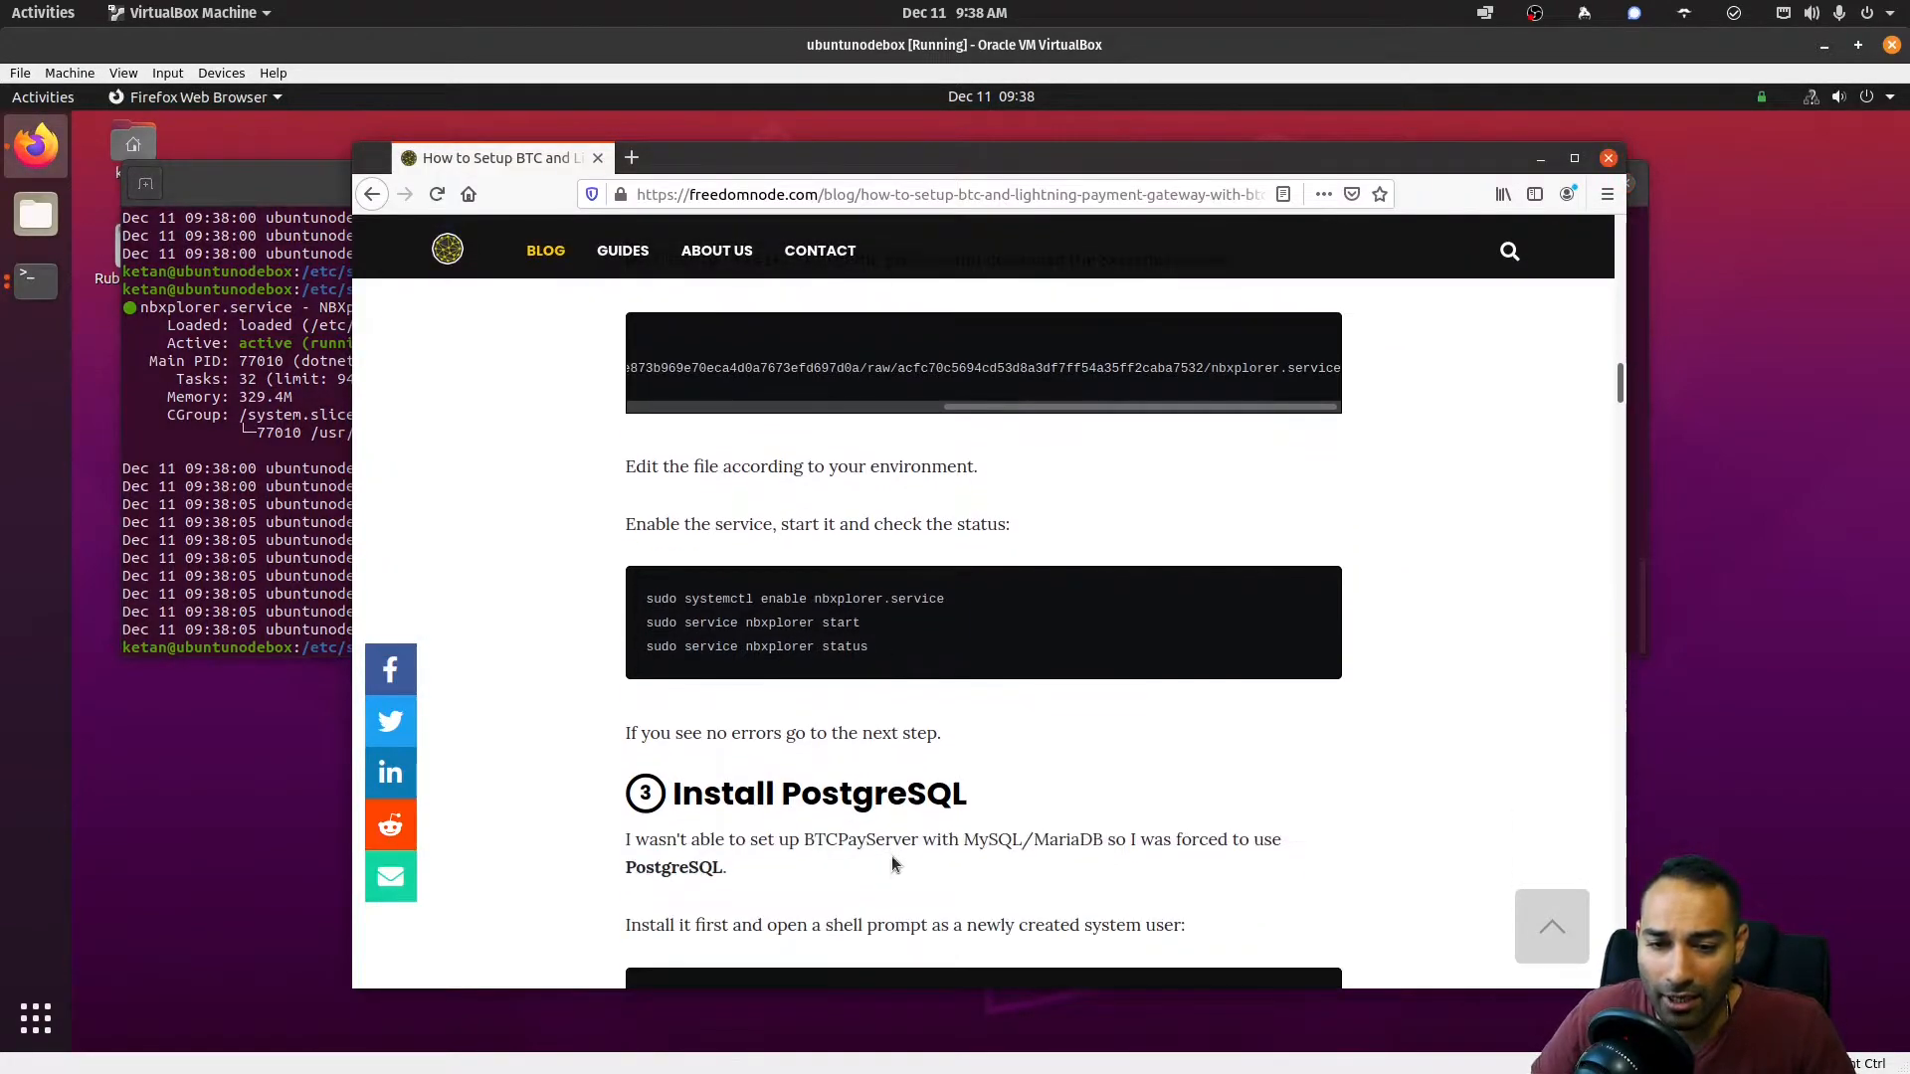
scroll("down", 3)
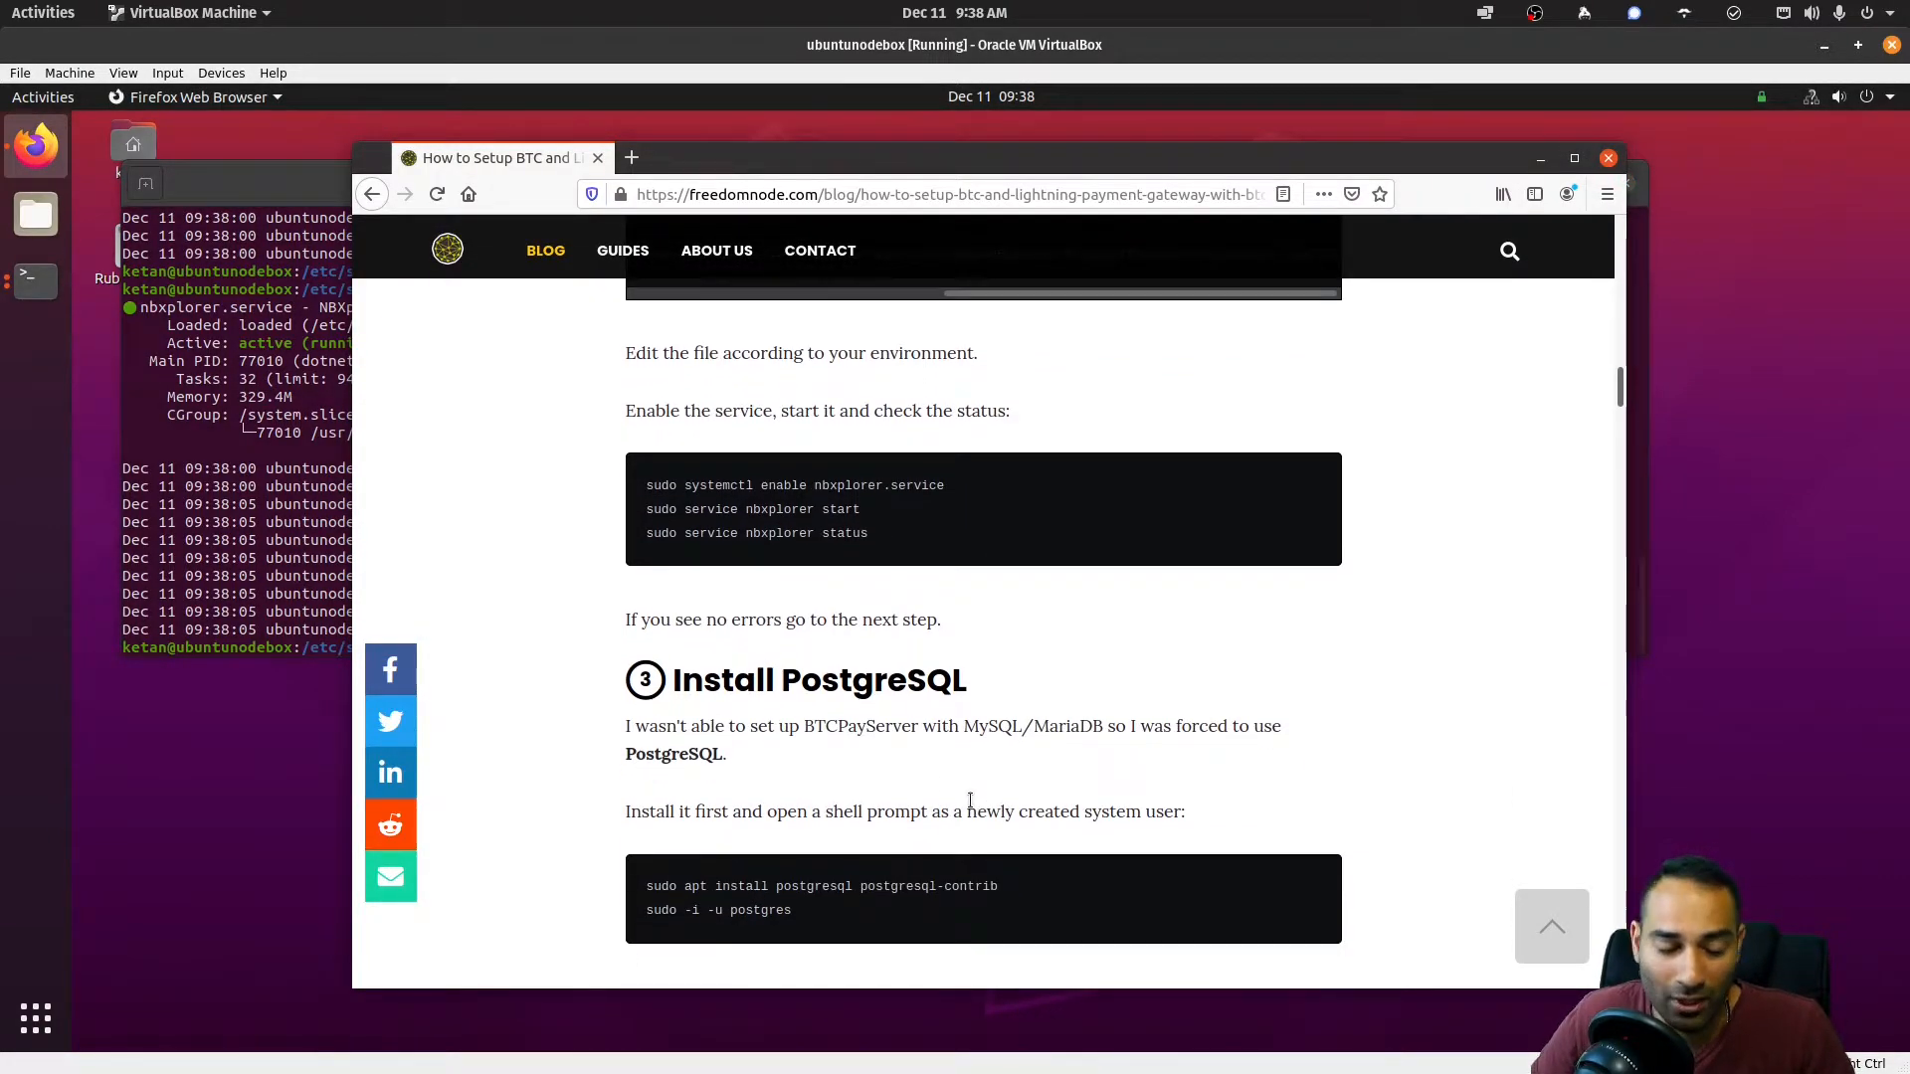
scroll("down", 3)
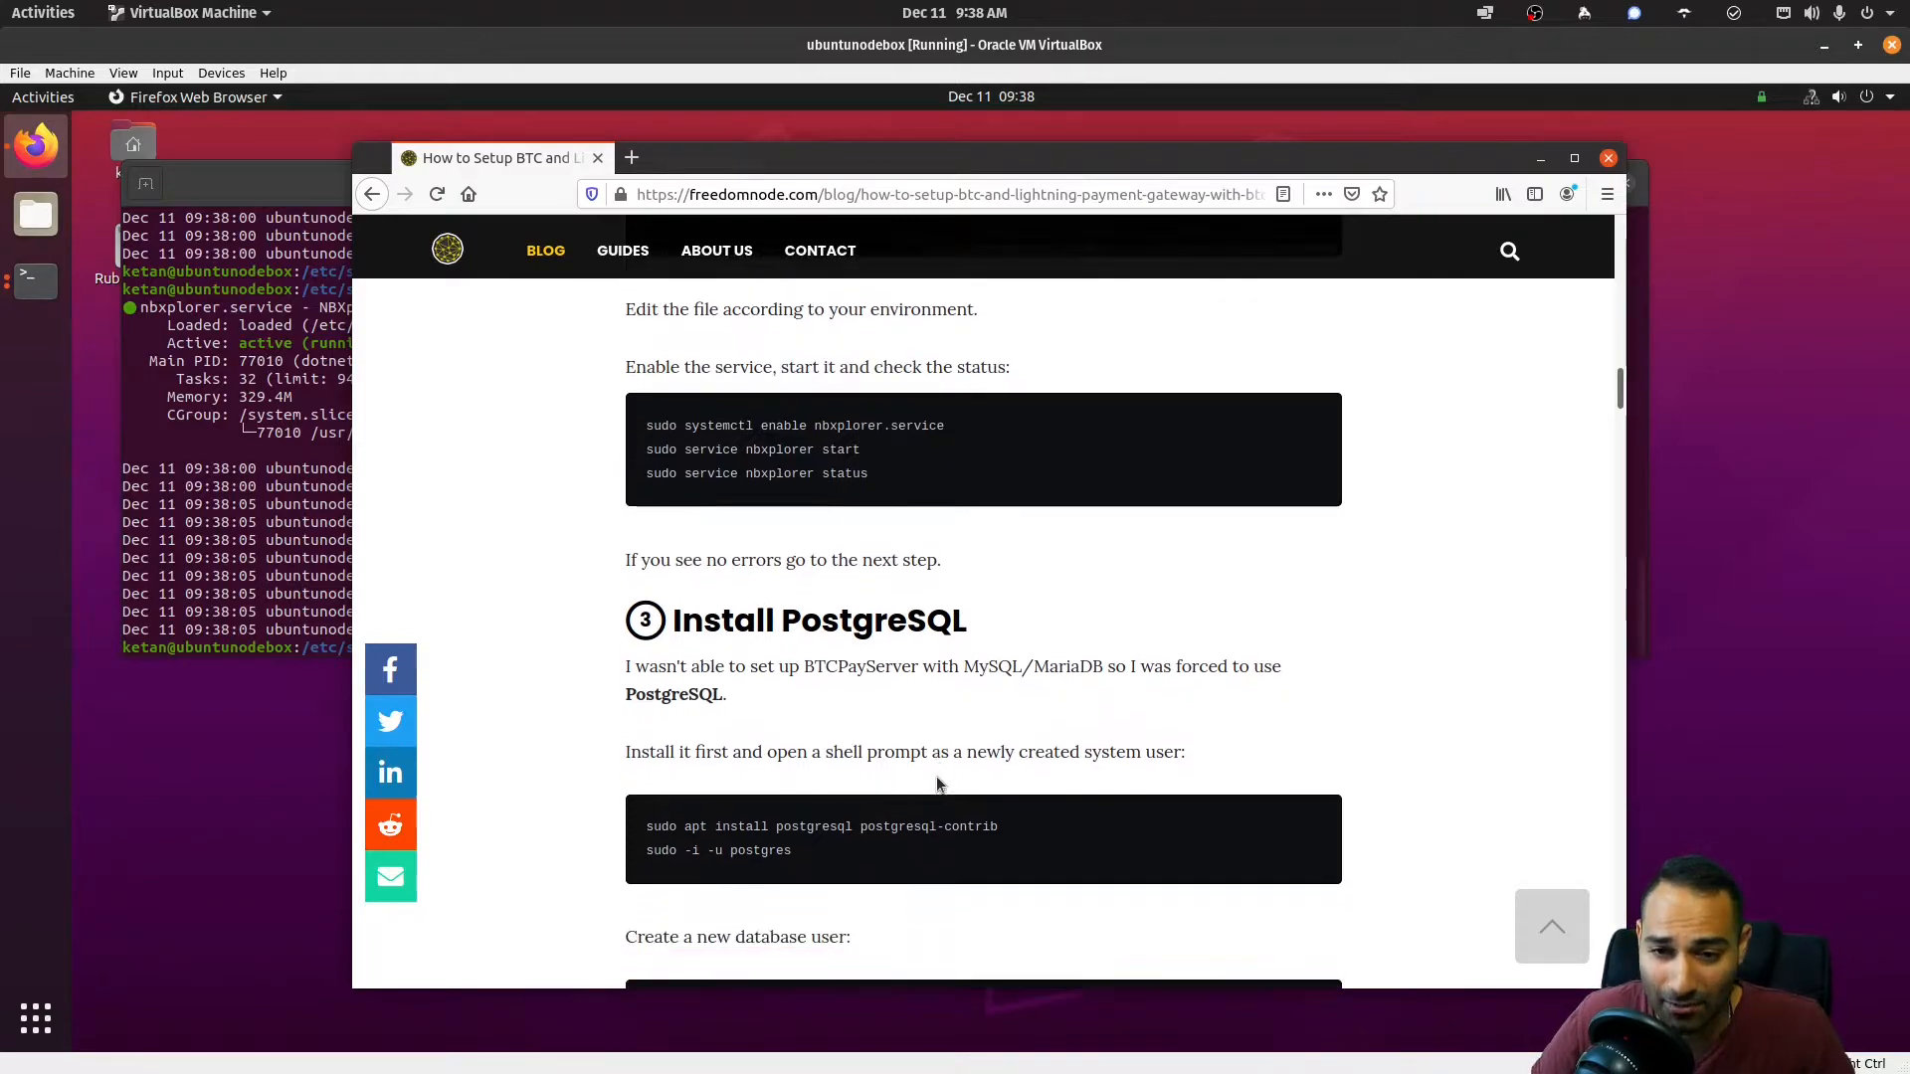
scroll("down", 3)
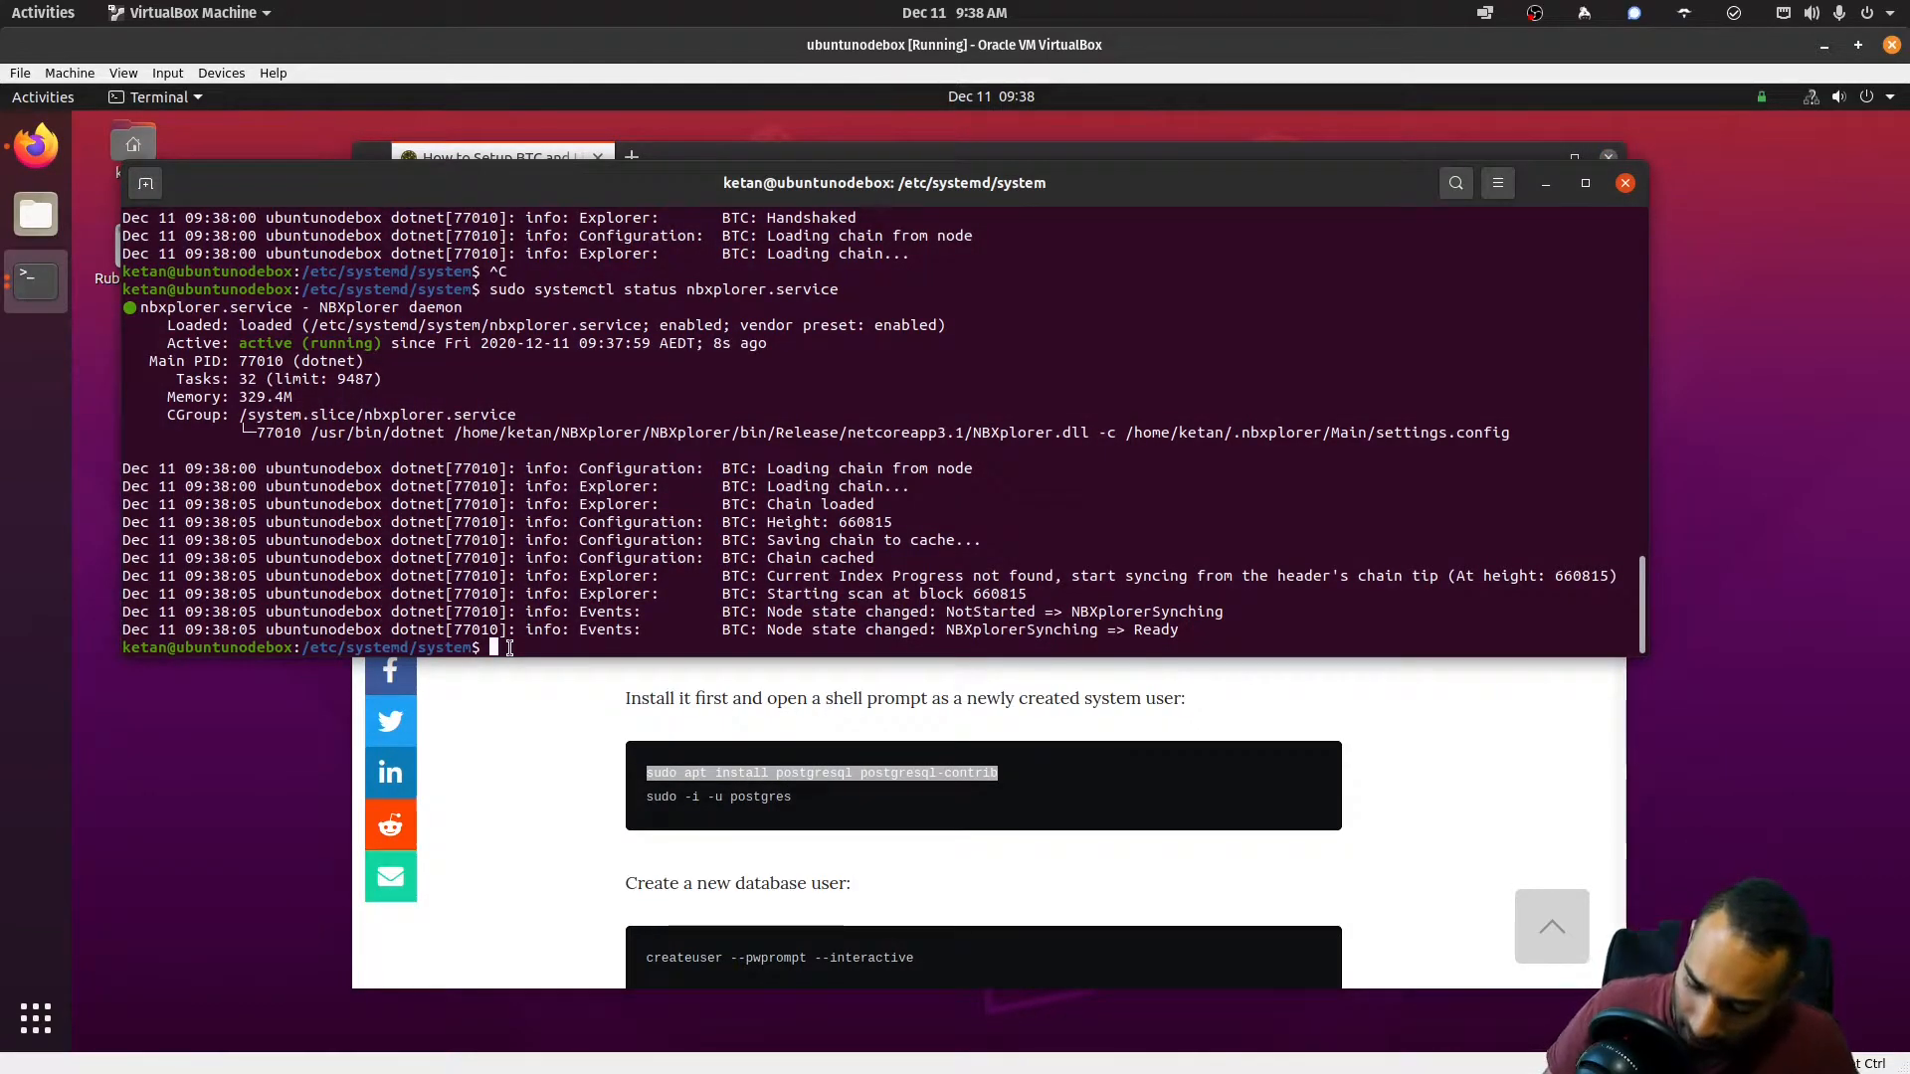
type("cd ~")
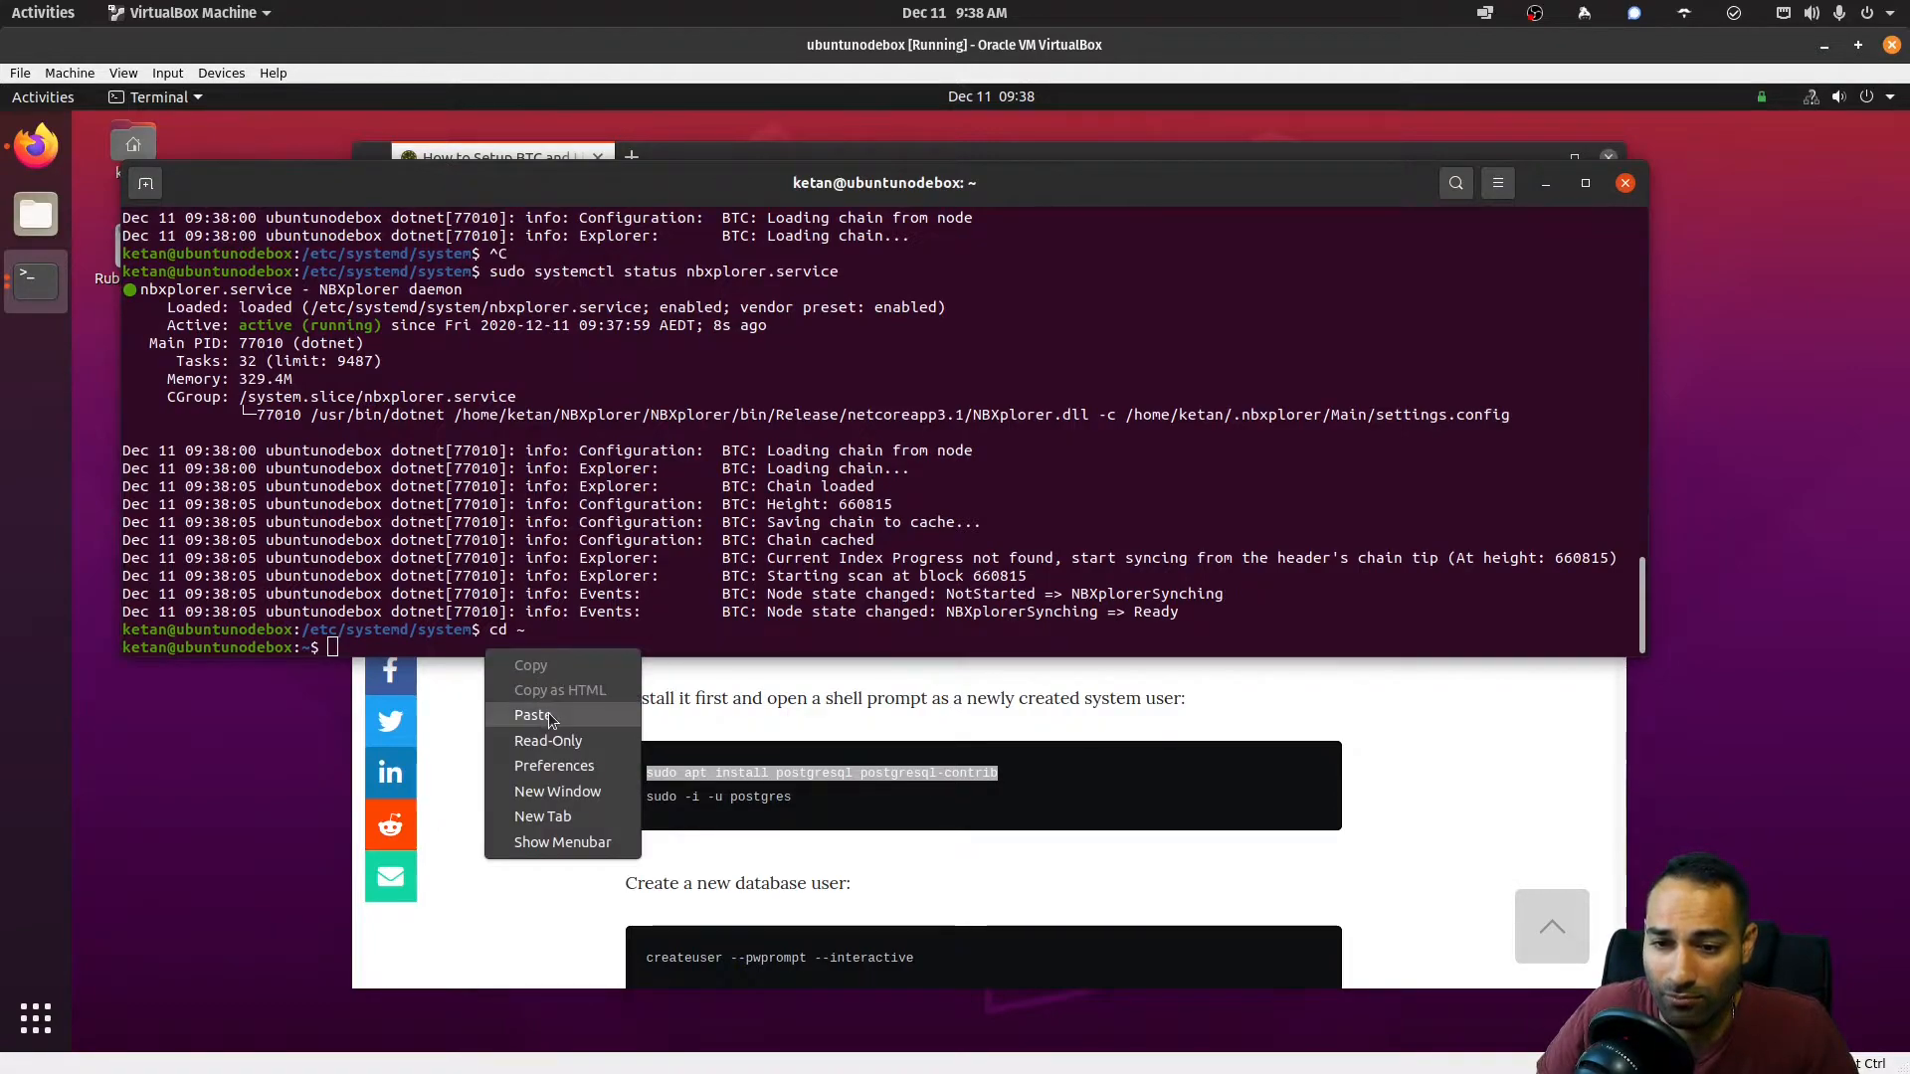
left_click(532, 715)
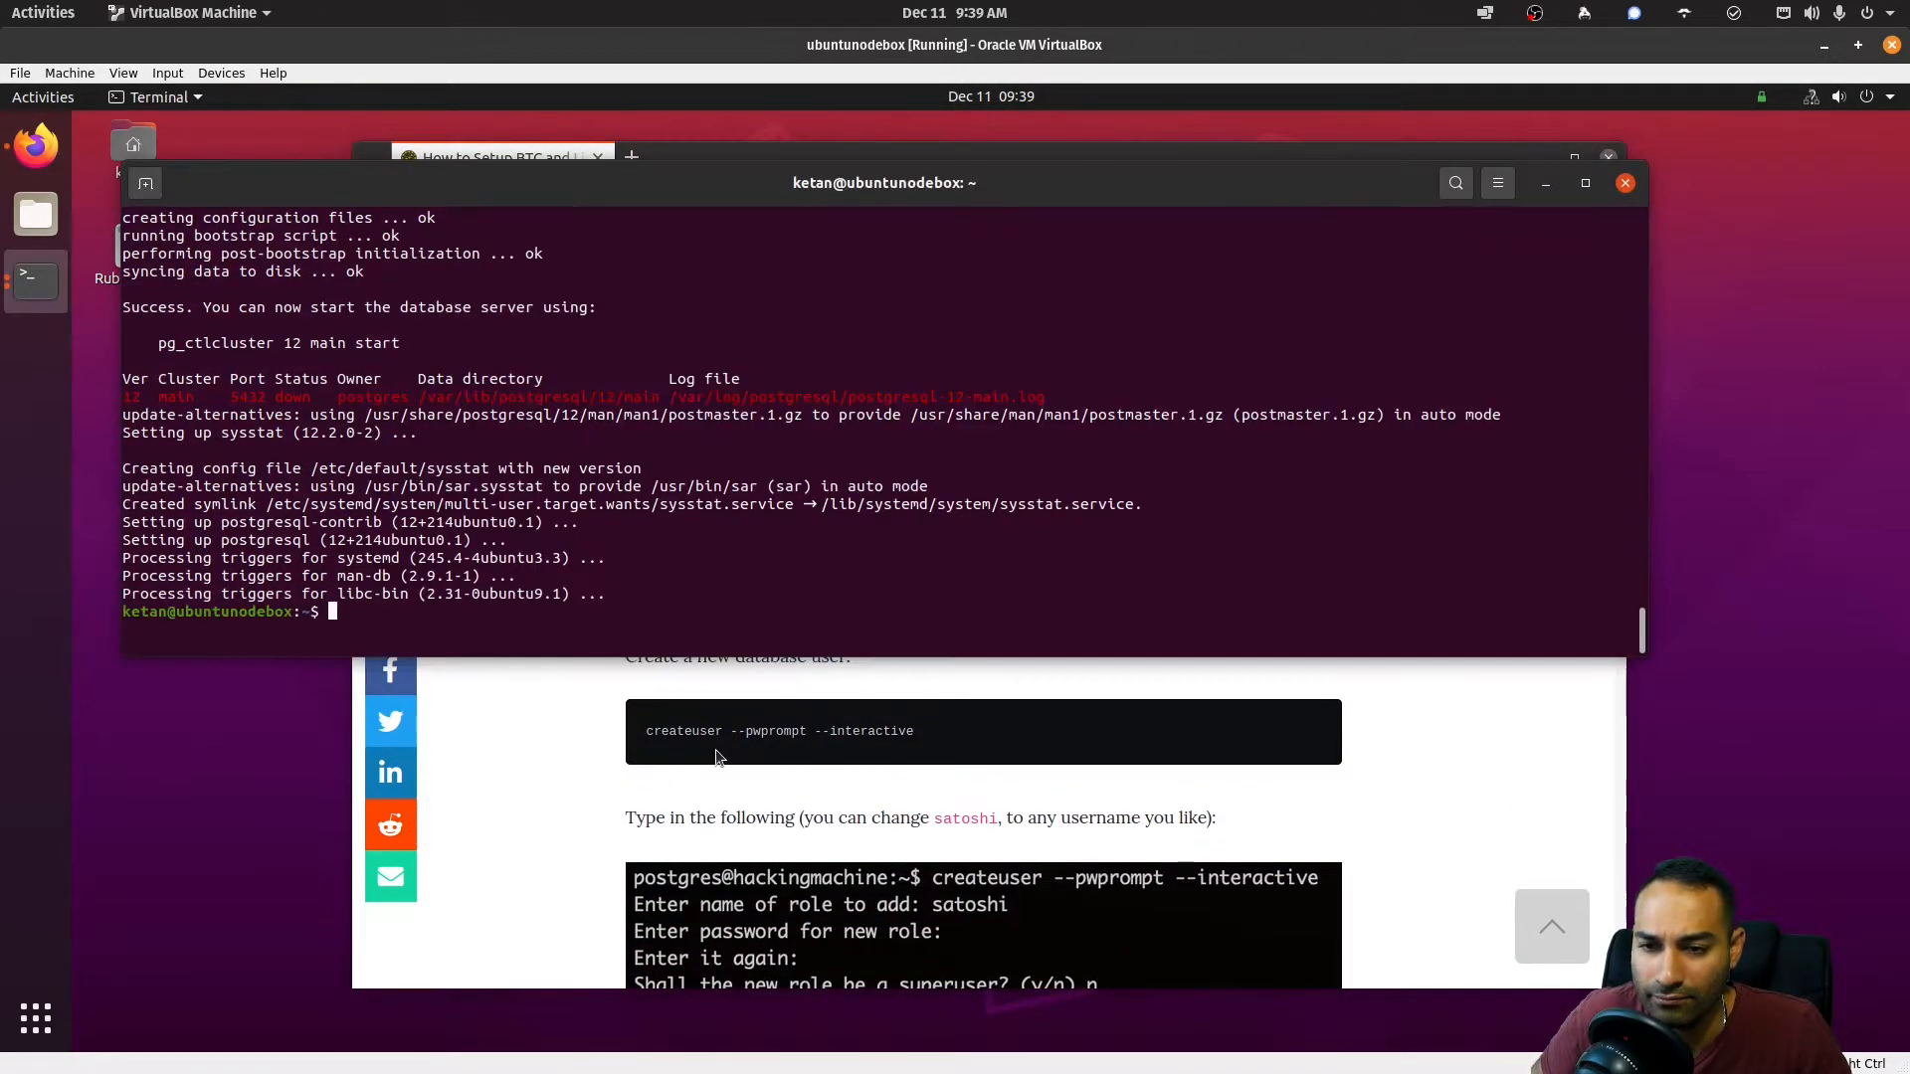
left_click(499, 157)
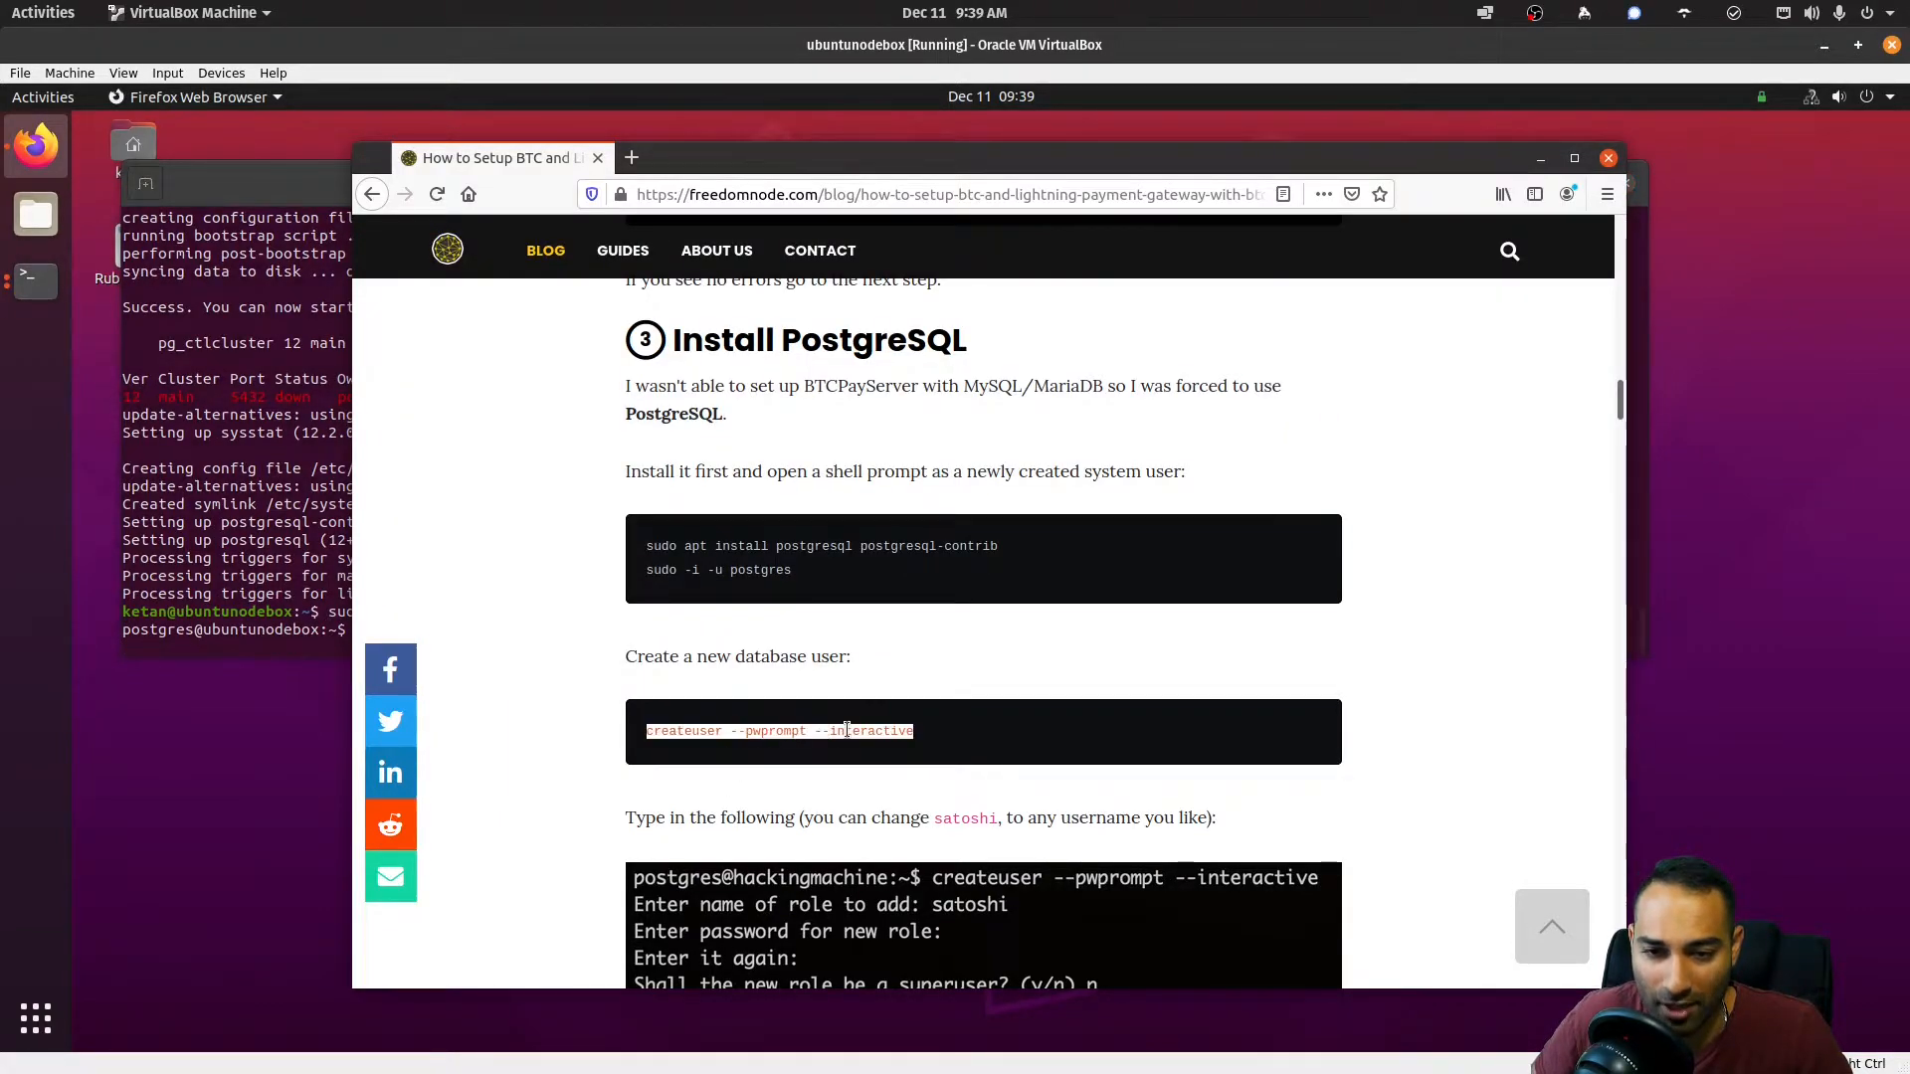
Step: Create a password-protected btcpayserver role that can create databases, plus its btcpayserver database
right_click(449, 638)
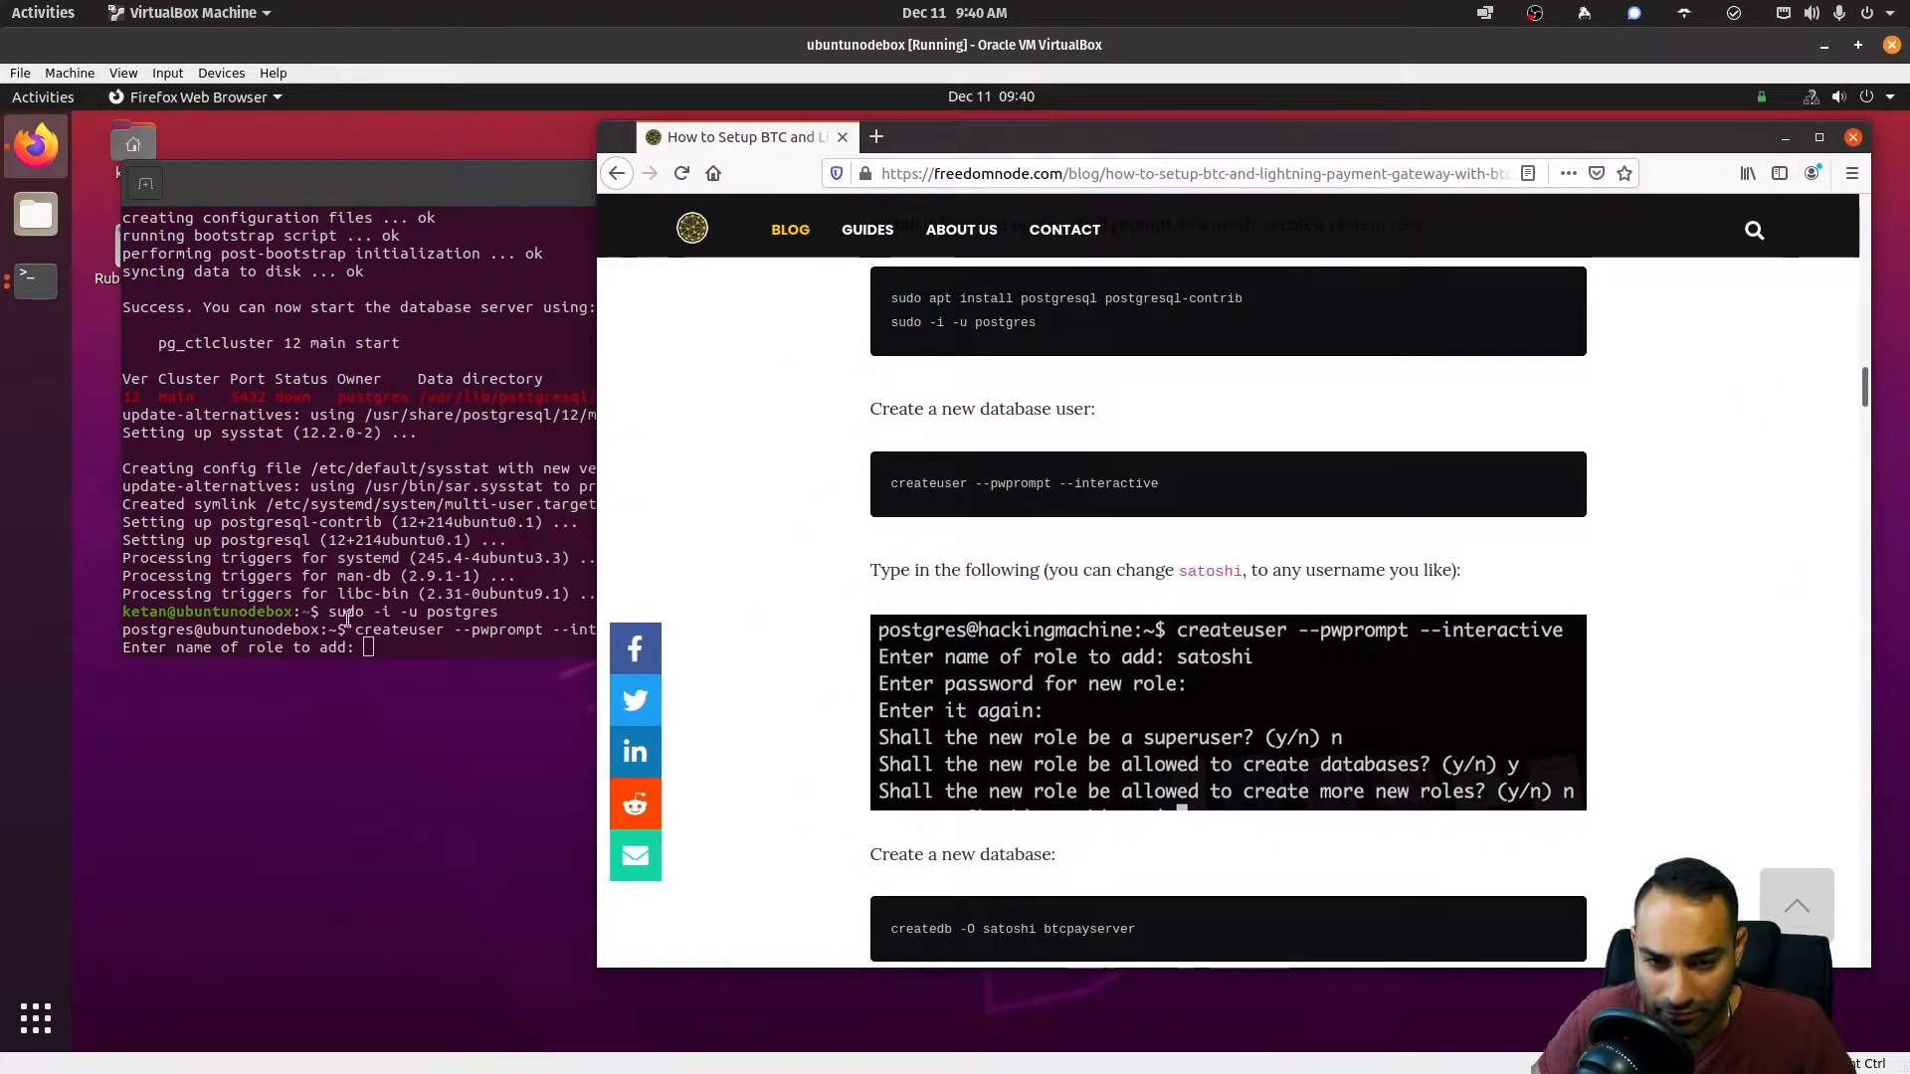
mouse_move(389, 648)
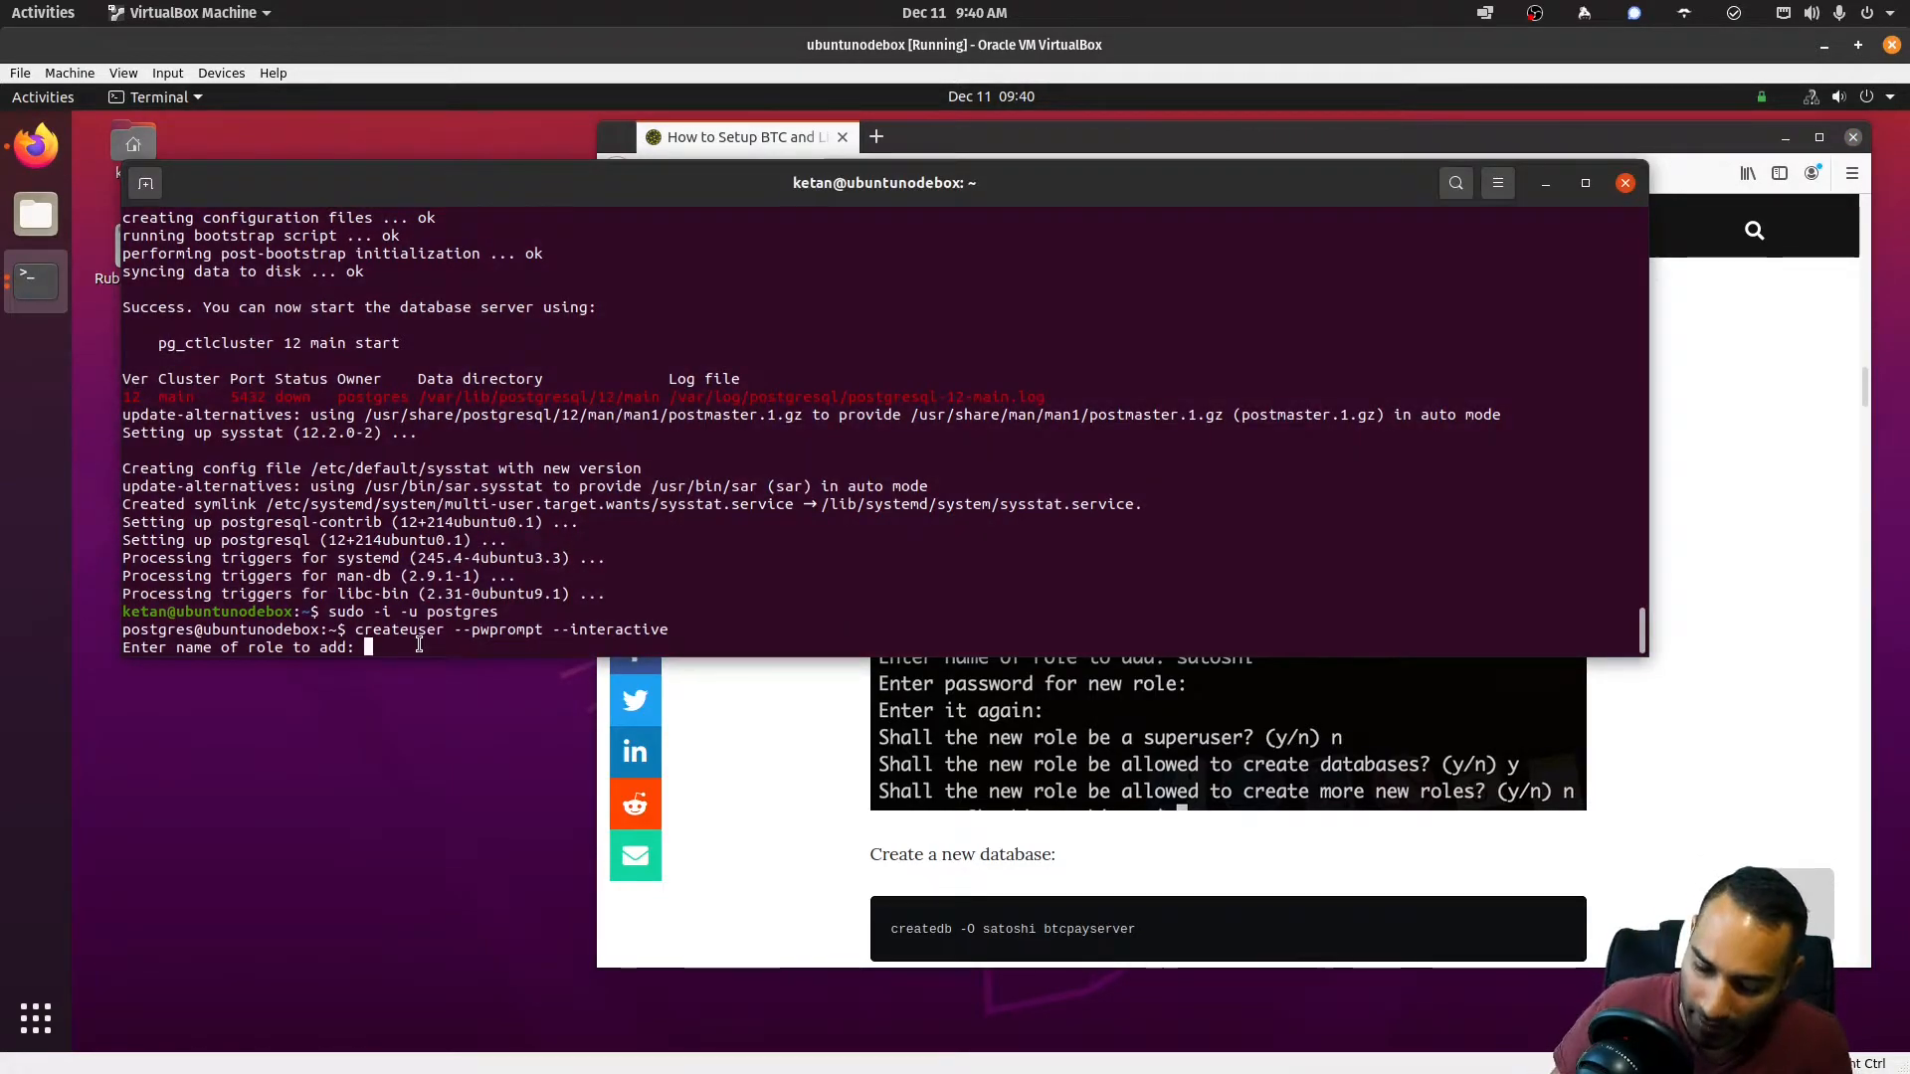
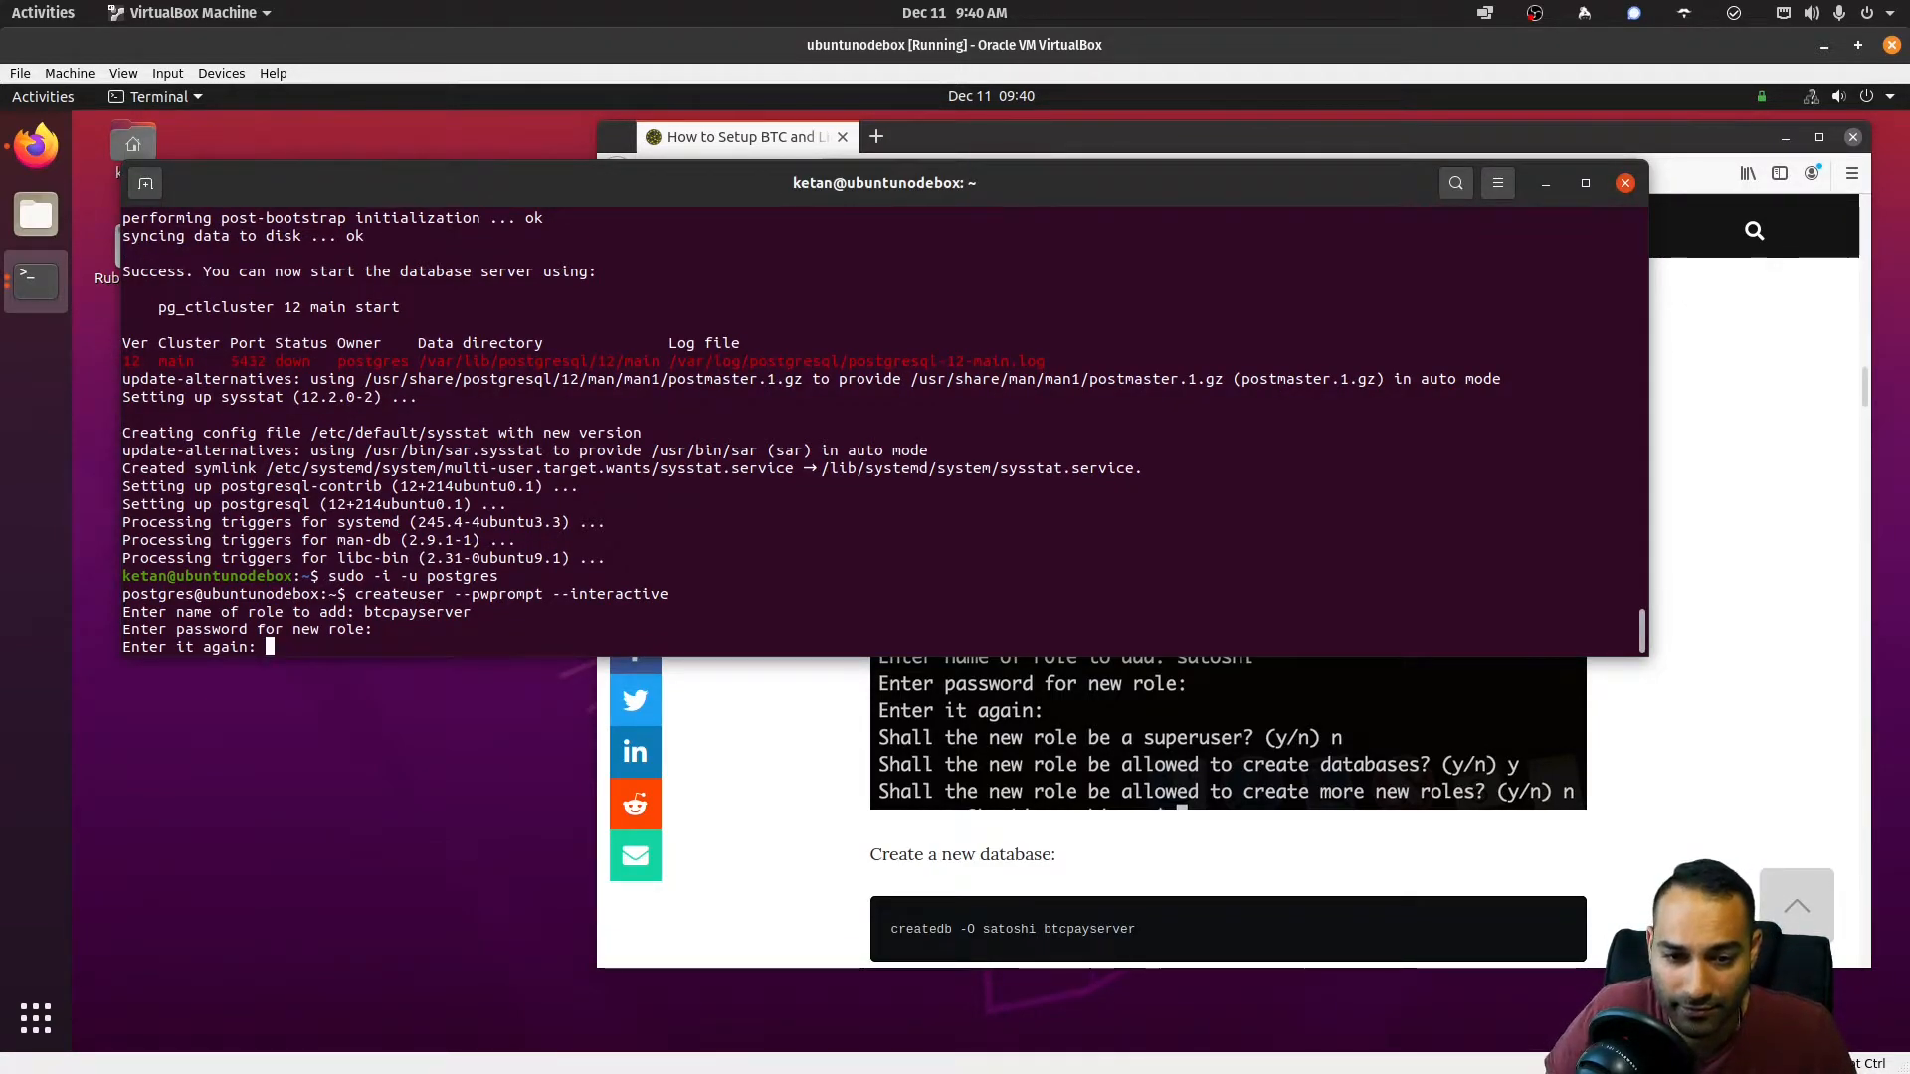
key("Return")
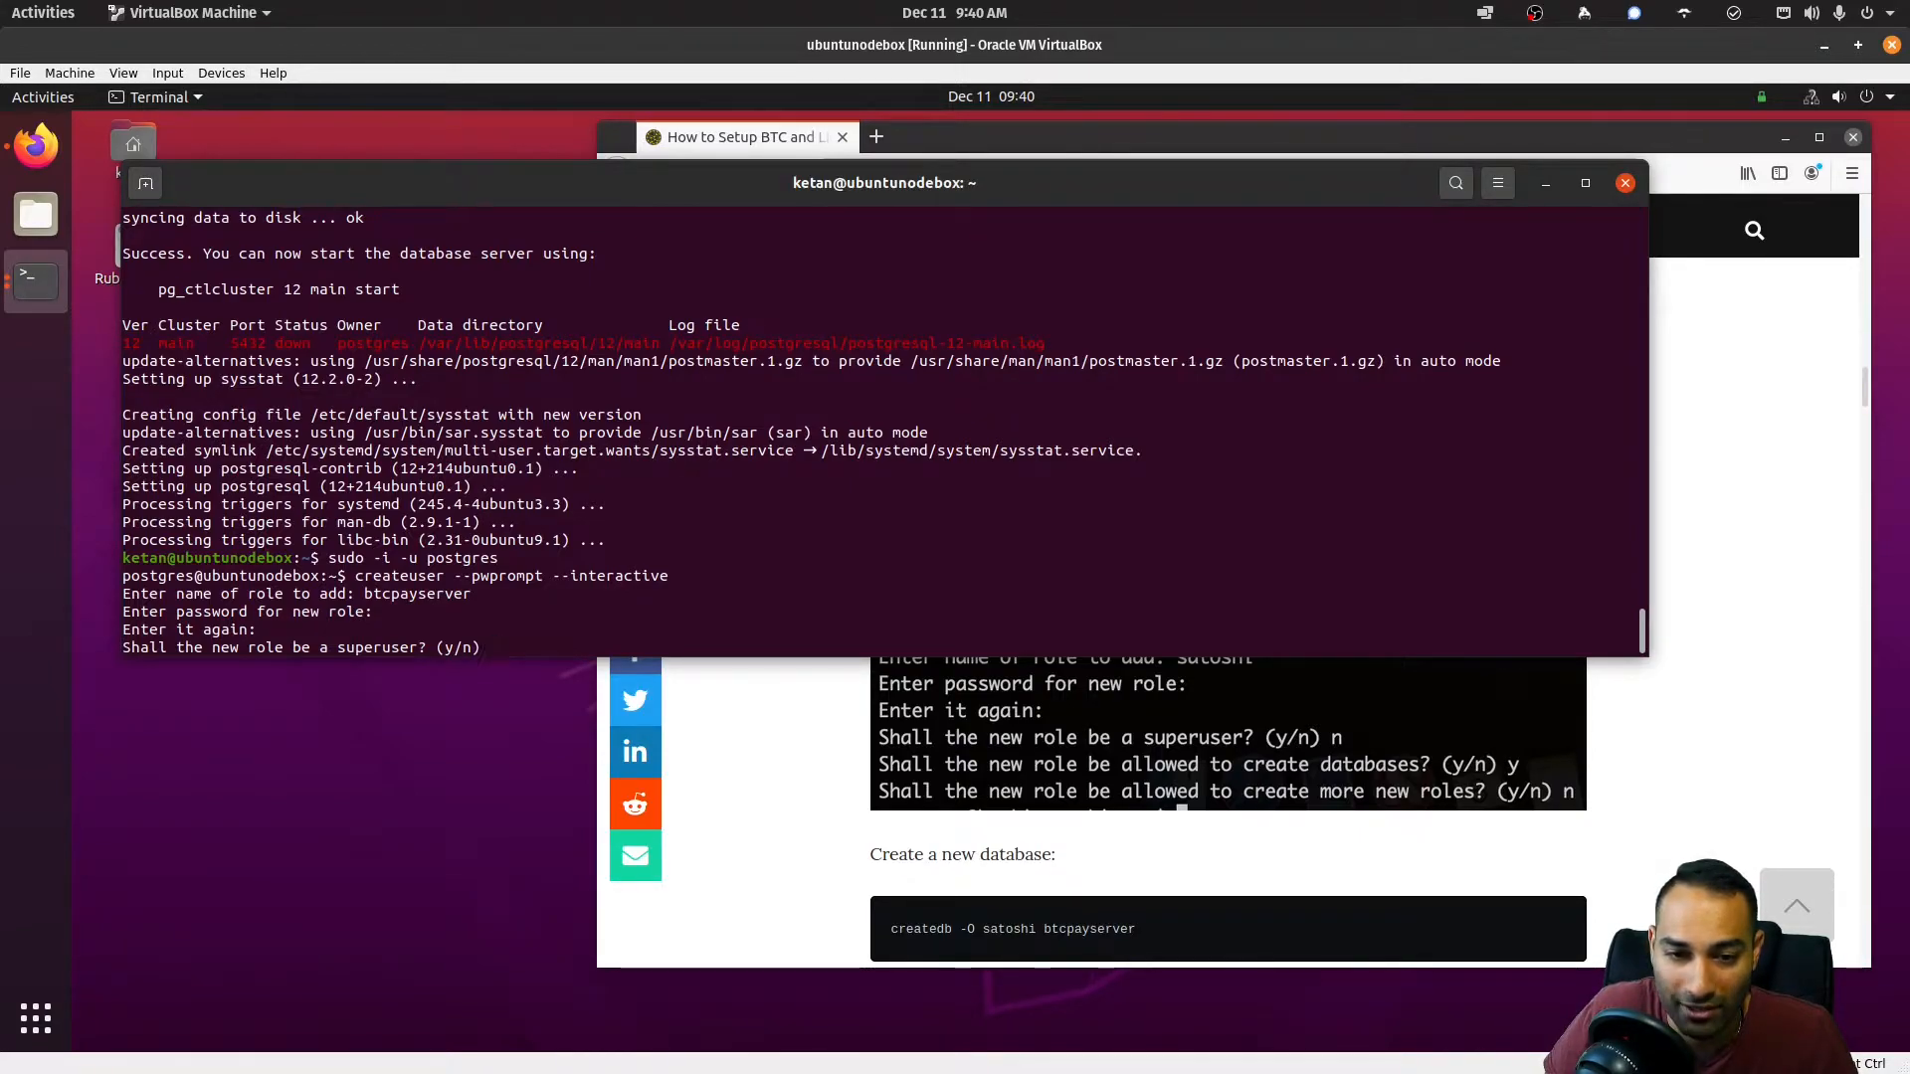
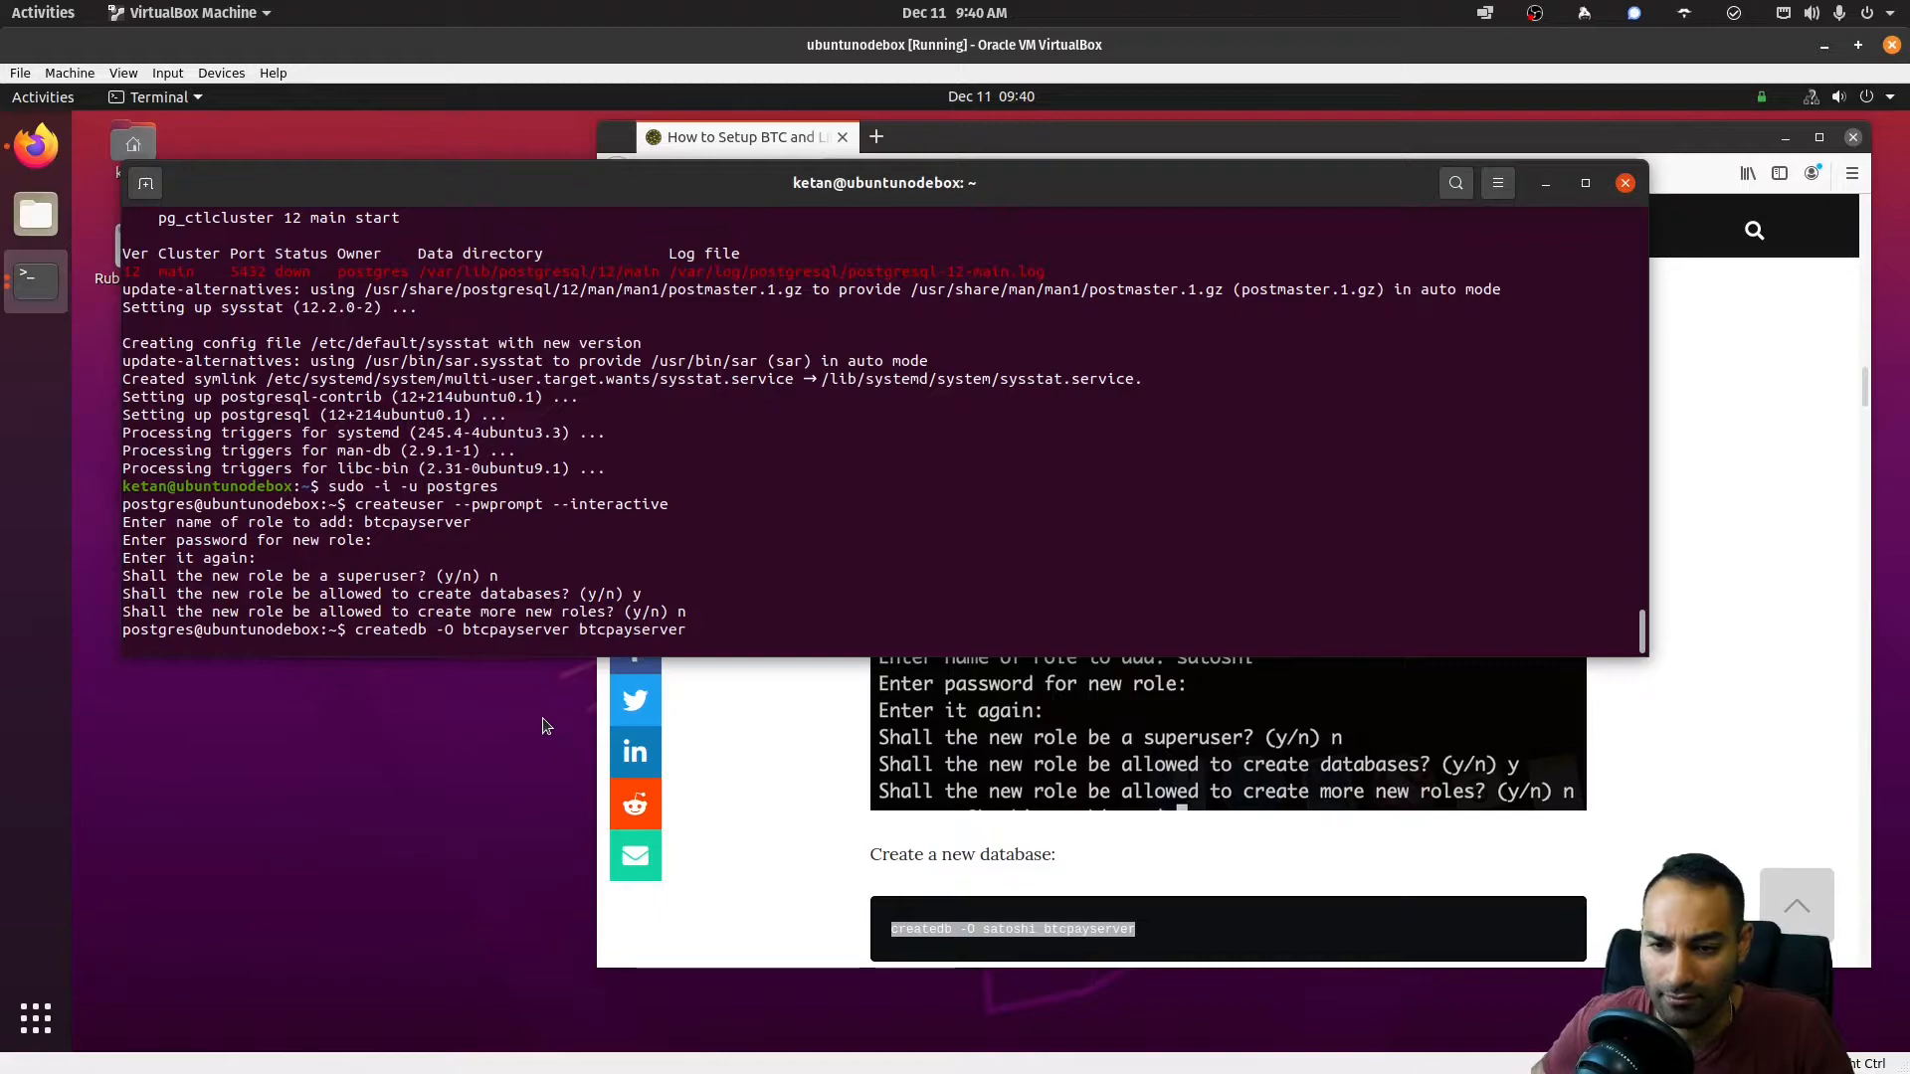
key("Return")
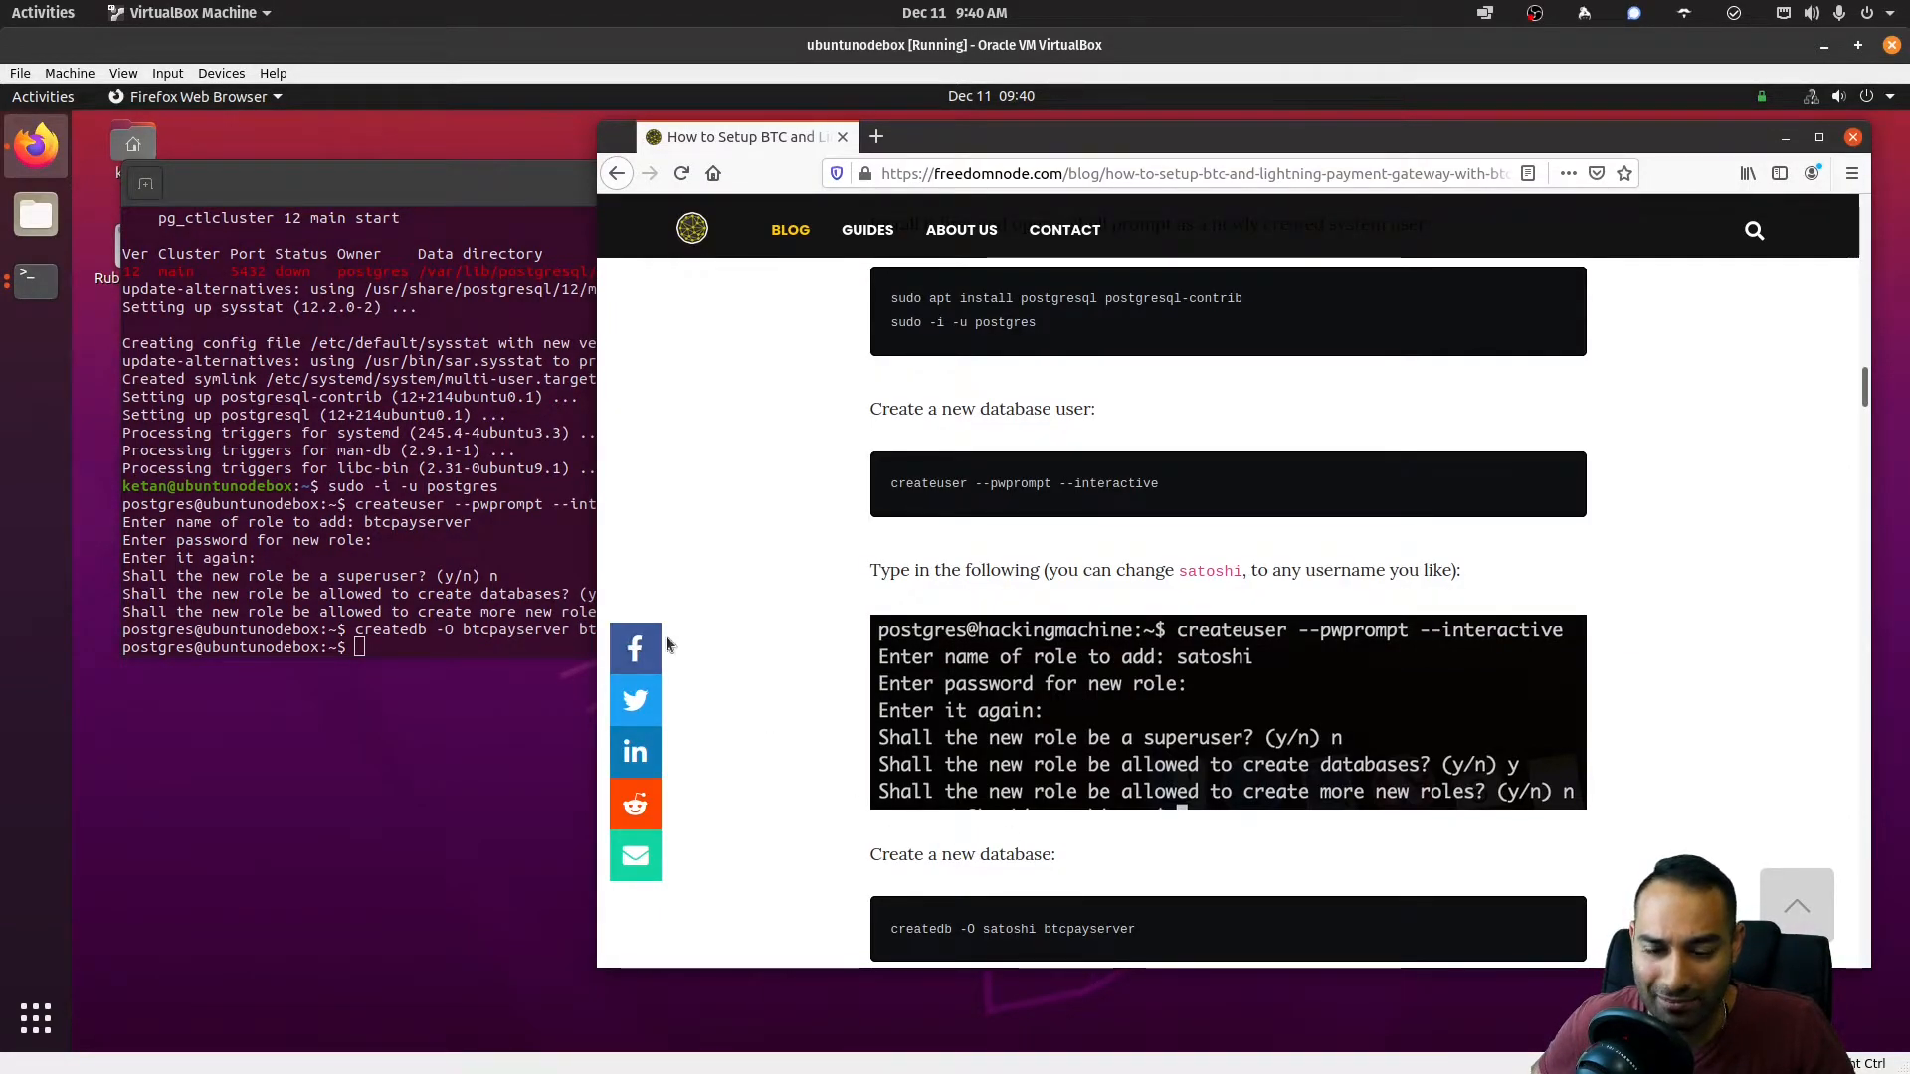
mouse_move(1276, 609)
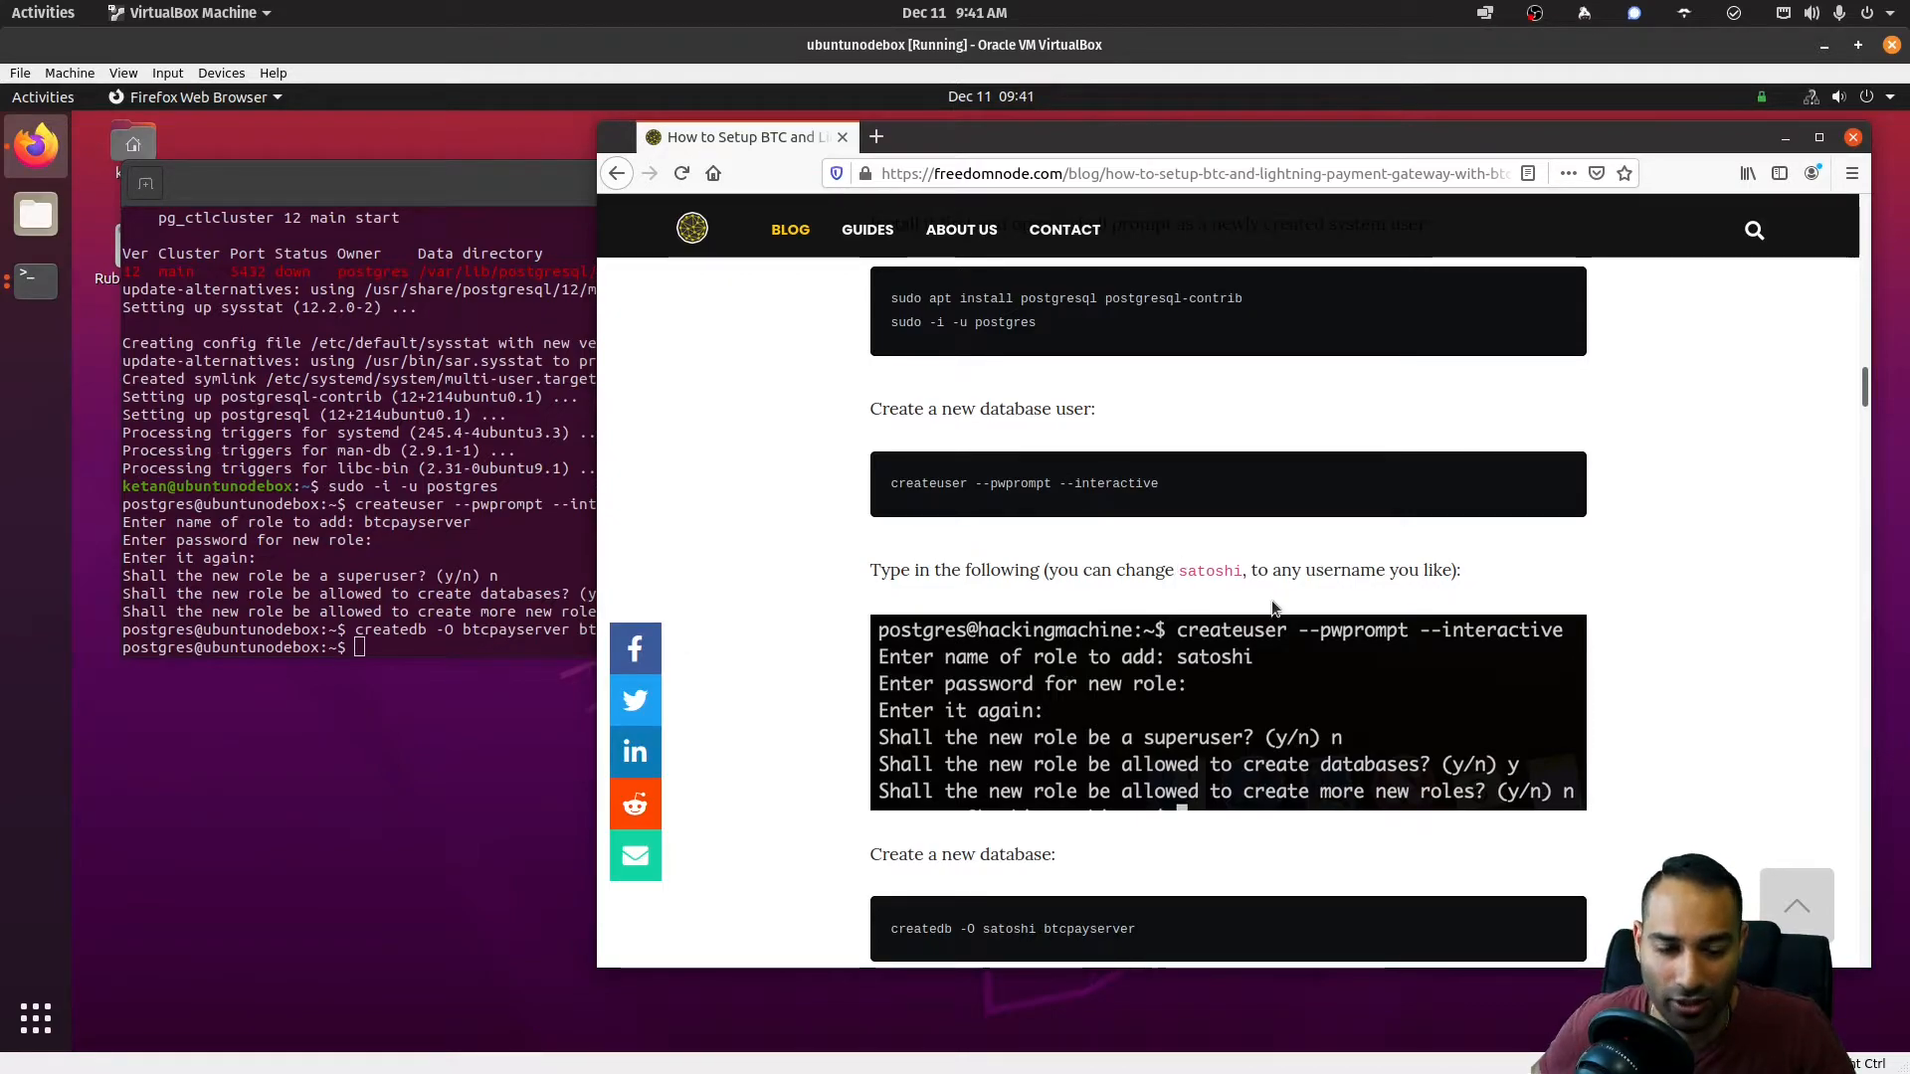
Step: Exit the postgres shell and scroll the tutorial to 'Install BTCPayServer'
scroll("down", 3)
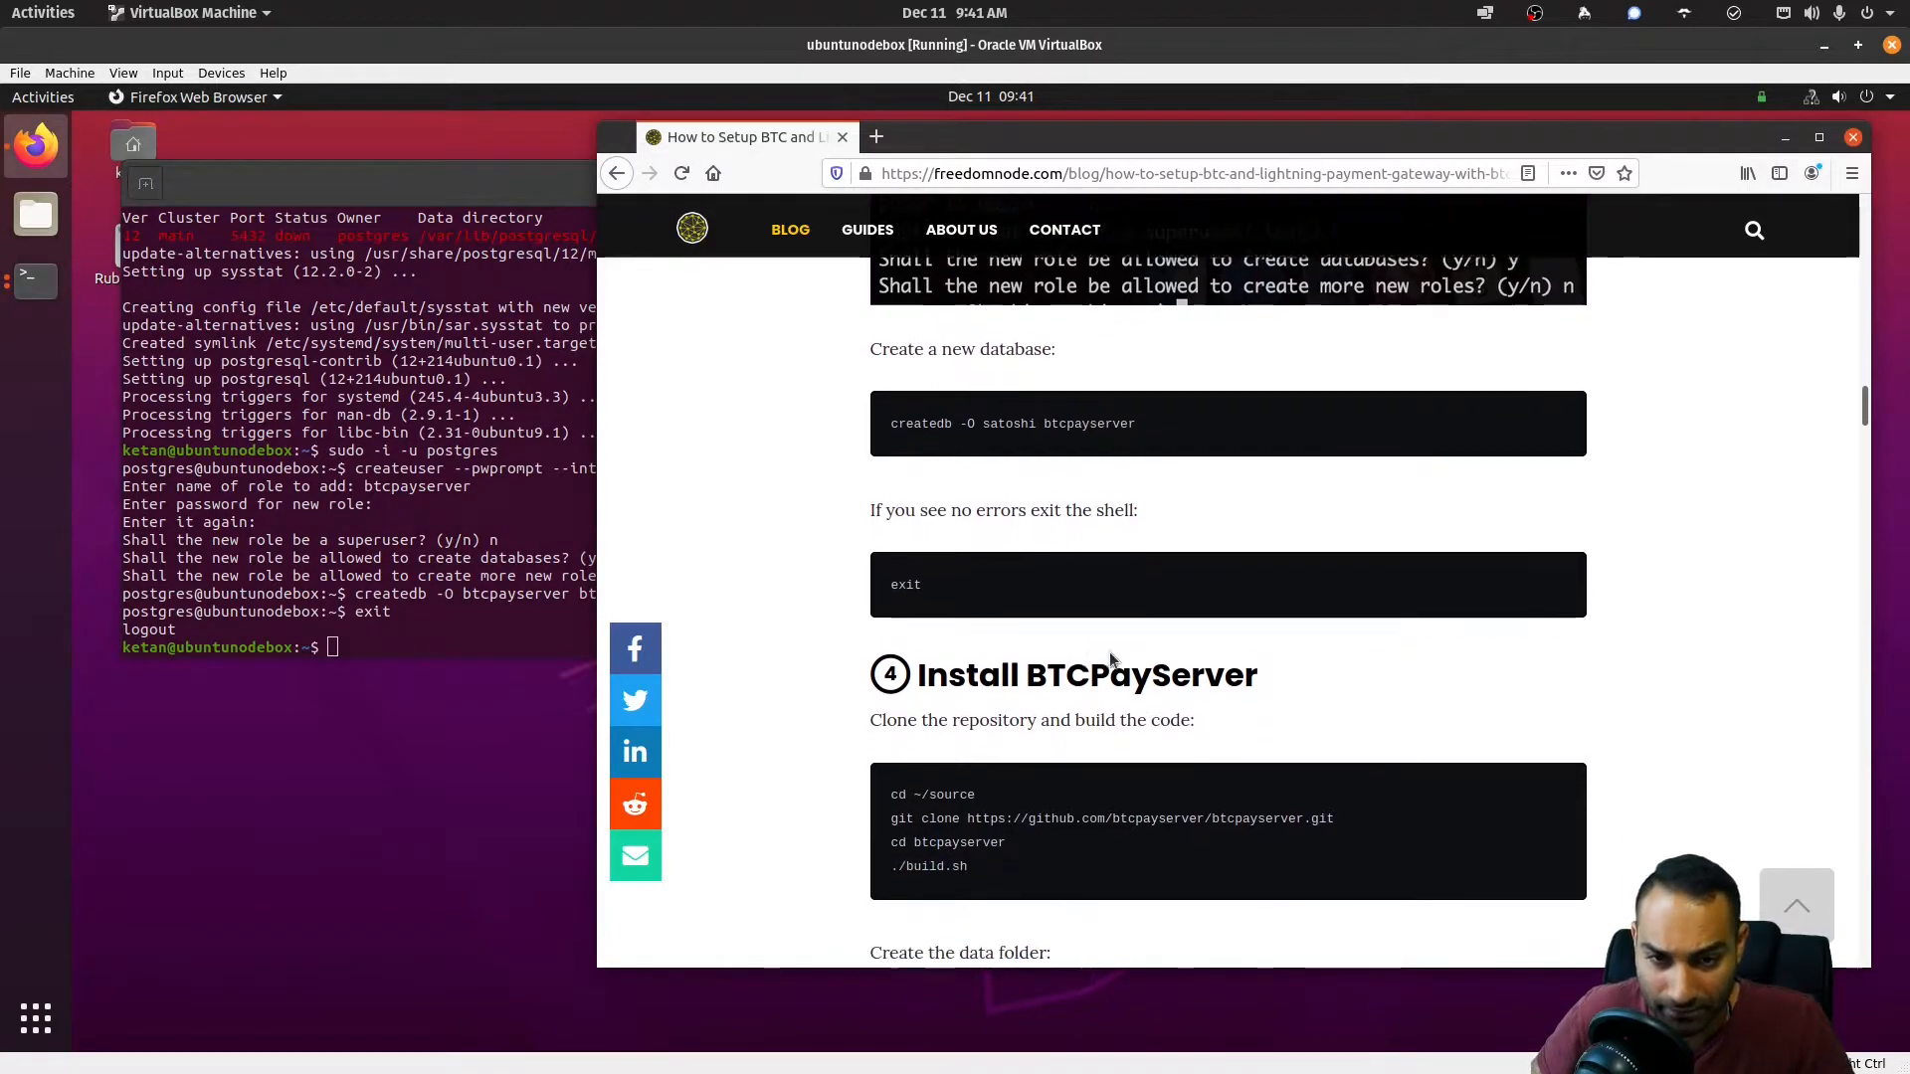
scroll("down", 3)
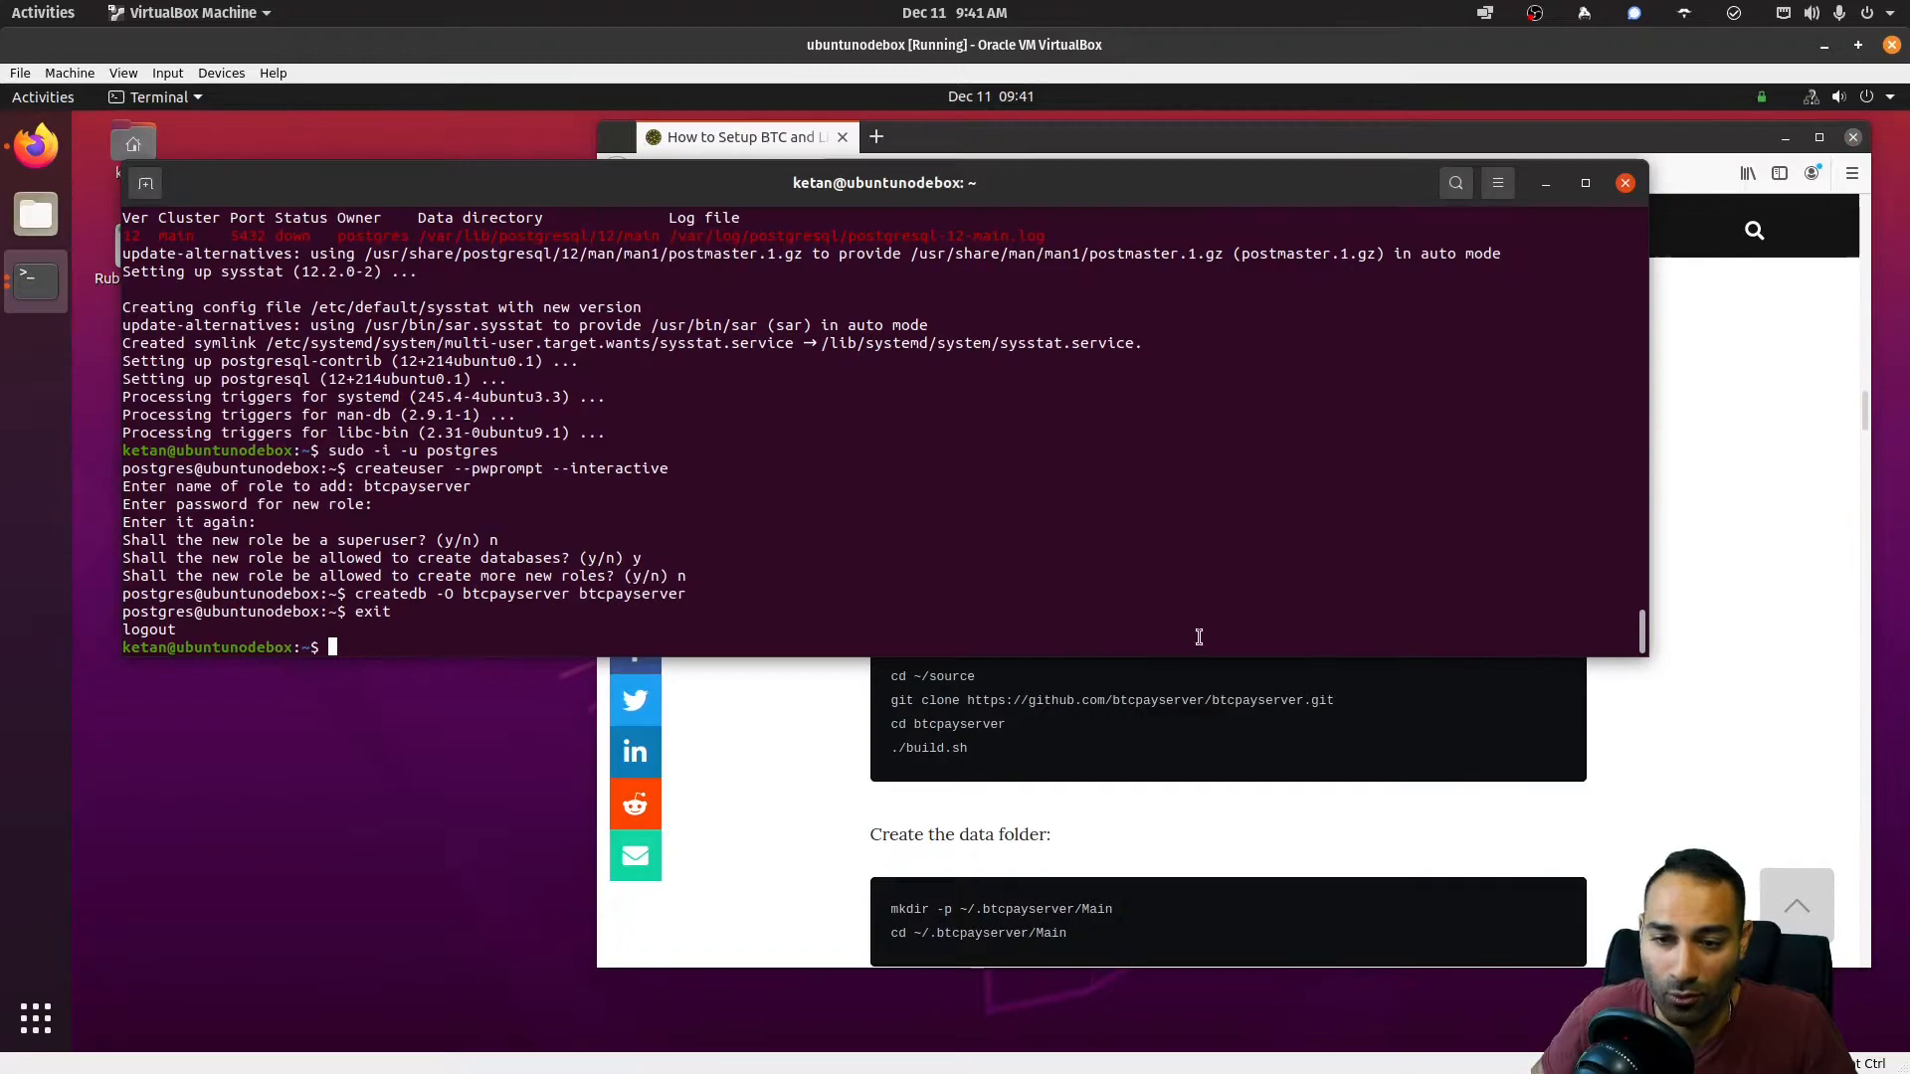
Step: Clone the btcpayserver repository and run ./build.sh until it reports 0 errors
right_click(1110, 700)
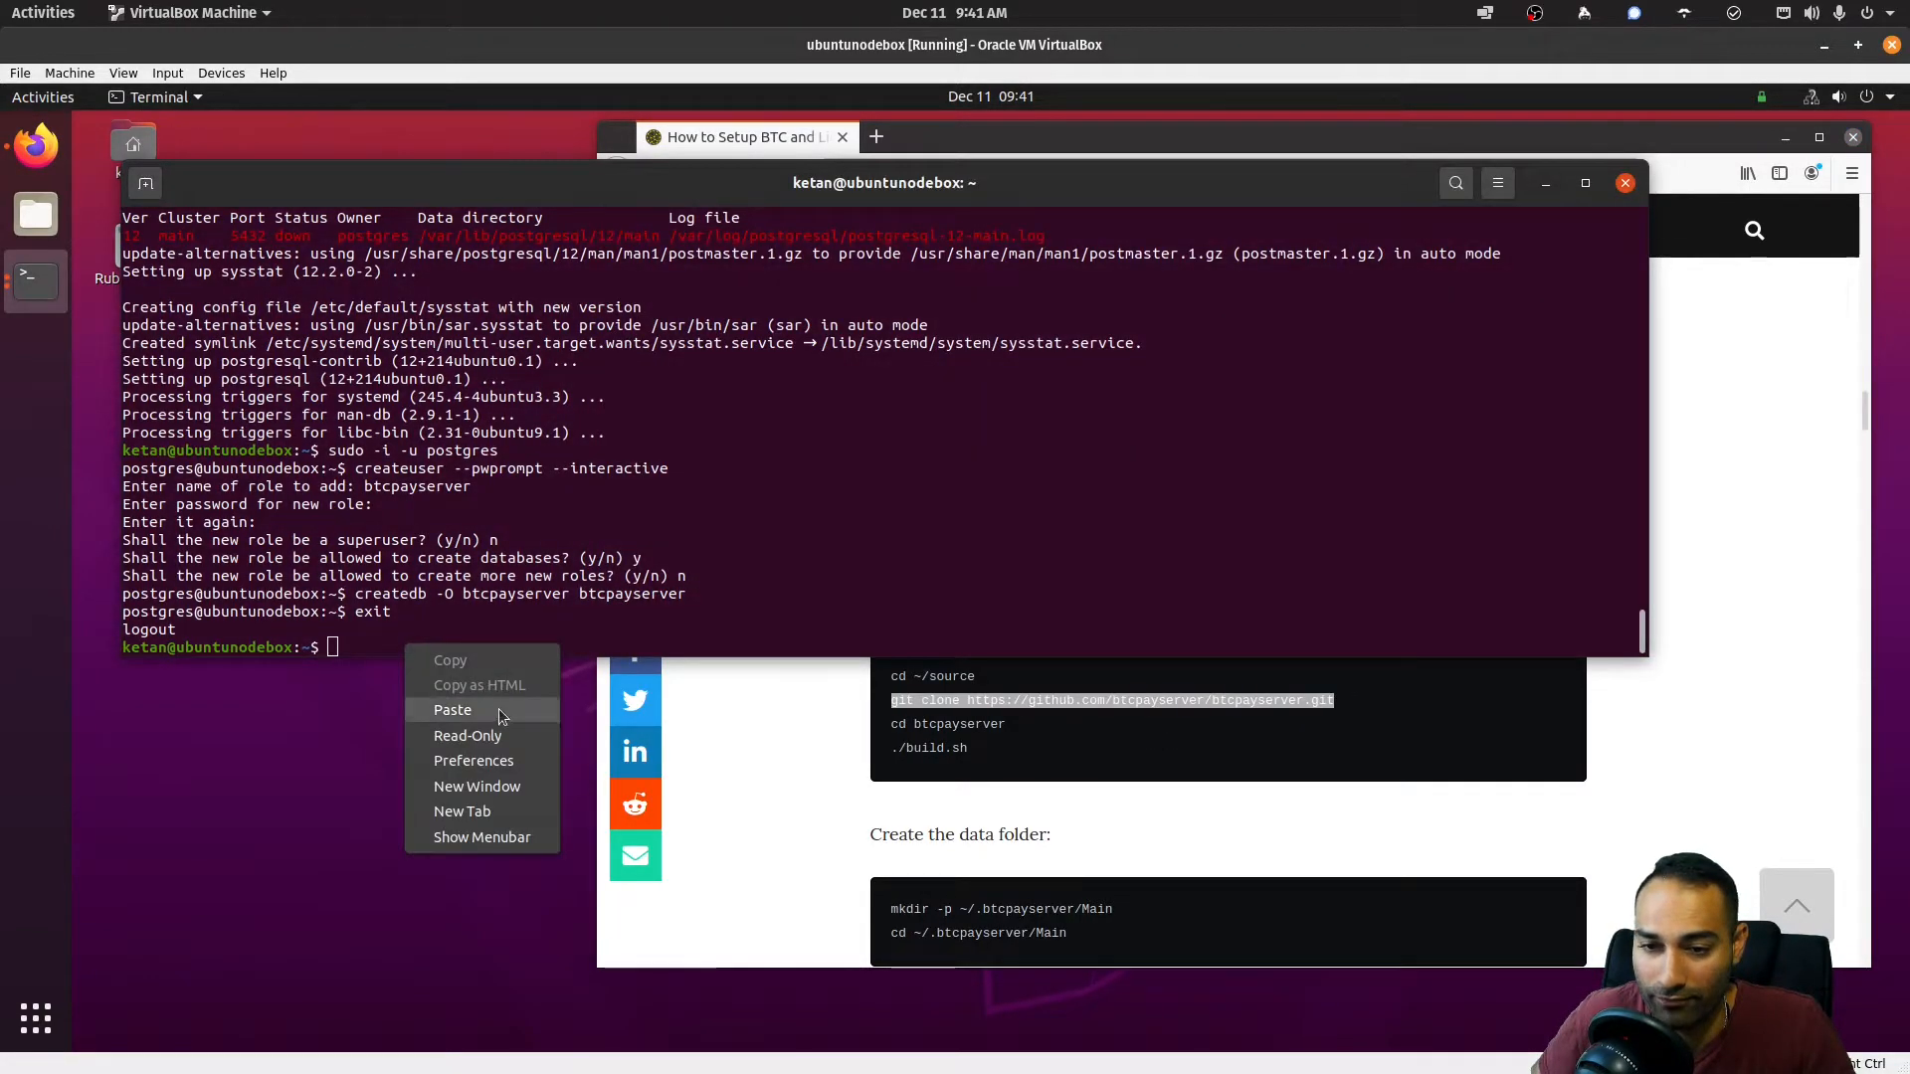
left_click(452, 709)
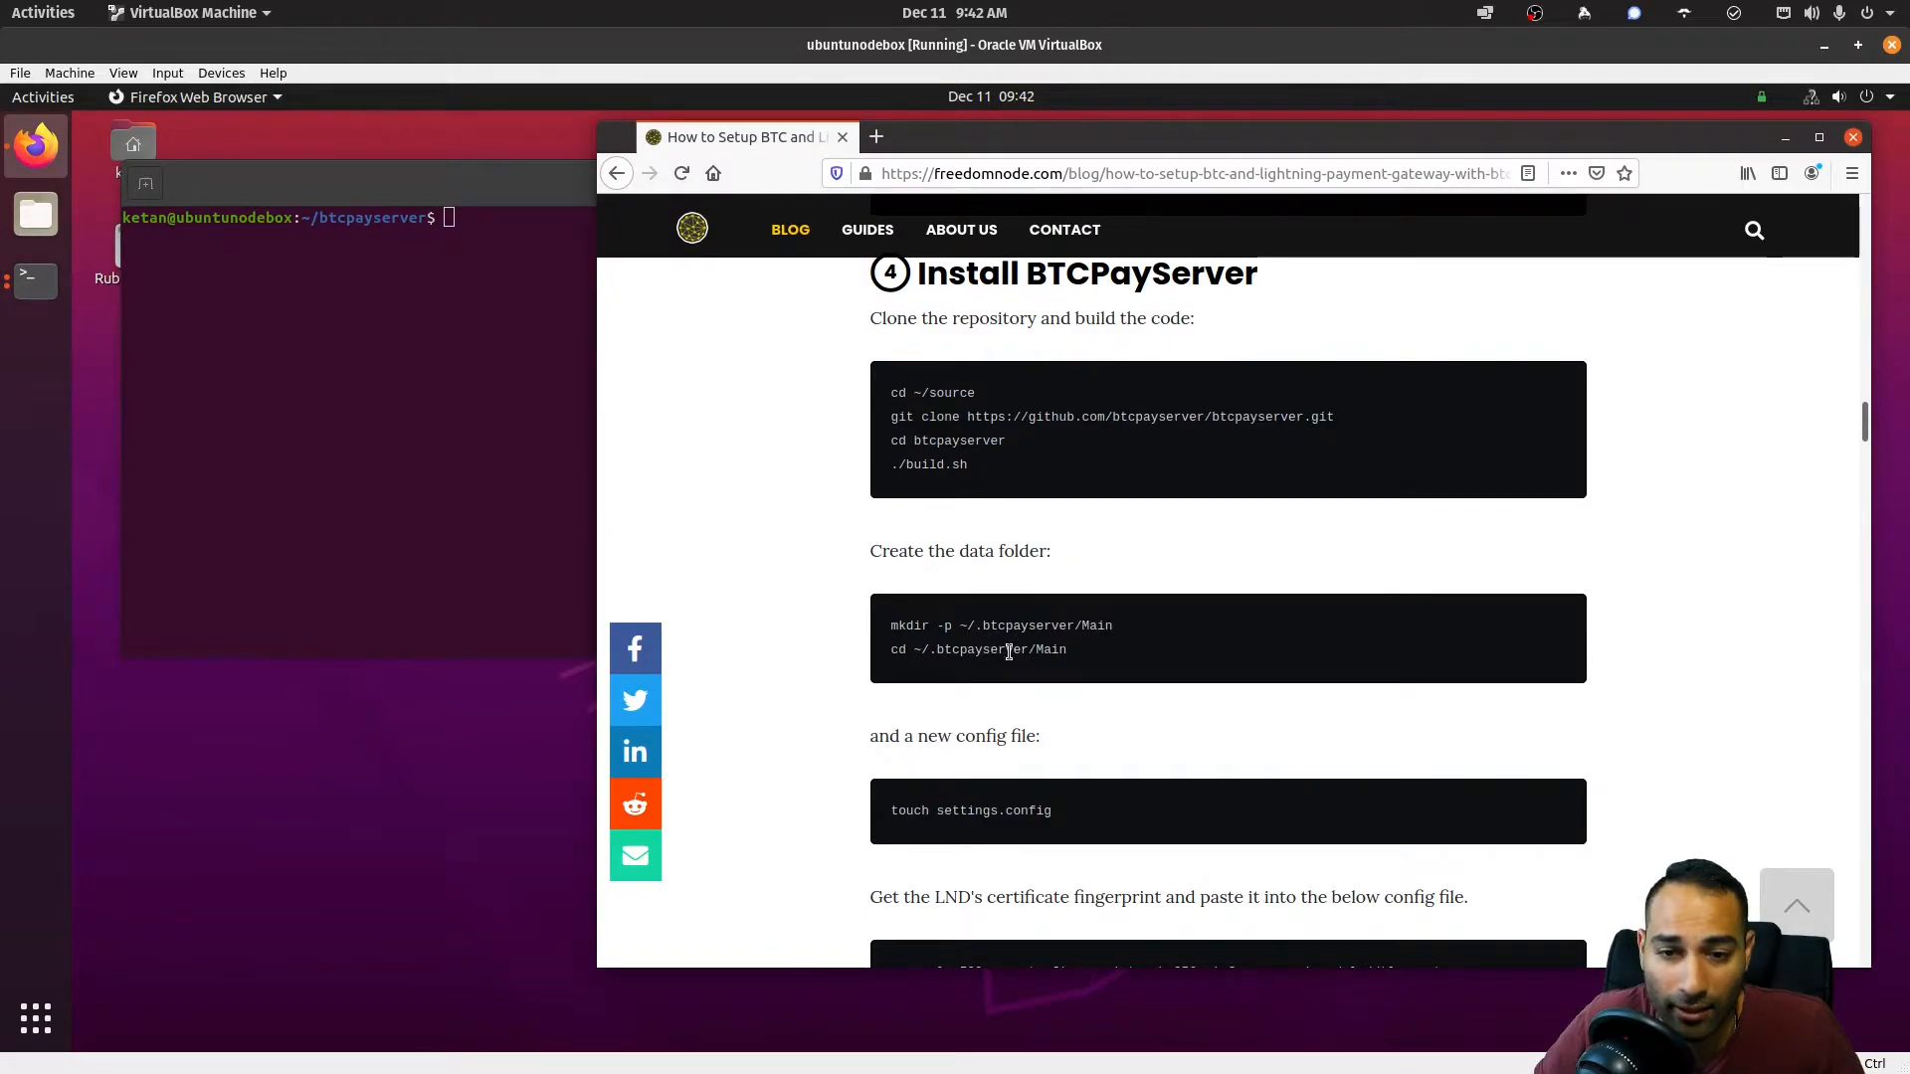
right_click(930, 464)
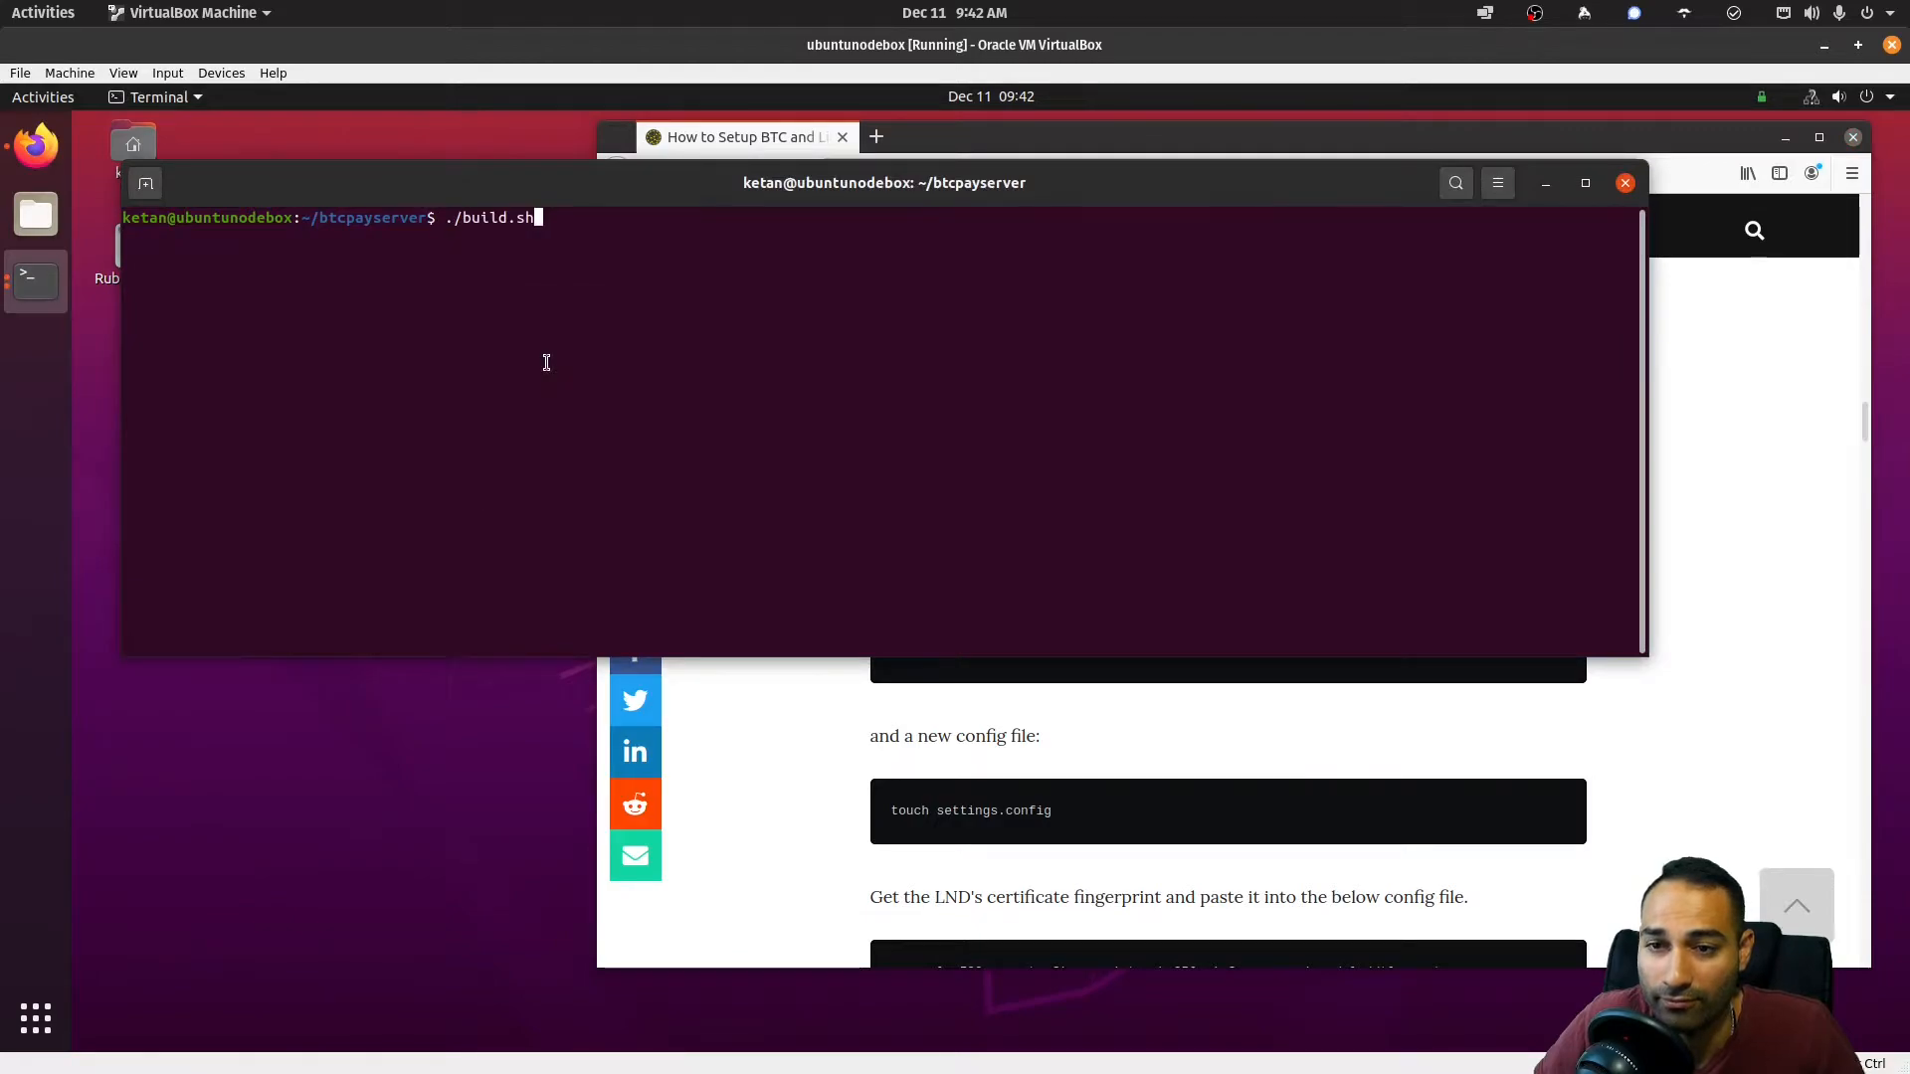
key("Return")
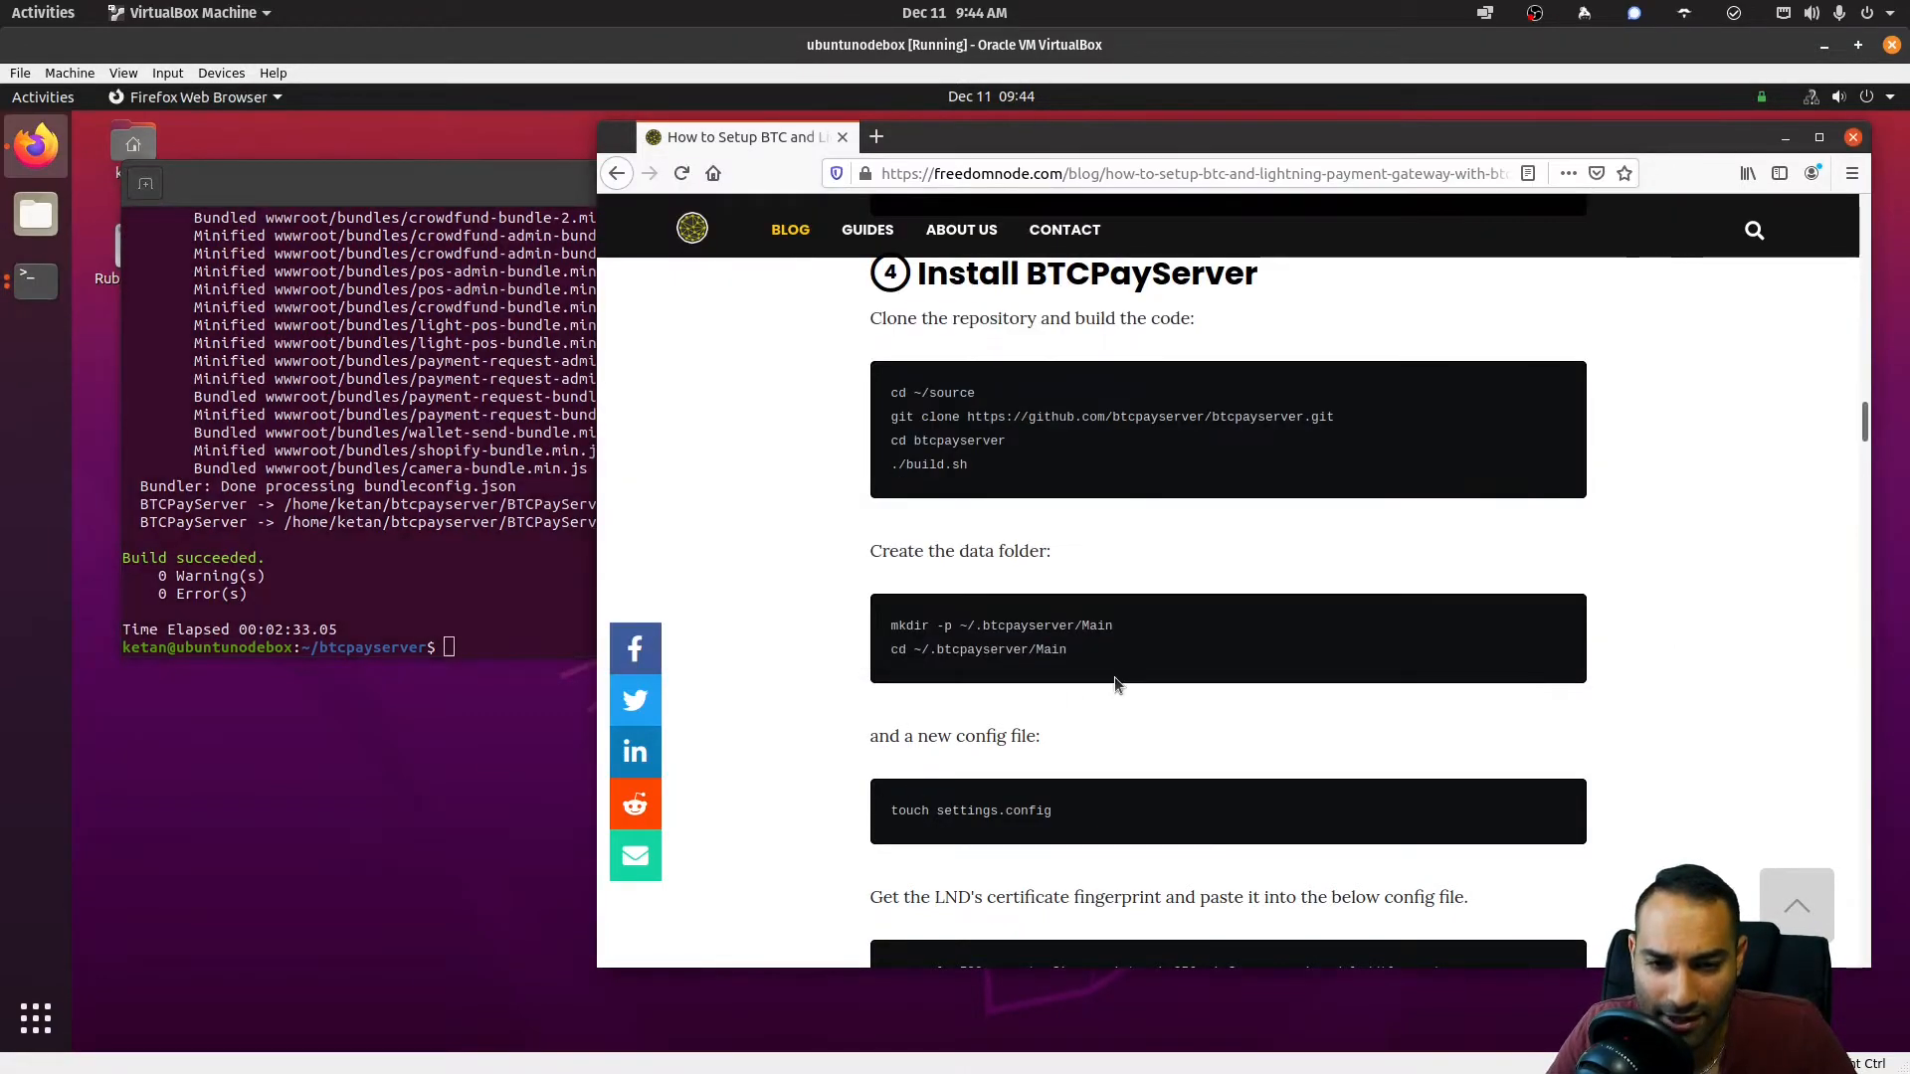
scroll("down", 3)
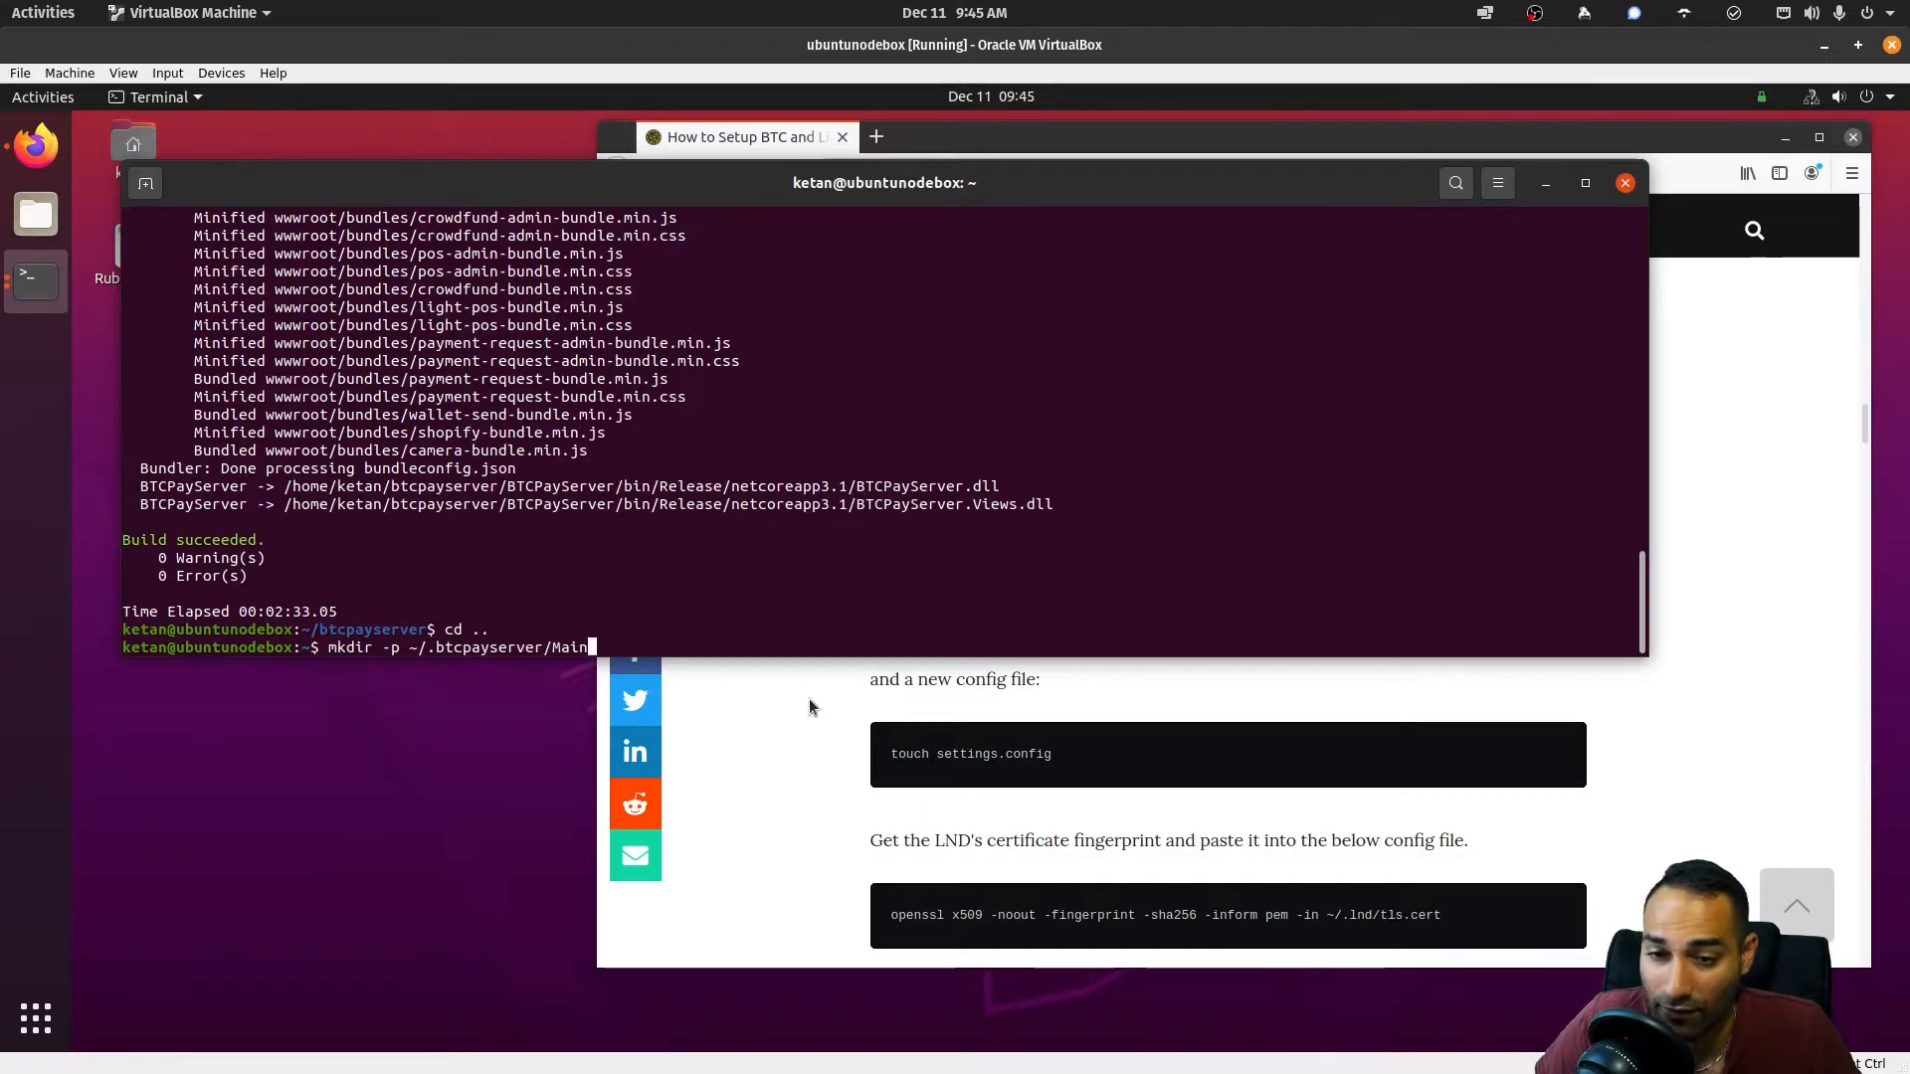
Step: Create ~/.btcpayserver/Main with an empty settings.config and open it in nano
key("Return")
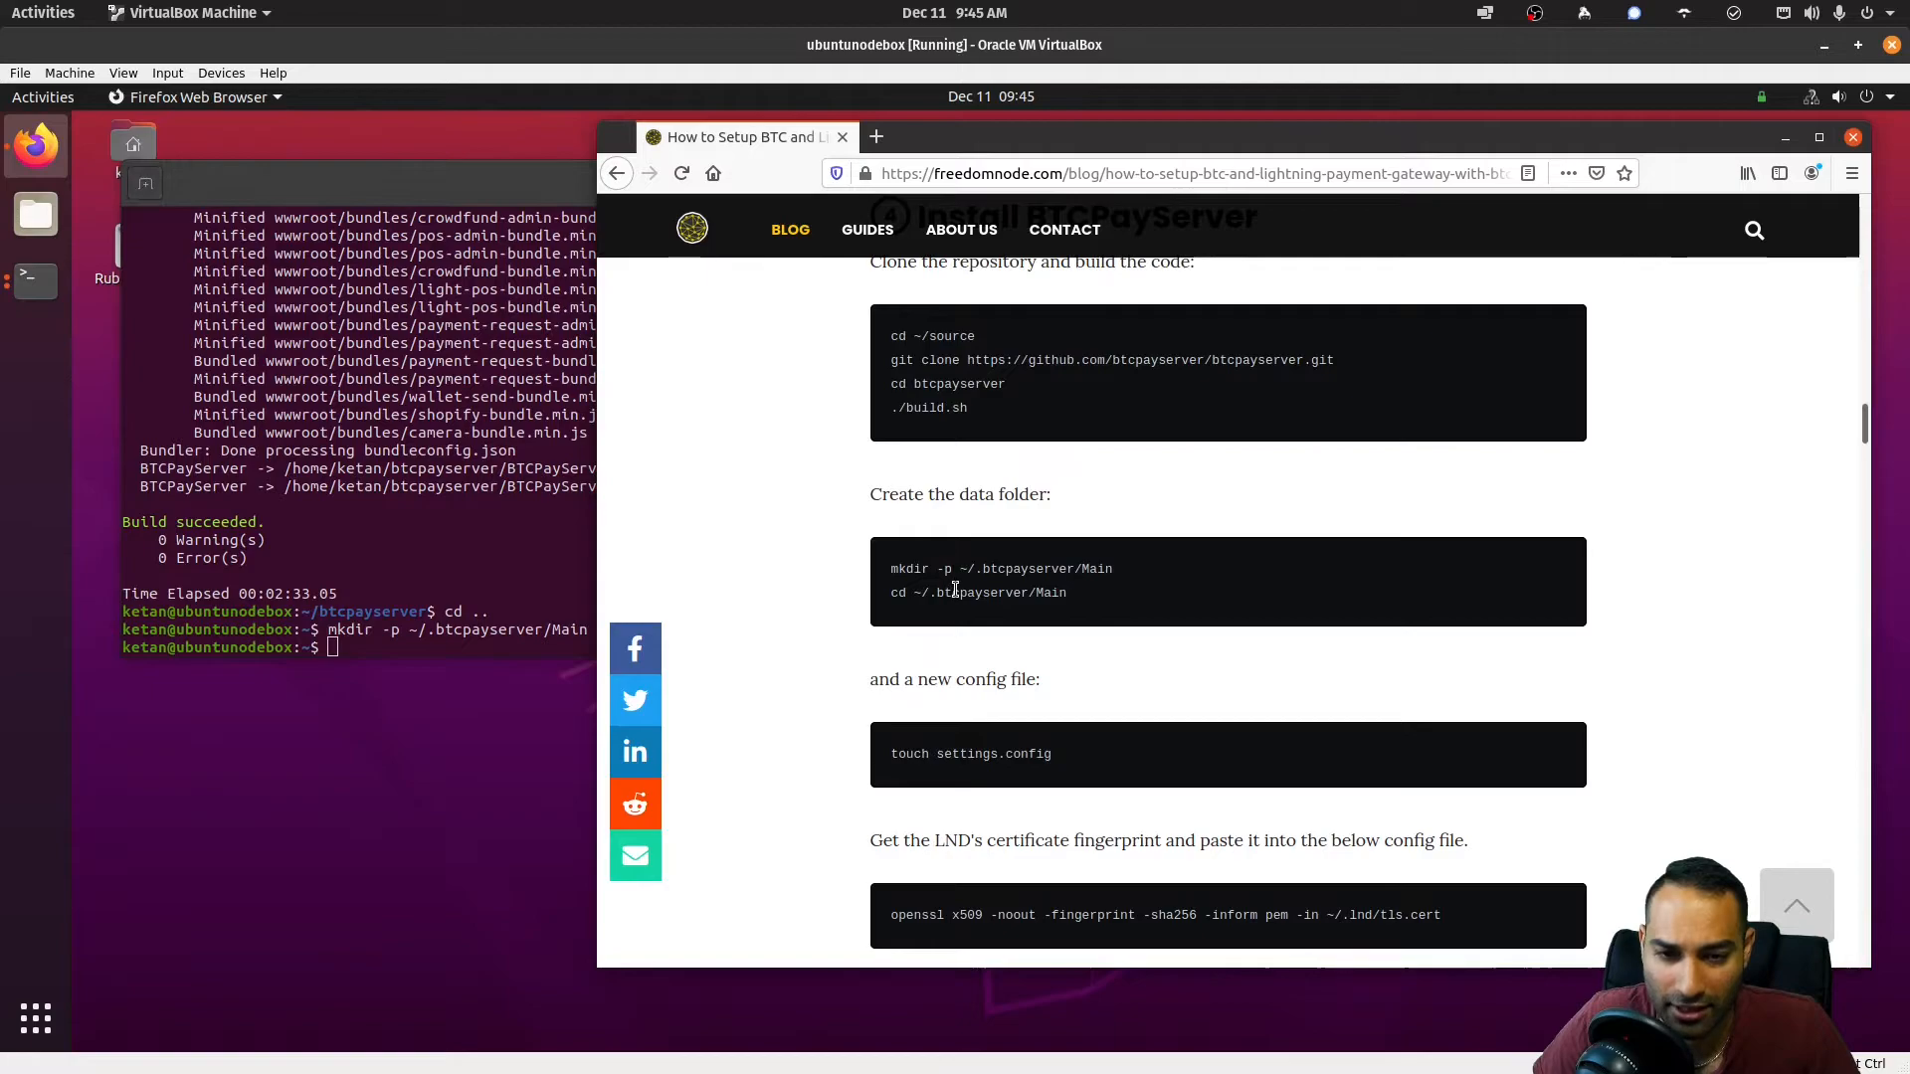
right_click(348, 645)
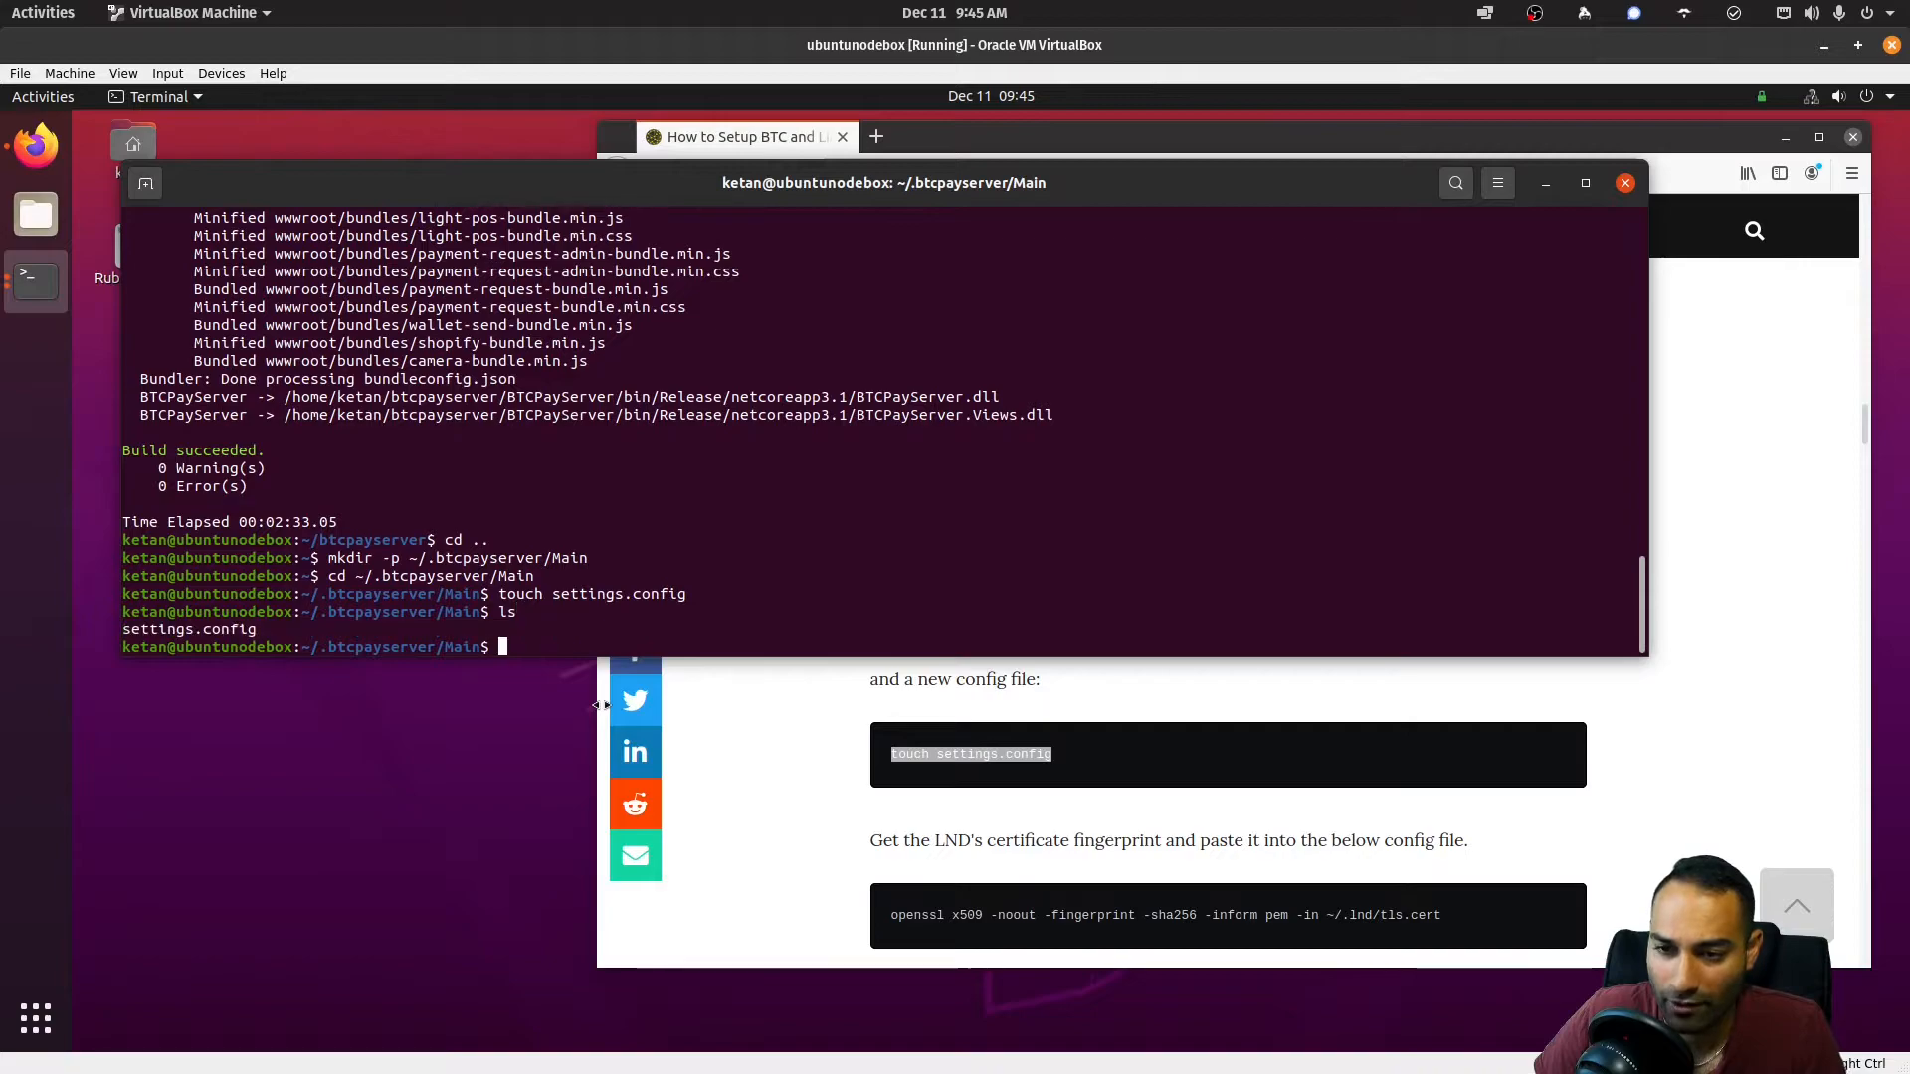
type("nano settings.config")
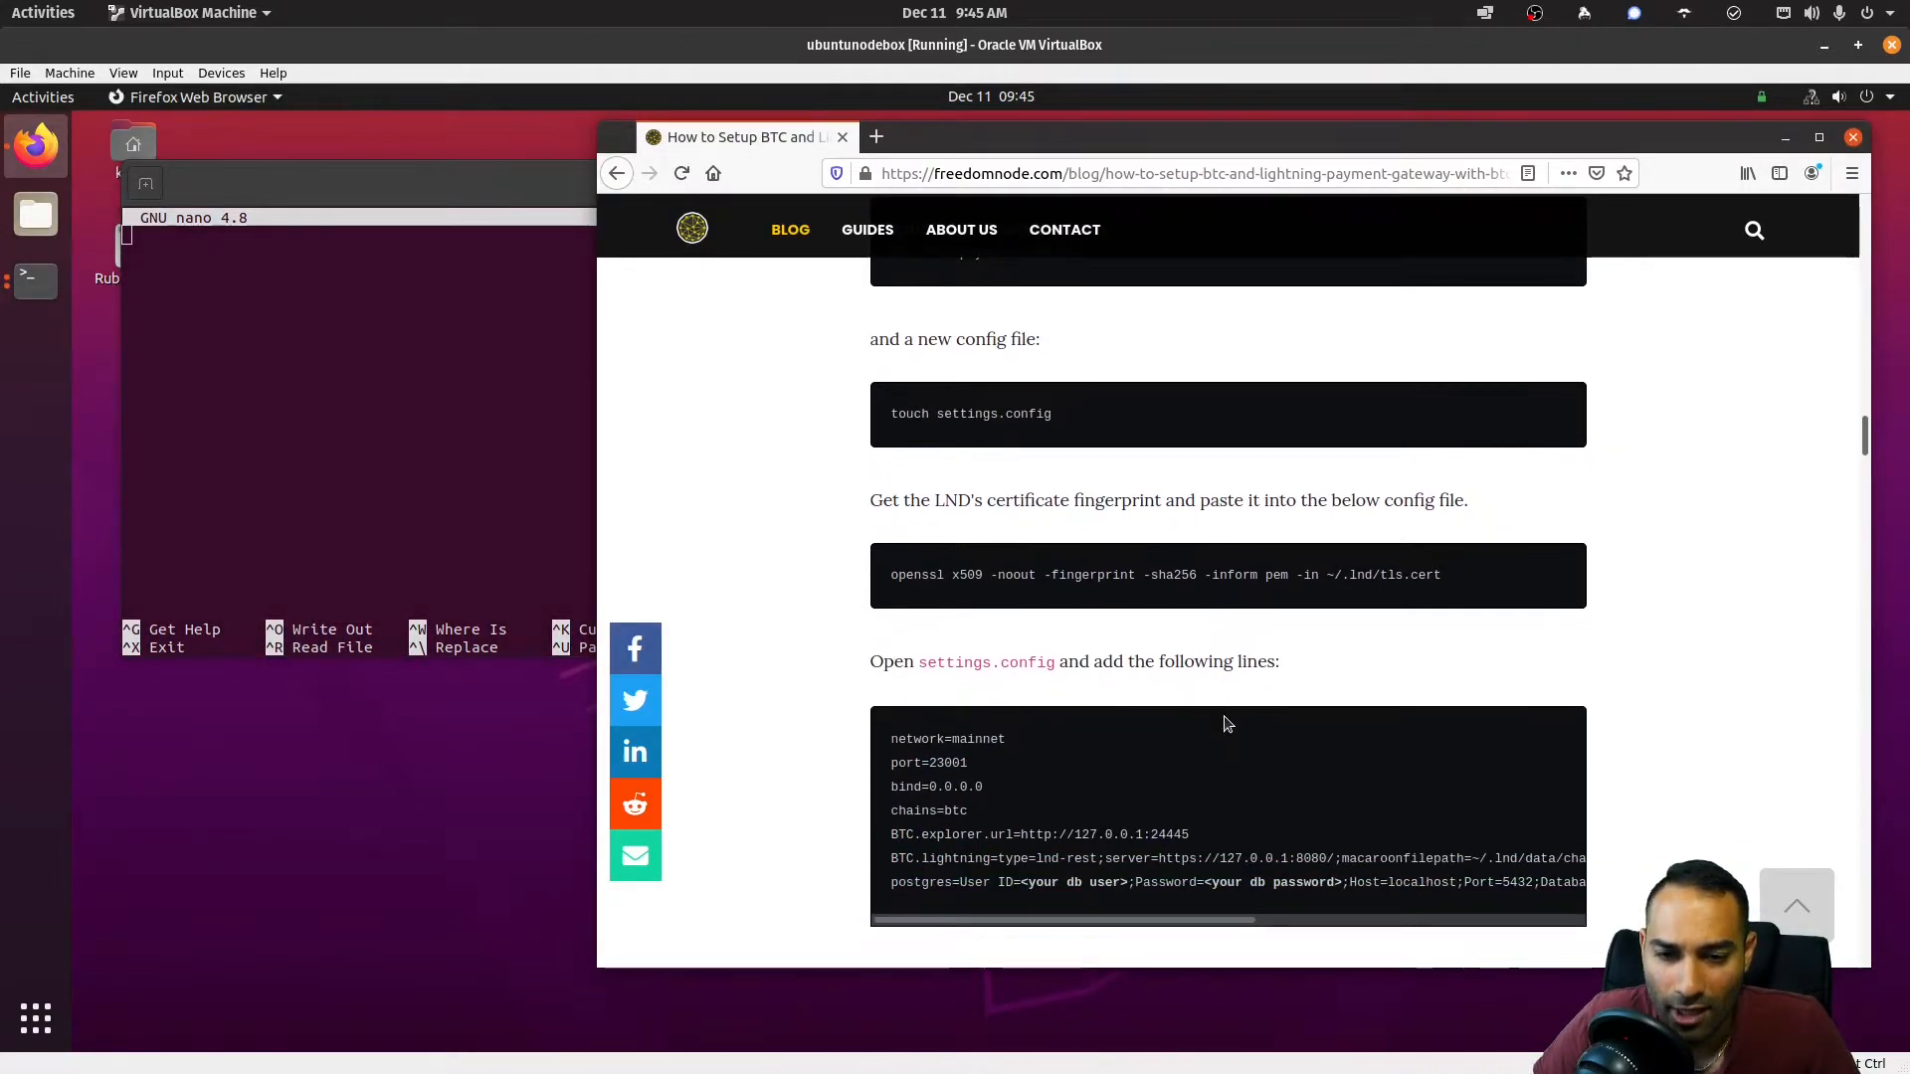
Step: Add mainnet, port 23001 and Postgres lines with btcpayserver credentials to settings.config and save
scroll("down", 3)
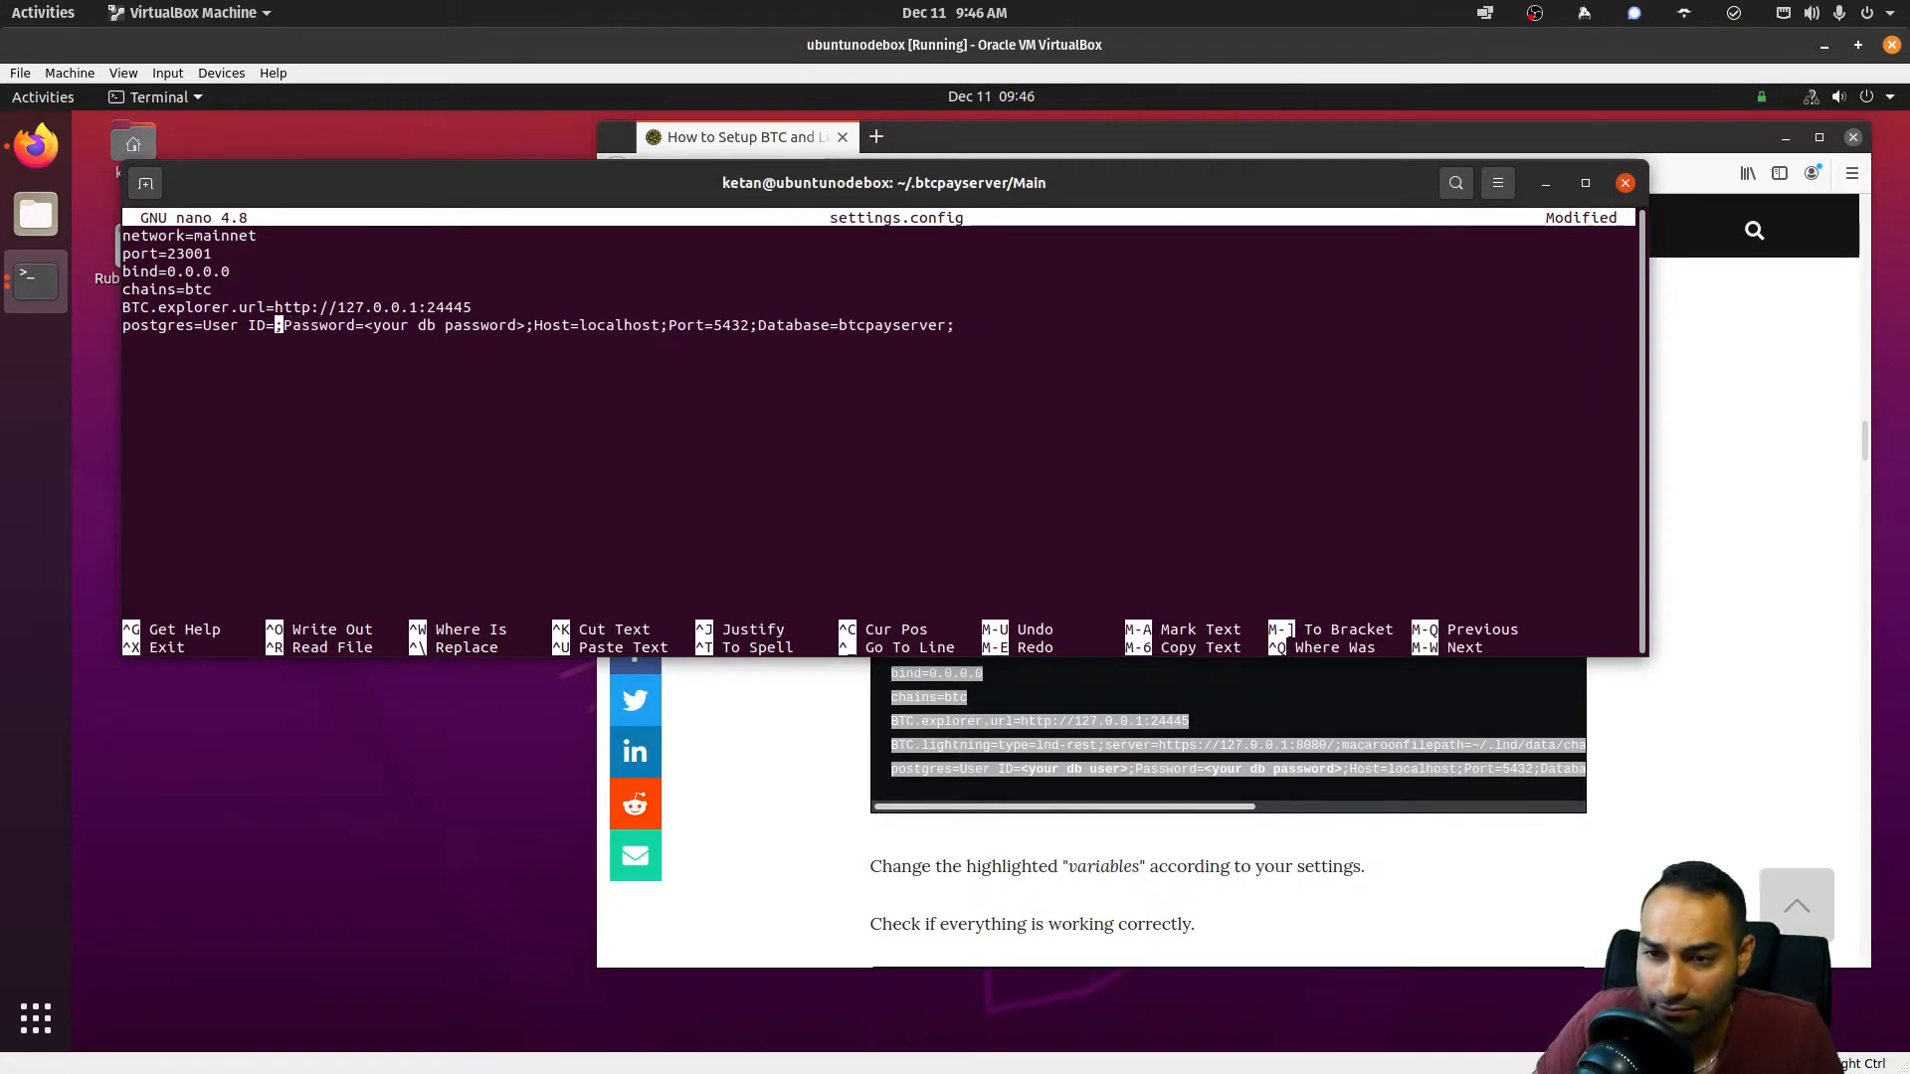
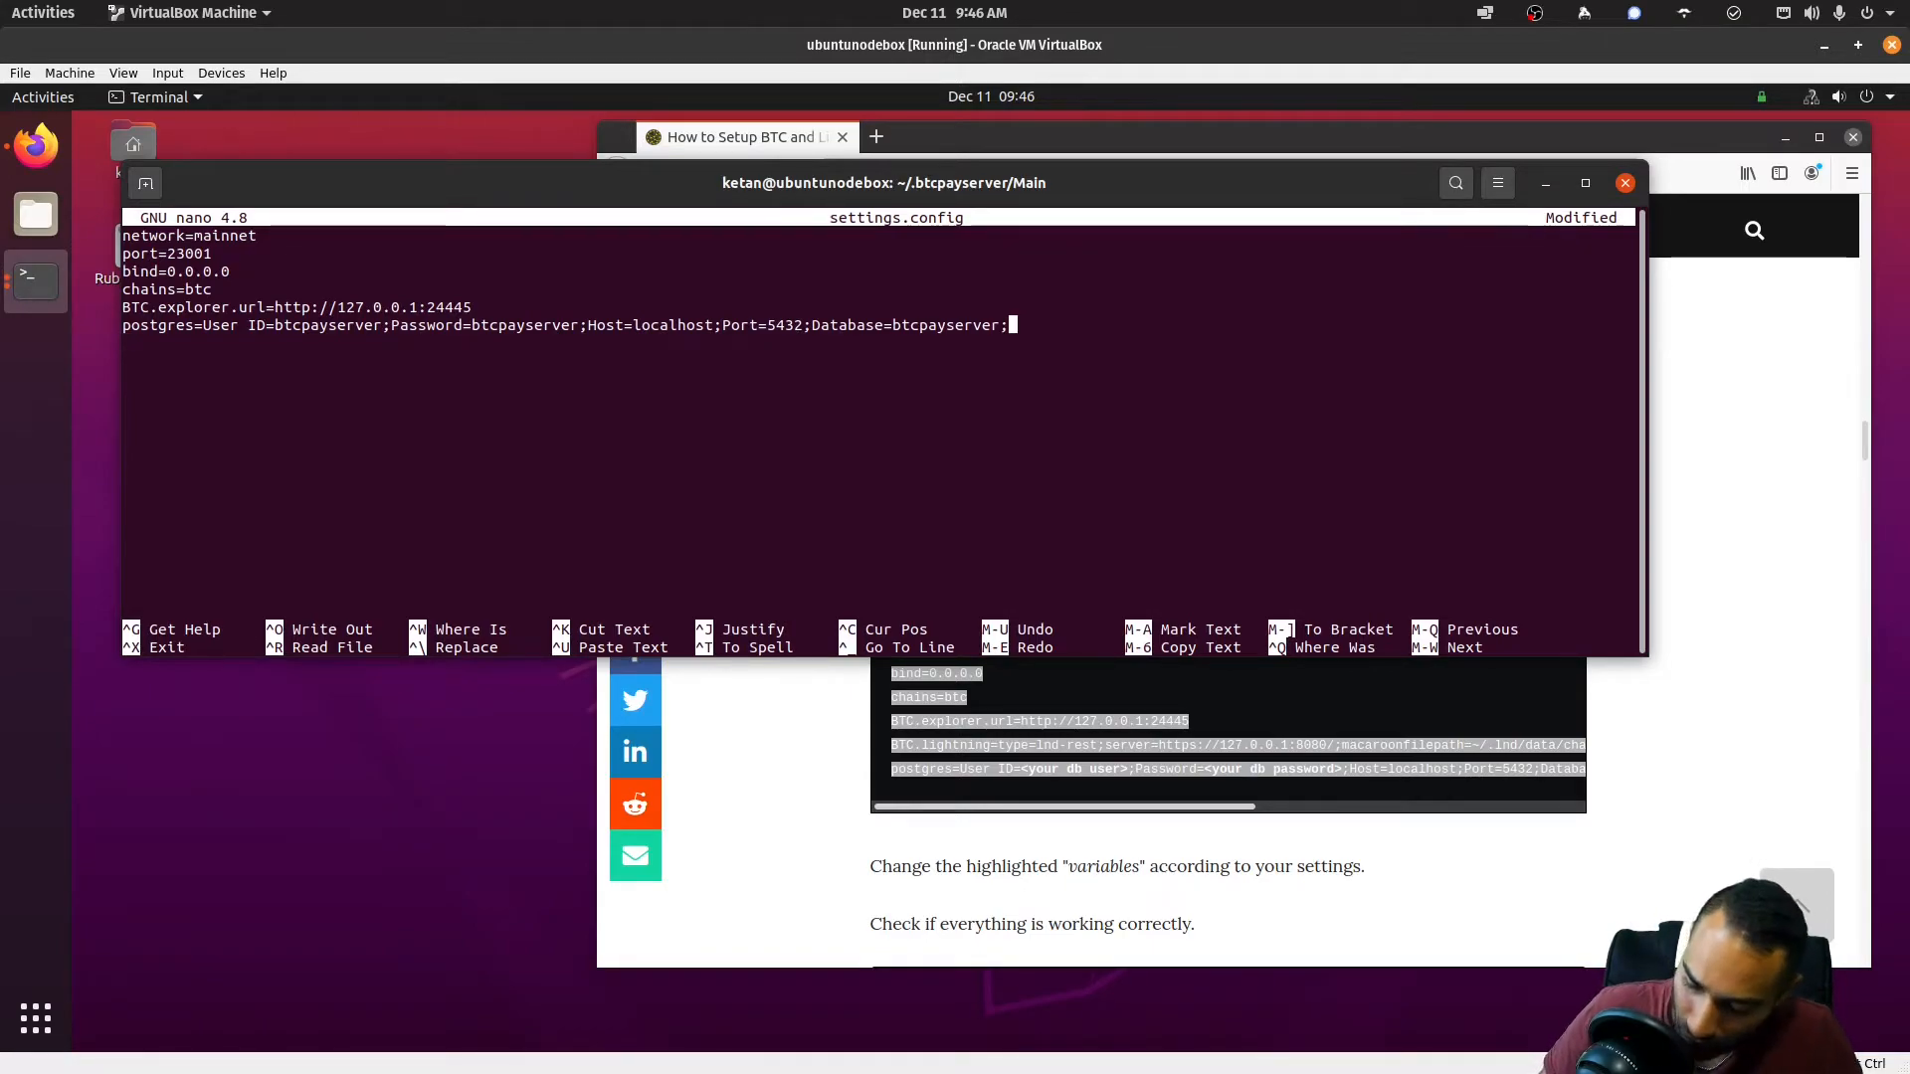
key("ctrl+o")
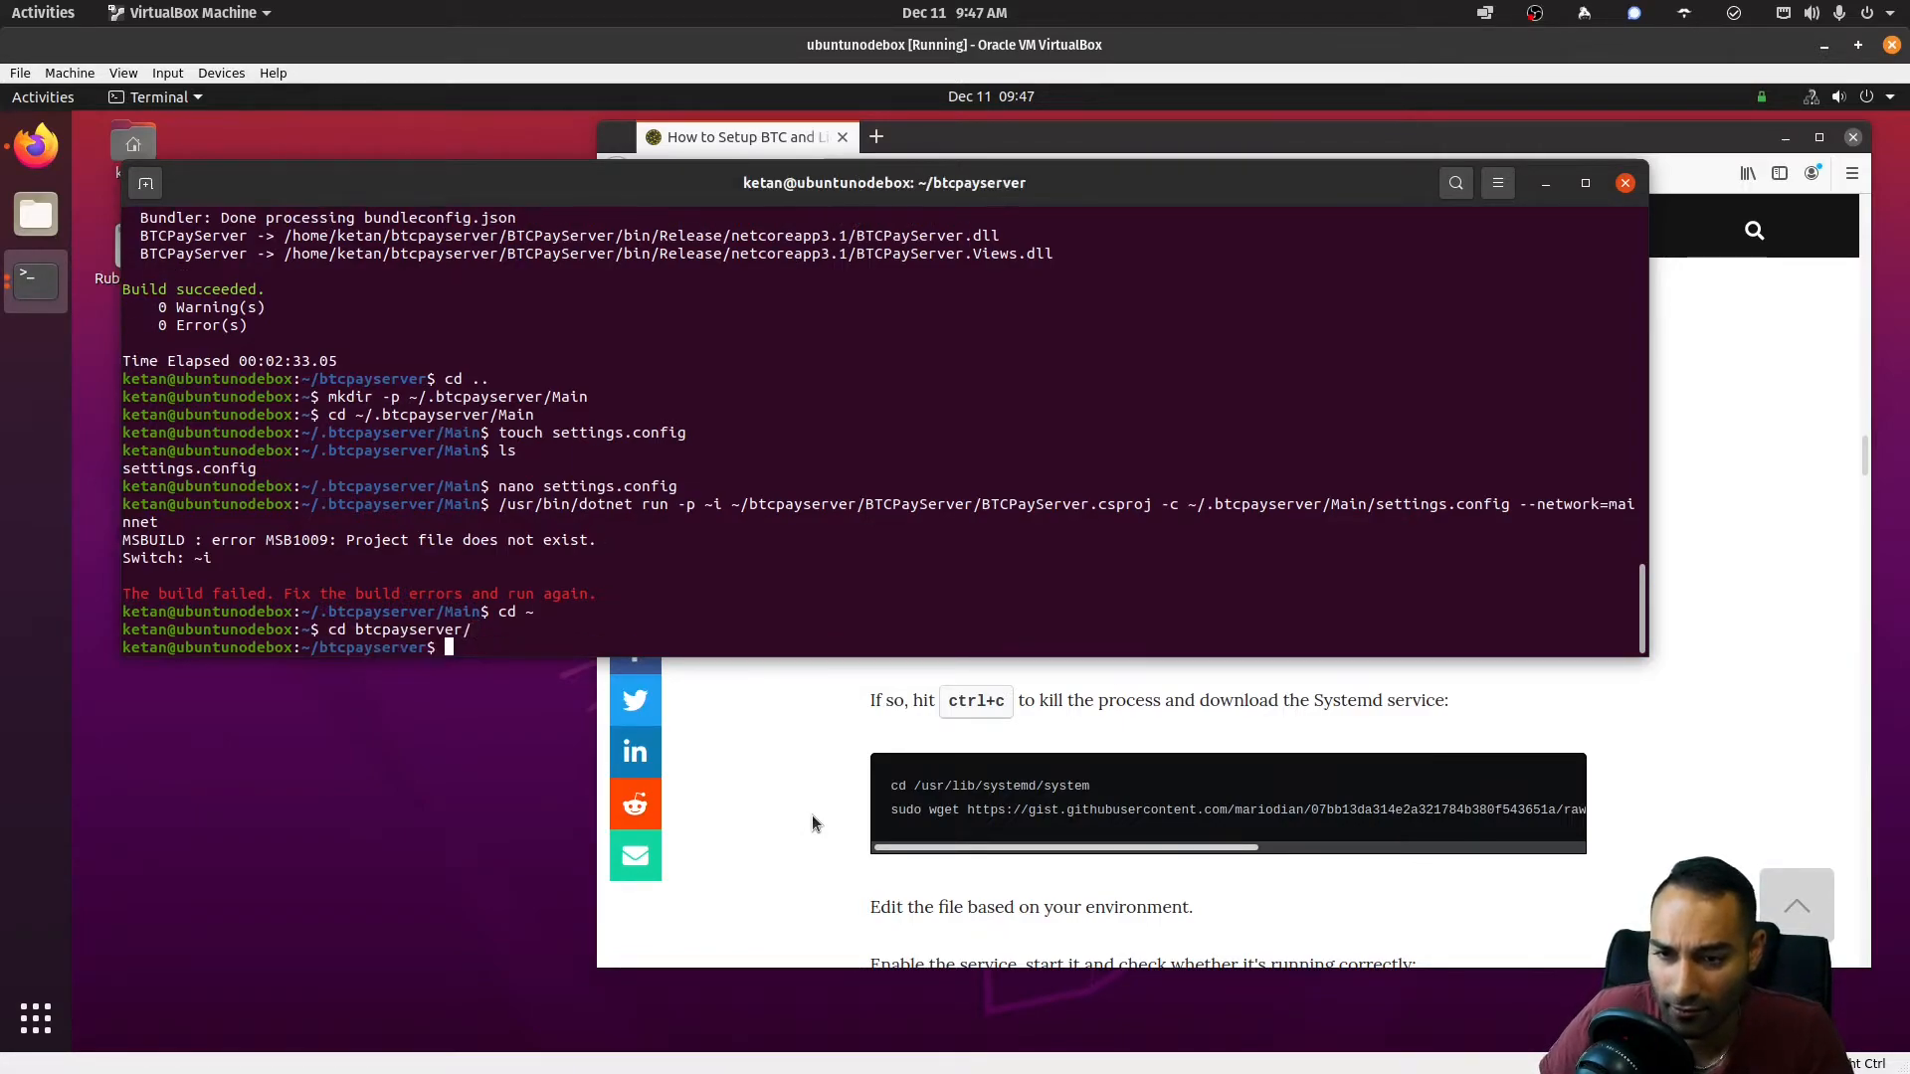
Step: Run ./run.sh in the btcpayserver folder so the server listens on port 23001
type("./run.sh")
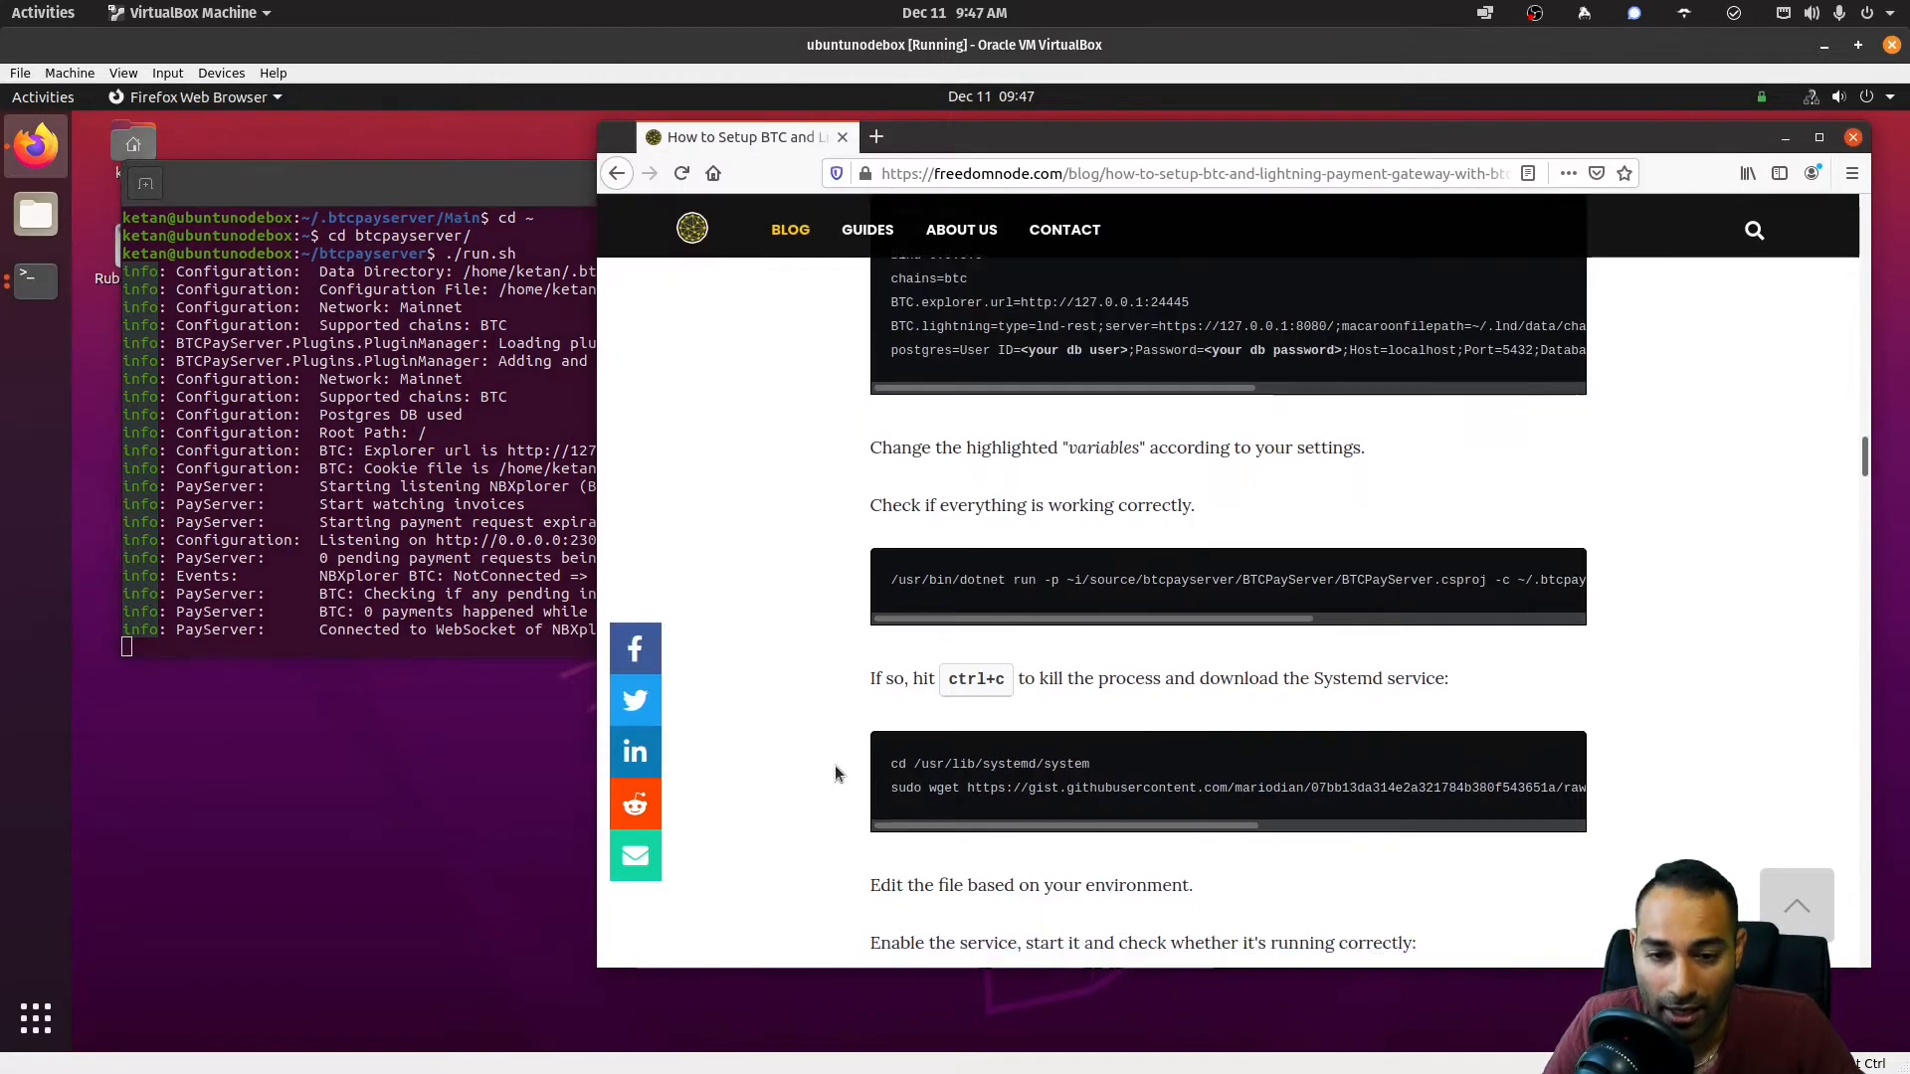
scroll("down", 3)
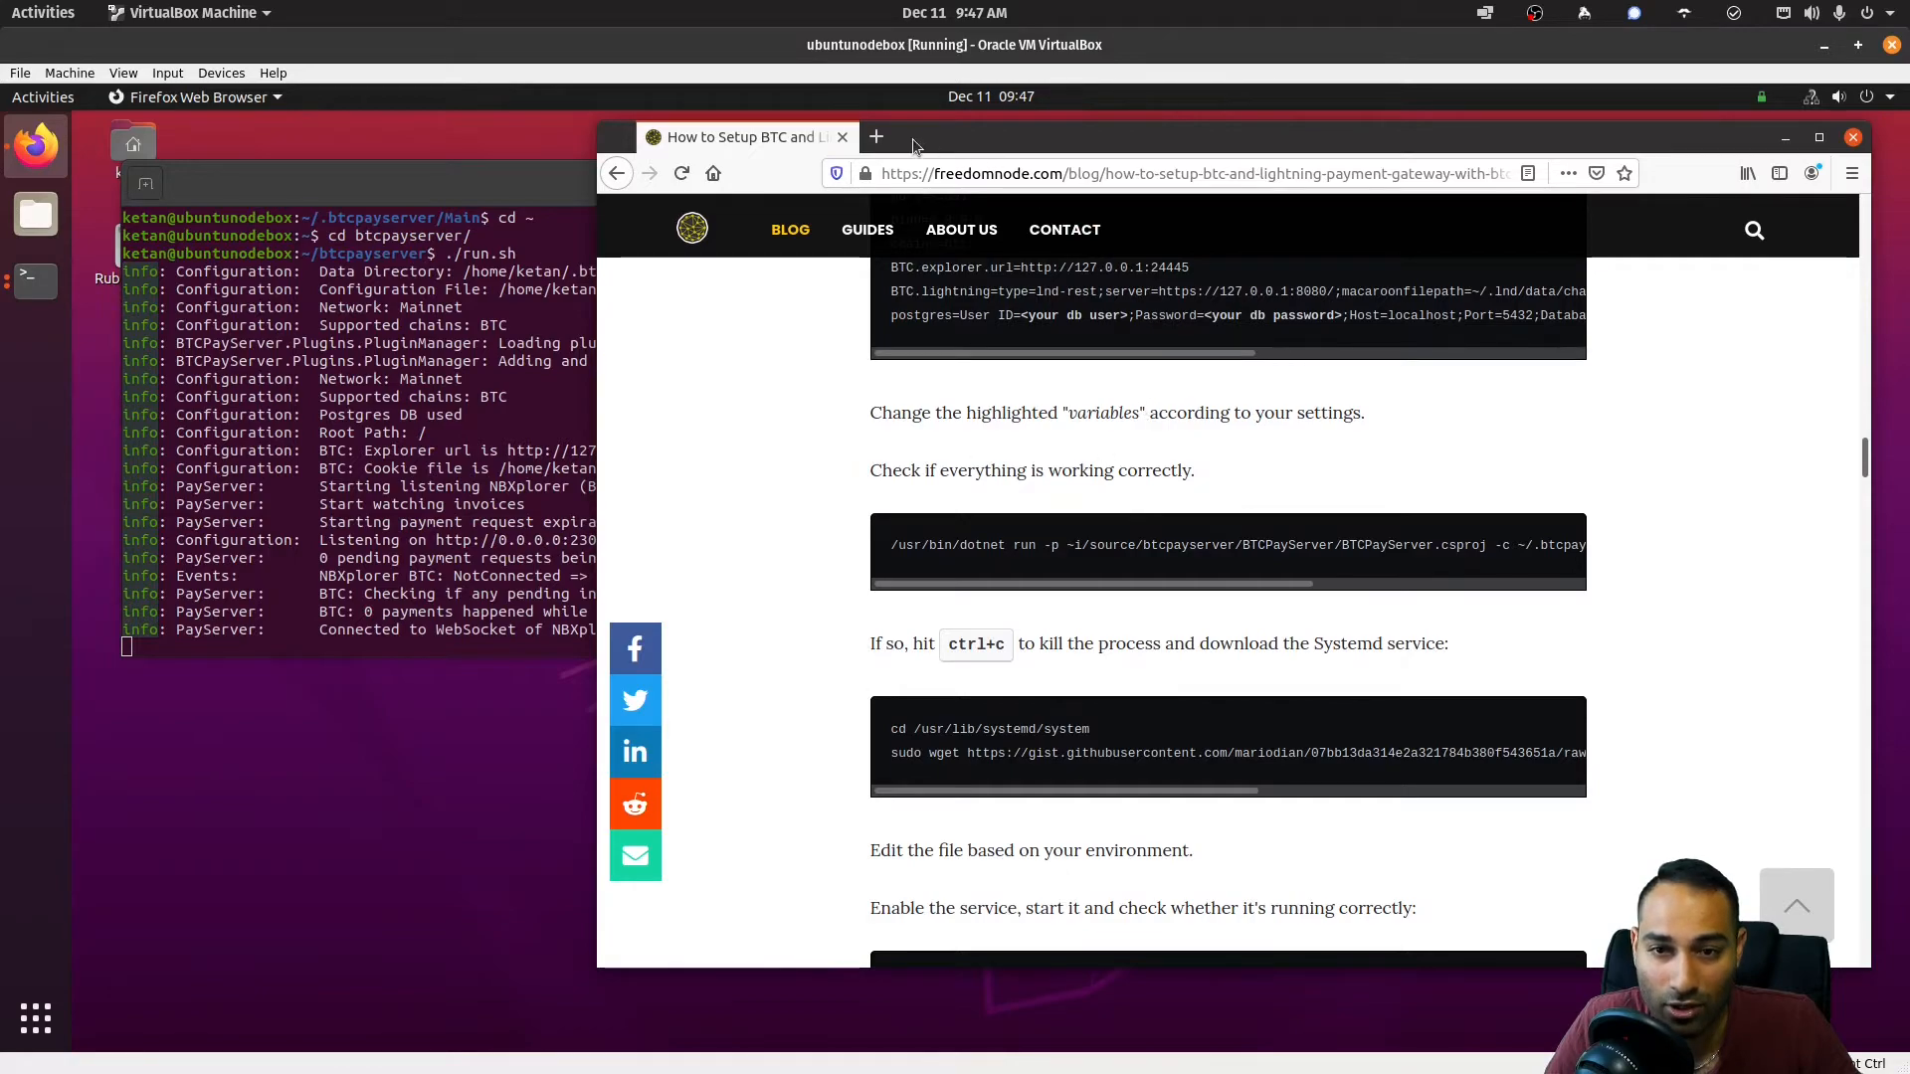
Step: Load 127.0.0.1:23001 in a new Firefox tab to reach the Create account page
left_click(876, 137)
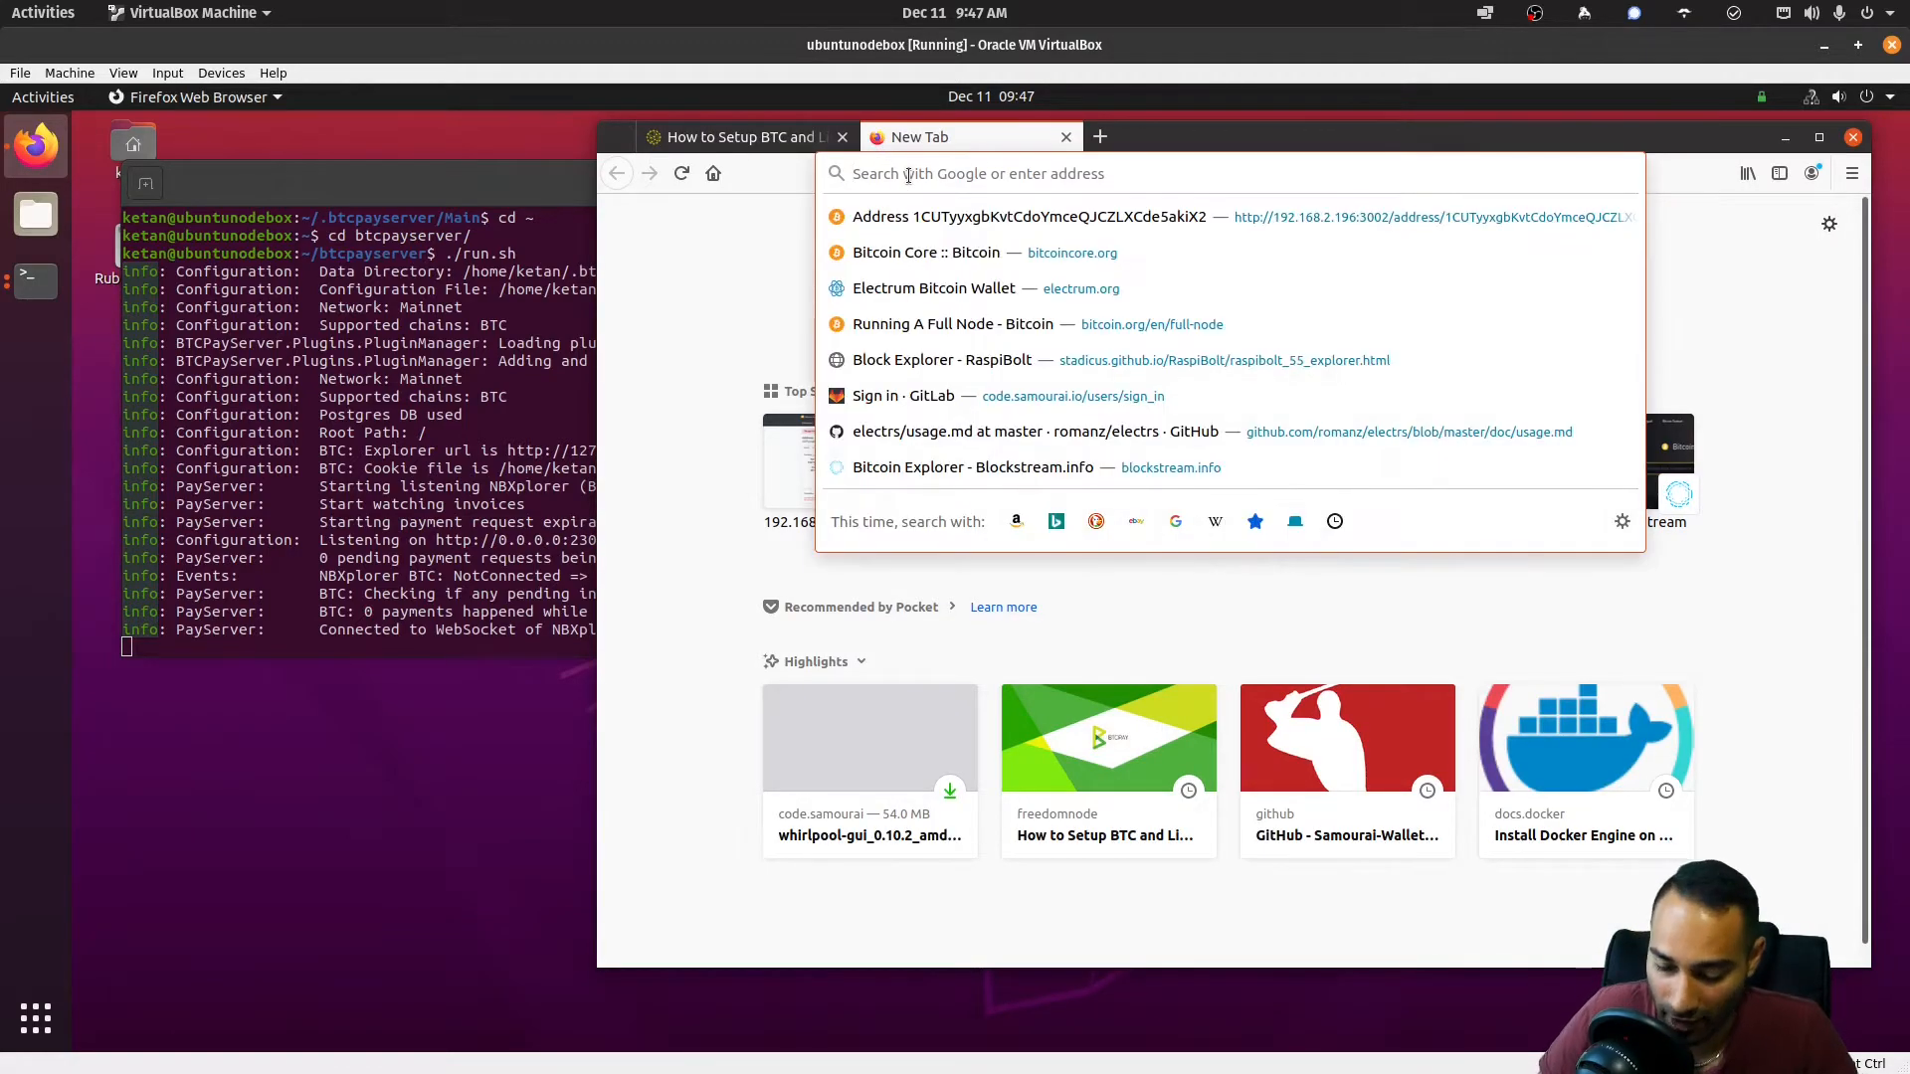
type("127.0.0.1:23001")
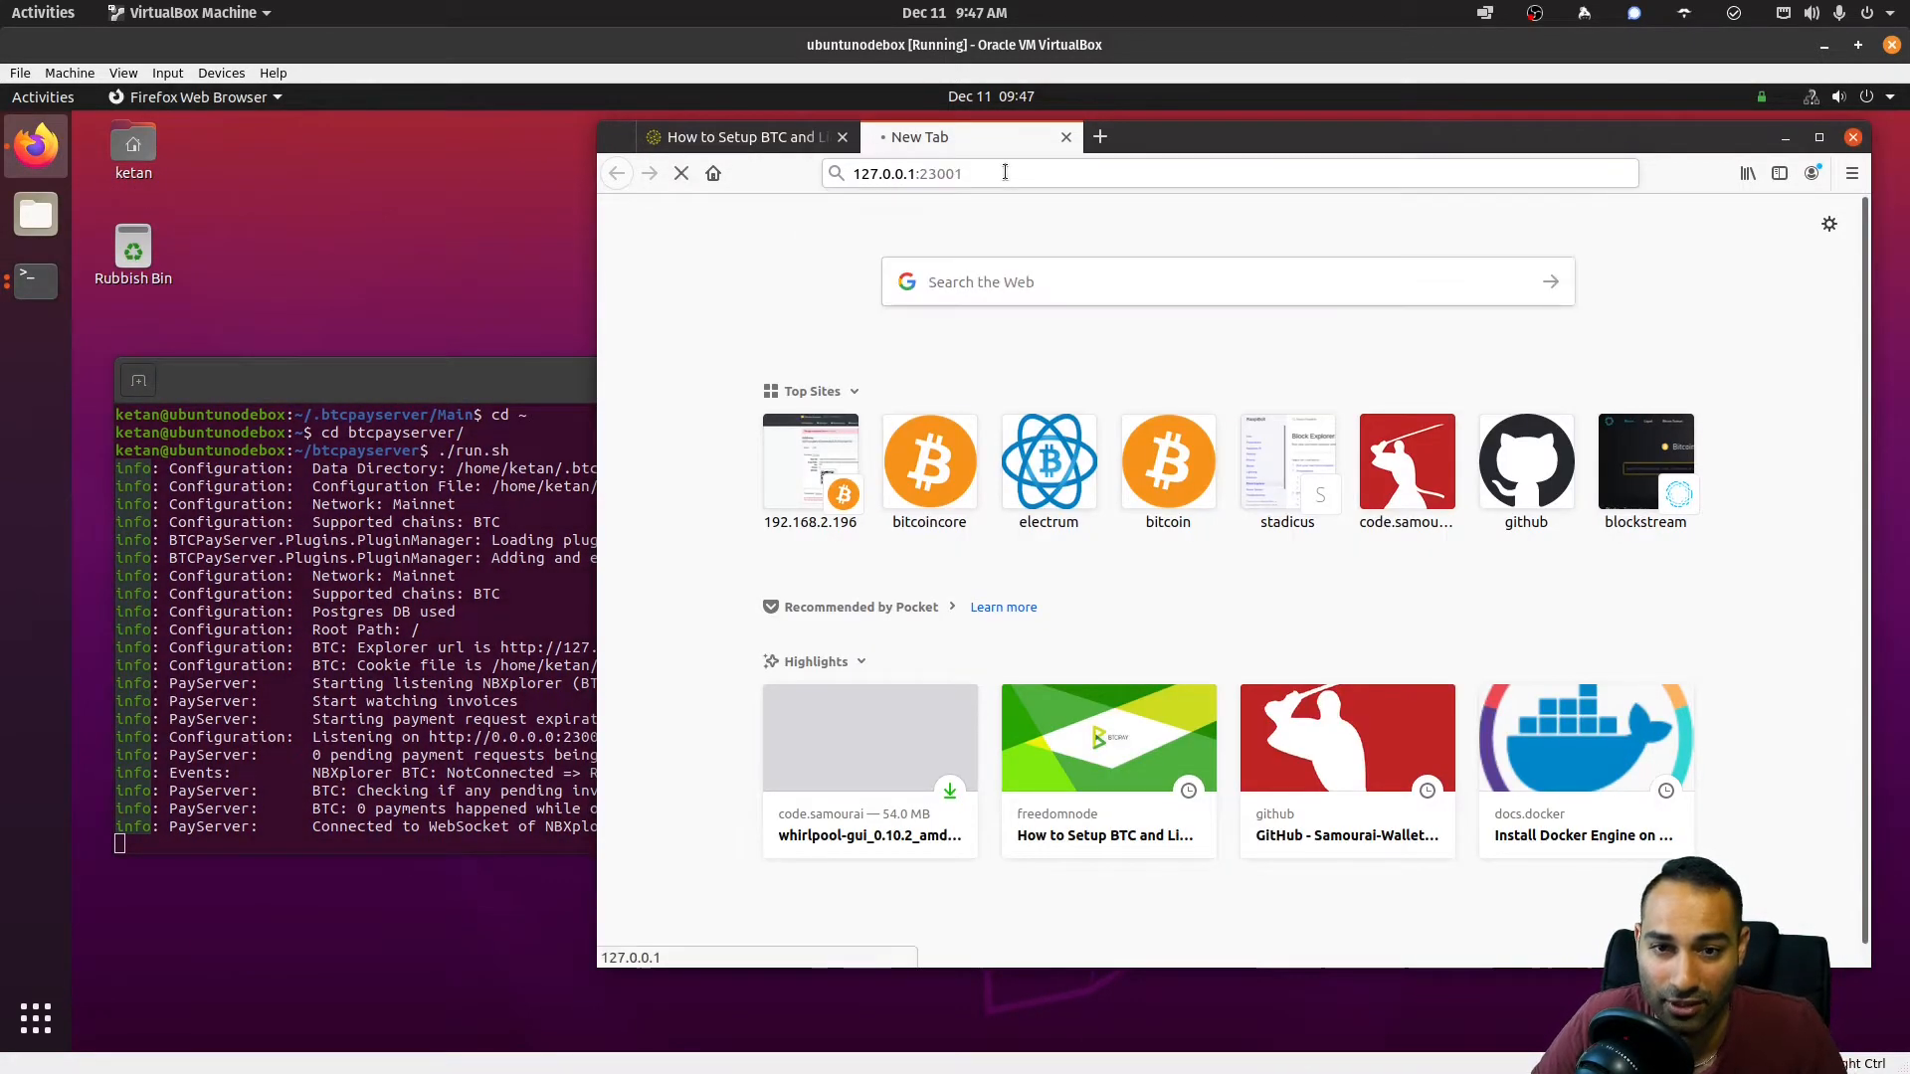
key("Return")
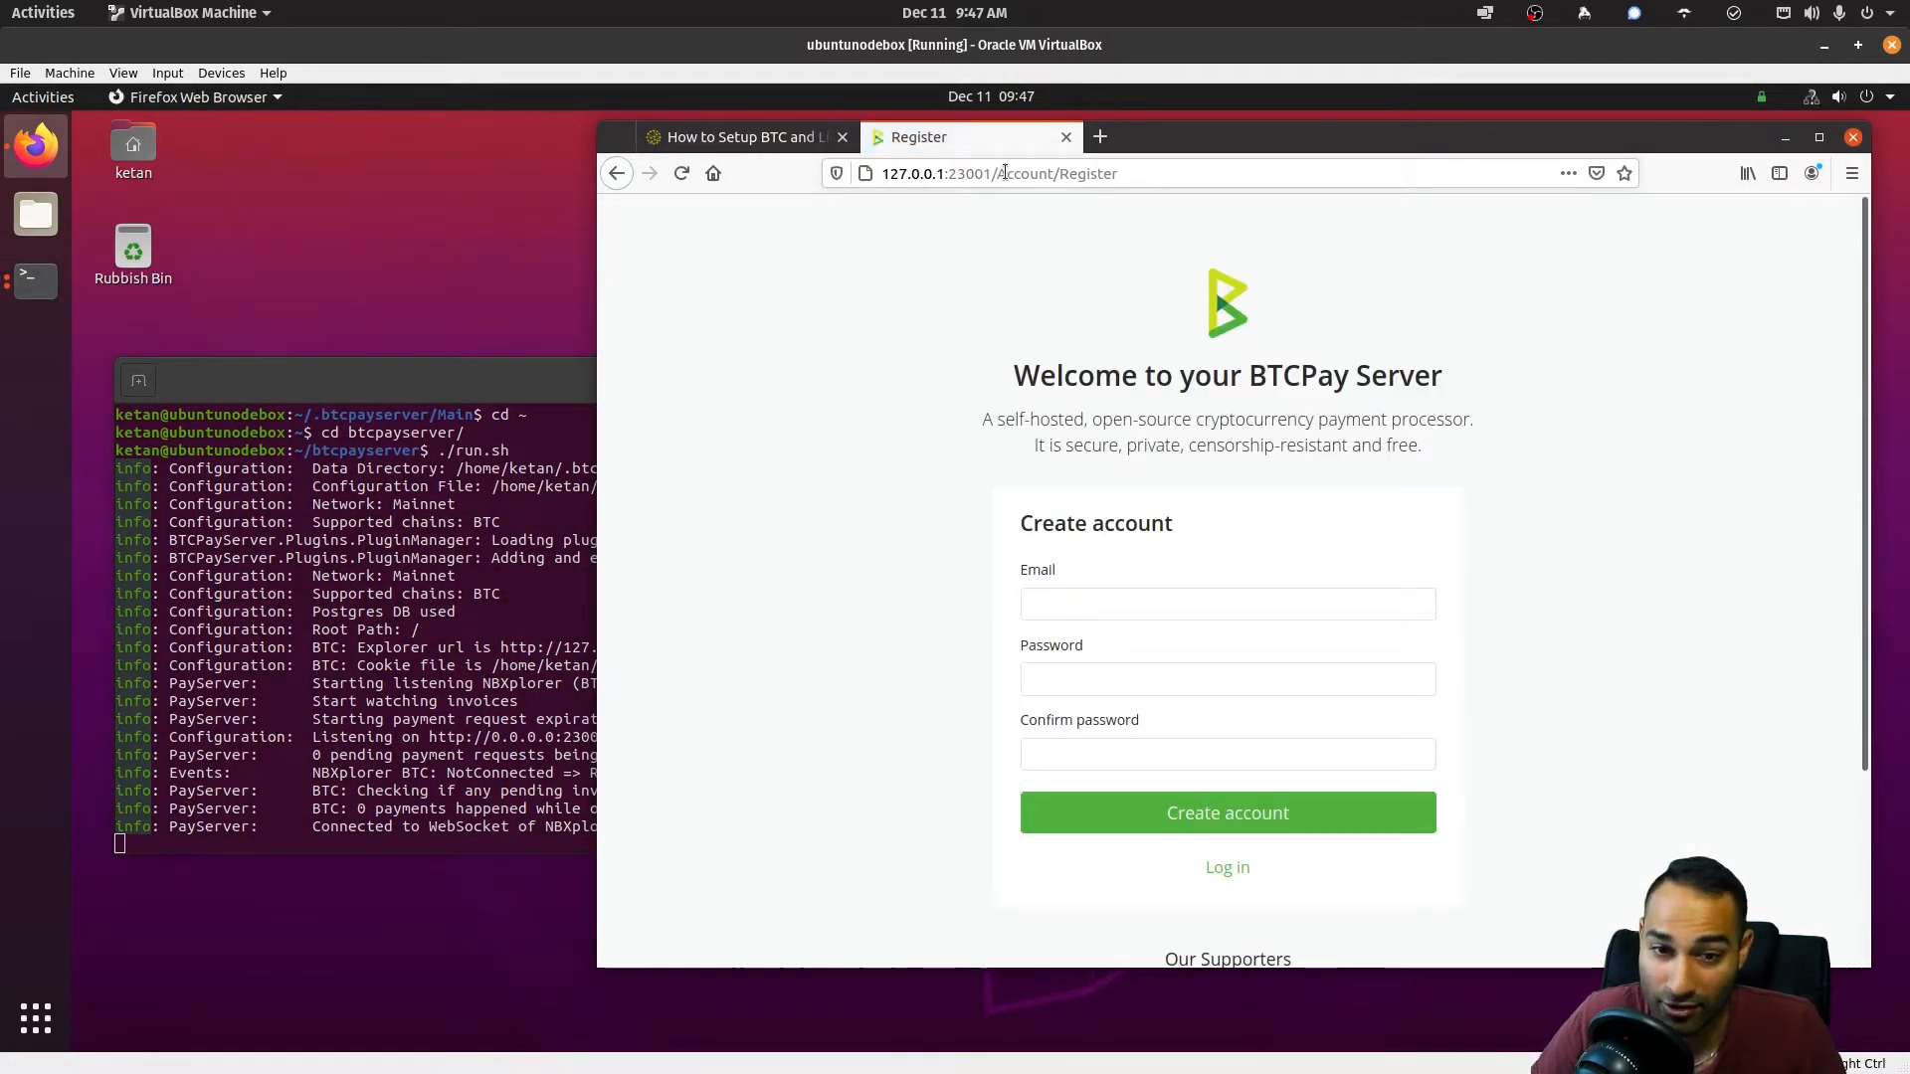
mouse_move(1196, 635)
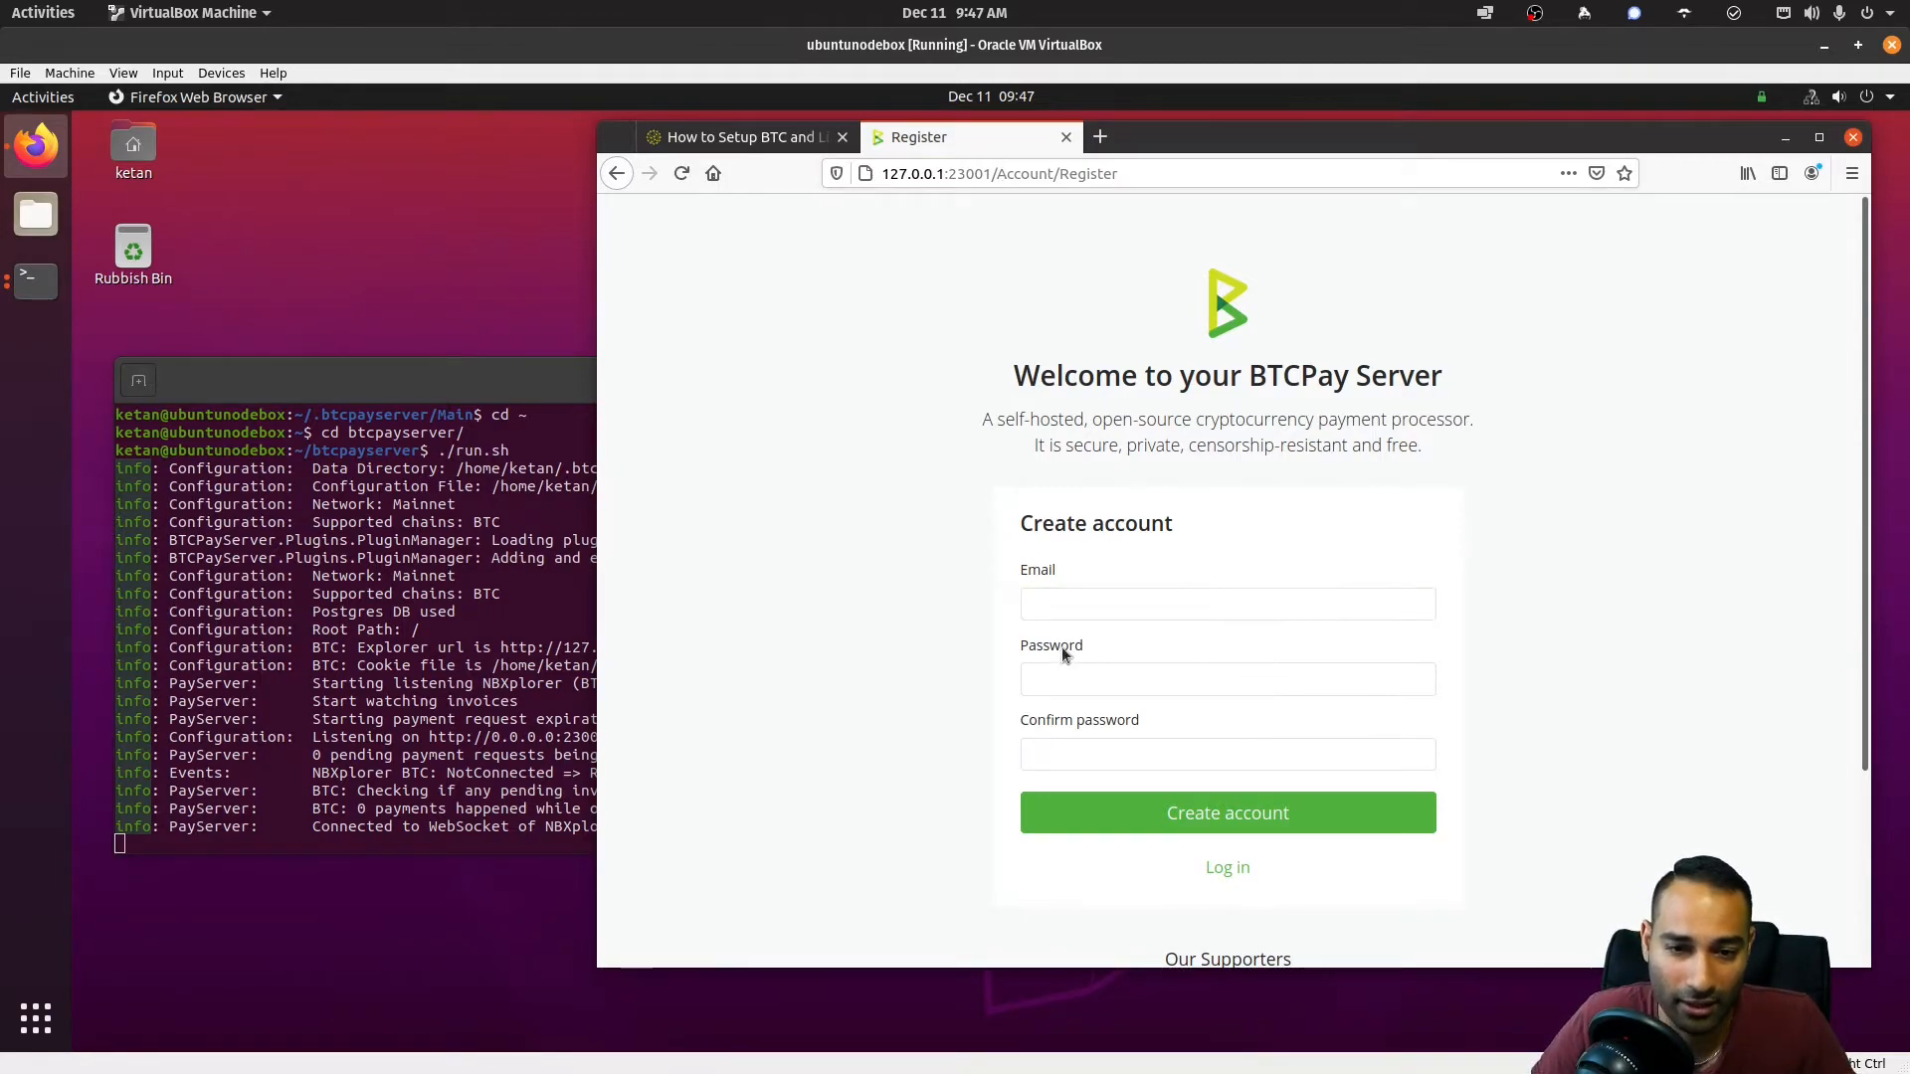
left_click(1227, 678)
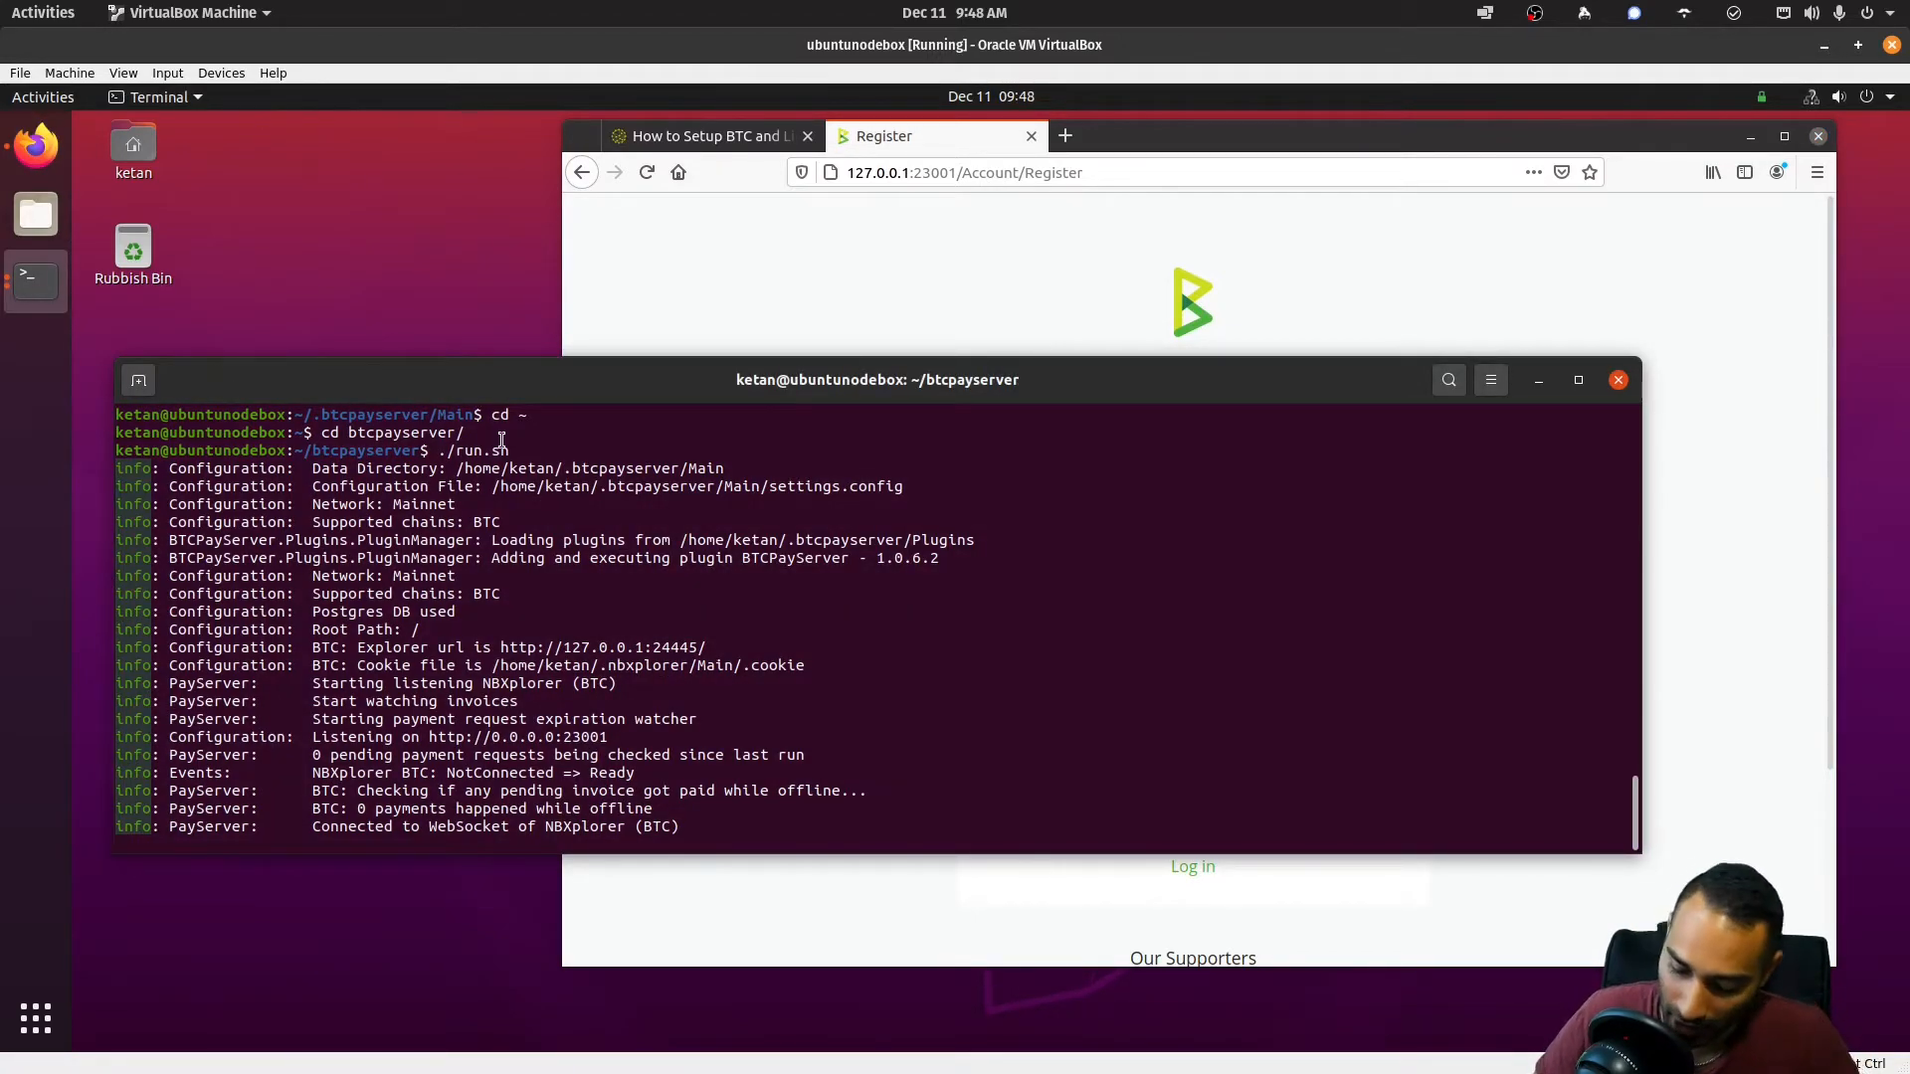
Step: Stop the BTCPay Server test run and confirm 127.0.0.1:23001 shows 'Unable to connect'
key("ctrl+c")
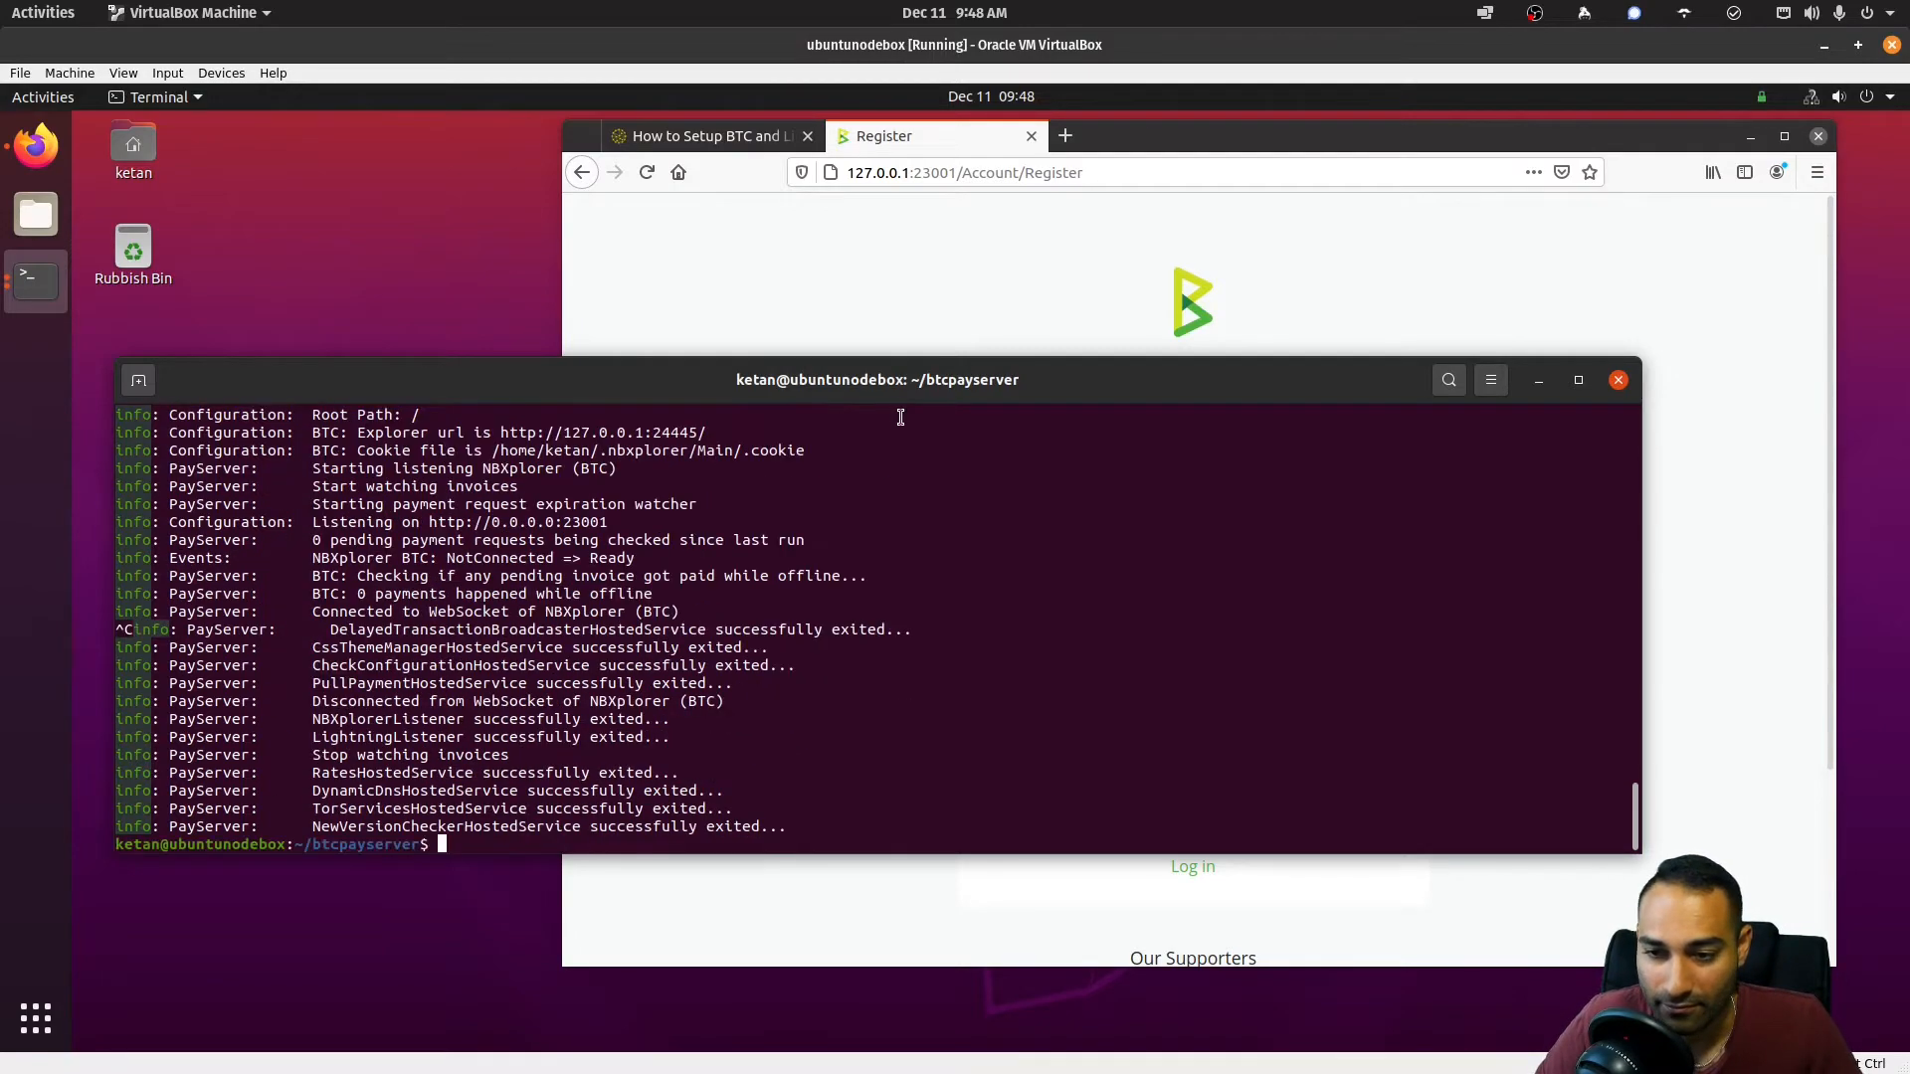
left_click(969, 172)
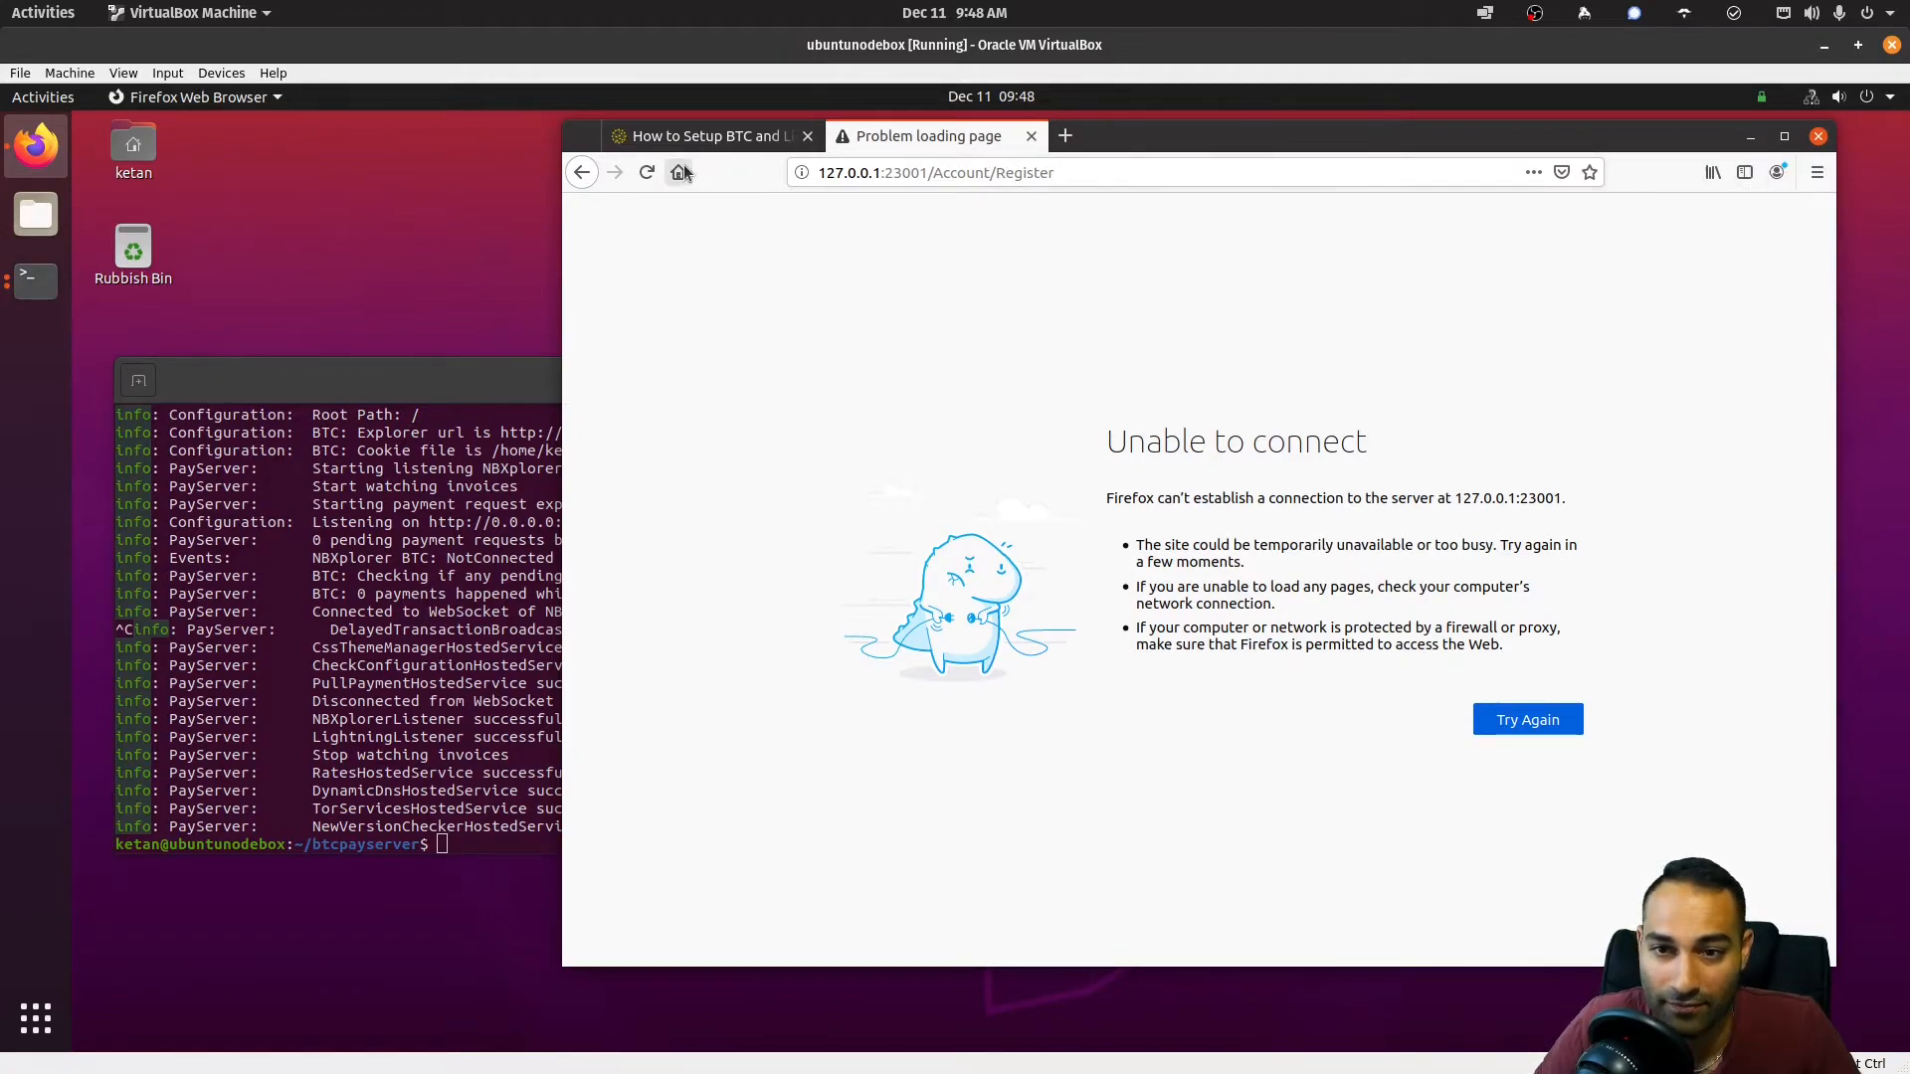
left_click(706, 136)
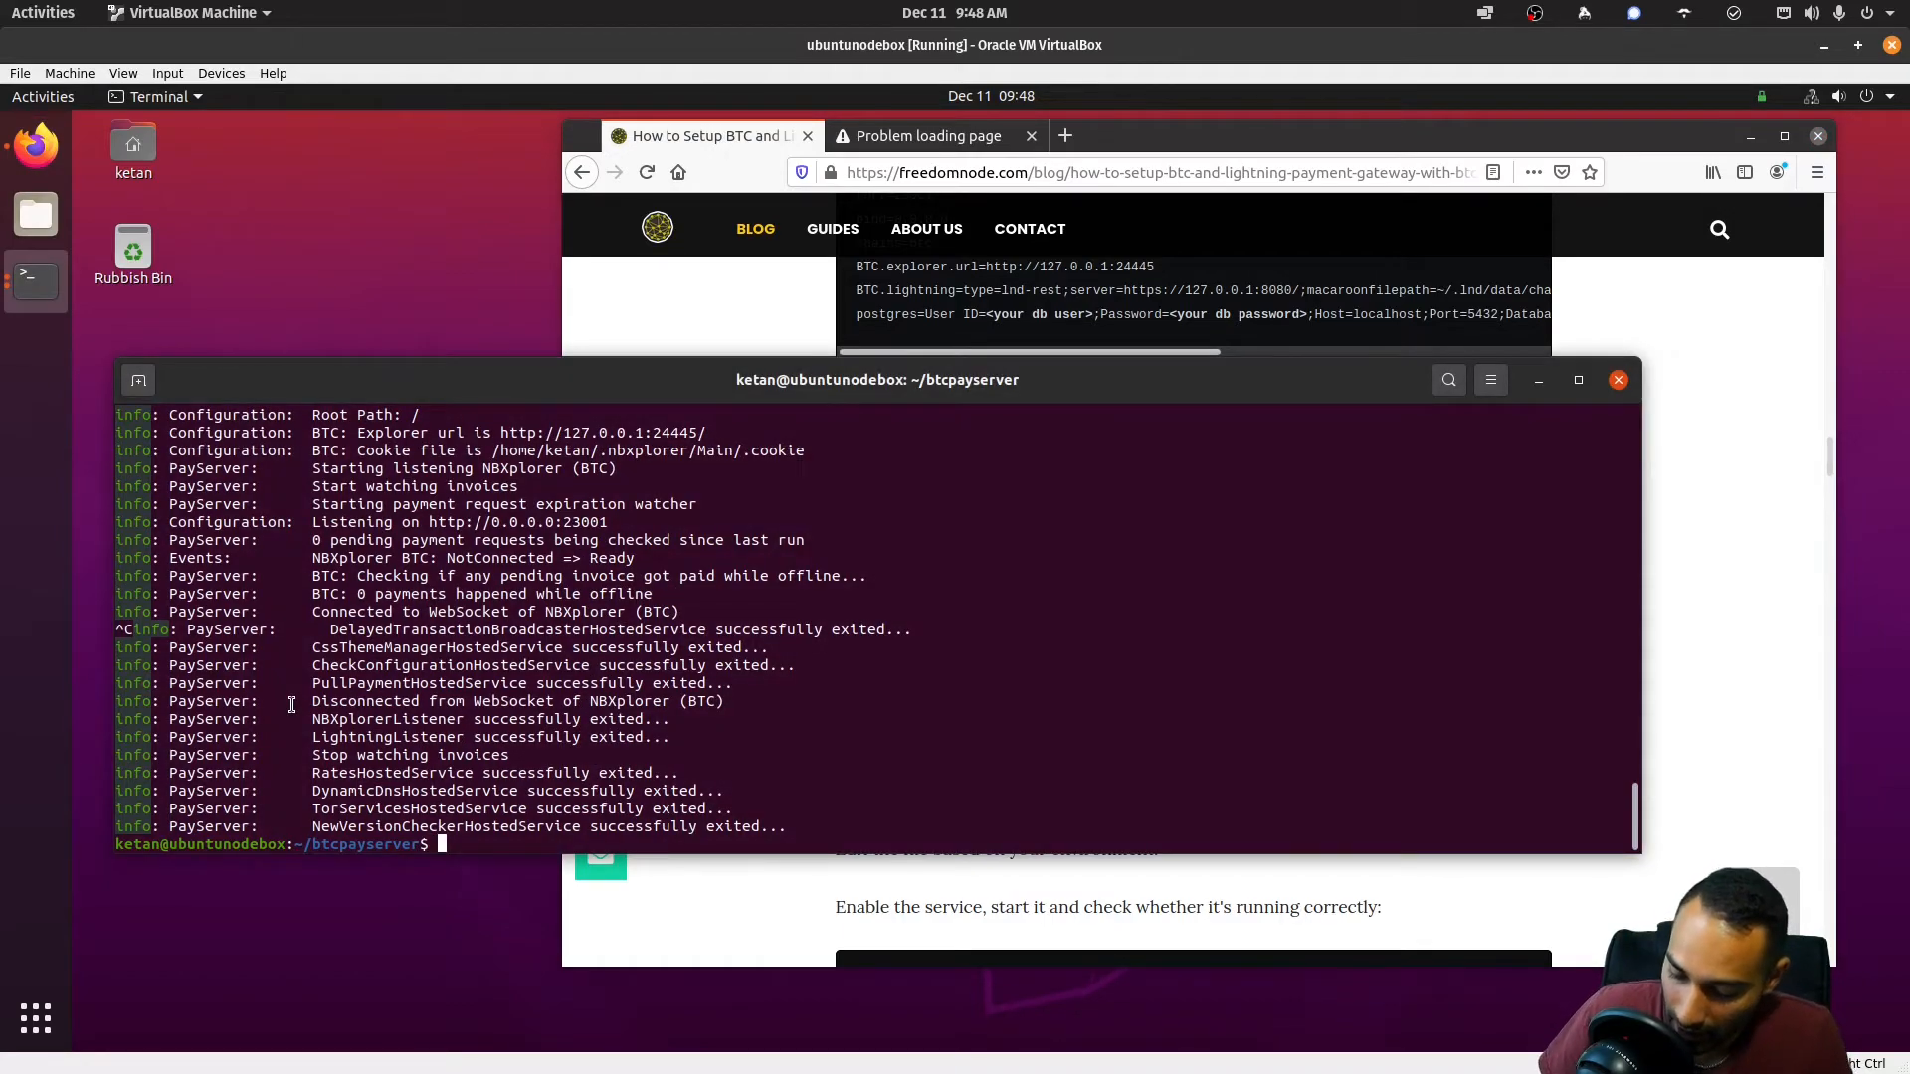
Step: Download btcpayserver.service into /etc/systemd/system with sudo wget and type its nano command
type("cd /etc/")
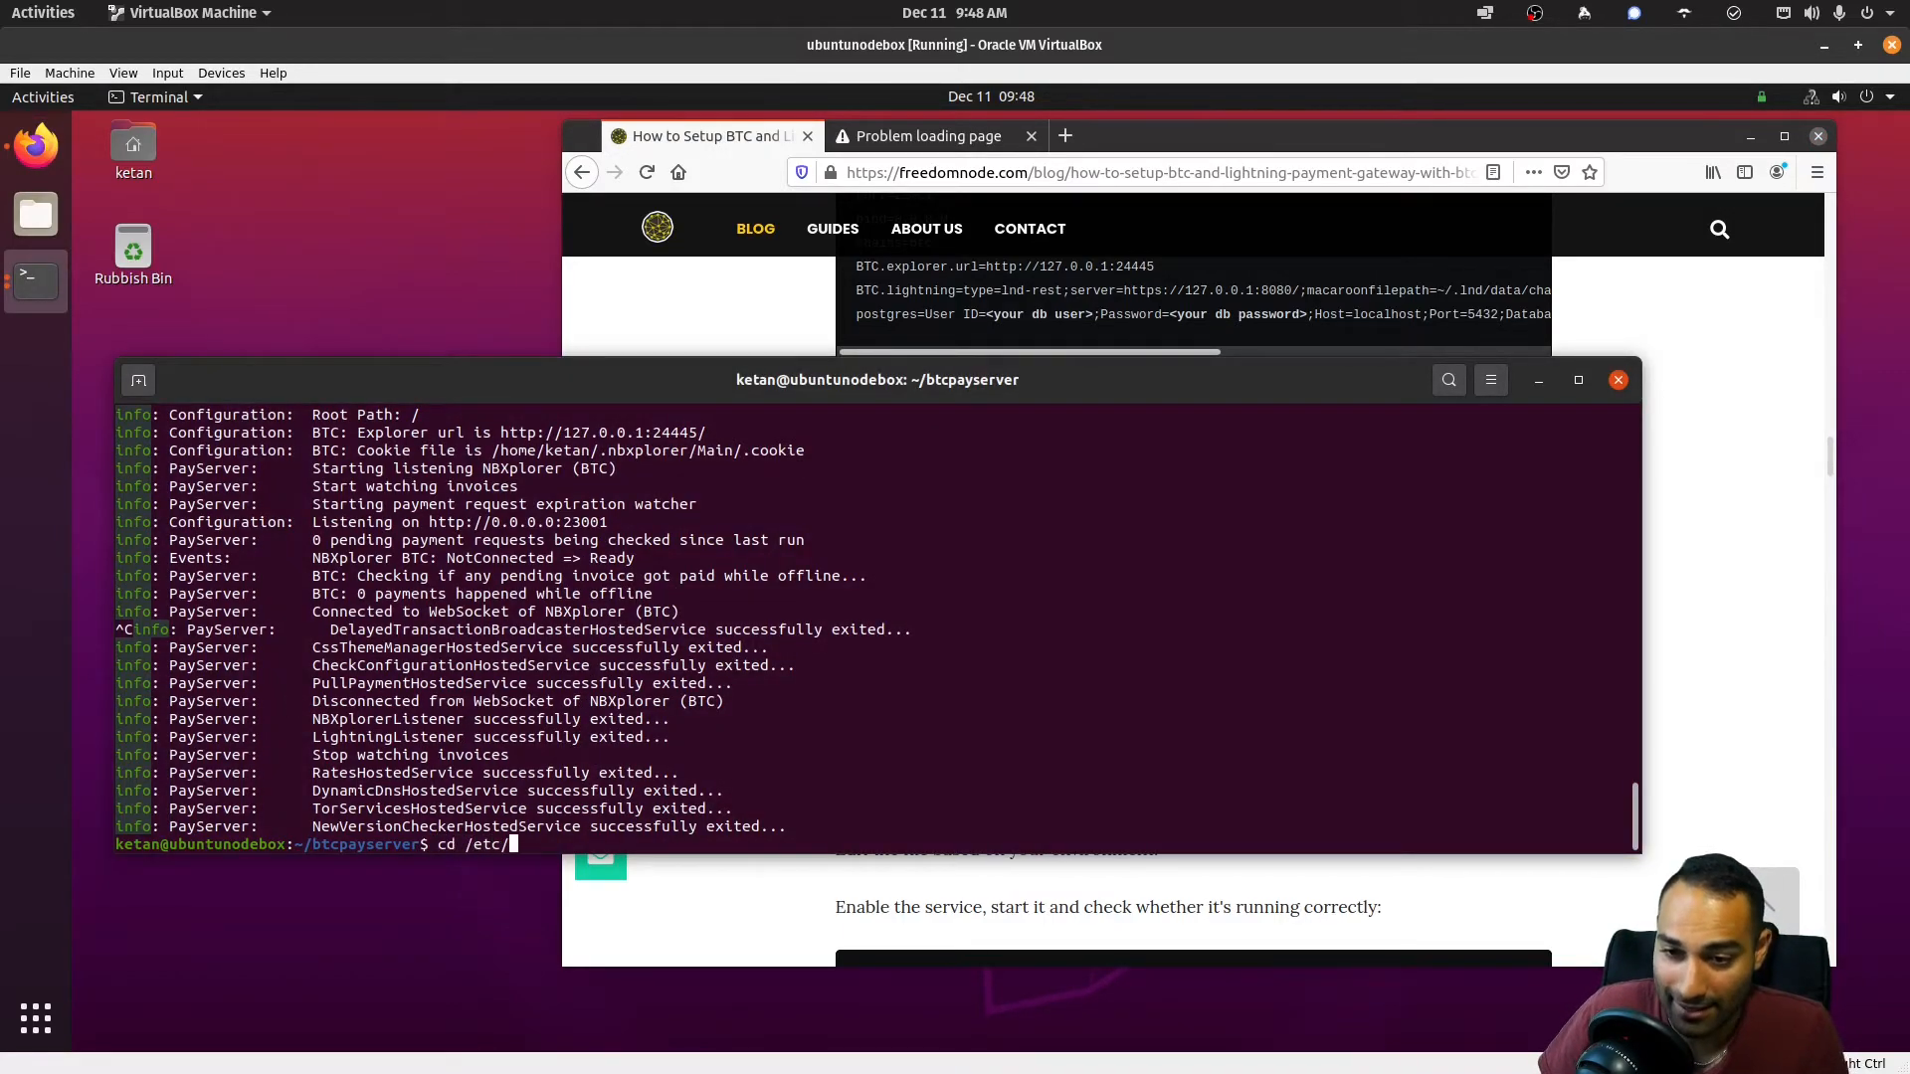
key("Return")
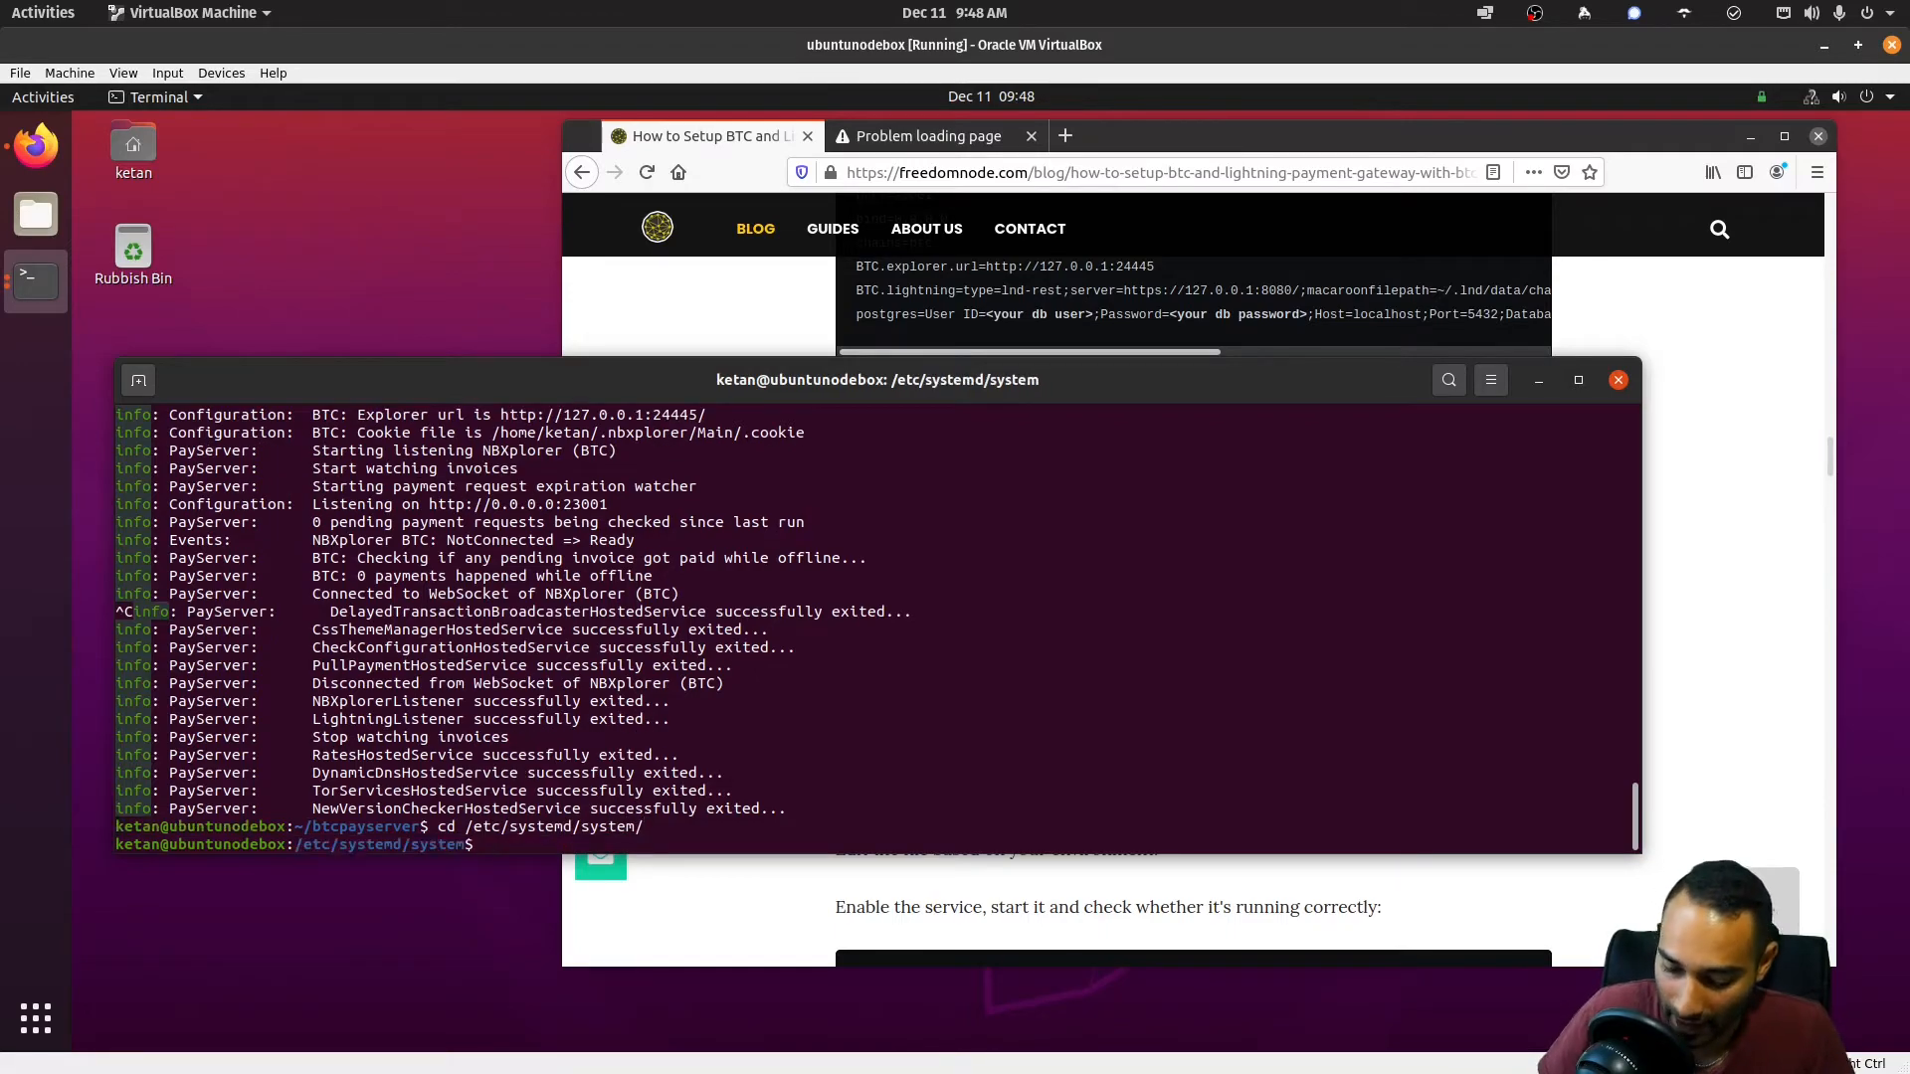
type("sudo wget")
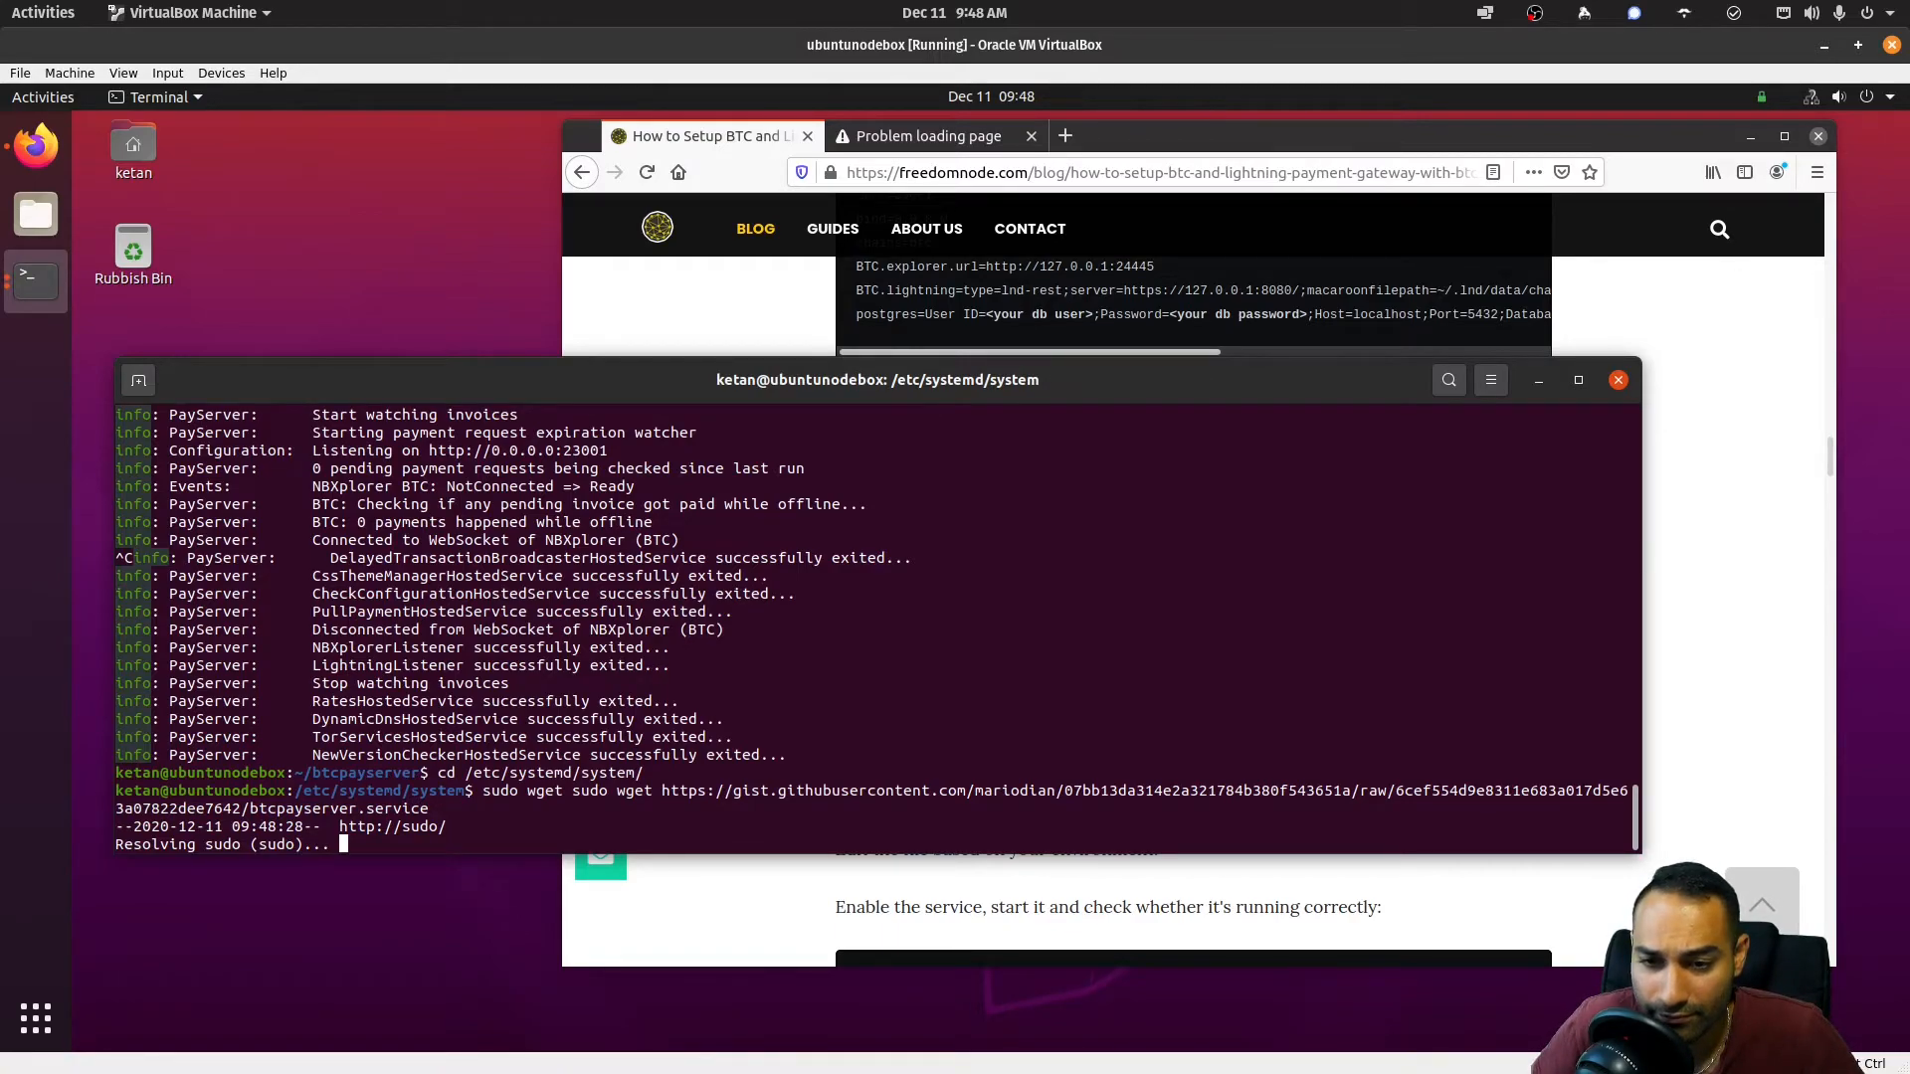
key("ctrl+c")
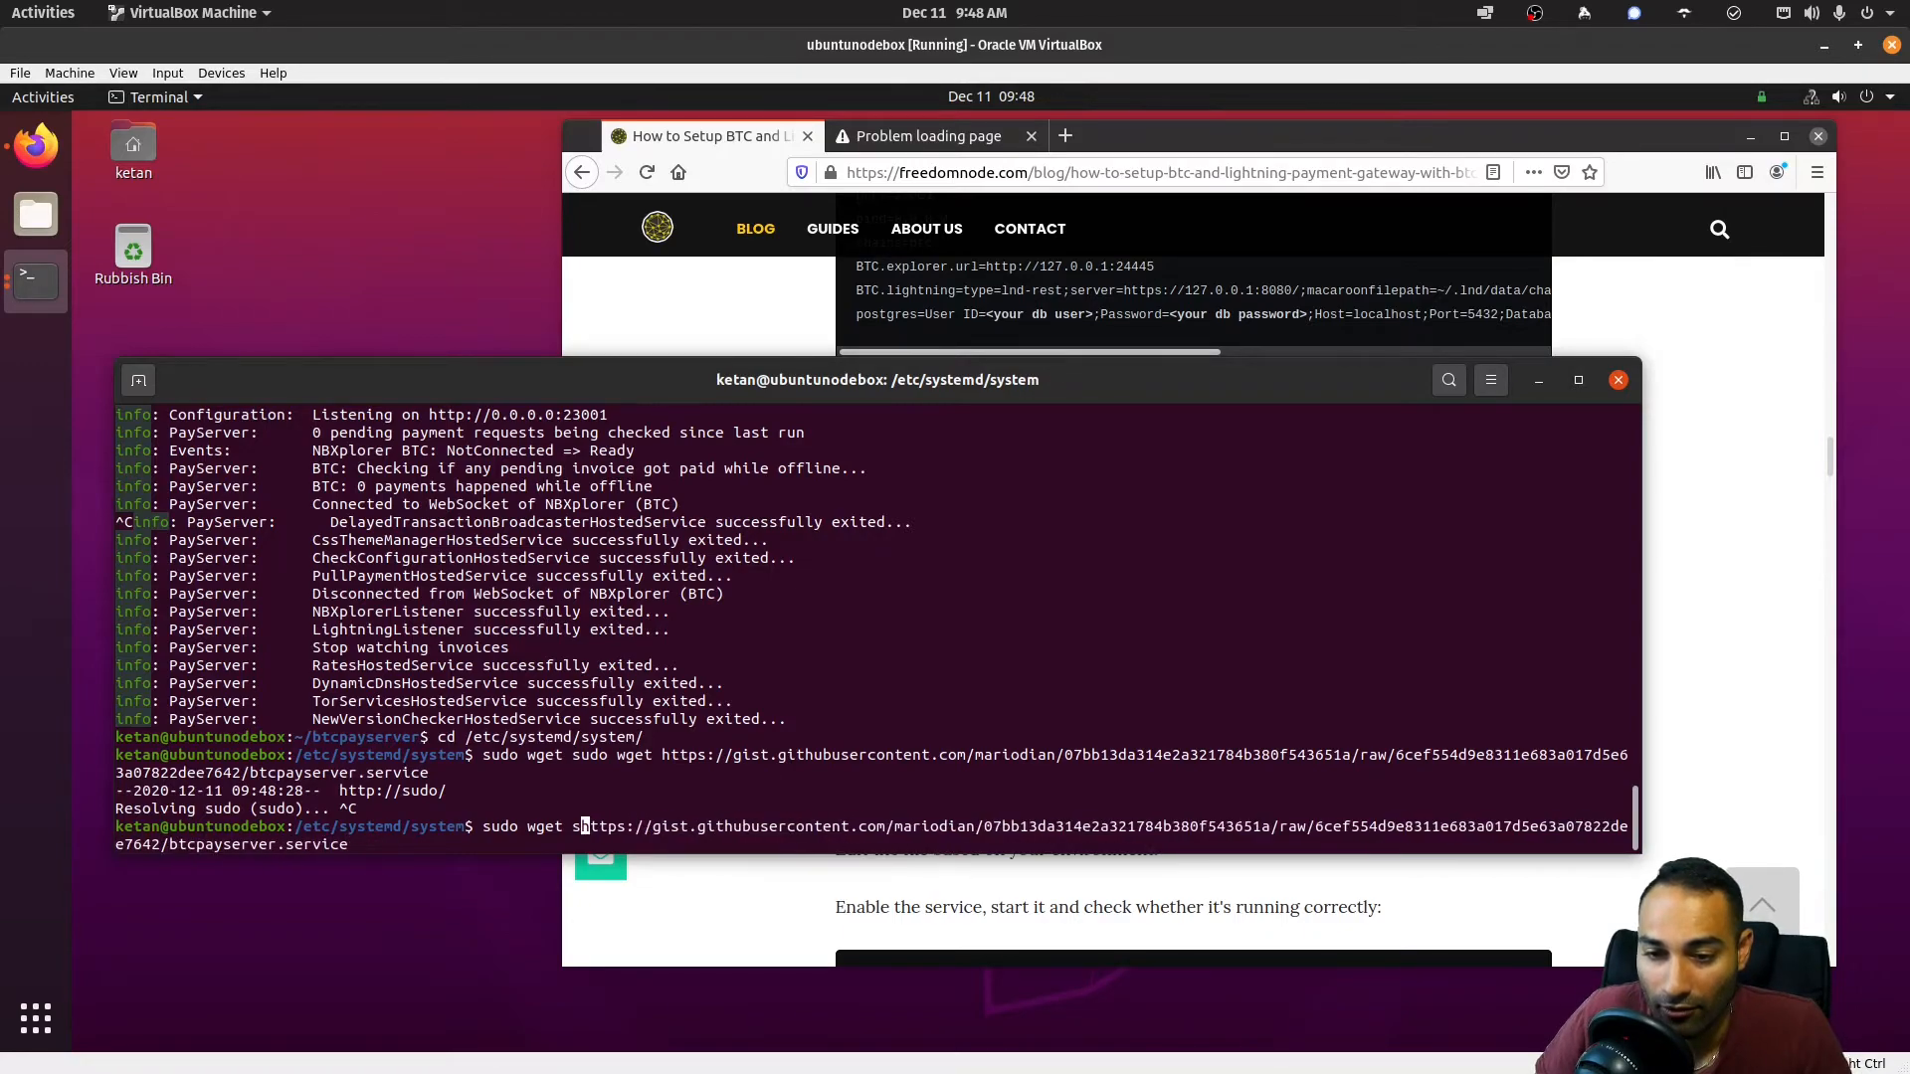
key("Return")
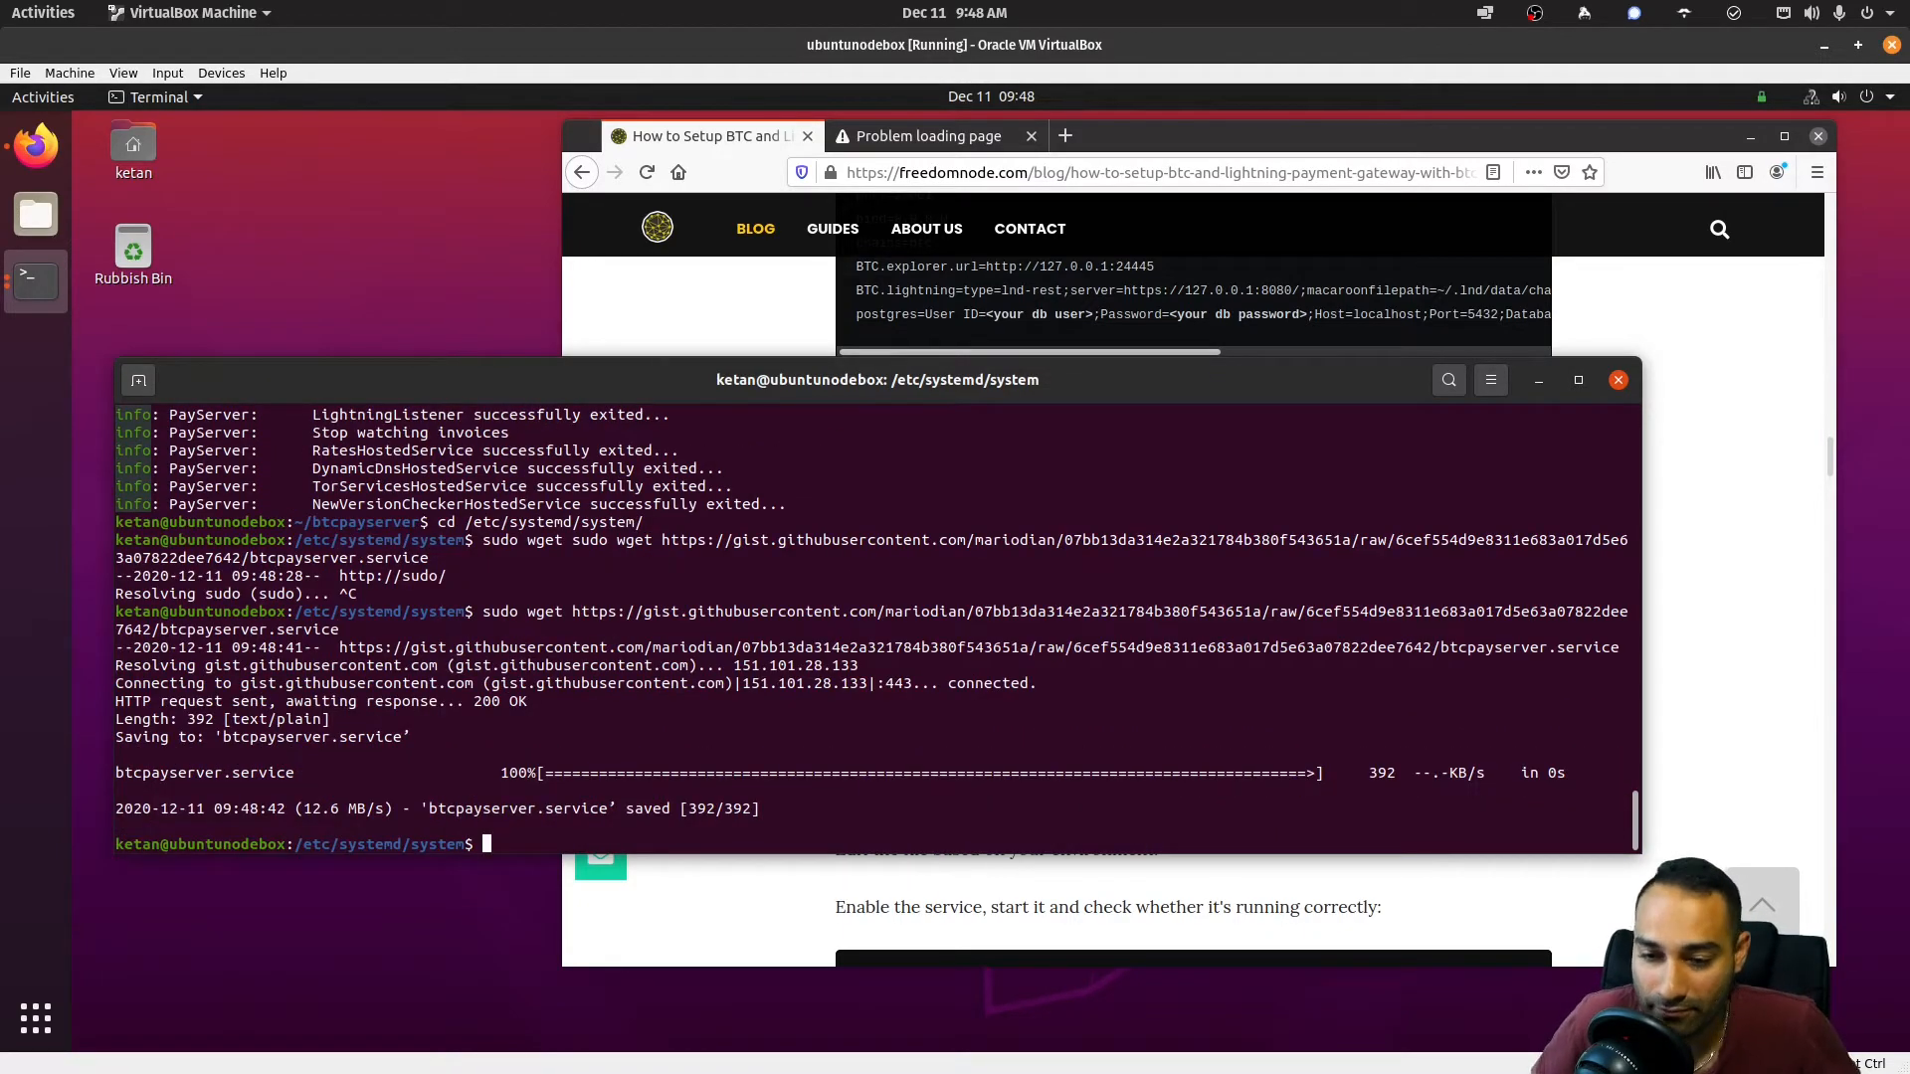
type("nano bt")
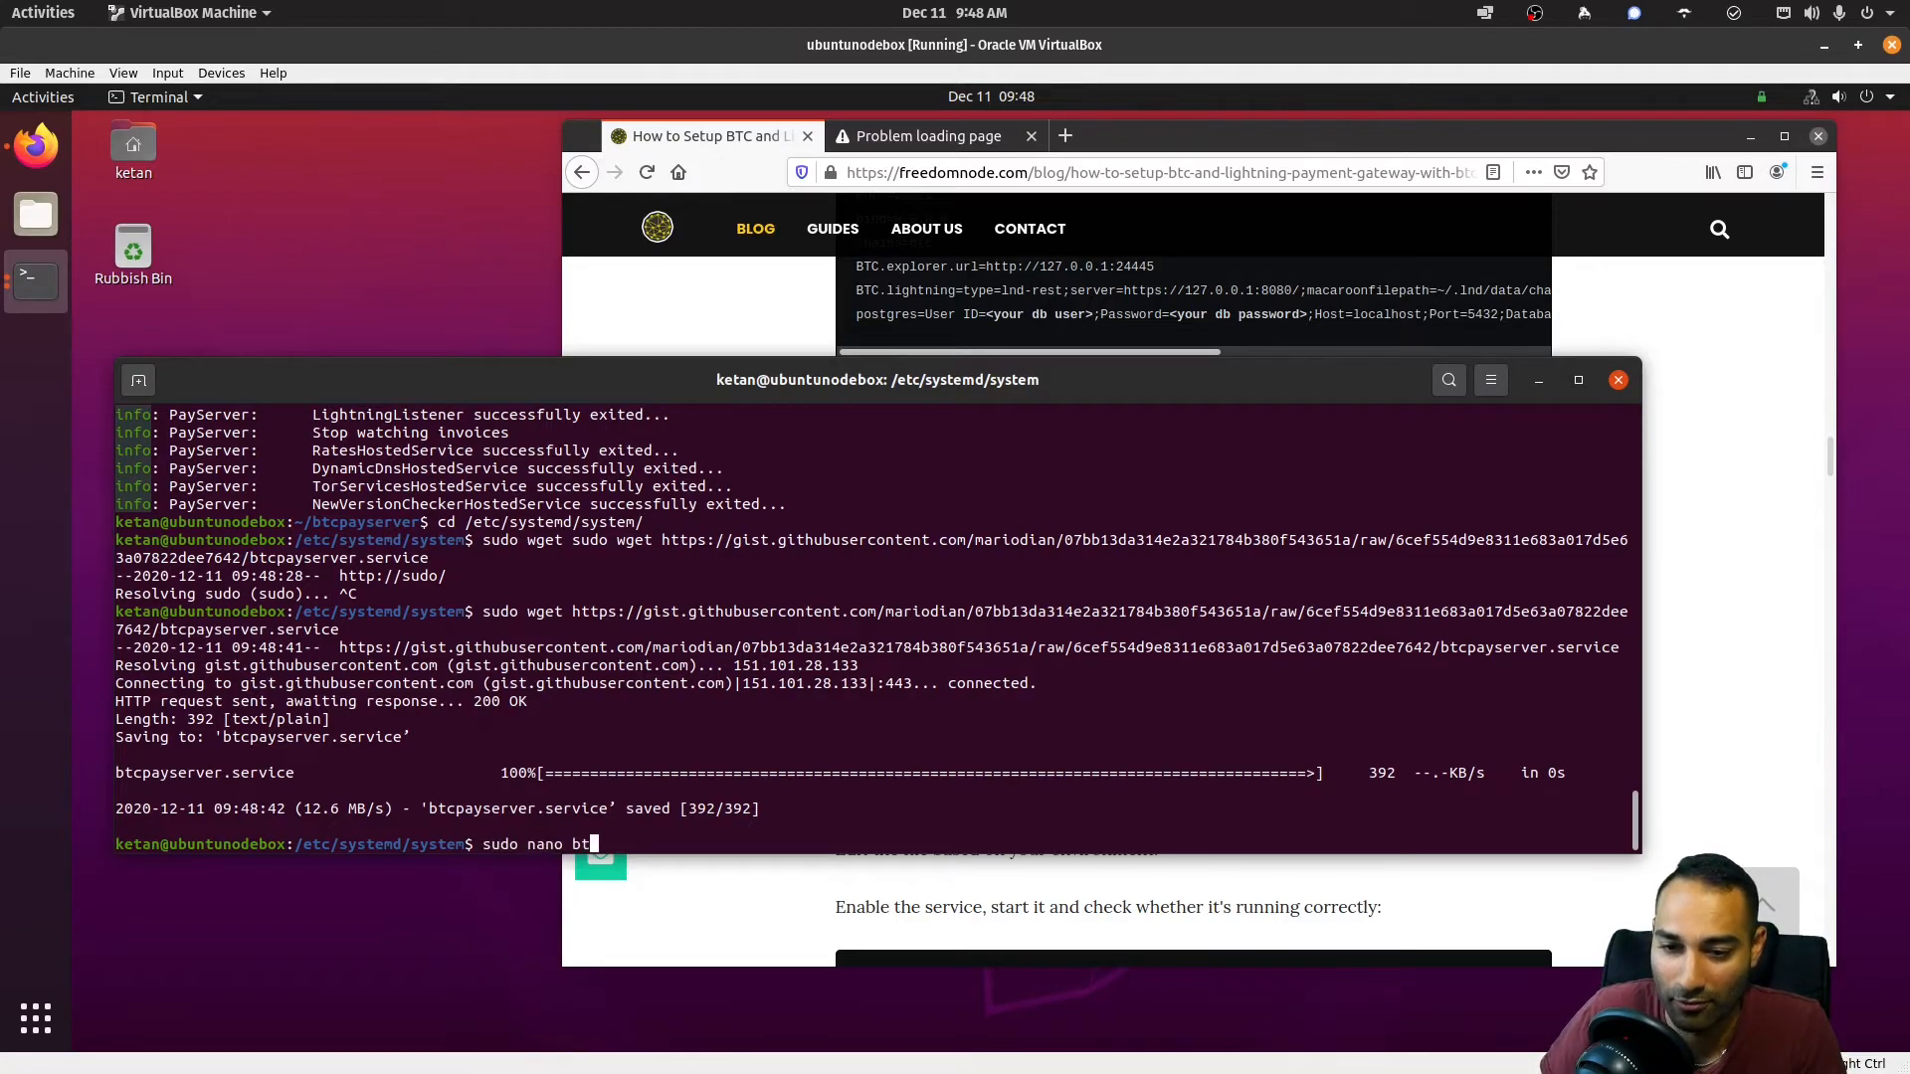
type("cpayserver.service")
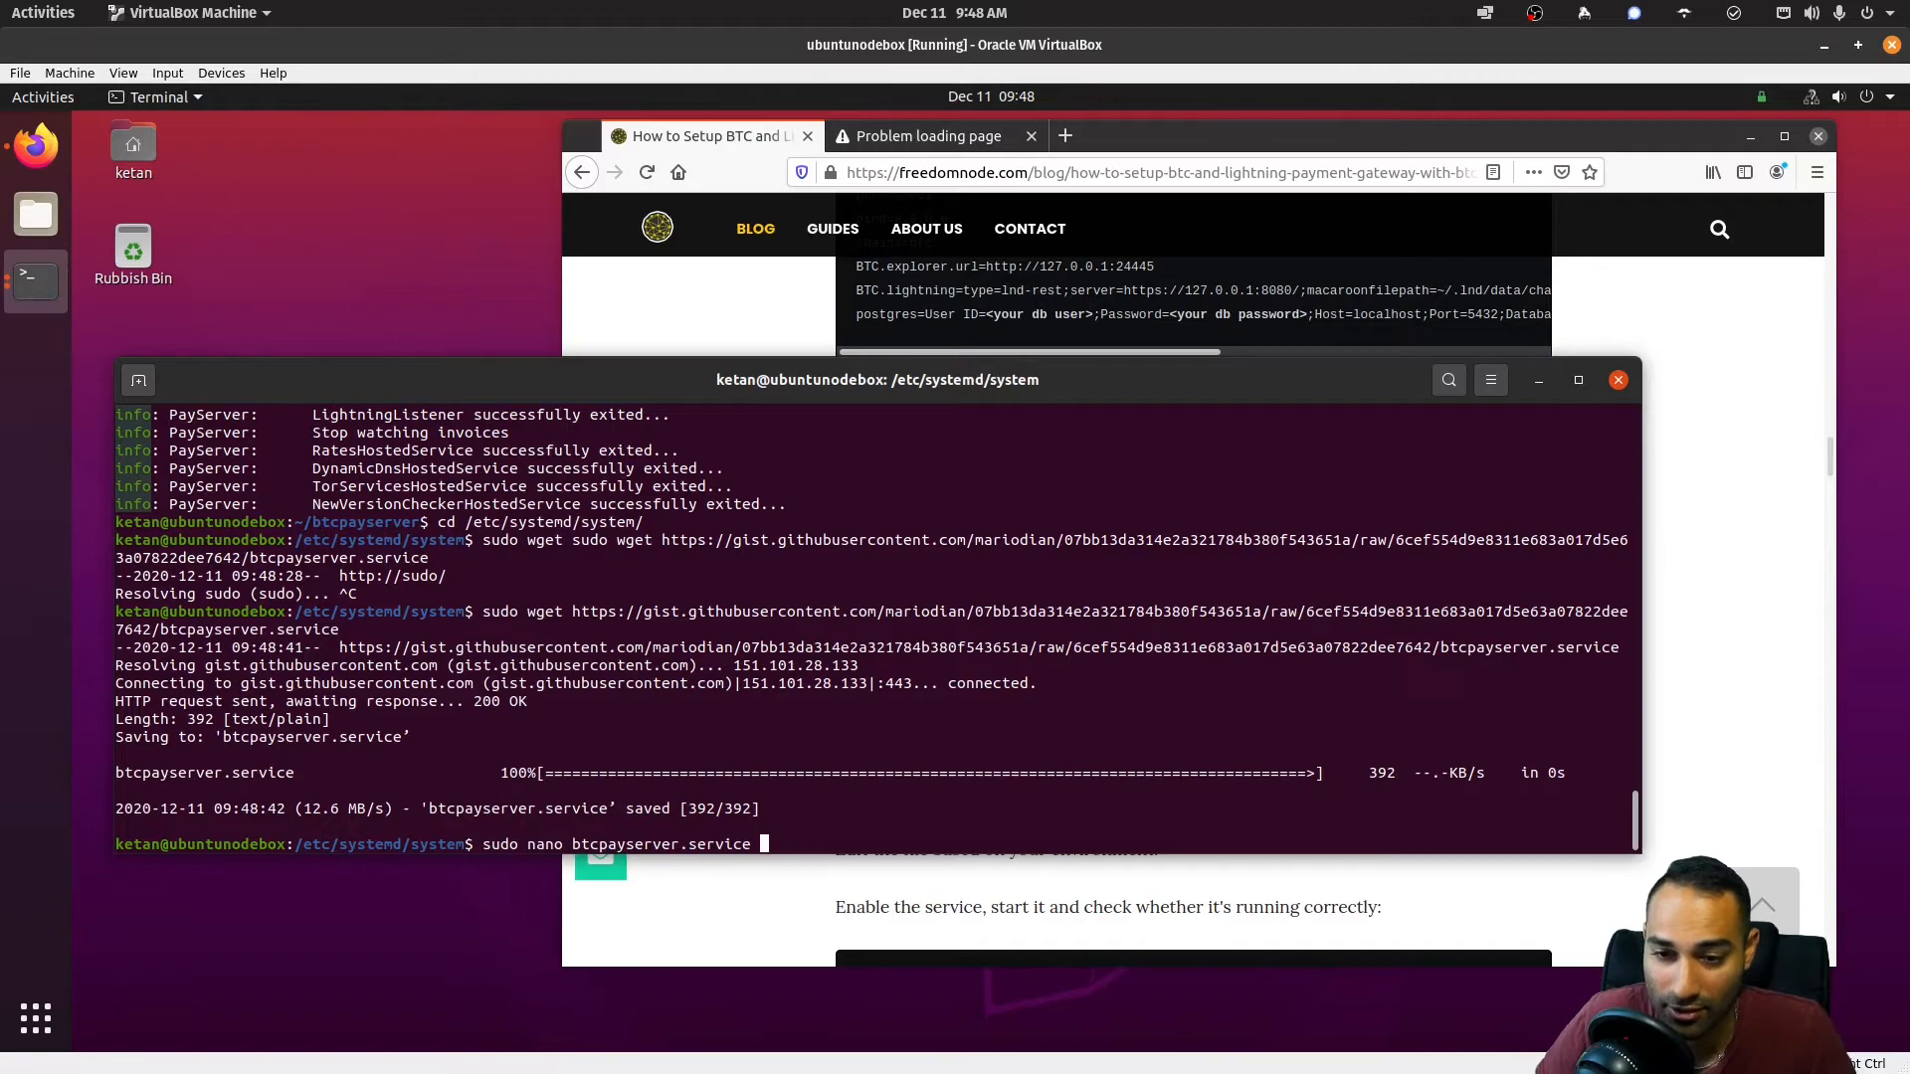
Step: Change the service's path to /home/ketan/btcpayserver and User/Group to ketan, then save
key("Return")
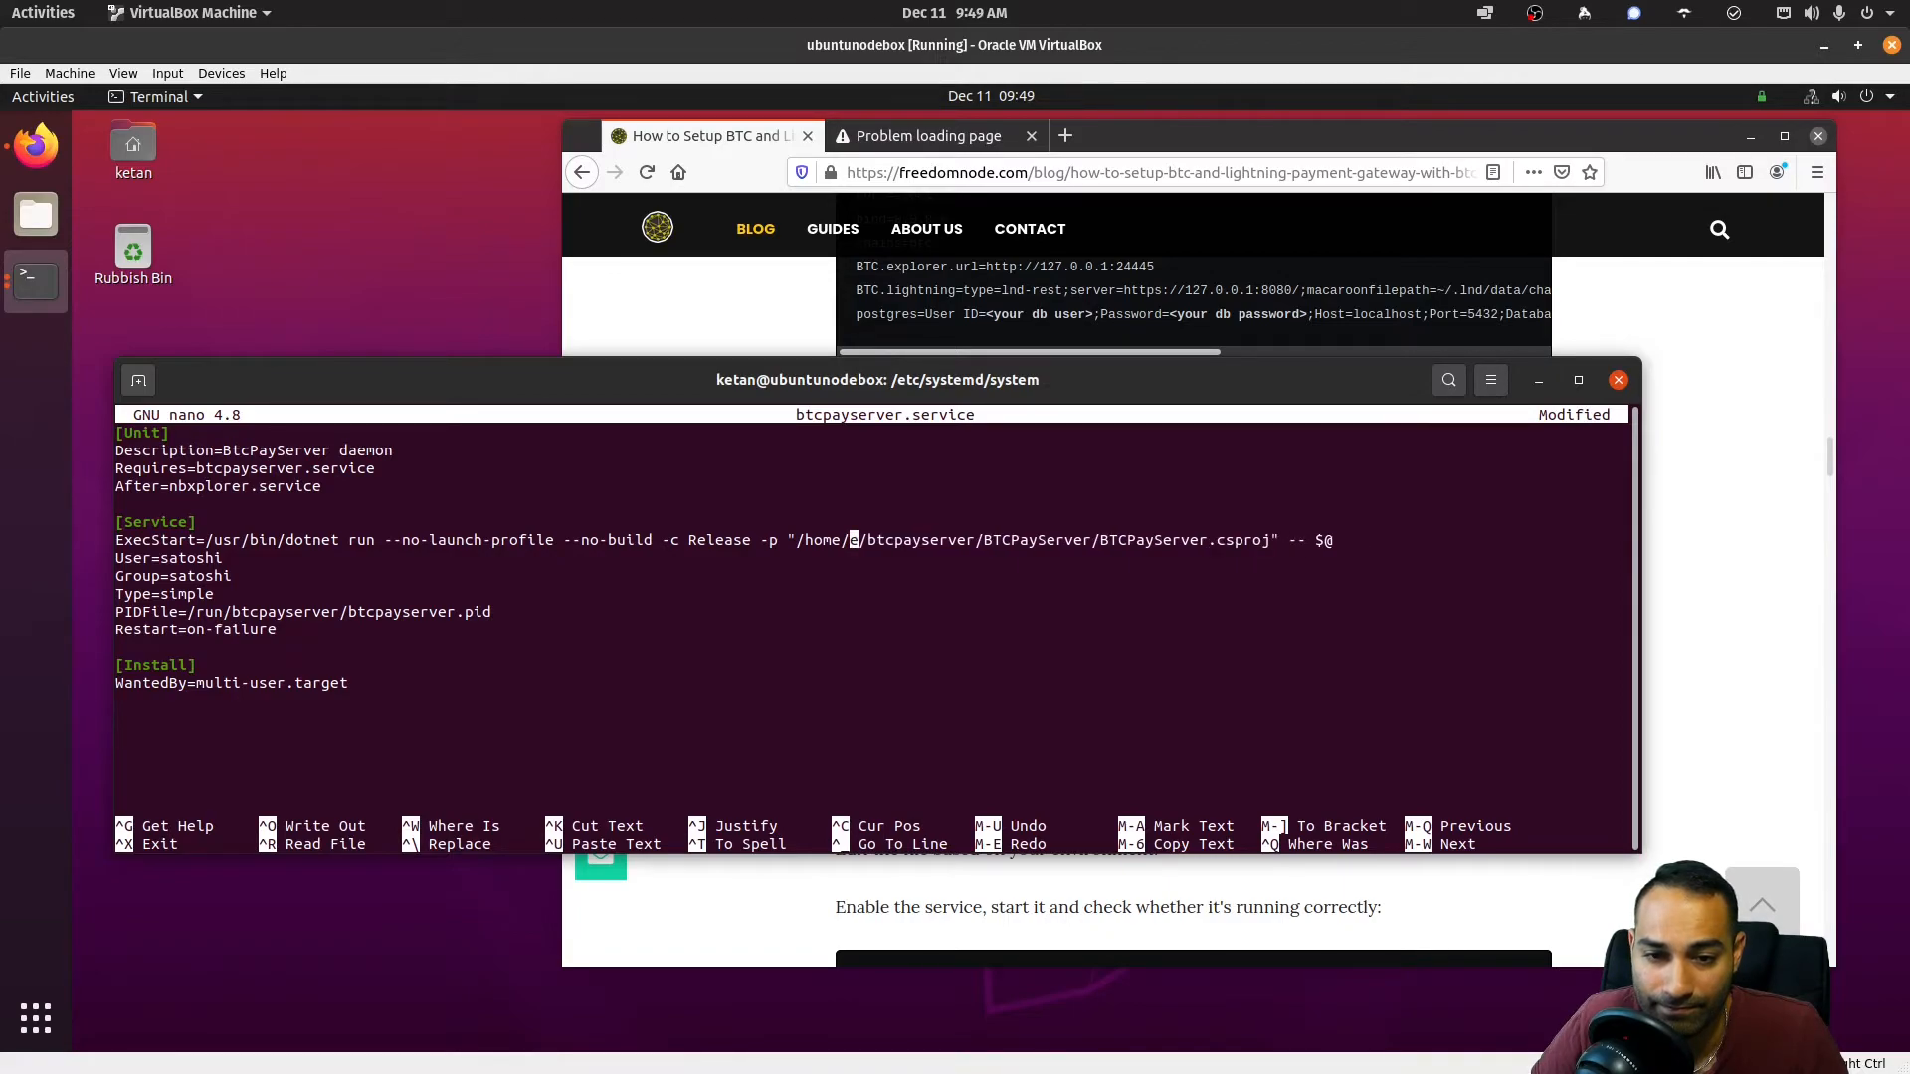
type("ketan0")
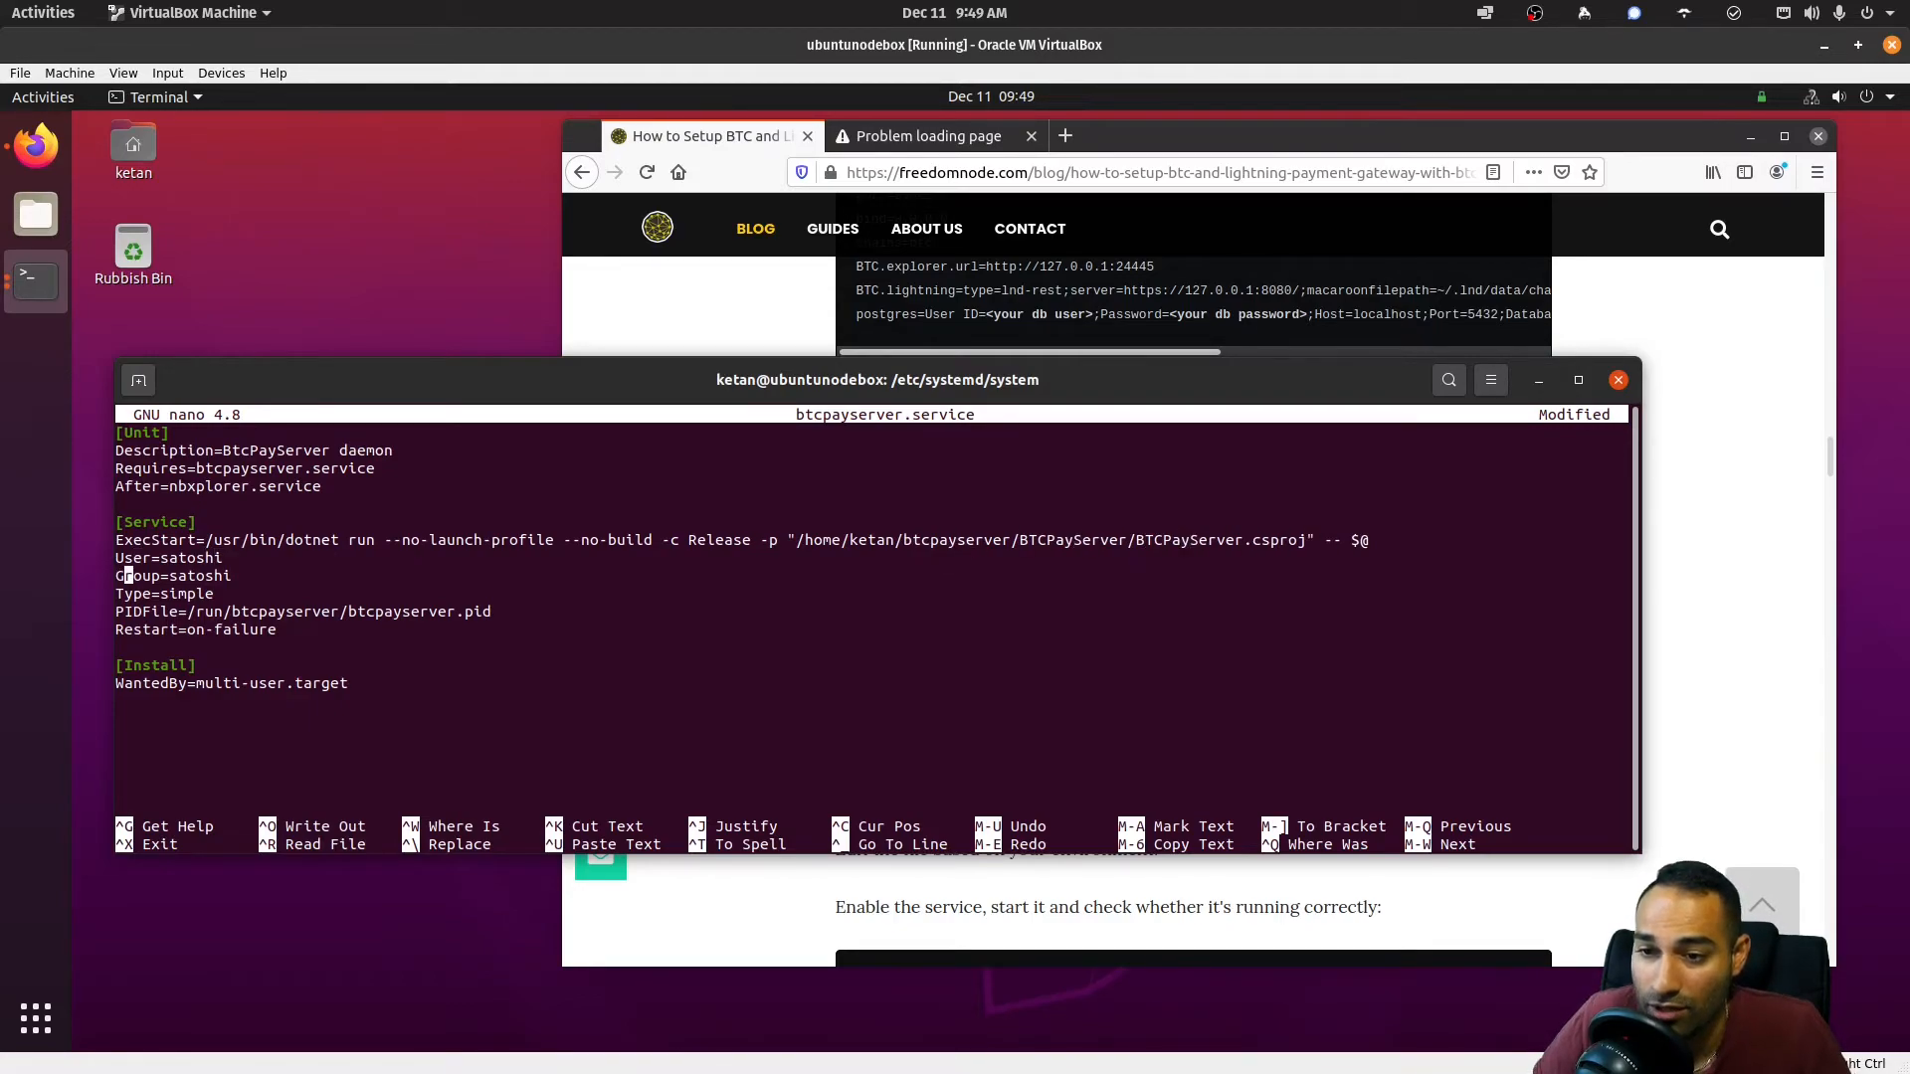
type("ketan")
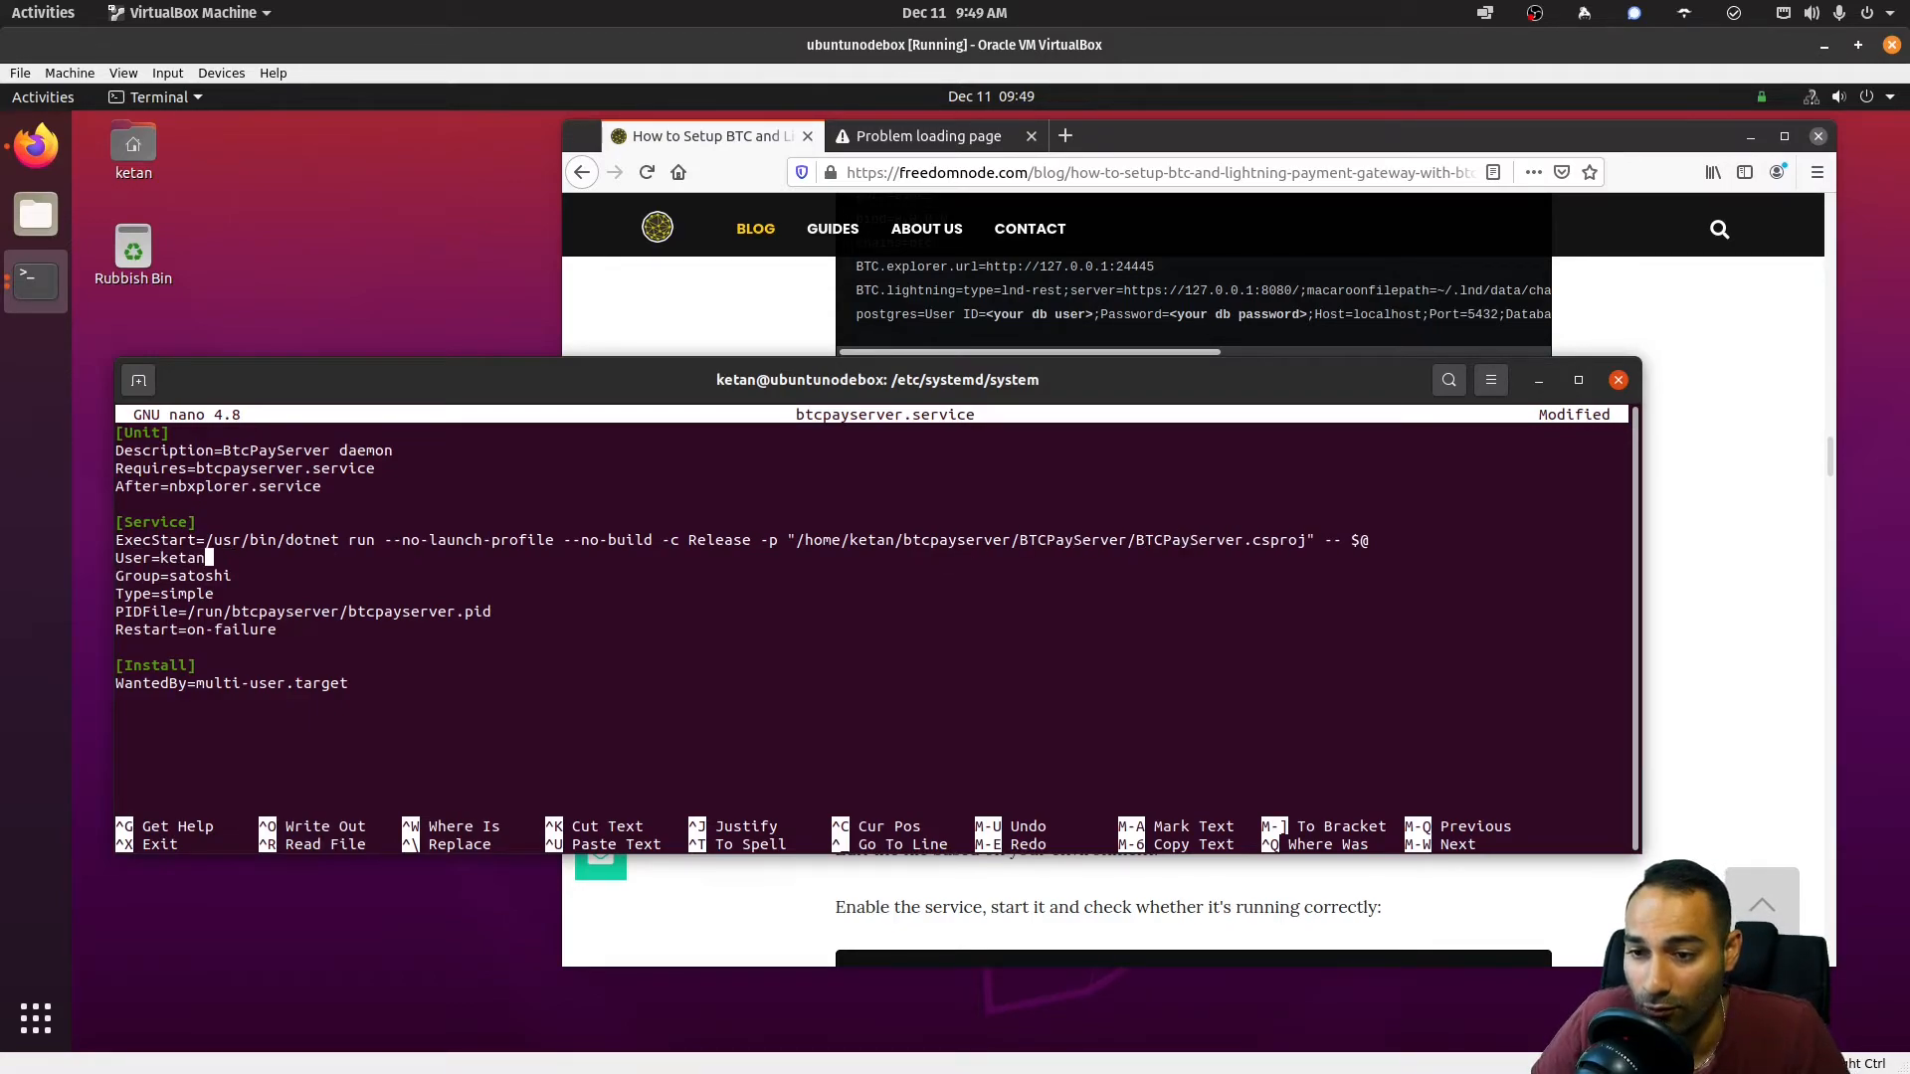
type("ke")
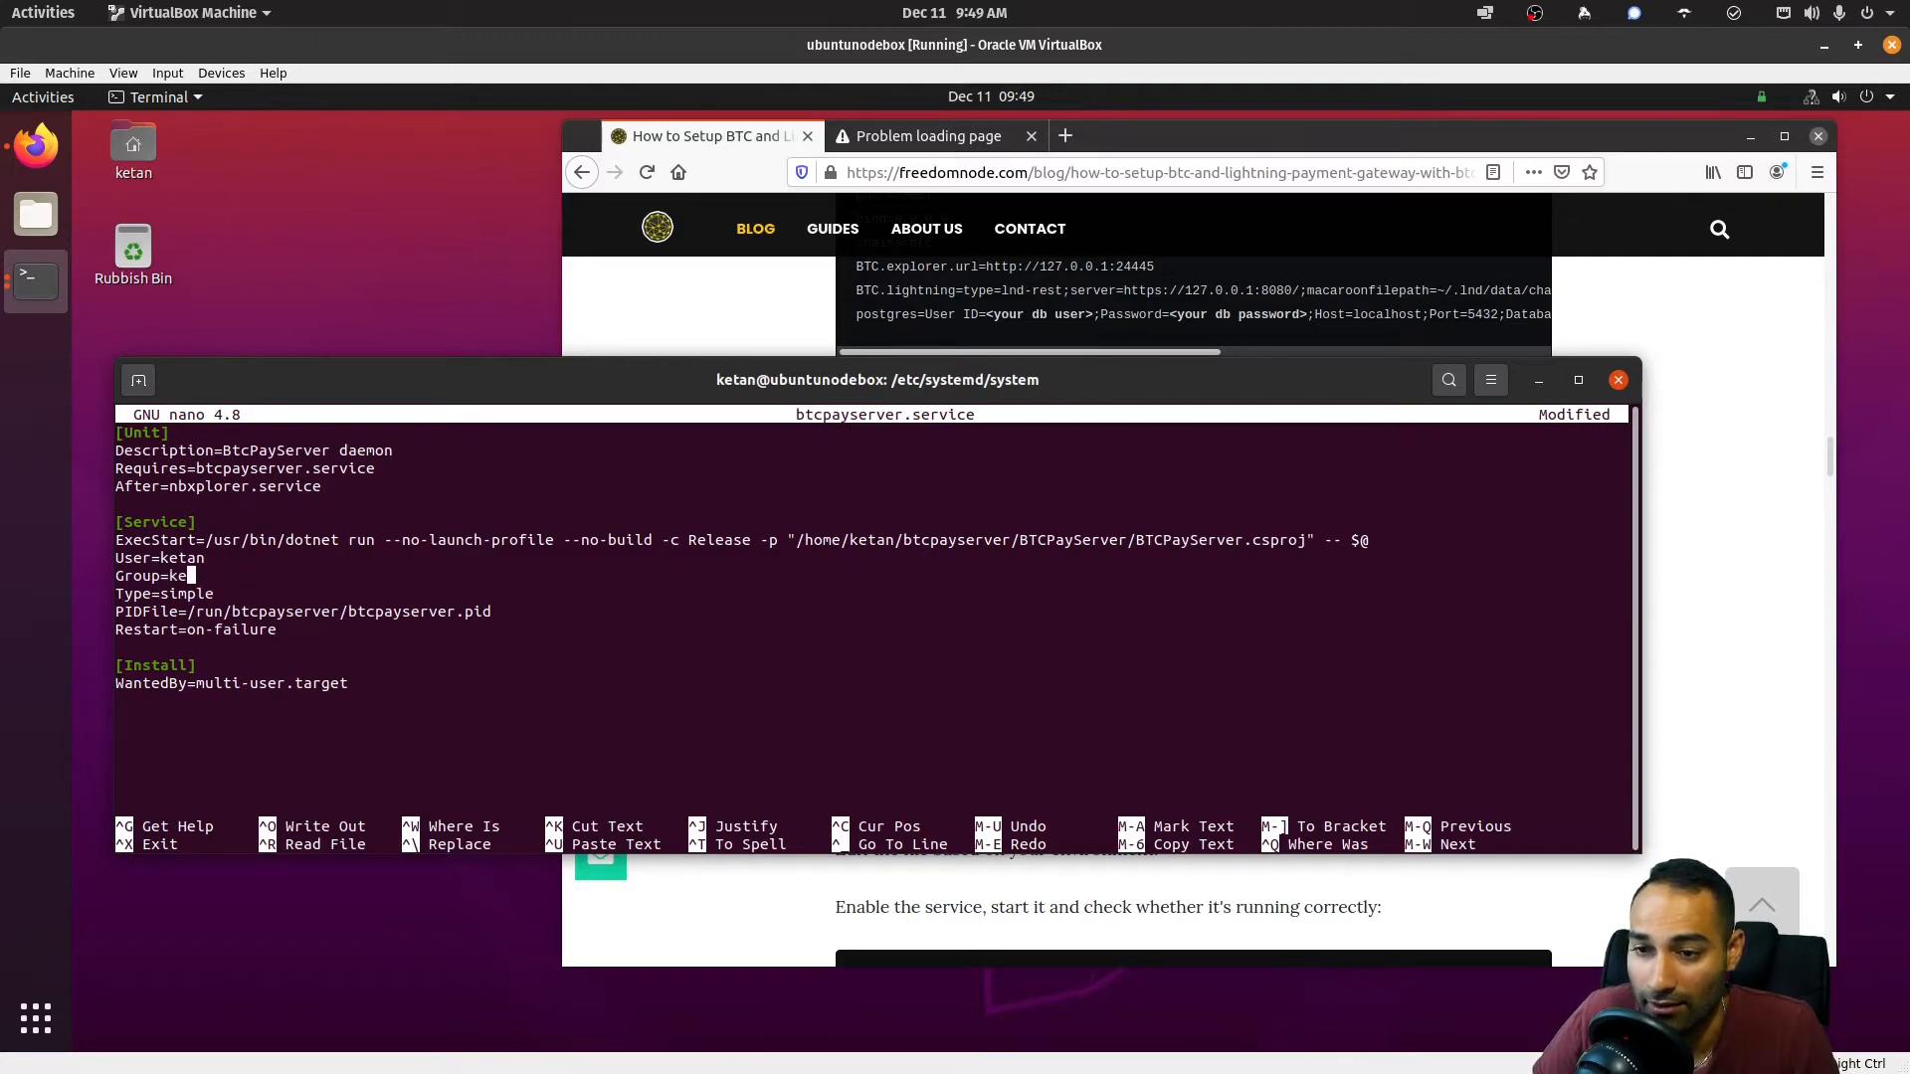
type("tan")
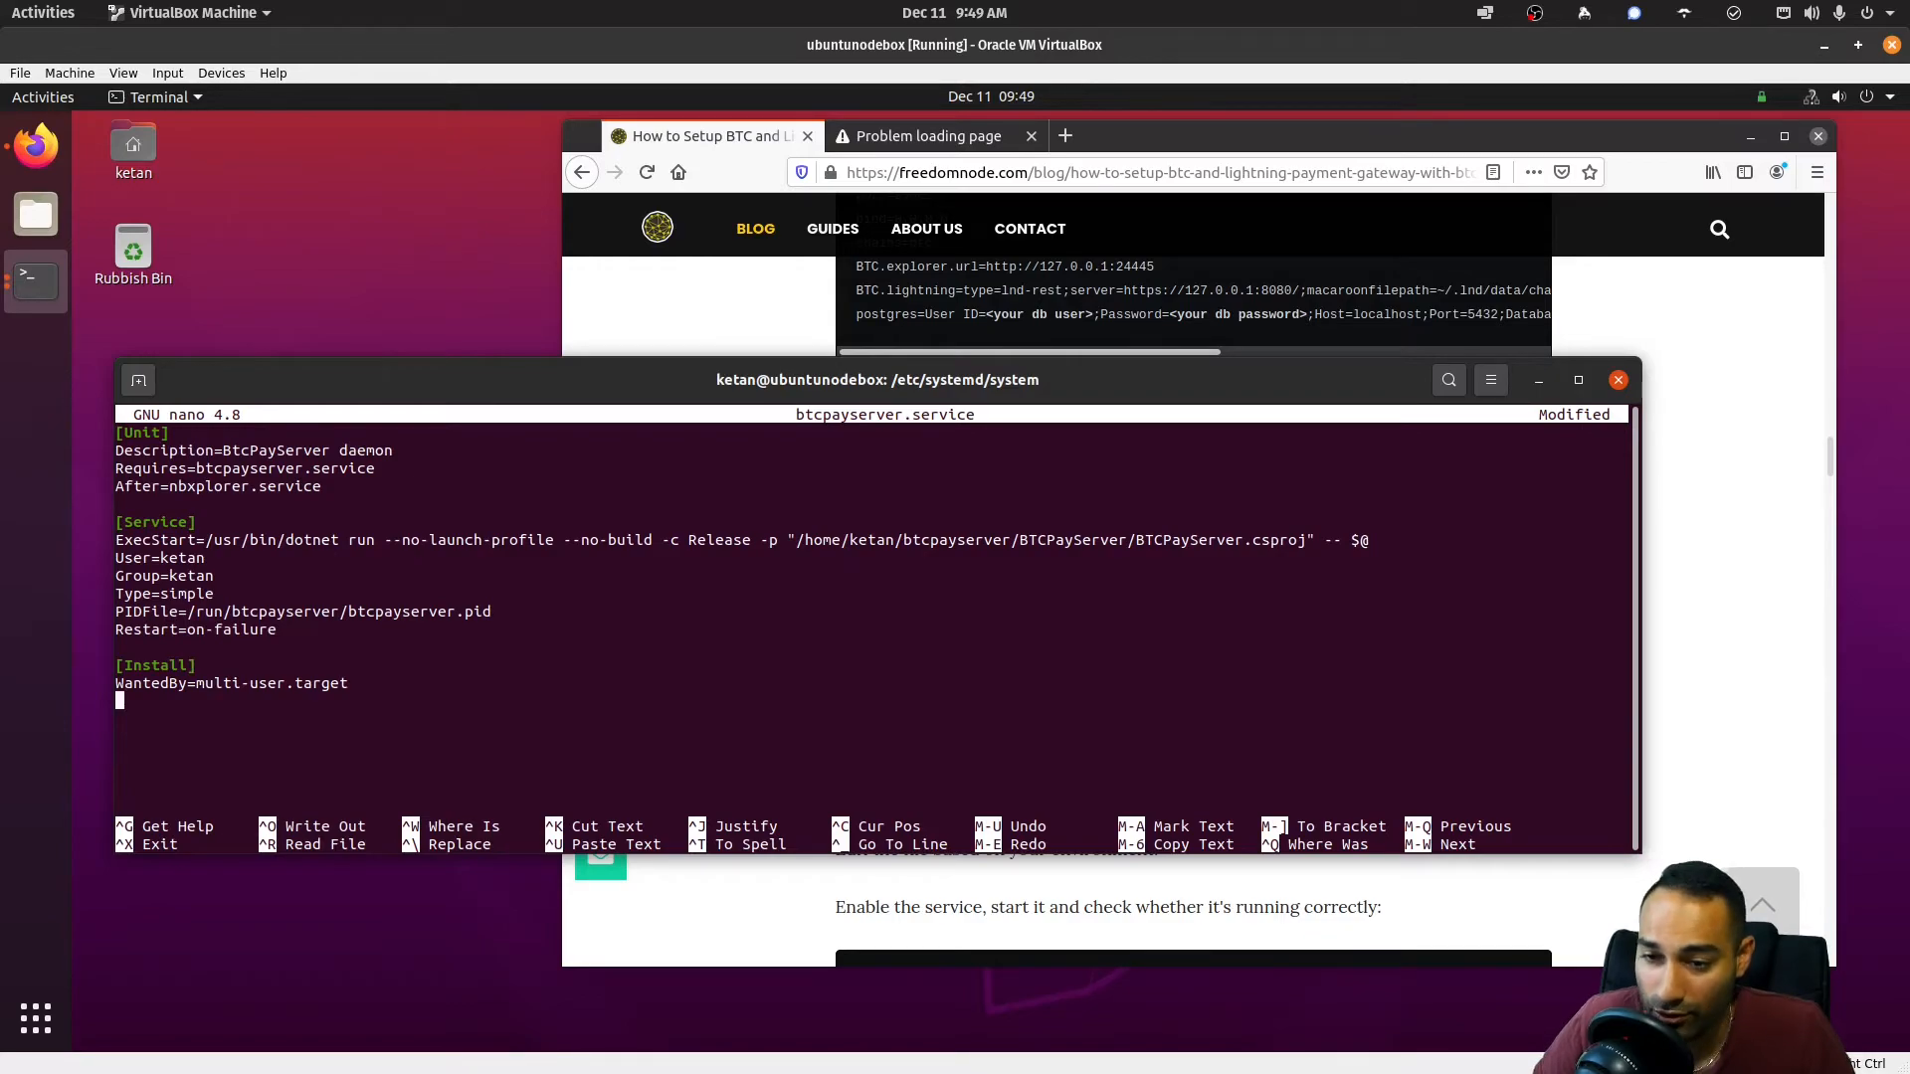
key("ctrl+x")
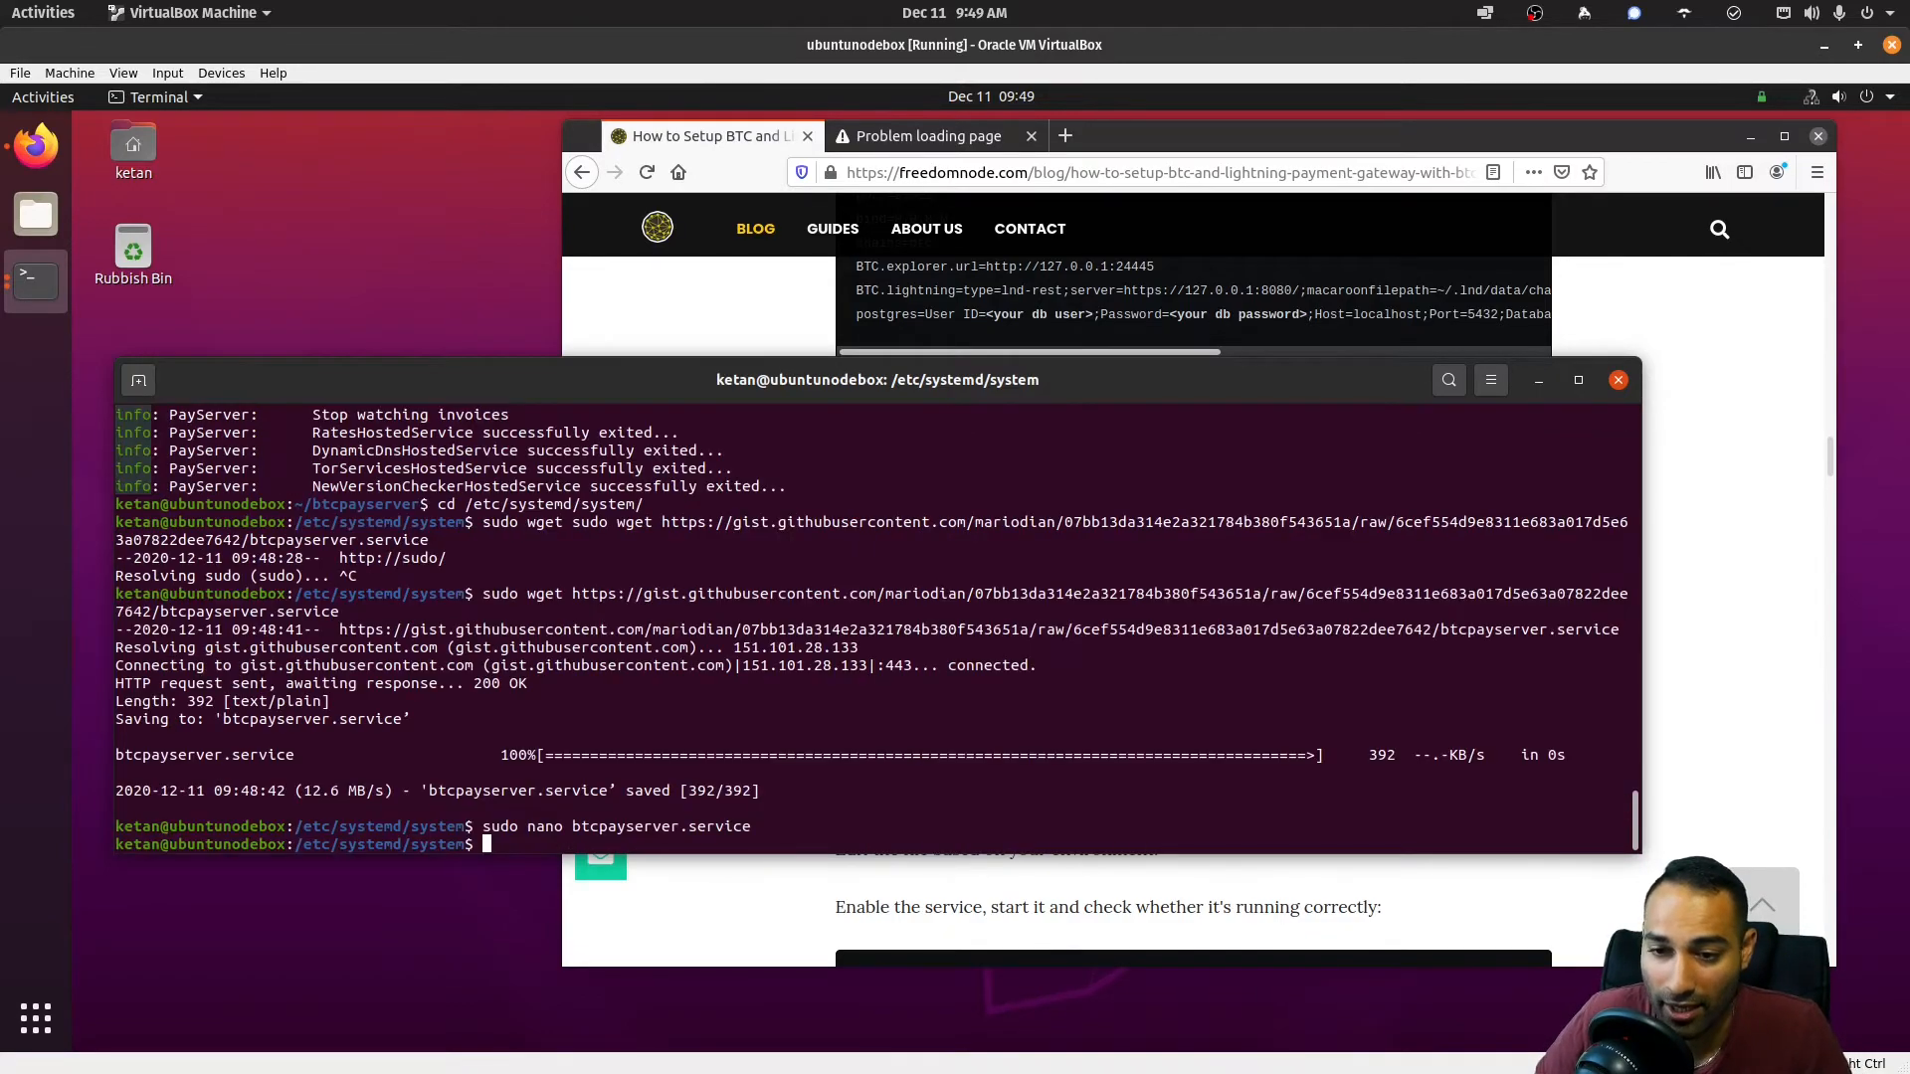
Step: Enable and start btcpayserver.service, with status showing active (running) on 0.0.0.0:23001
type("sudo systemctl enable btcpayserver.service")
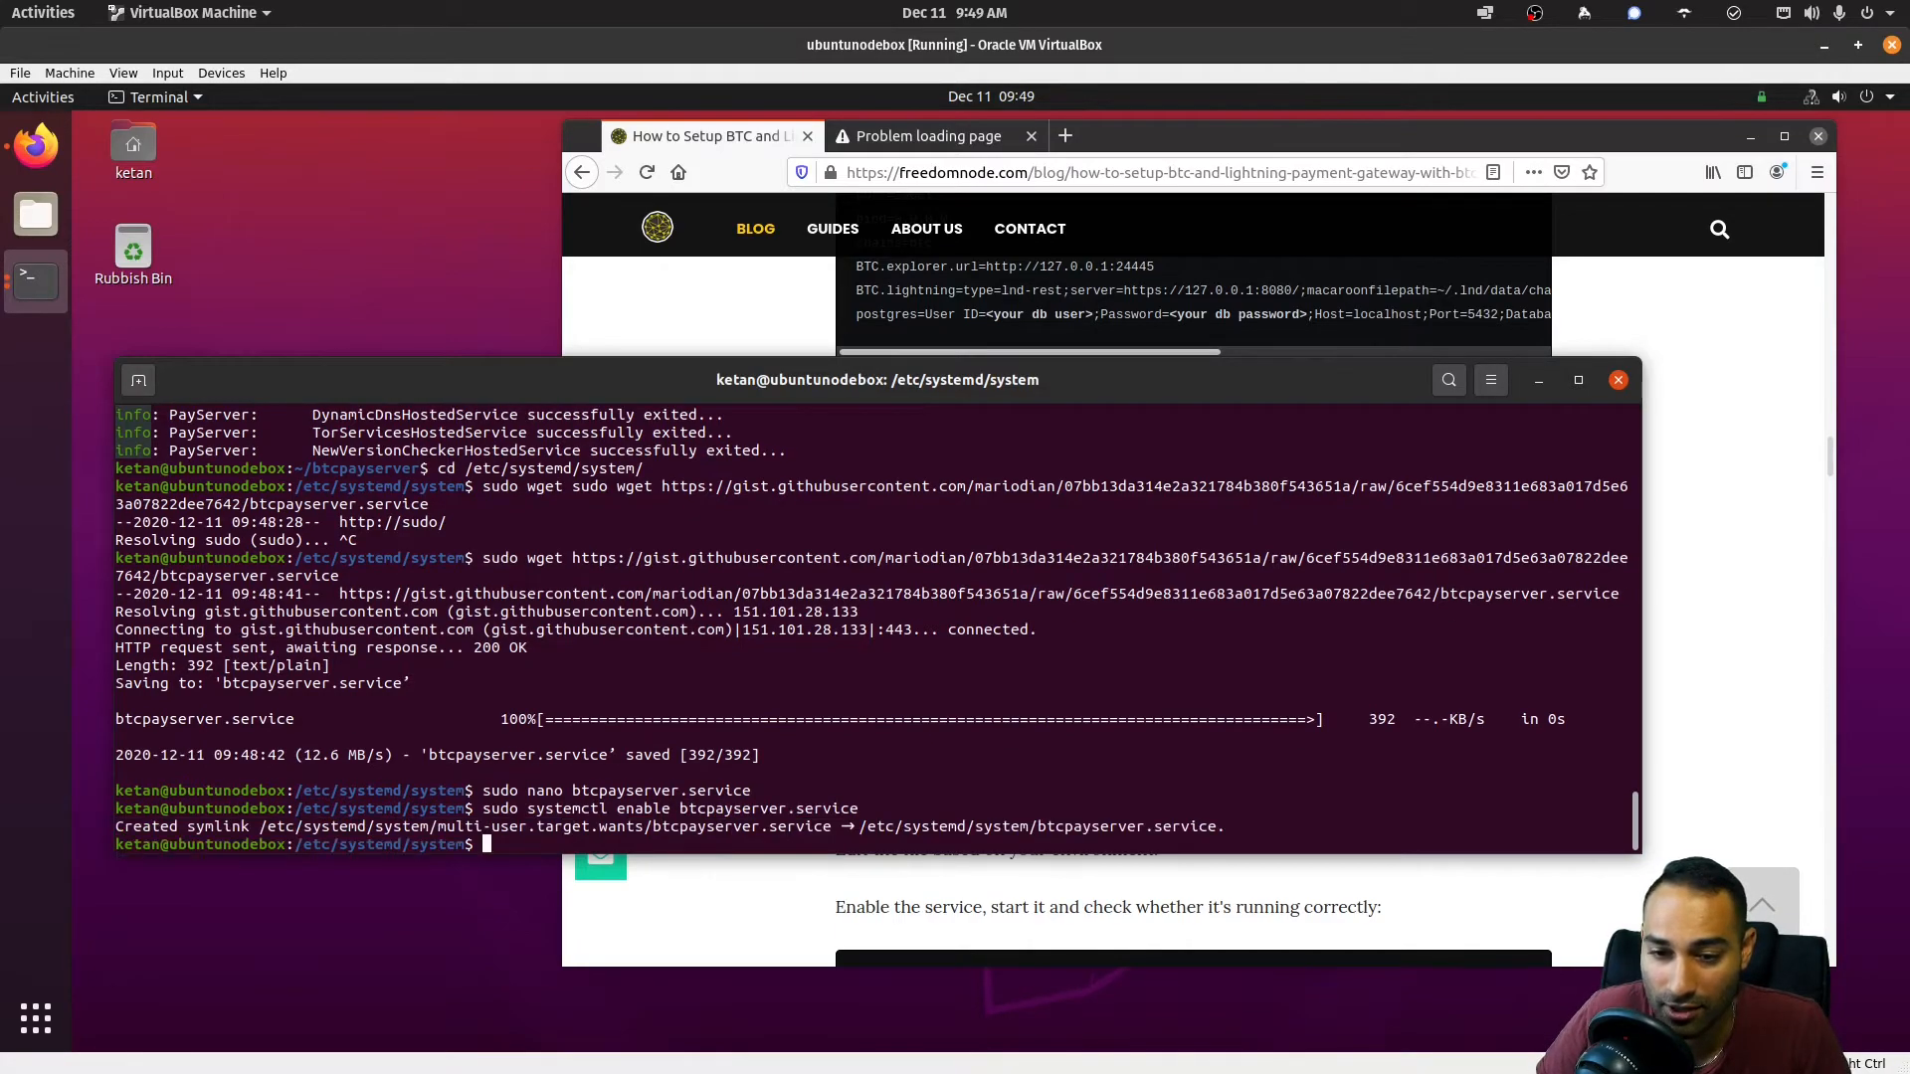
type("sudo systemctl statrt btcp")
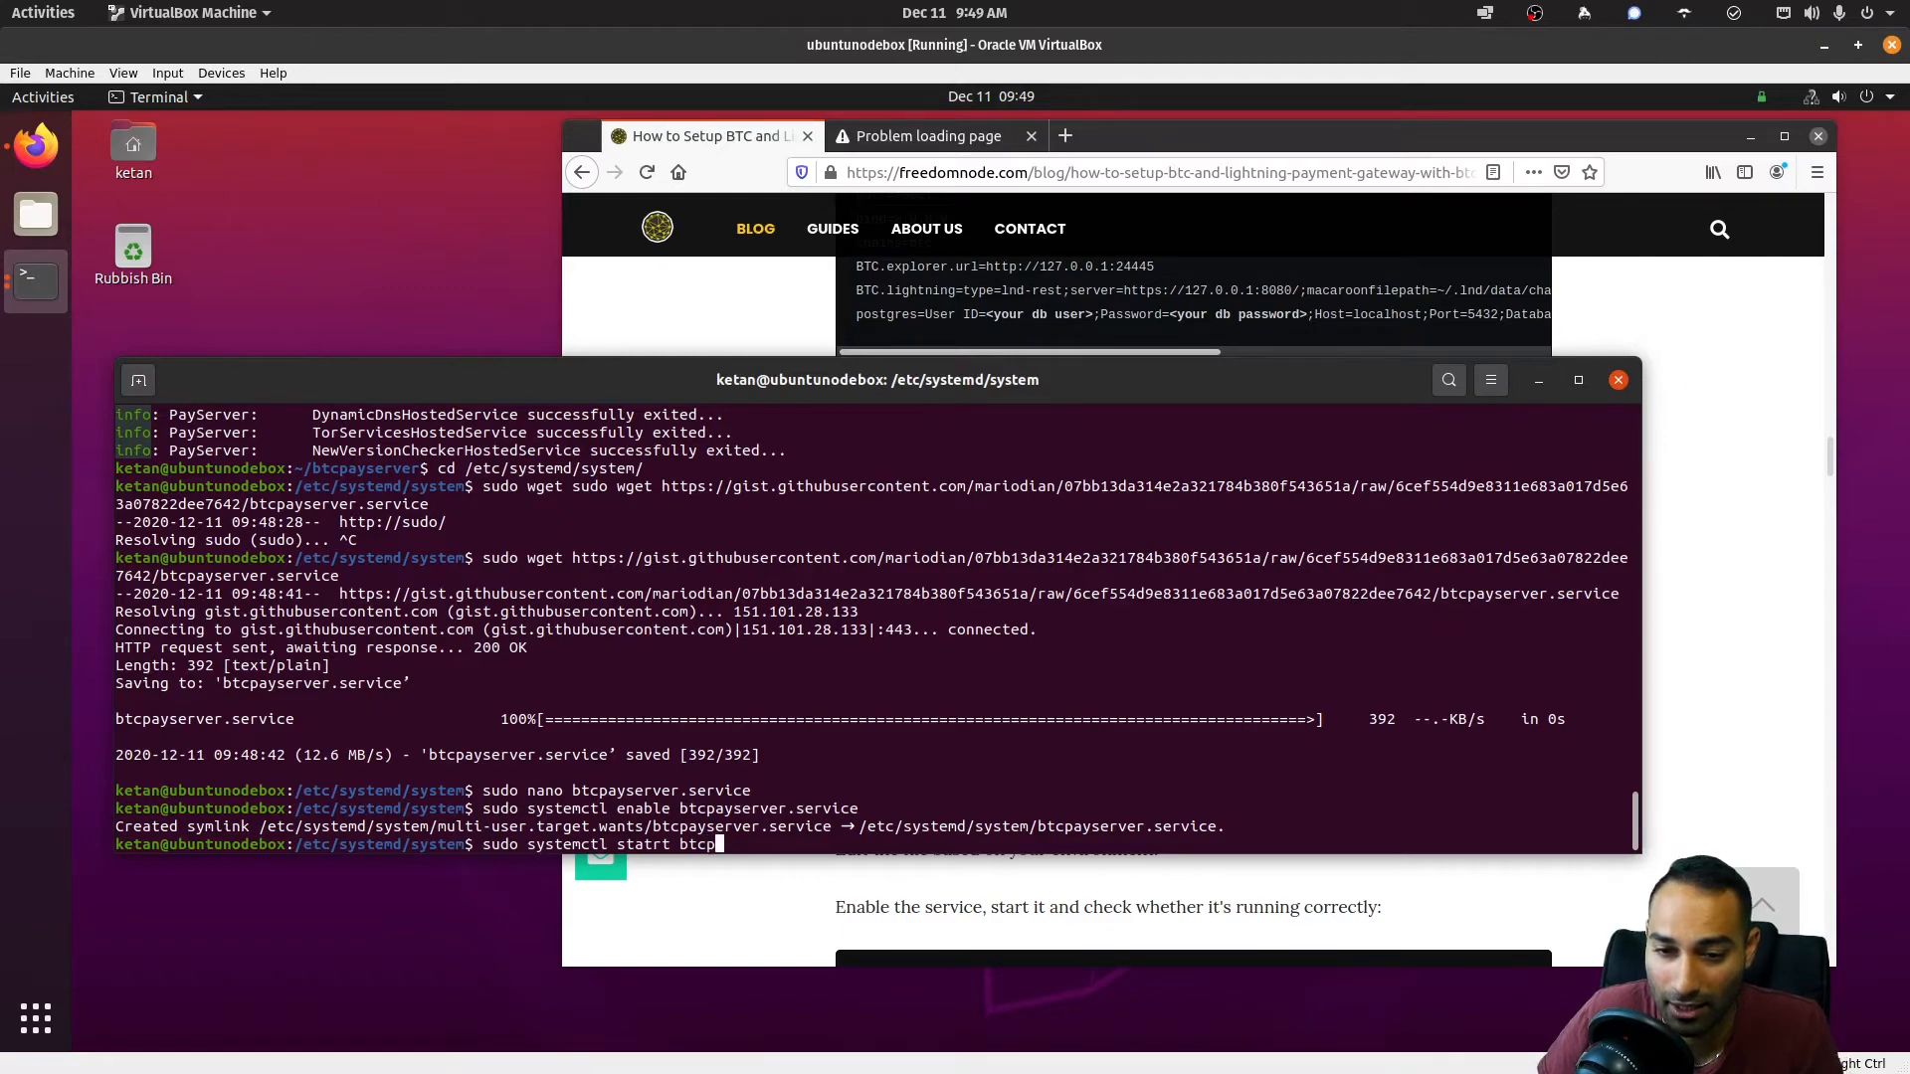
type("ayser")
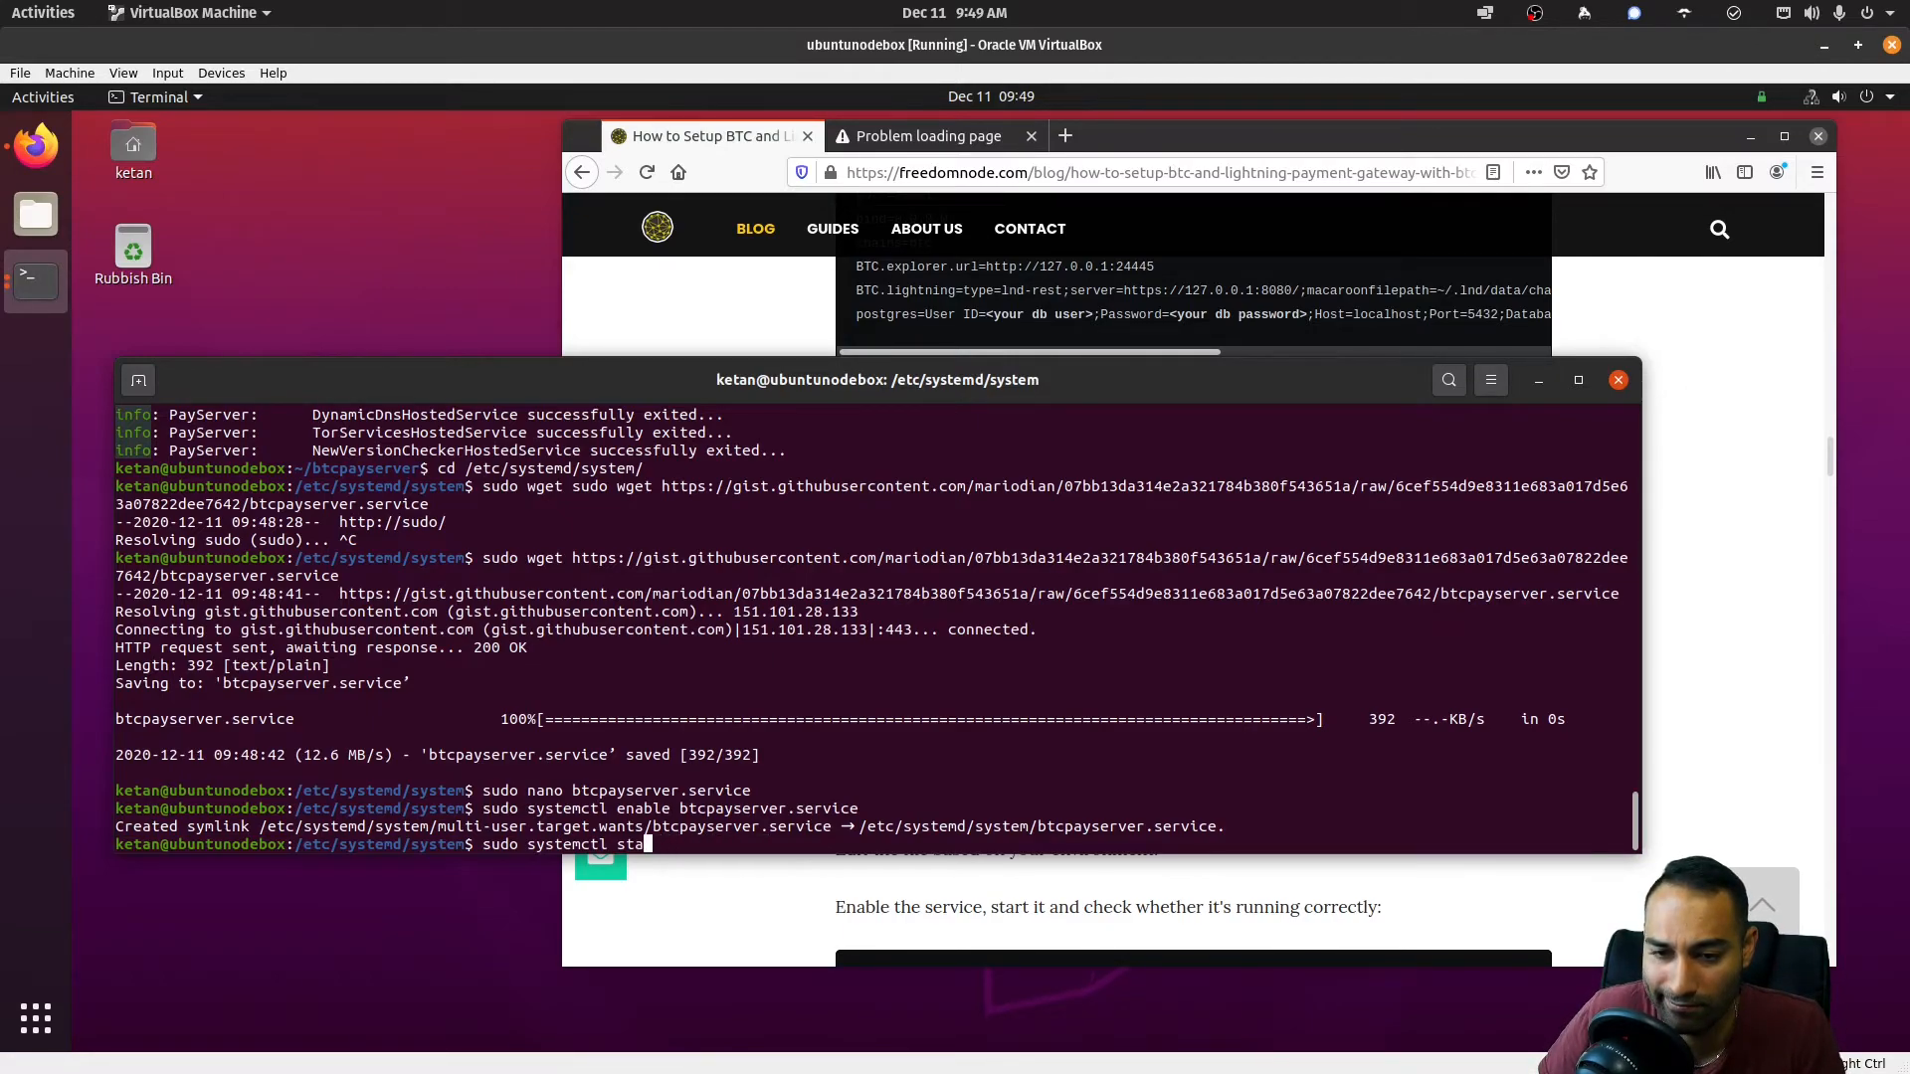
type("rt btcpayserver.service")
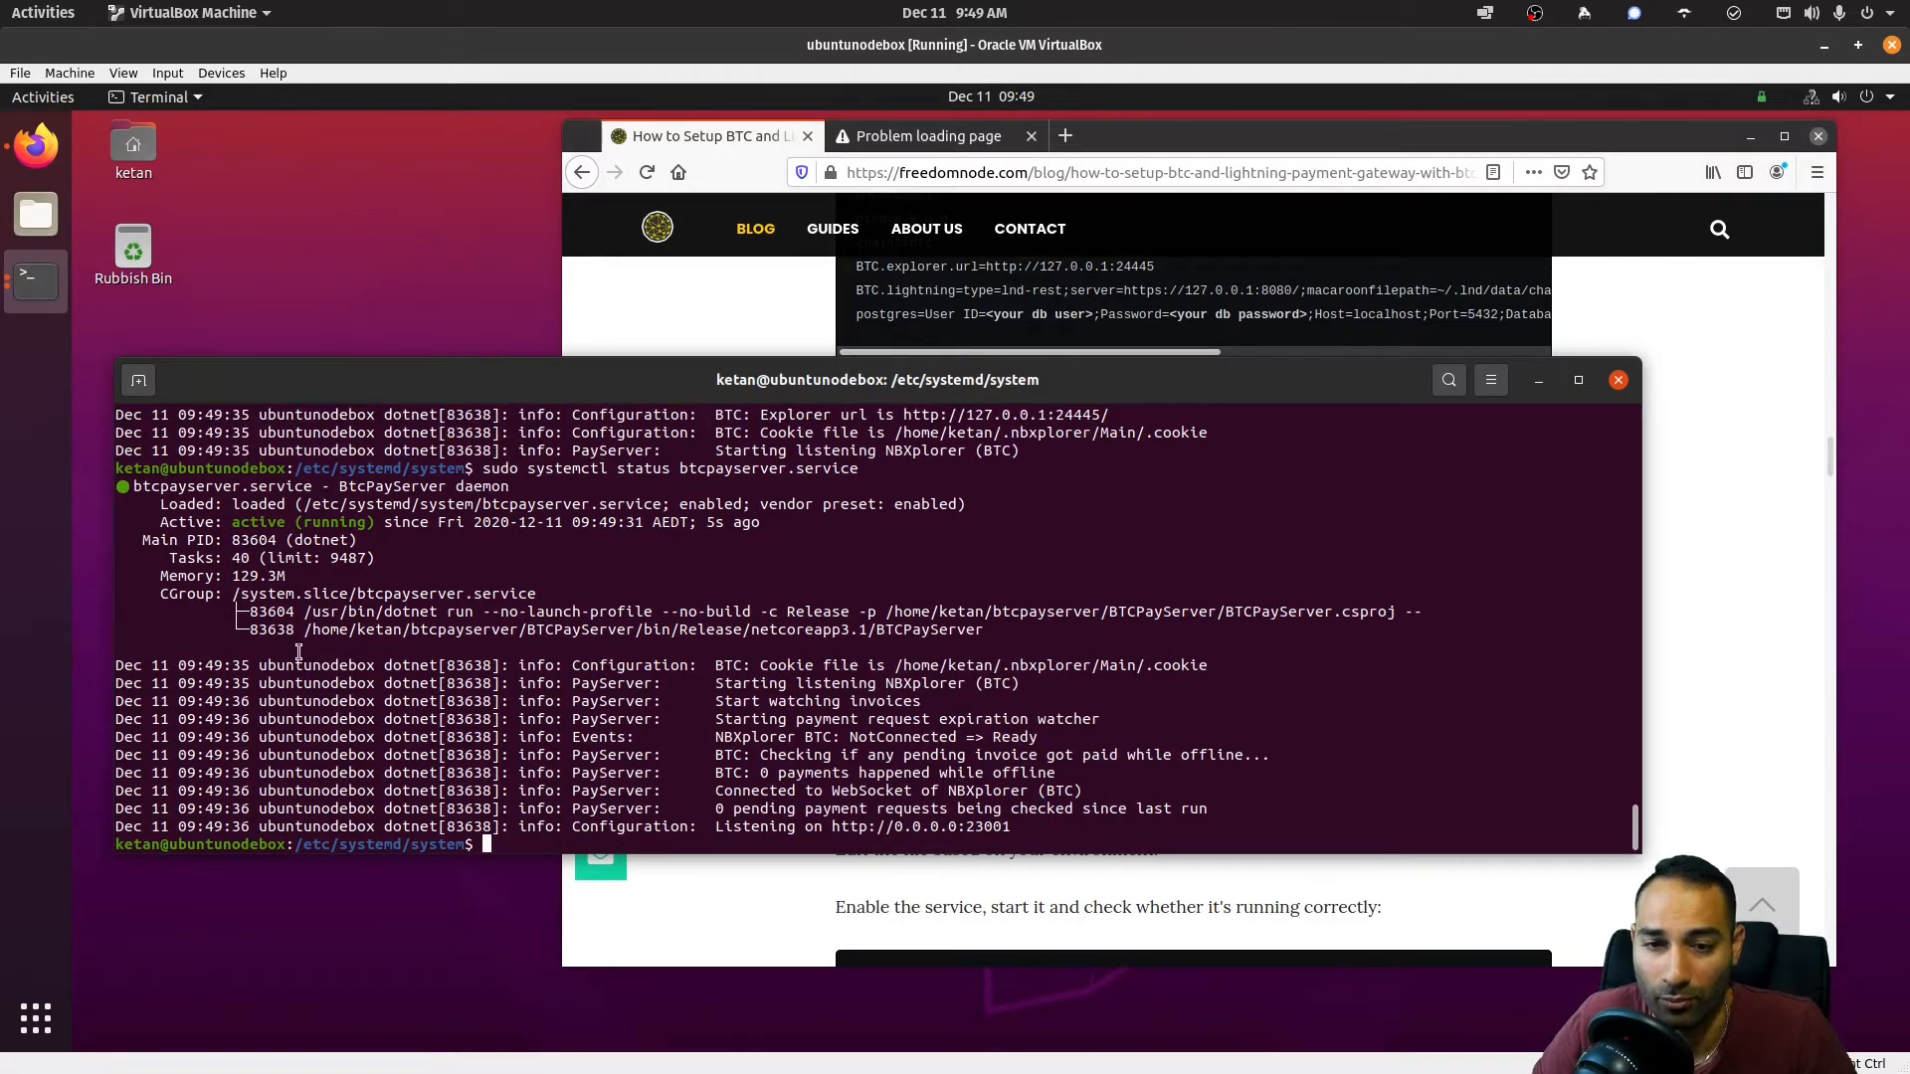
Step: Load the BTCPay Register page at 192.168.2.196 in a new Firefox tab
left_click(928, 136)
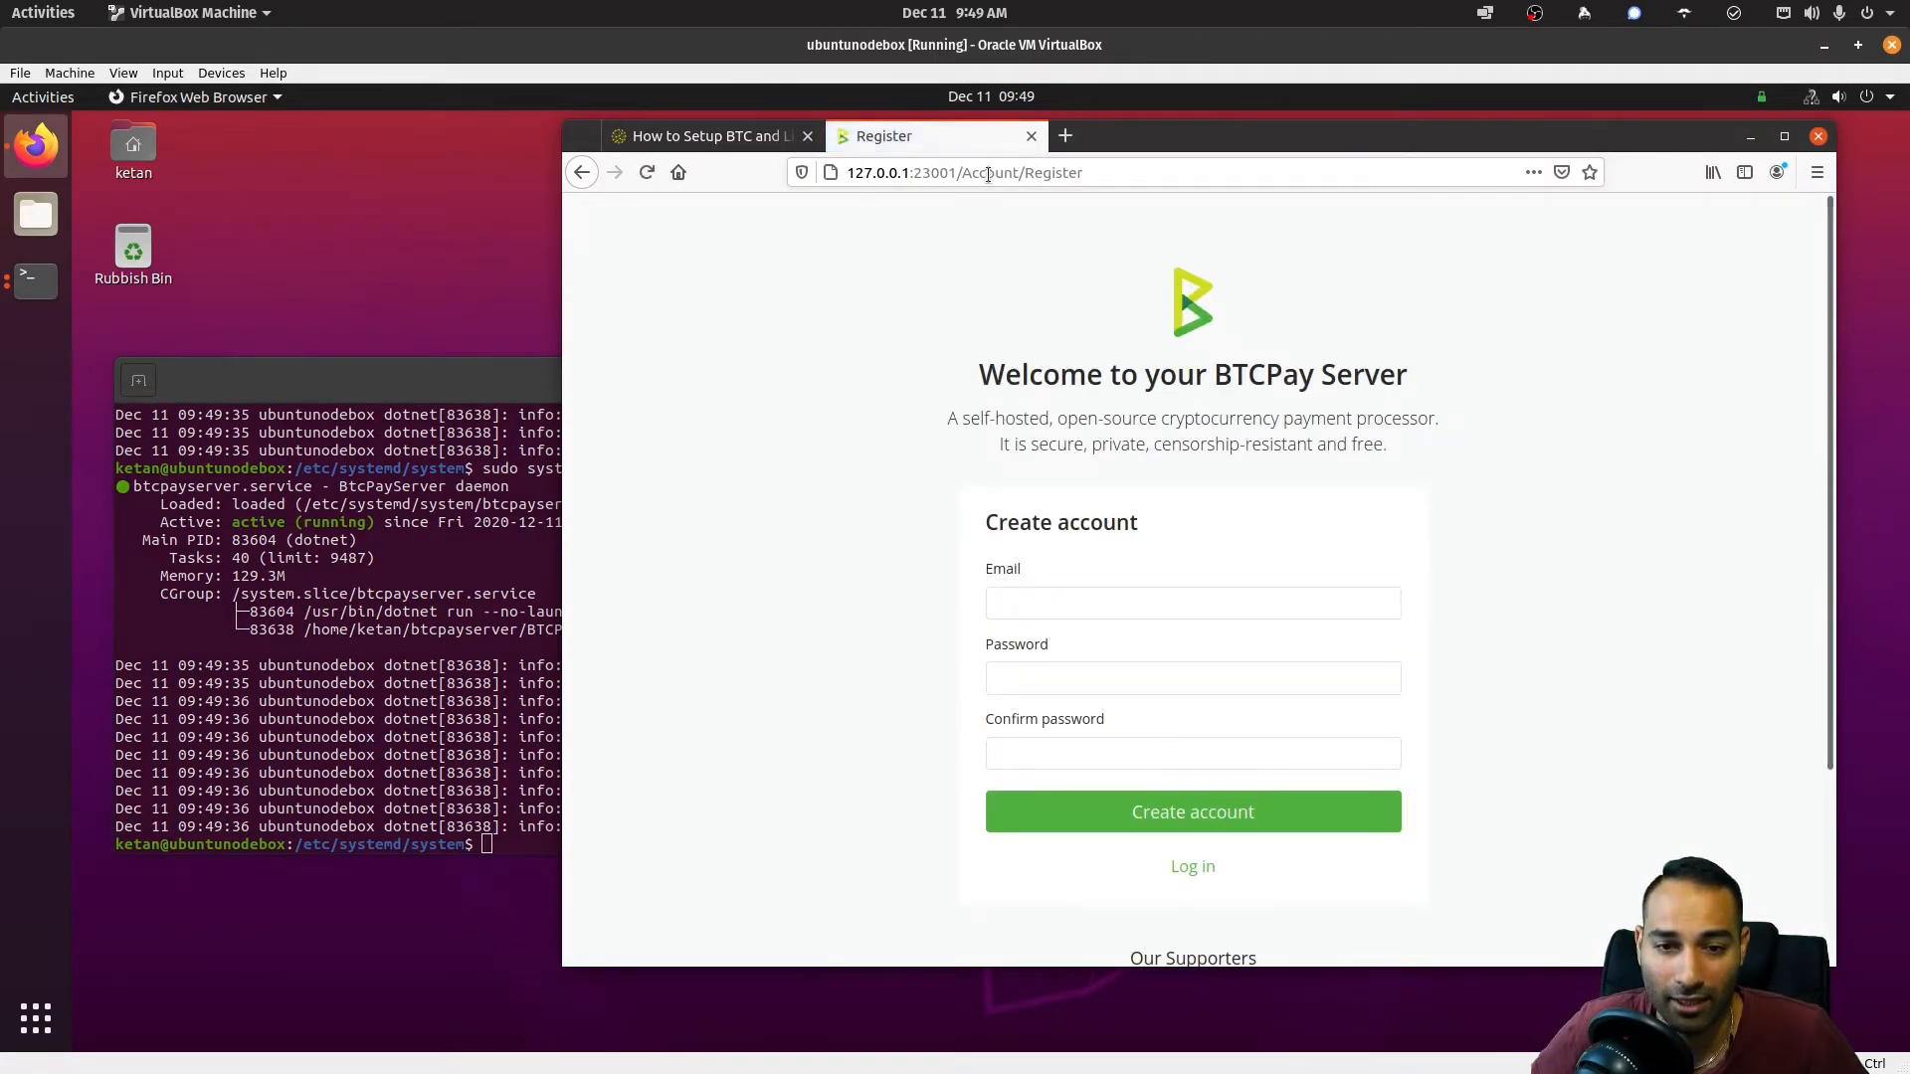
mouse_move(1083, 149)
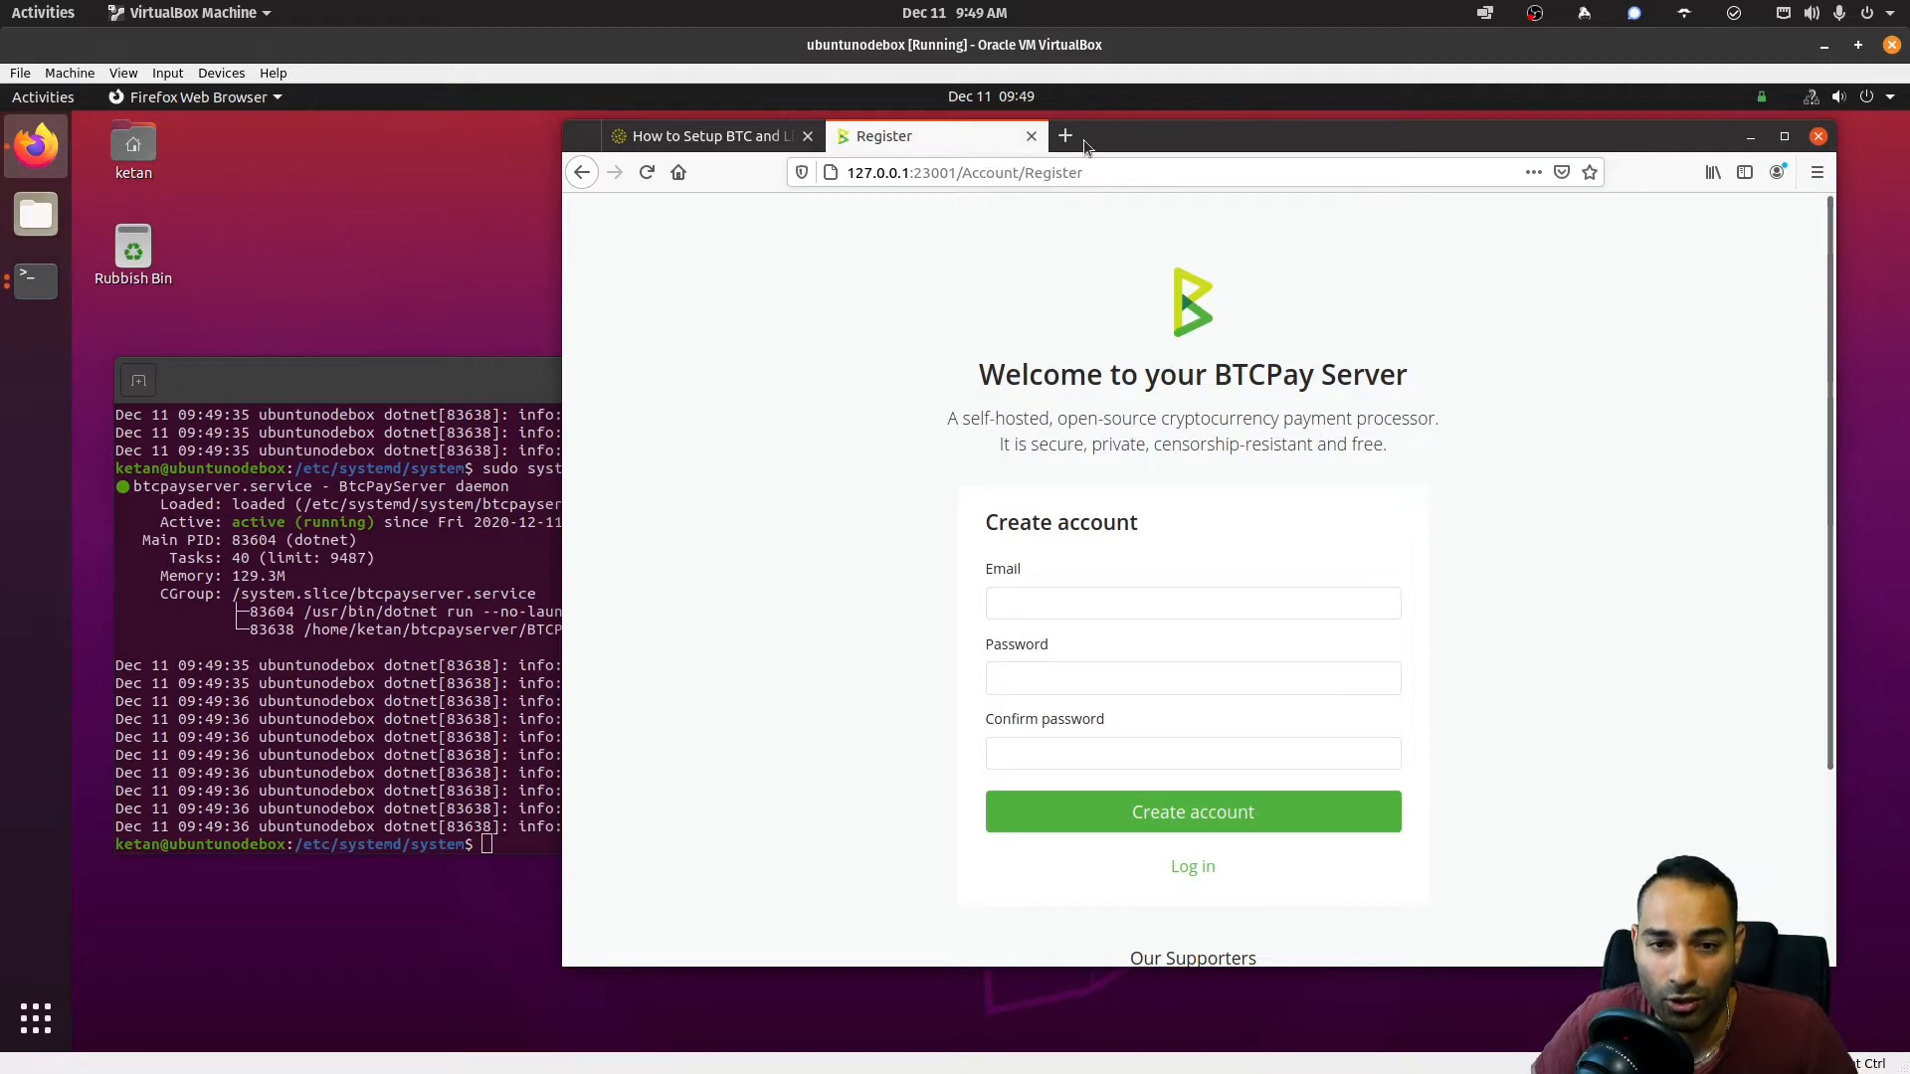
left_click(1065, 135)
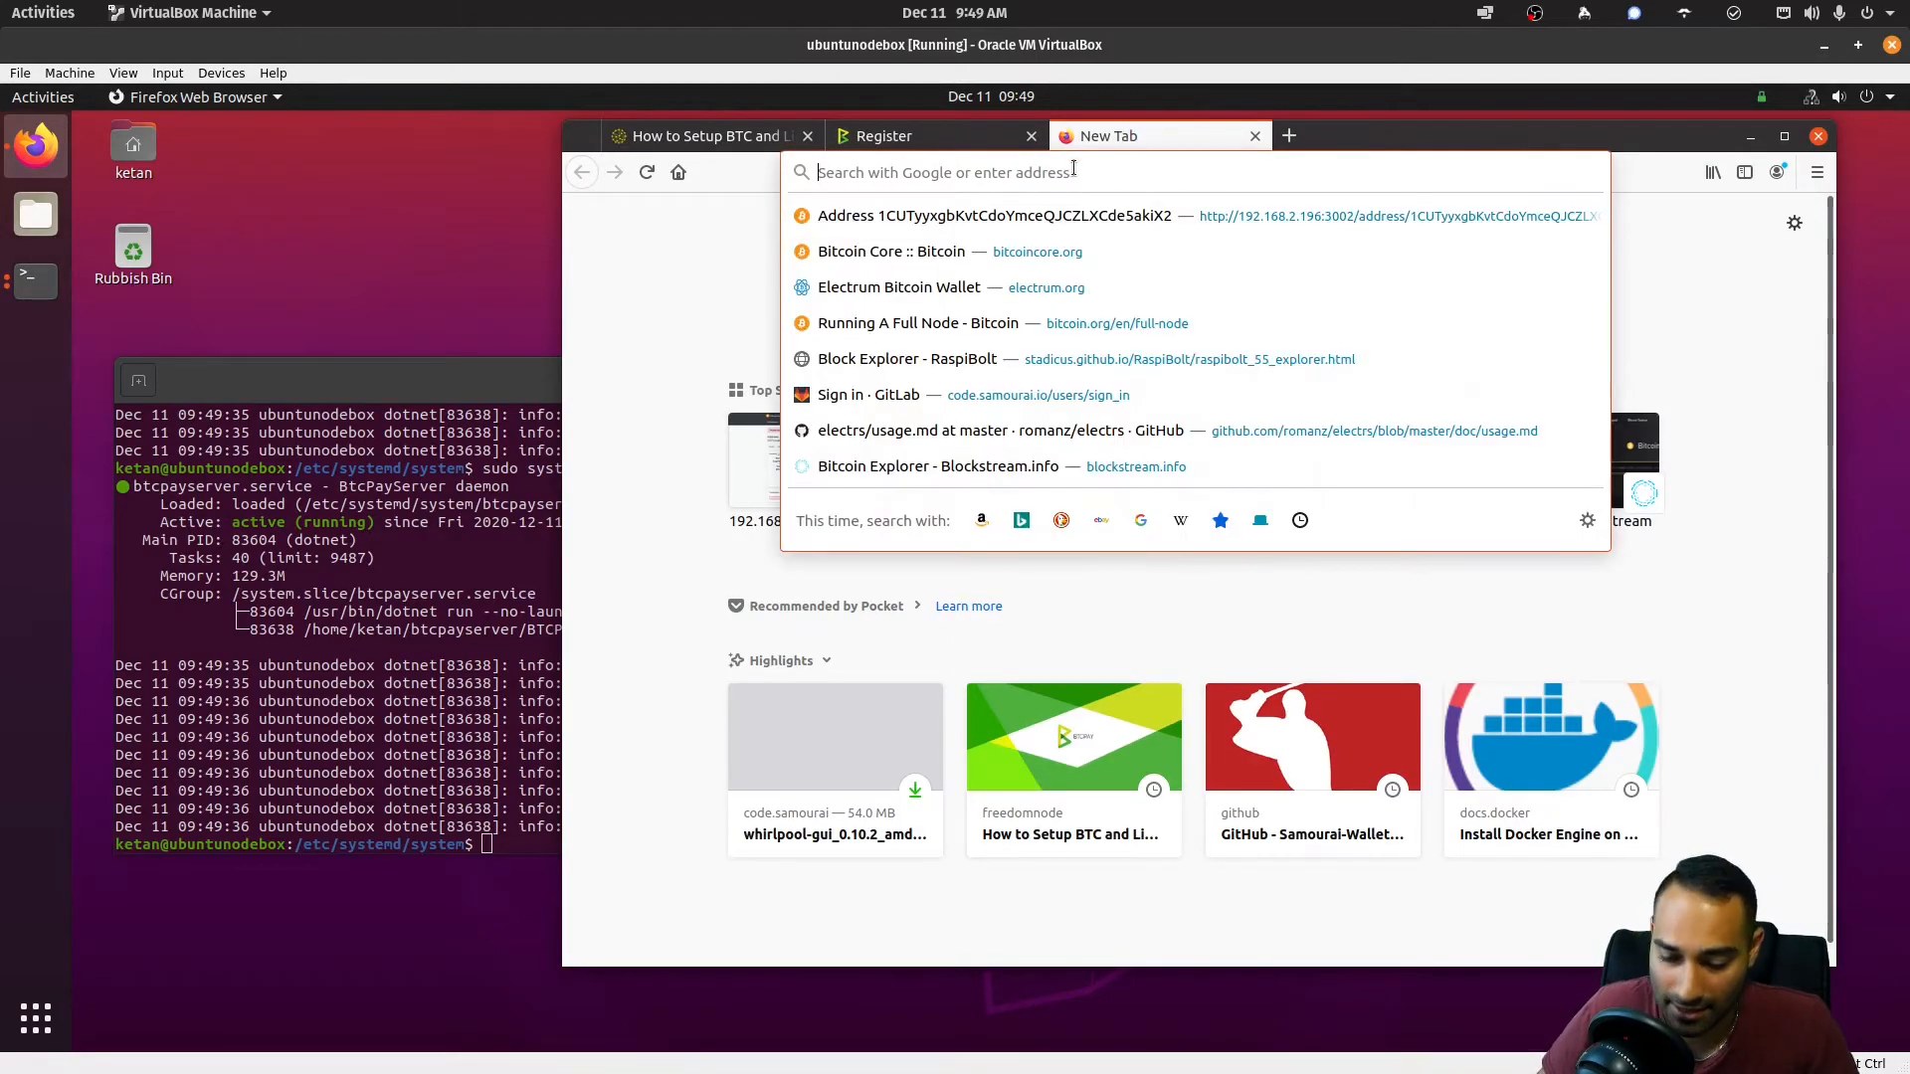
type("192.168.2.196:30")
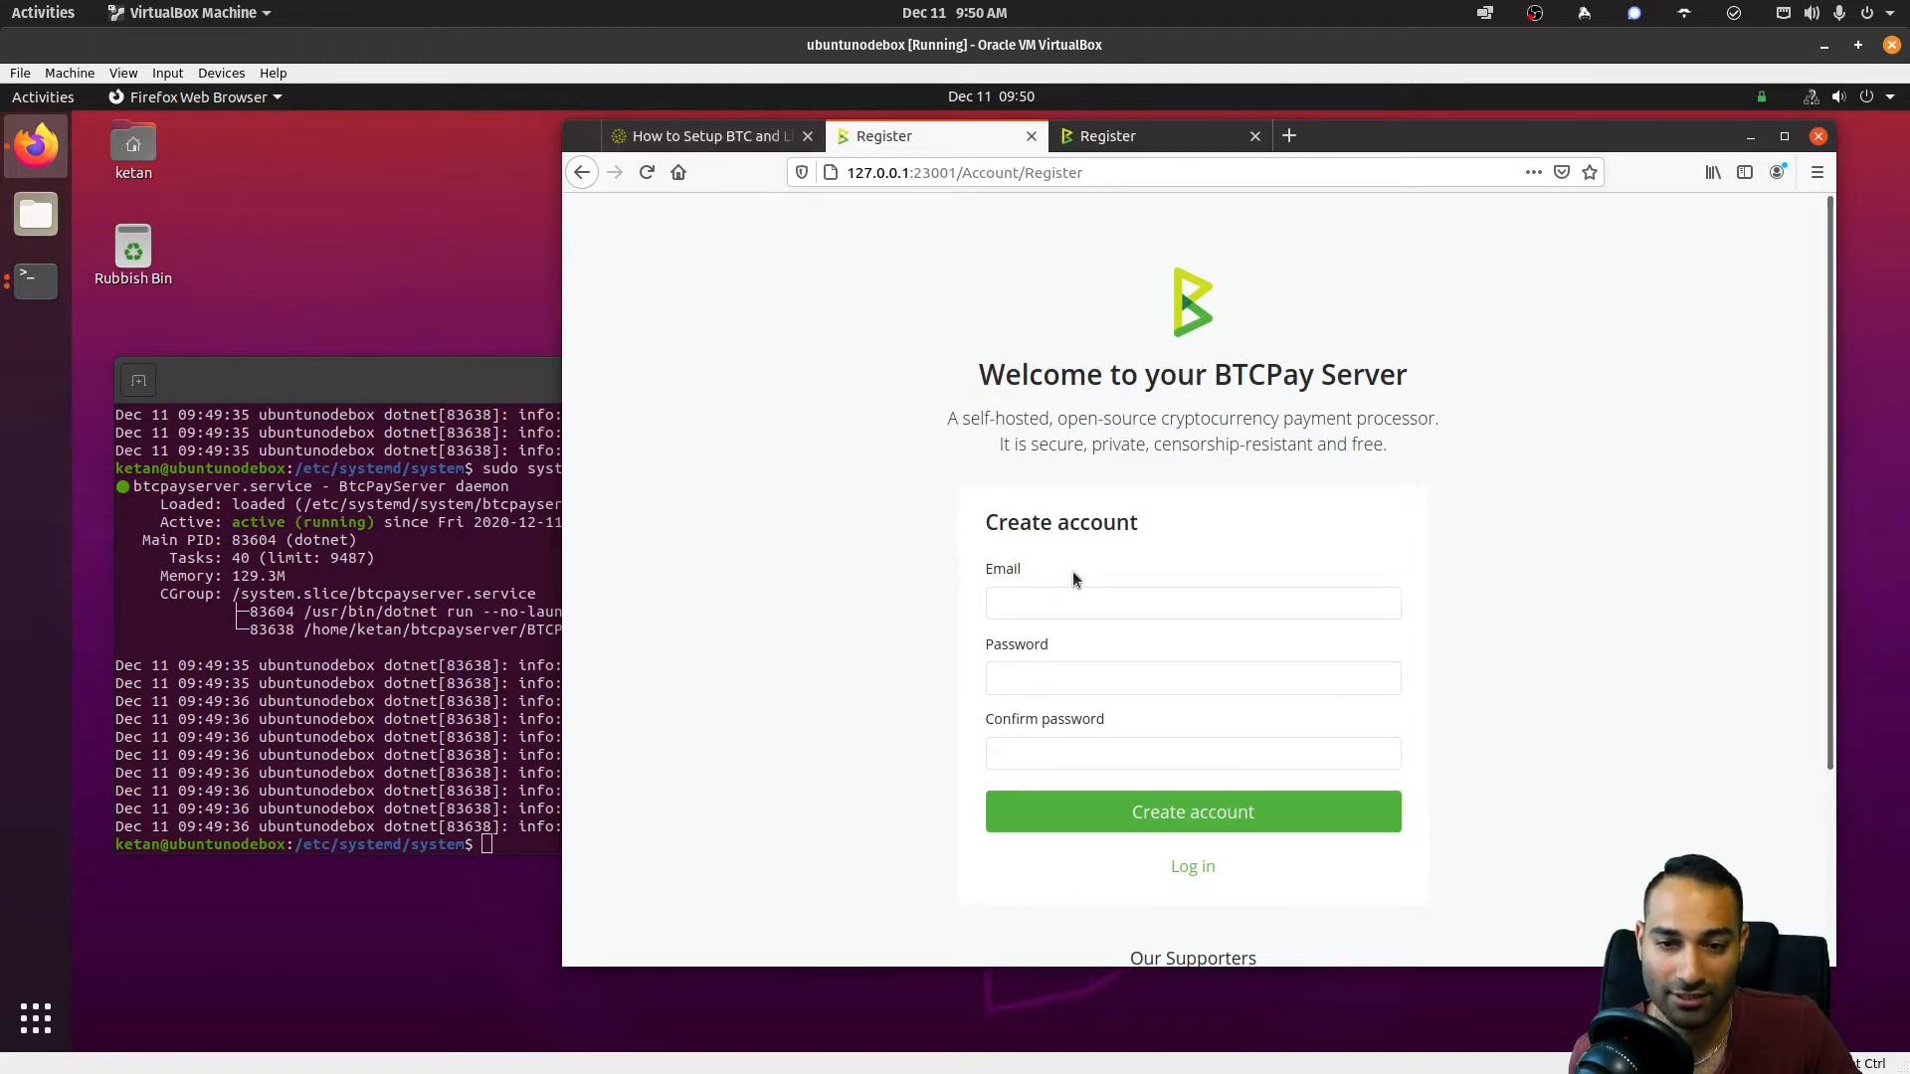
Step: Enter an email and 6+ character password, create the account, and dismiss save-login
left_click(1193, 603)
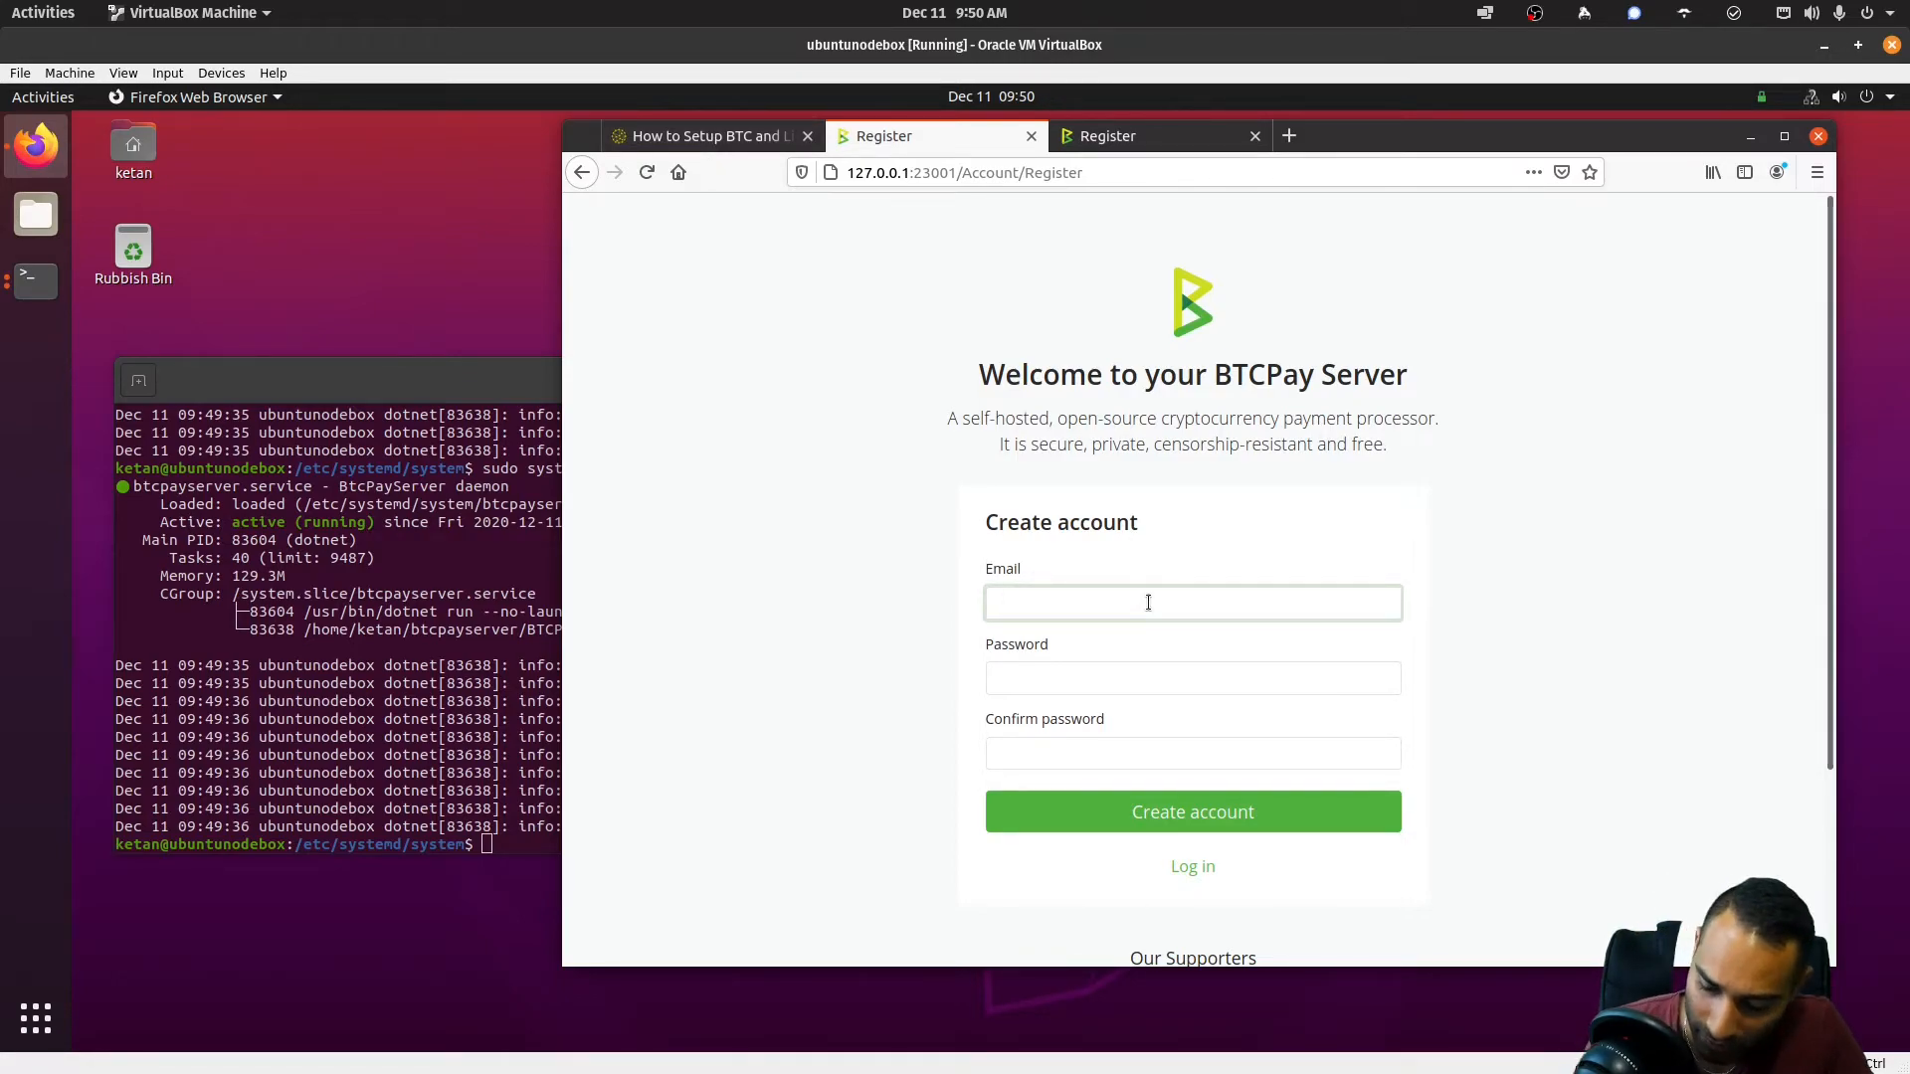
type("hello@hello.com")
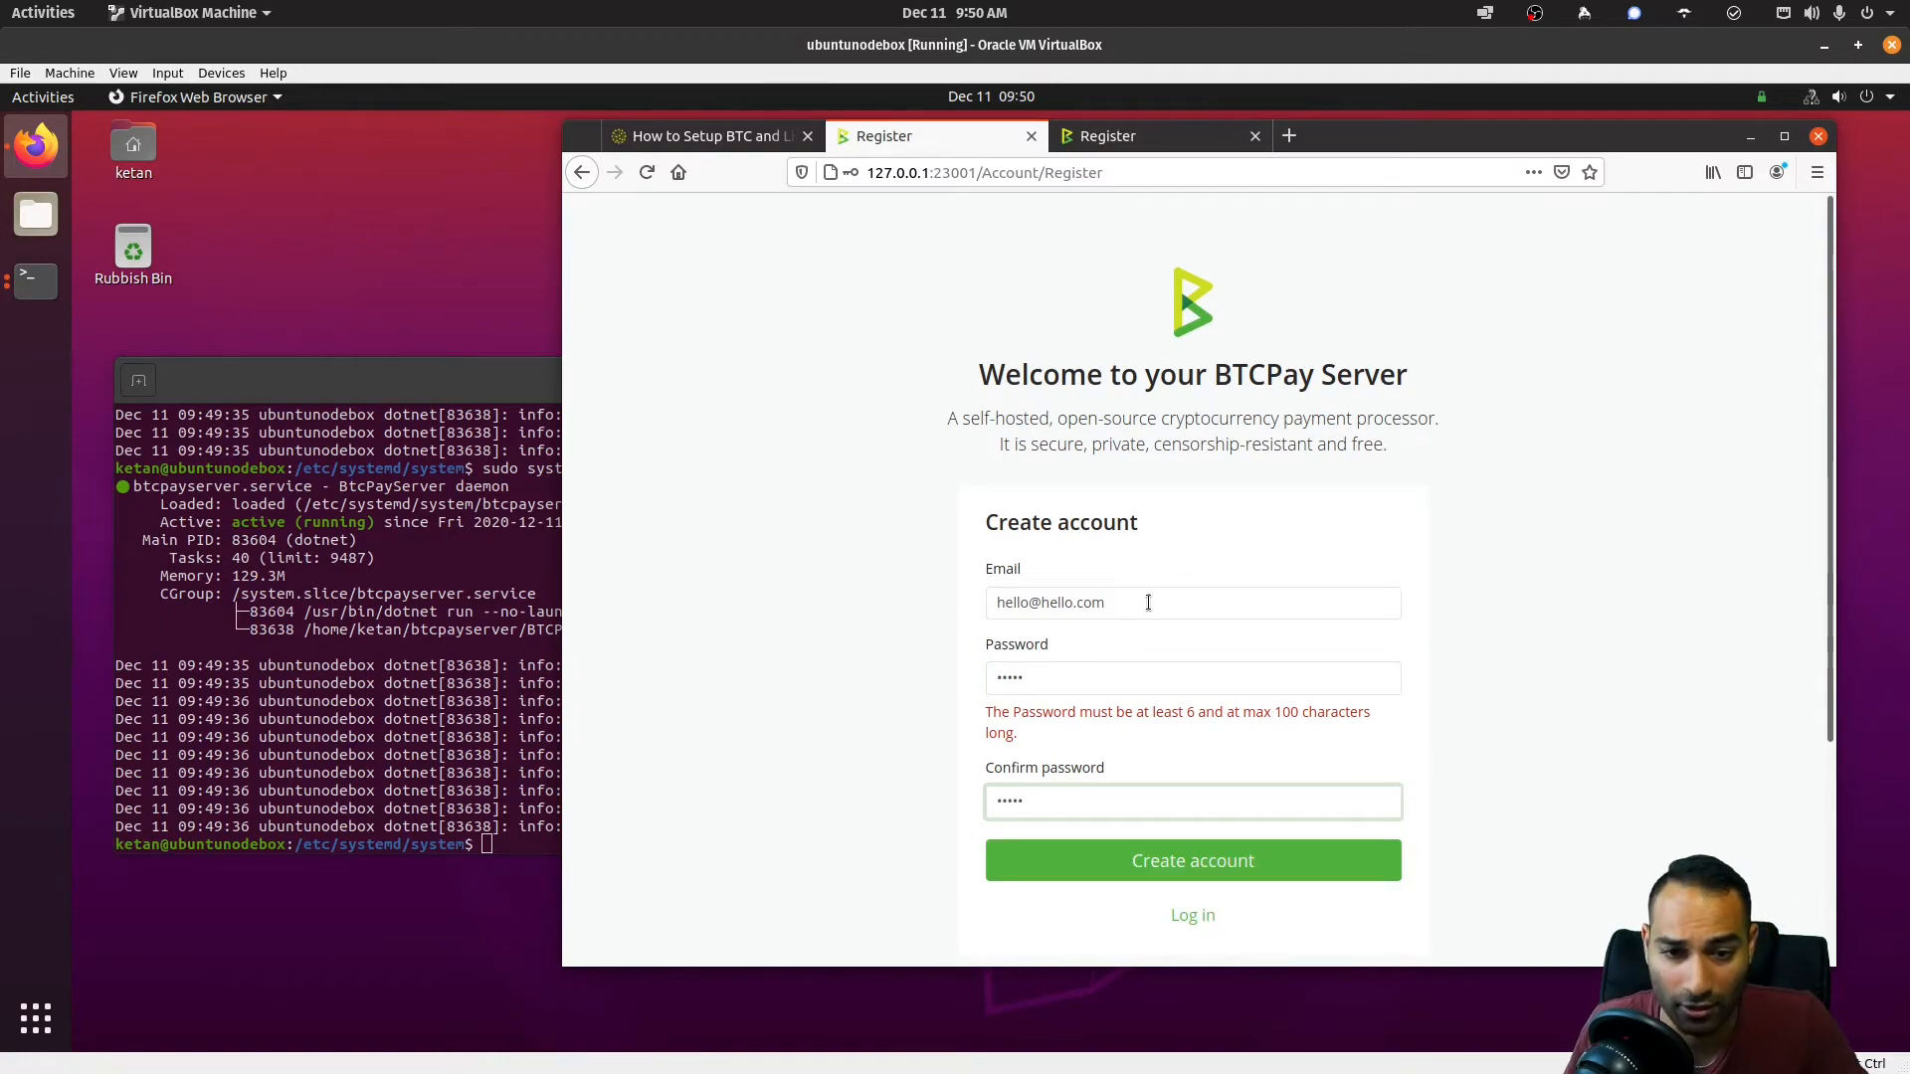
left_click(1096, 678)
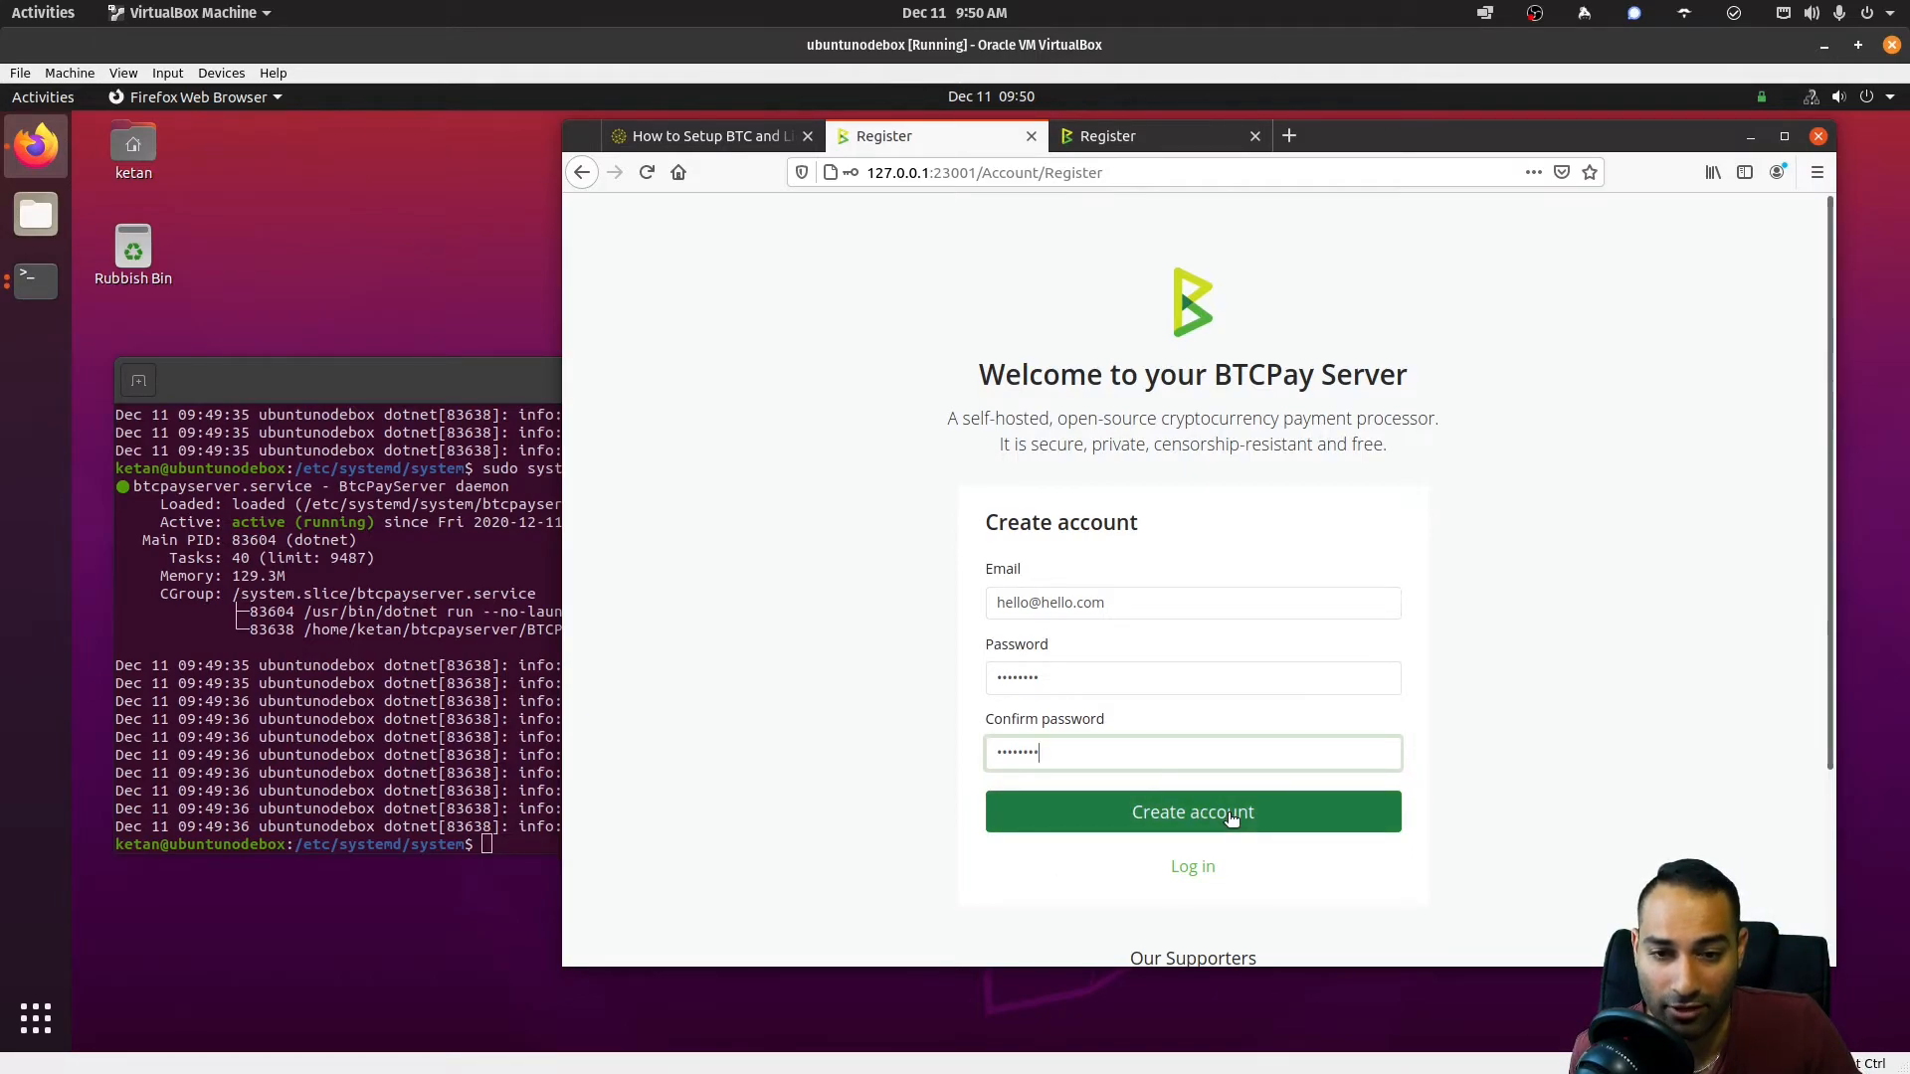
left_click(1193, 812)
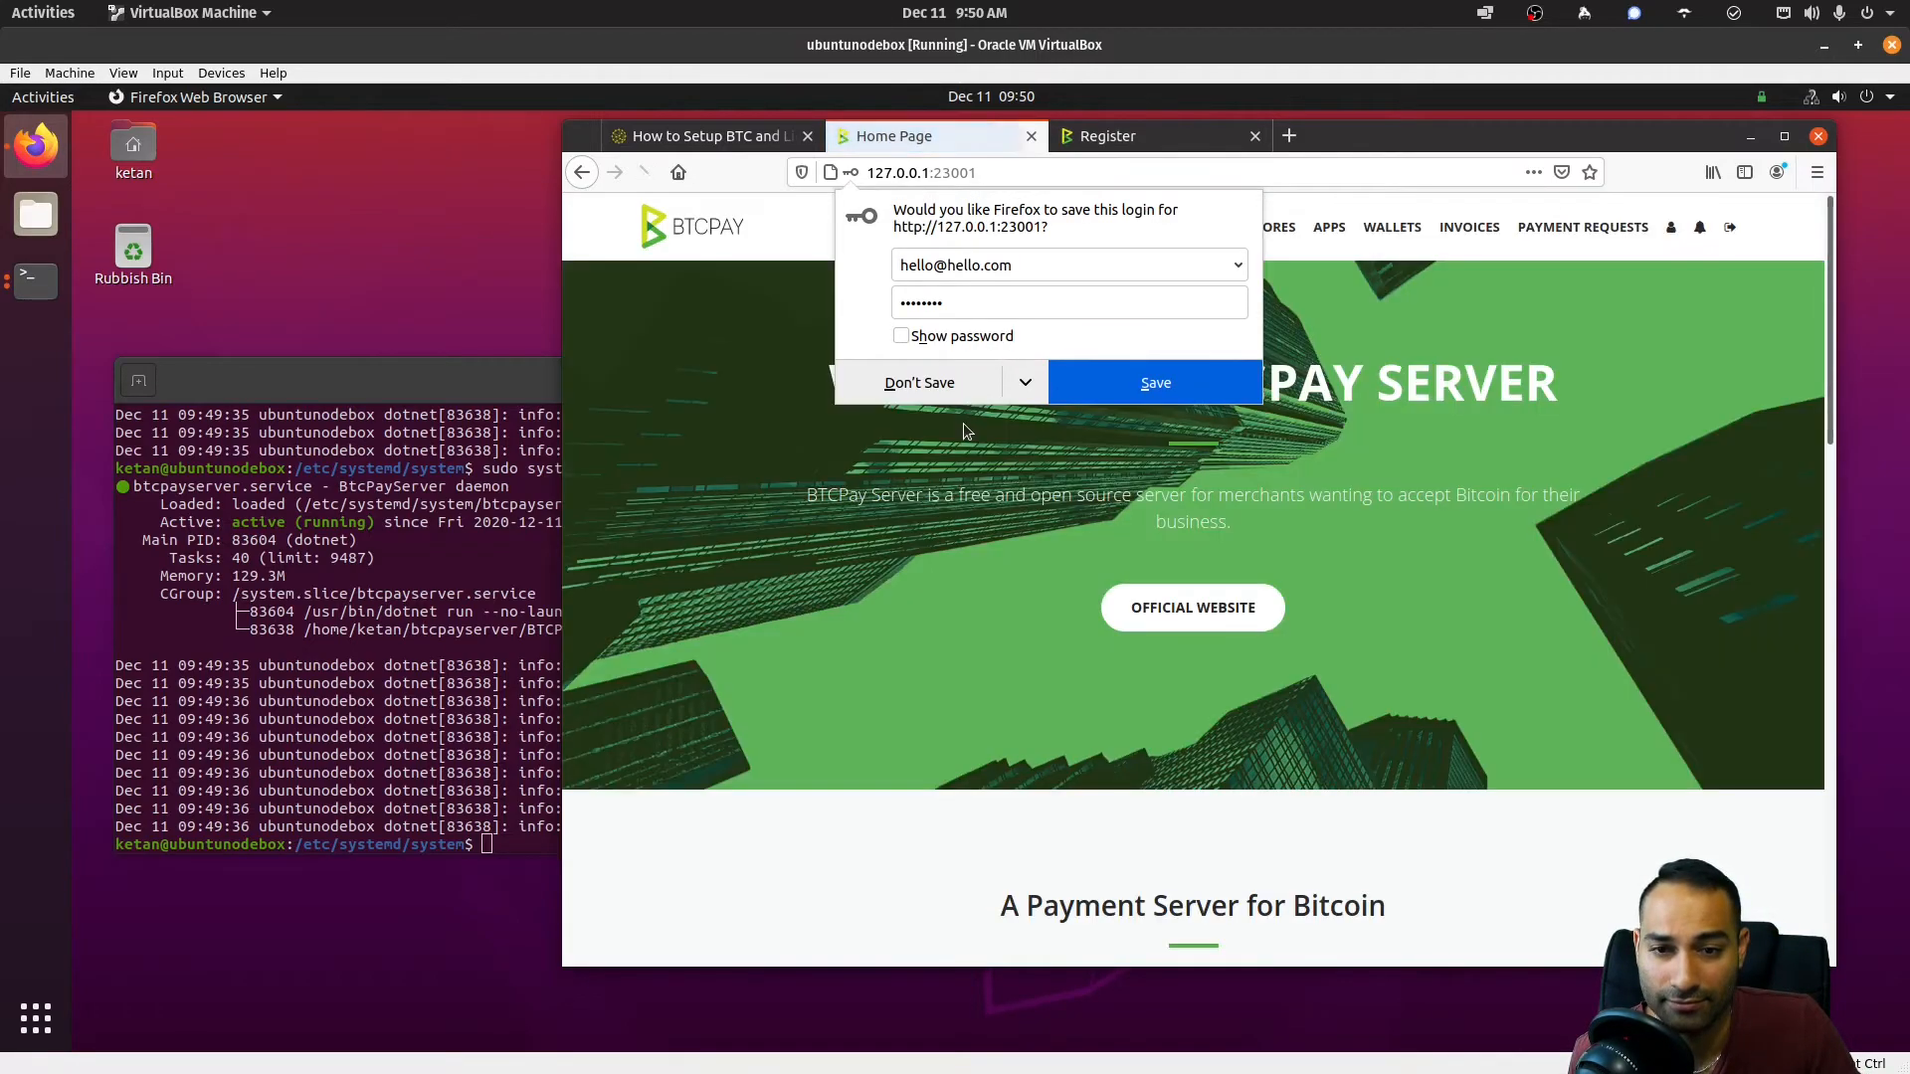
left_click(919, 382)
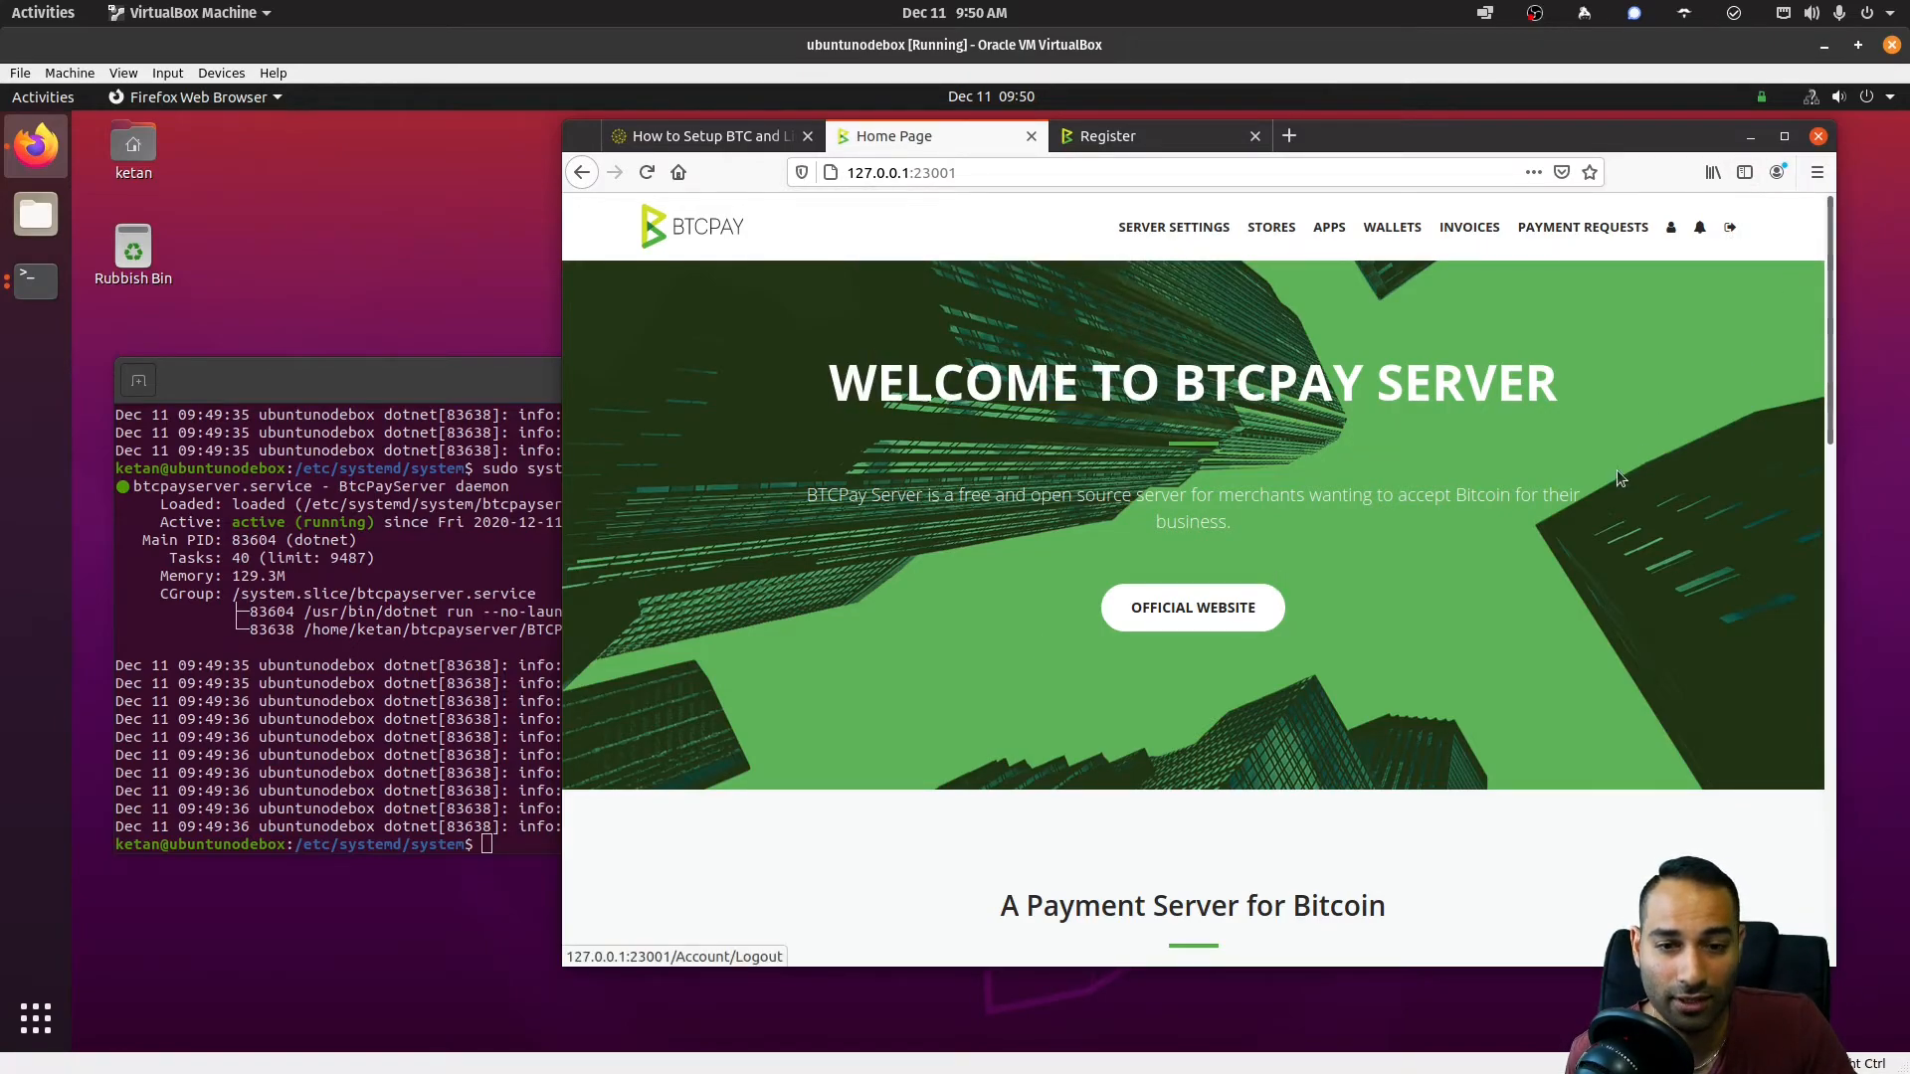
mouse_move(1476, 607)
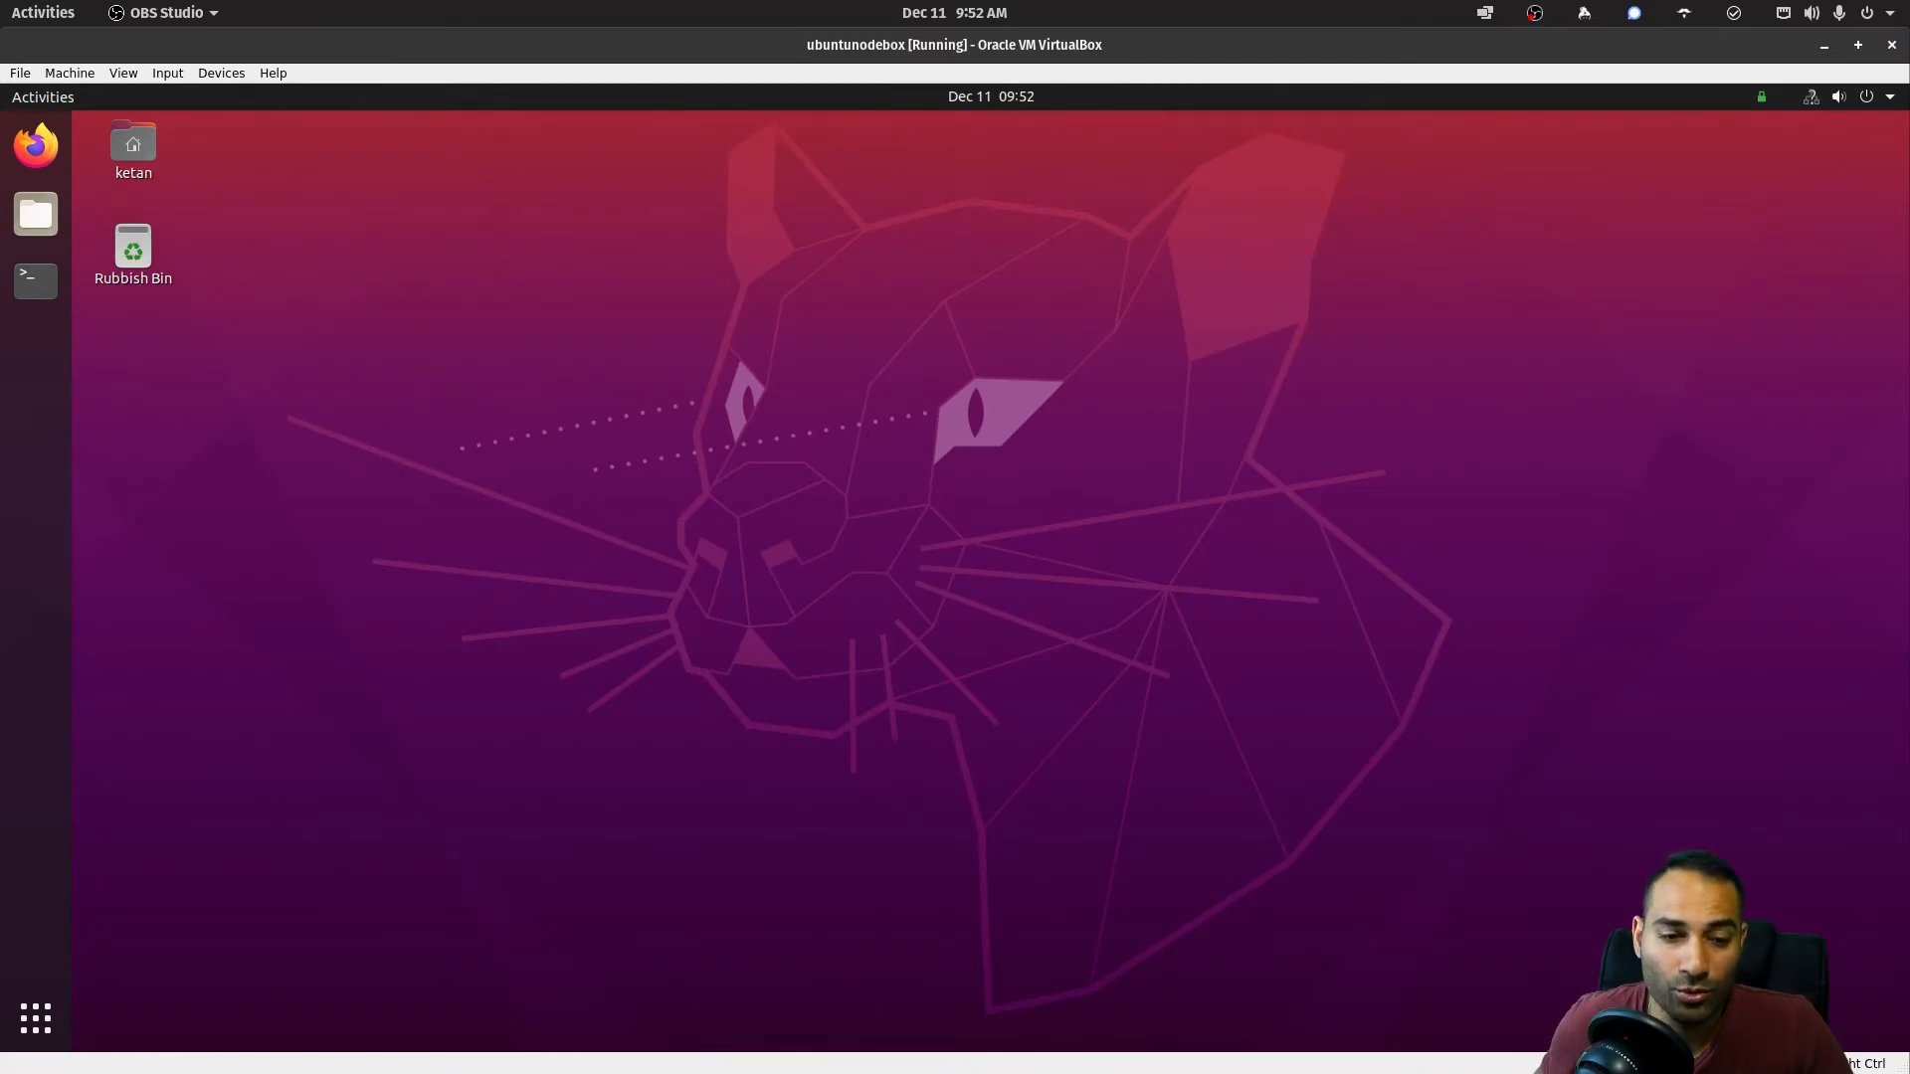
mouse_move(289, 269)
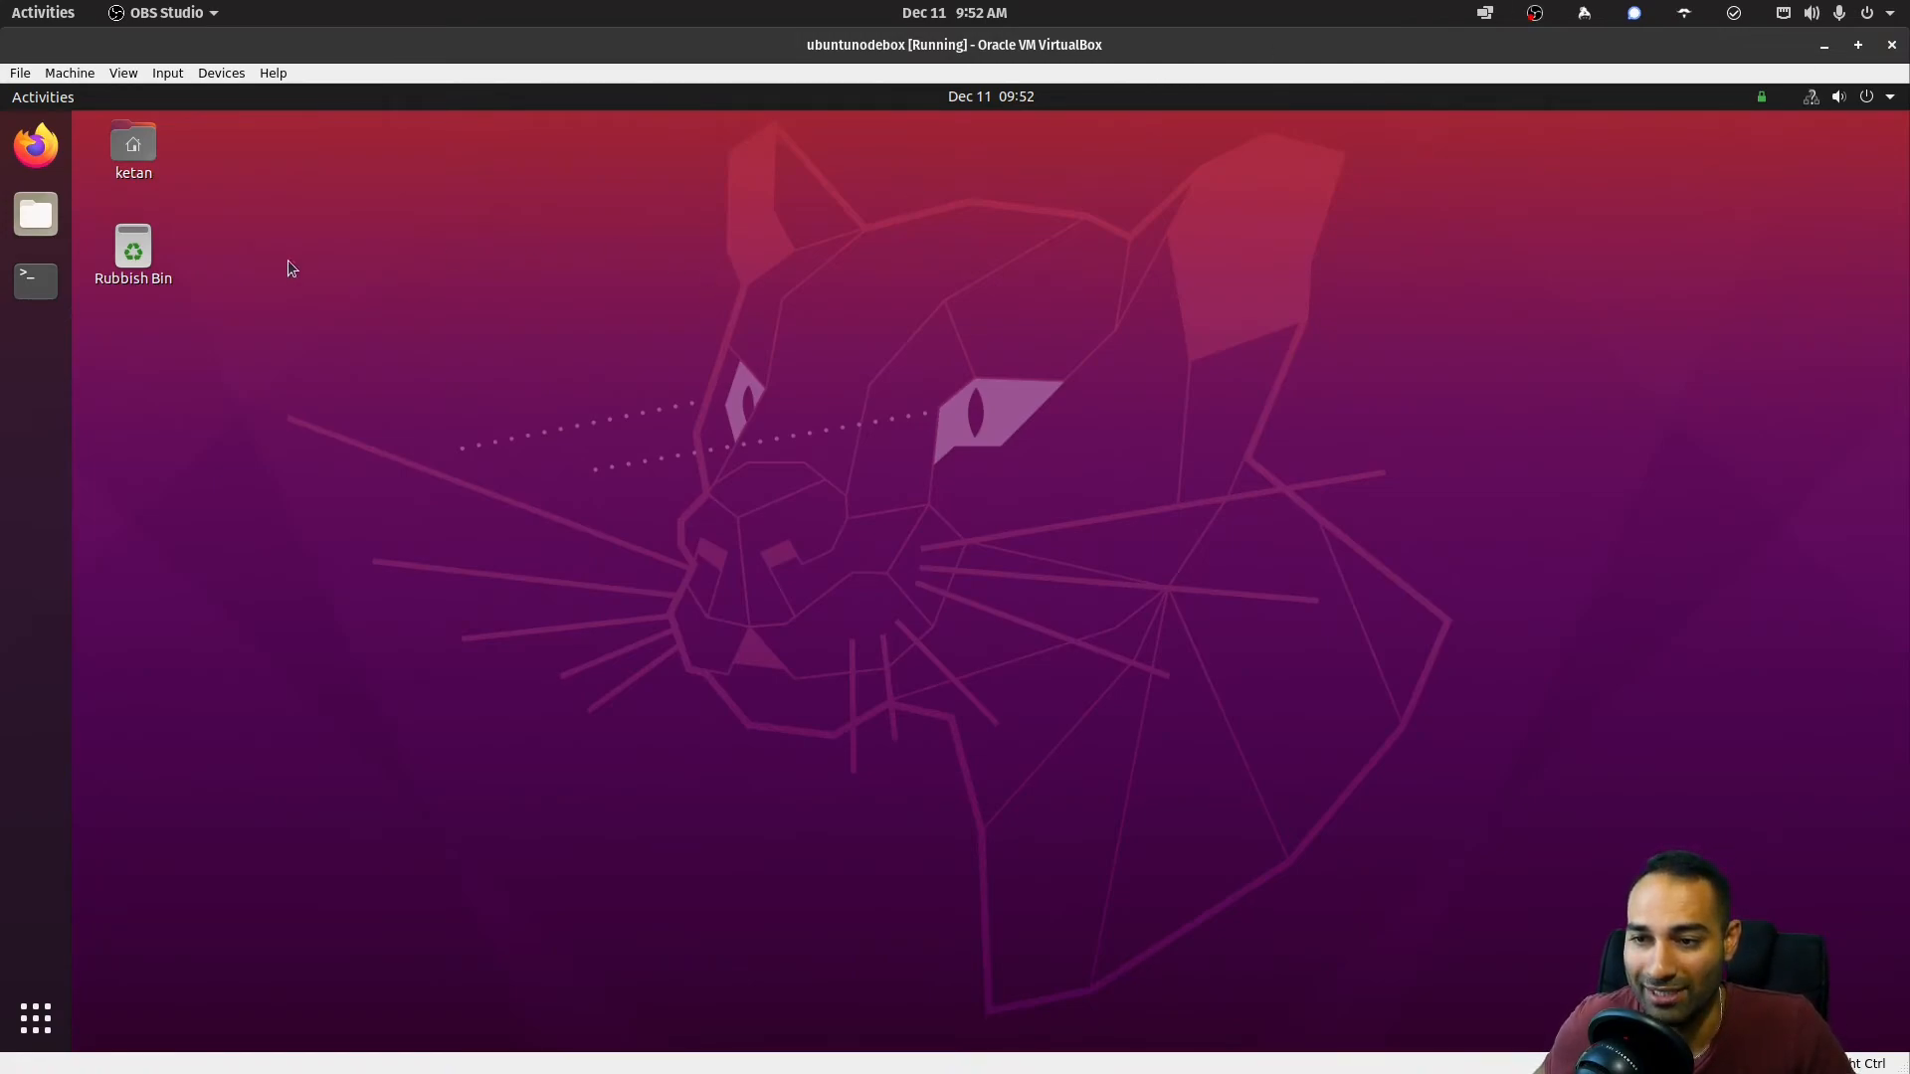
Step: Stop the btcpayserver service and pull origin master in the btcpayserver folder
left_click(35, 280)
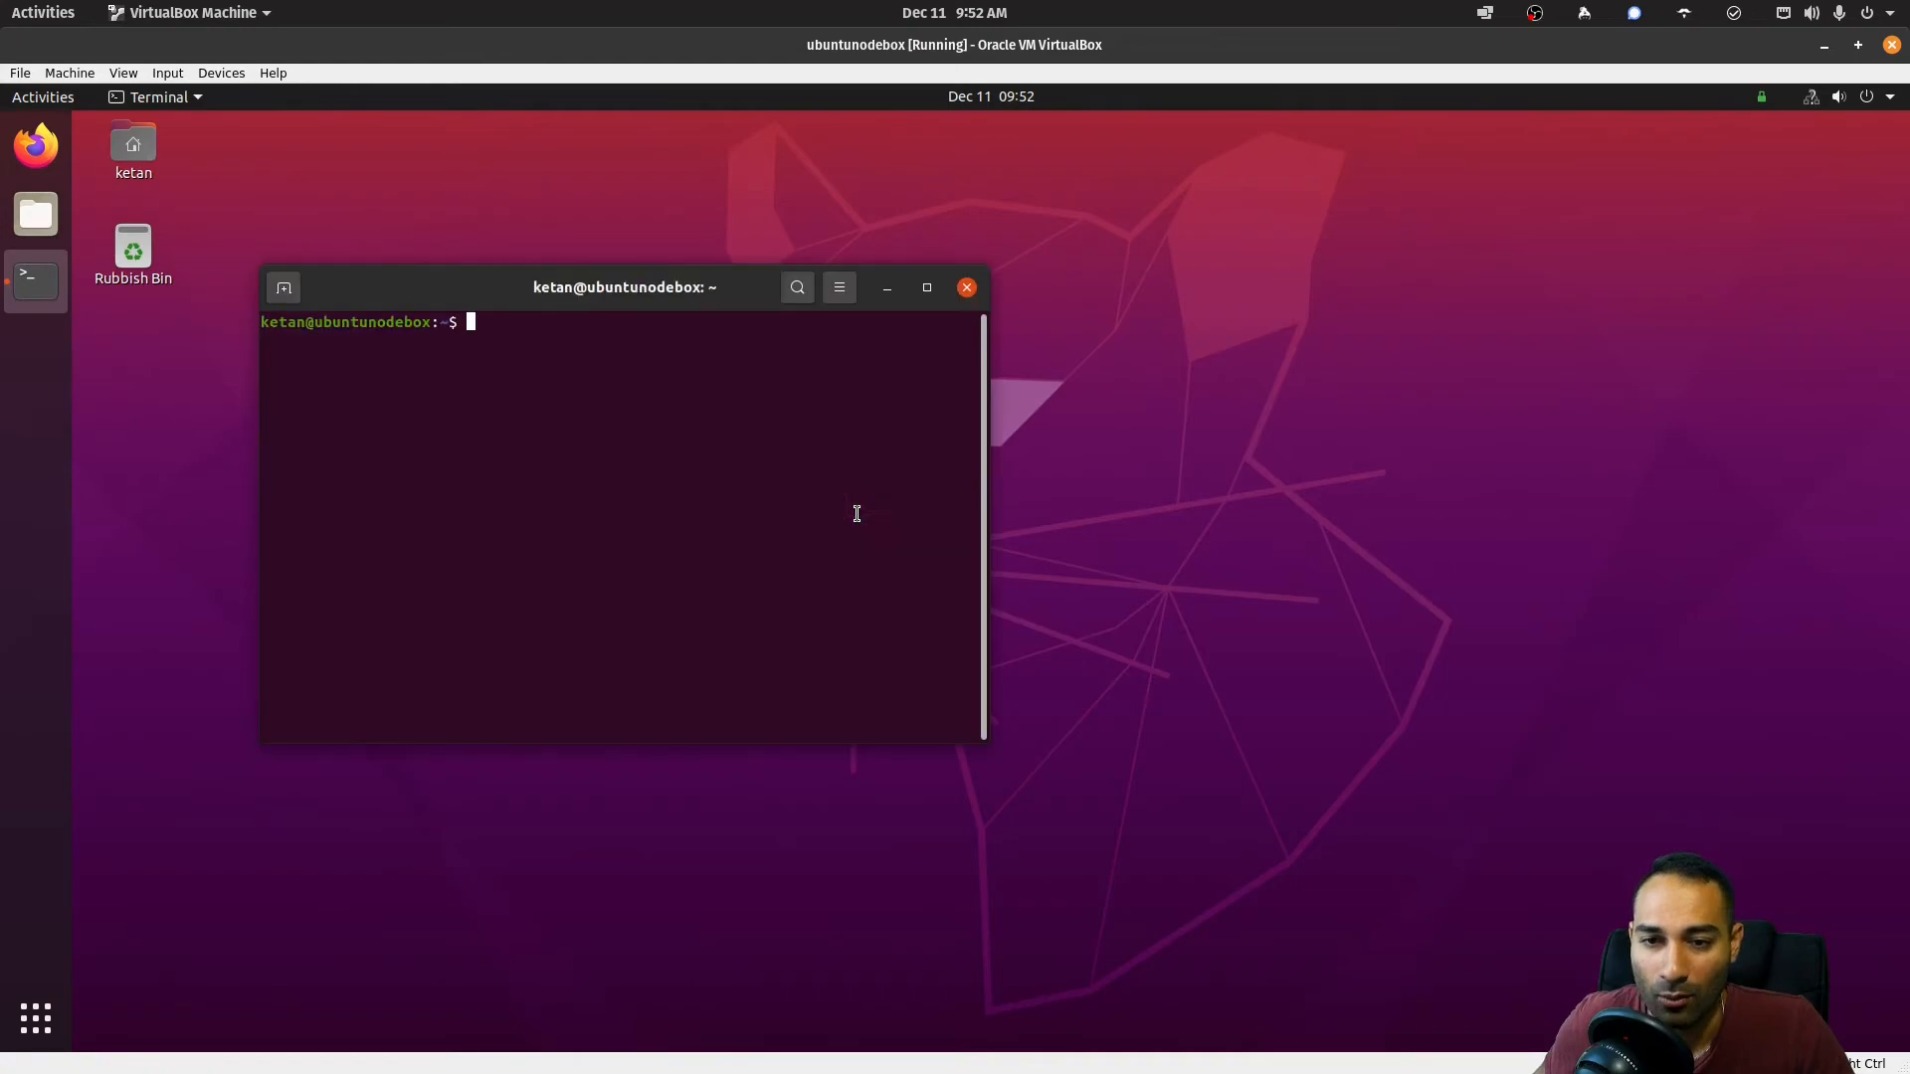
mouse_move(707, 451)
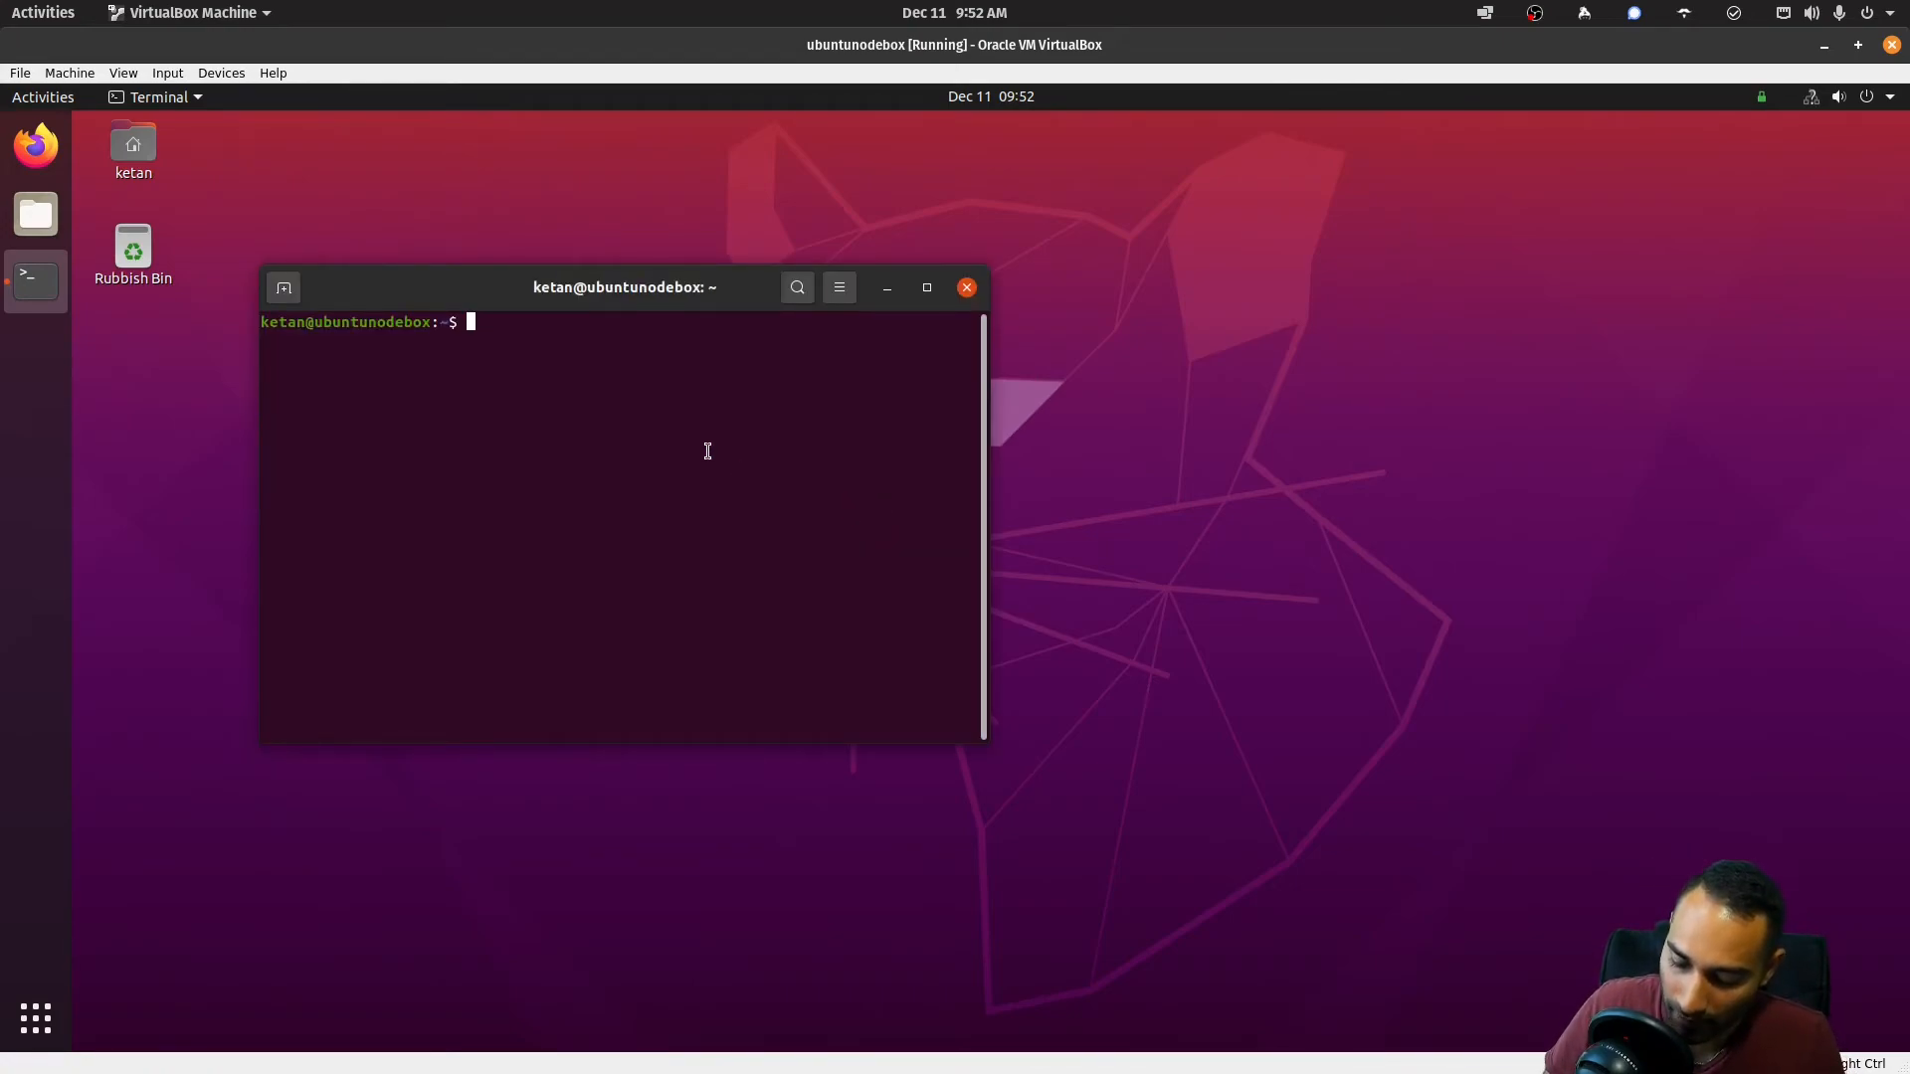
type("sudo systemctl stopb")
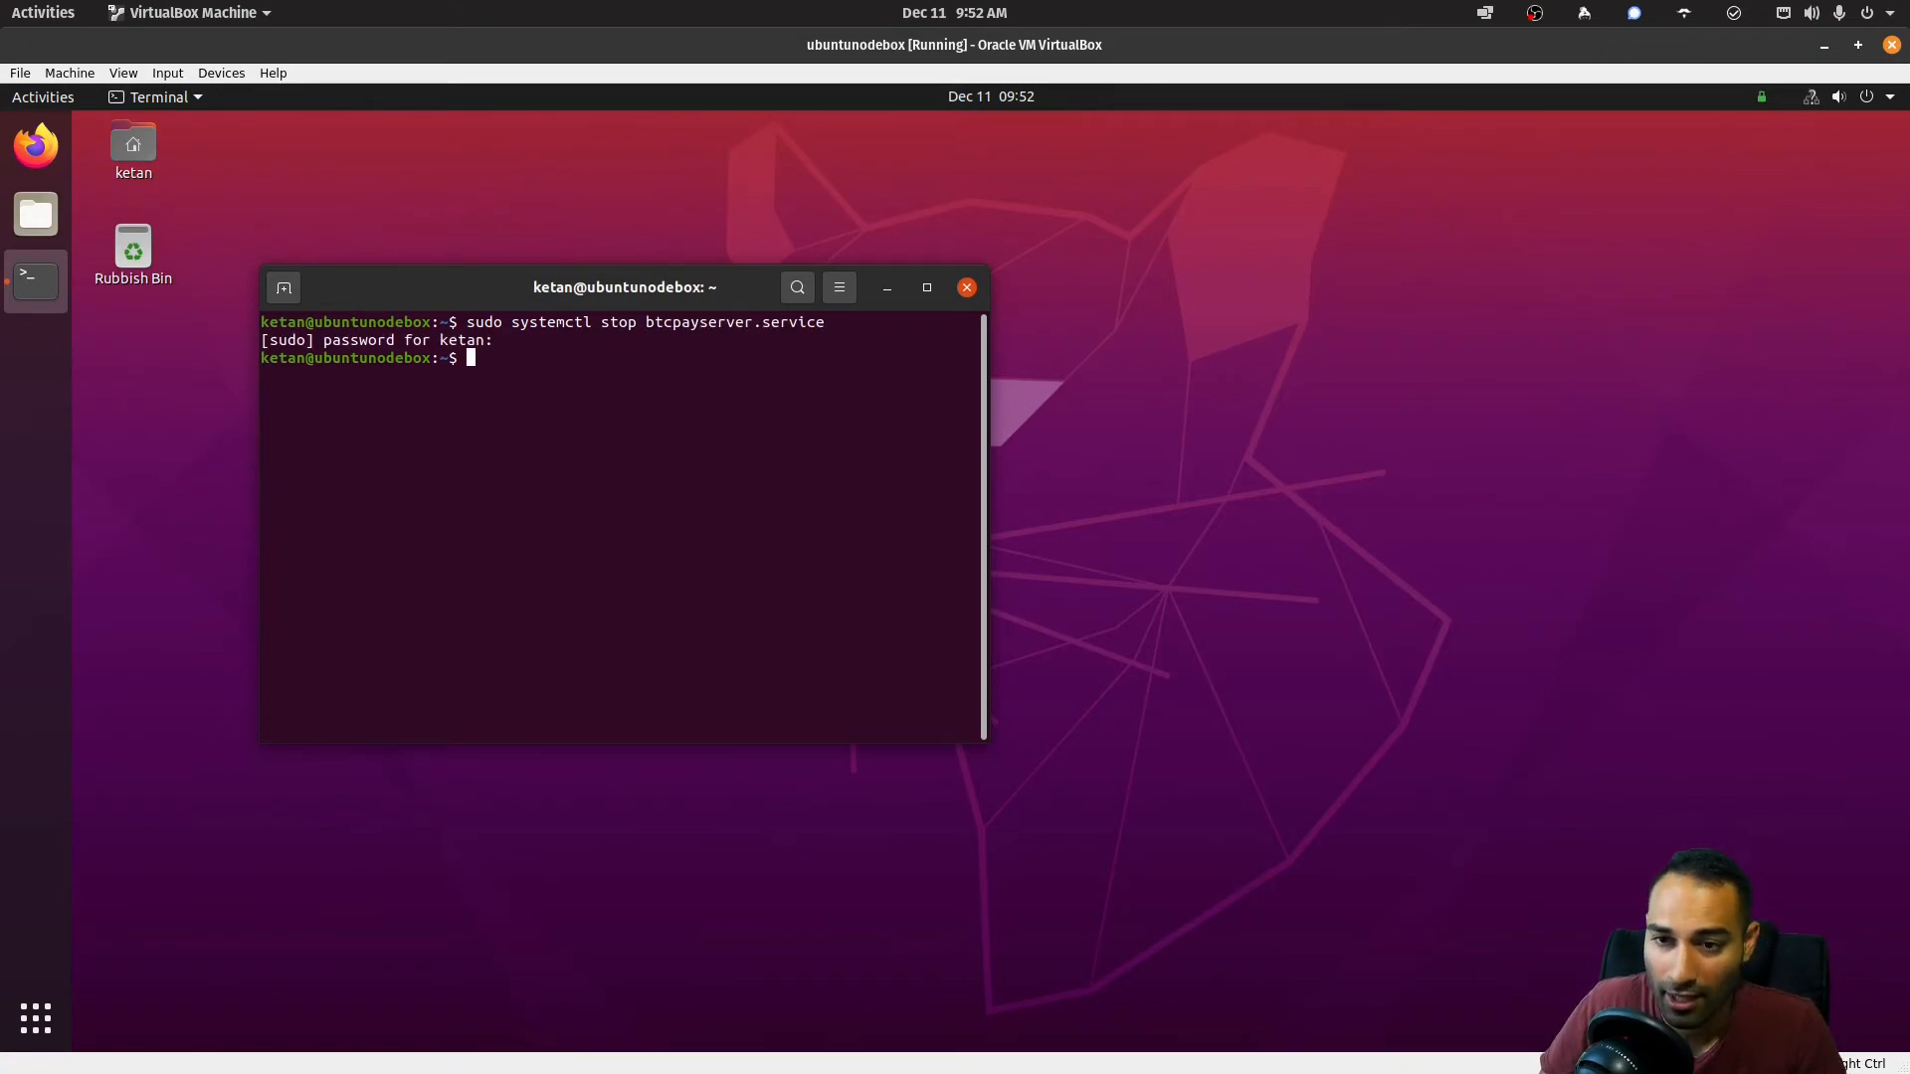
type("cd btcc")
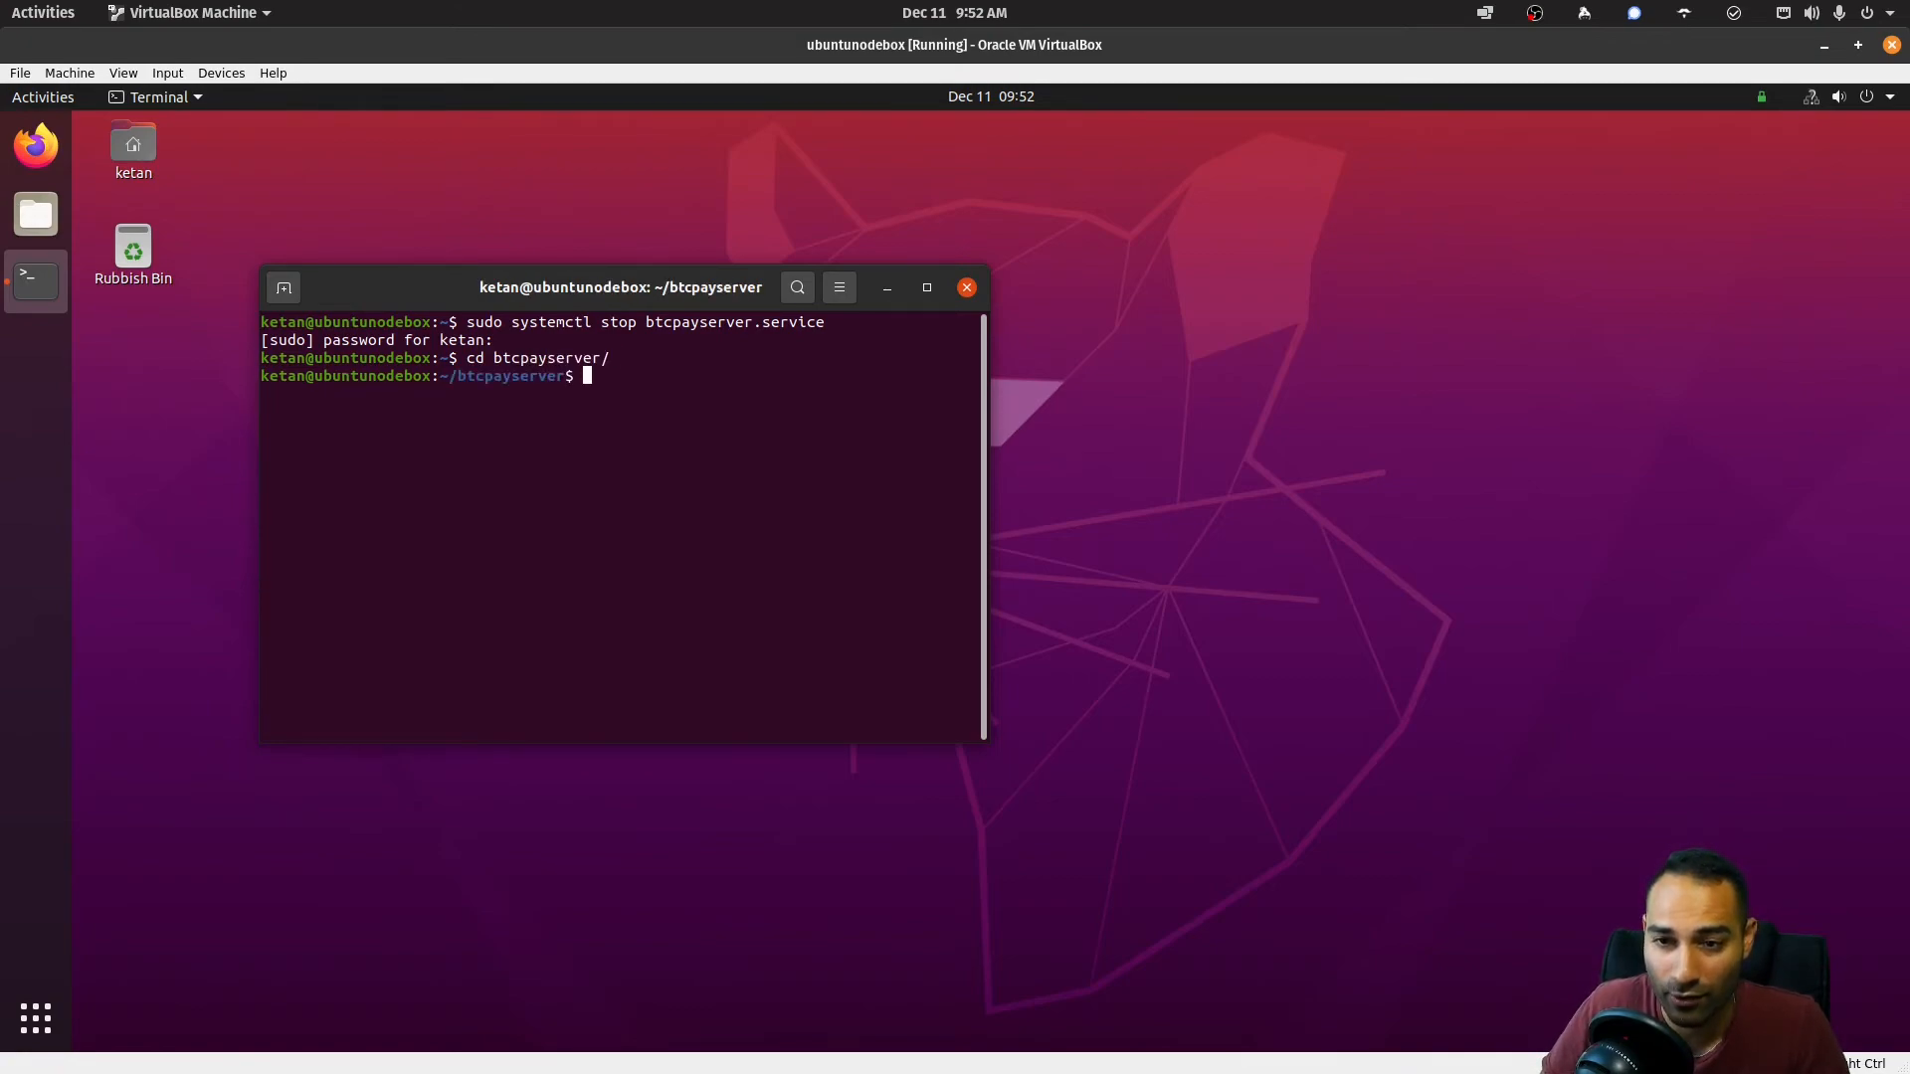
type("git pull o")
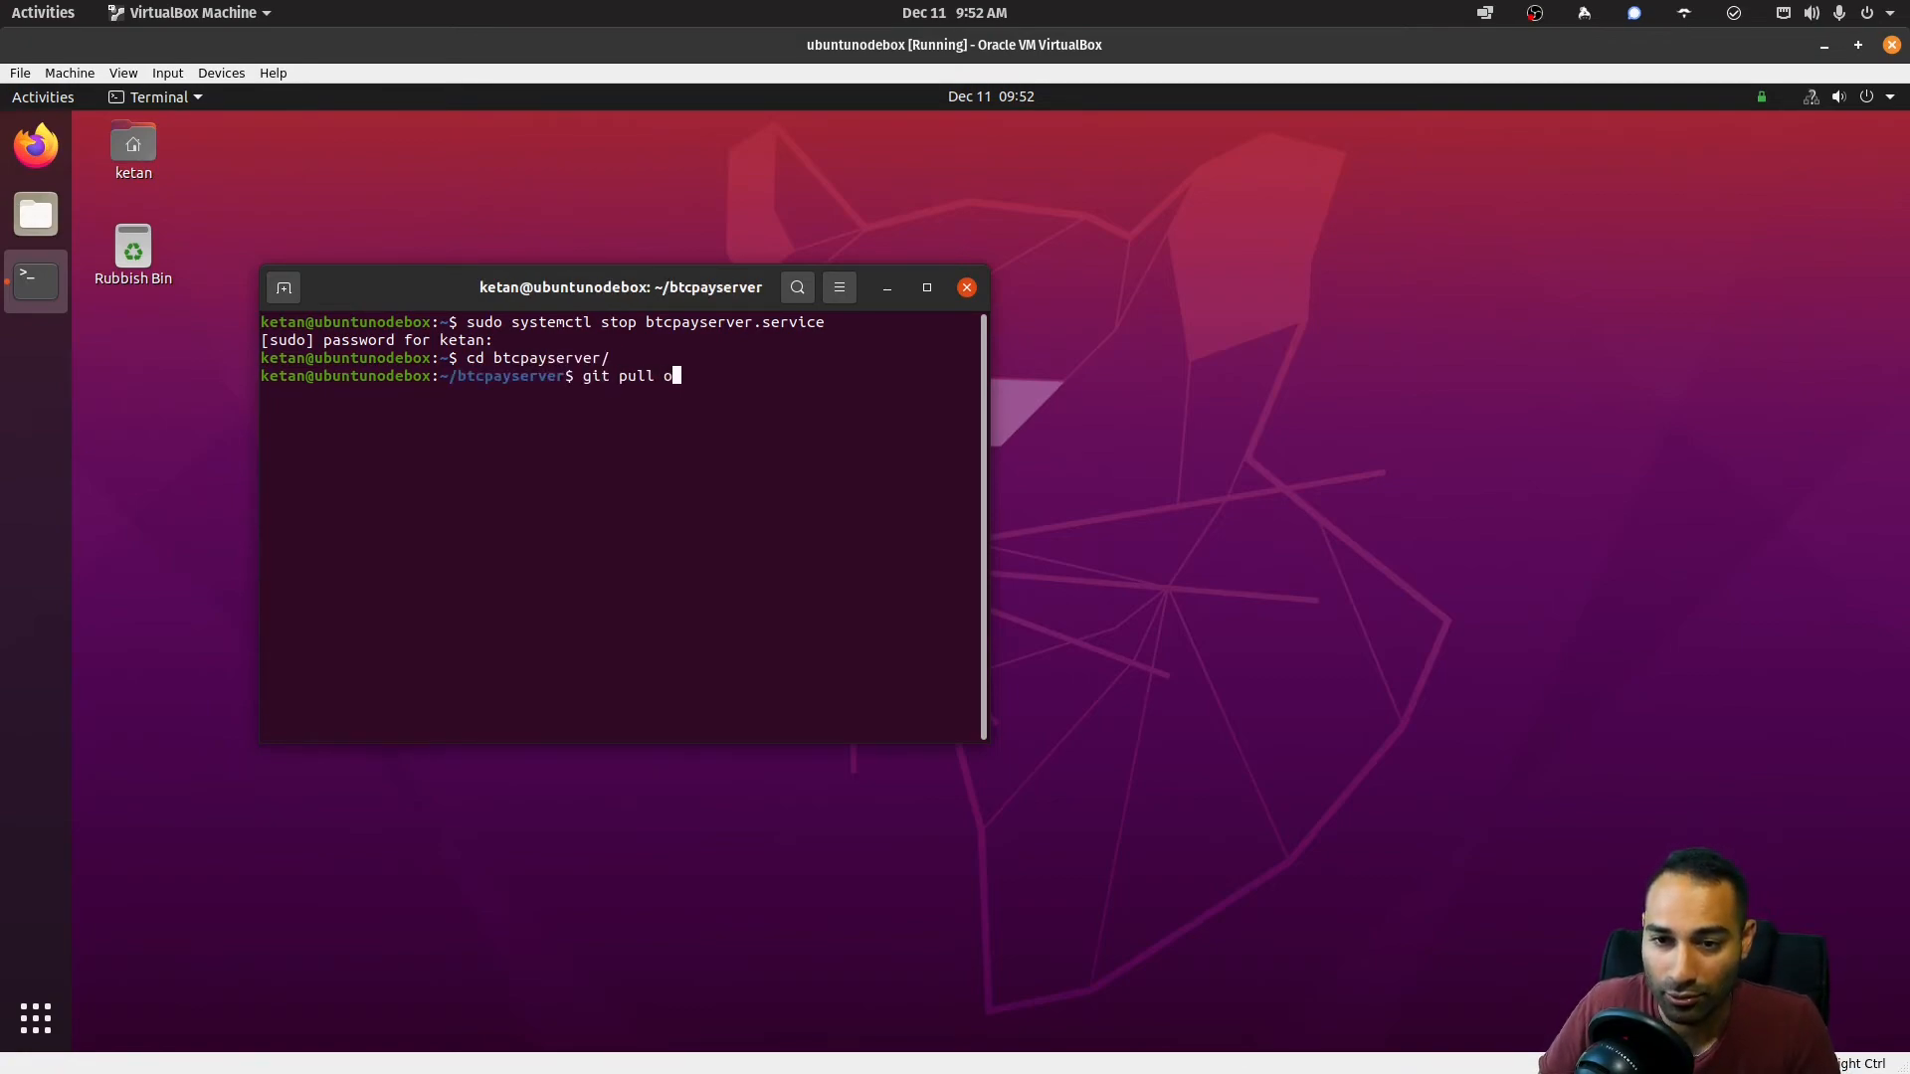
type("rigin master")
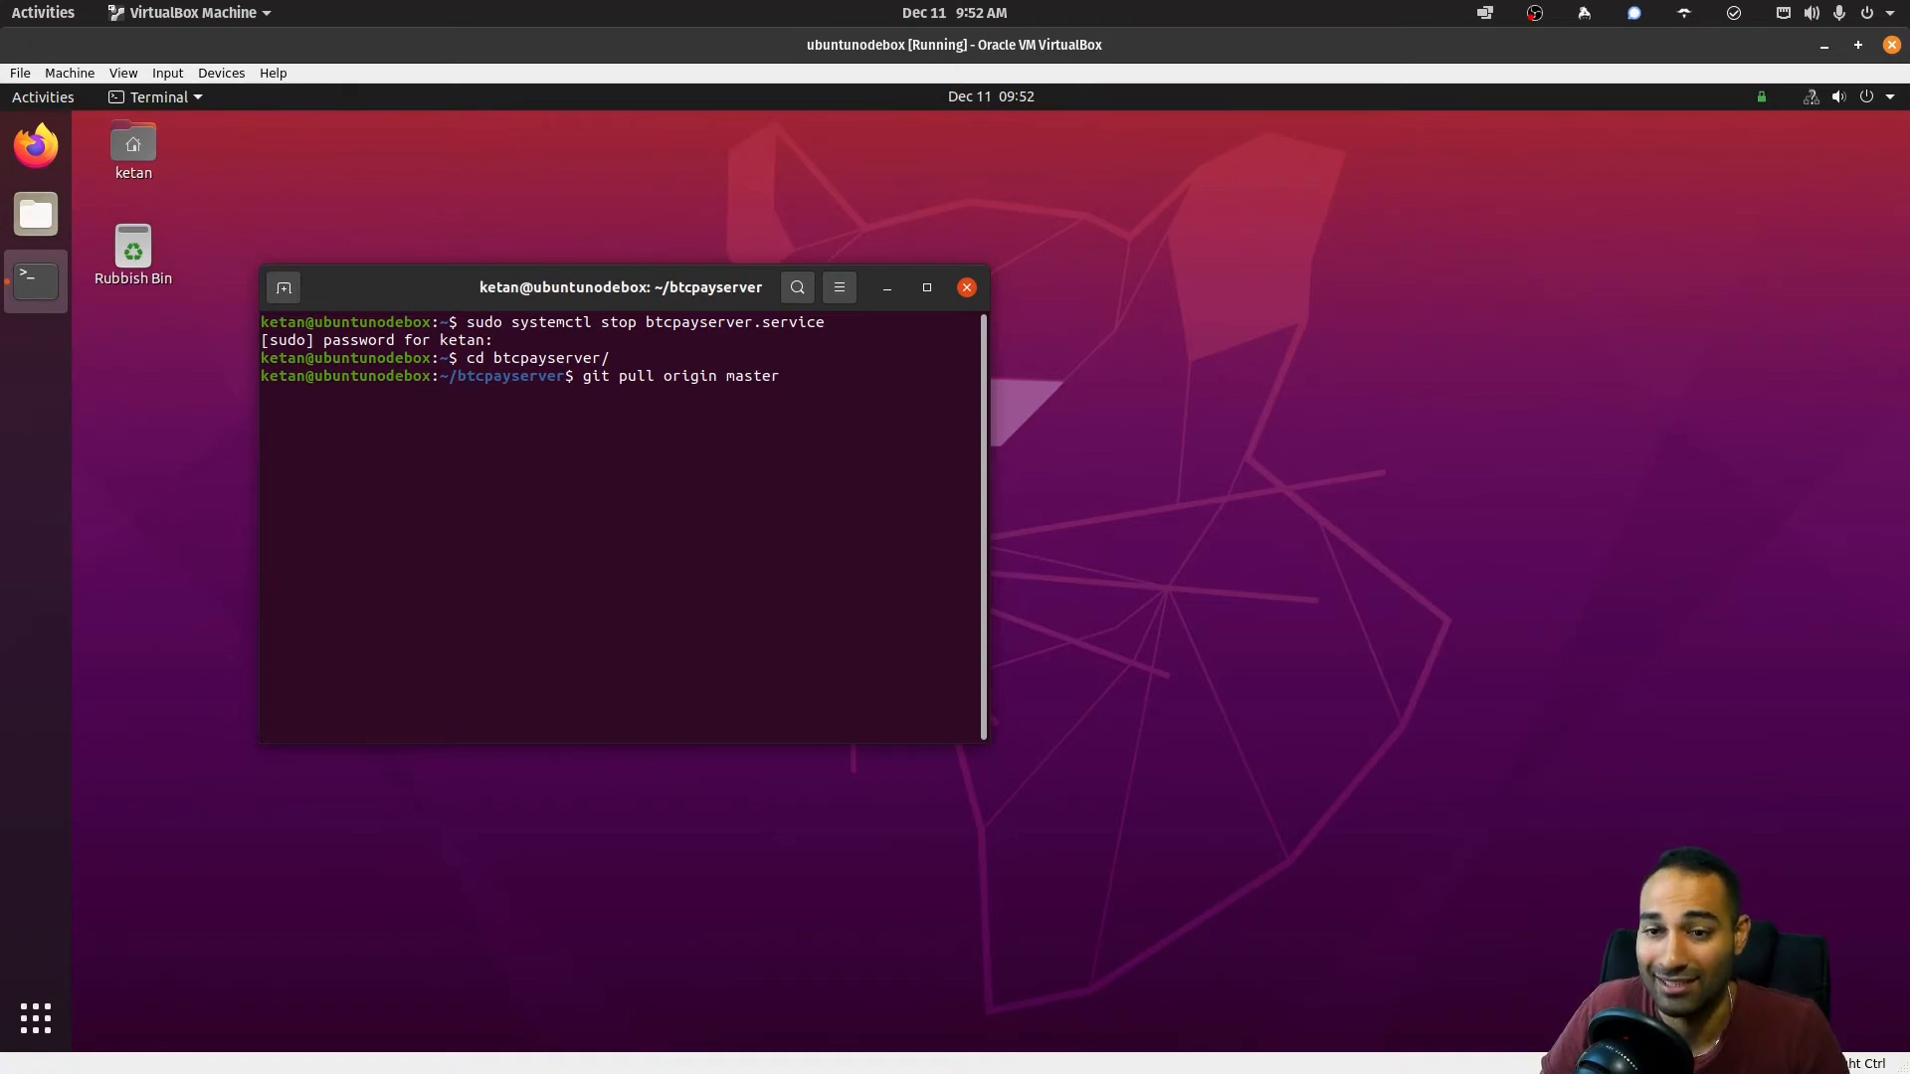
key("Return")
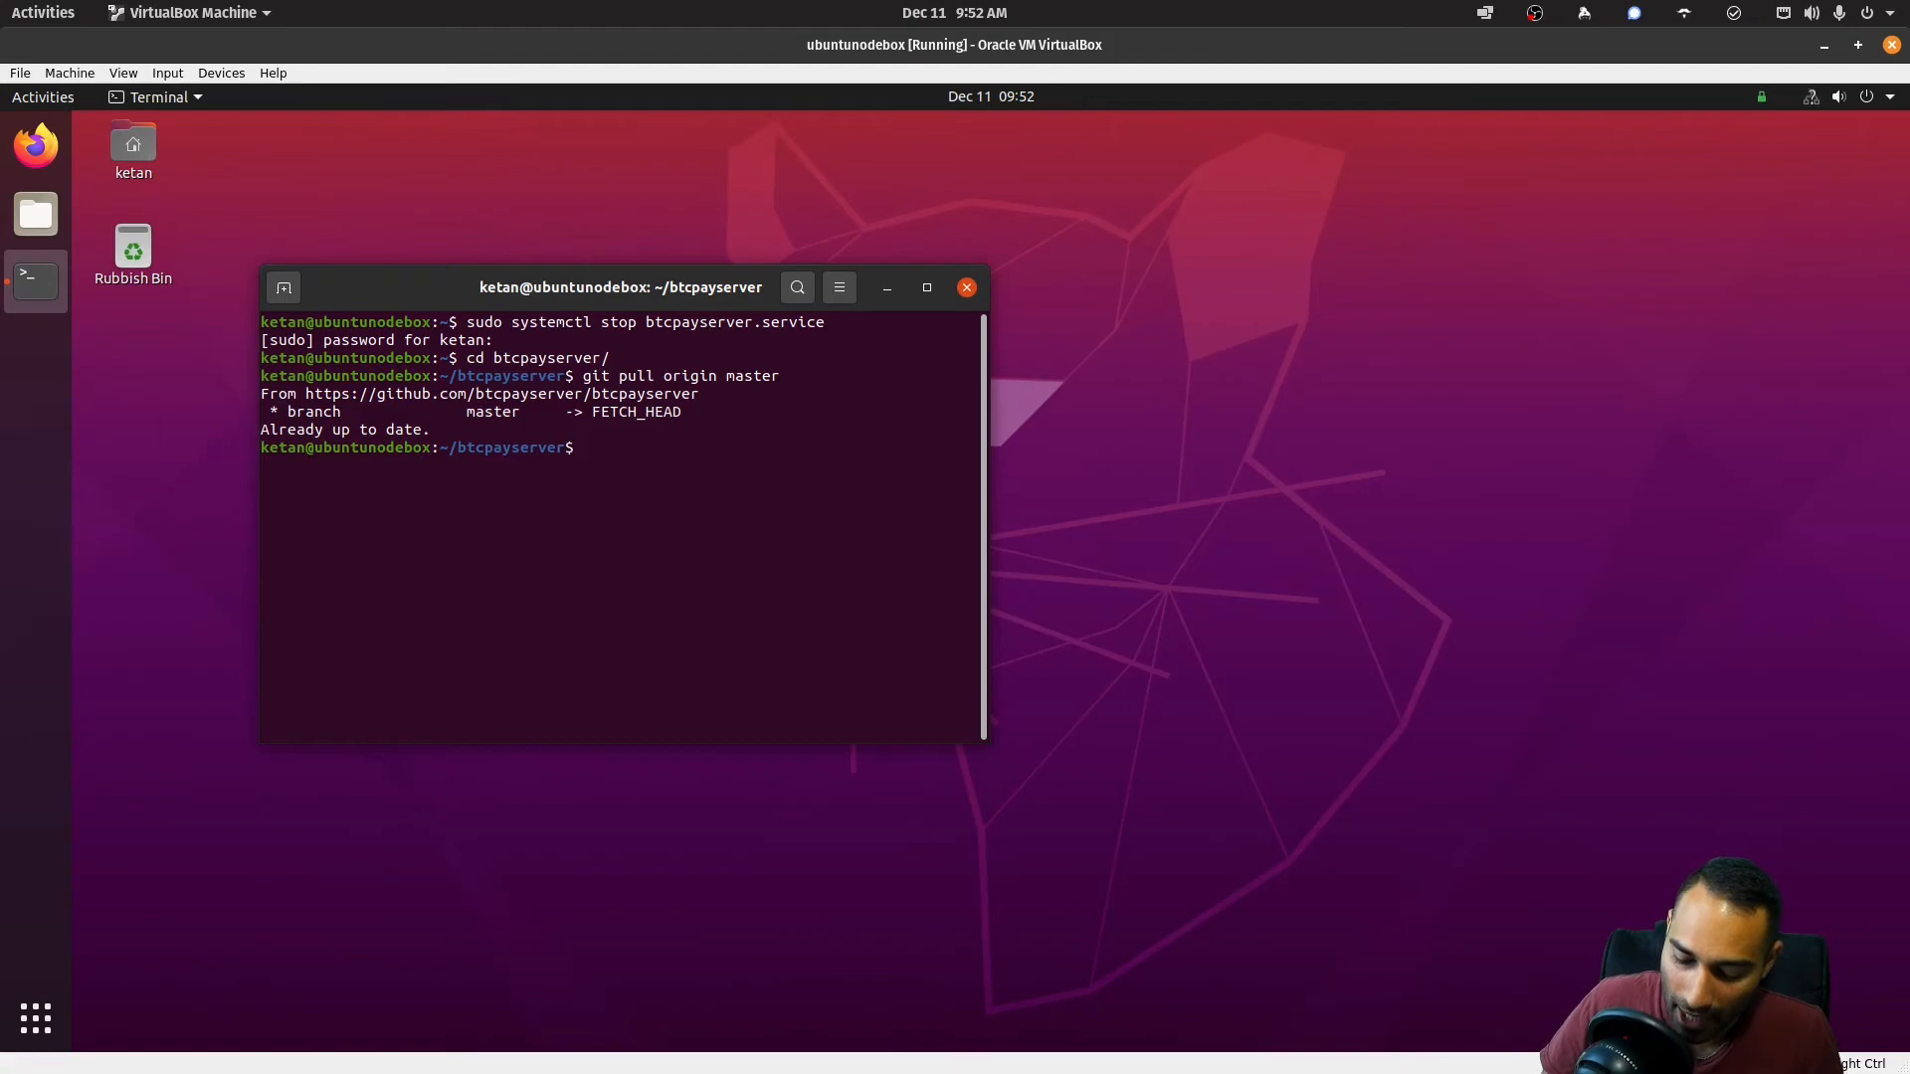
Step: Rebuild with ./build.sh (0 errors) and start the btcpayserver service again
type("./build.sh")
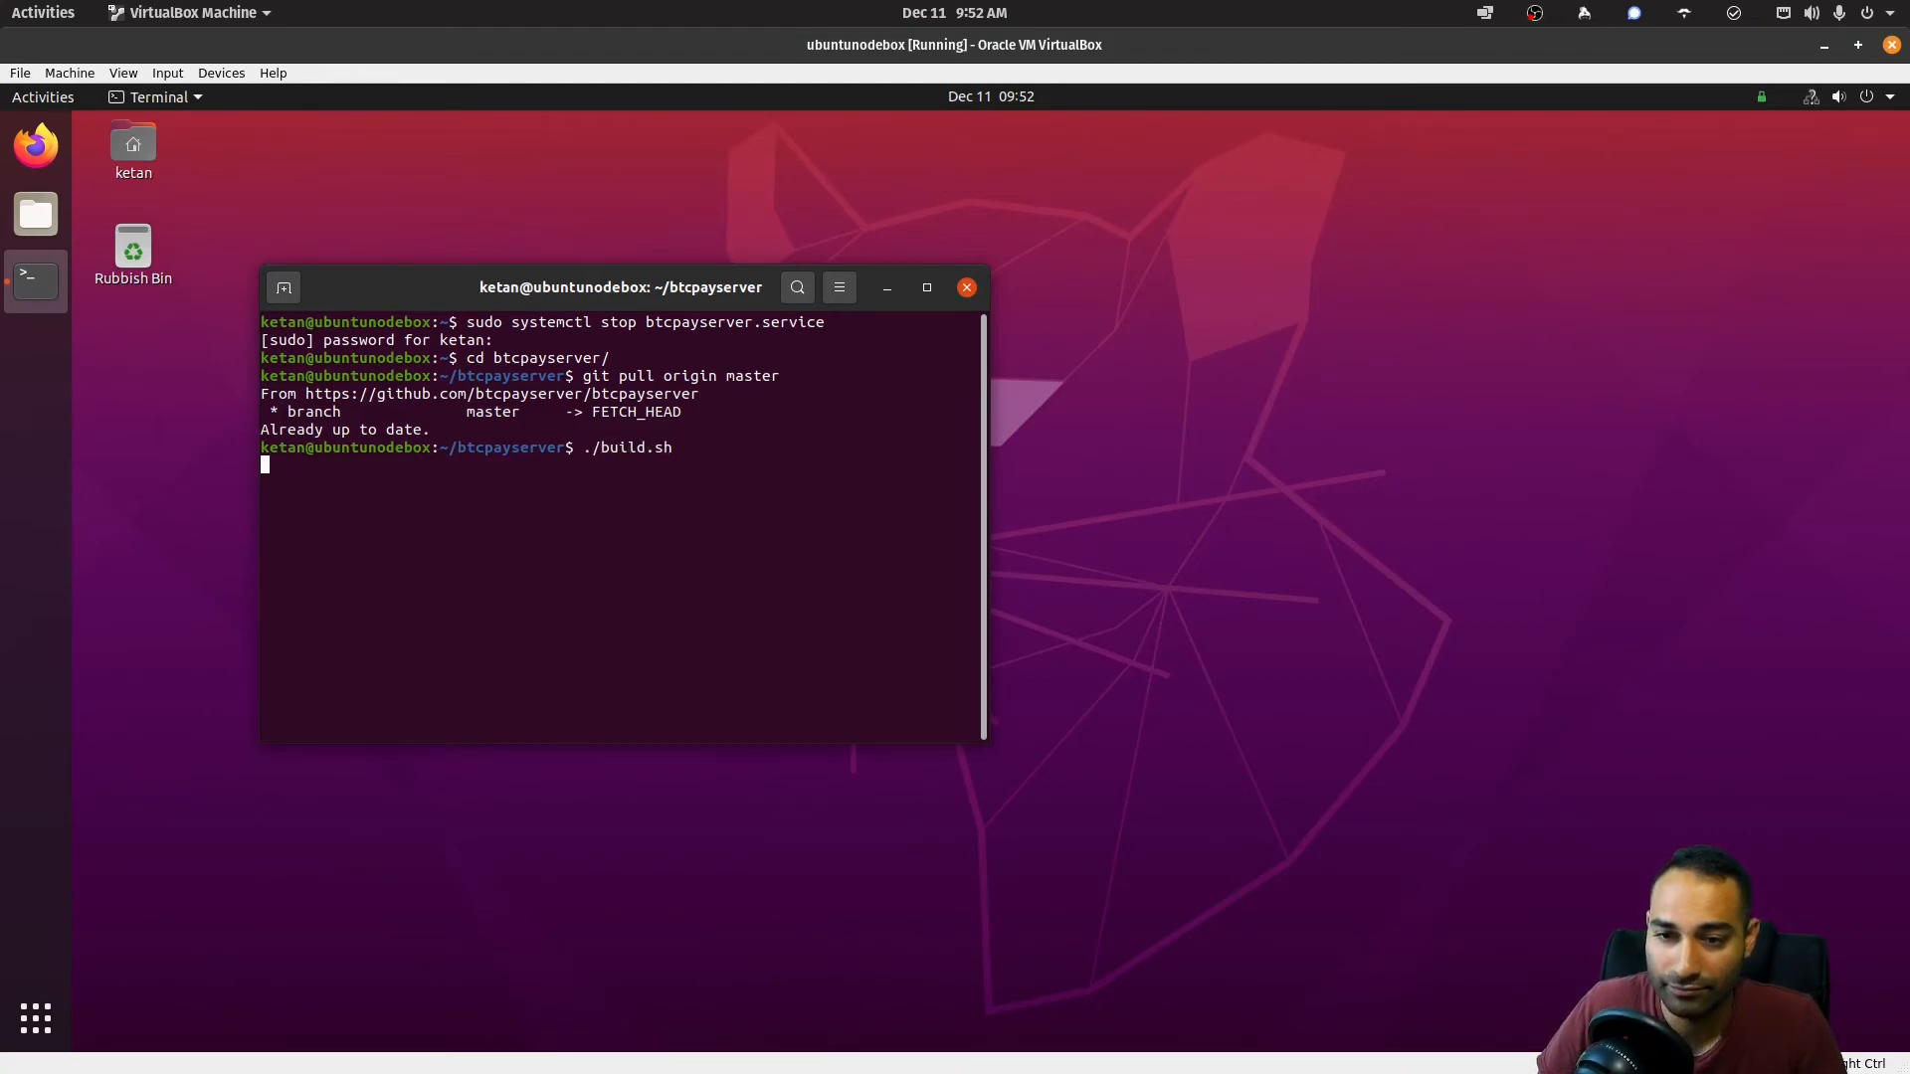
key("Return")
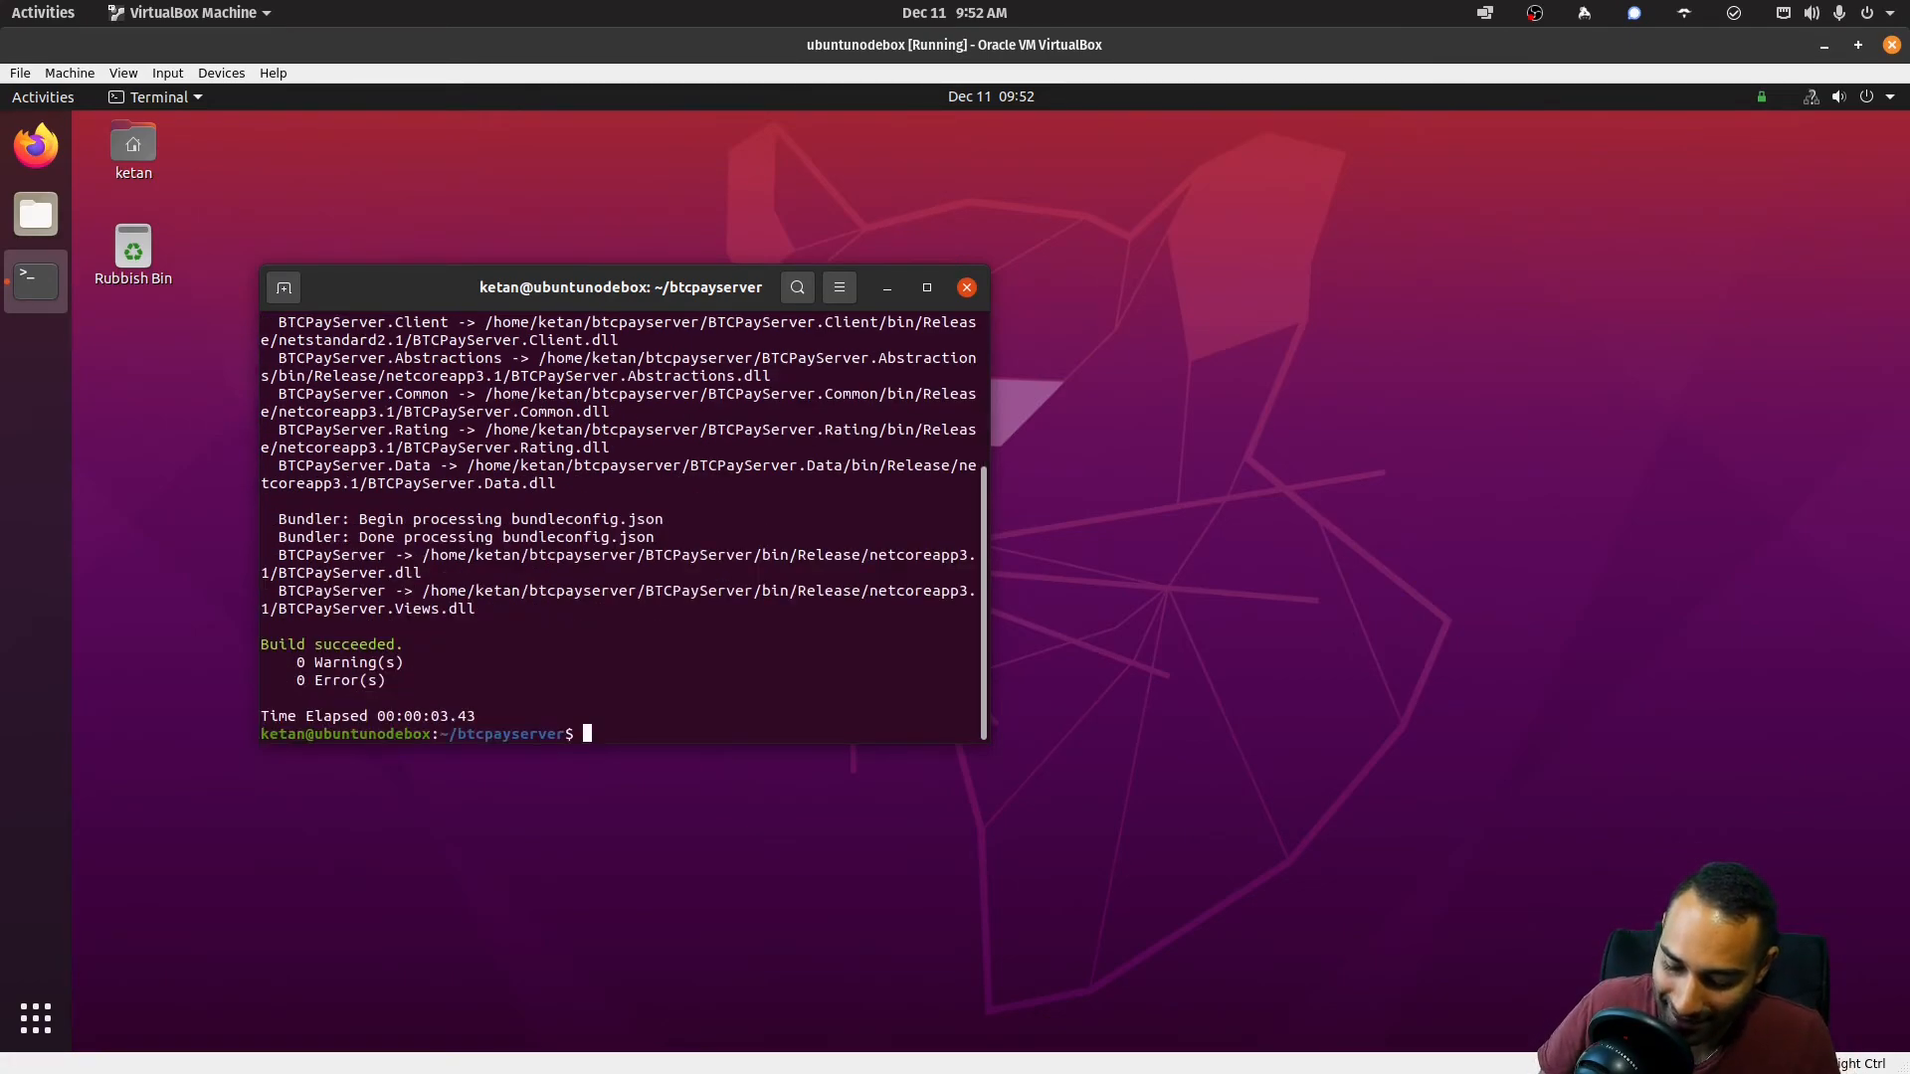
type("sudo system")
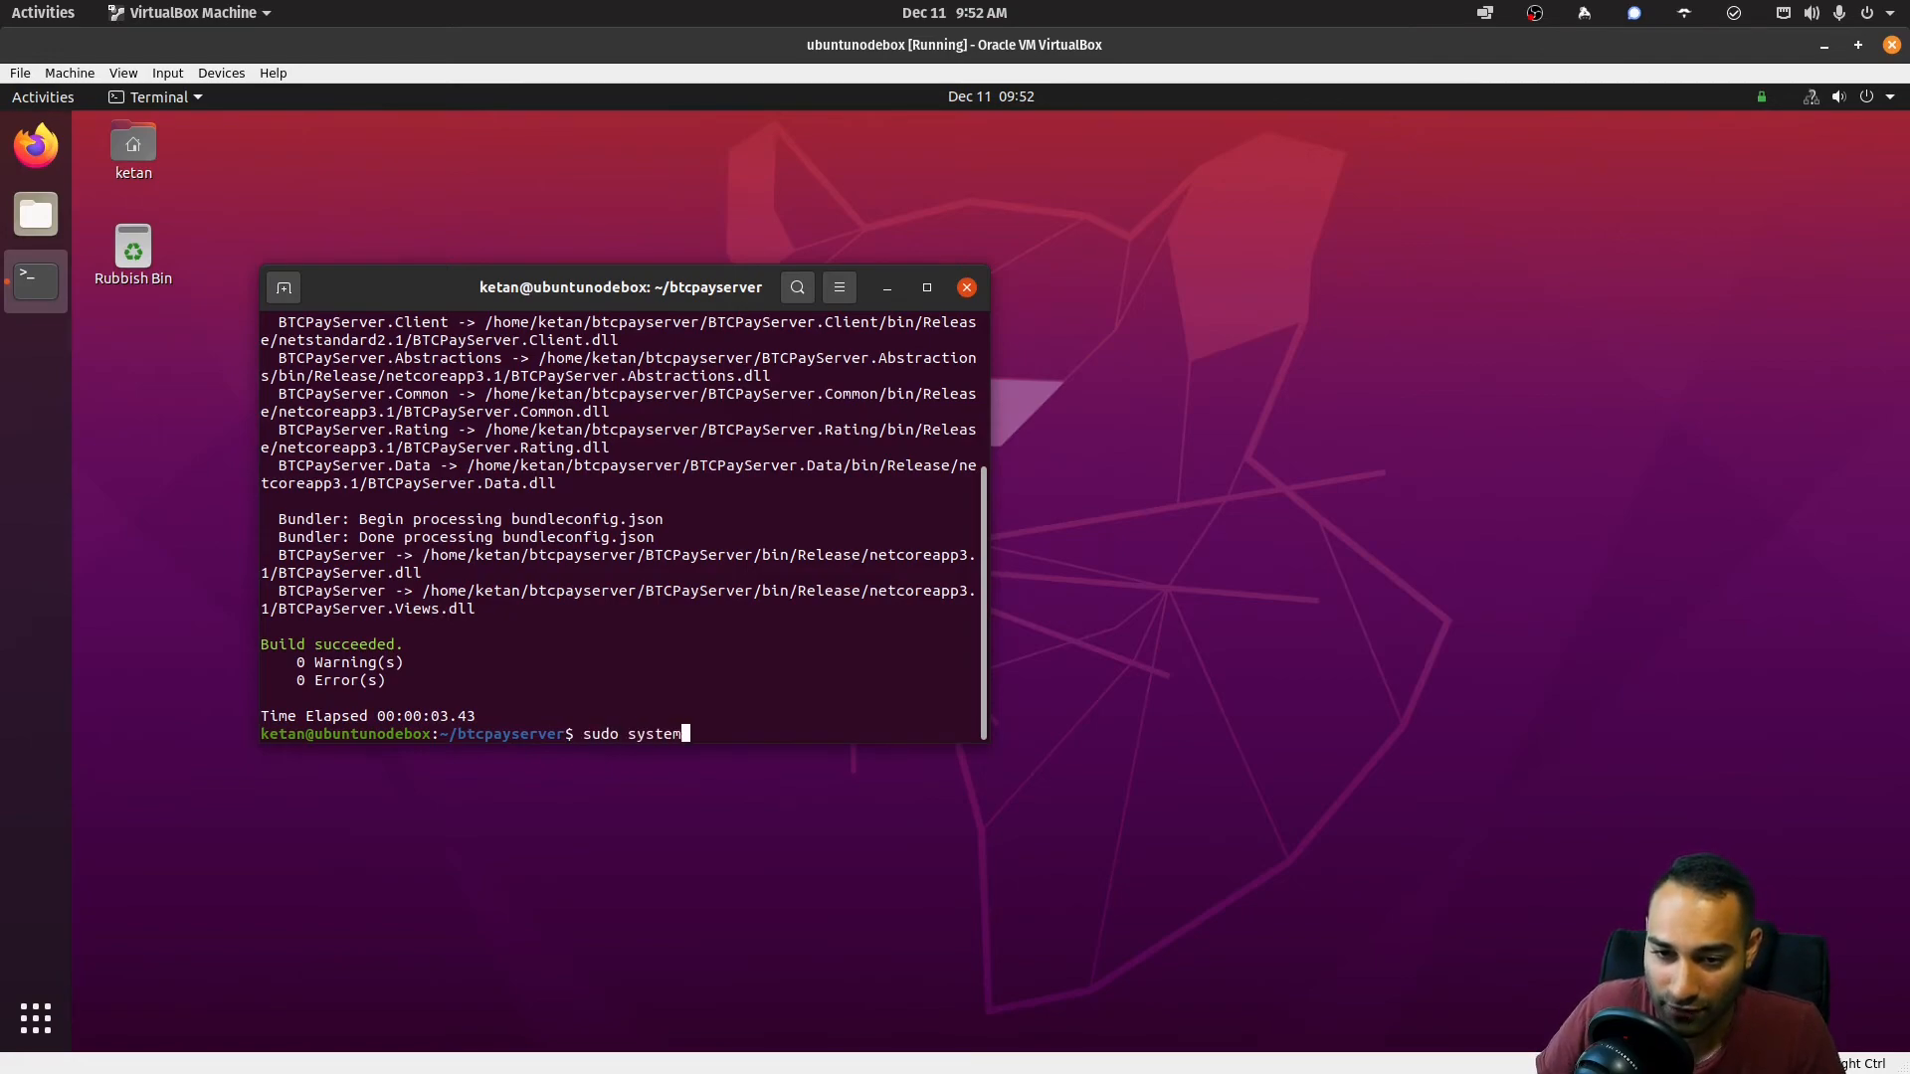
type("ctl start btcpayserver")
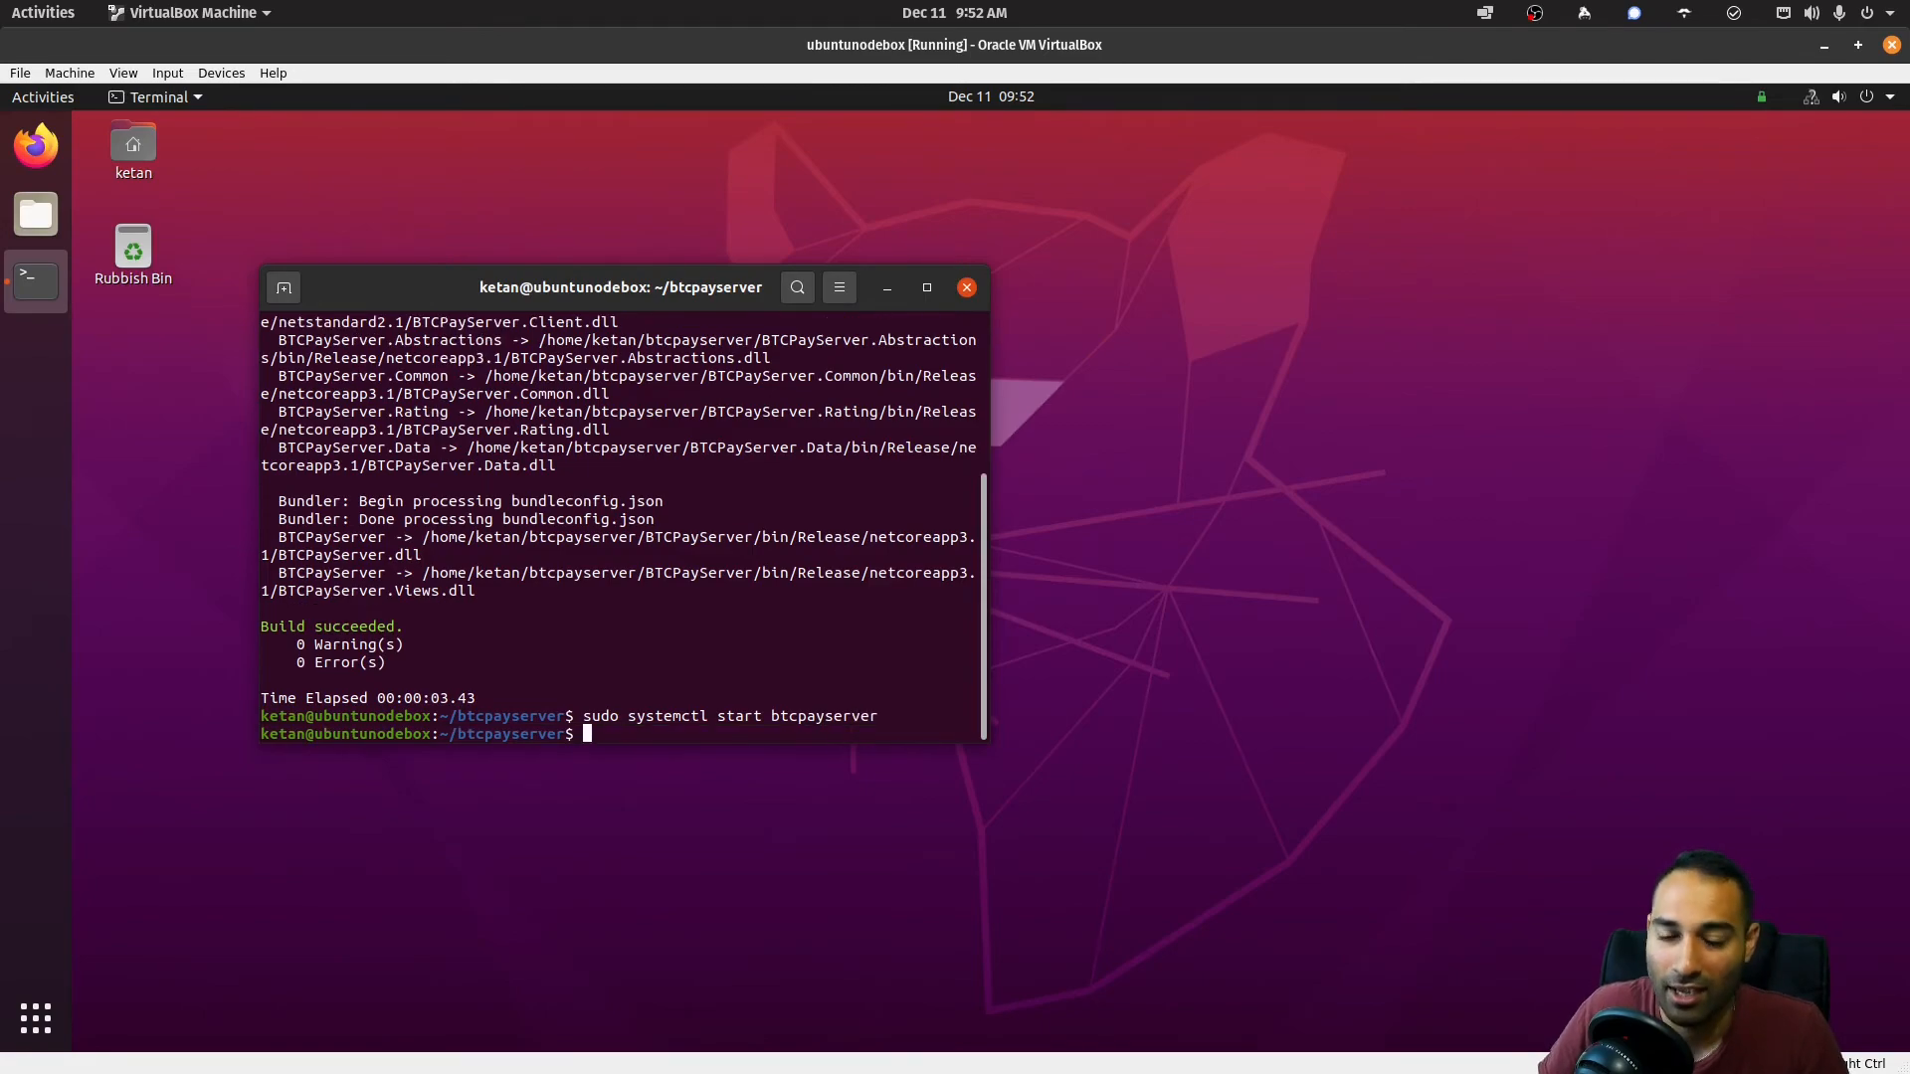
mouse_move(36, 147)
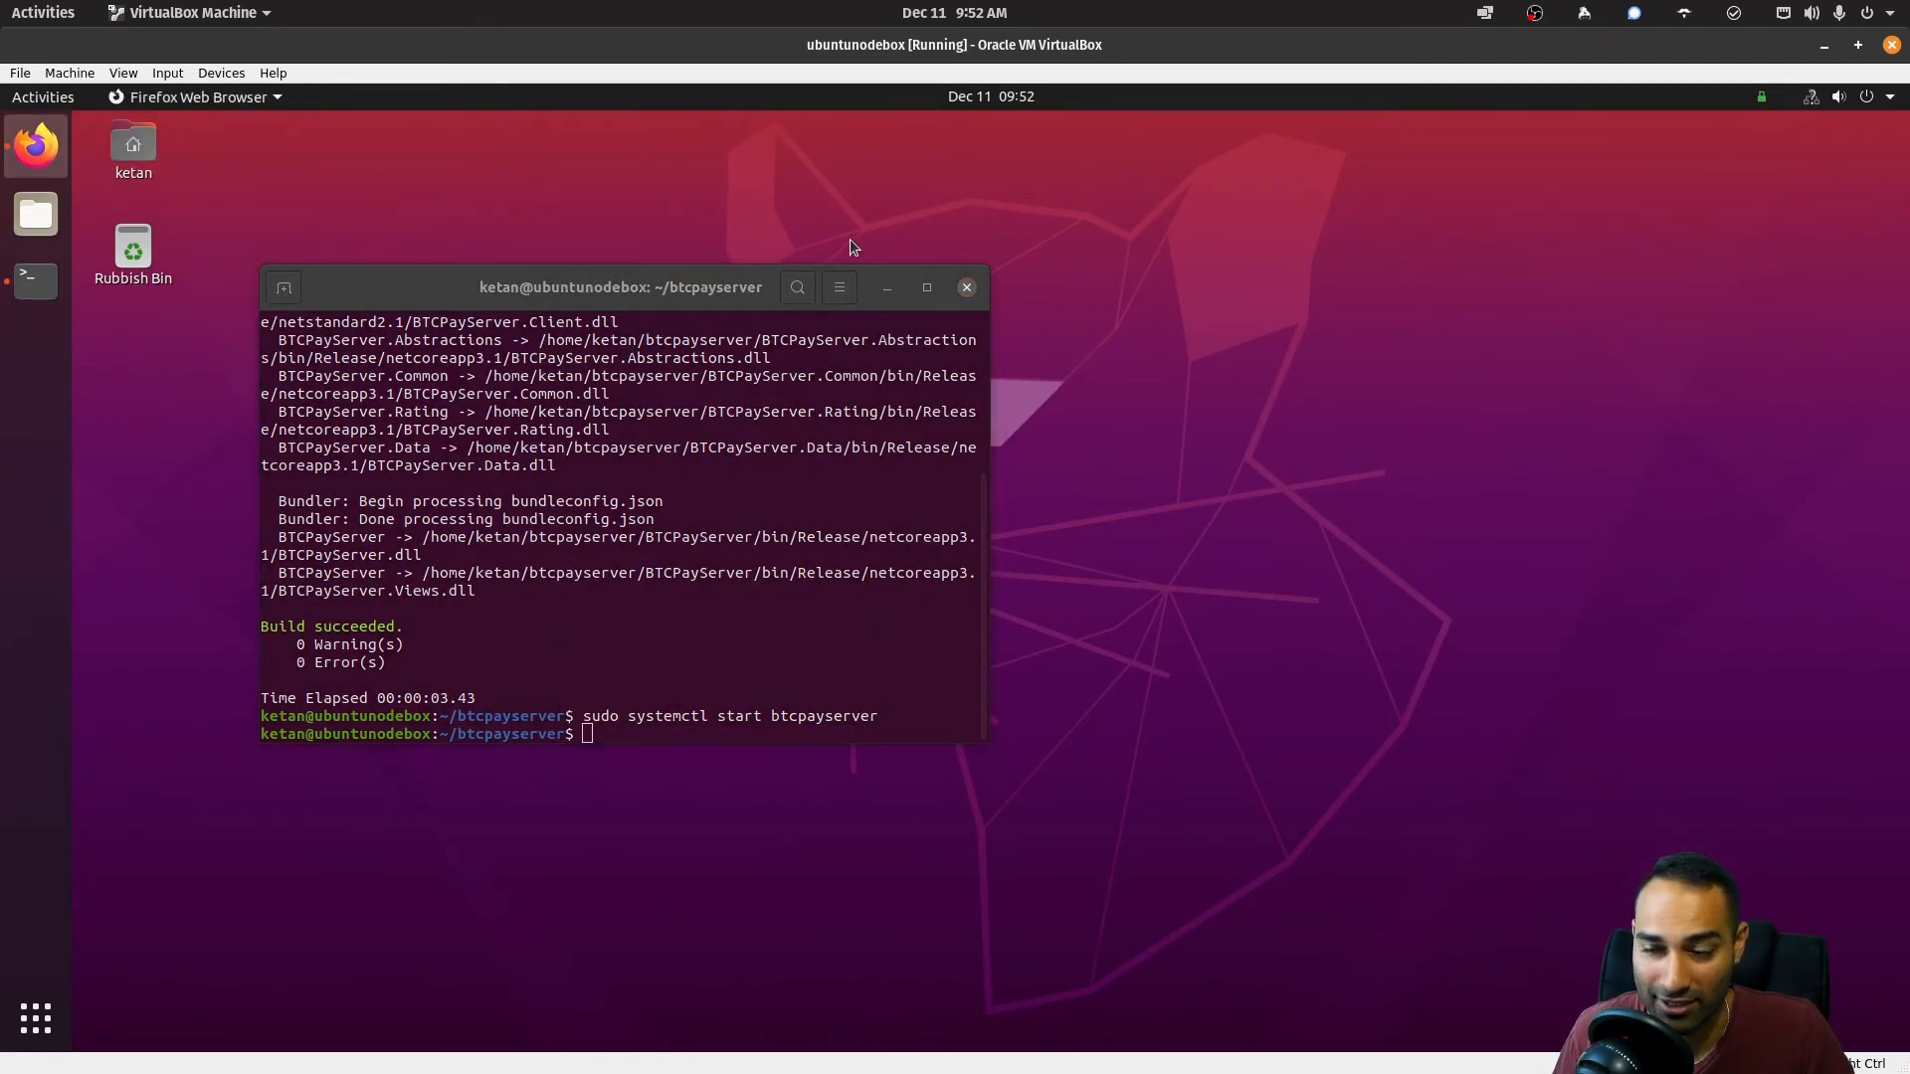
Step: Sign in at 127.0.0.1:23001 and highlight the footer version v1.0.6.2
left_click(35, 147)
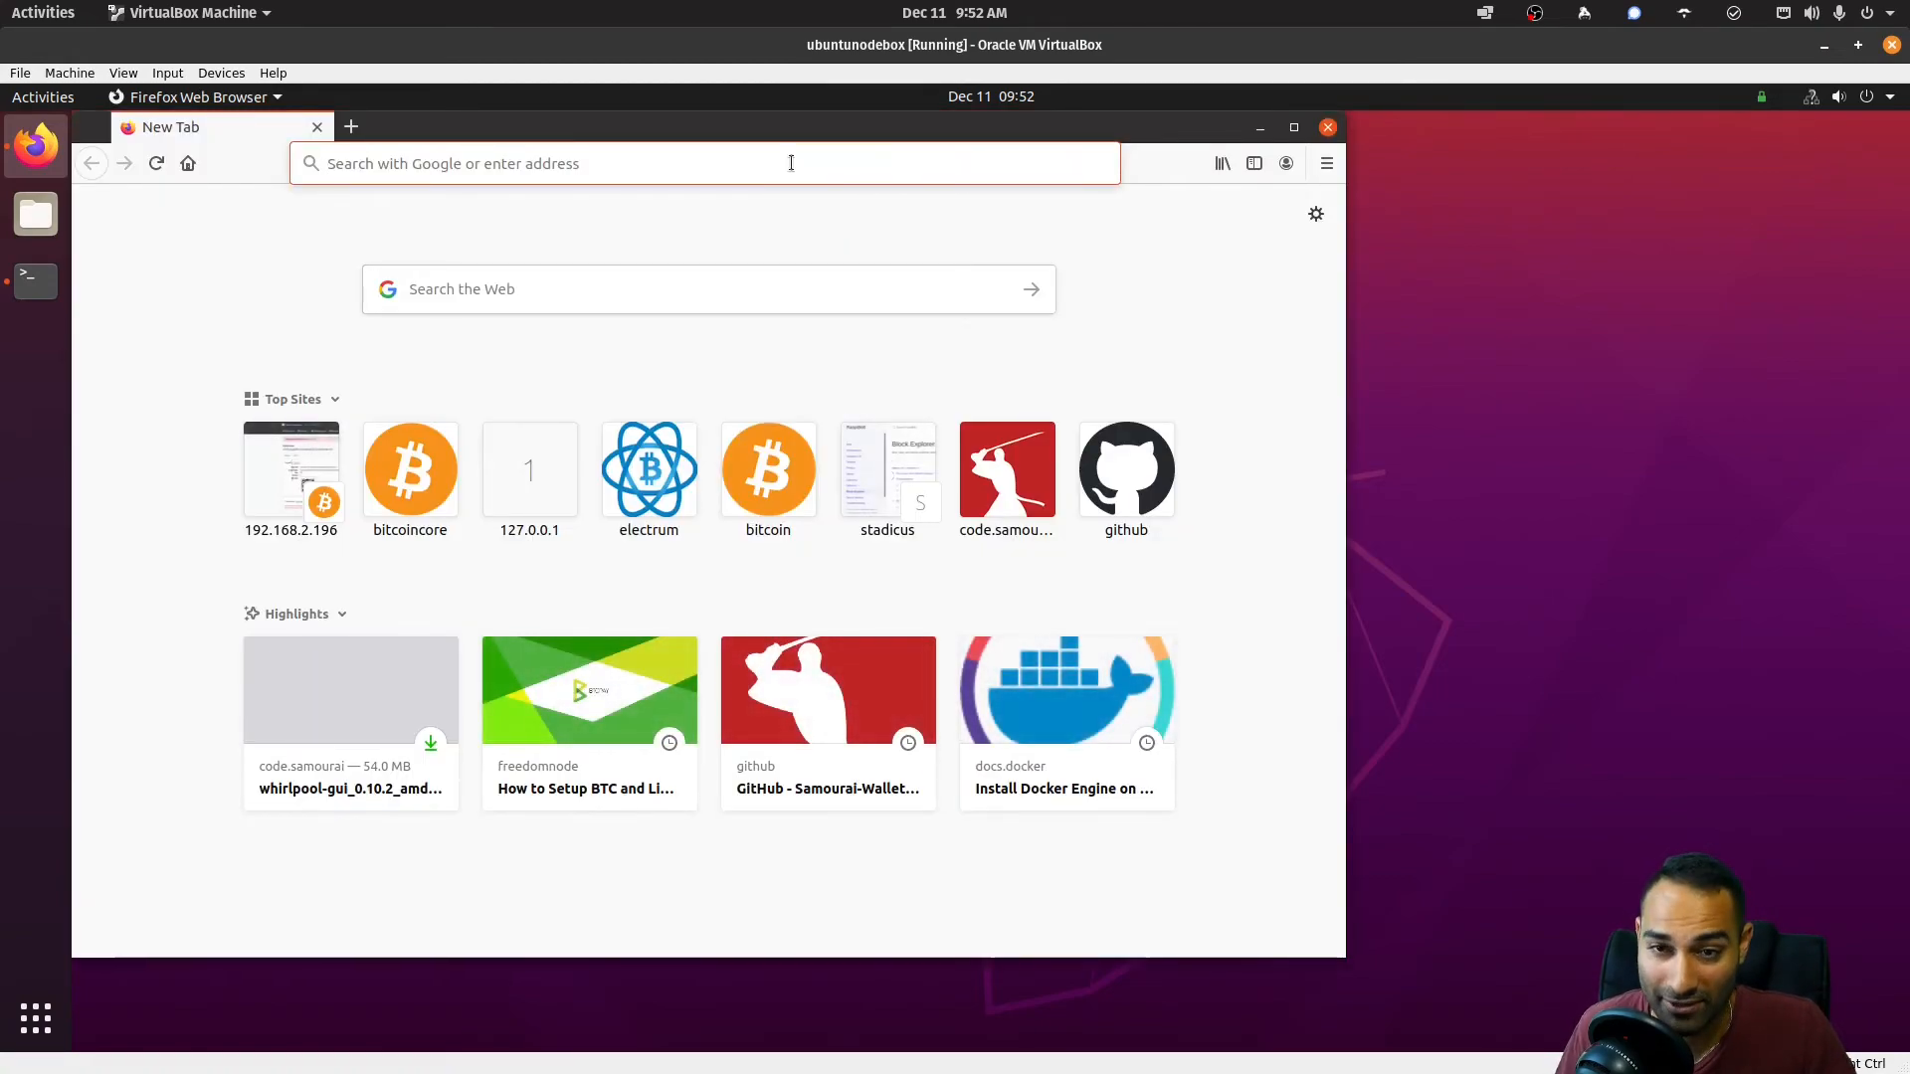
type("127.0.0.1:23001/Account/Login")
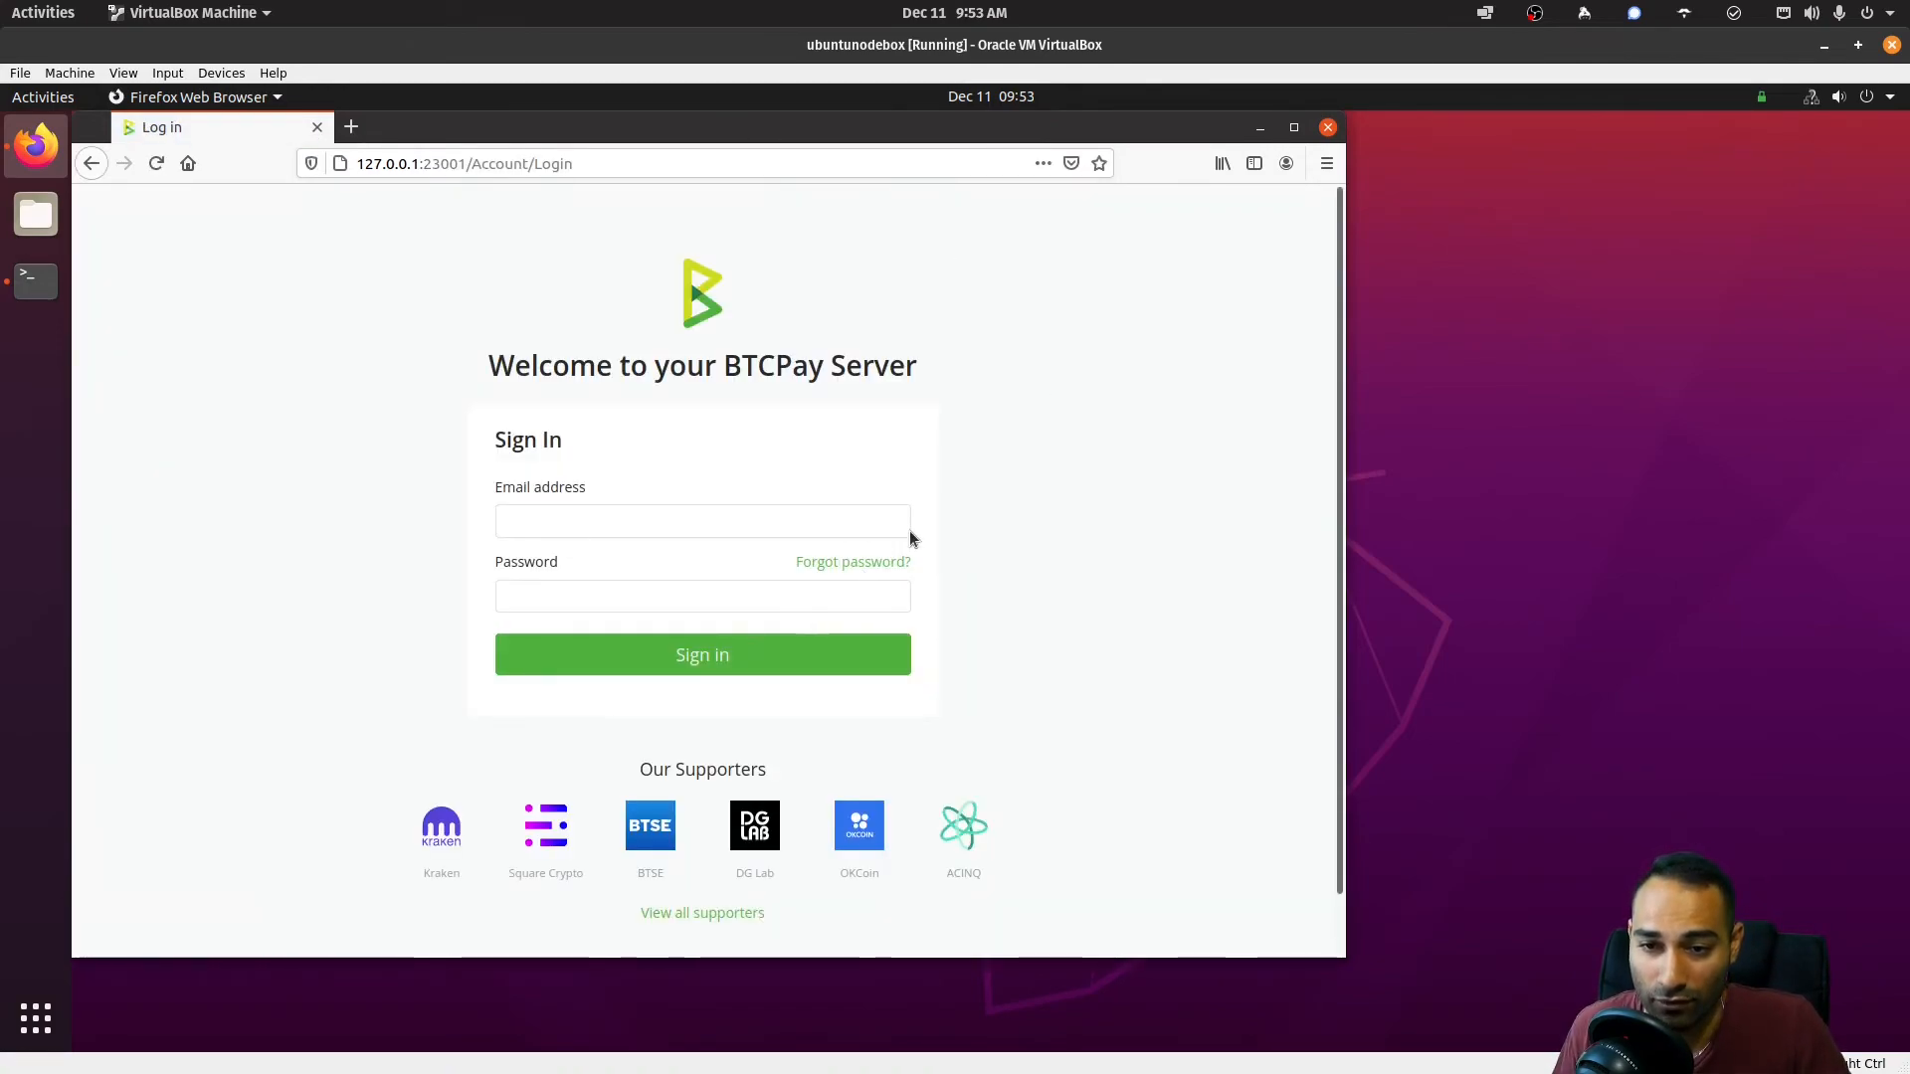
type("hello@hello.com")
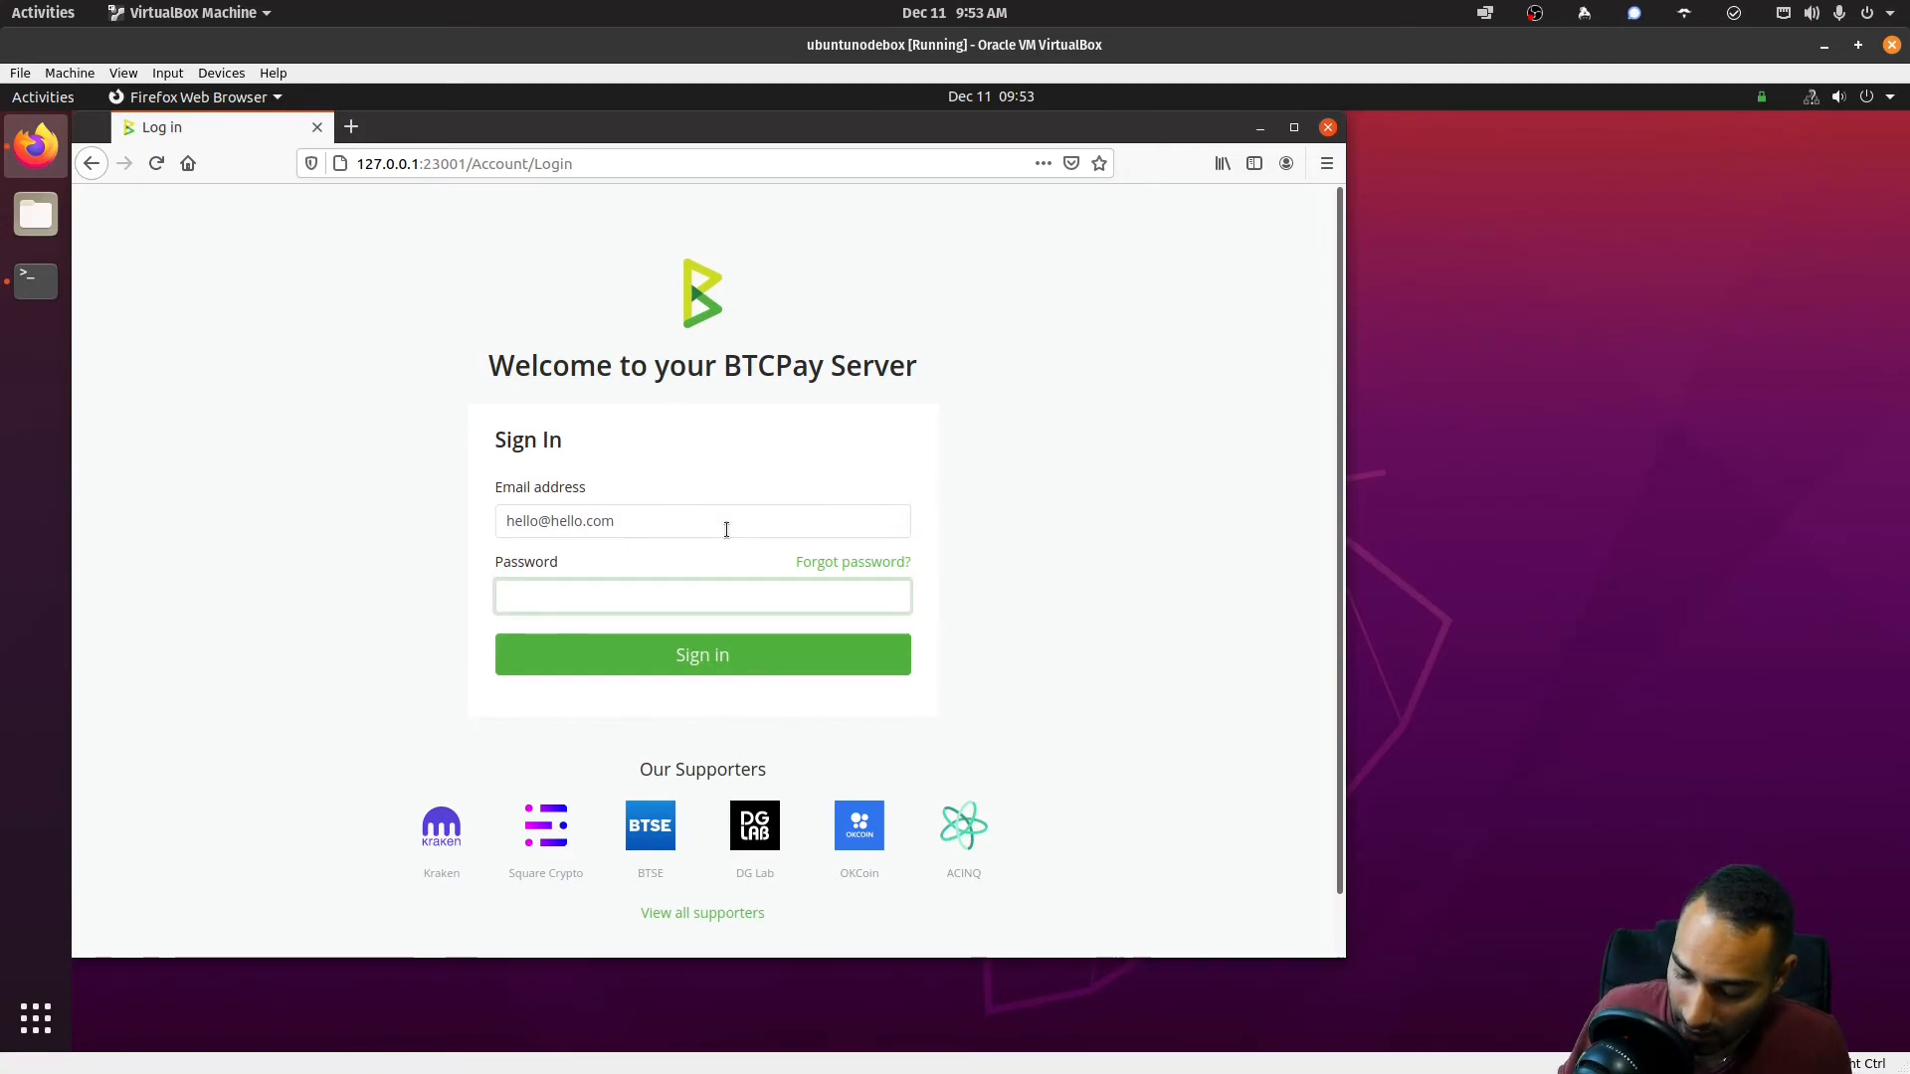
left_click(702, 655)
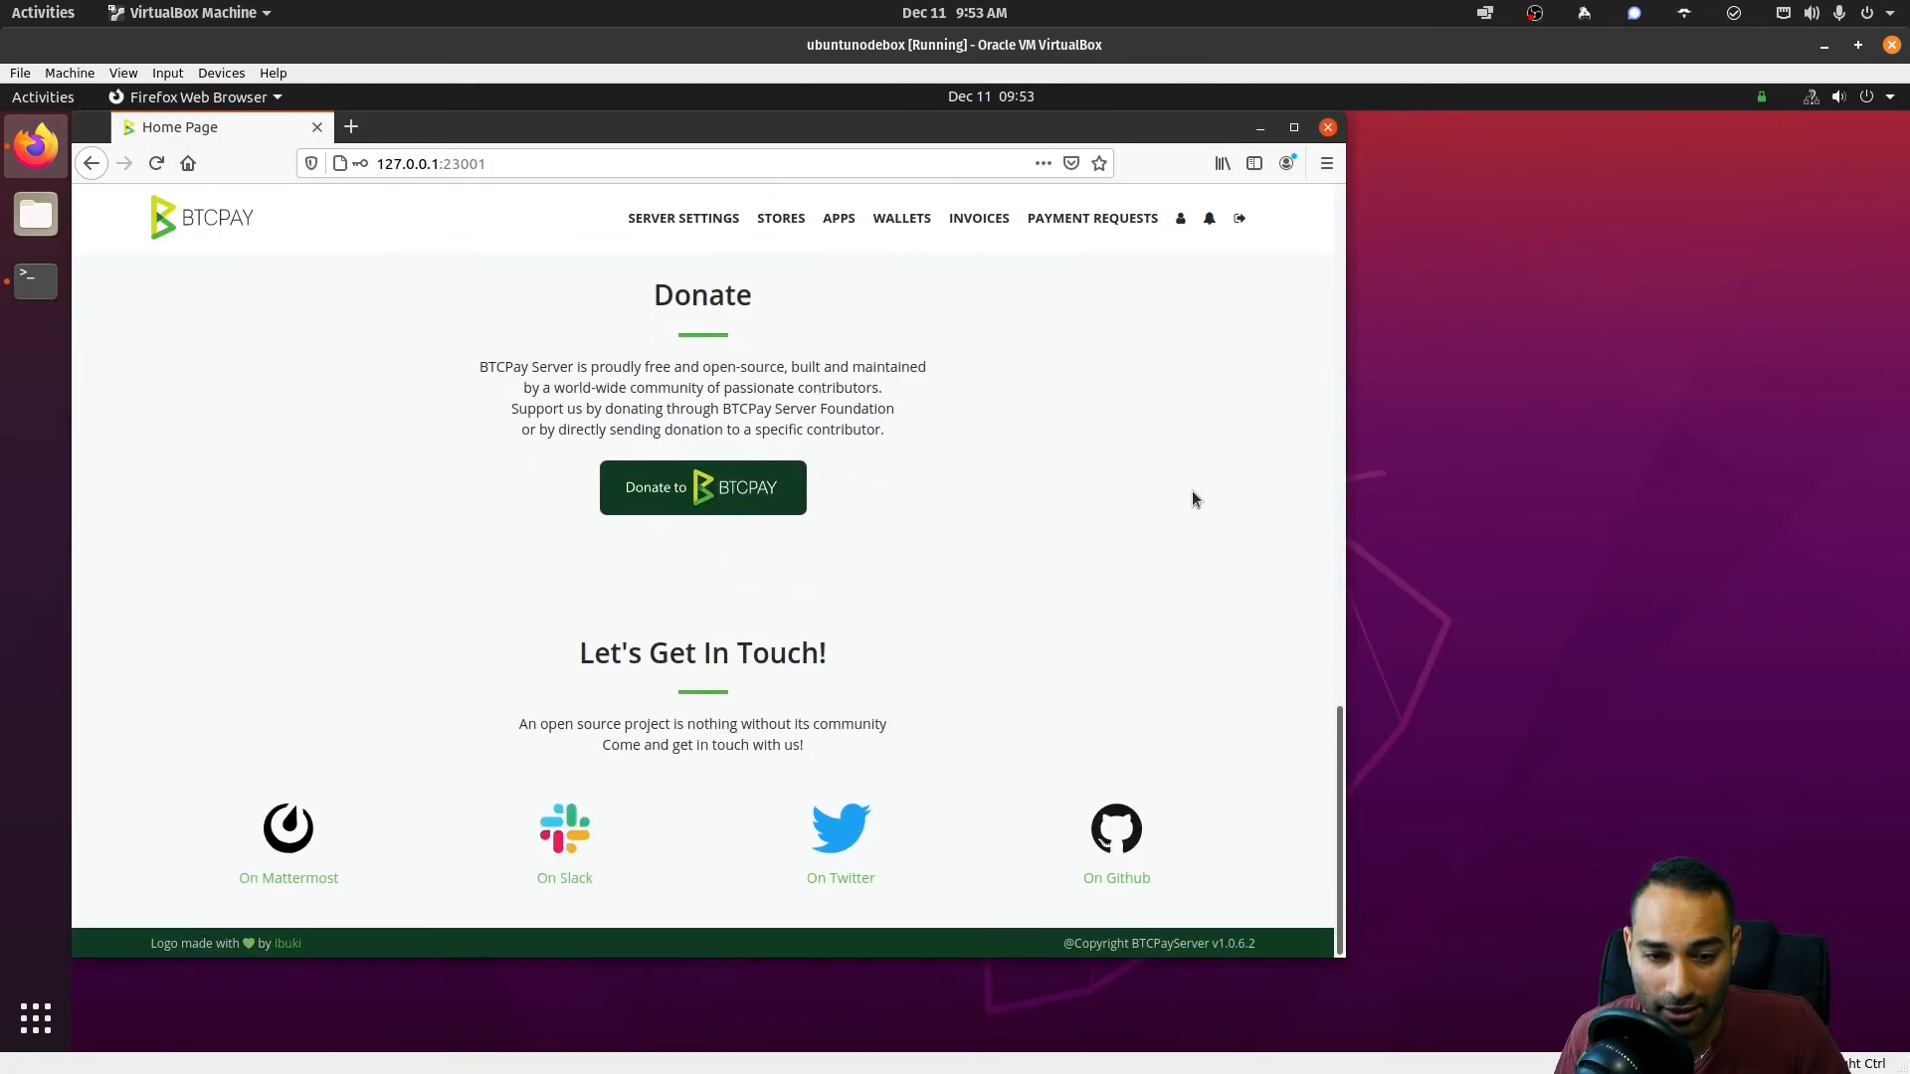
triple_click(1159, 943)
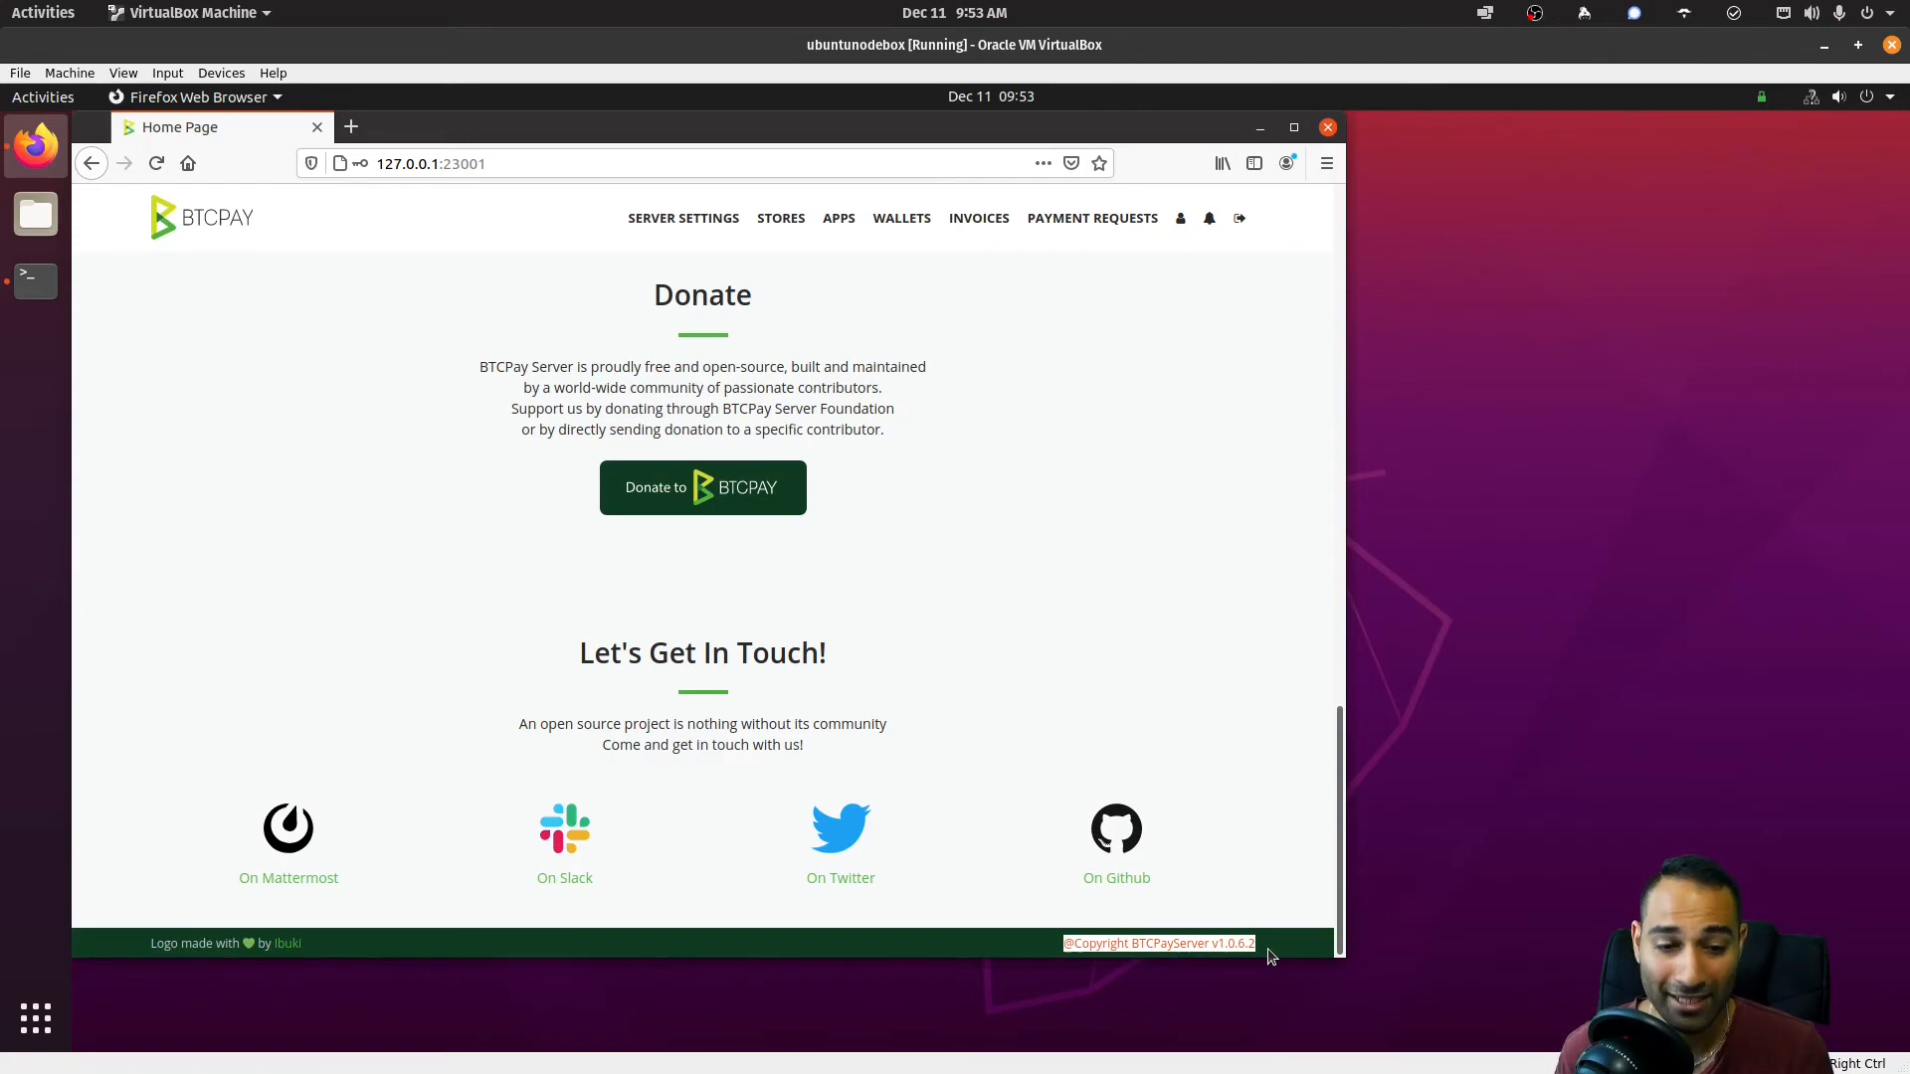
mouse_move(1275, 803)
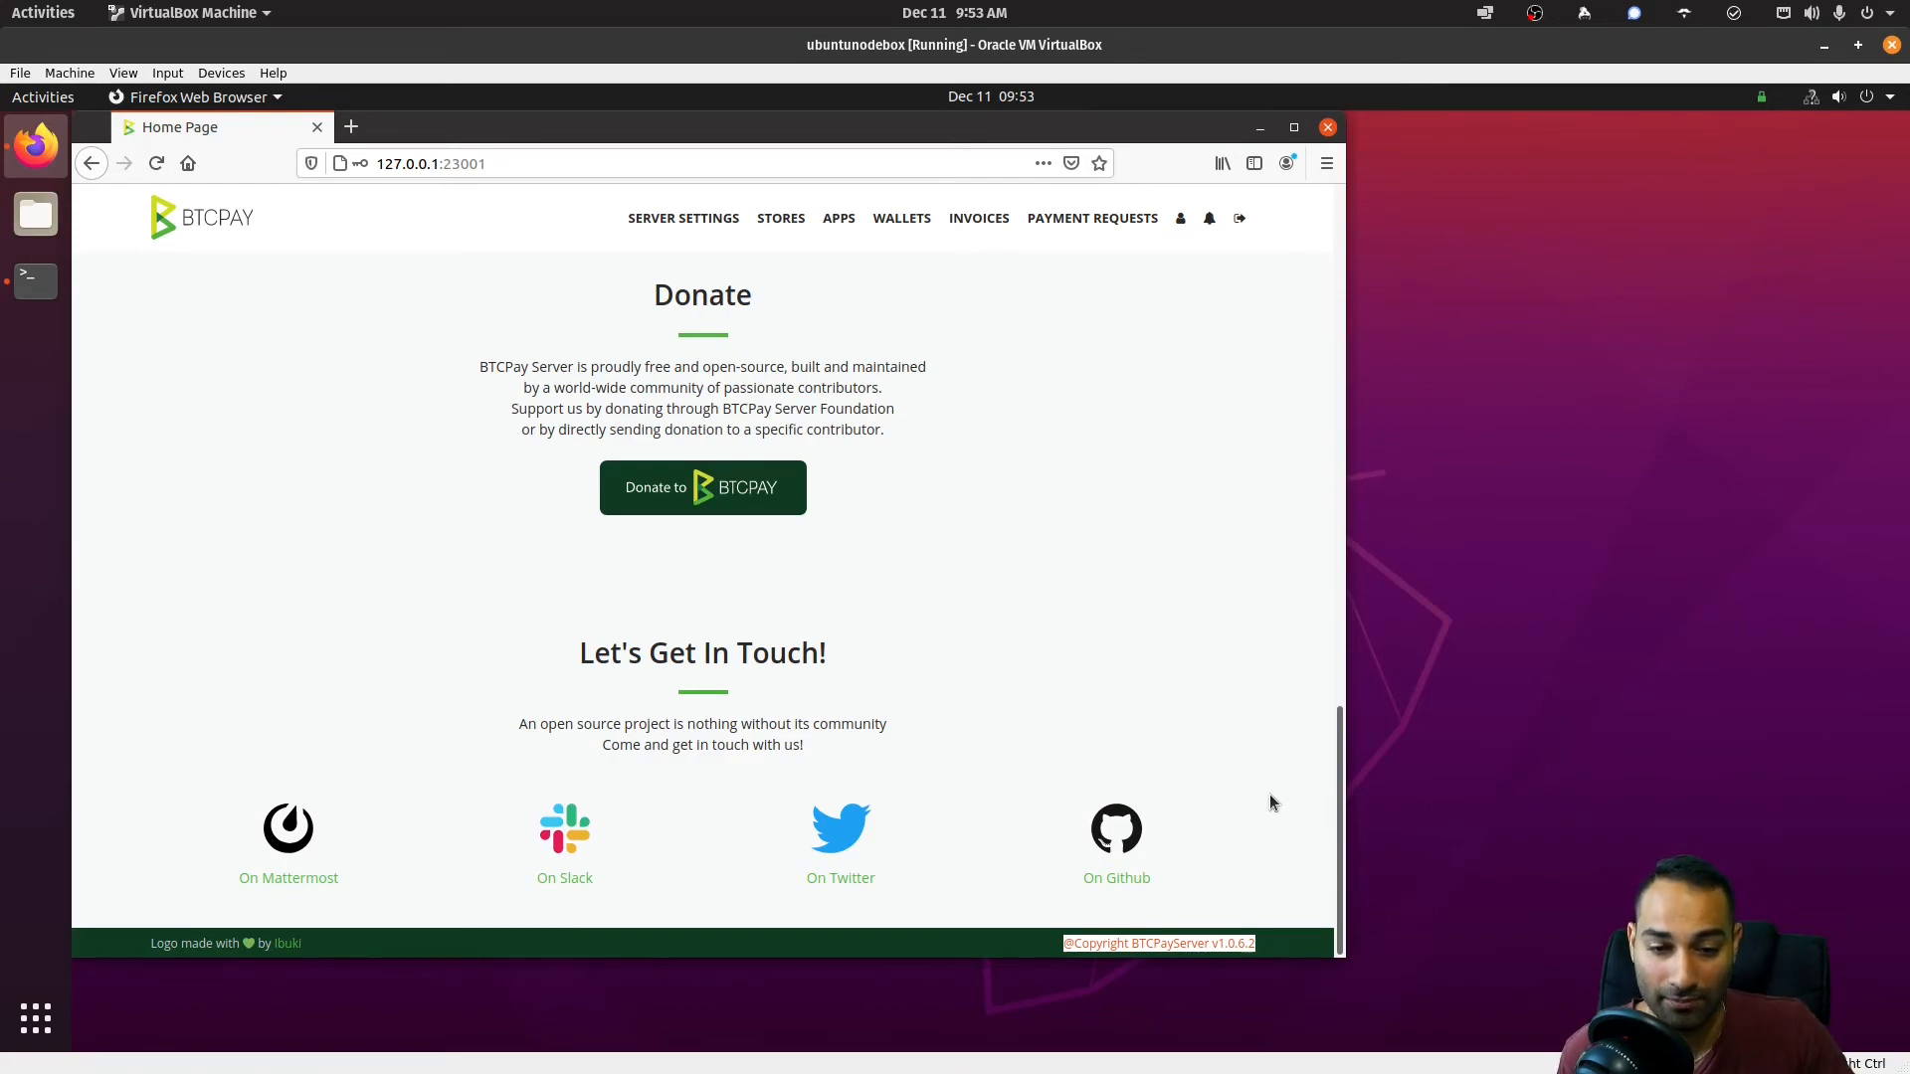
scroll("up", 3)
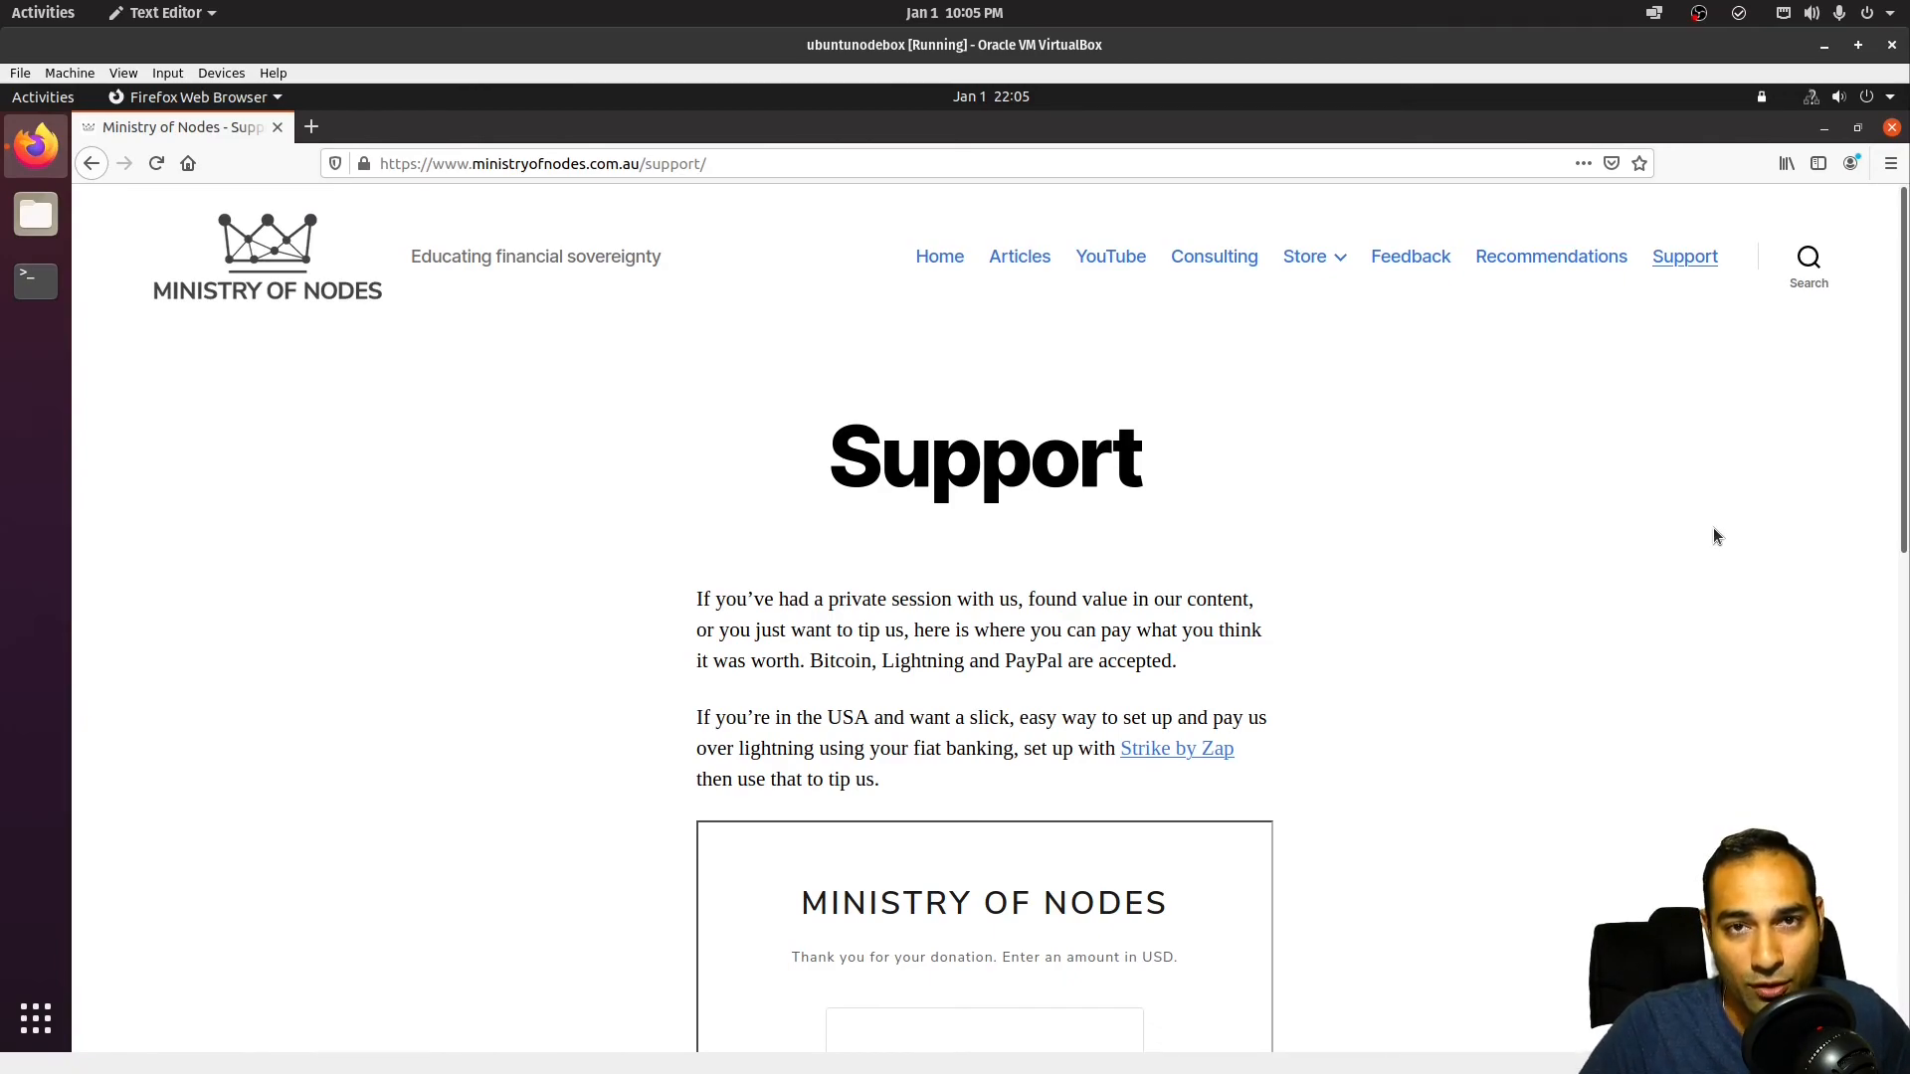
mouse_move(1600, 280)
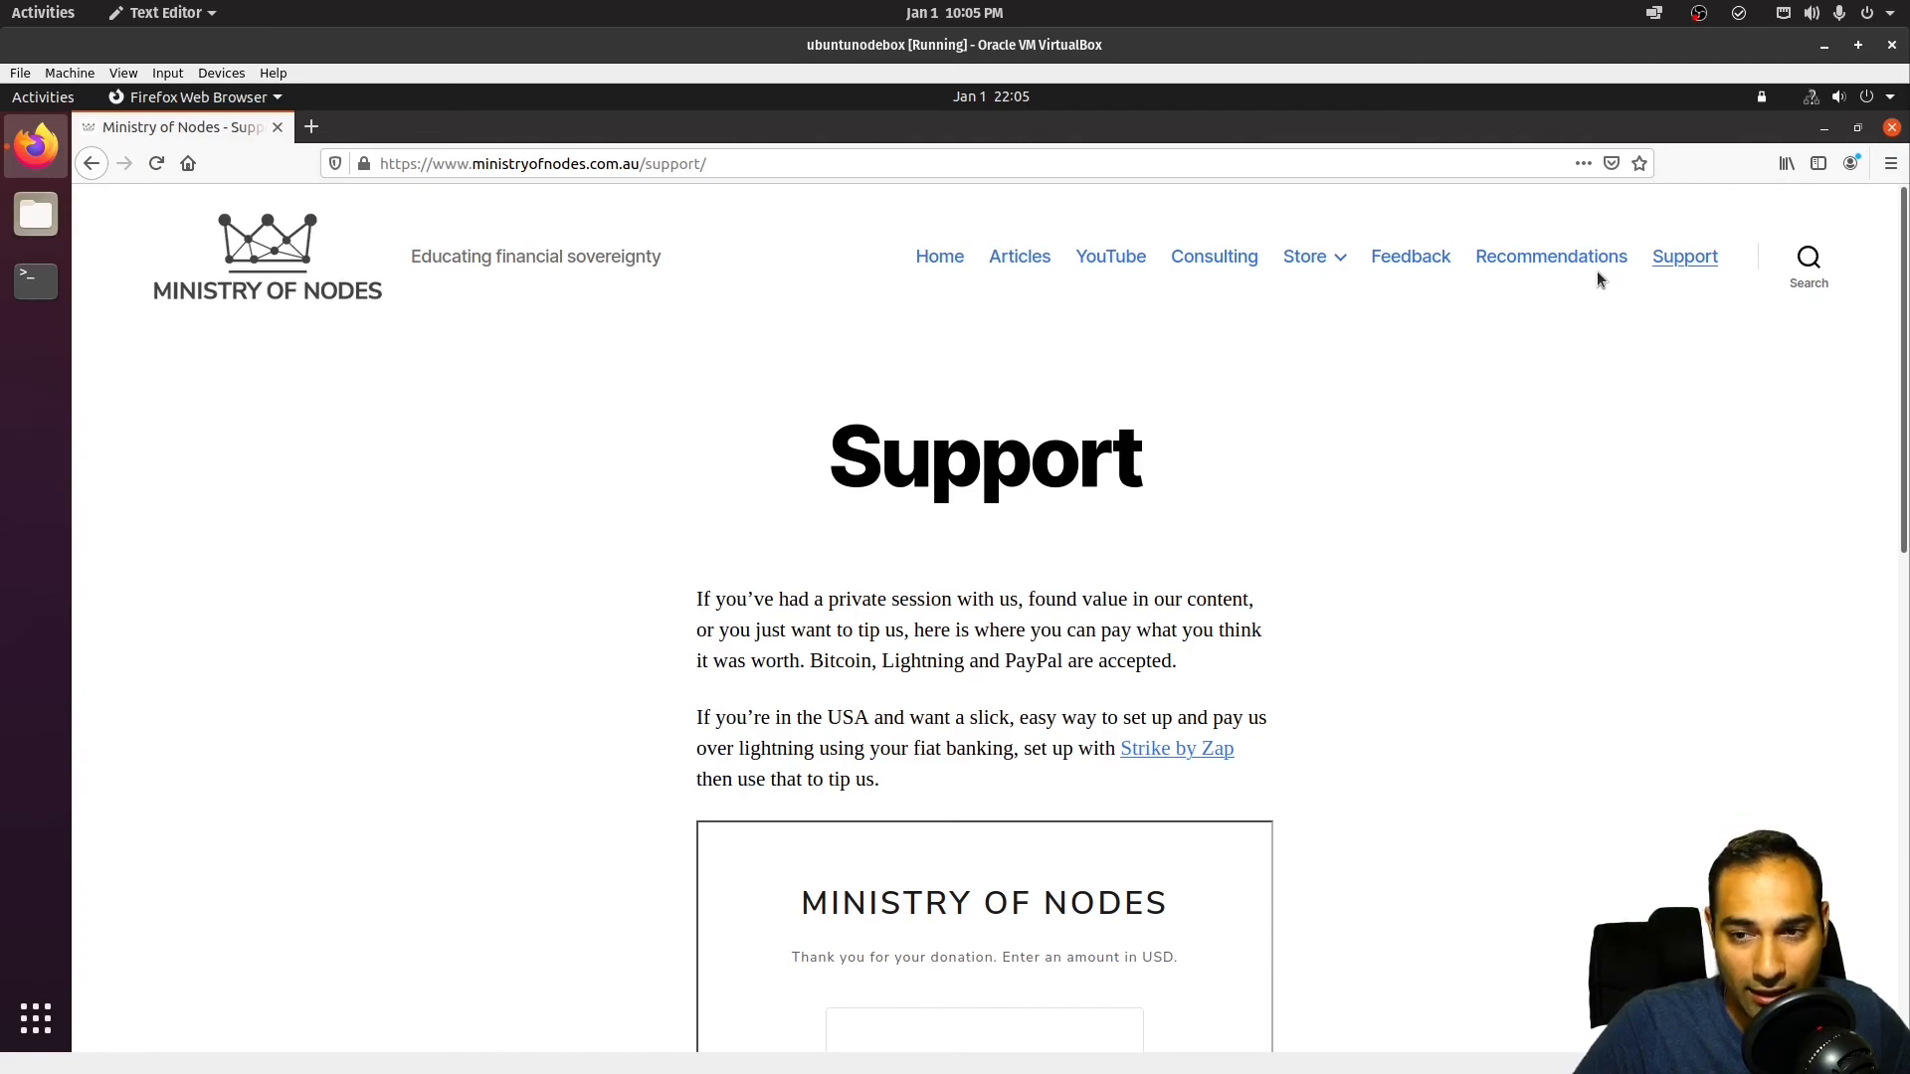
mouse_move(1682, 270)
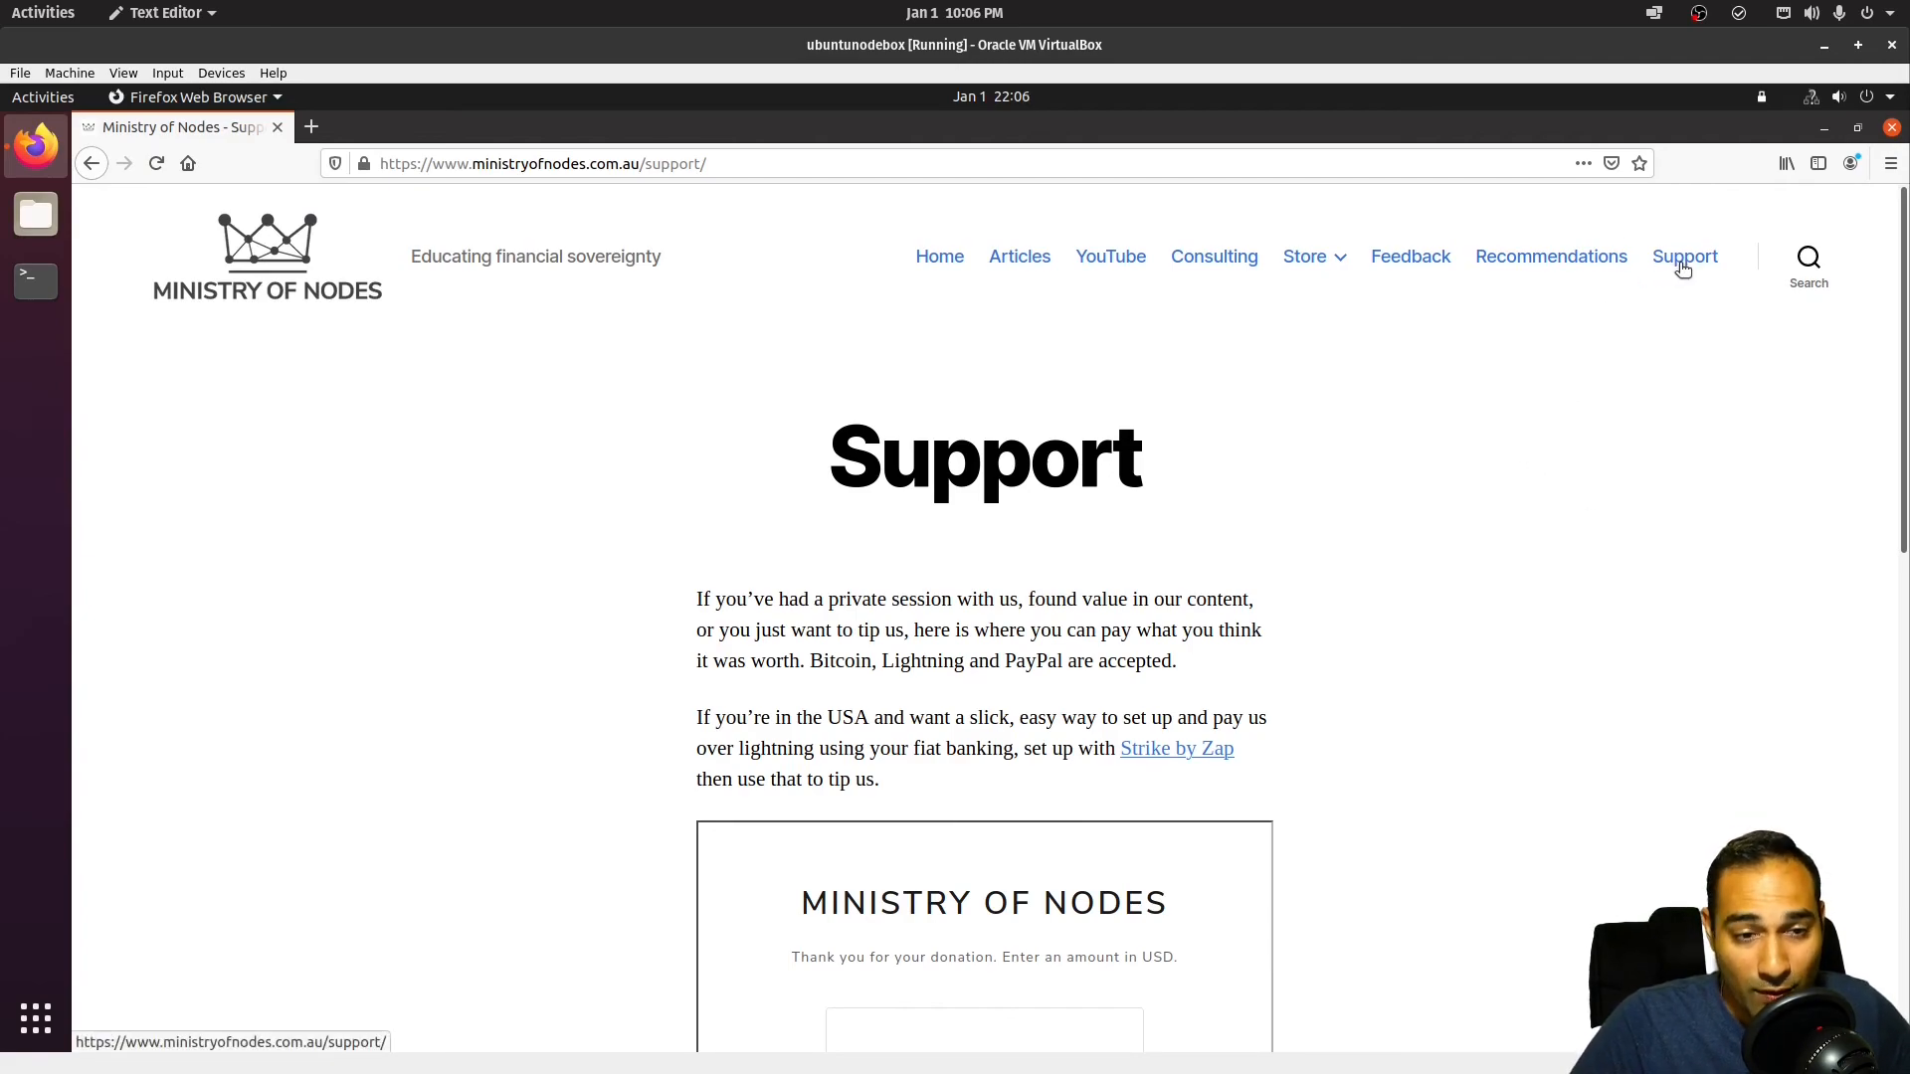
mouse_move(1689, 365)
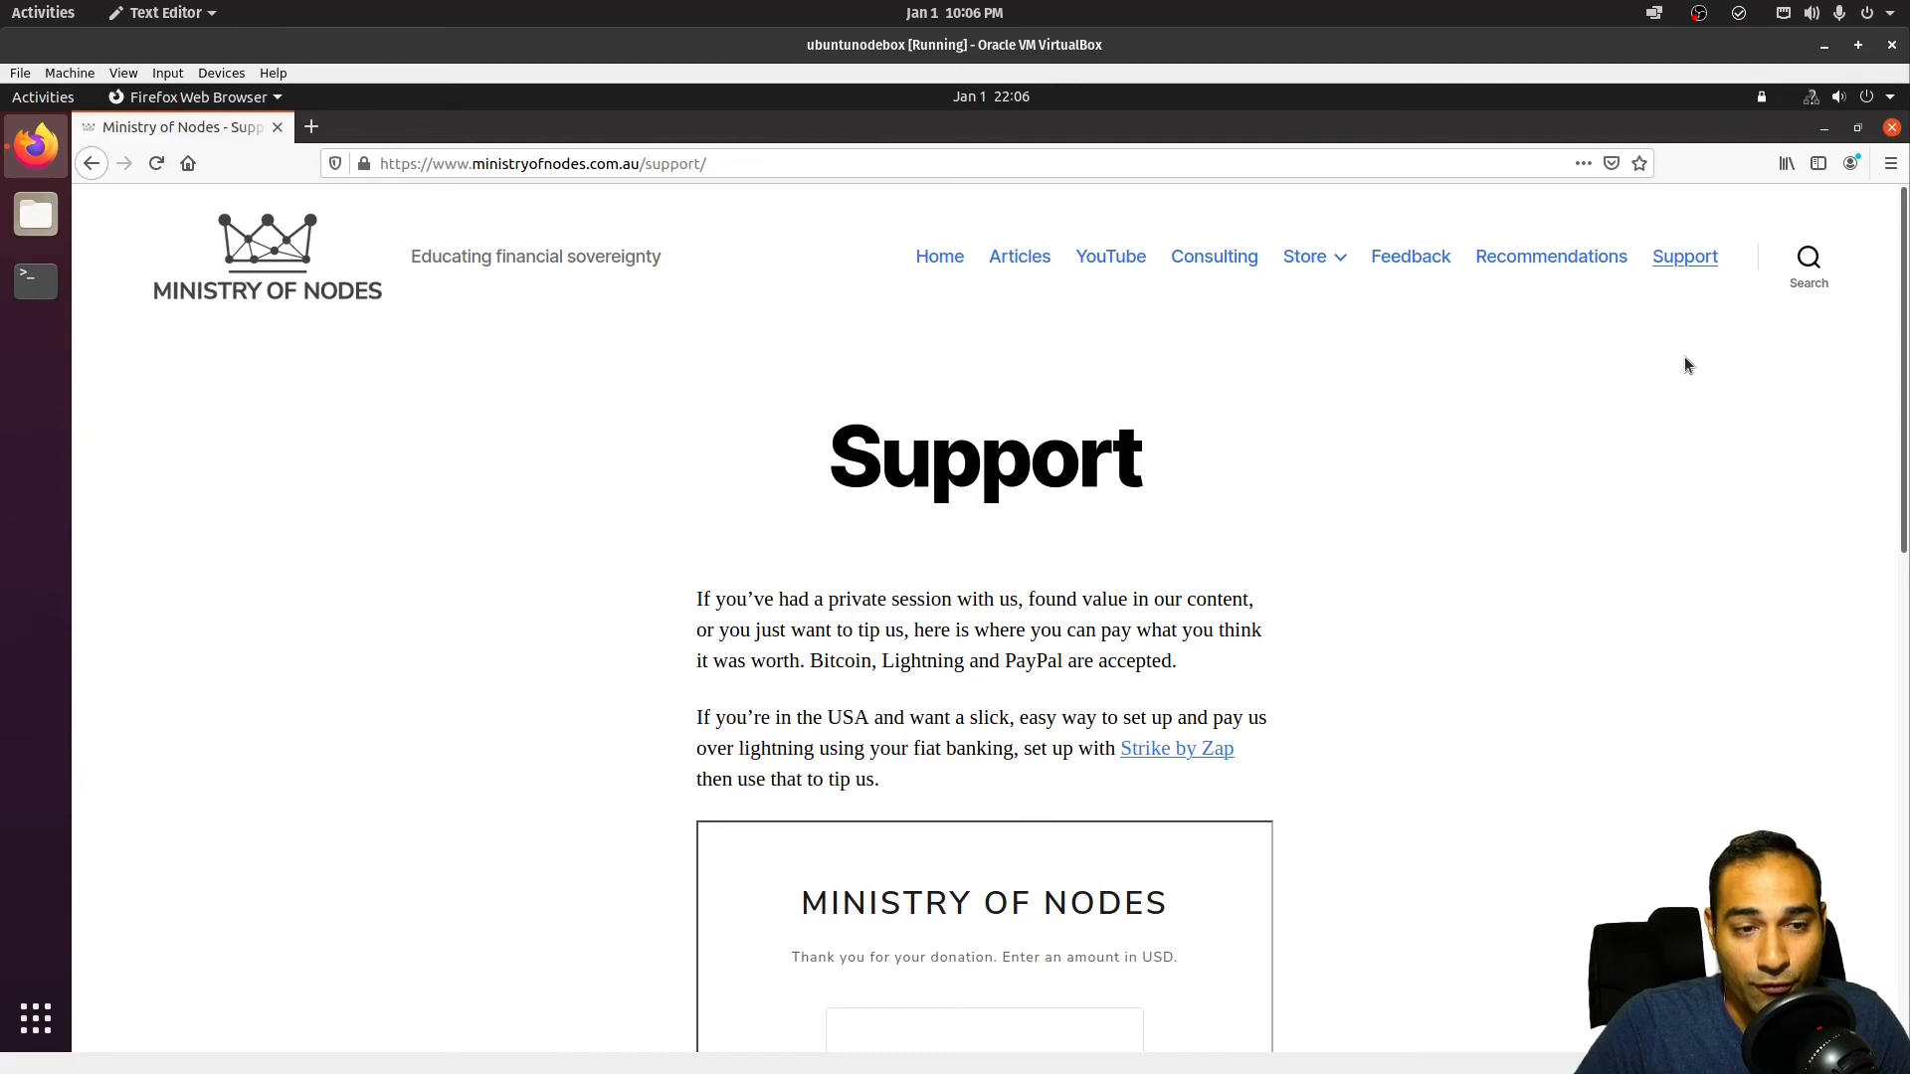
Step: Go to Consulting and open the Bitcoin Consulting Session day picker in the Calendly widget
left_click(1304, 256)
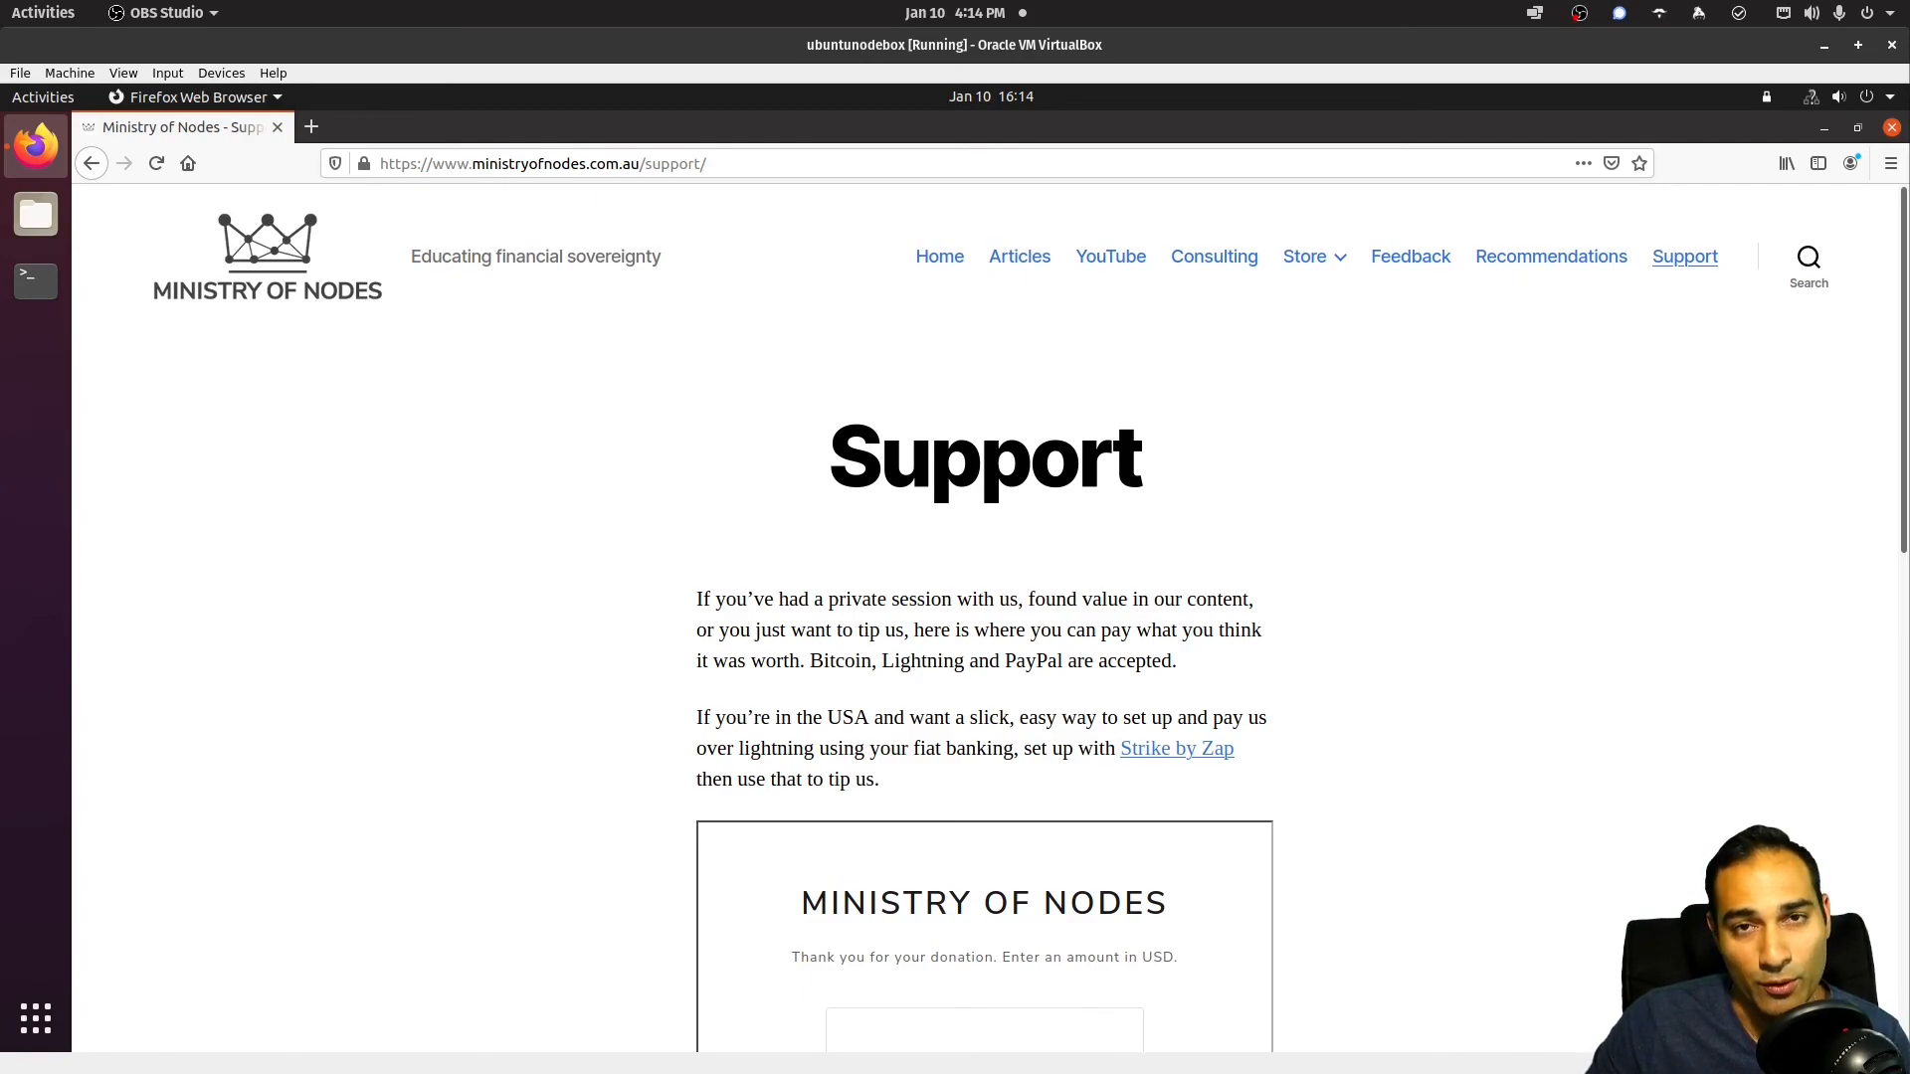
left_click(1213, 257)
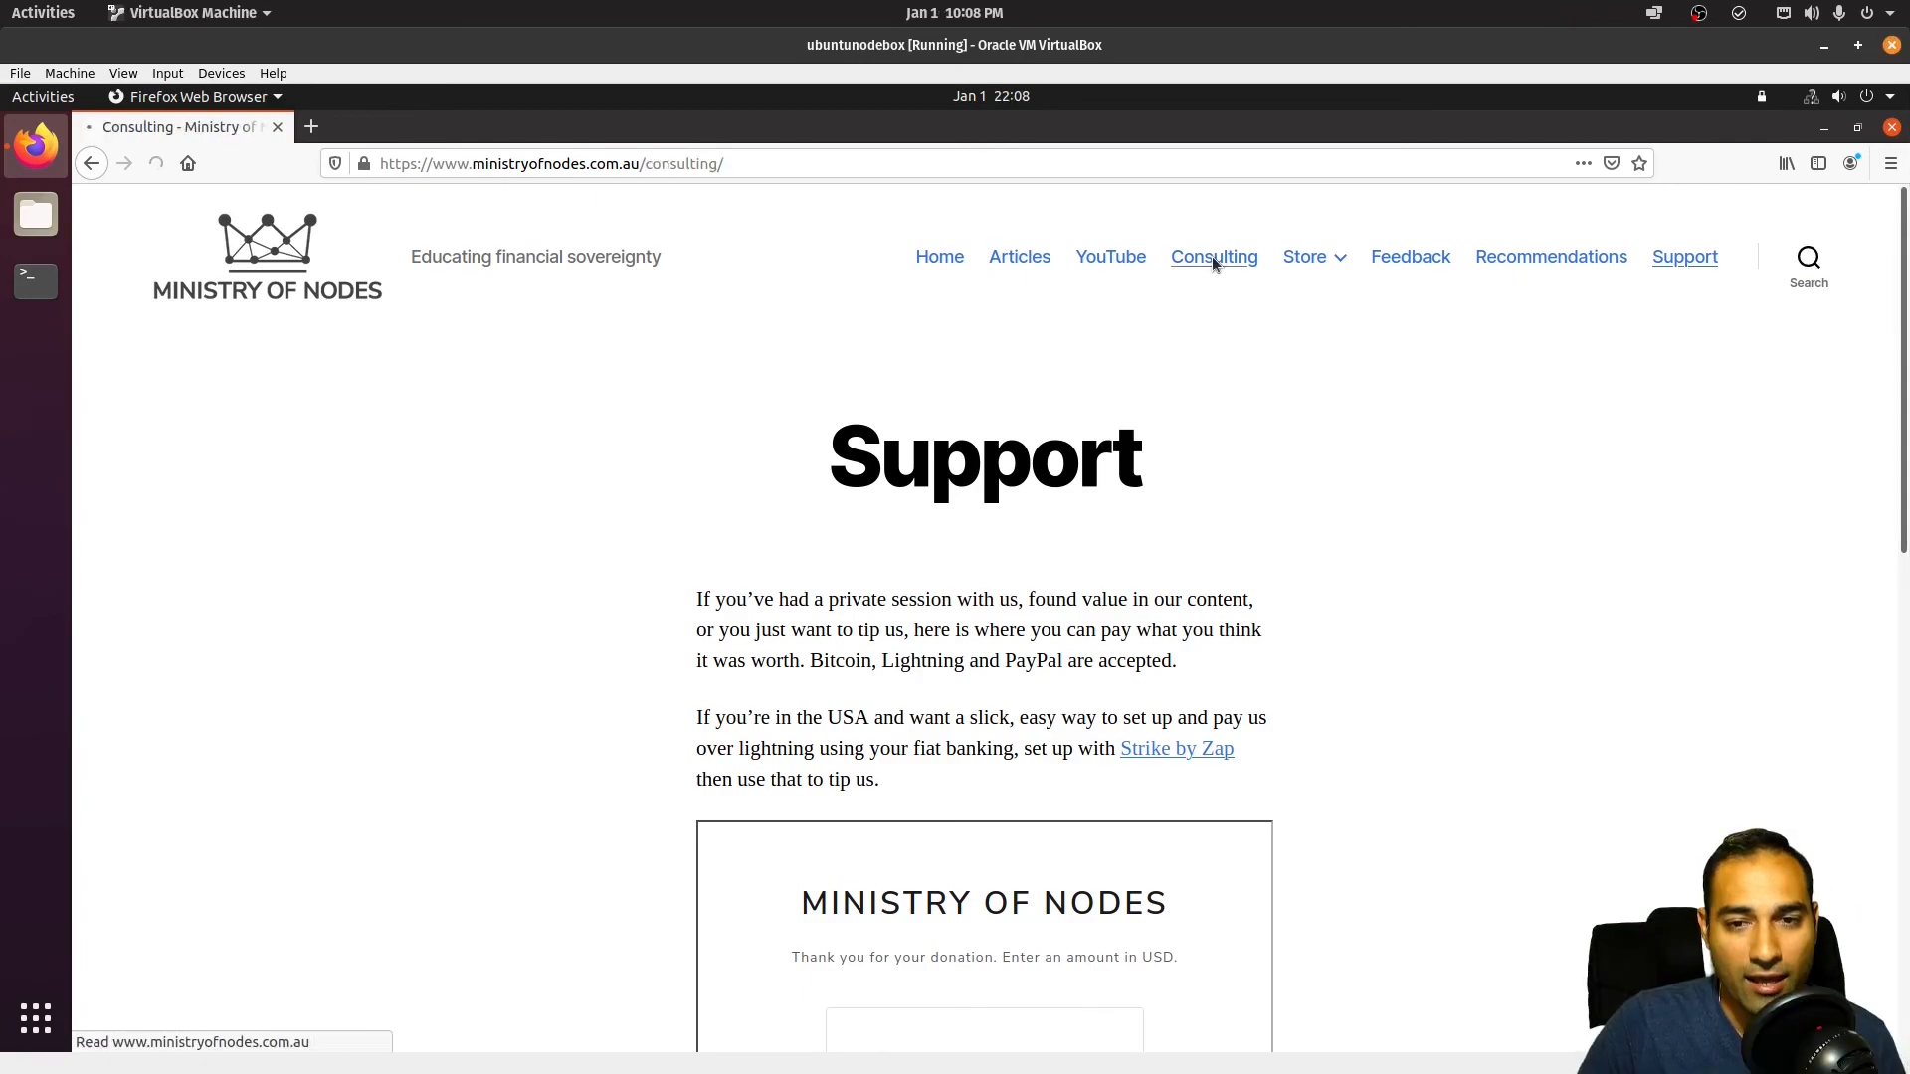
left_click(1214, 257)
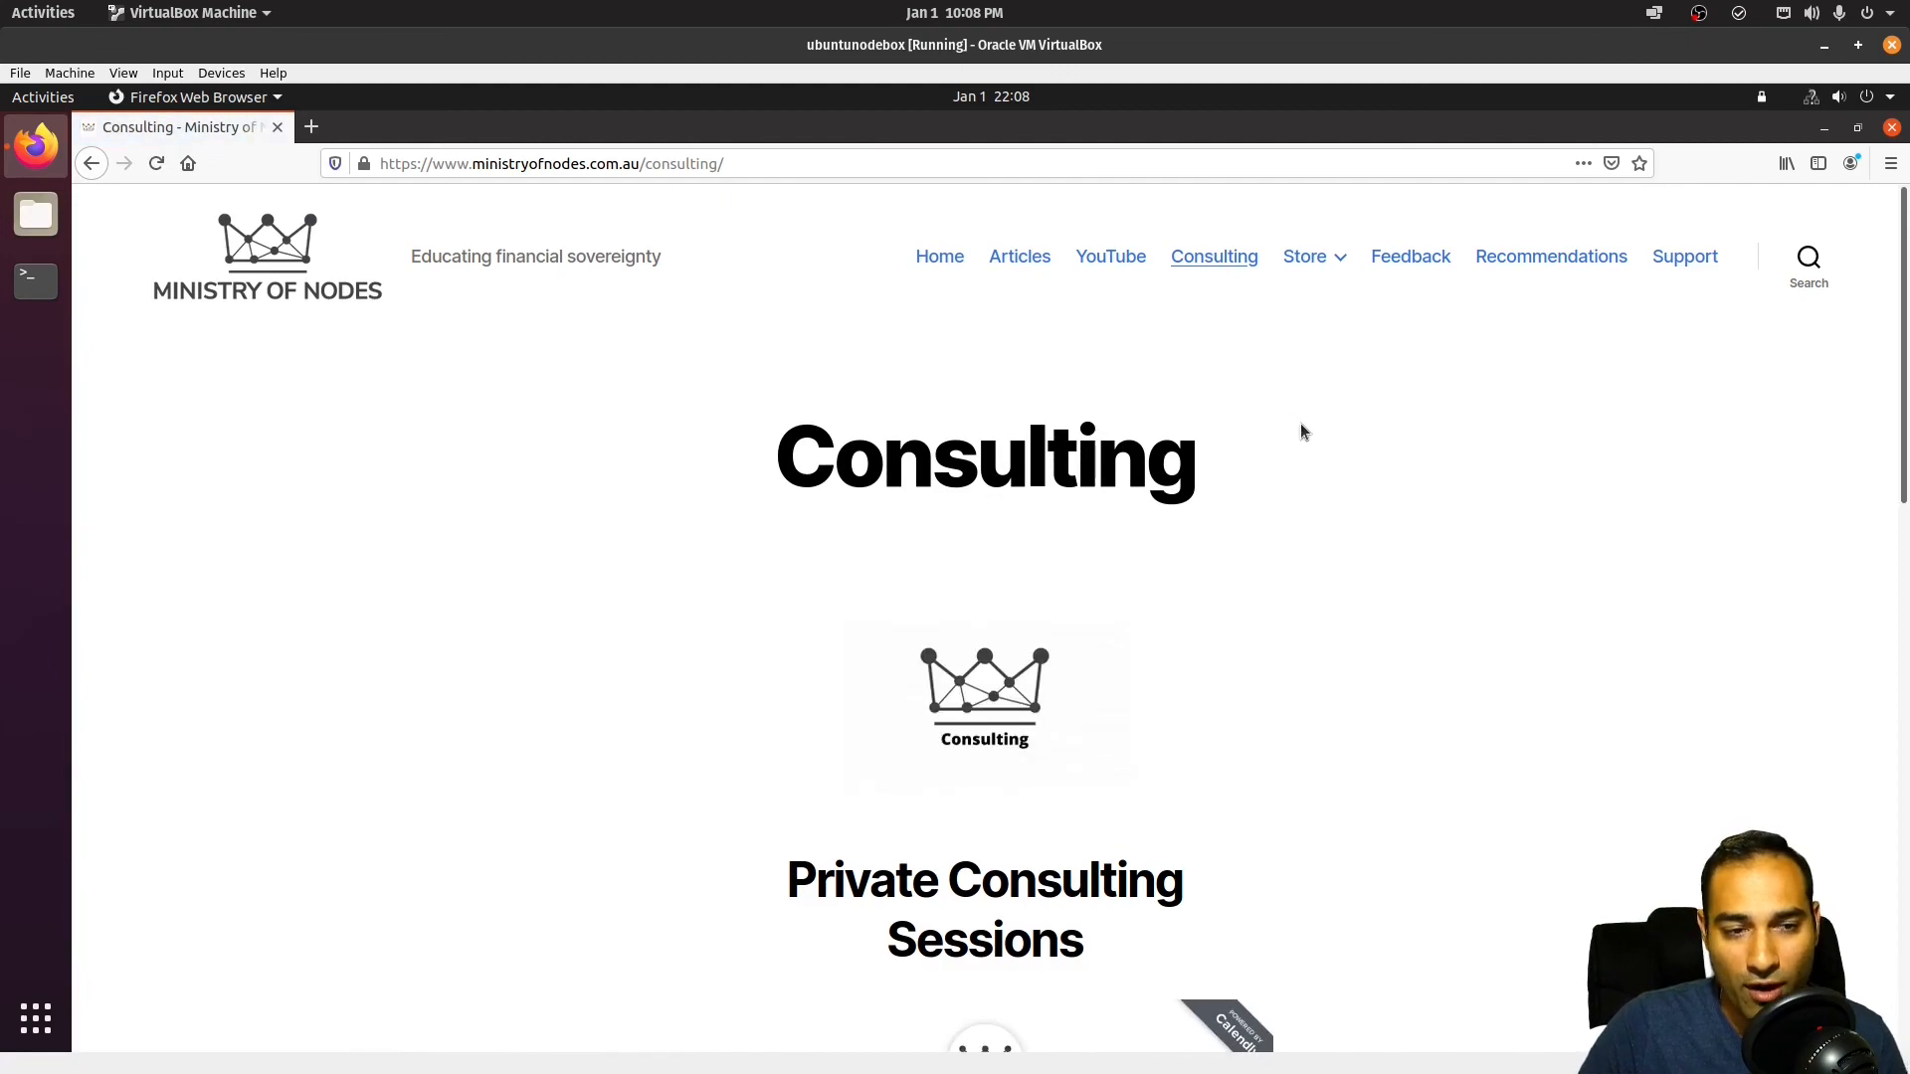
scroll("down", 3)
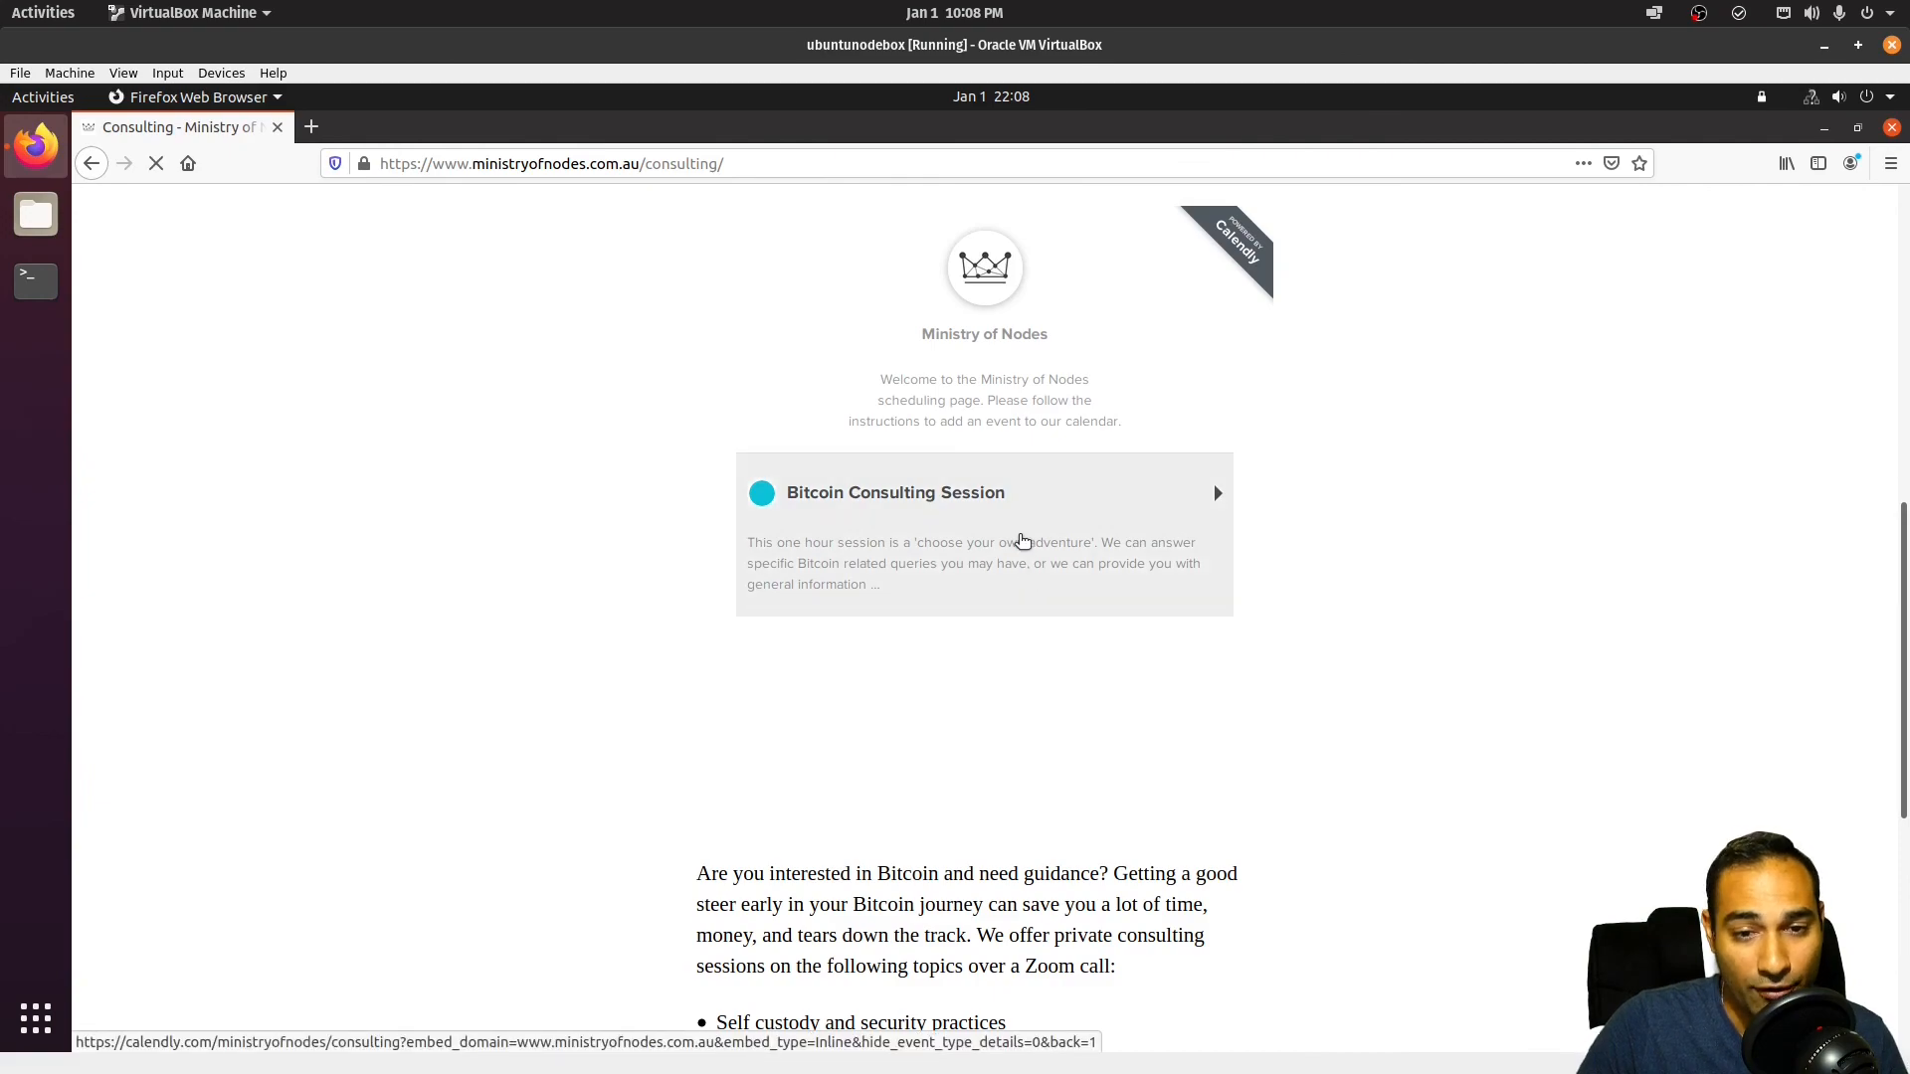
left_click(985, 492)
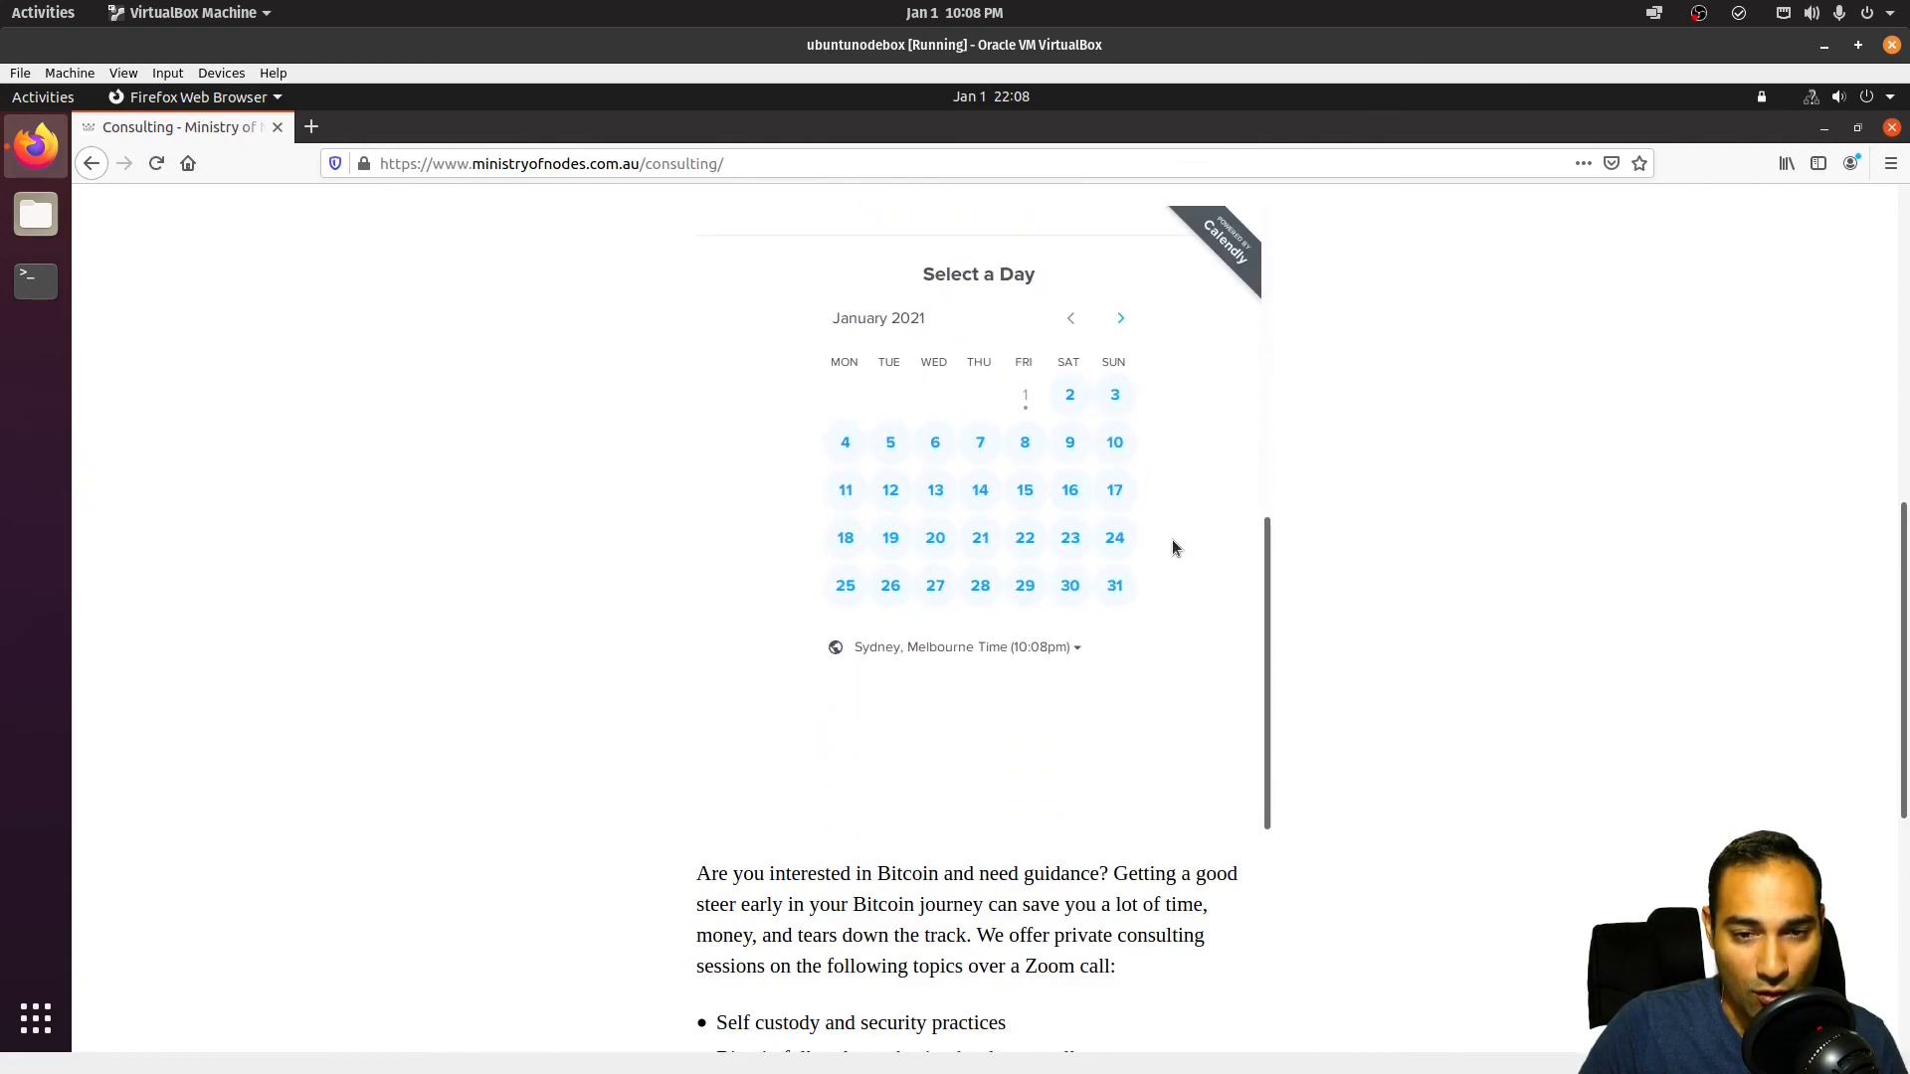